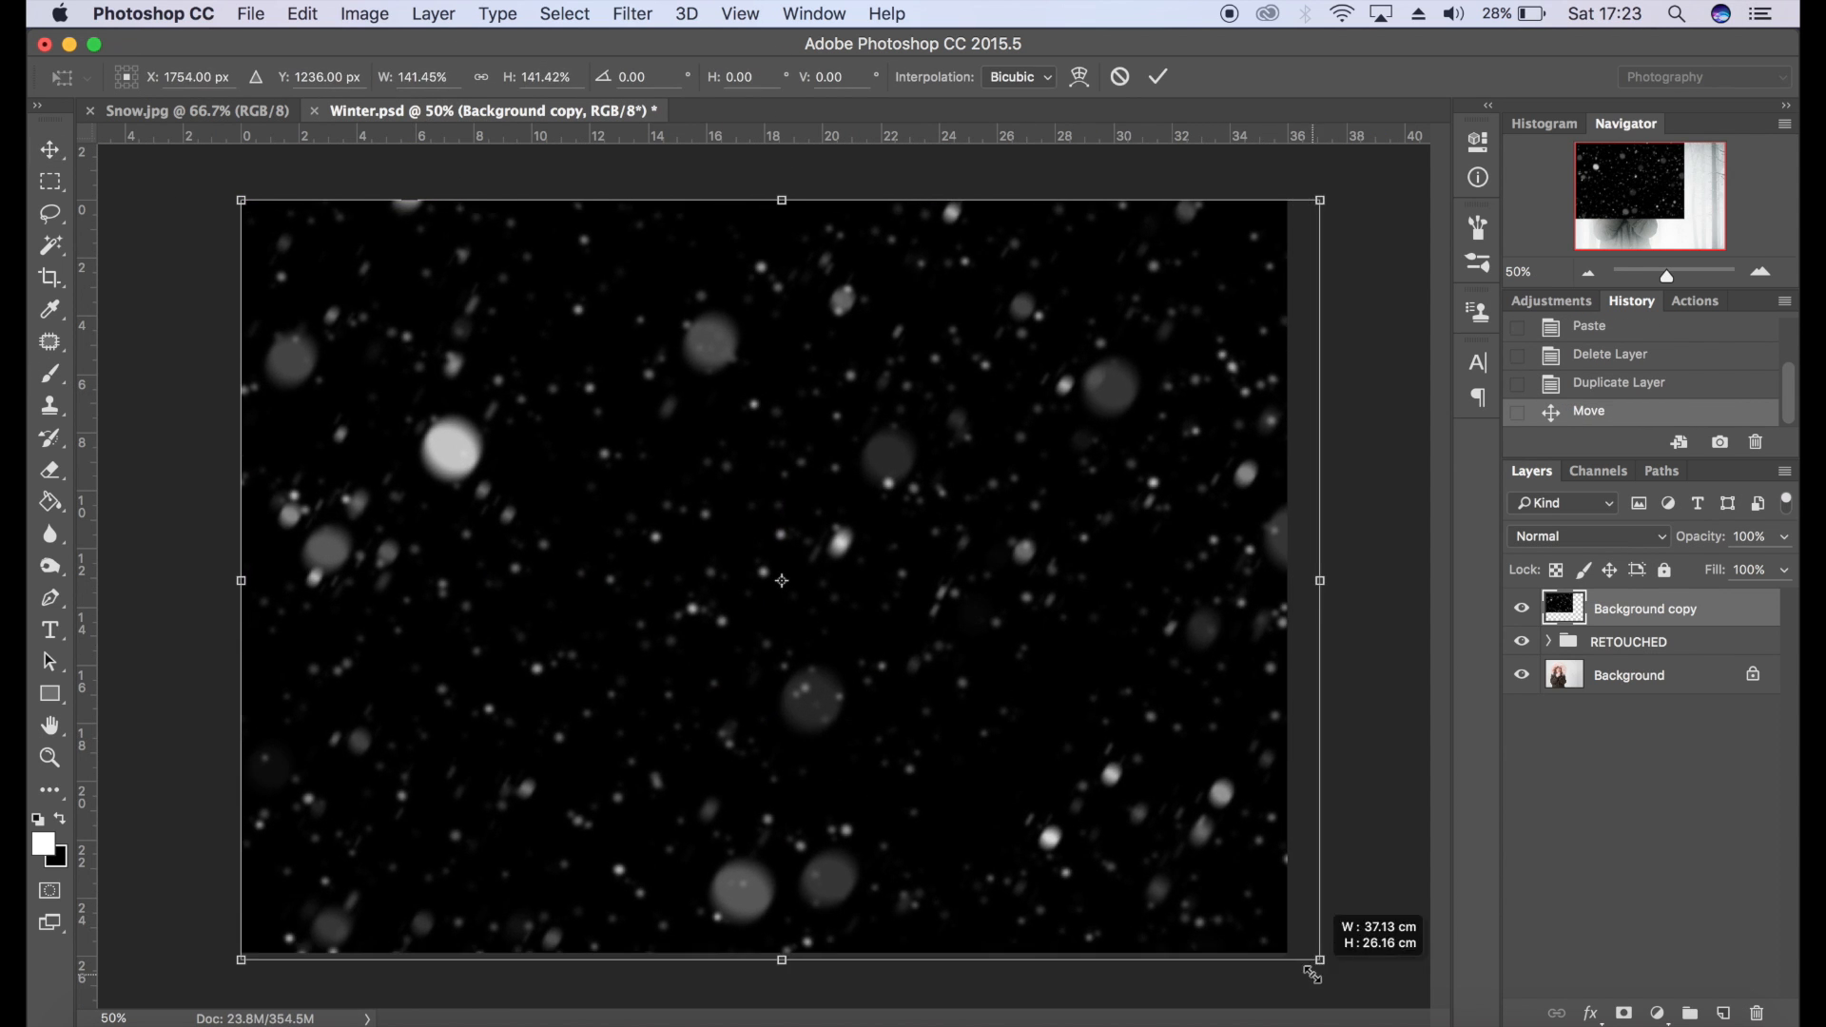
- Browse the open photo tabs, returning to the beanie portrait
{"action": "left_click", "coordinate": [955, 110]}
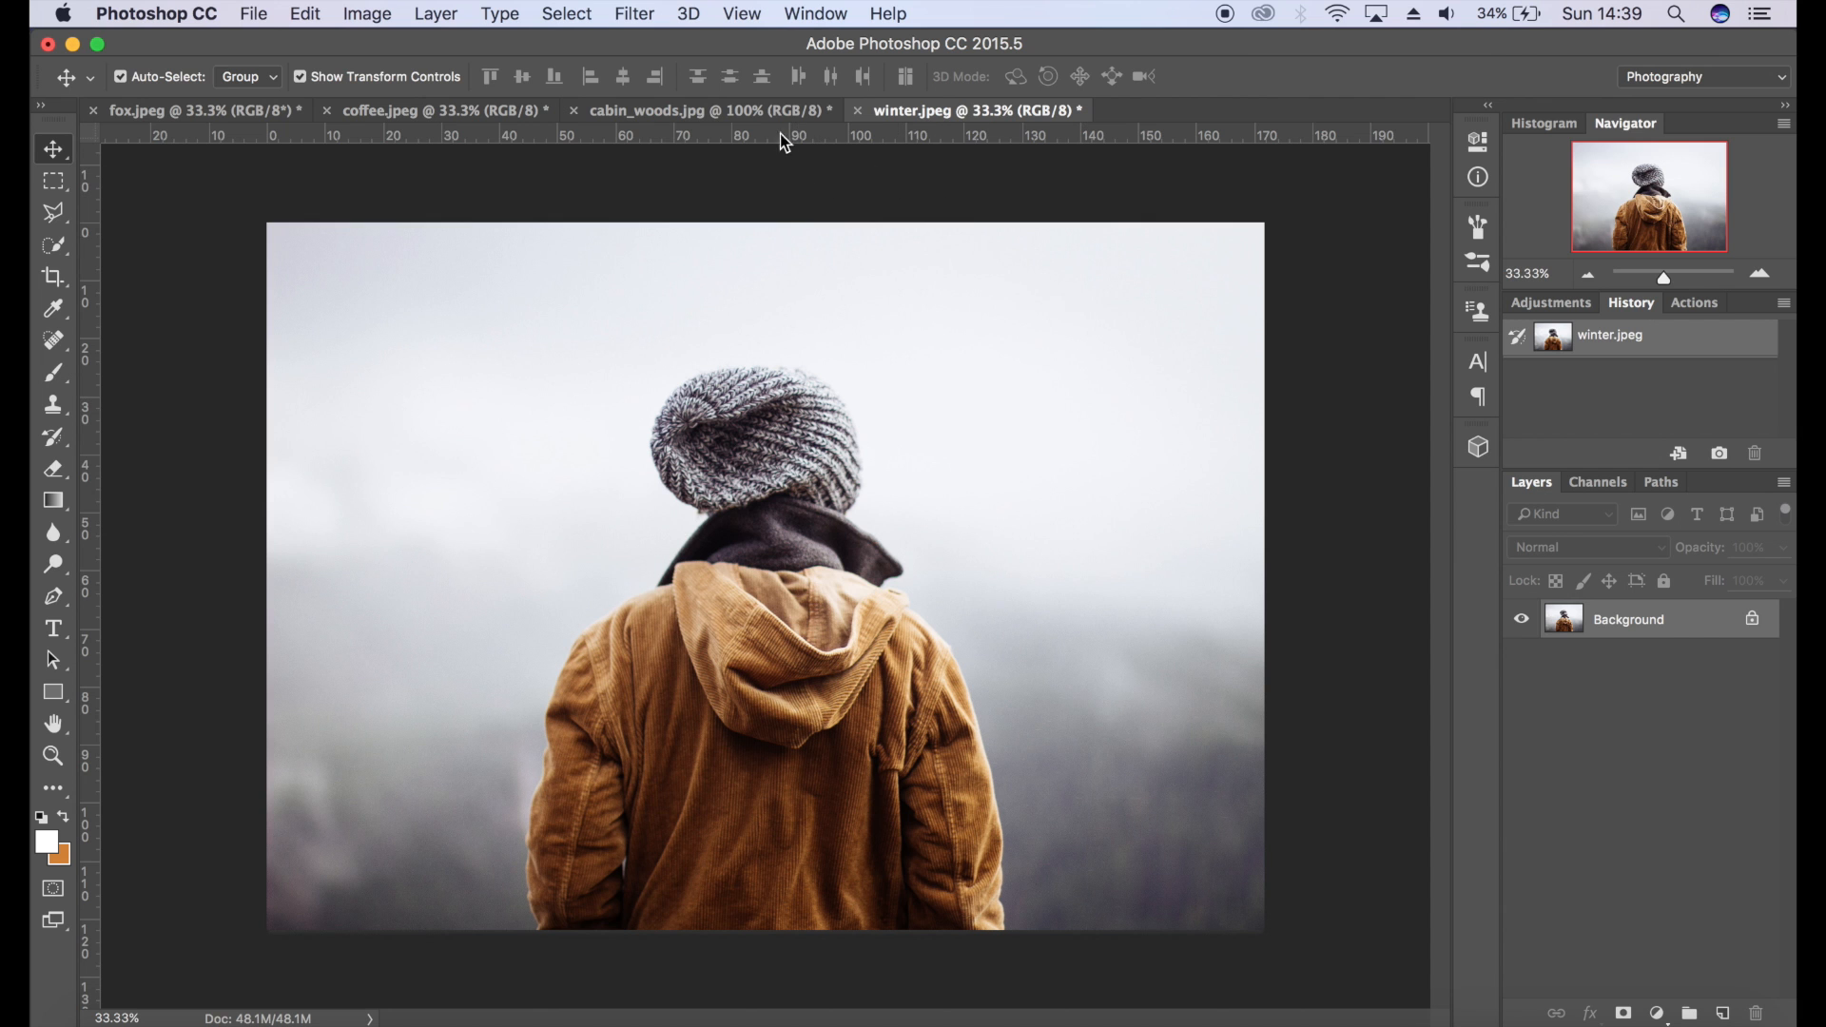
{"action": "mouse_move", "coordinate": [744, 91]}
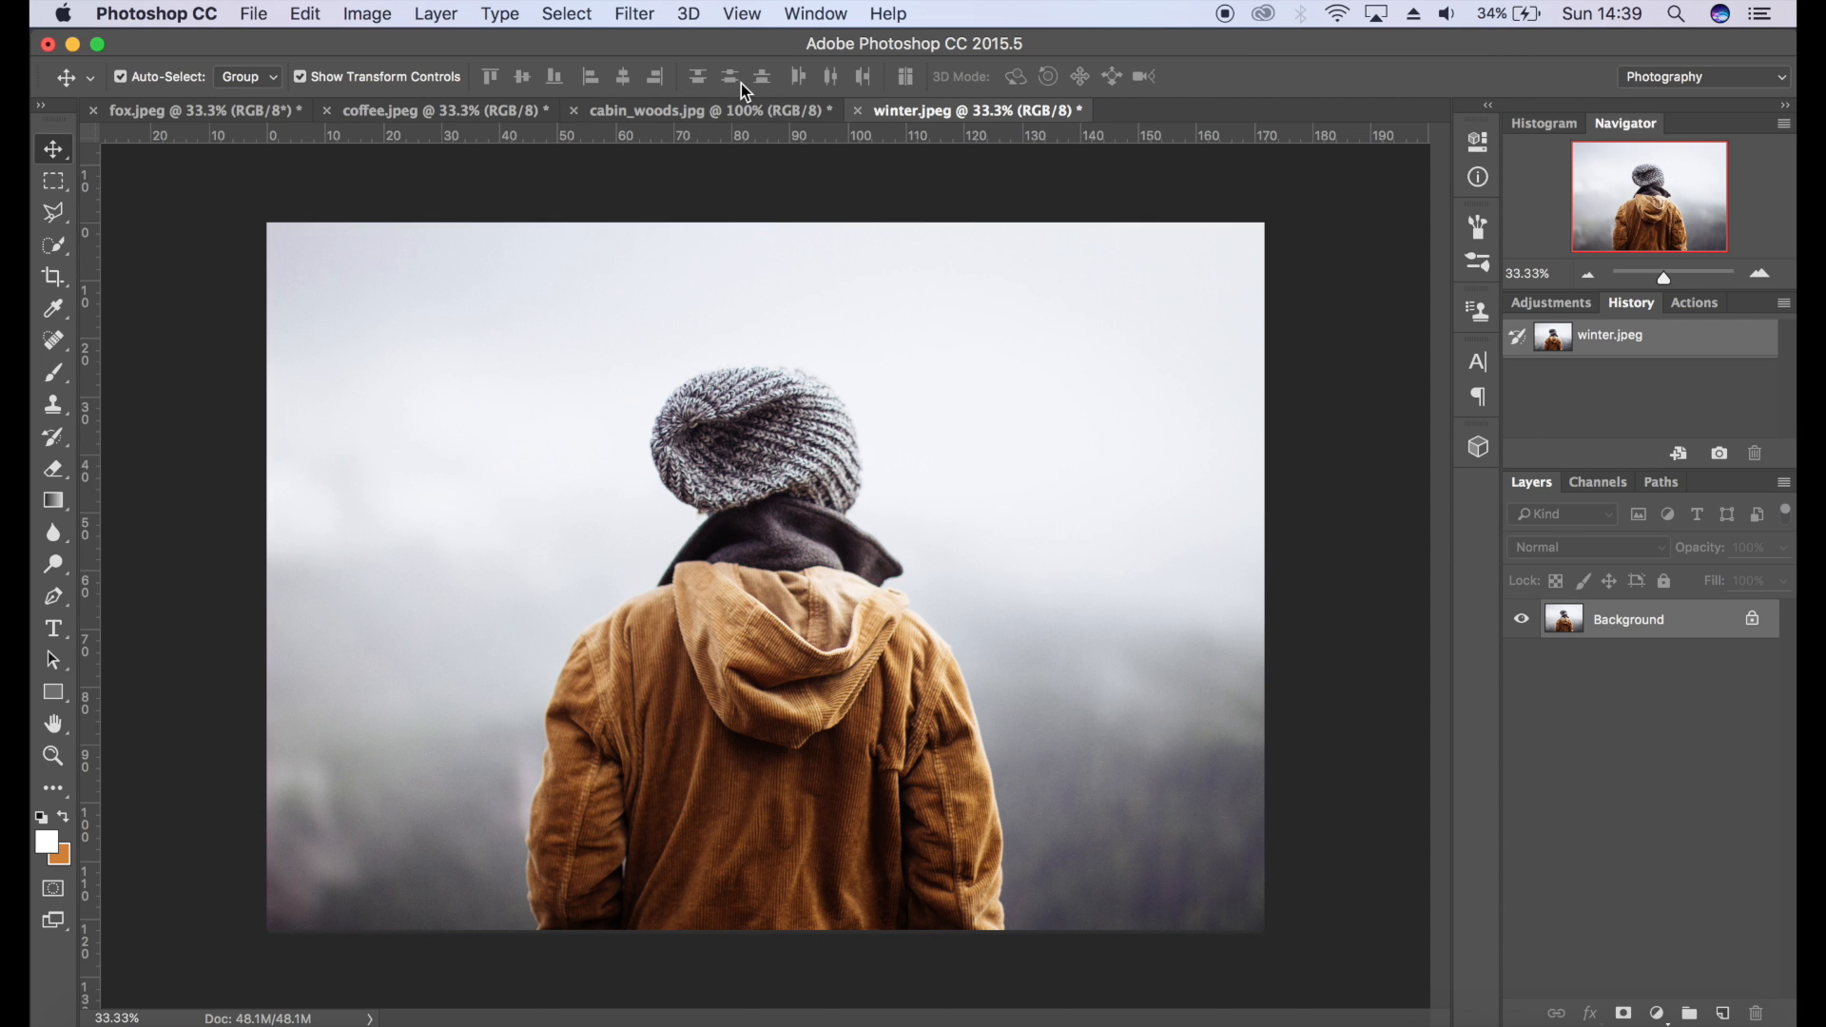
{"action": "left_click", "coordinate": [698, 110]}
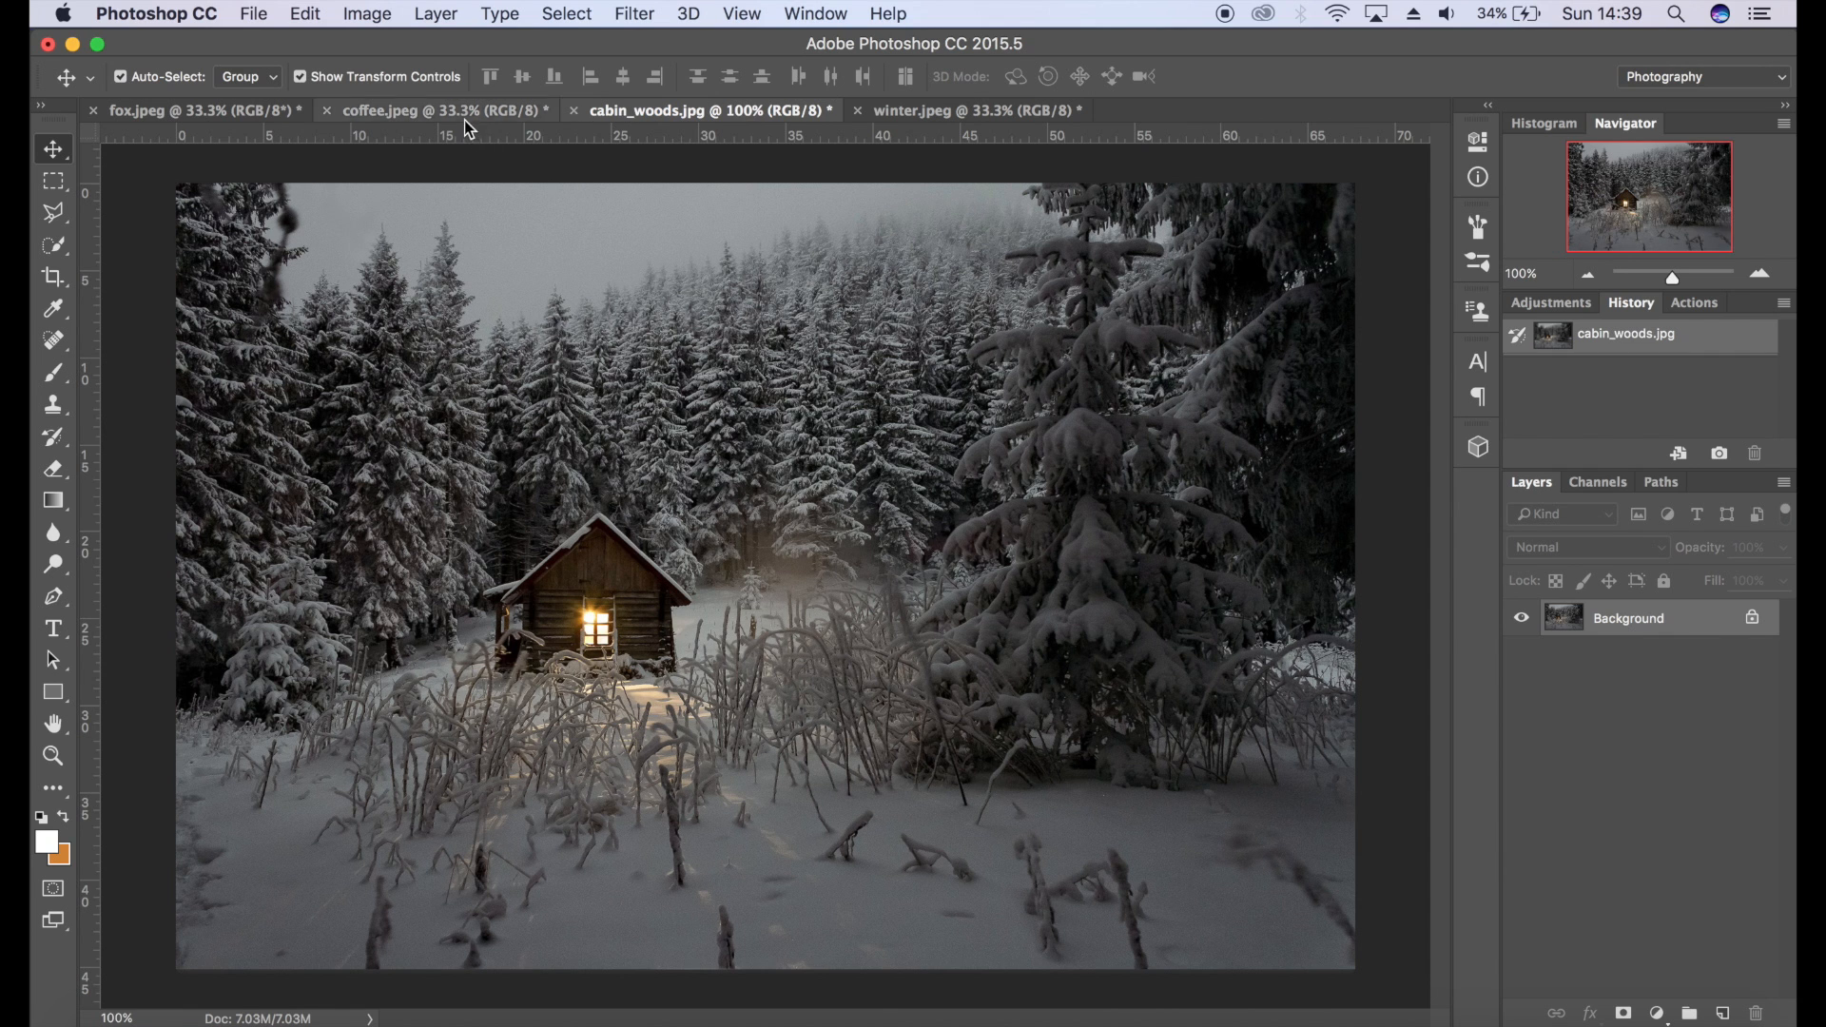
{"action": "left_click", "coordinate": [164, 111]}
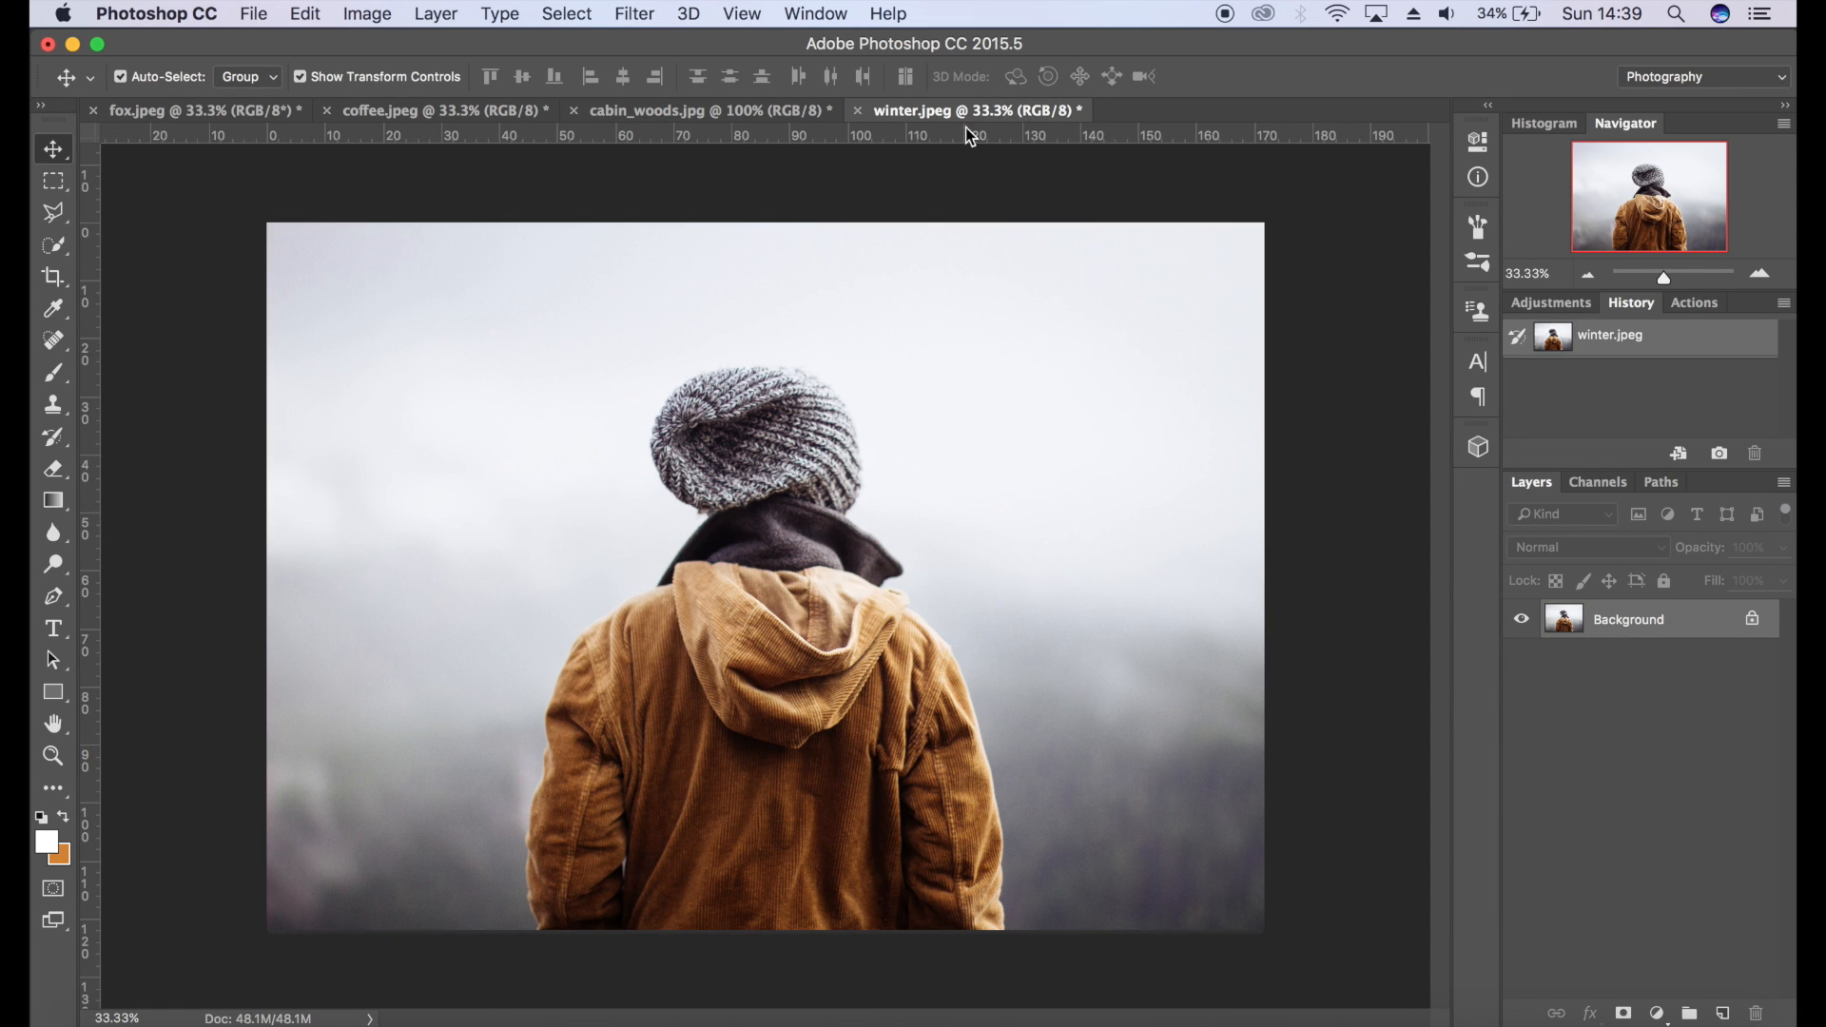
{"action": "mouse_move", "coordinate": [1026, 422]}
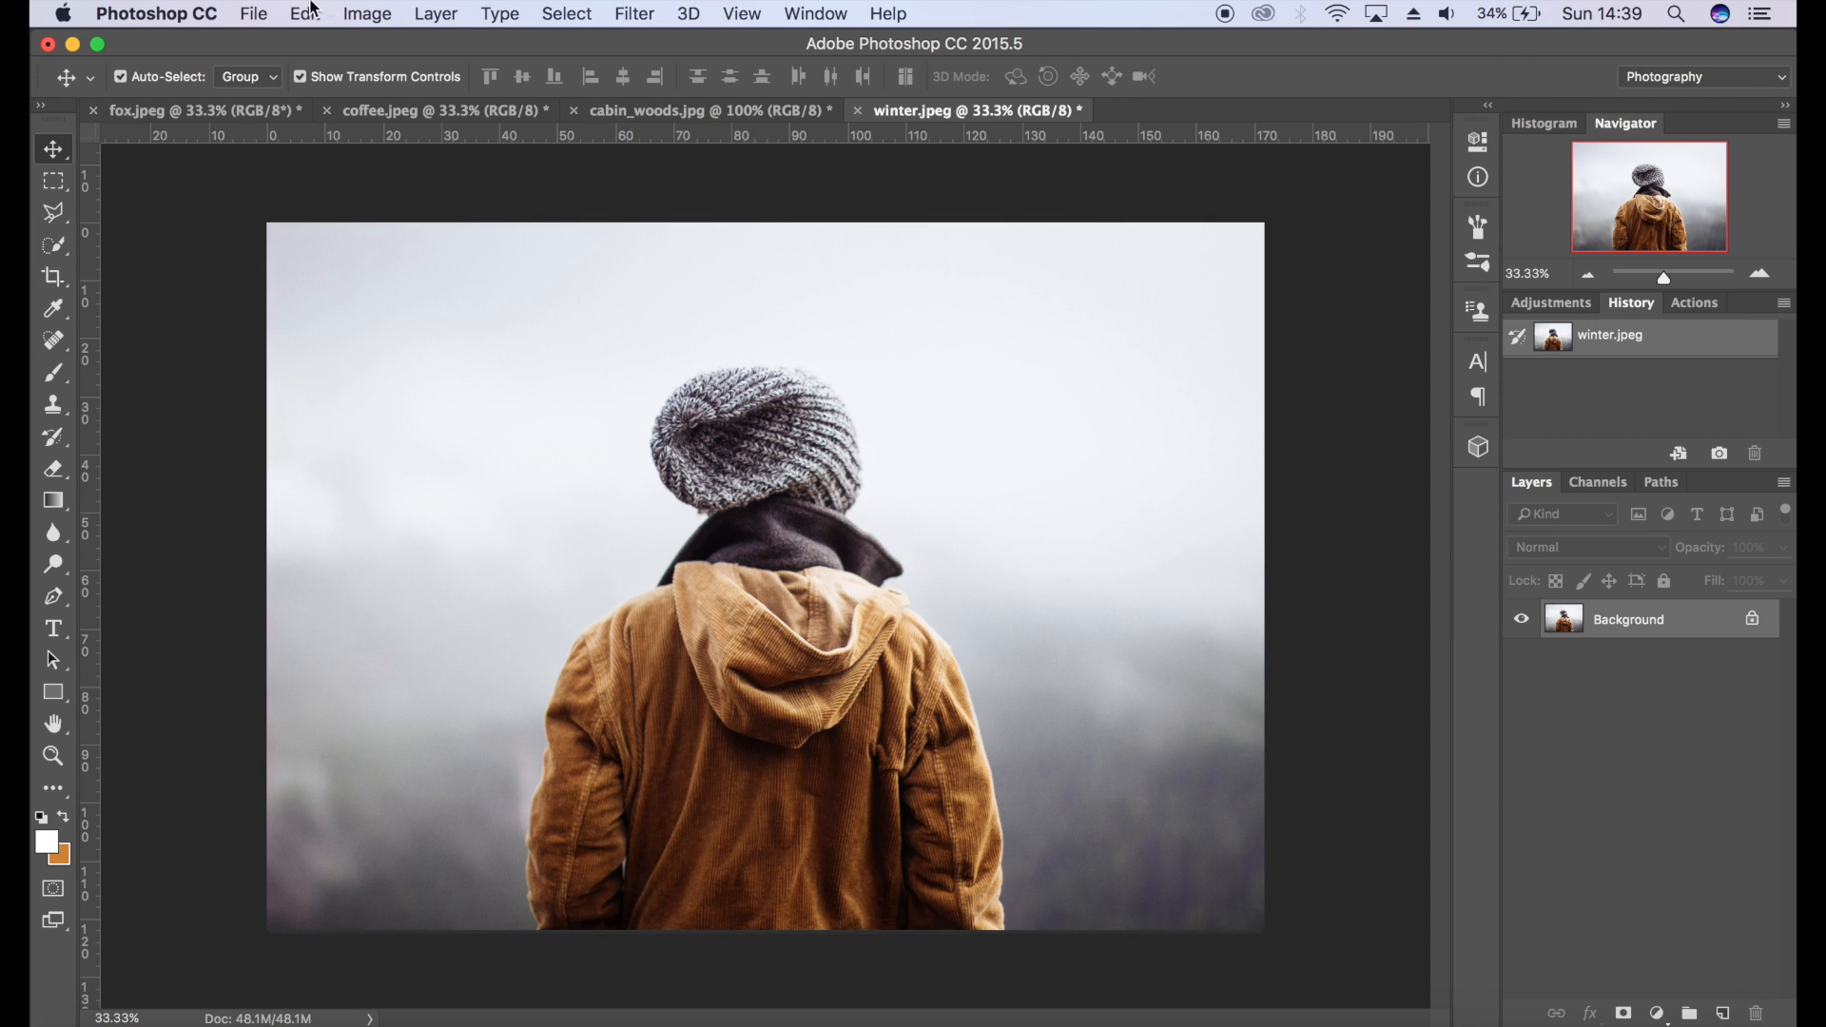
- Create a new International Paper preset document and rotate it 90° to landscape
{"action": "left_click", "coordinate": [253, 14]}
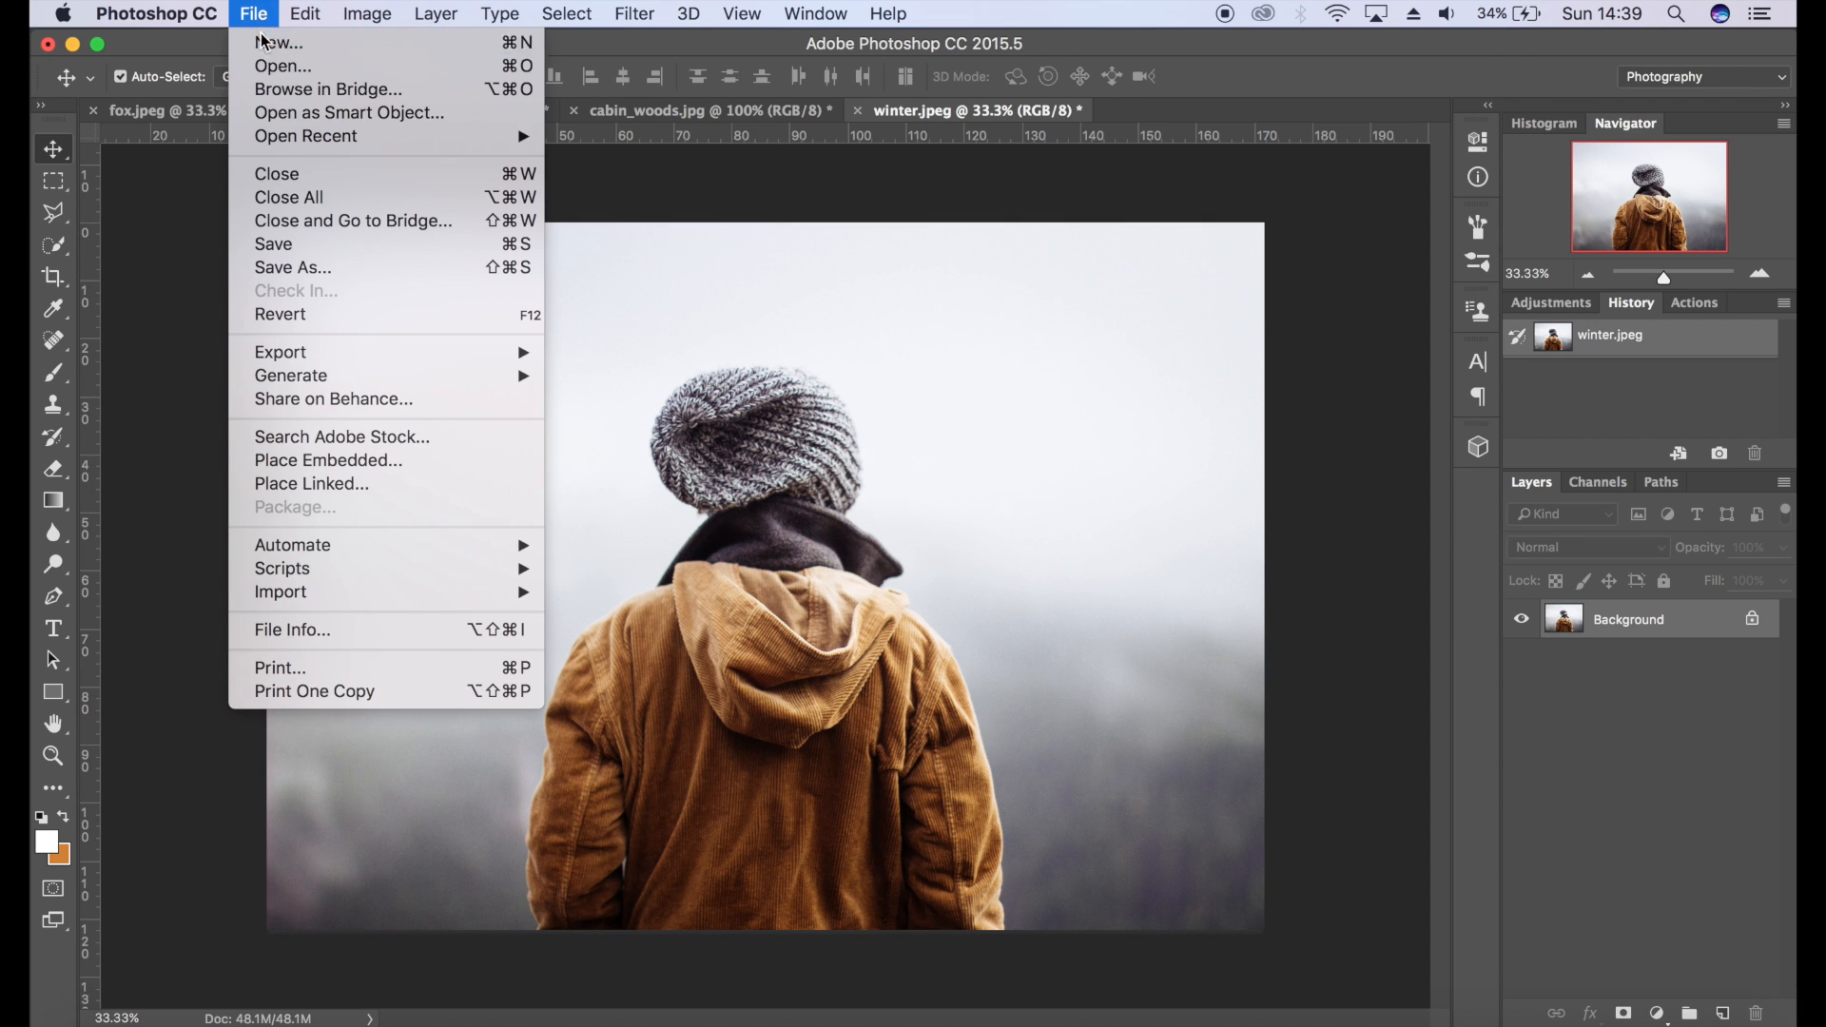
{"action": "left_click", "coordinate": [278, 44]}
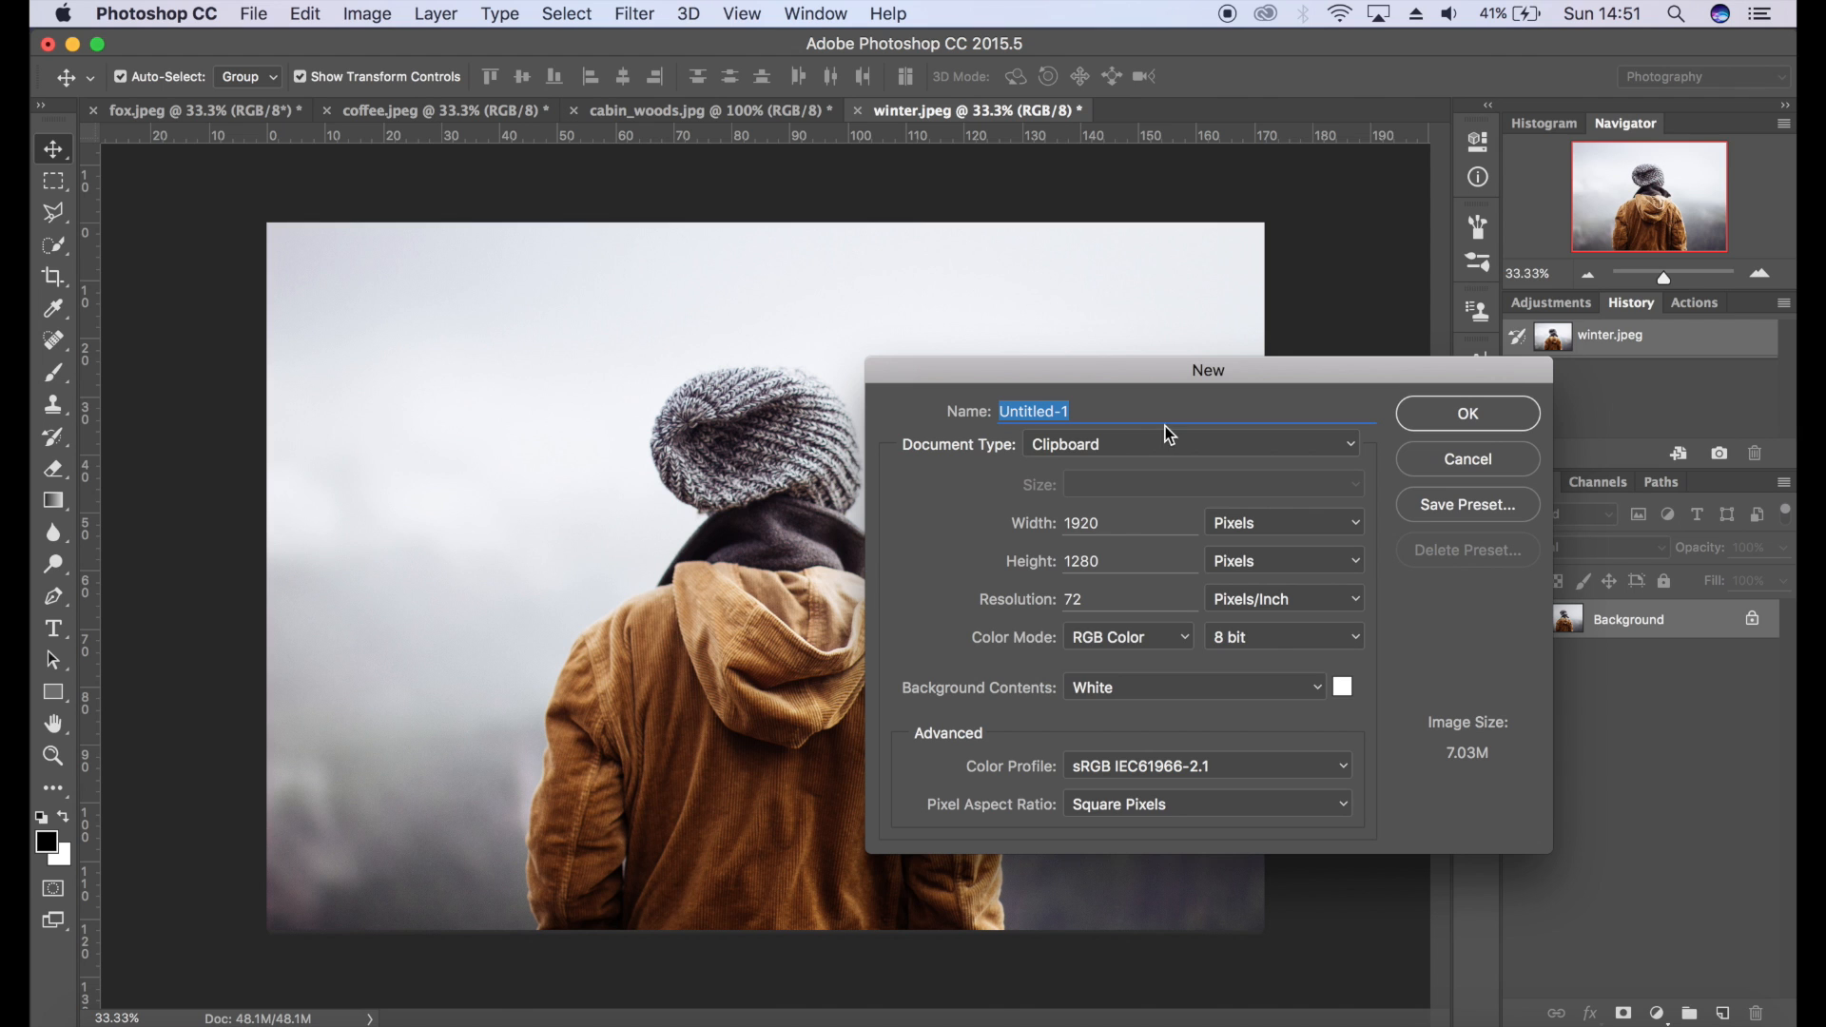
{"action": "left_click", "coordinate": [1187, 443]}
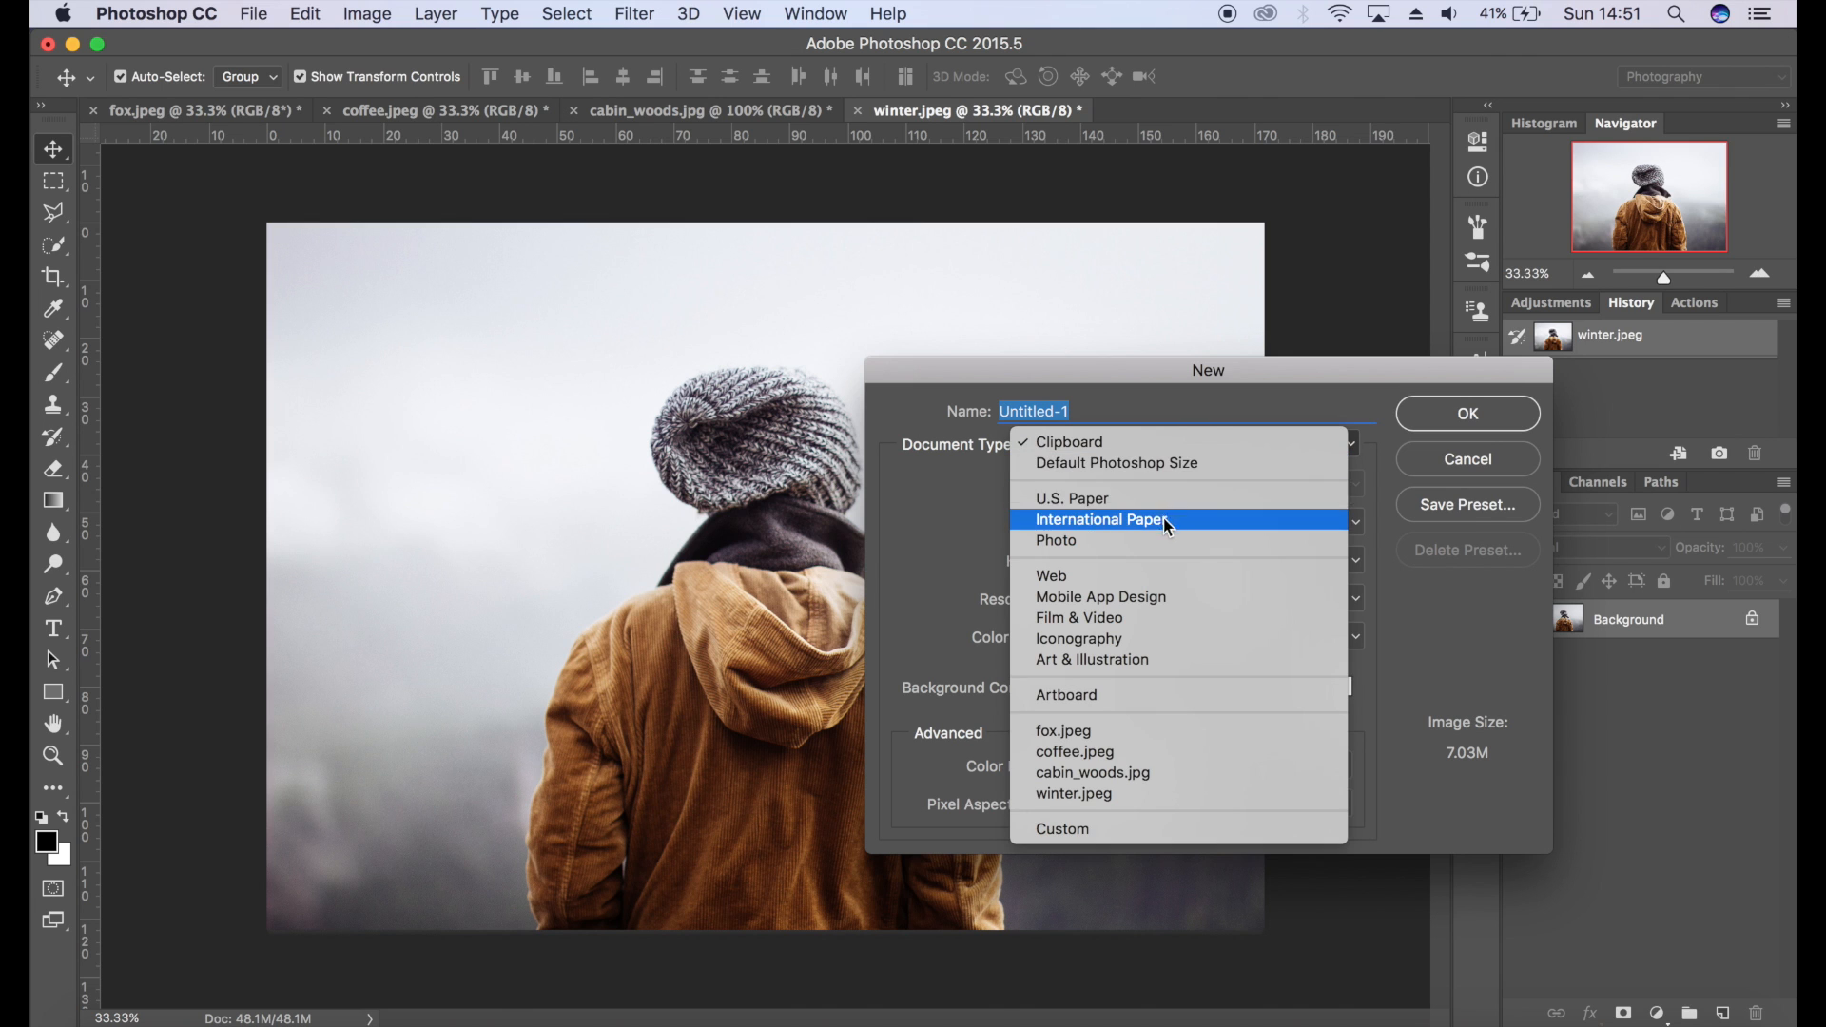
{"action": "left_click", "coordinate": [1467, 412]}
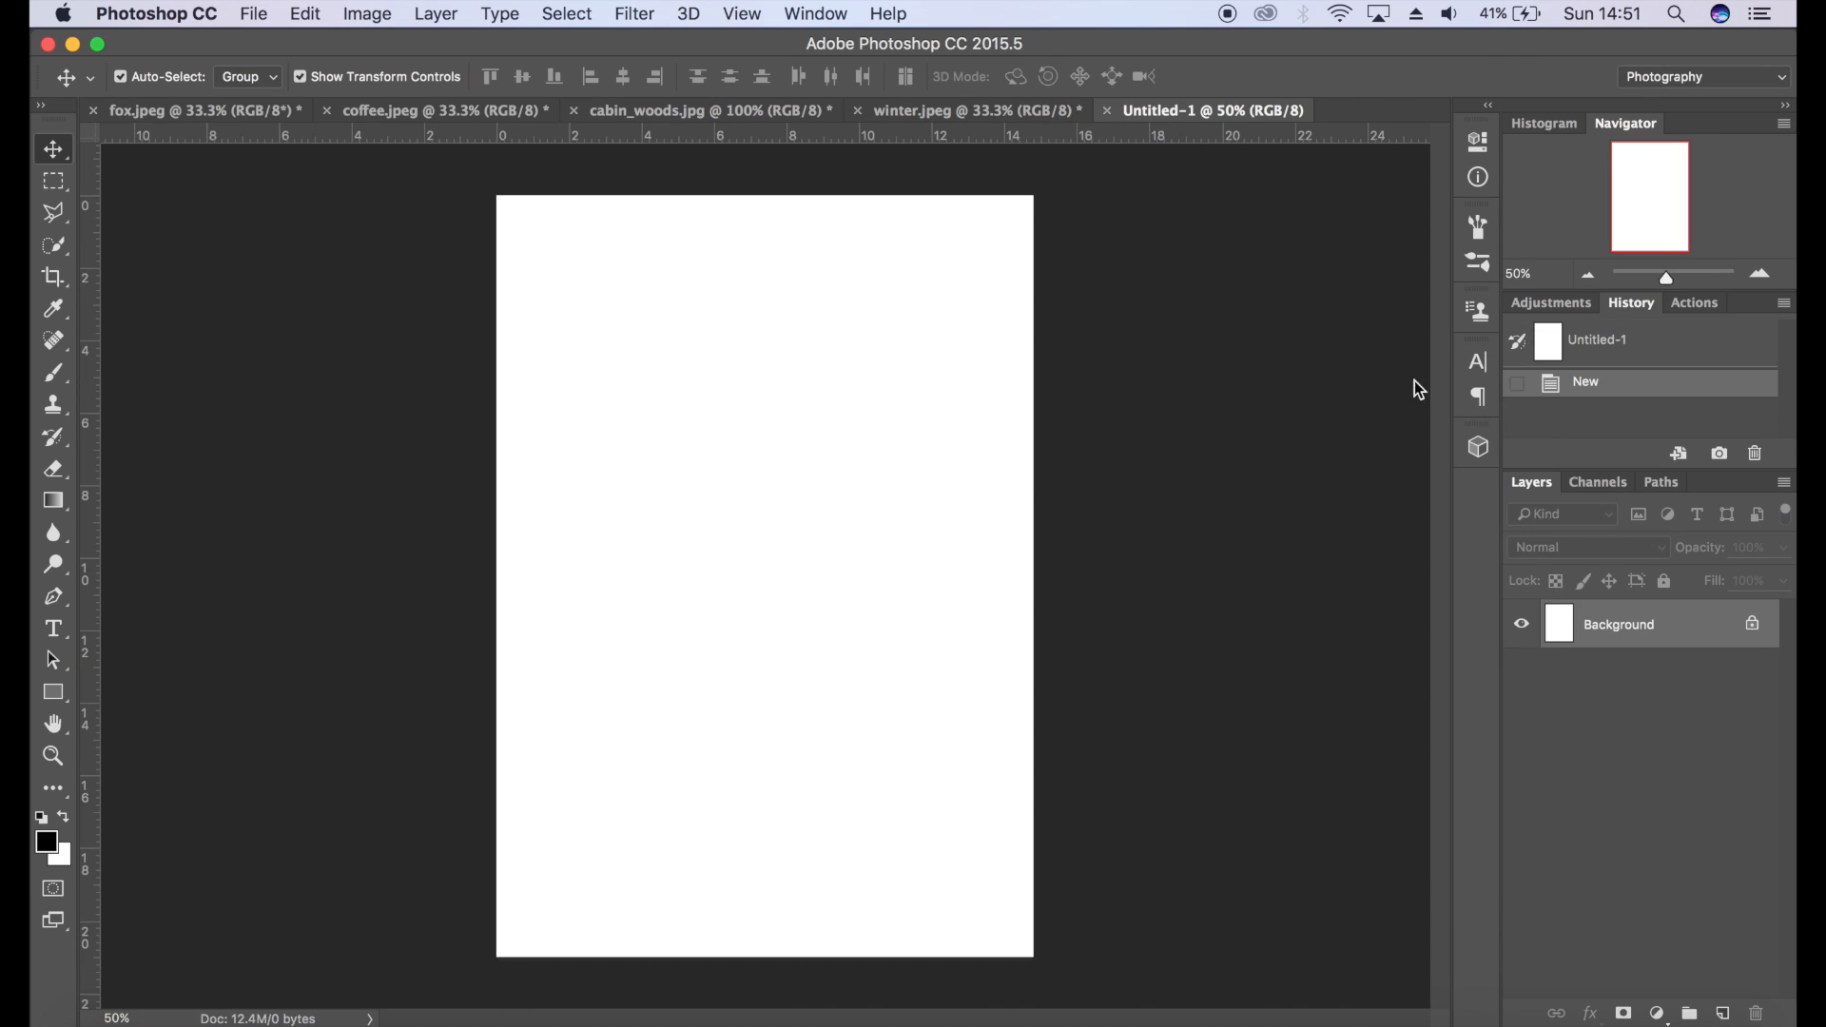
{"action": "left_click", "coordinate": [367, 13]}
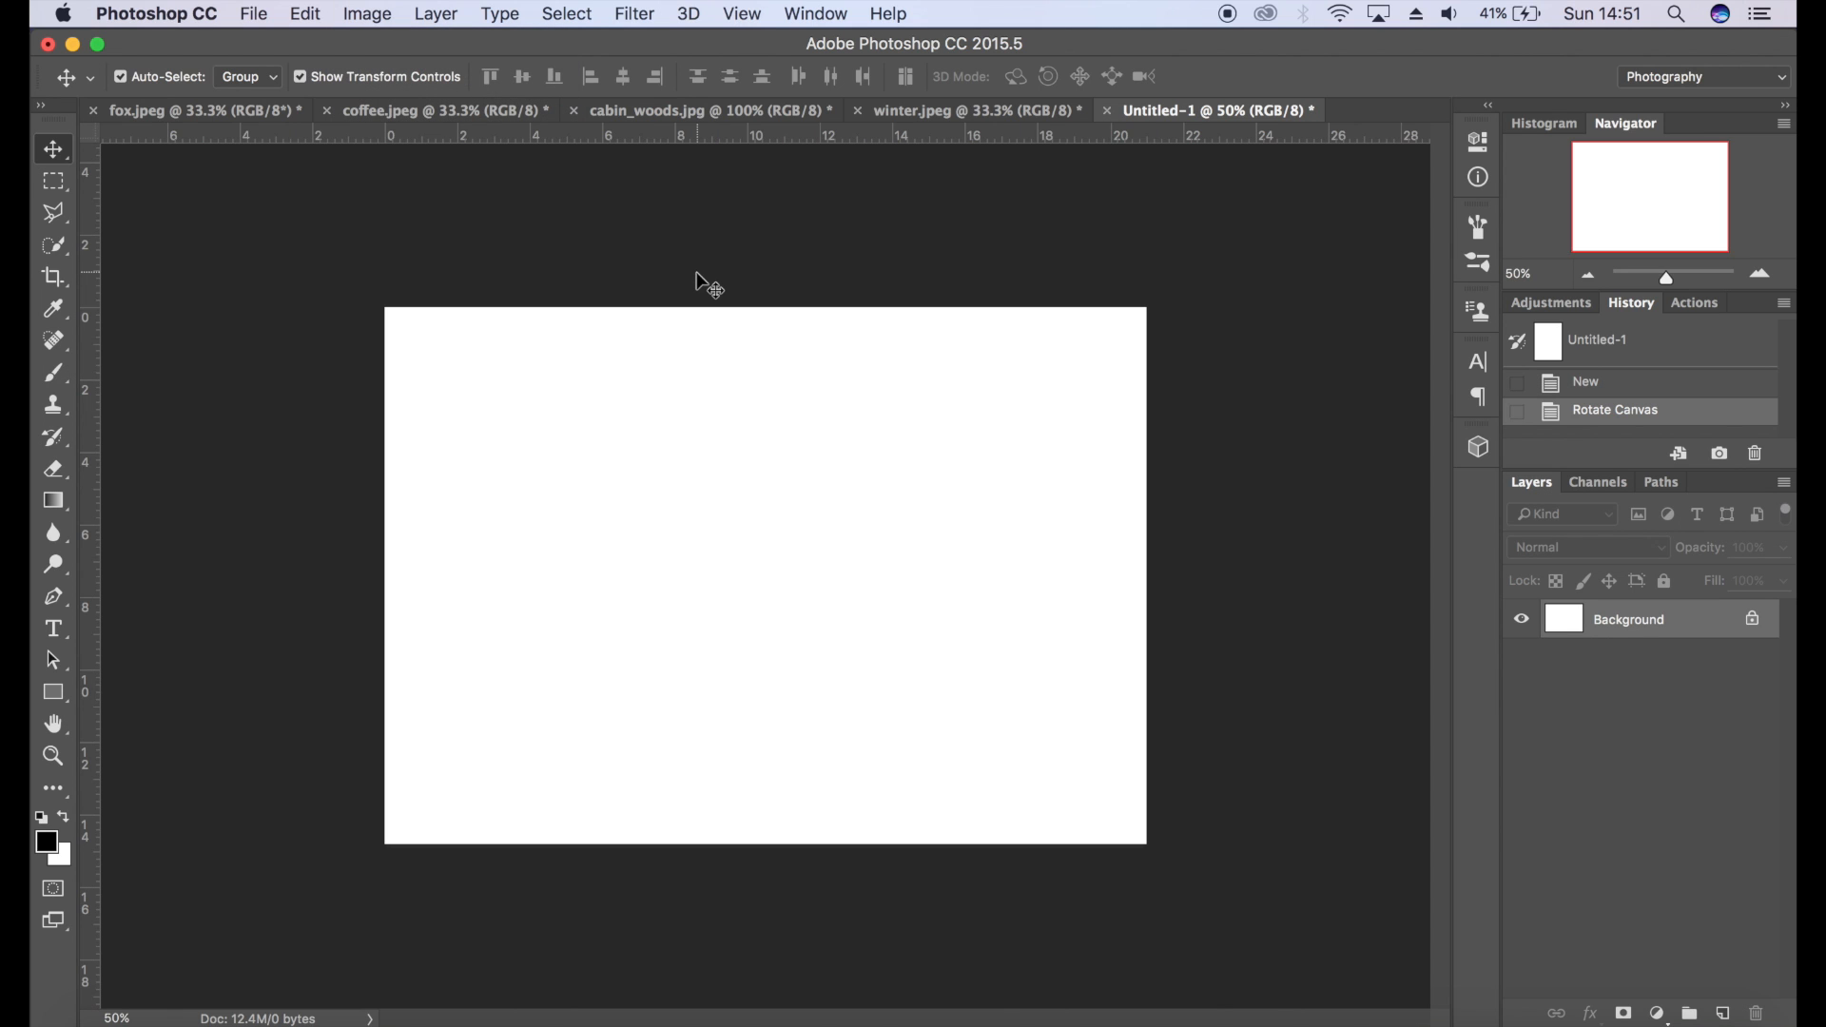
- Stamp black round dots with the Brush: a small dot, one large circle and a tiny speck
{"action": "left_click", "coordinate": [53, 371]}
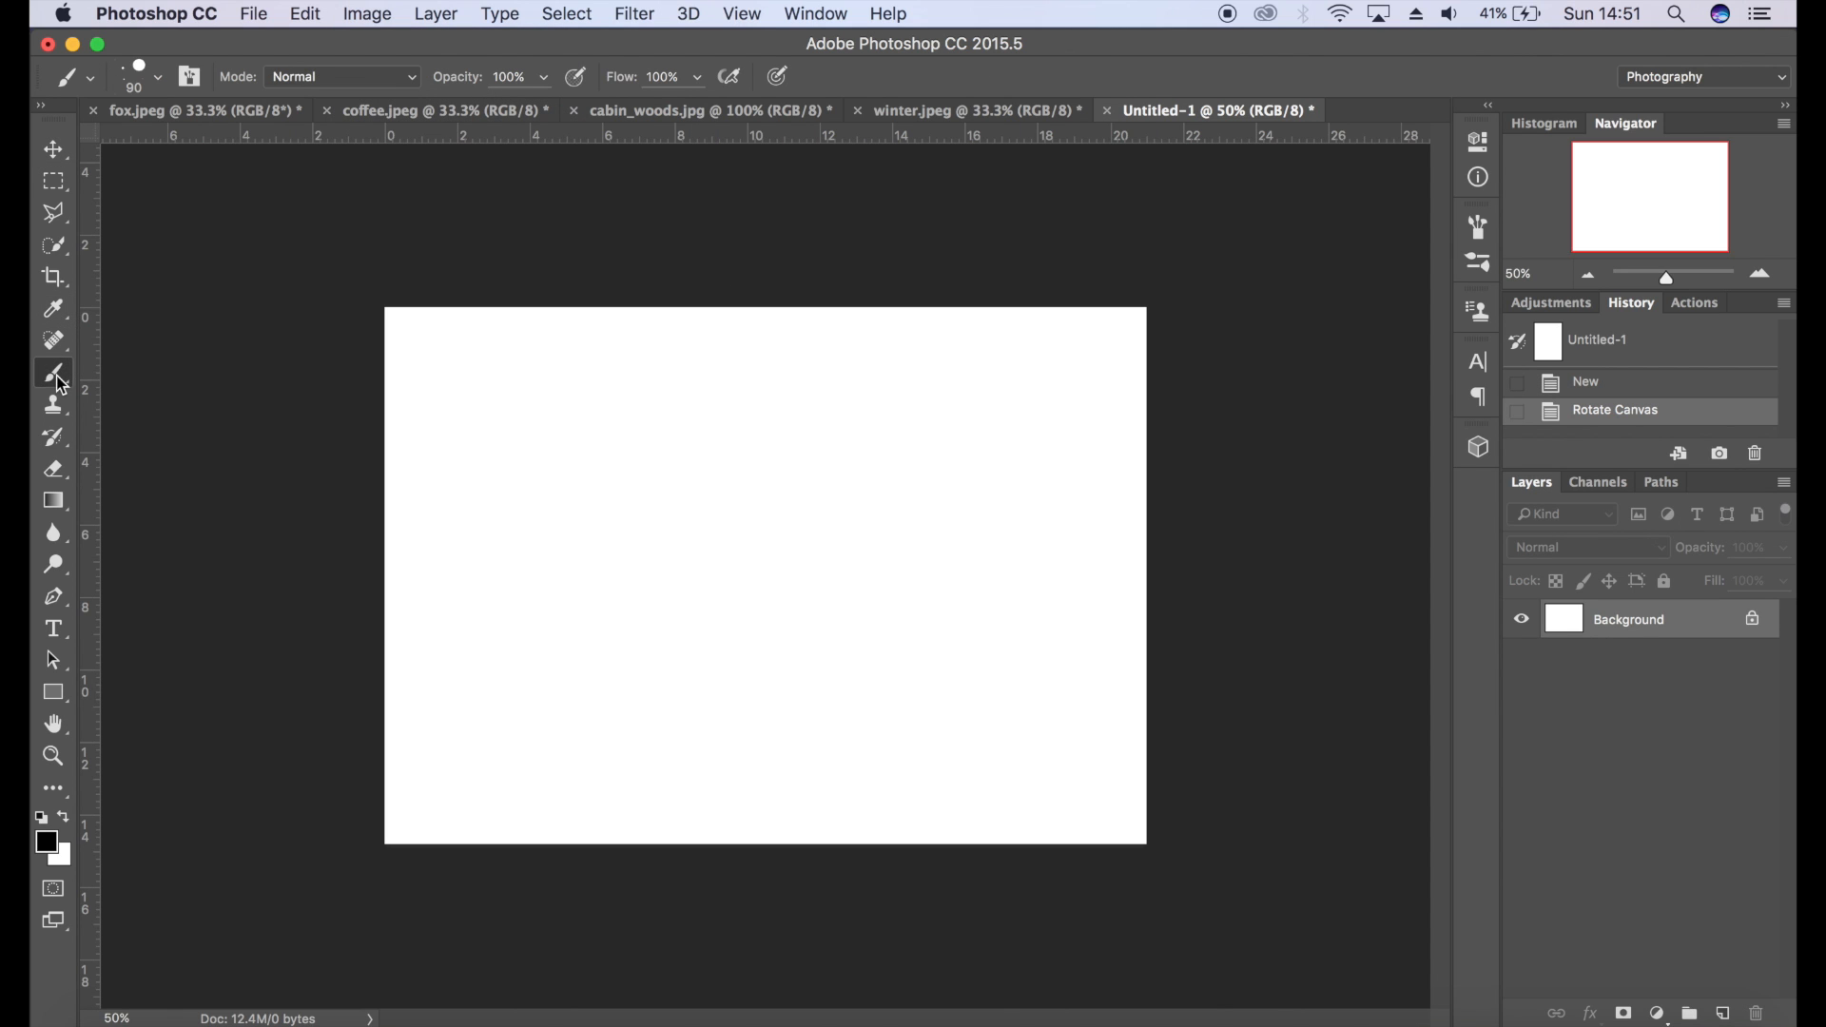
{"action": "left_click", "coordinate": [128, 76]}
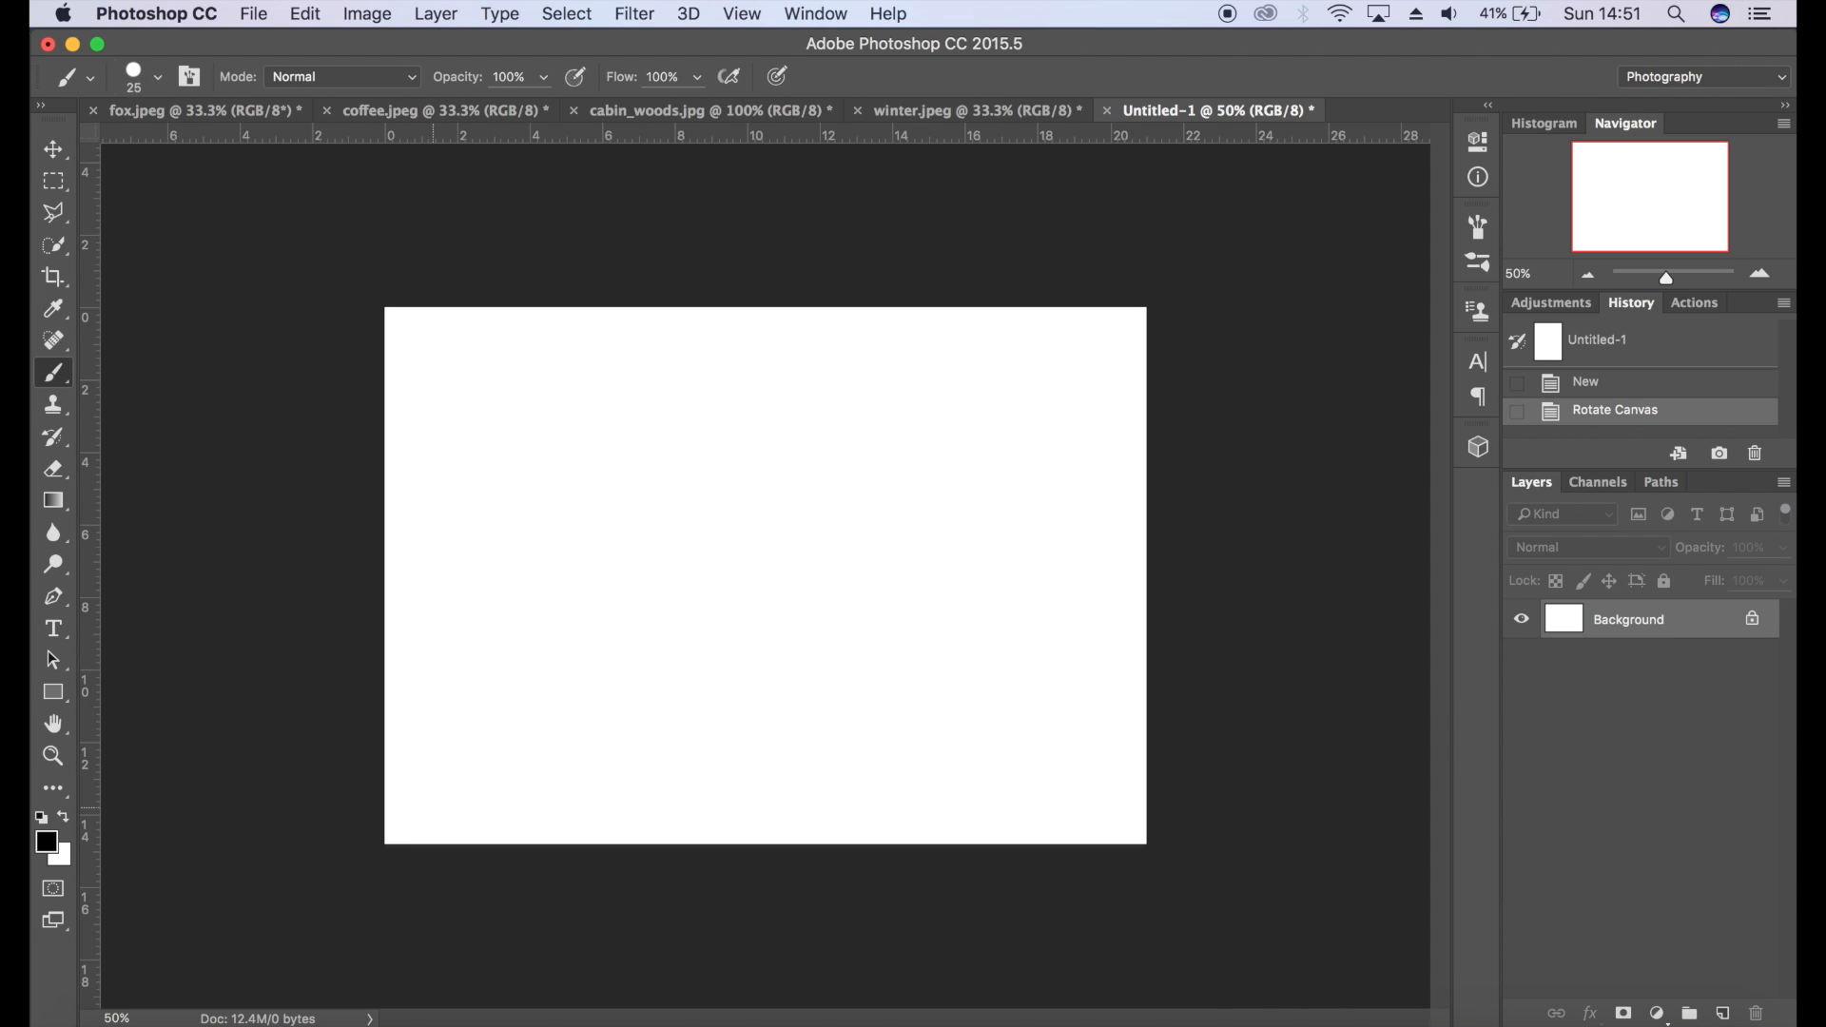
{"action": "left_click", "coordinate": [424, 812]}
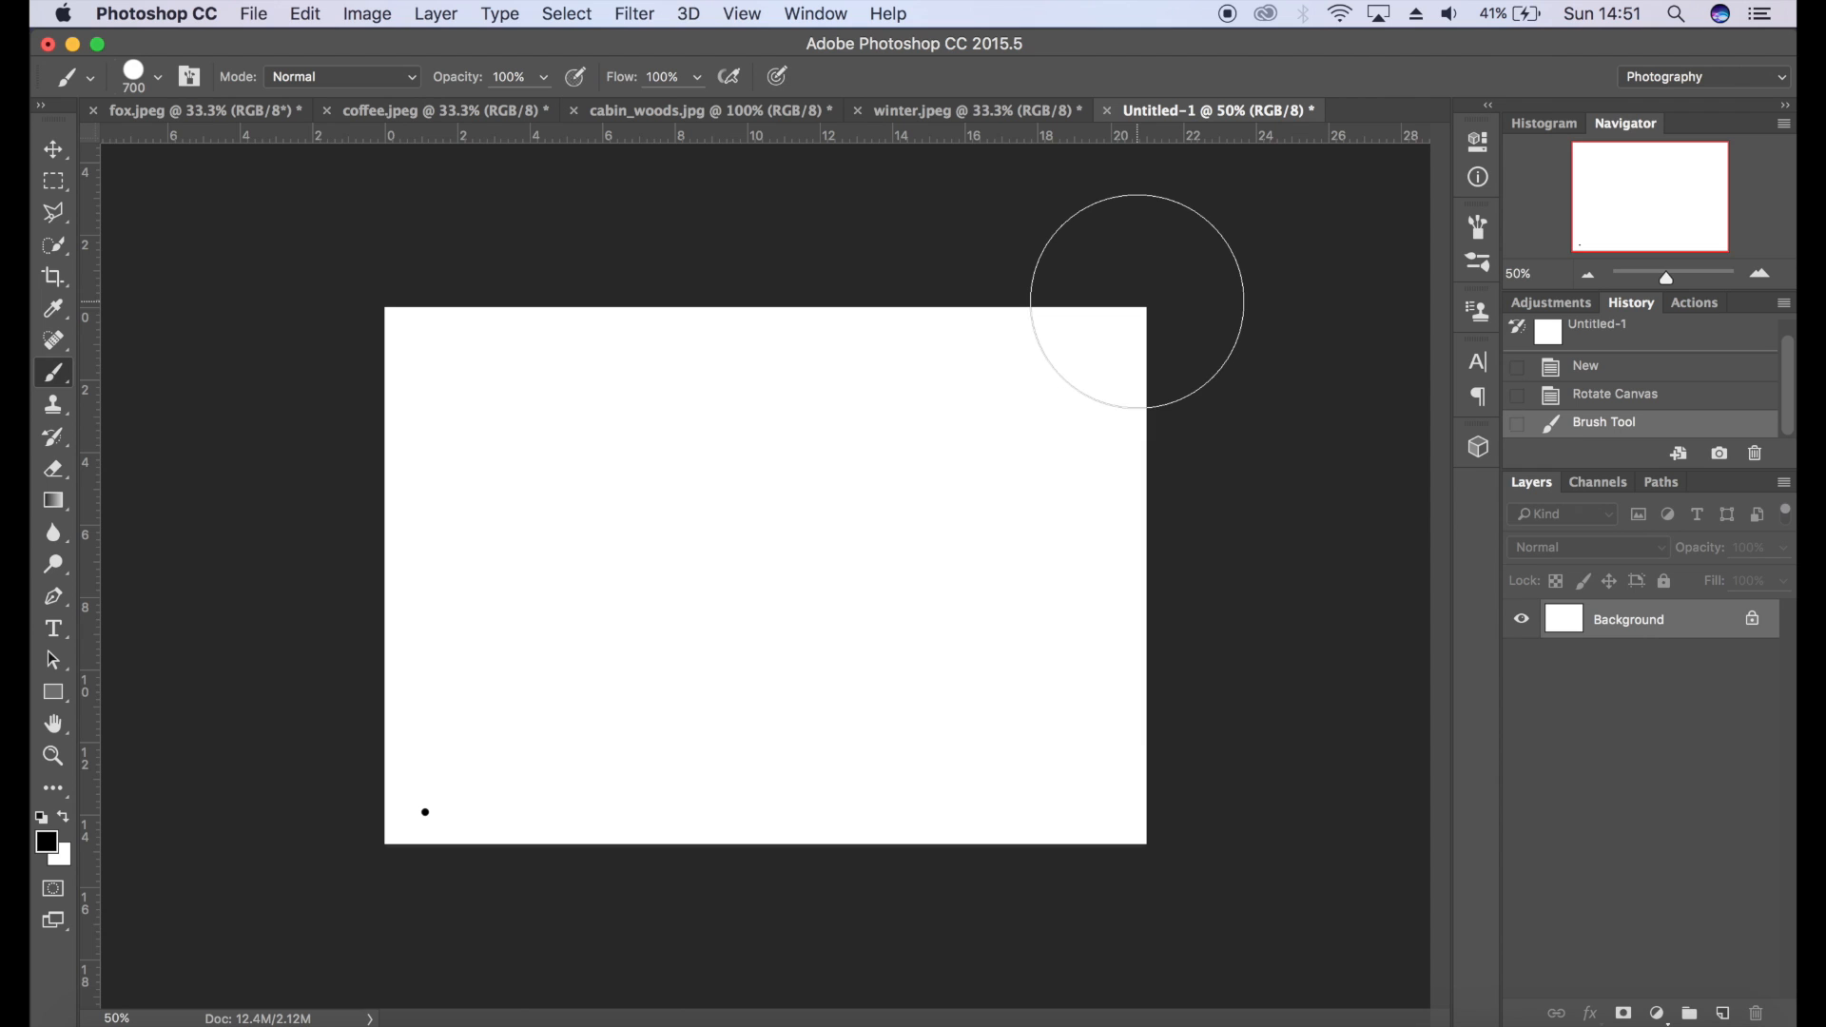
{"action": "left_click", "coordinate": [1016, 432]}
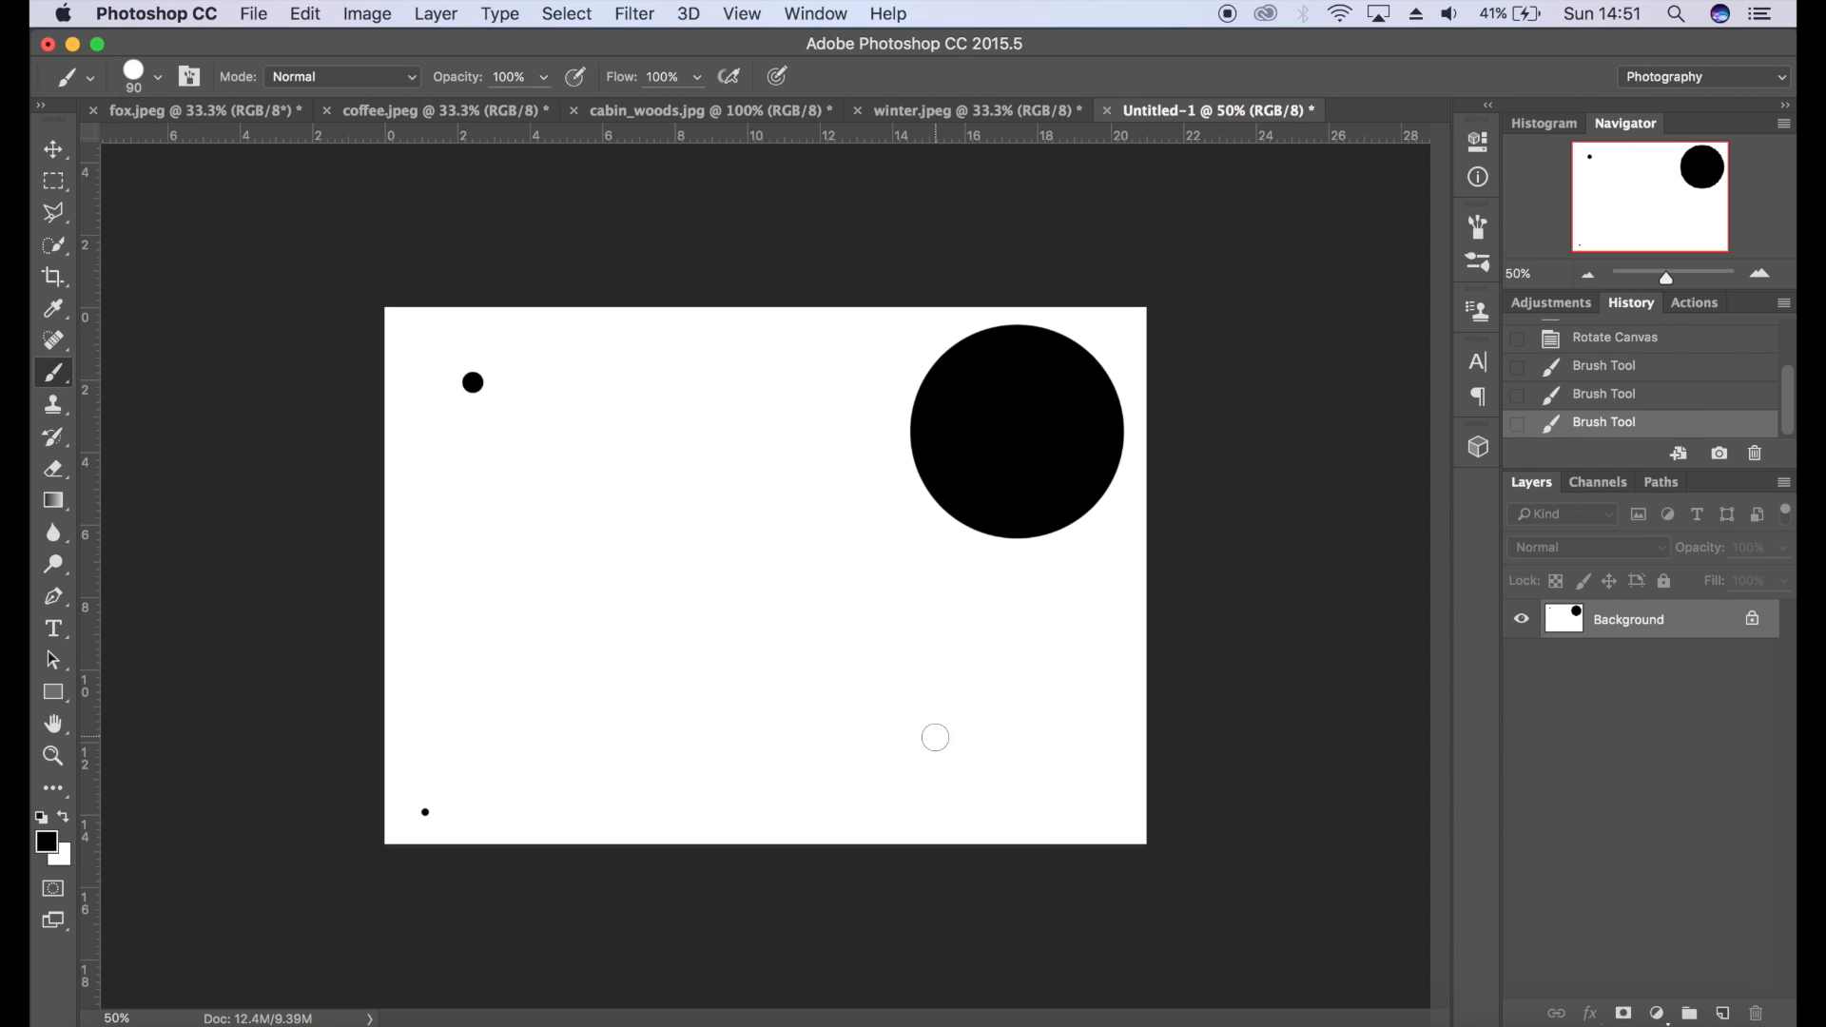
{"action": "left_click", "coordinate": [133, 76]}
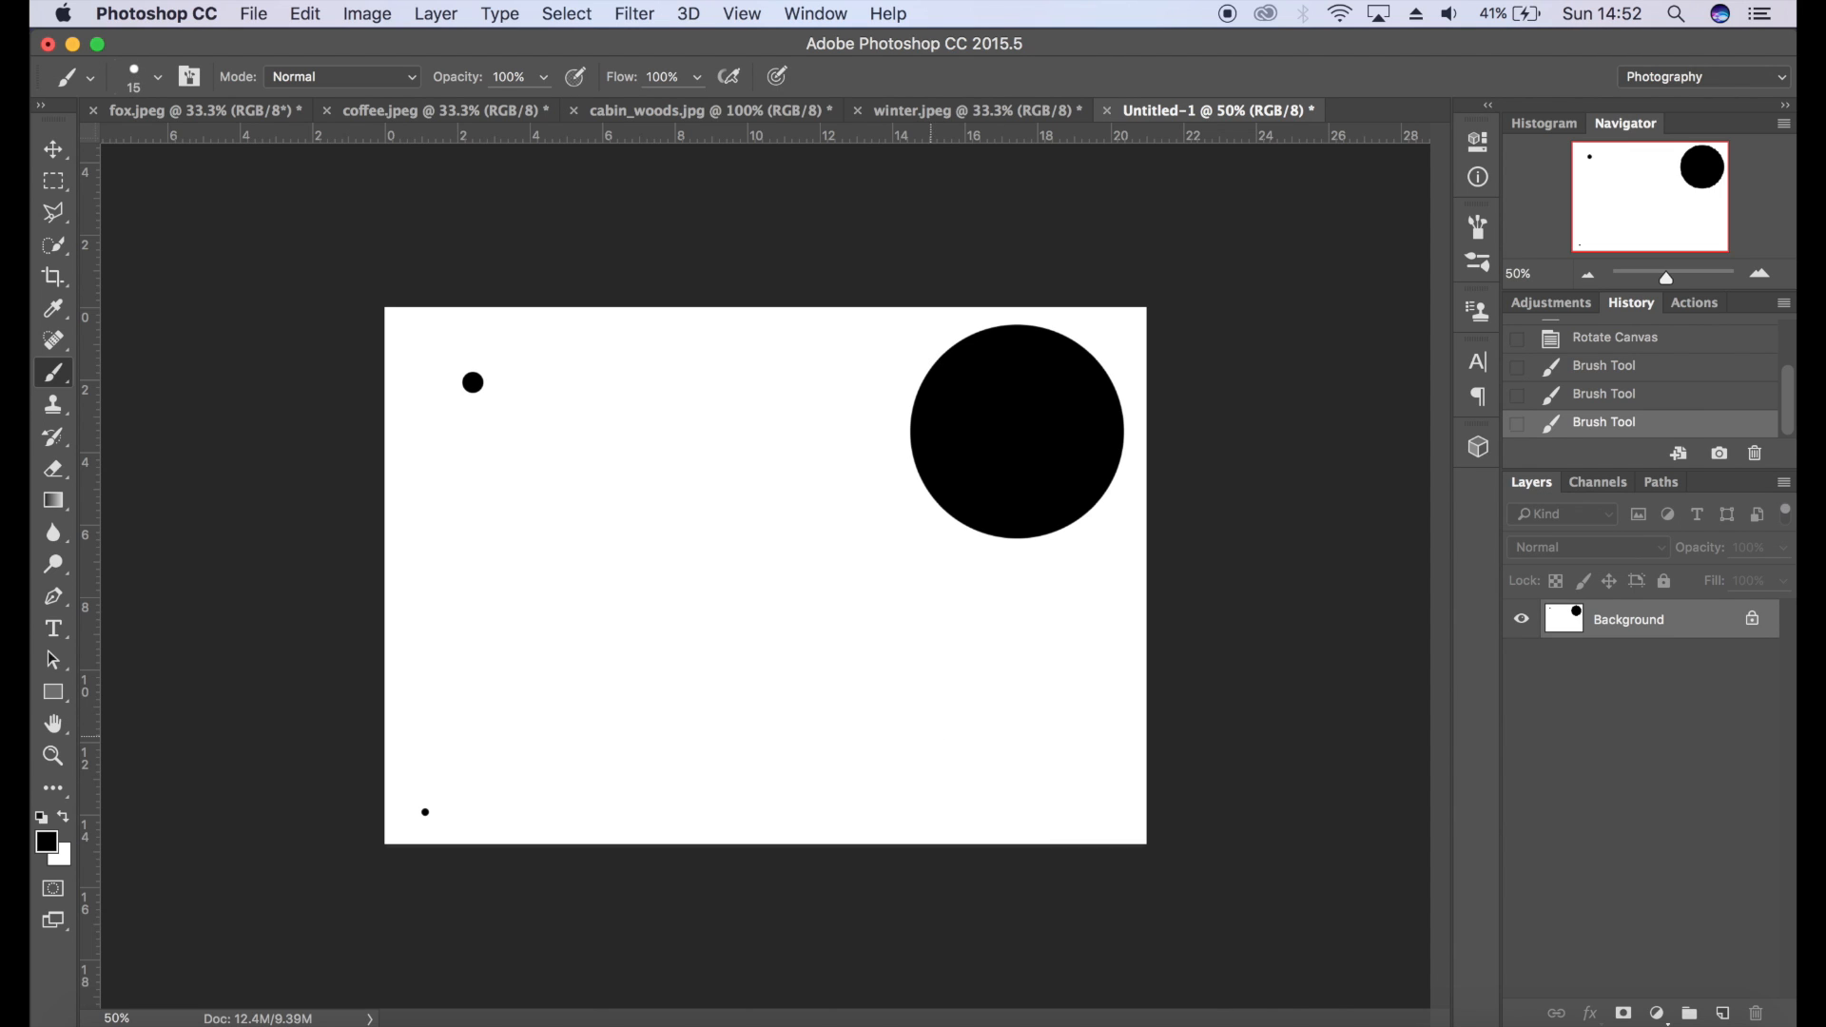
{"action": "left_click", "coordinate": [1039, 807]}
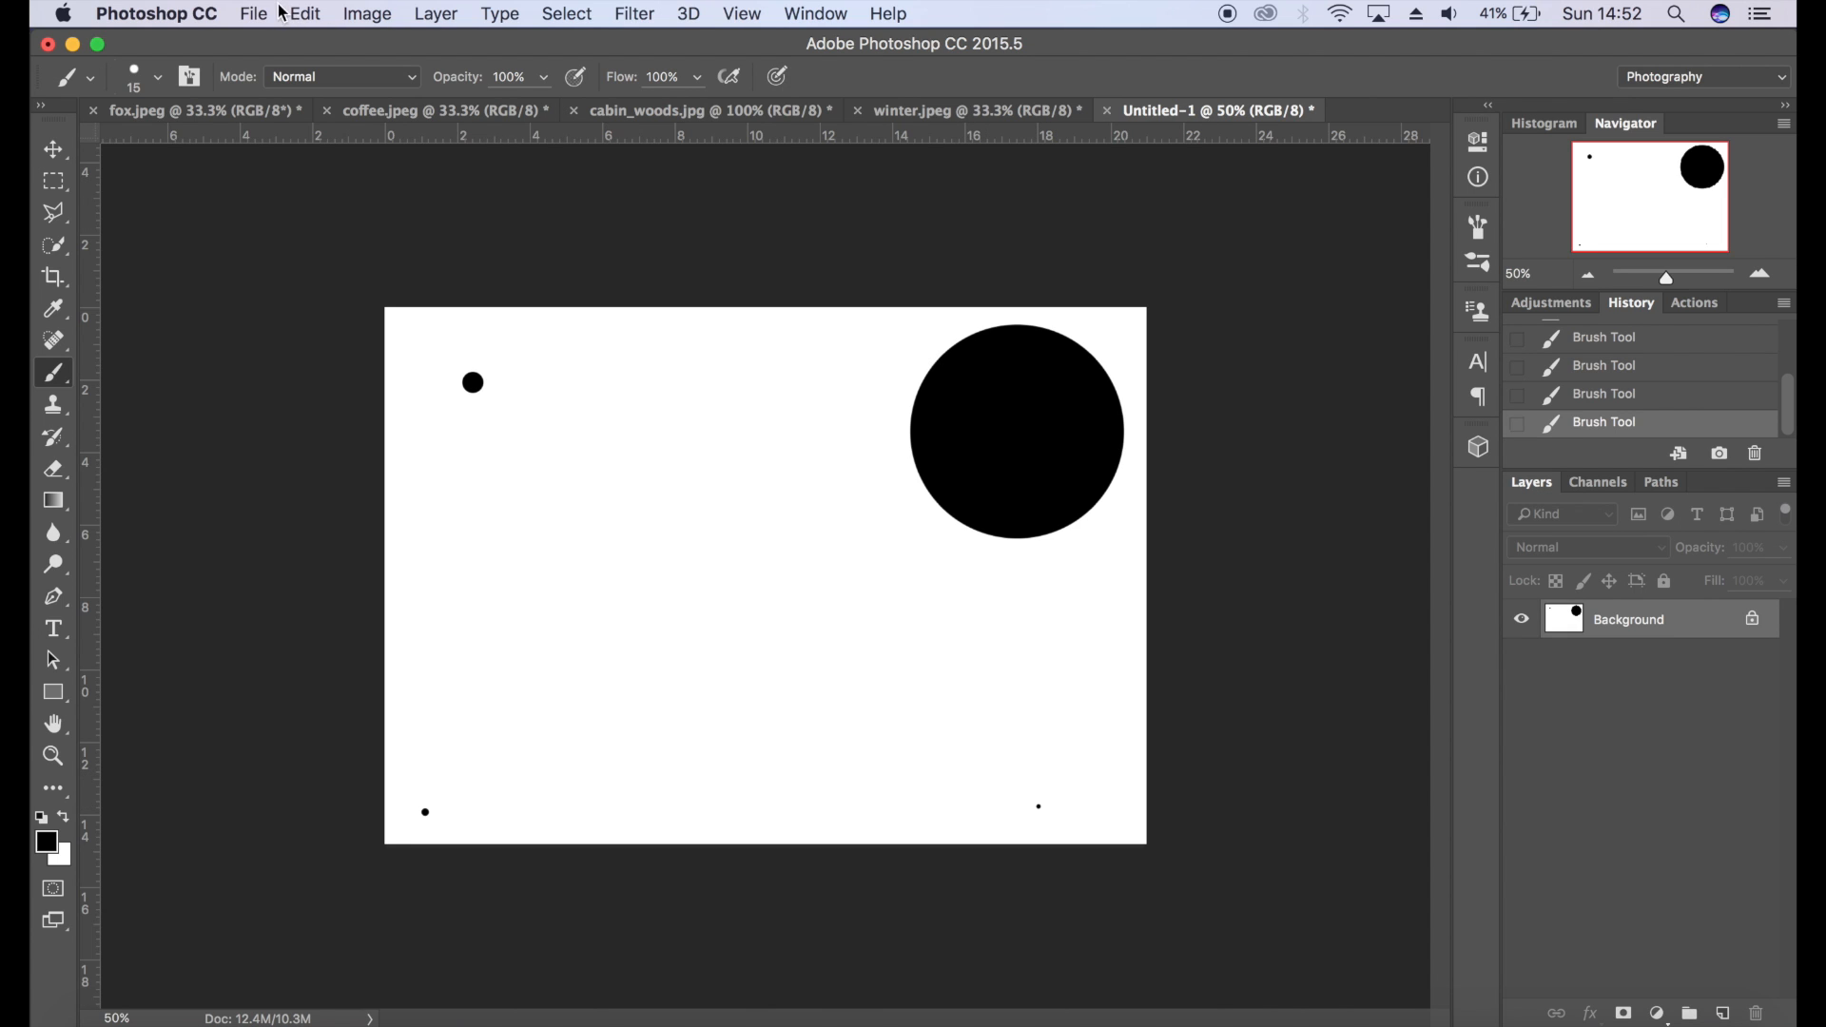
- Define the dots as a brush preset named 'snow', then close Untitled-1 without saving
{"action": "left_click", "coordinate": [305, 13]}
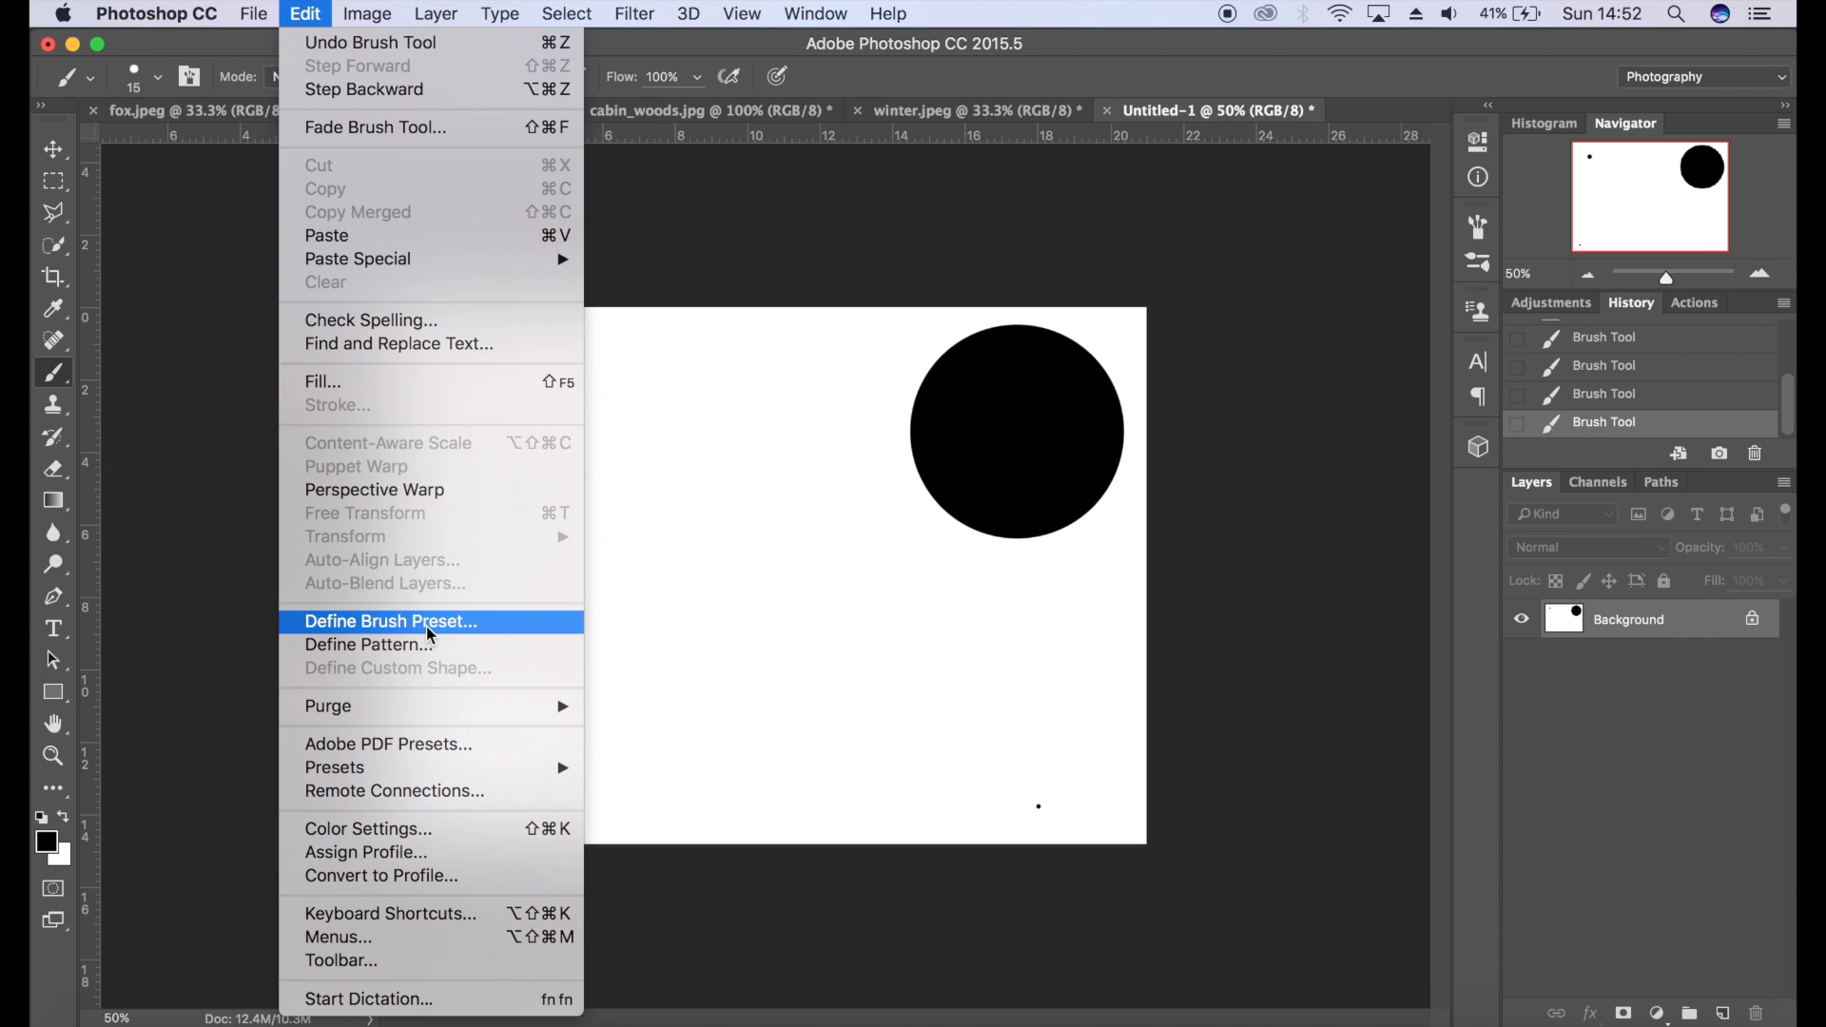
{"action": "left_click", "coordinate": [390, 621]}
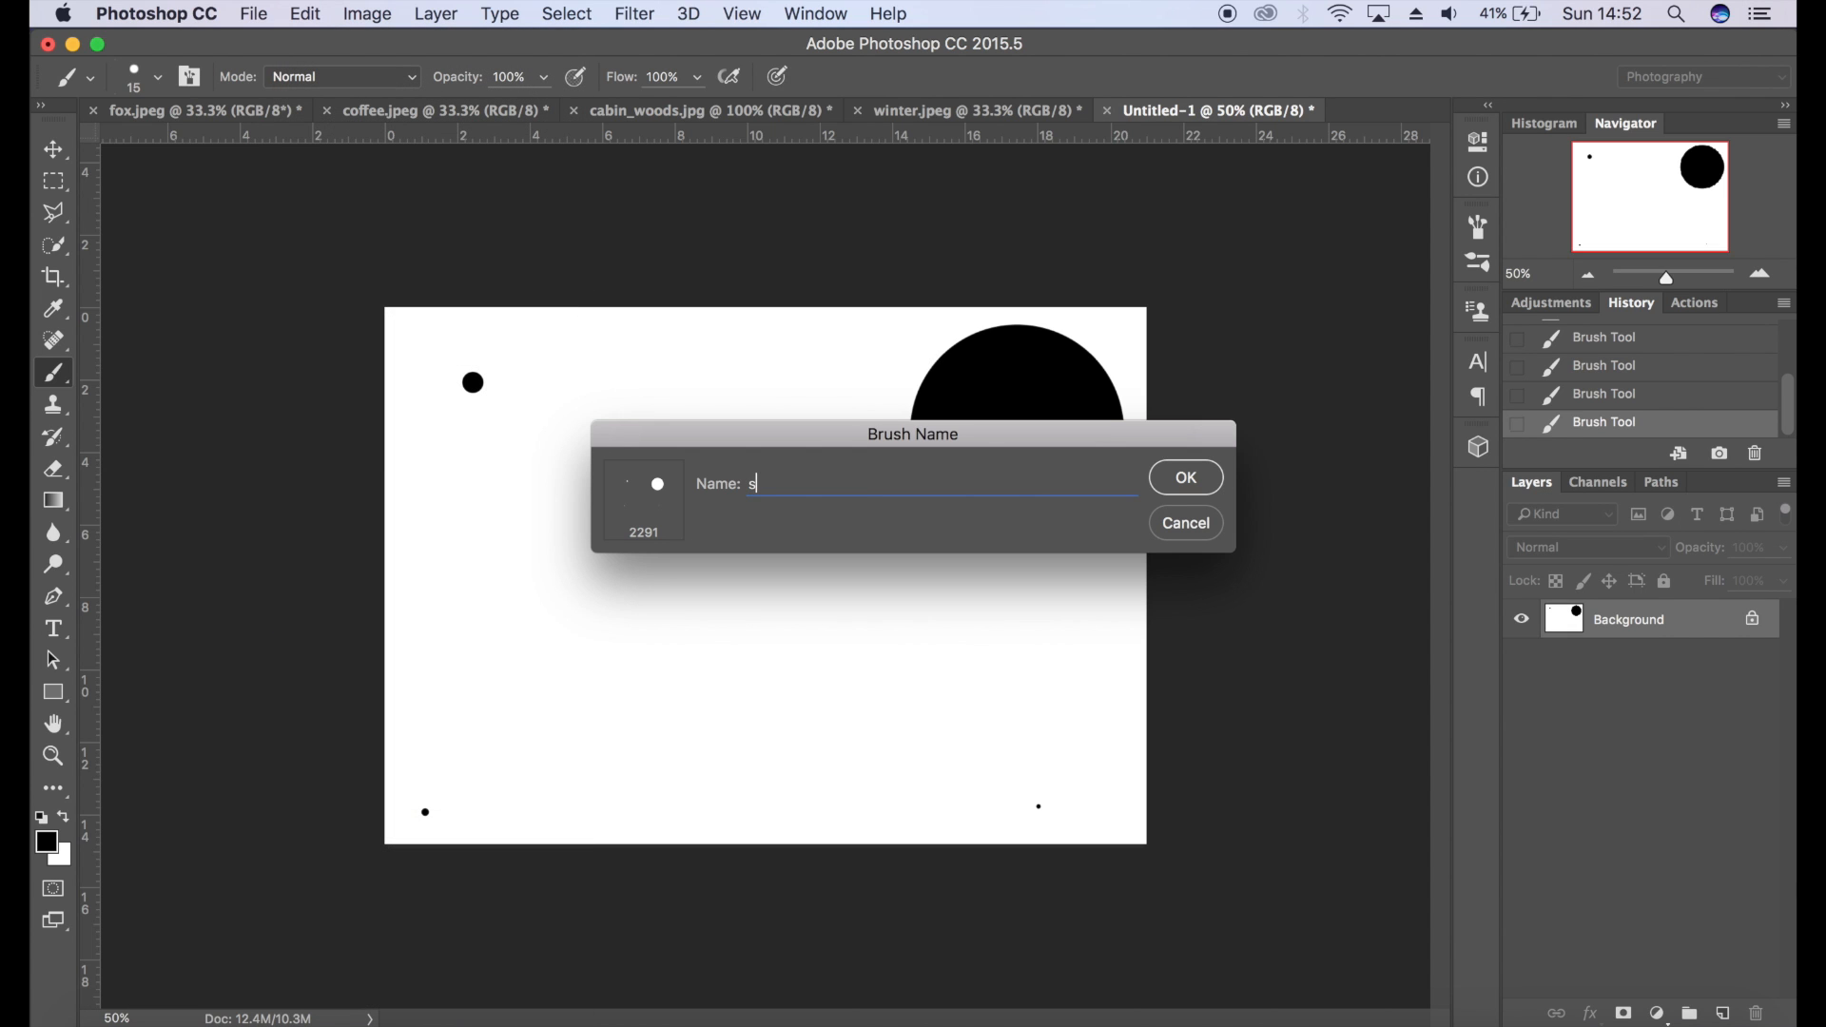
{"action": "type", "text": "now"}
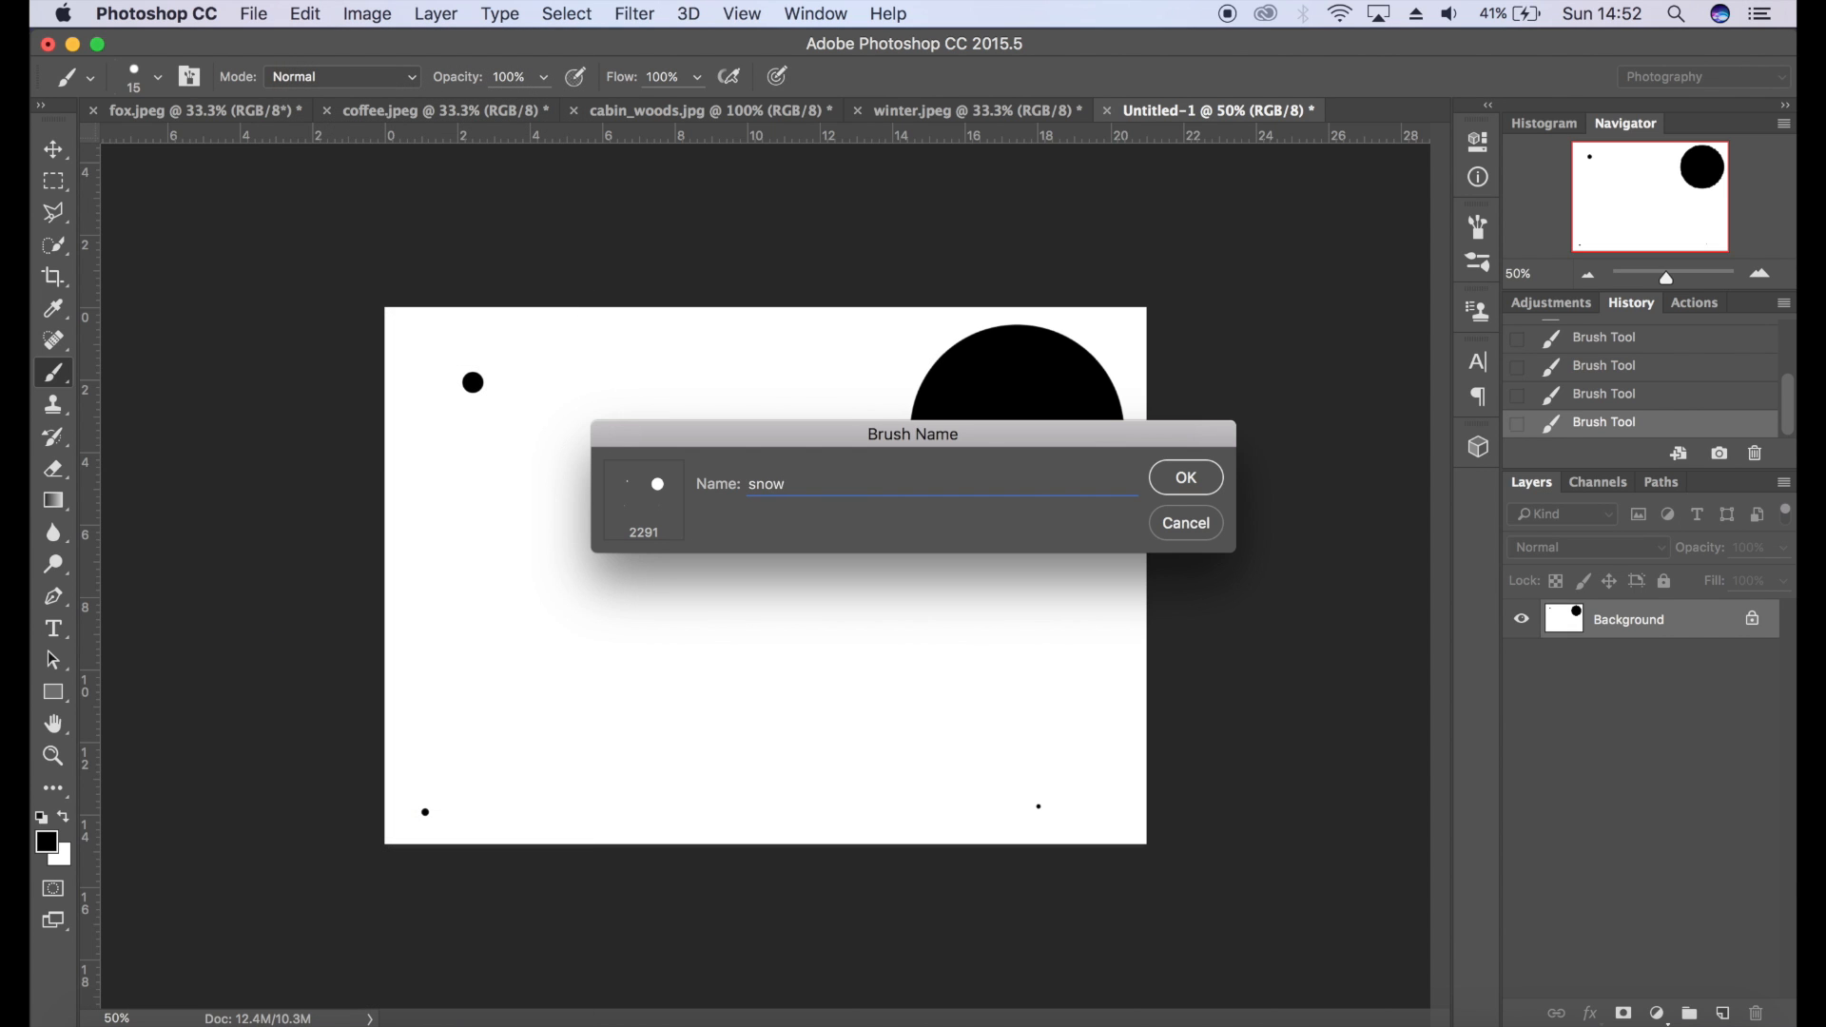
{"action": "left_click", "coordinate": [1186, 477]}
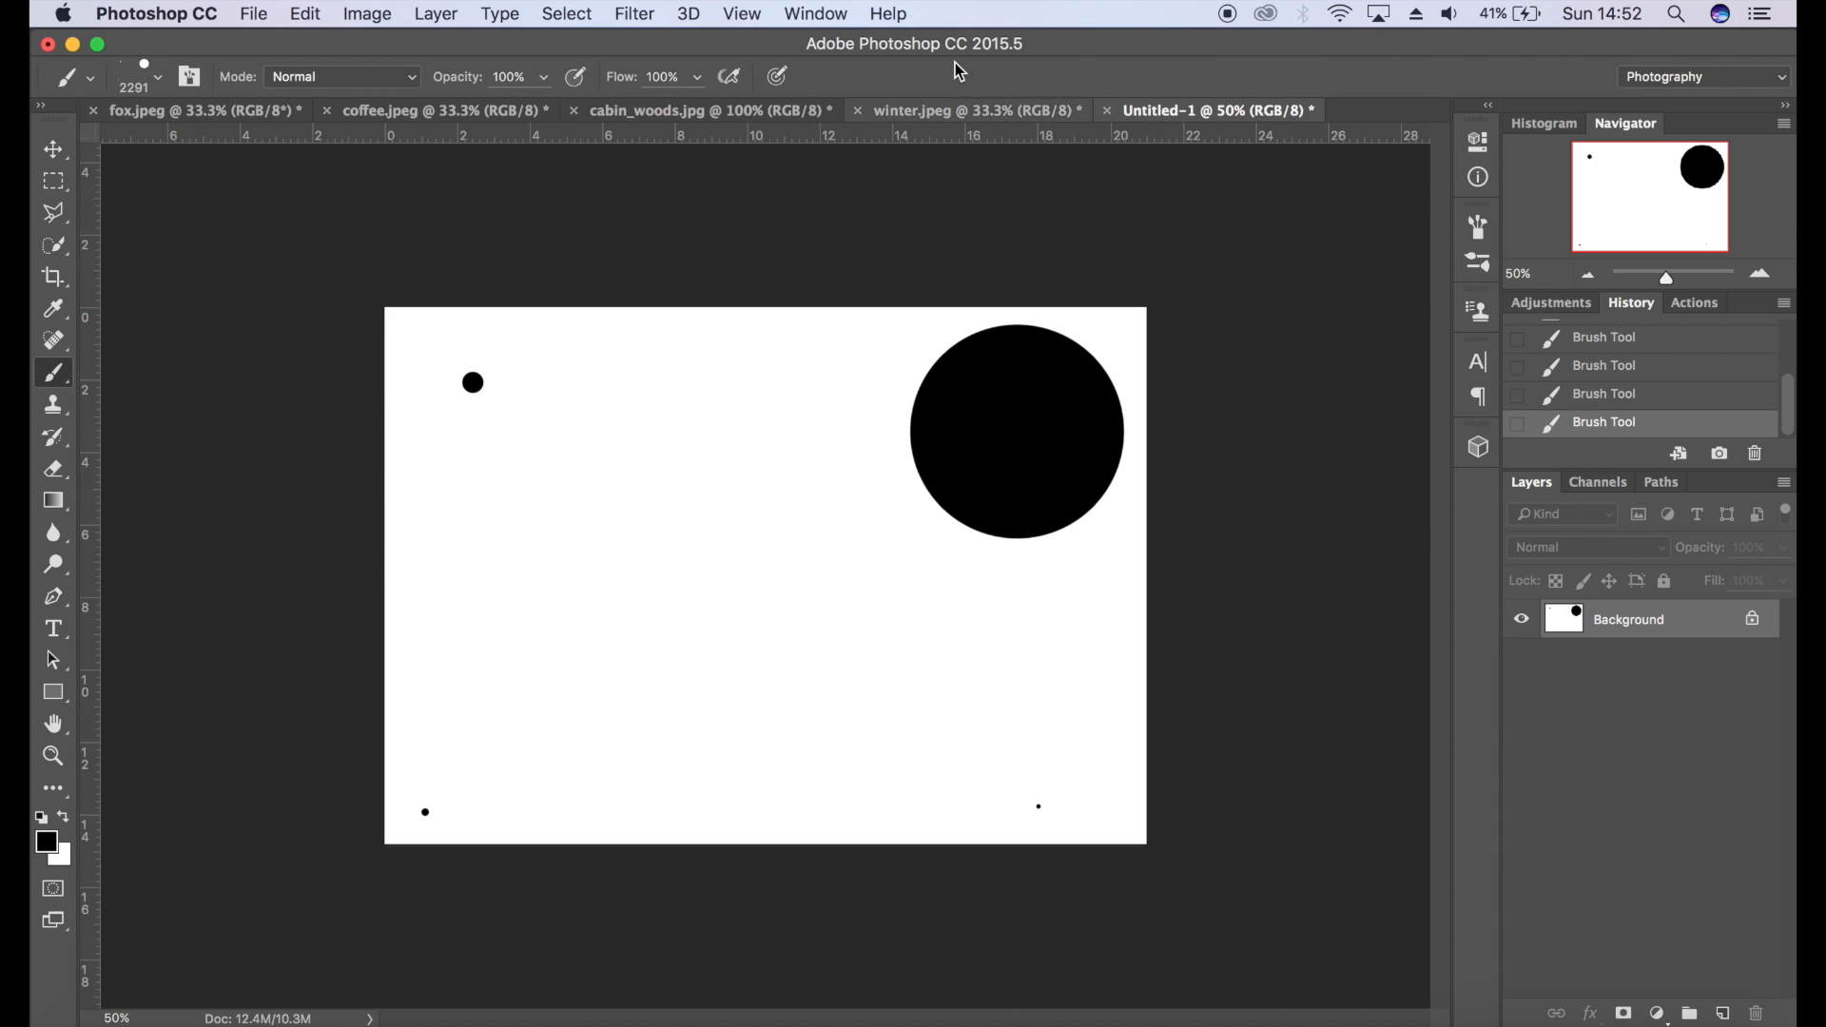
{"action": "left_click", "coordinate": [1107, 111]}
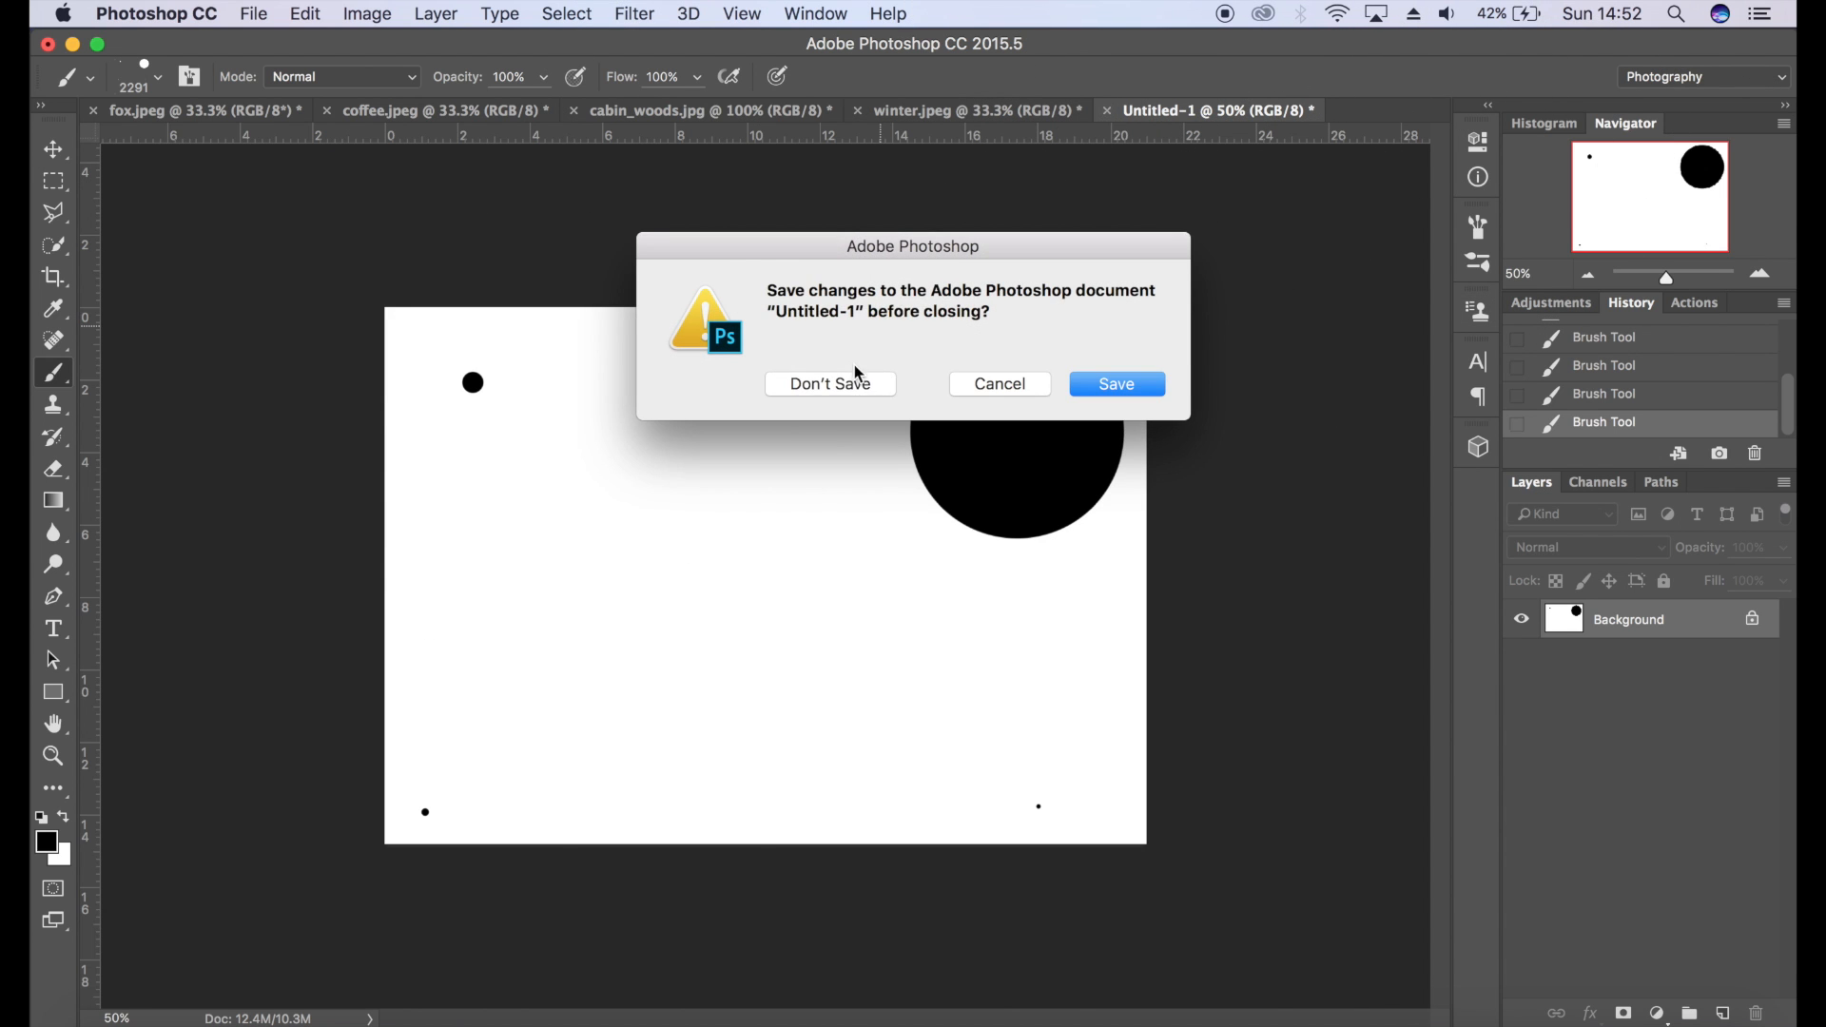
{"action": "left_click", "coordinate": [832, 383]}
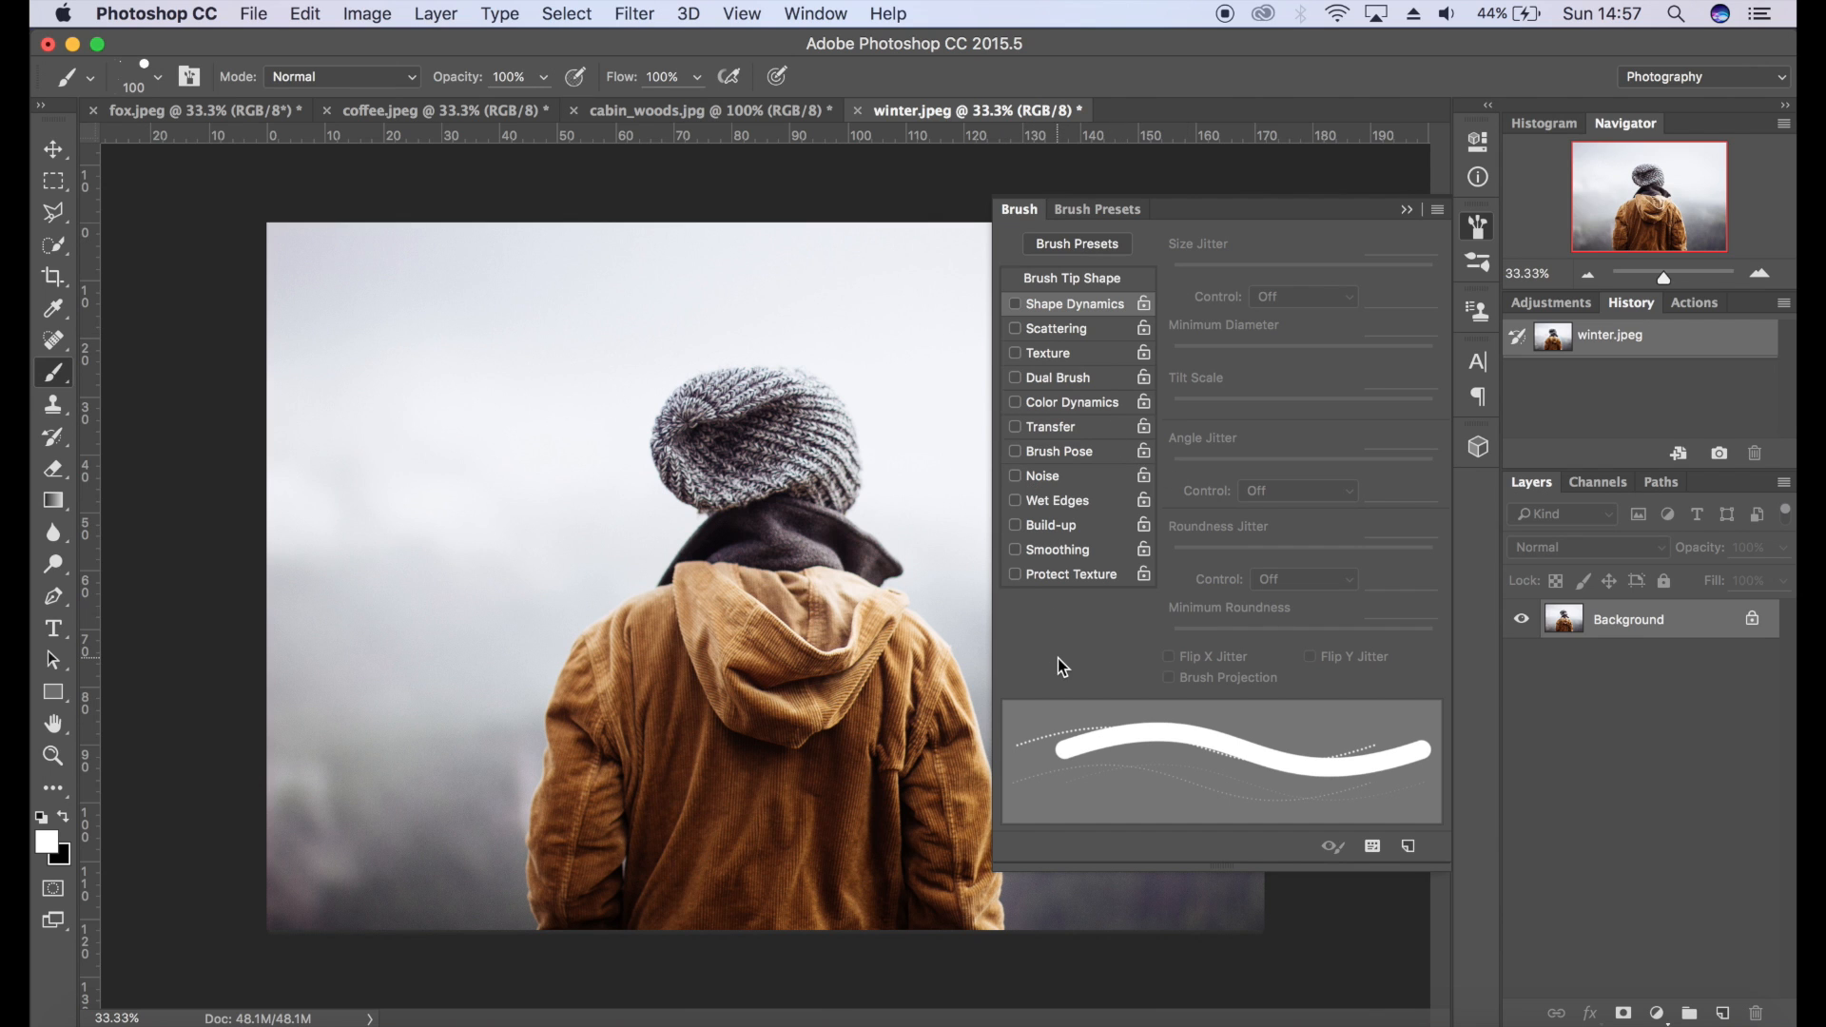
{"action": "mouse_move", "coordinate": [1046, 750]}
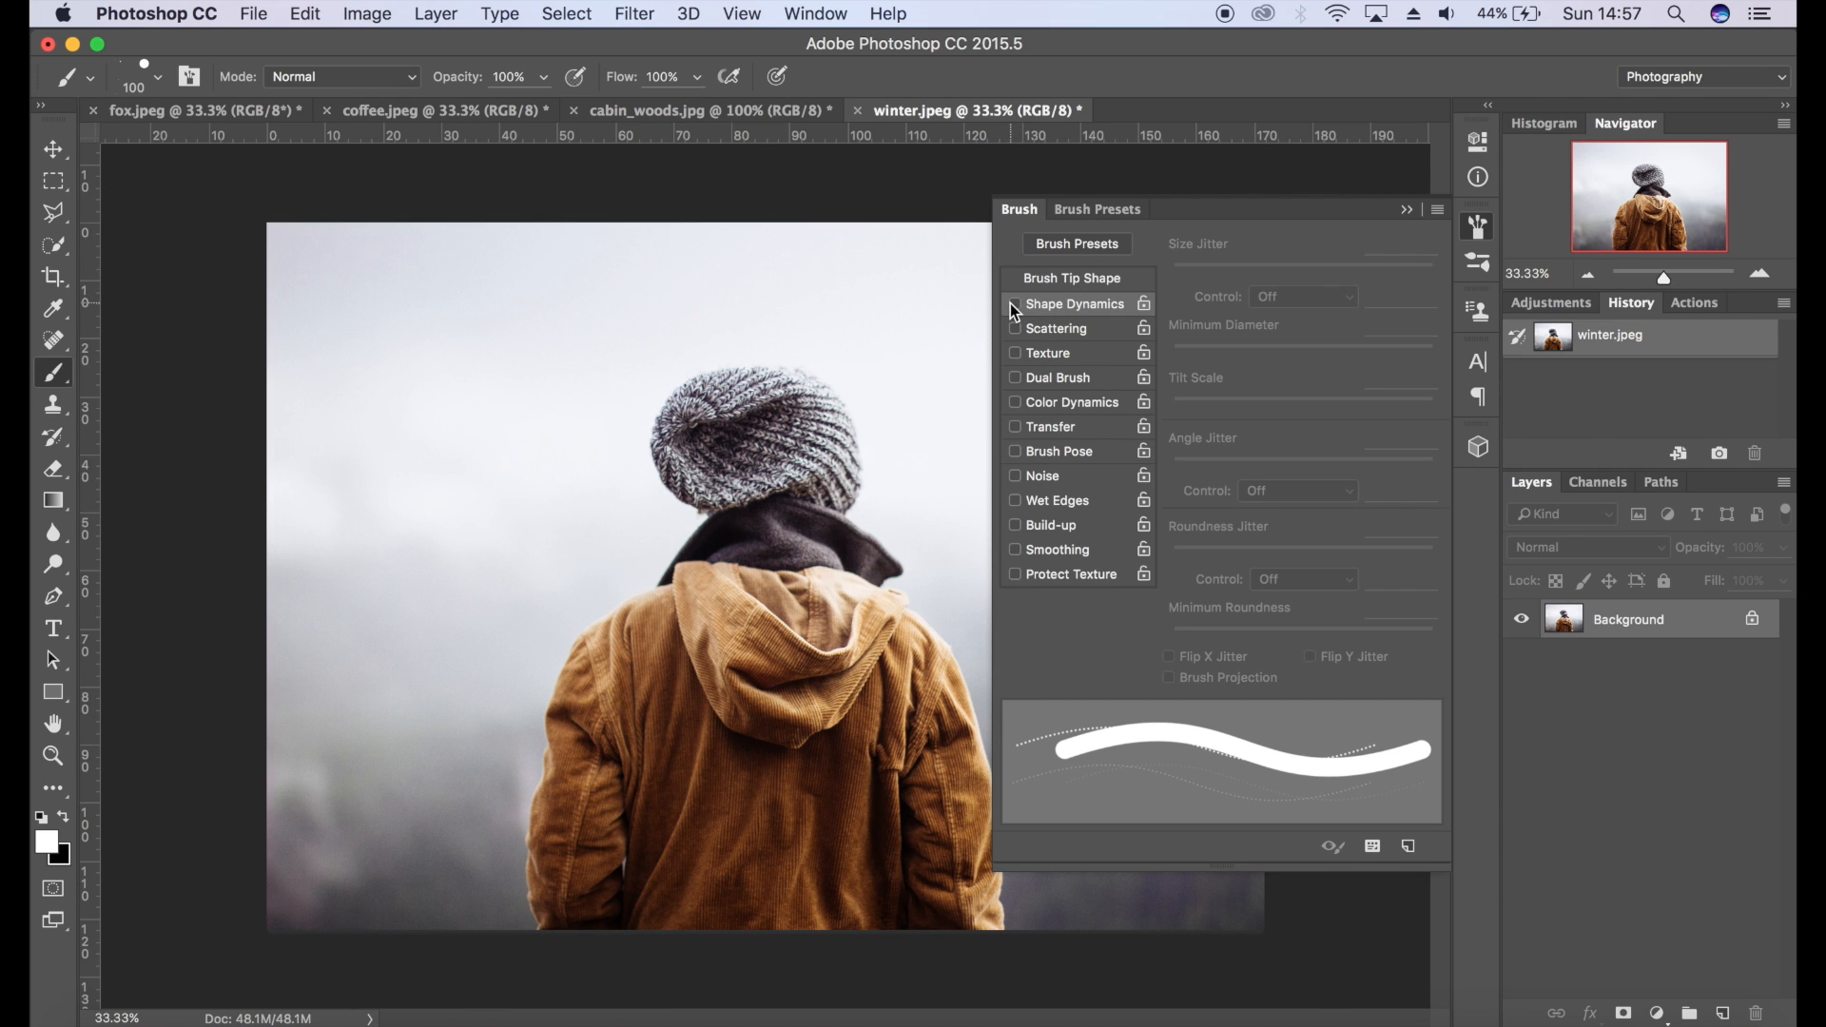
- Enable Shape Dynamics with Size Jitter 100% and Minimum Diameter about 28%
{"action": "left_click", "coordinate": [1016, 308]}
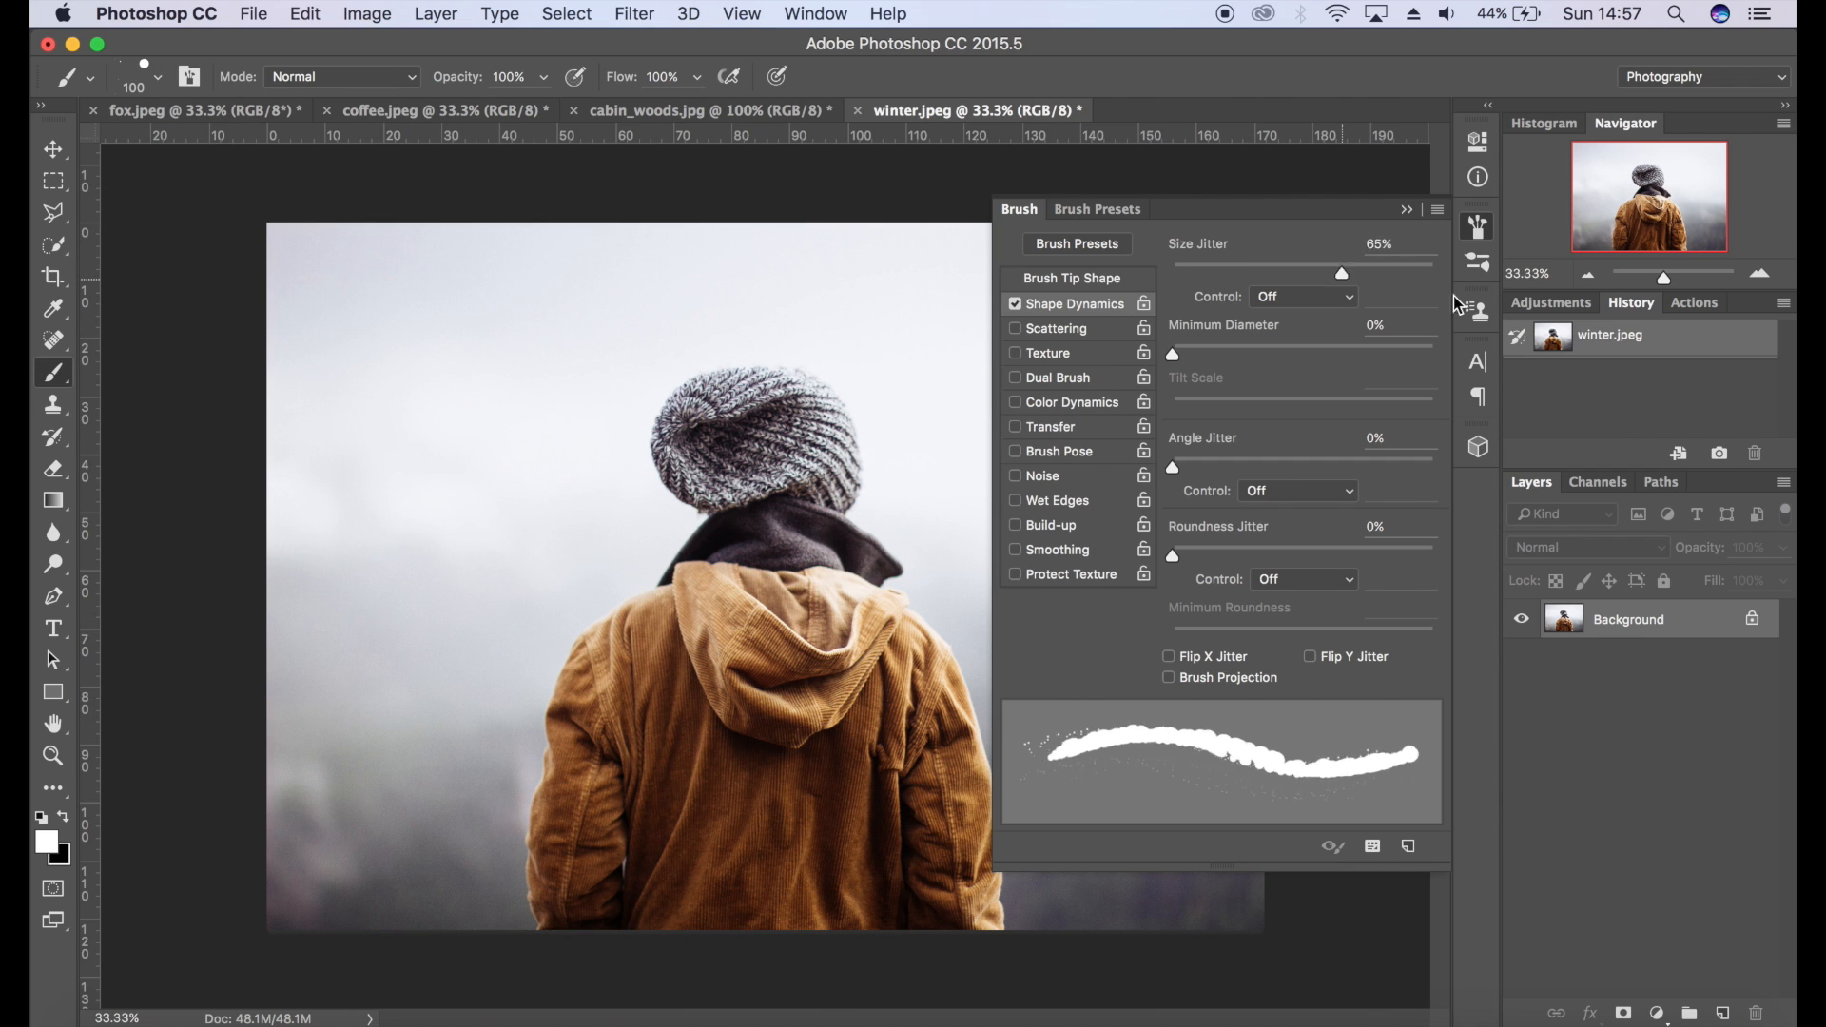
{"action": "left_click_drag", "start_coordinate": [1341, 272], "coordinate": [1434, 272]}
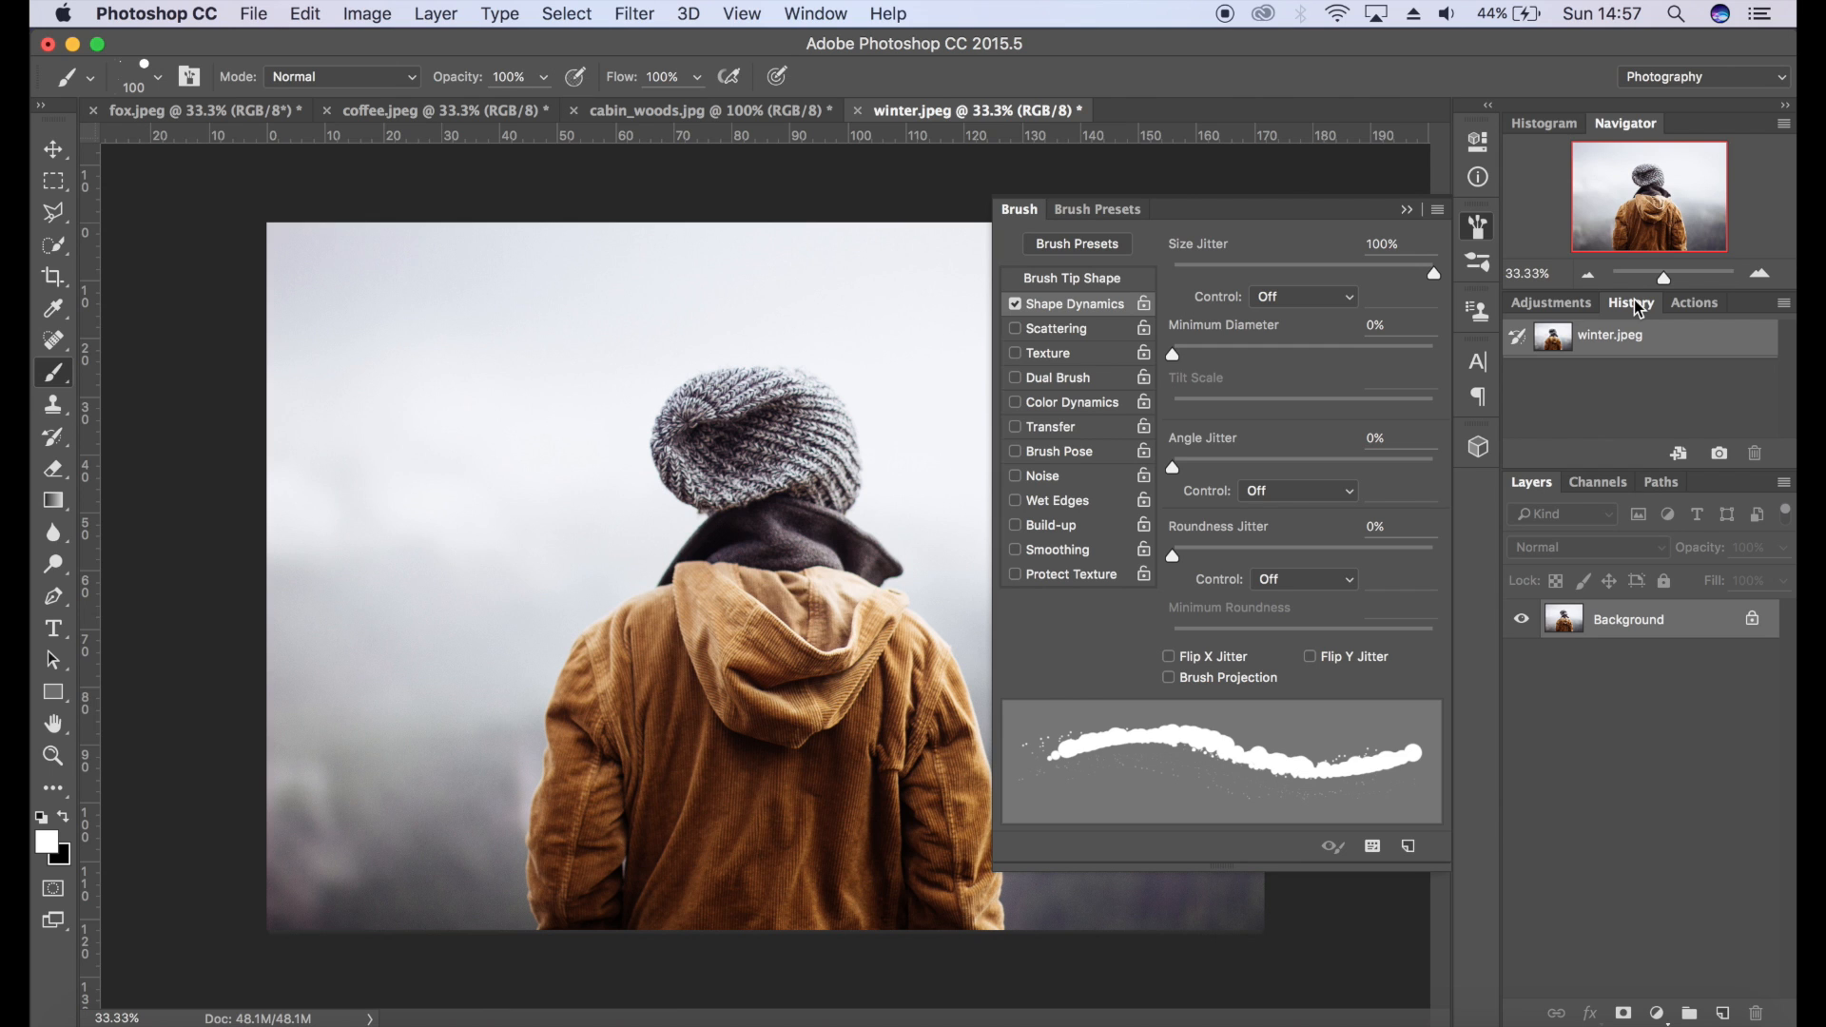
{"action": "mouse_move", "coordinate": [1294, 395]}
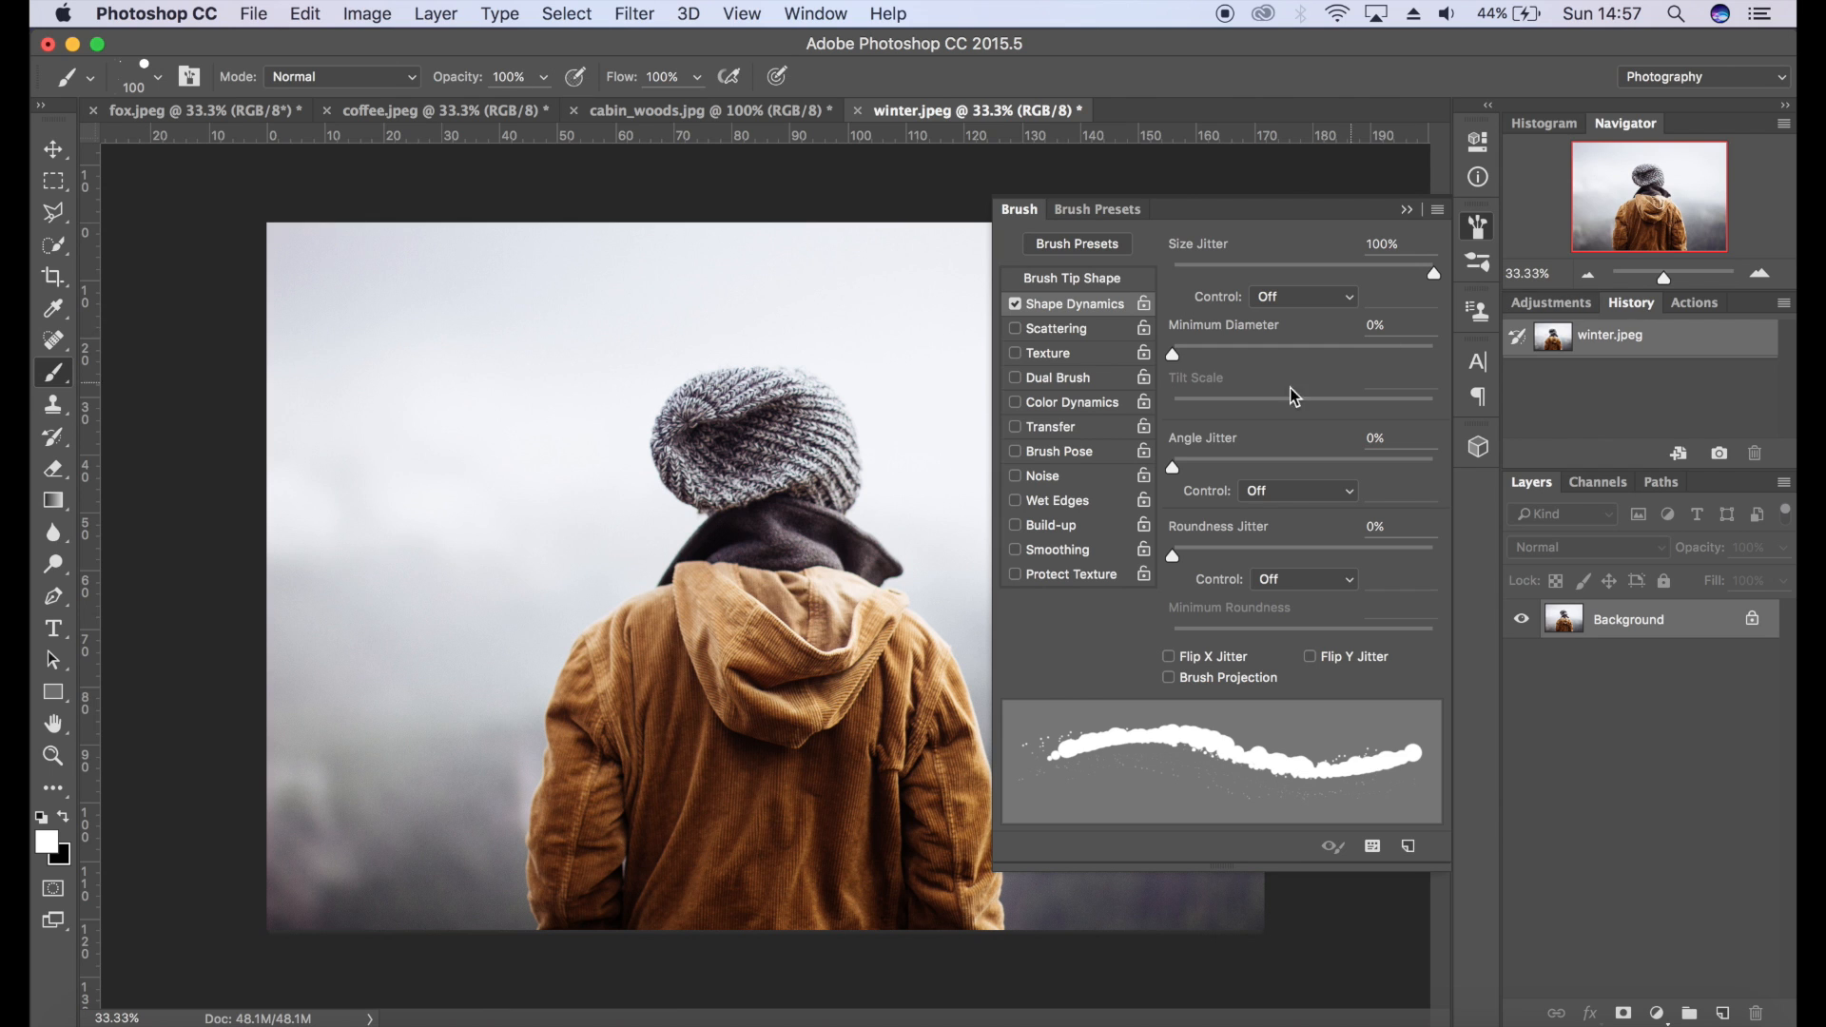
{"action": "left_click_drag", "start_coordinate": [1174, 353], "coordinate": [1275, 354]}
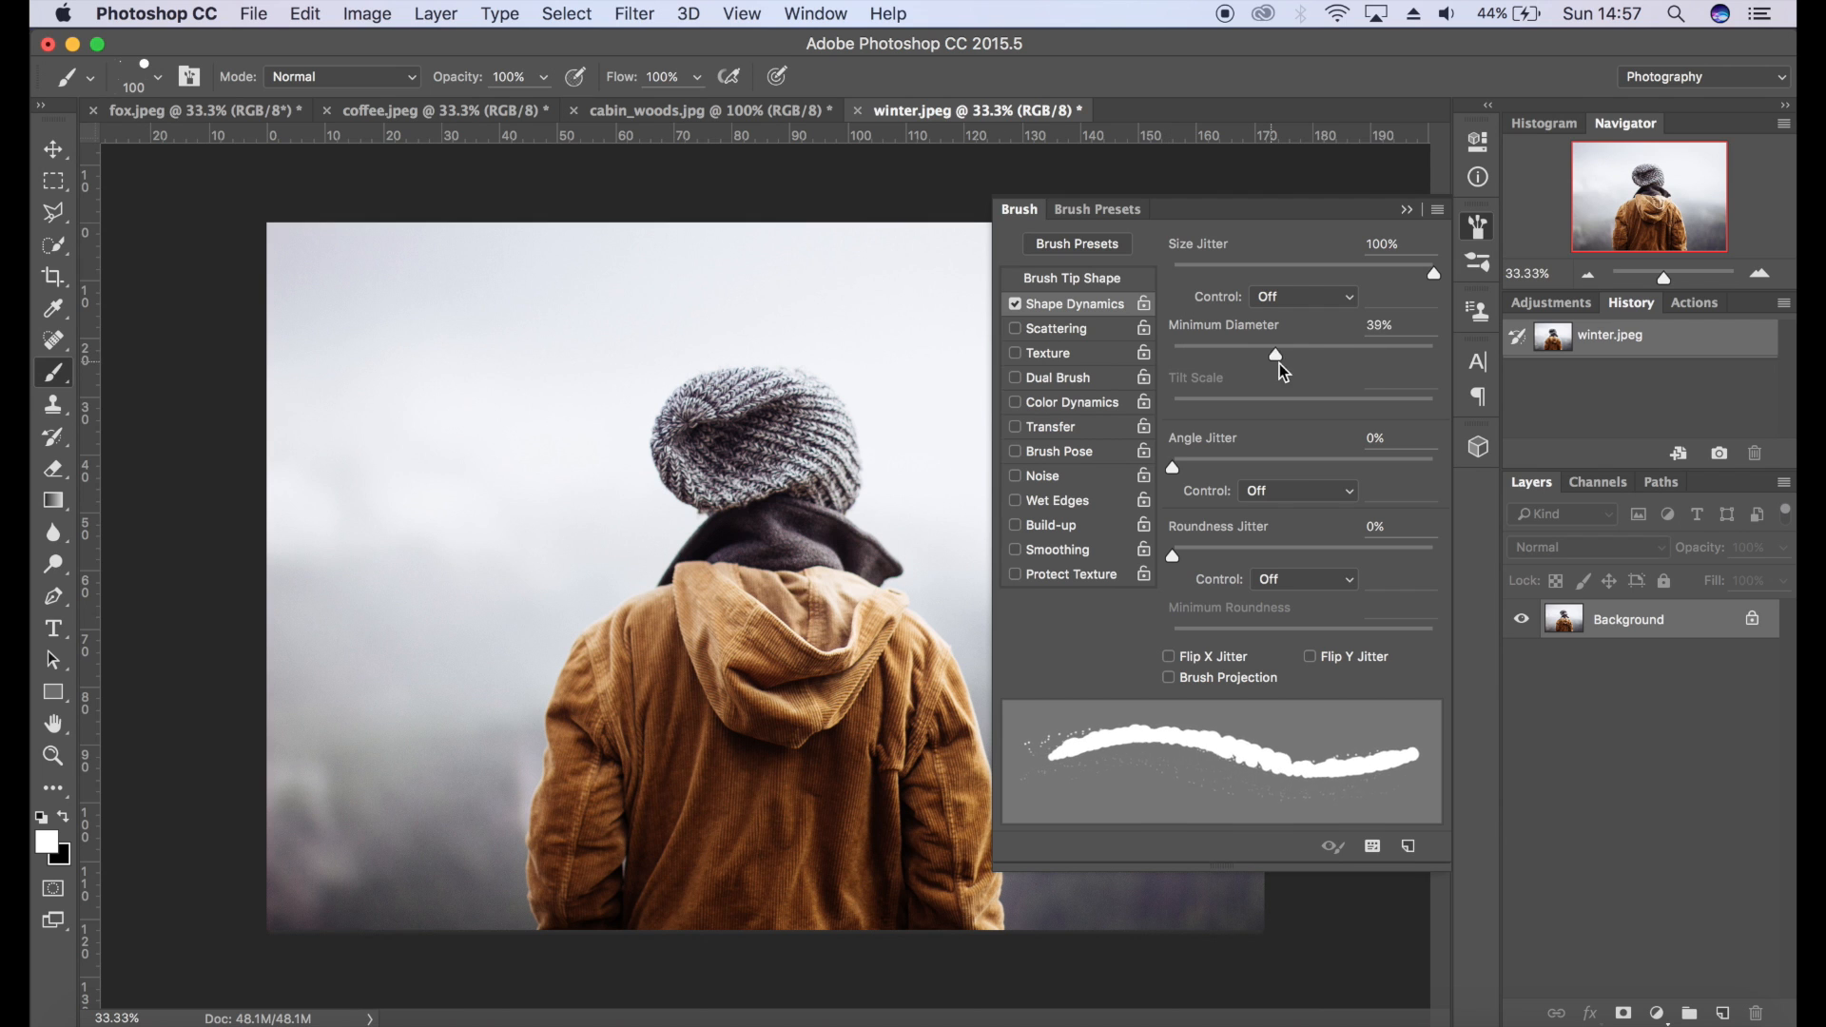
{"action": "left_click_drag", "start_coordinate": [1274, 356], "coordinate": [1433, 355]}
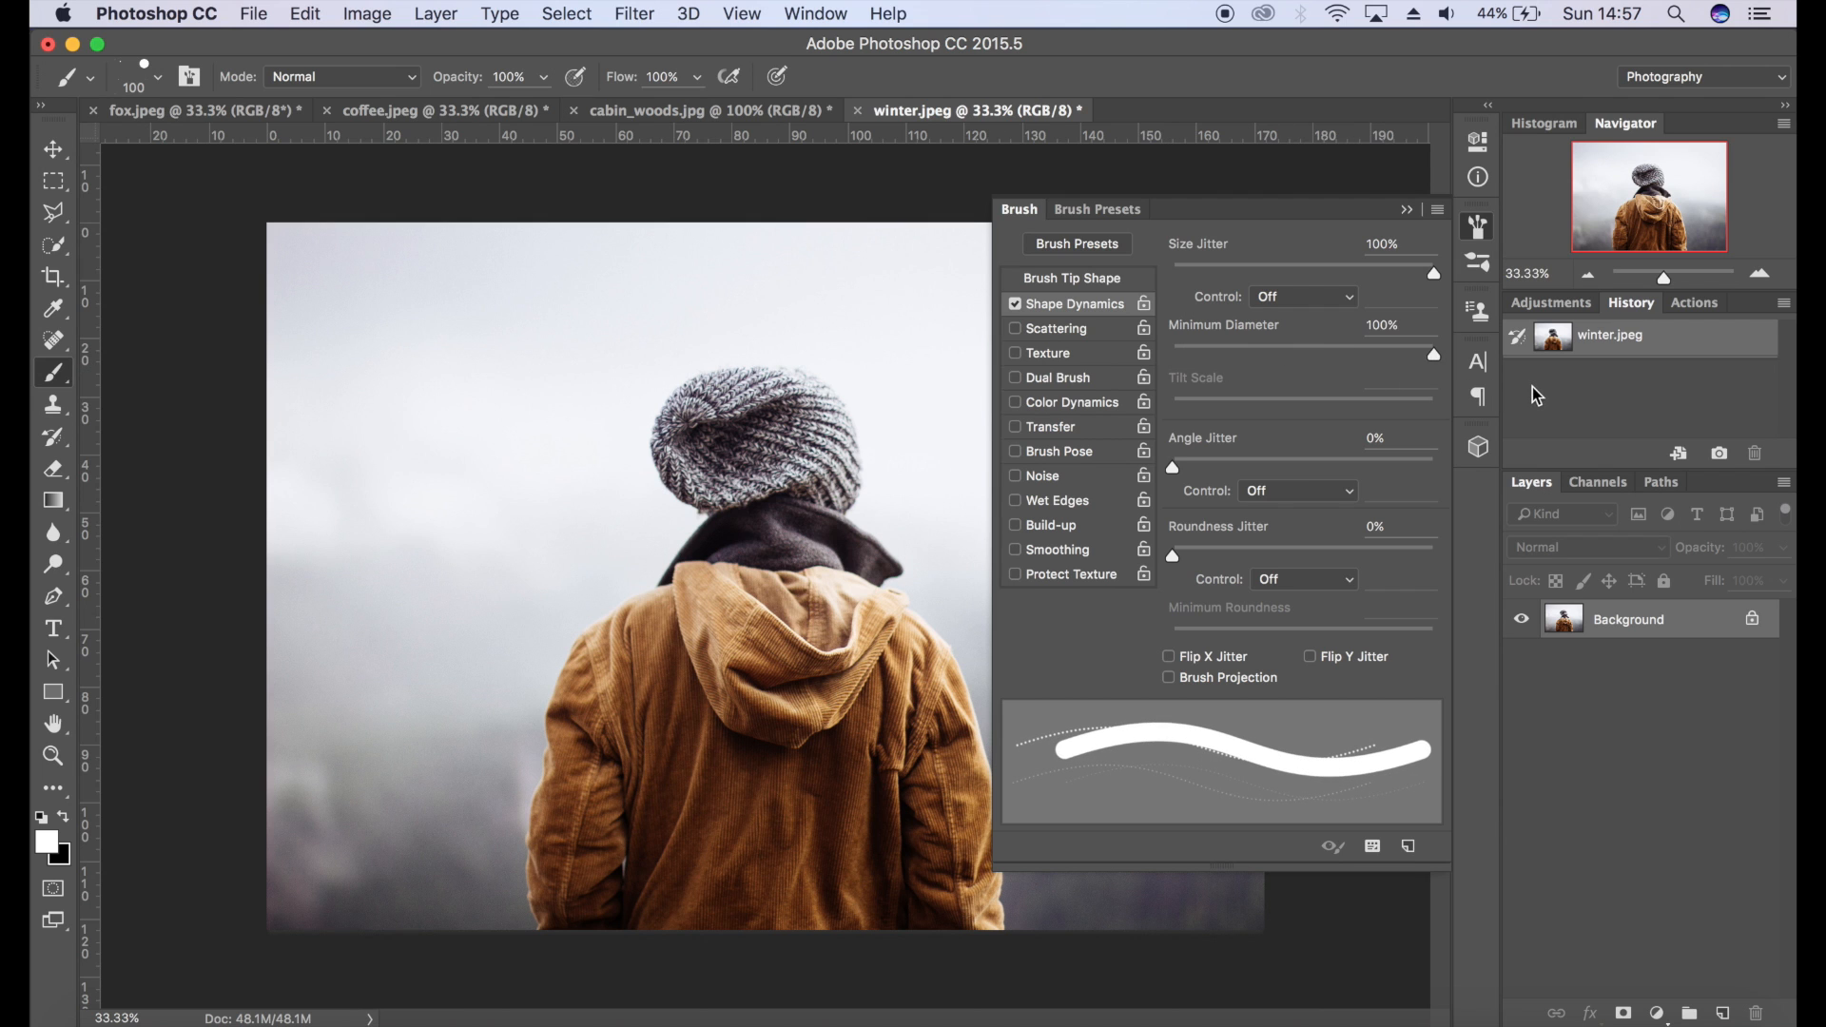
{"action": "left_click_drag", "start_coordinate": [1433, 355], "coordinate": [1284, 356]}
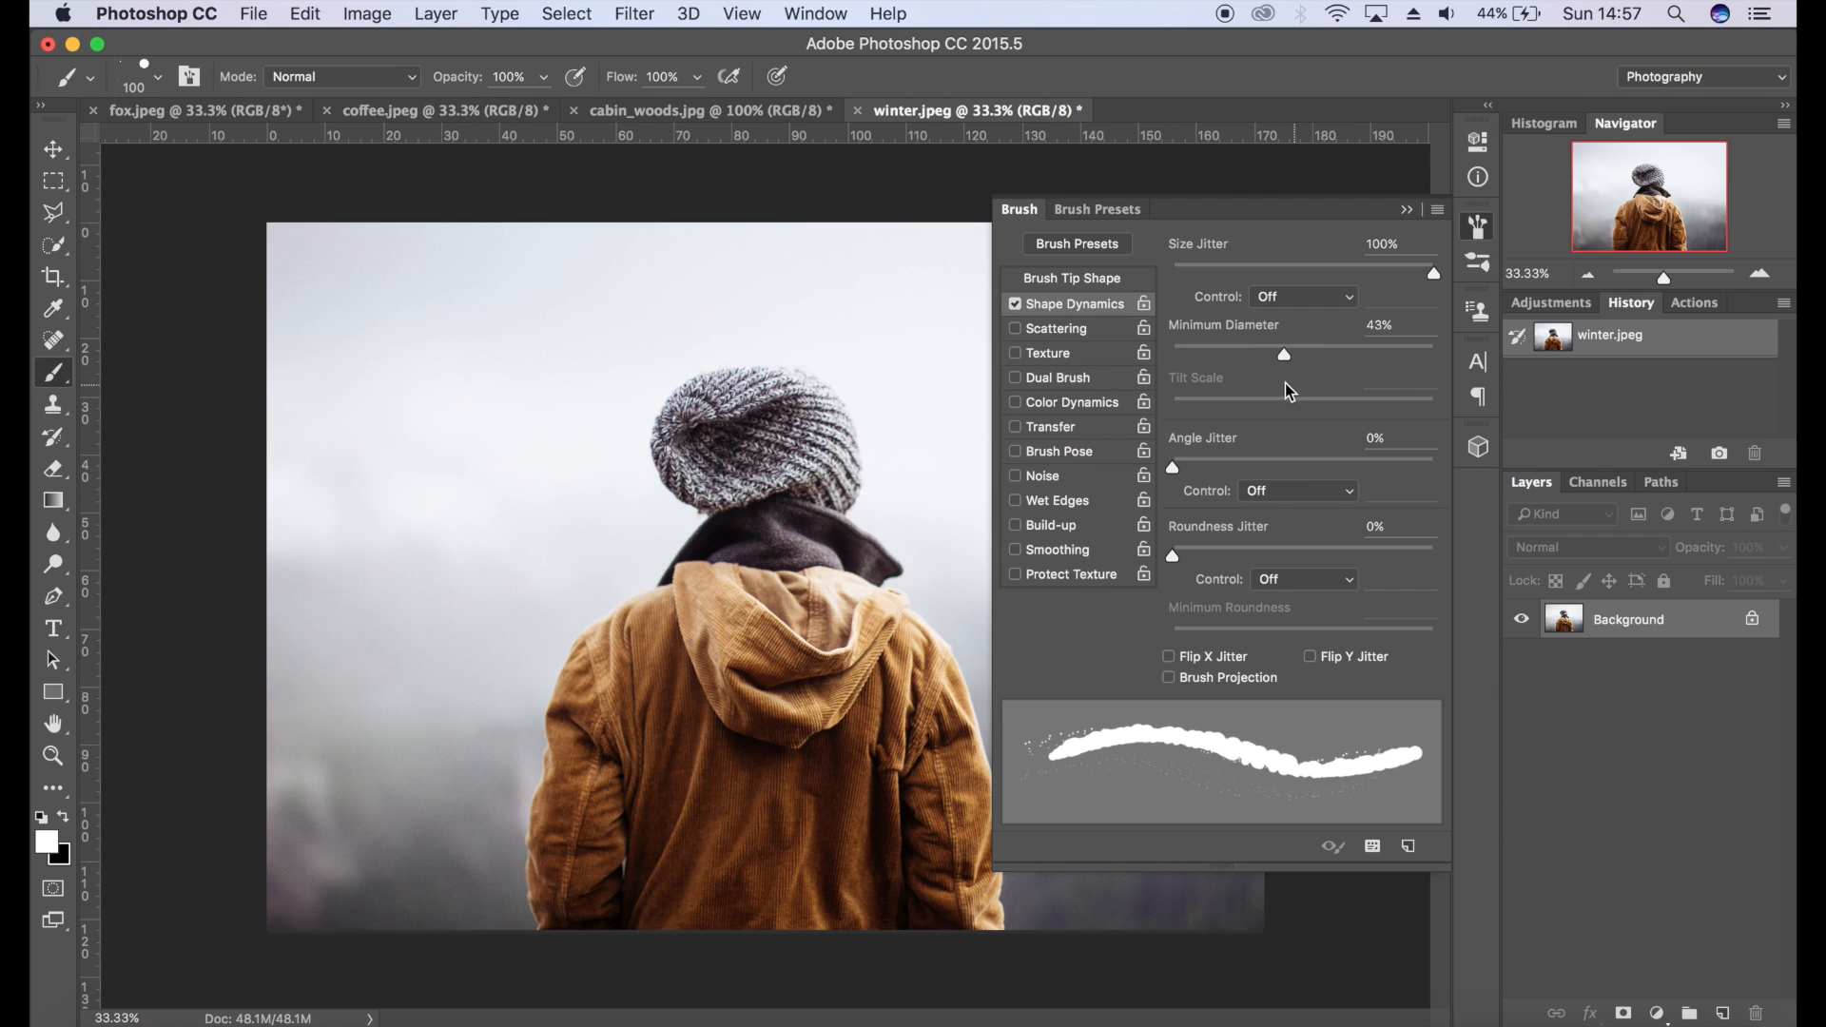
{"action": "left_click_drag", "start_coordinate": [1284, 354], "coordinate": [1254, 354]}
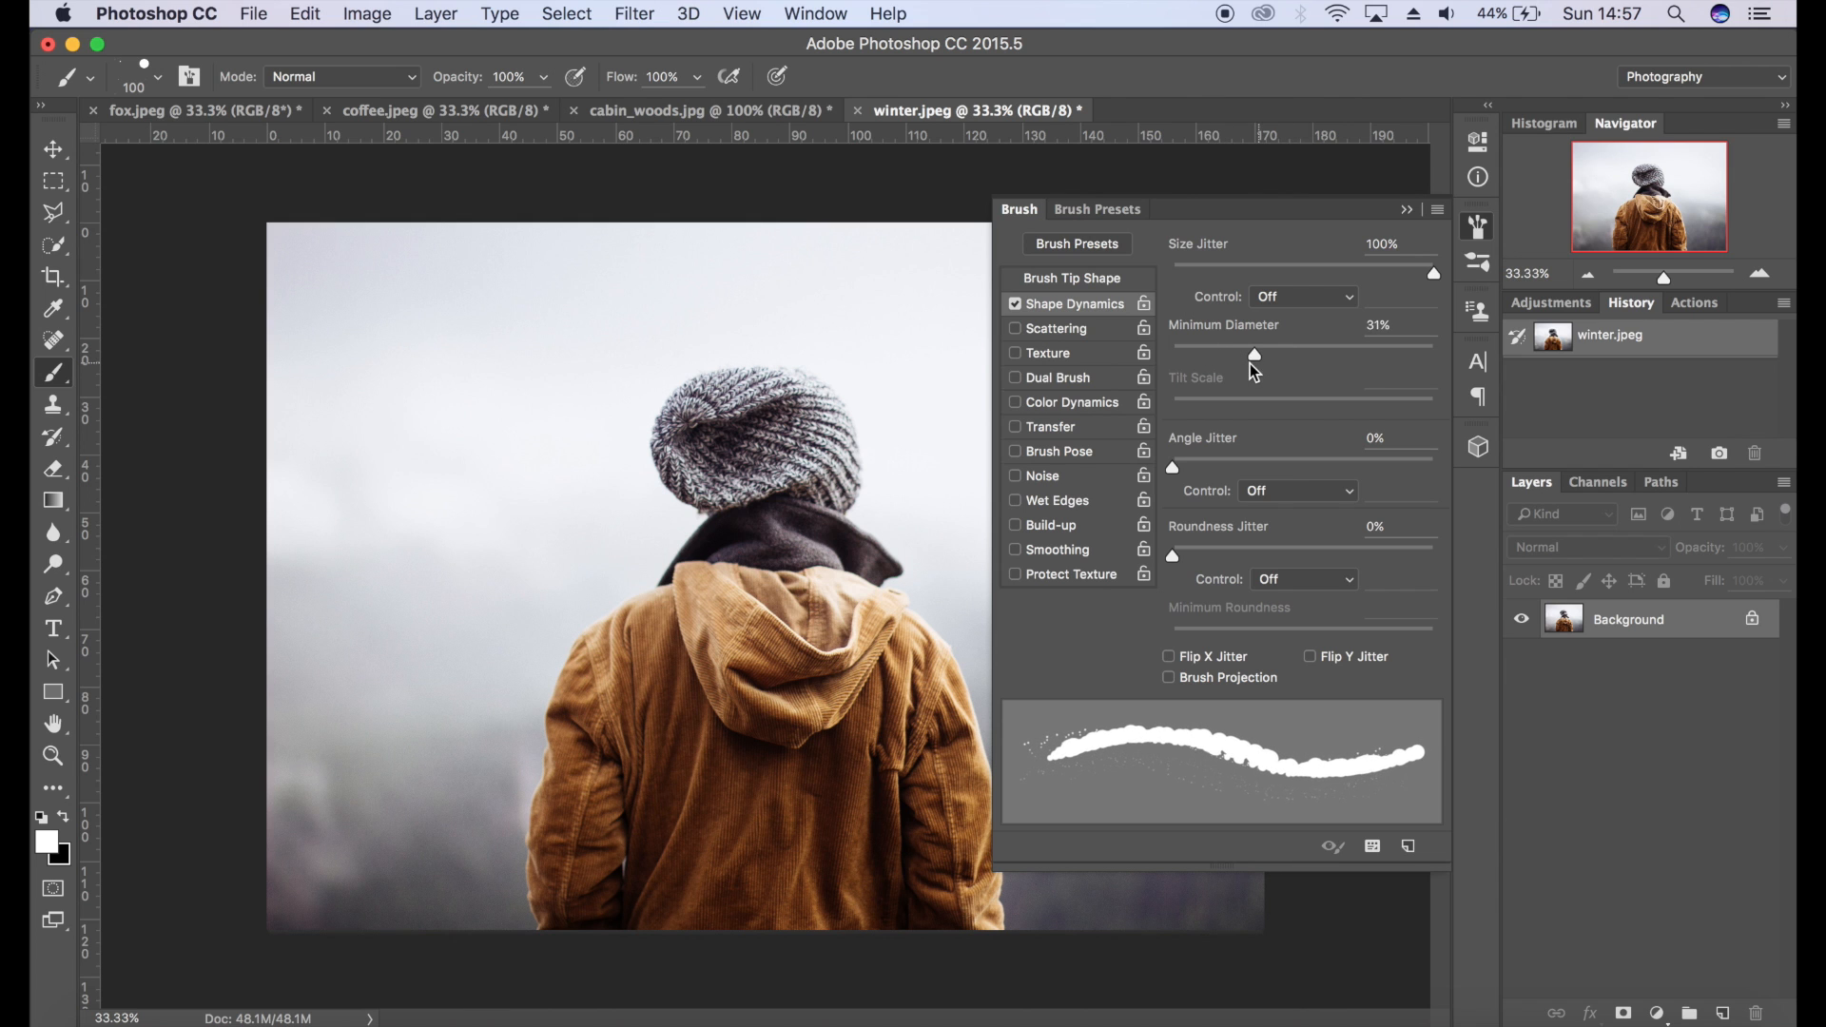
- Set Angle Jitter 45%, Roundness Jitter 31% and Minimum Roundness 70%
{"action": "left_click_drag", "start_coordinate": [1174, 466], "coordinate": [1240, 466]}
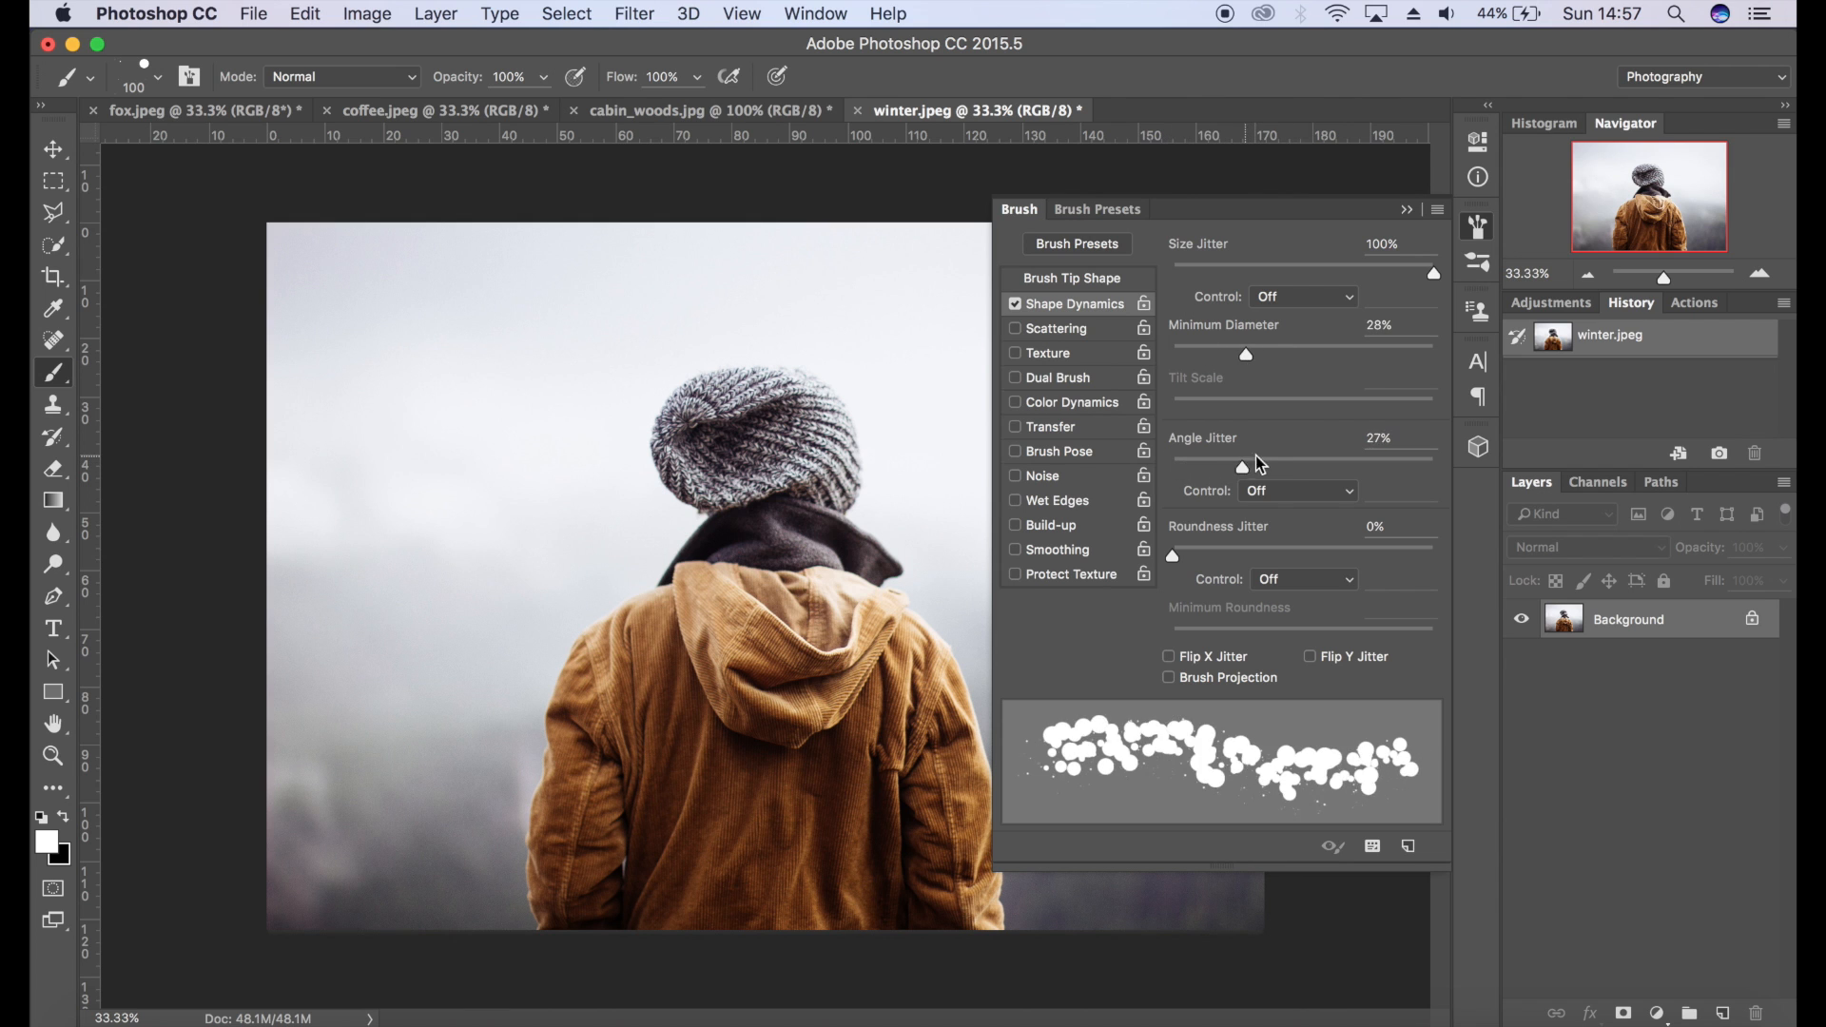
{"action": "left_click_drag", "start_coordinate": [1240, 462], "coordinate": [1269, 463]}
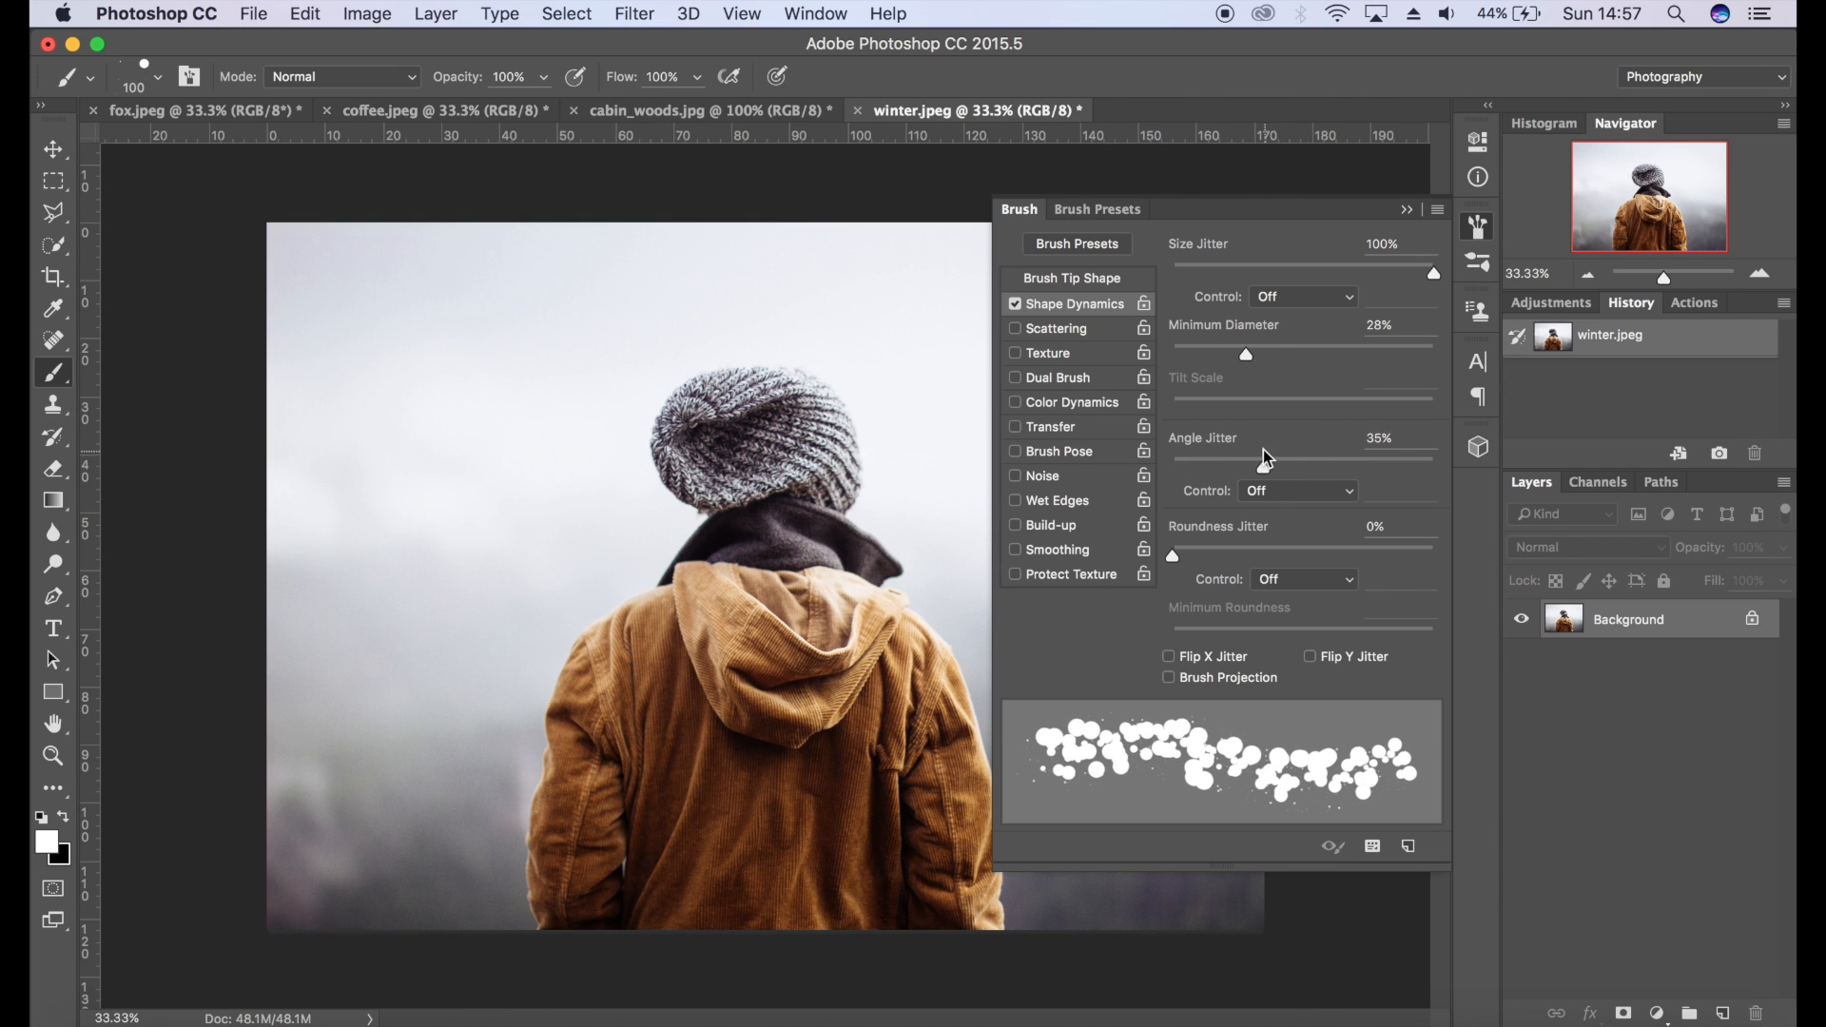
{"action": "left_click_drag", "start_coordinate": [1273, 466], "coordinate": [1290, 466]}
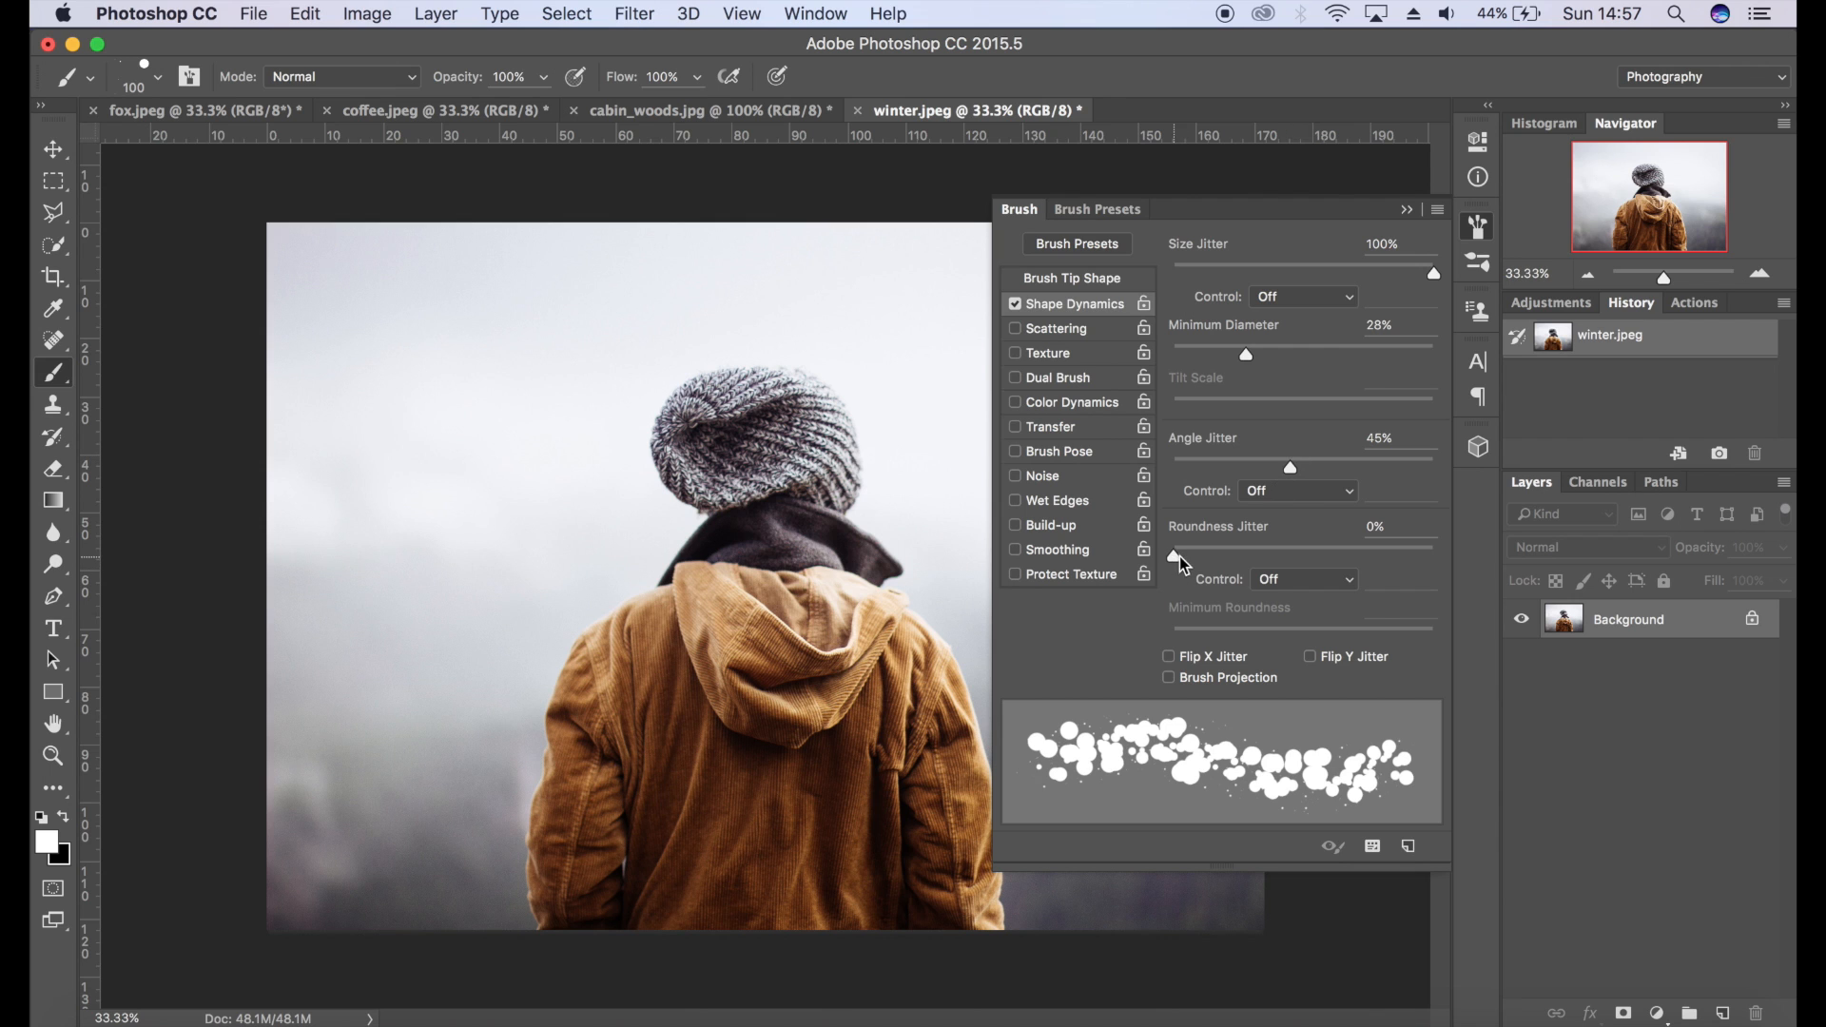
{"action": "left_click_drag", "start_coordinate": [1174, 548], "coordinate": [1267, 548]}
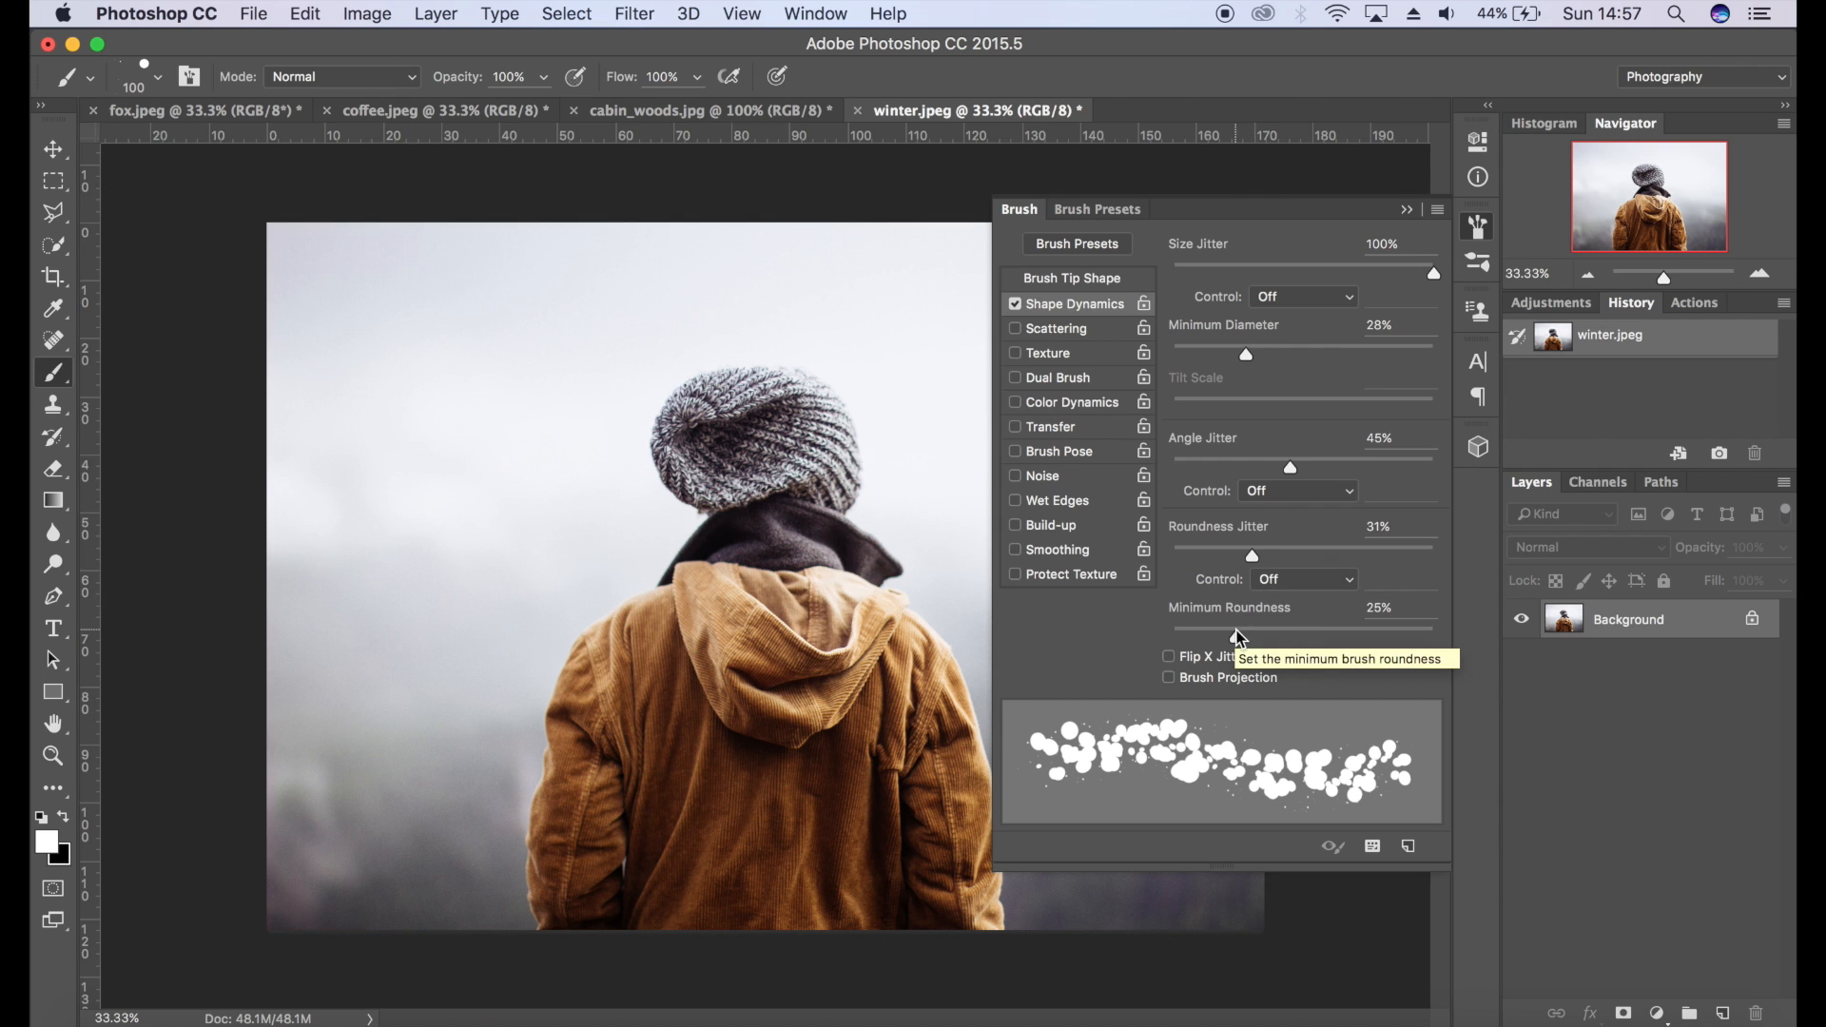
{"action": "left_click_drag", "start_coordinate": [1252, 630], "coordinate": [1316, 629]}
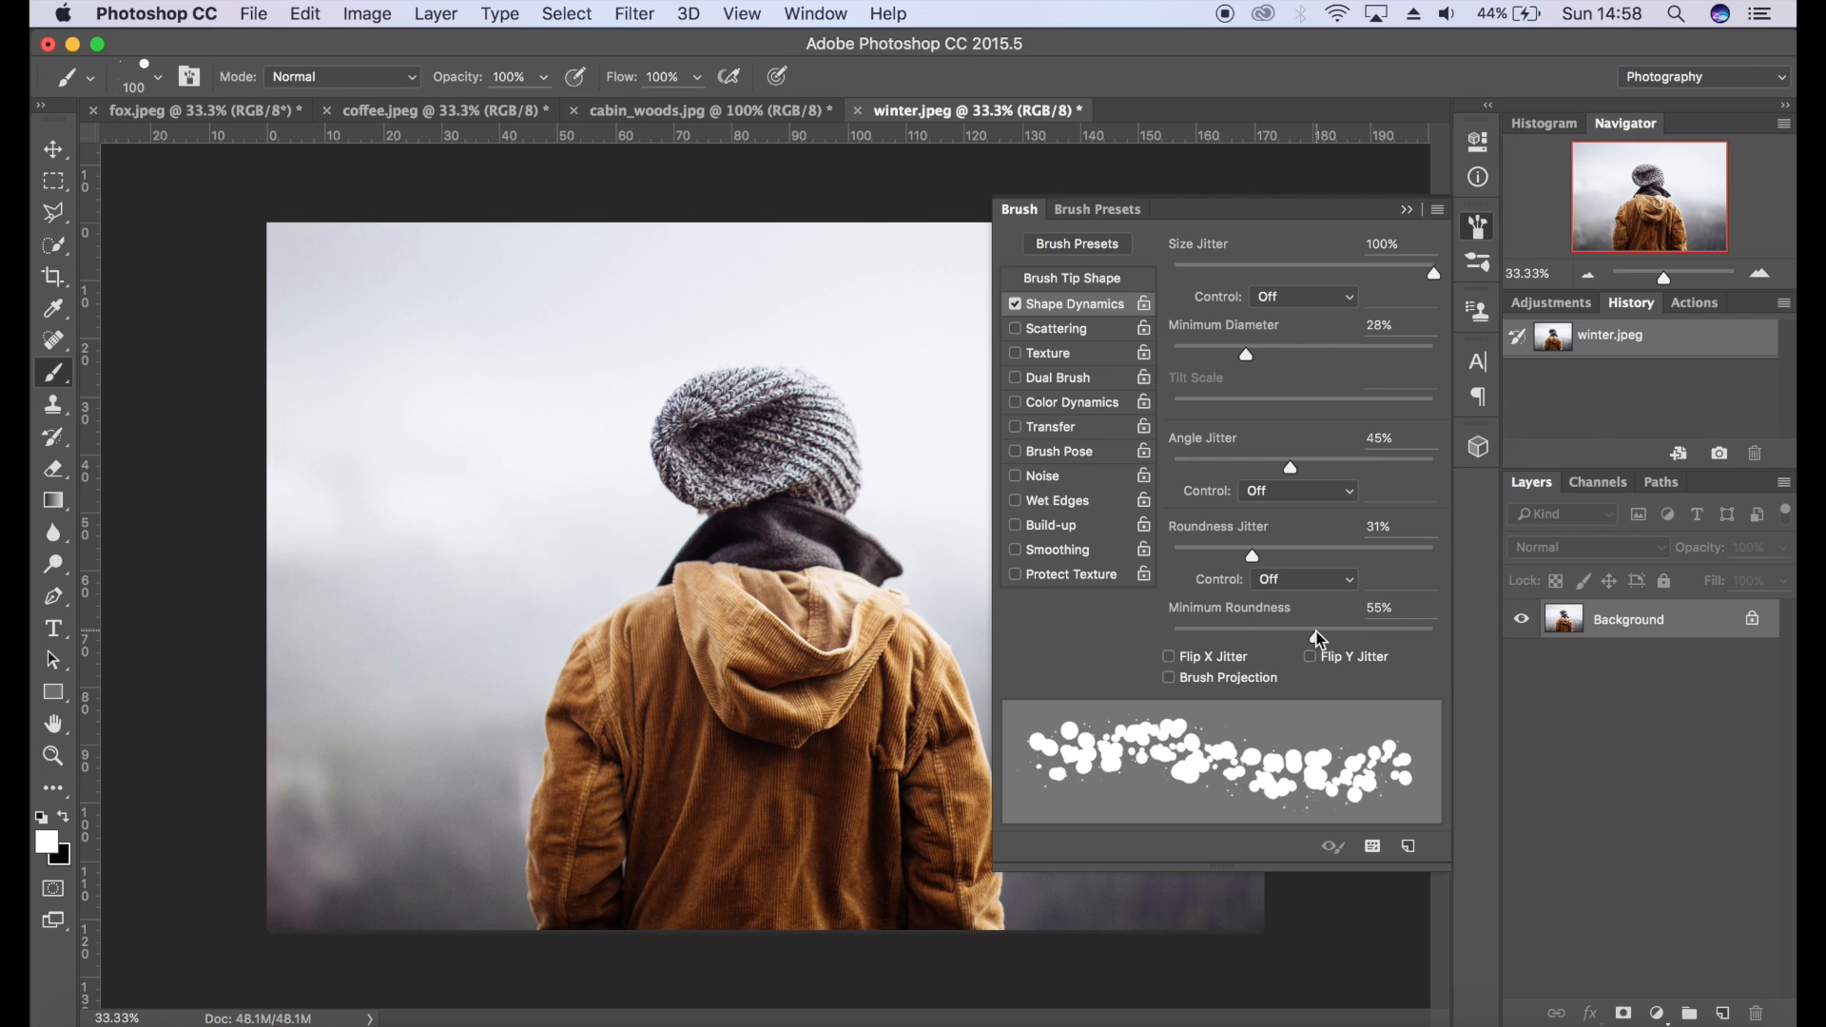
{"action": "left_click_drag", "start_coordinate": [1306, 626], "coordinate": [1345, 626]}
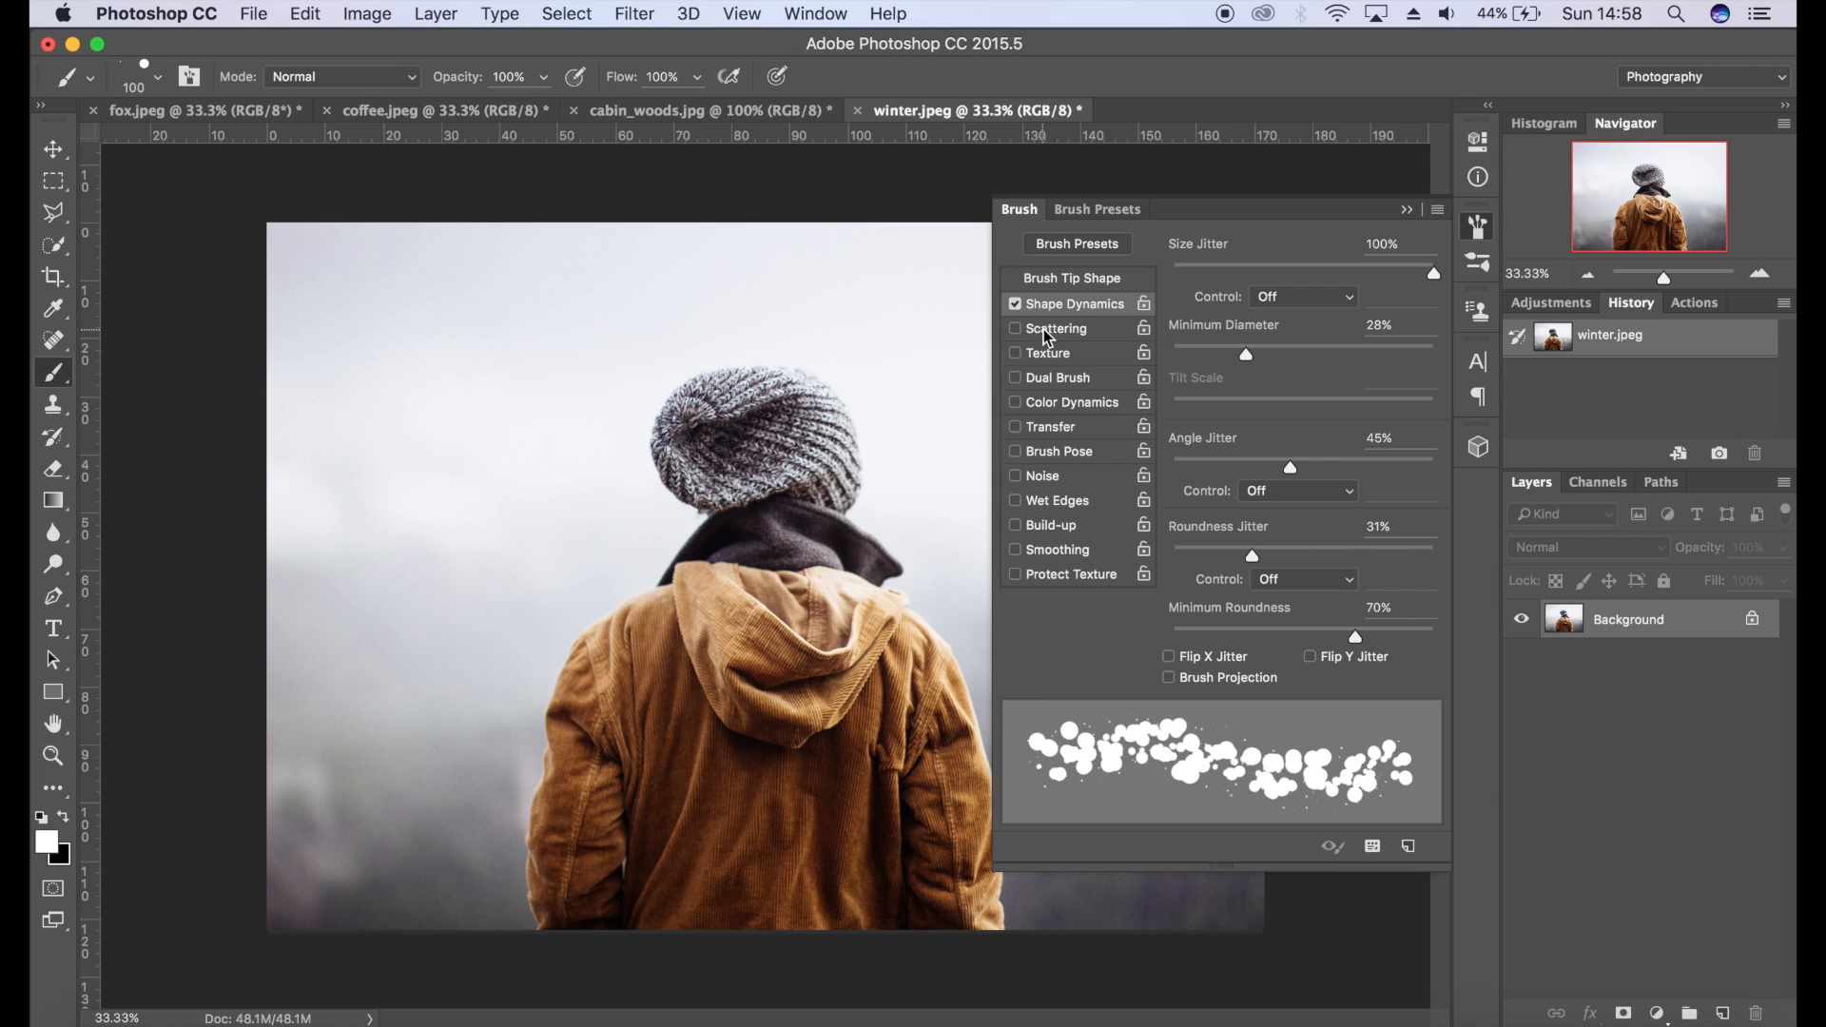
- Enable Scattering with Scatter 1000%, Count 1 and Count Jitter 100%
{"action": "left_click", "coordinate": [1054, 330]}
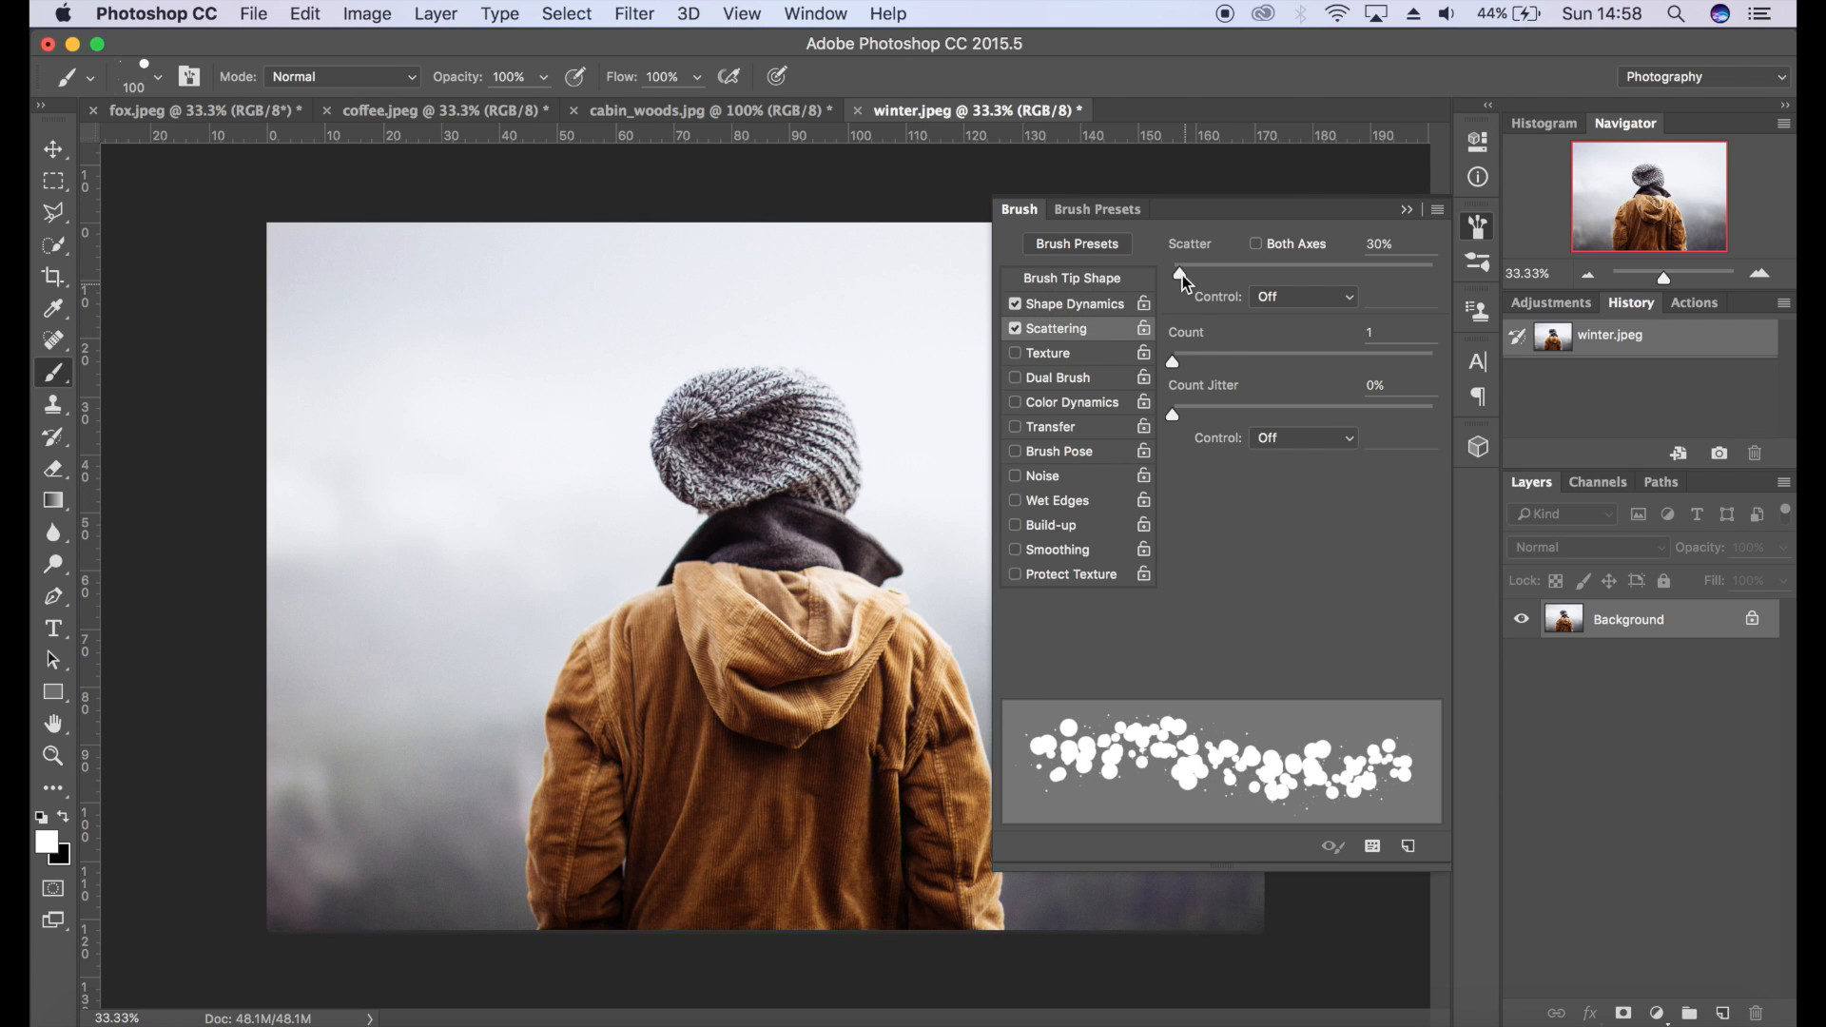
{"action": "left_click_drag", "start_coordinate": [1180, 272], "coordinate": [1337, 272]}
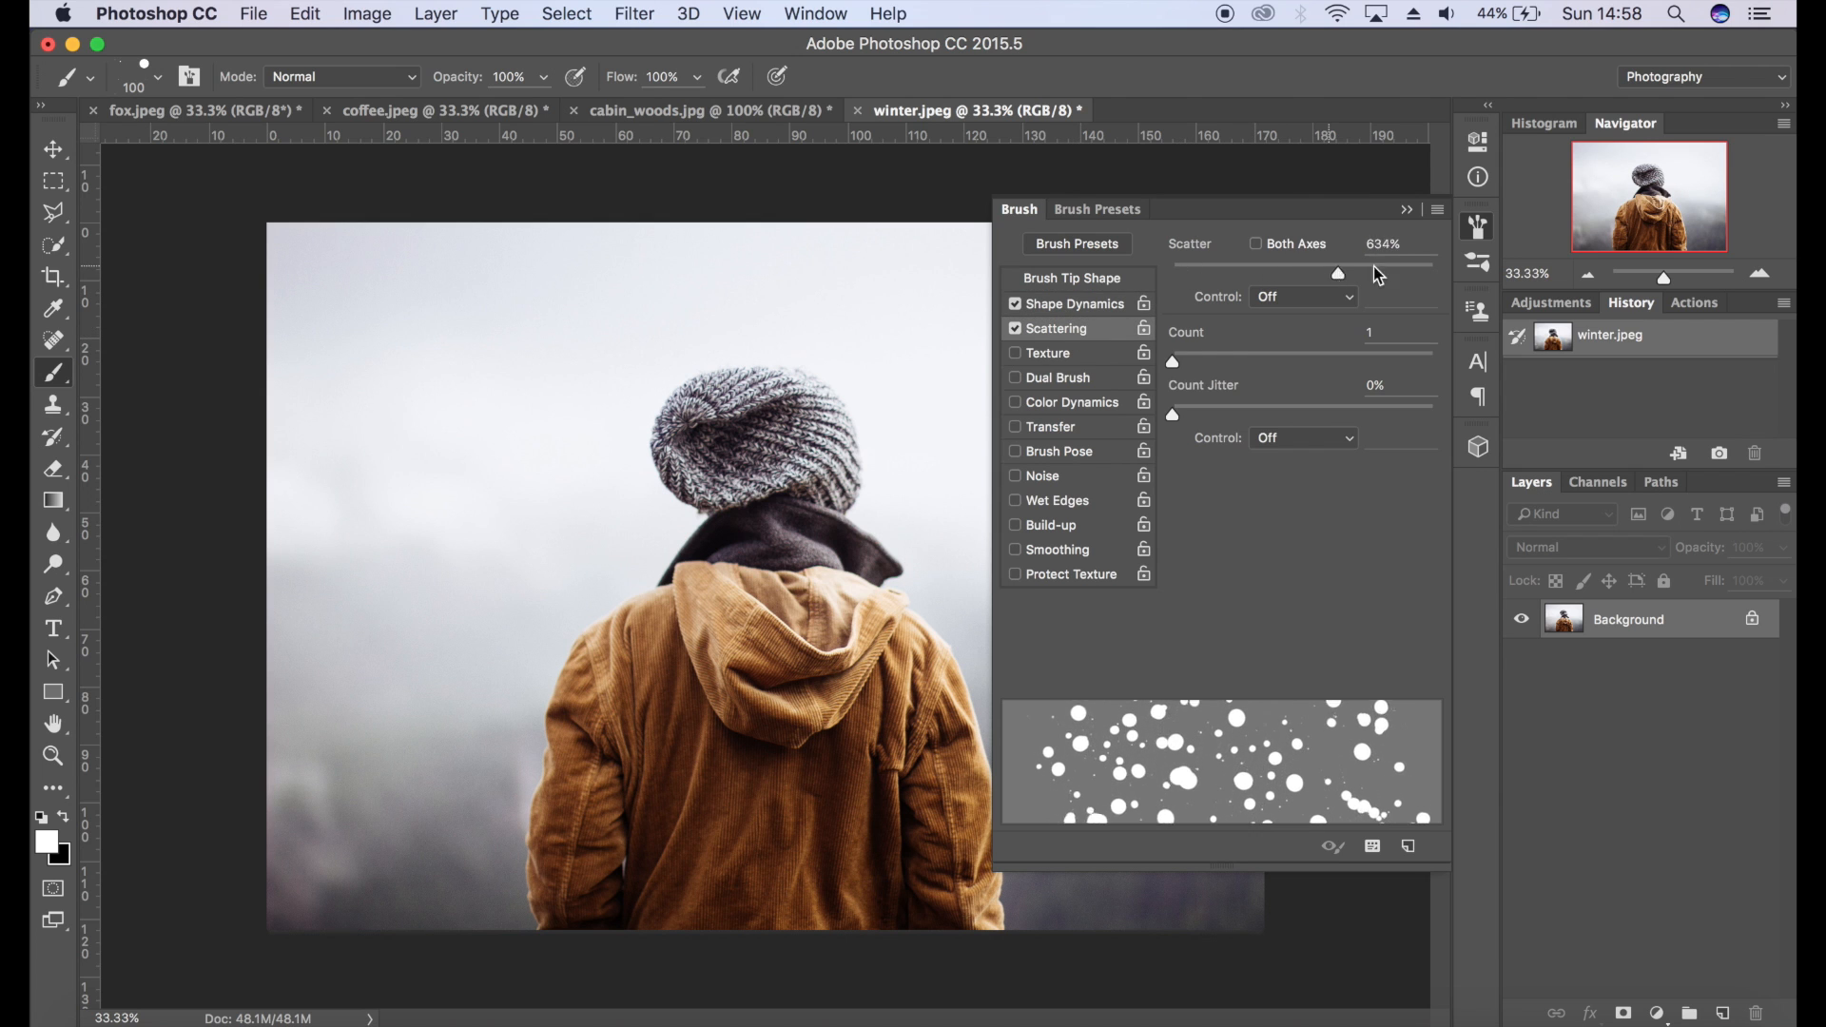
{"action": "left_click_drag", "start_coordinate": [1337, 272], "coordinate": [1432, 272]}
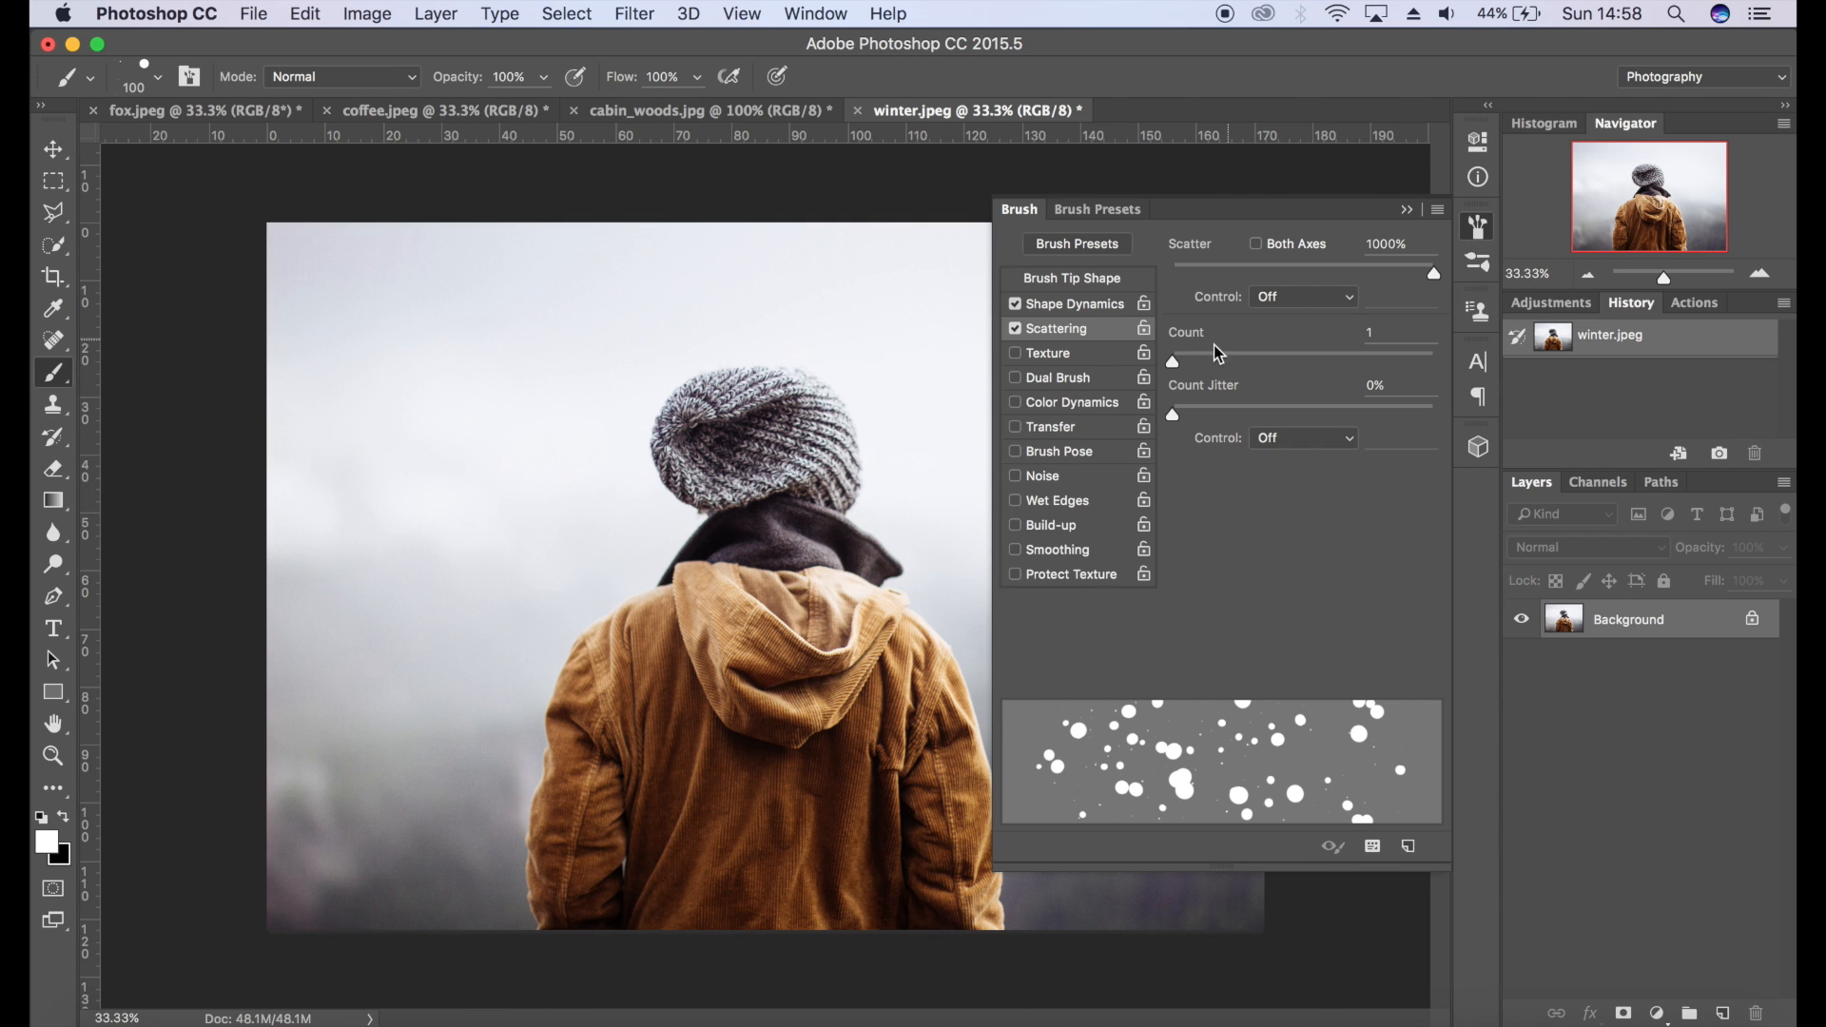
{"action": "left_click_drag", "start_coordinate": [1174, 361], "coordinate": [1258, 361]}
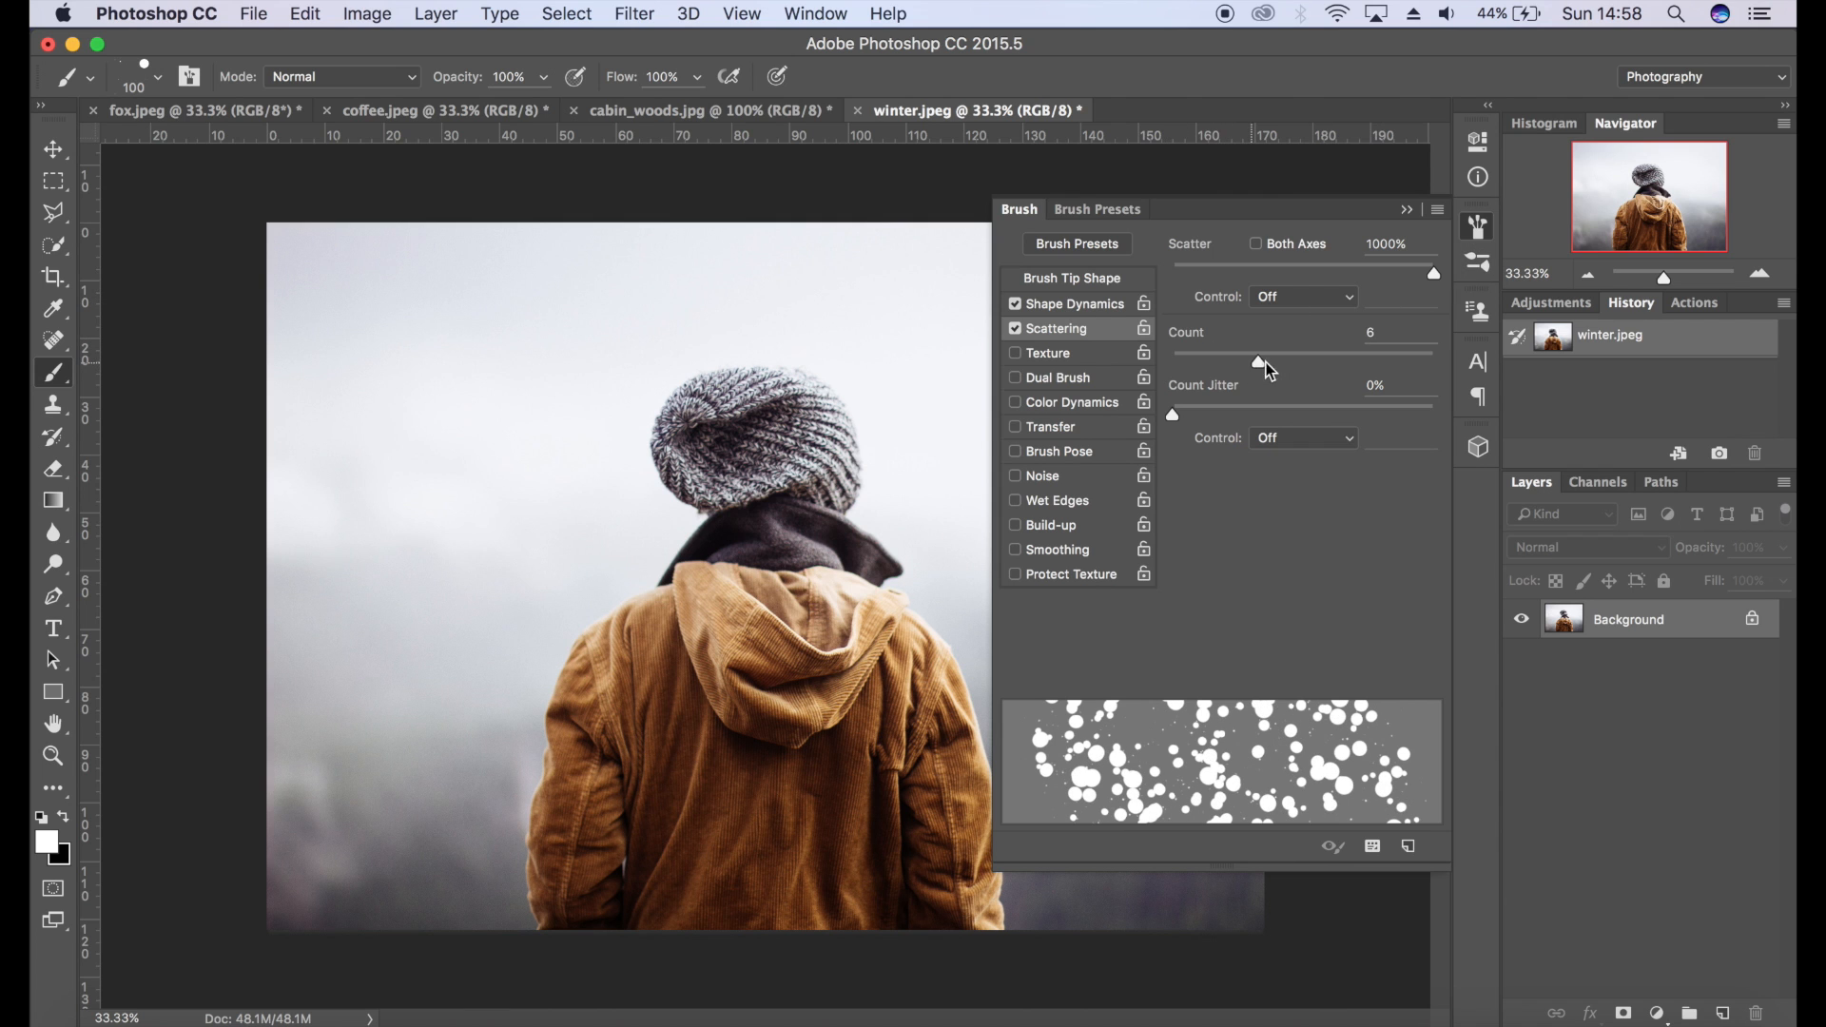
{"action": "left_click_drag", "start_coordinate": [1258, 363], "coordinate": [1208, 358]}
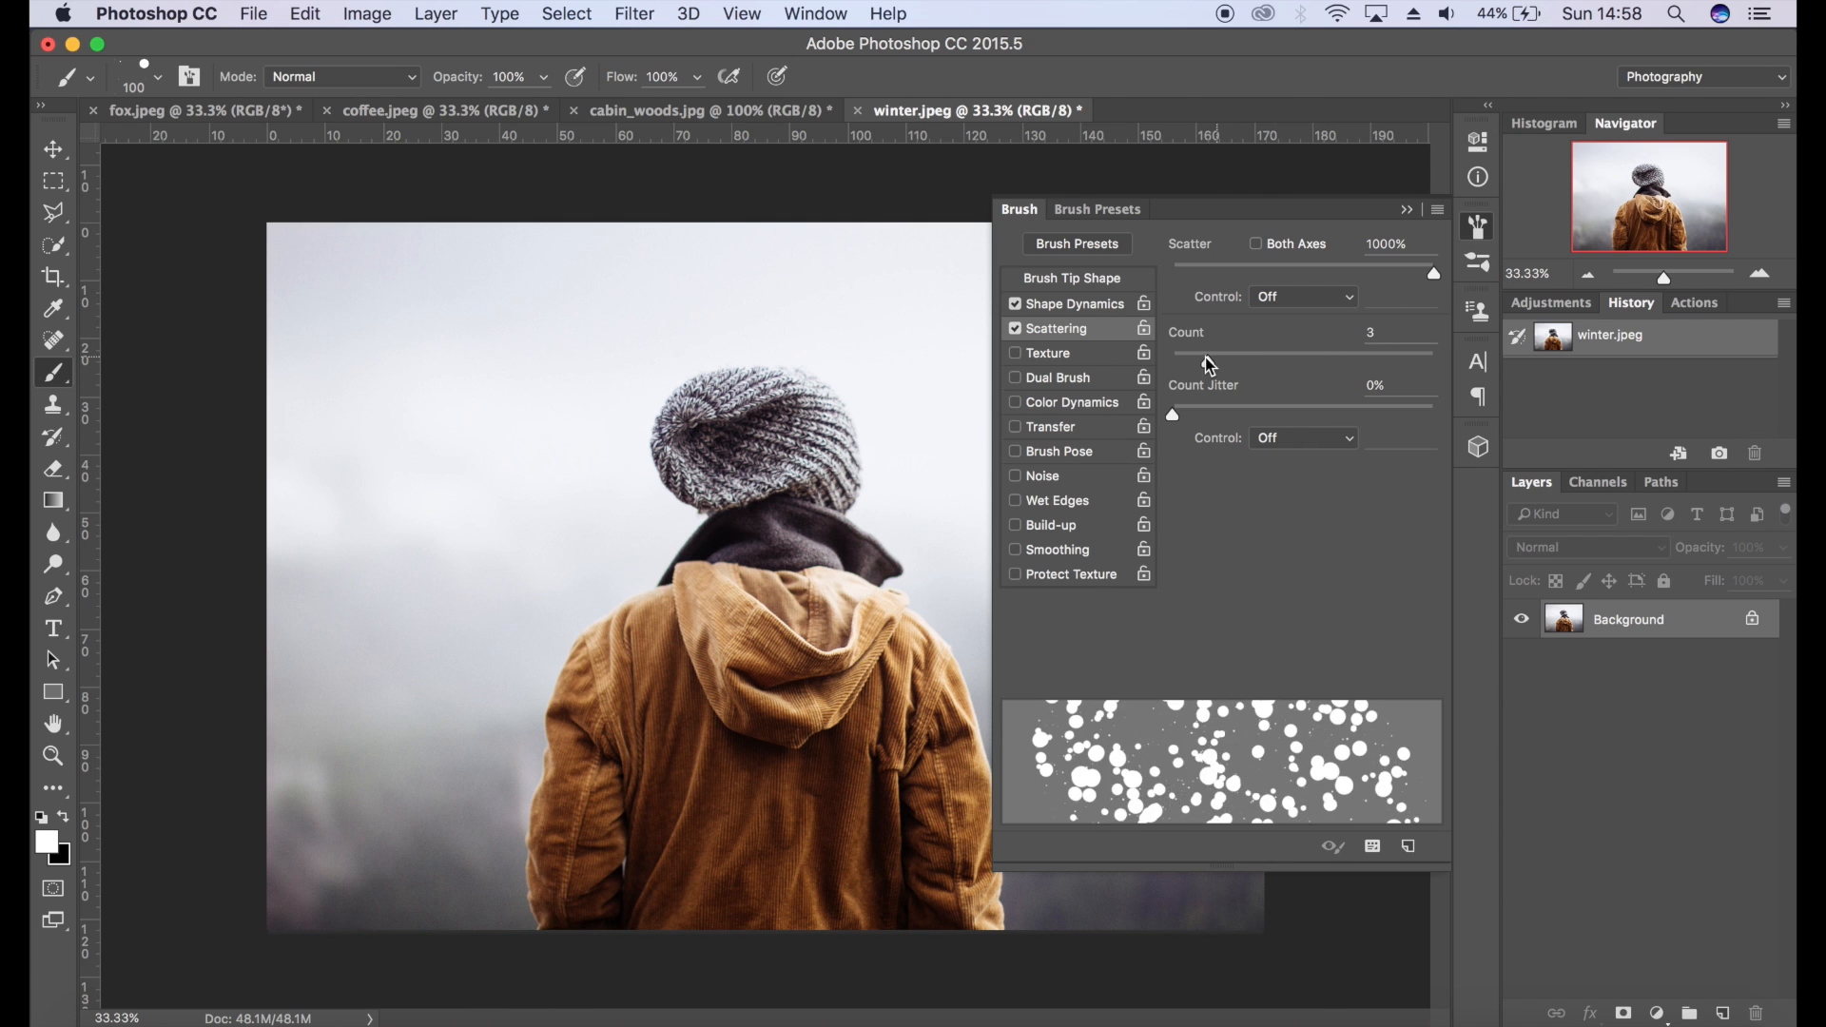
{"action": "left_click_drag", "start_coordinate": [1206, 356], "coordinate": [1374, 356]}
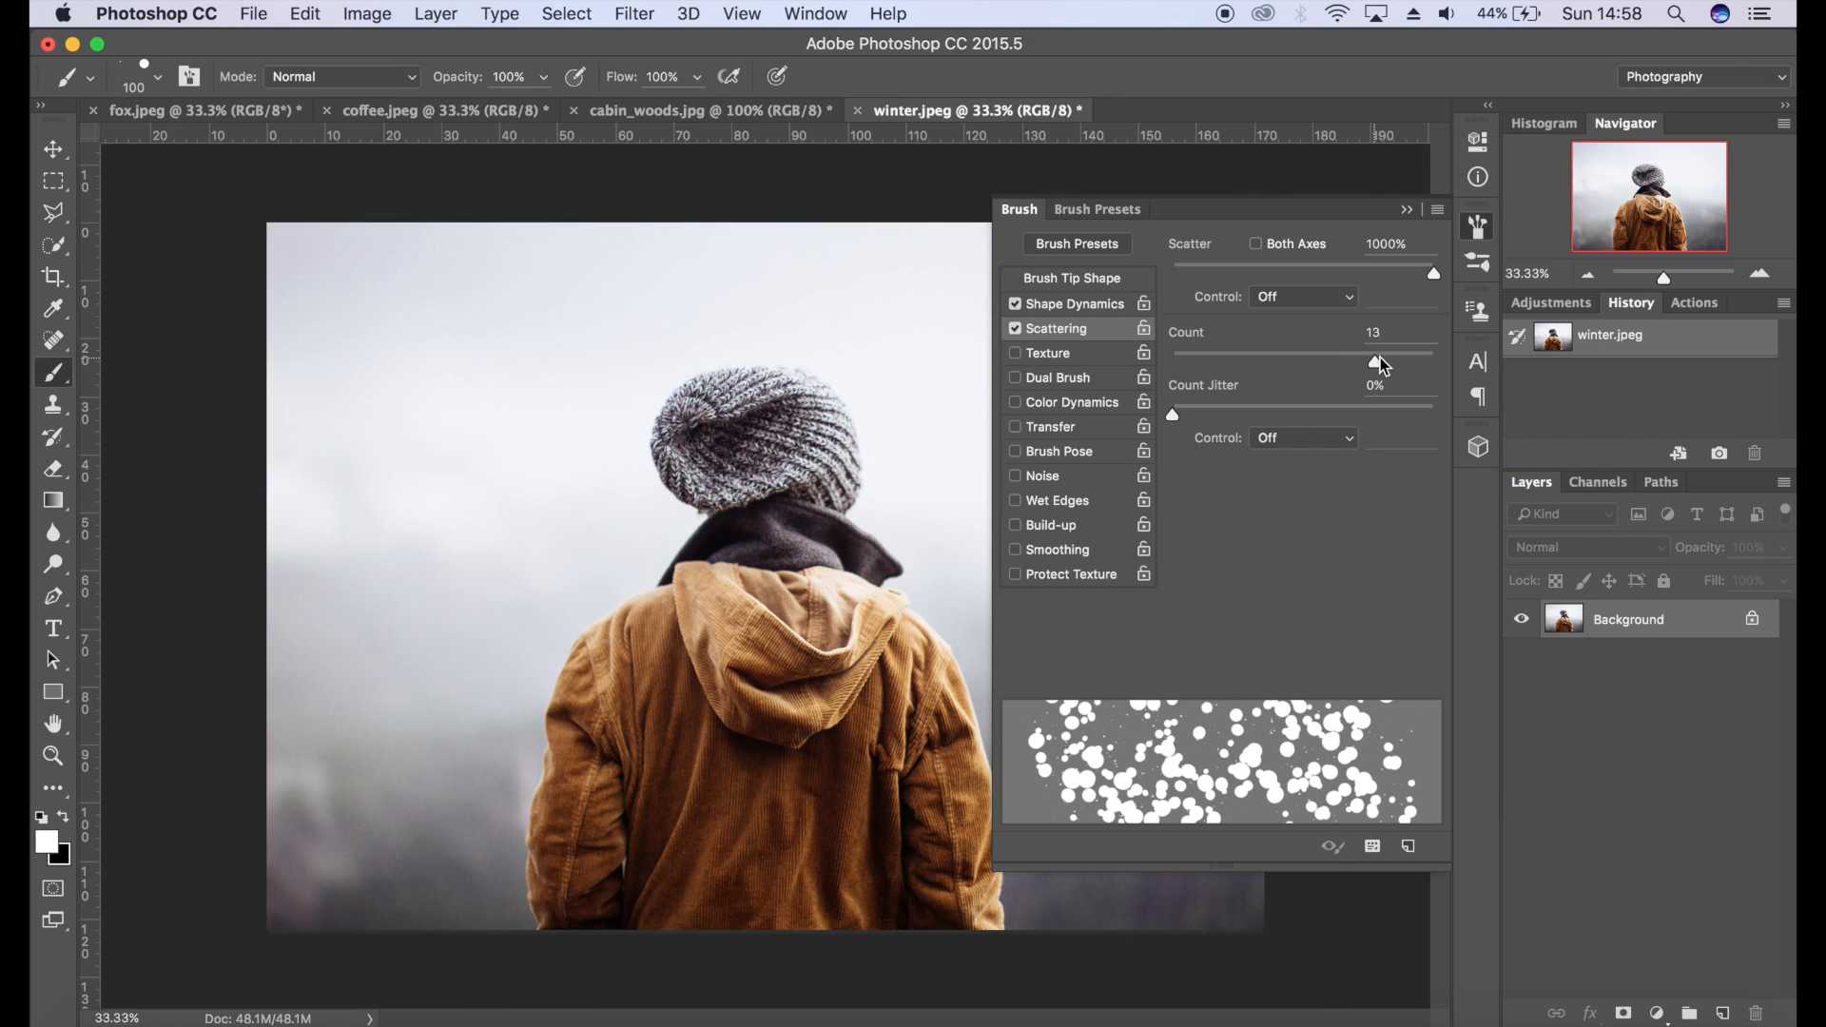
{"action": "left_click_drag", "start_coordinate": [1373, 361], "coordinate": [1182, 362]}
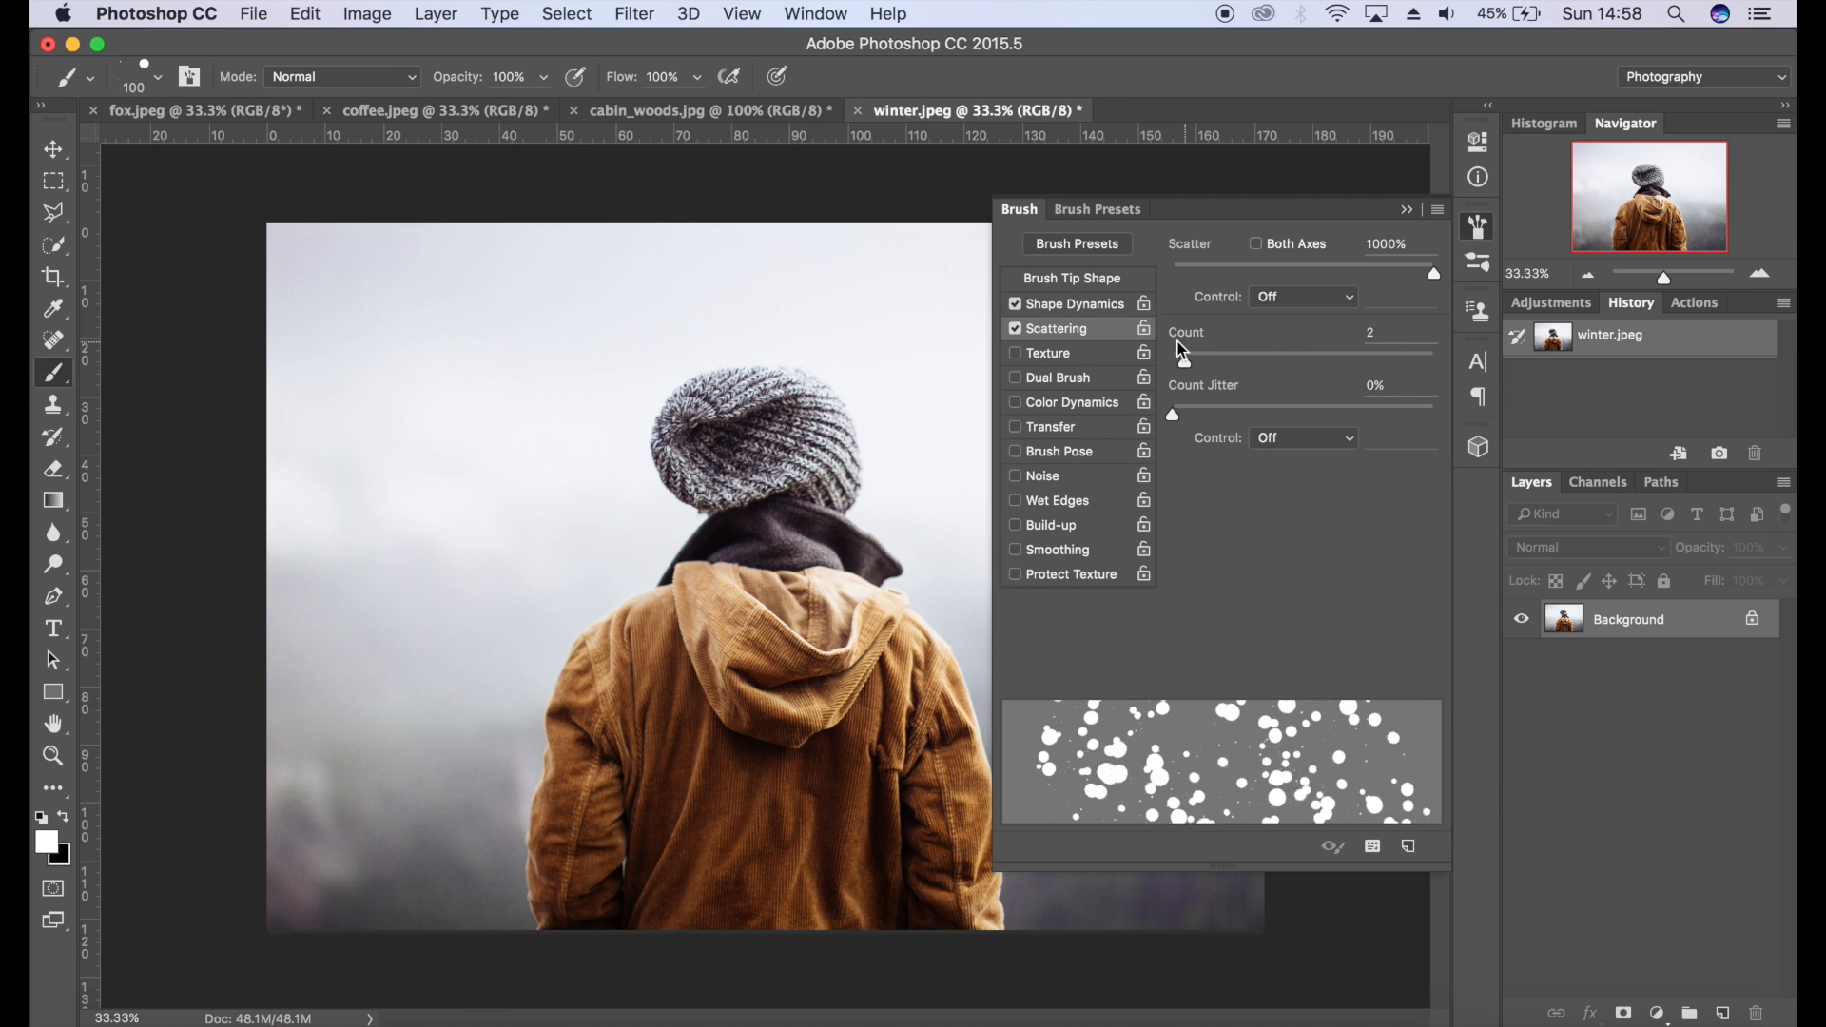
{"action": "left_click_drag", "start_coordinate": [1185, 360], "coordinate": [1174, 360]}
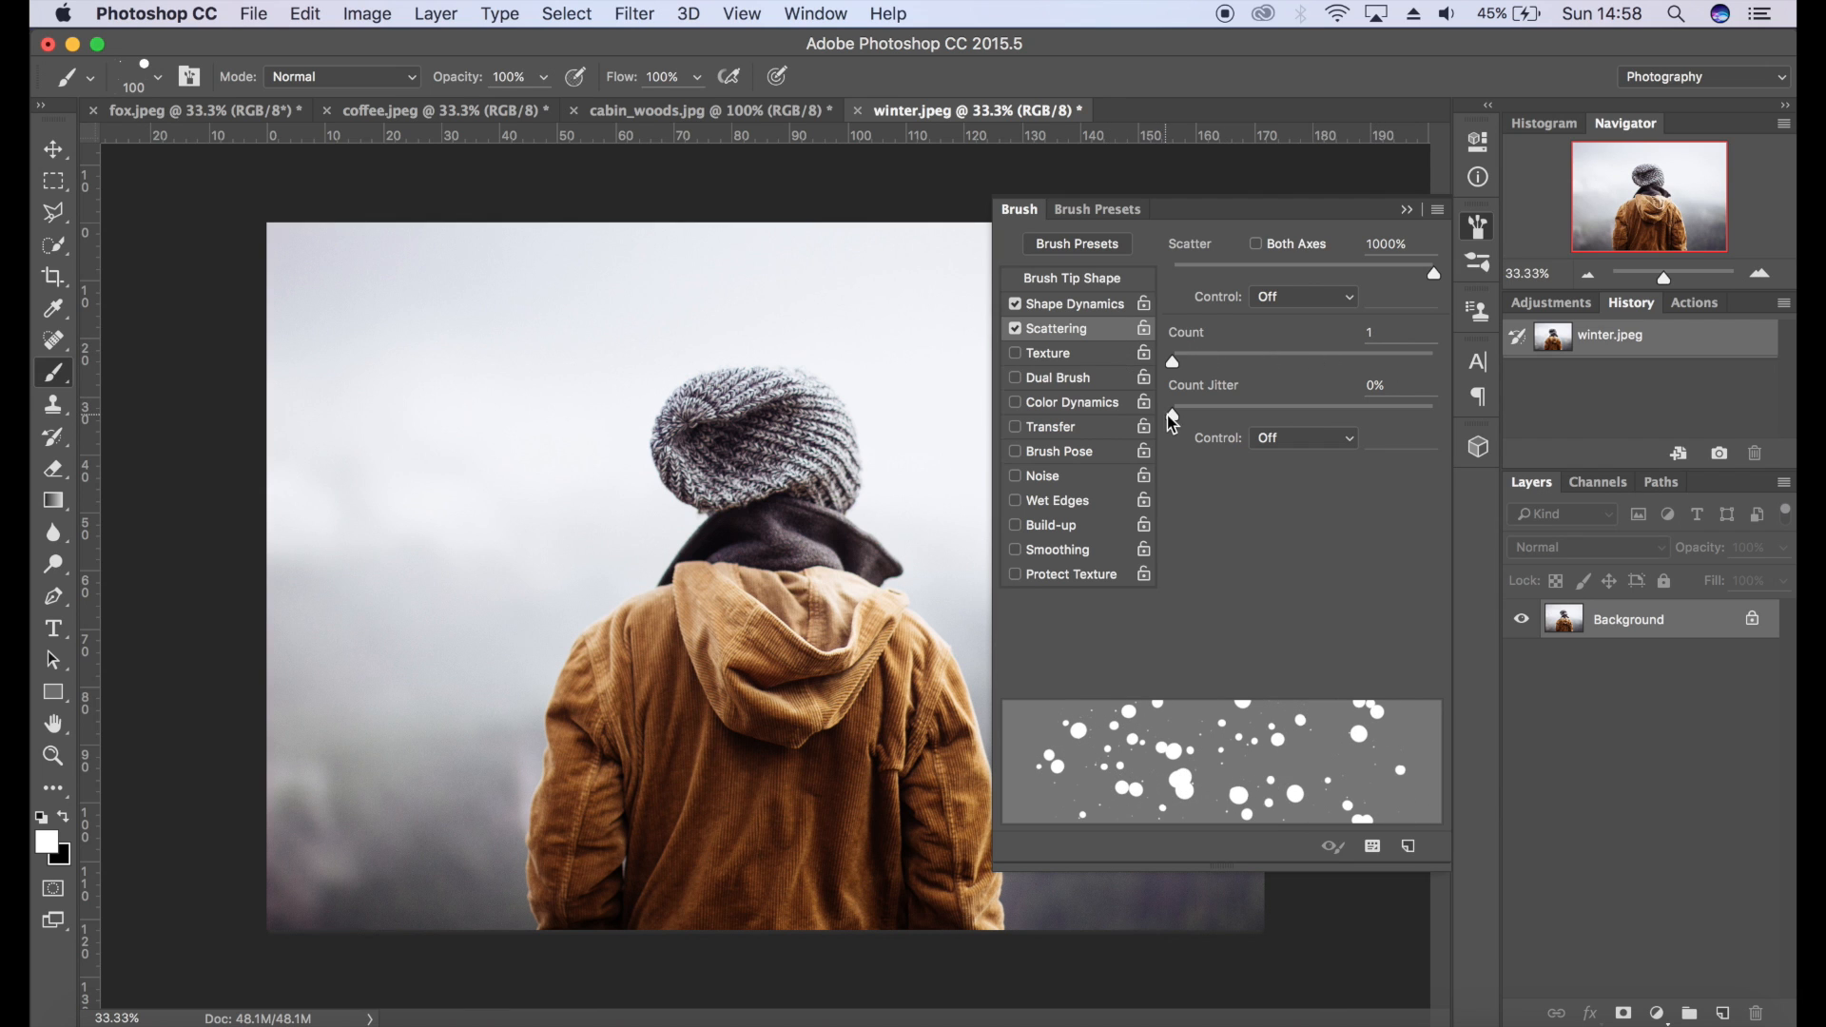
{"action": "left_click_drag", "start_coordinate": [1174, 403], "coordinate": [1356, 404]}
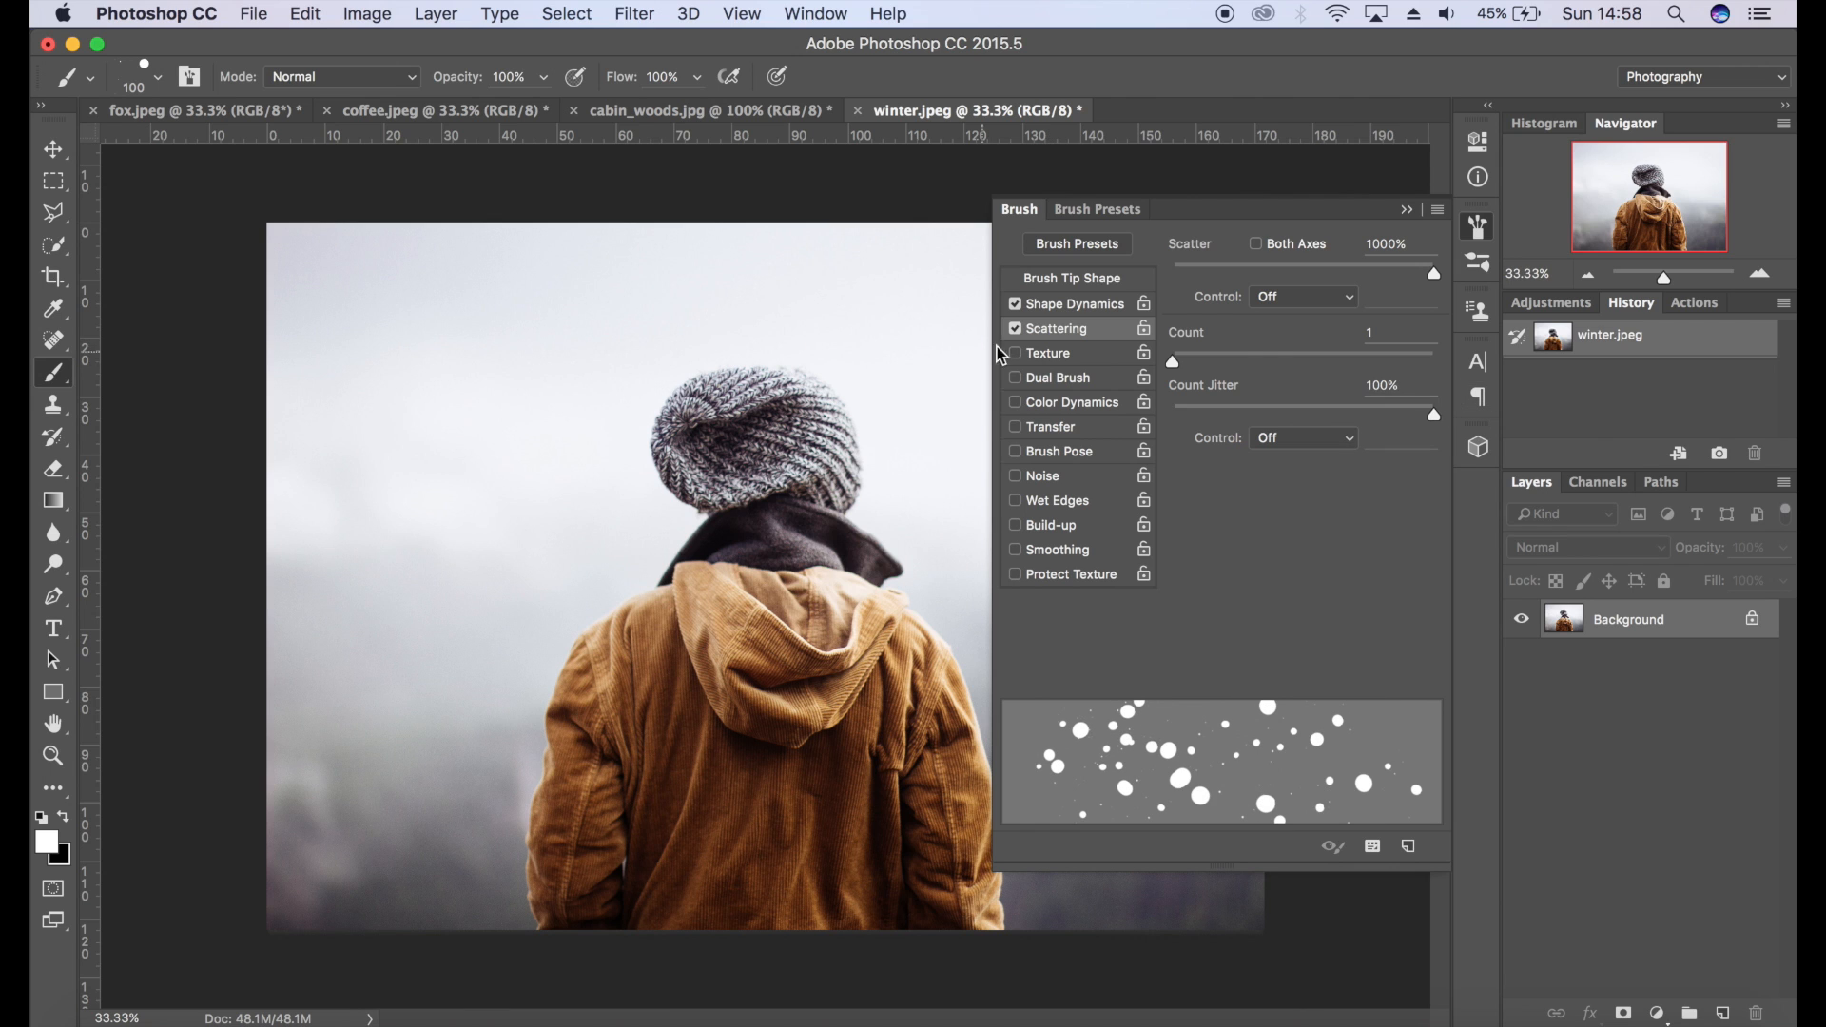
{"action": "mouse_move", "coordinate": [1054, 459]}
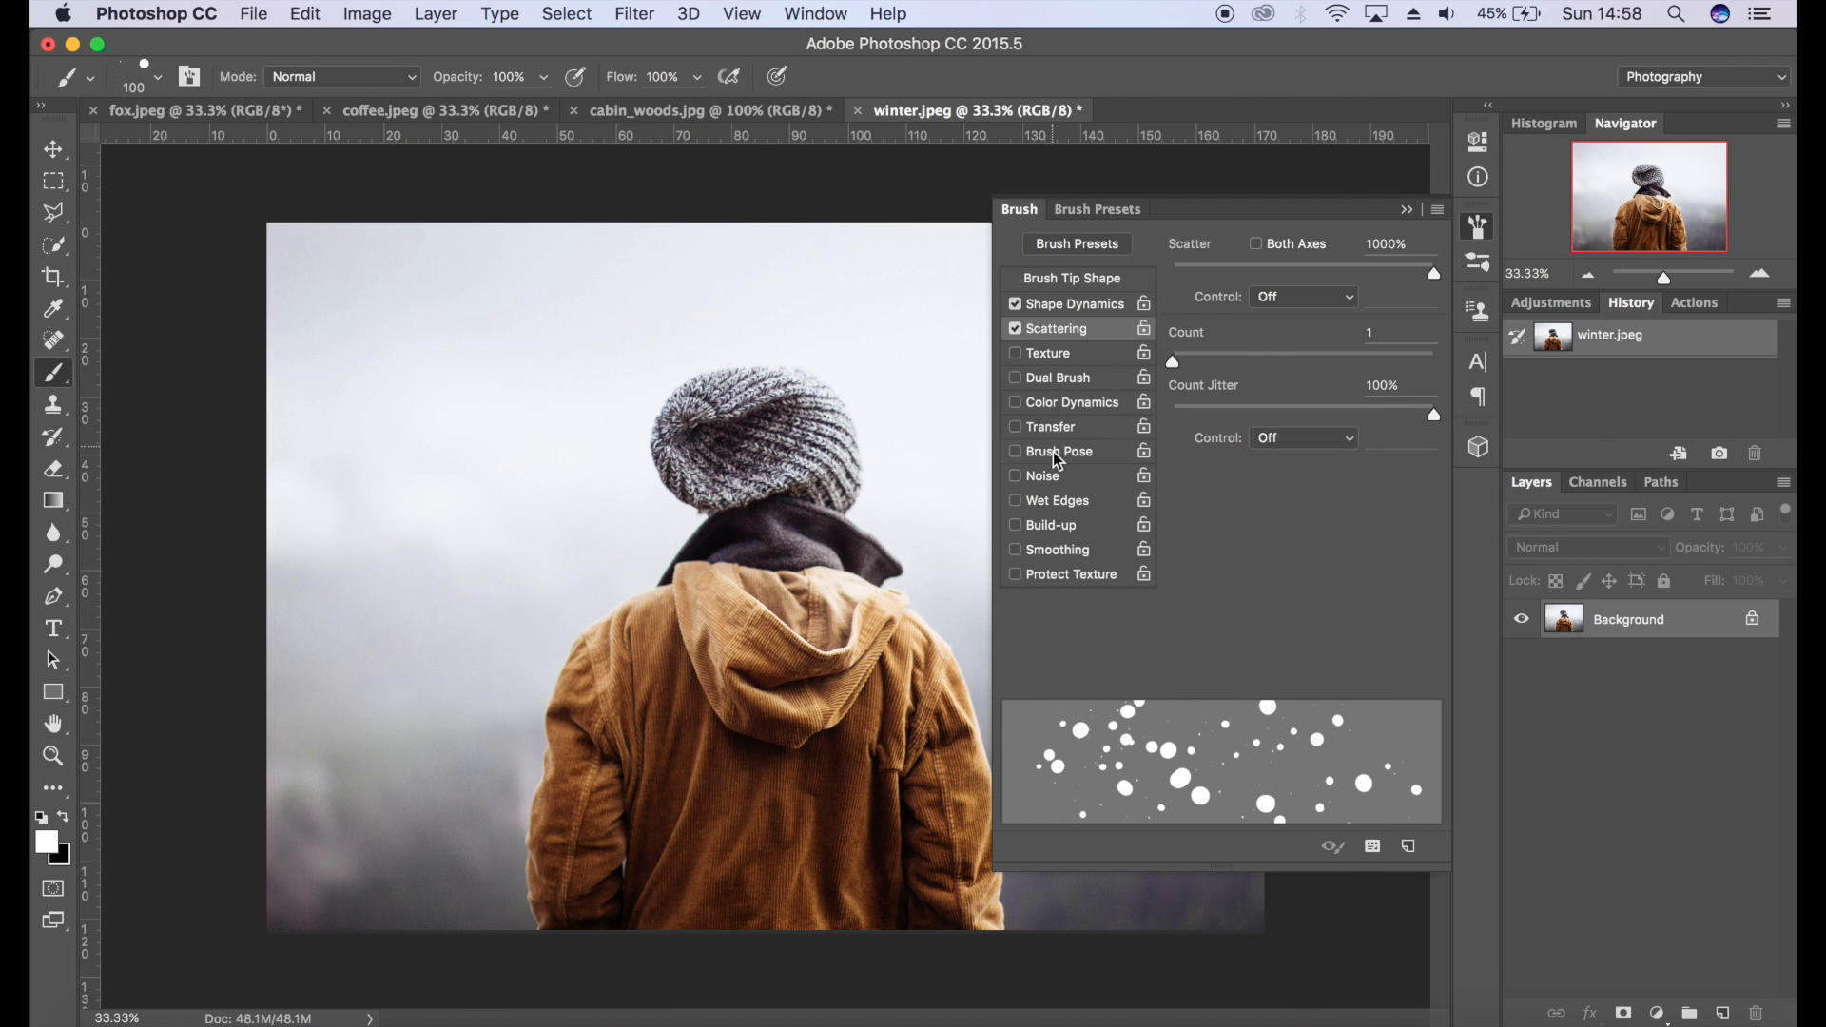
- Enable Transfer with Opacity Jitter 100% and Flow Jitter near maximum
{"action": "left_click", "coordinate": [1050, 426]}
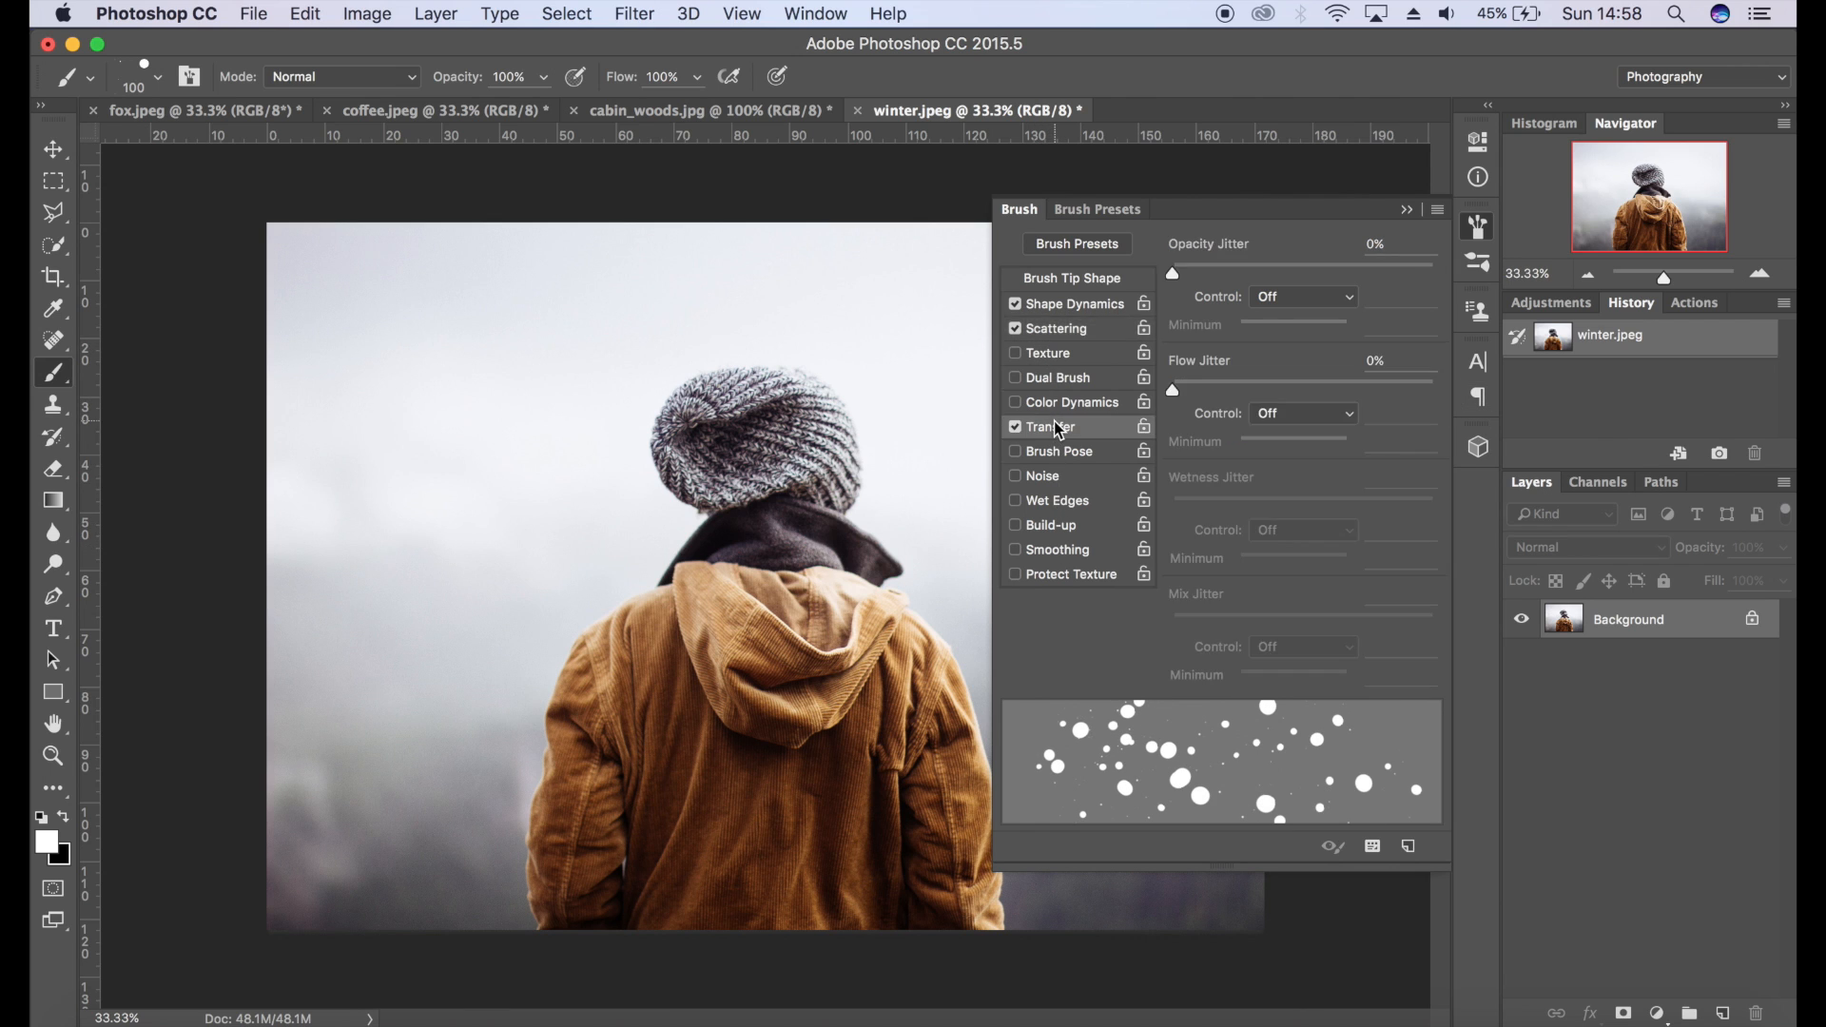
{"action": "mouse_move", "coordinate": [1194, 295]}
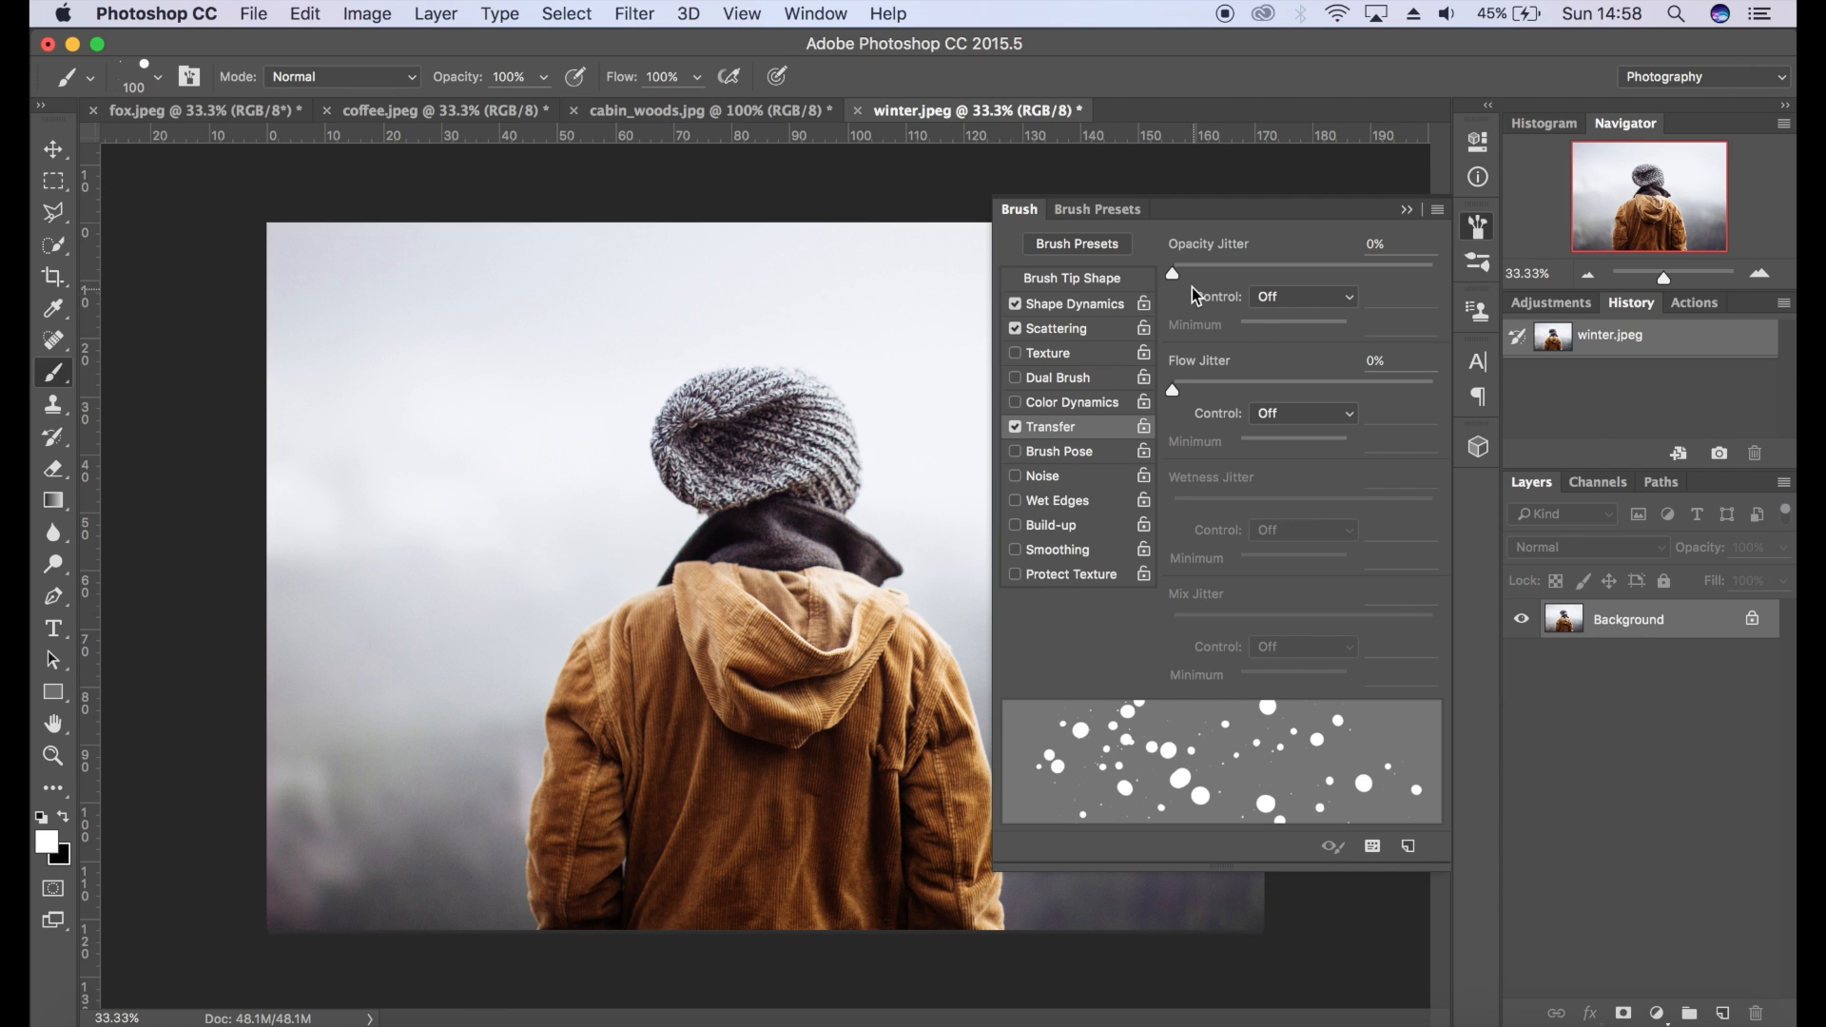
{"action": "mouse_move", "coordinate": [1174, 280]}
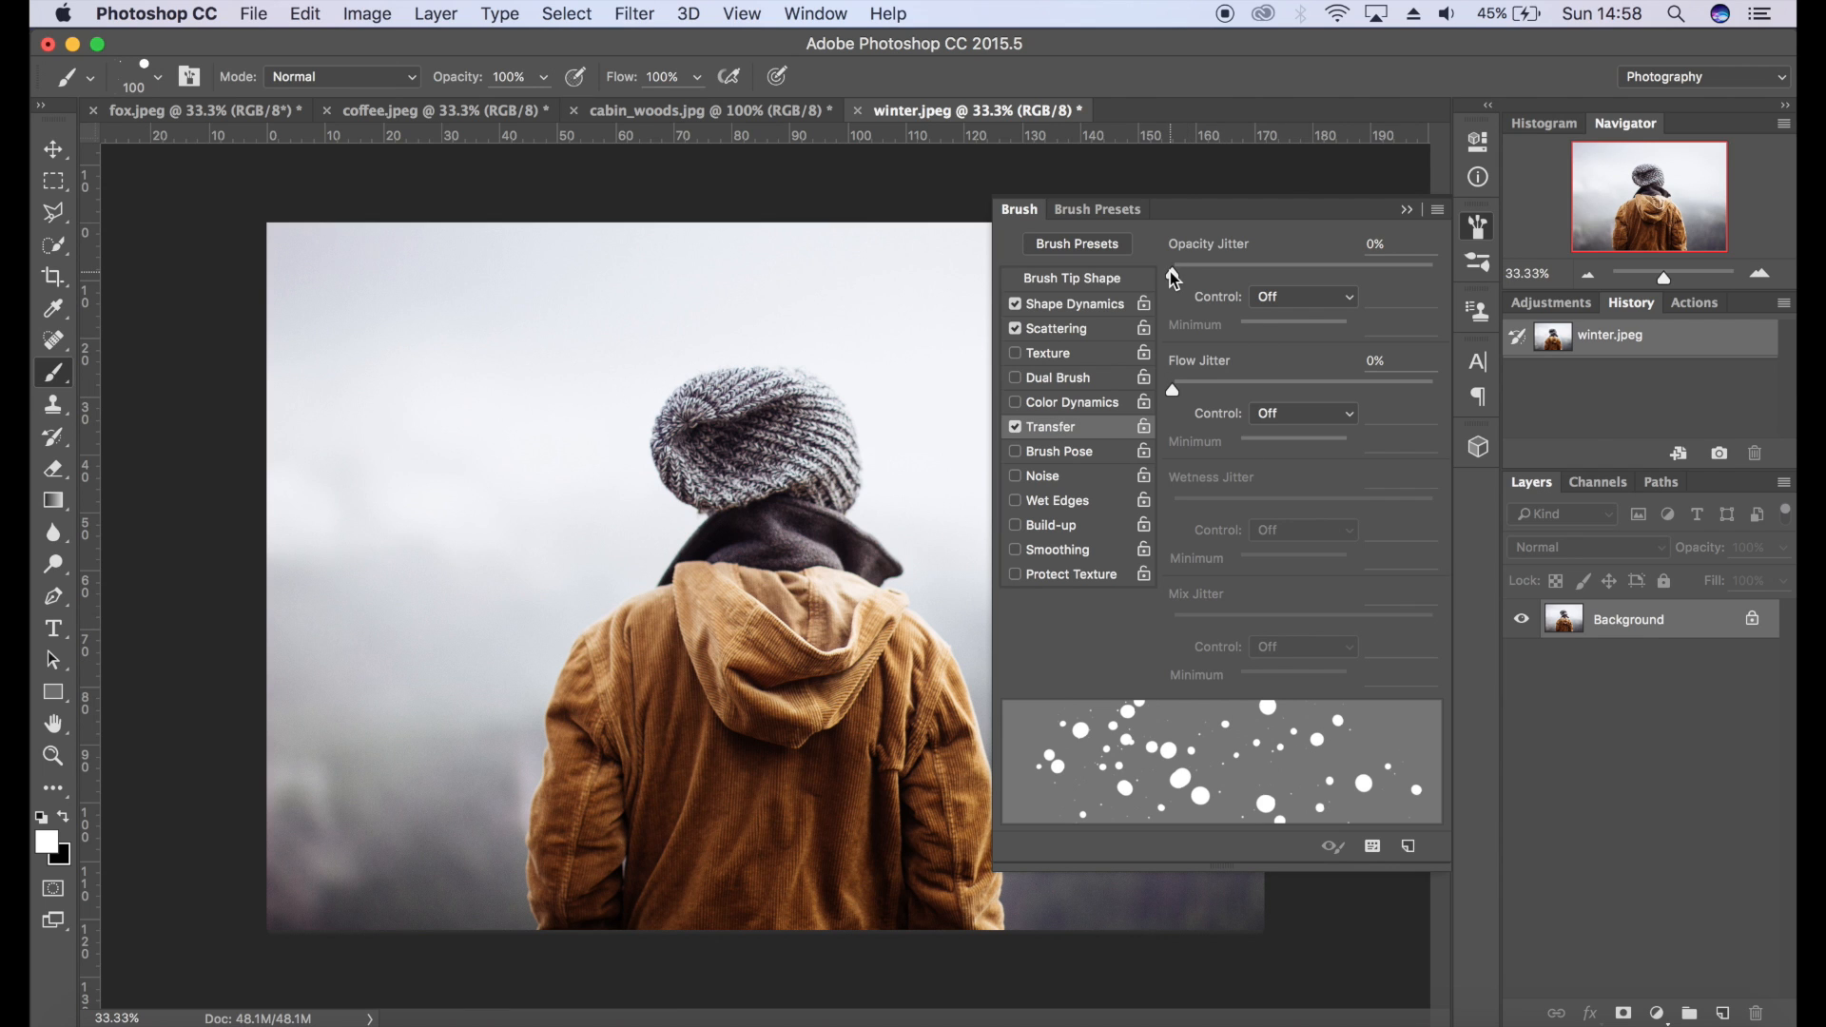
{"action": "mouse_move", "coordinate": [1174, 277]}
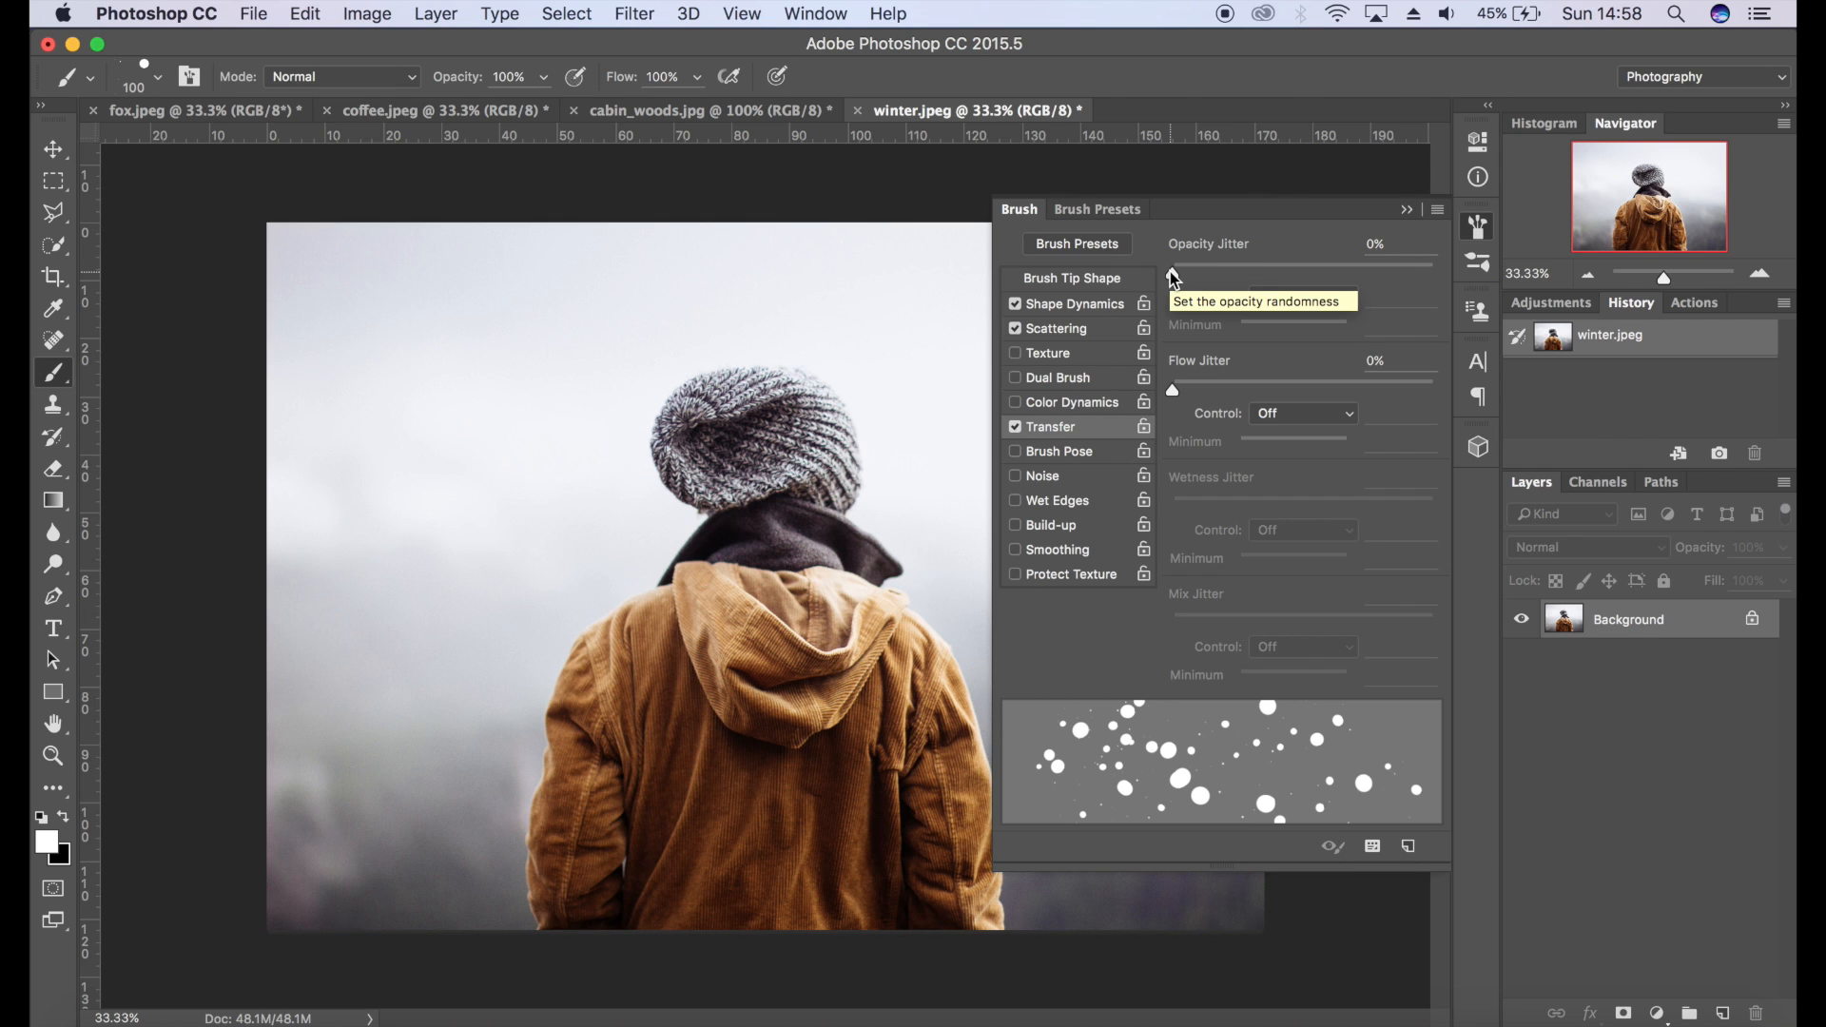
{"action": "left_click_drag", "start_coordinate": [1174, 274], "coordinate": [1208, 274]}
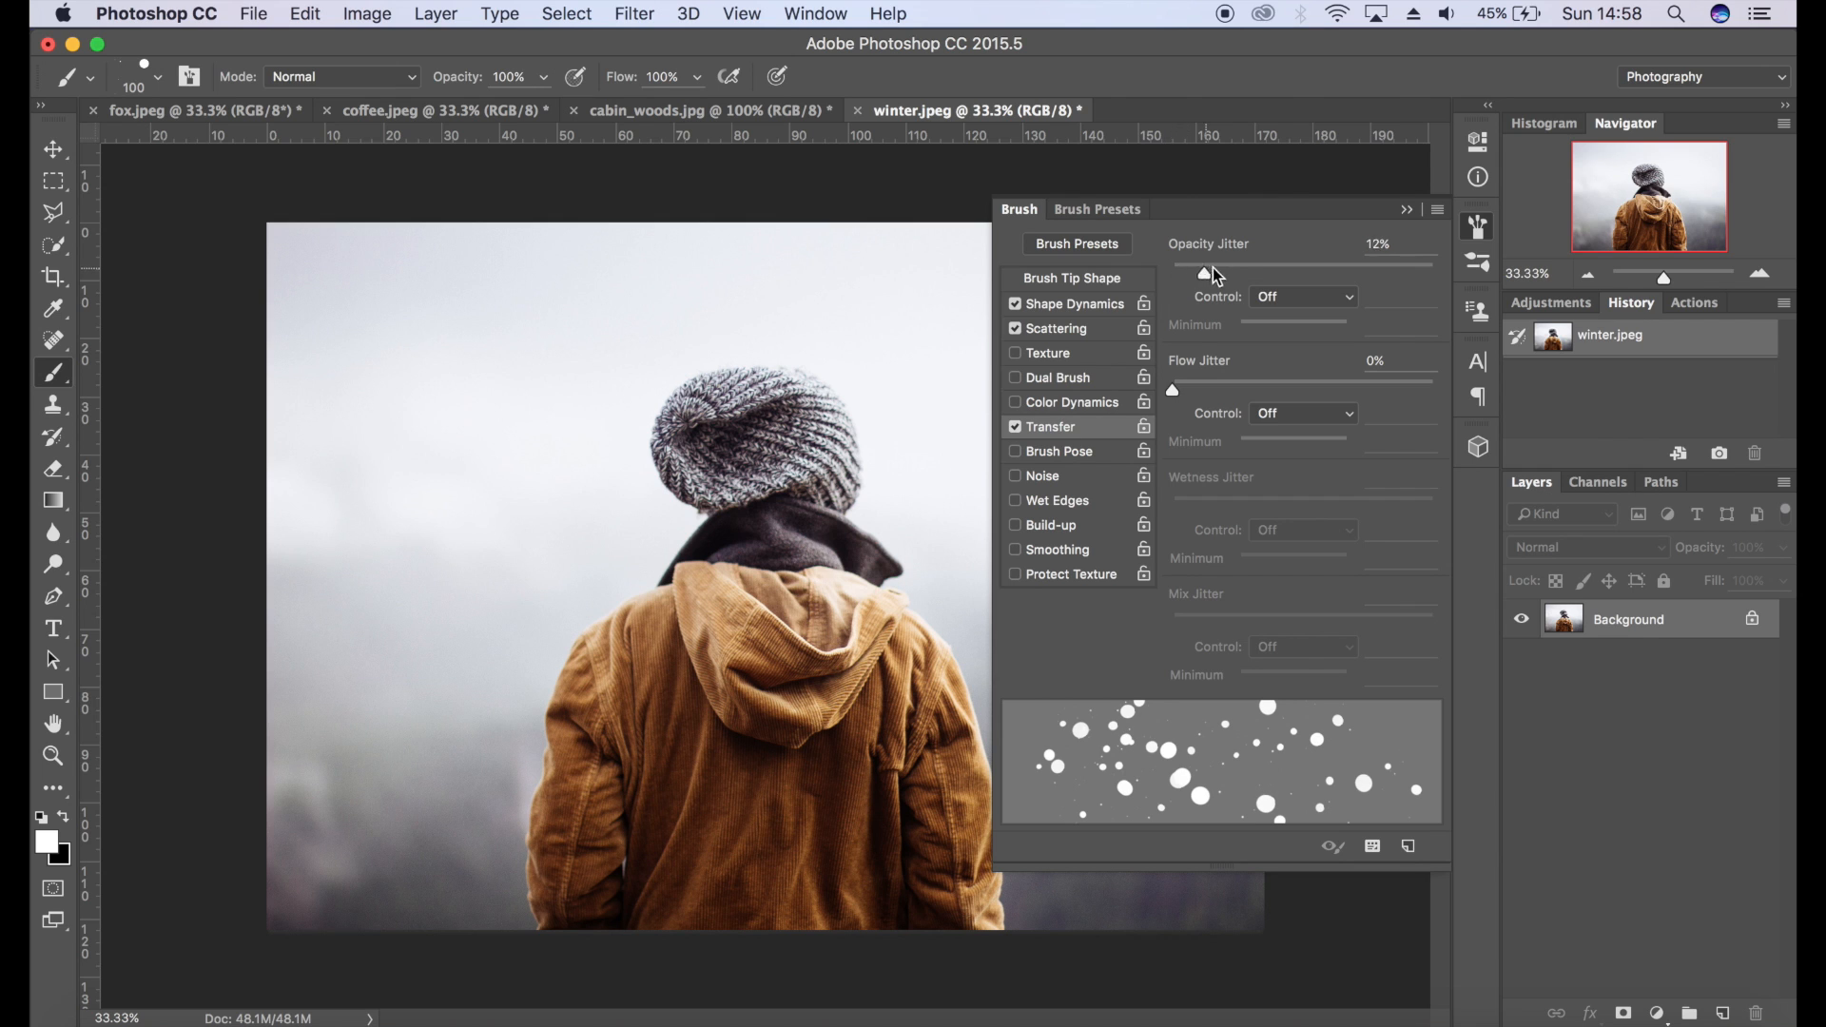
{"action": "left_click_drag", "start_coordinate": [1202, 272], "coordinate": [1435, 272]}
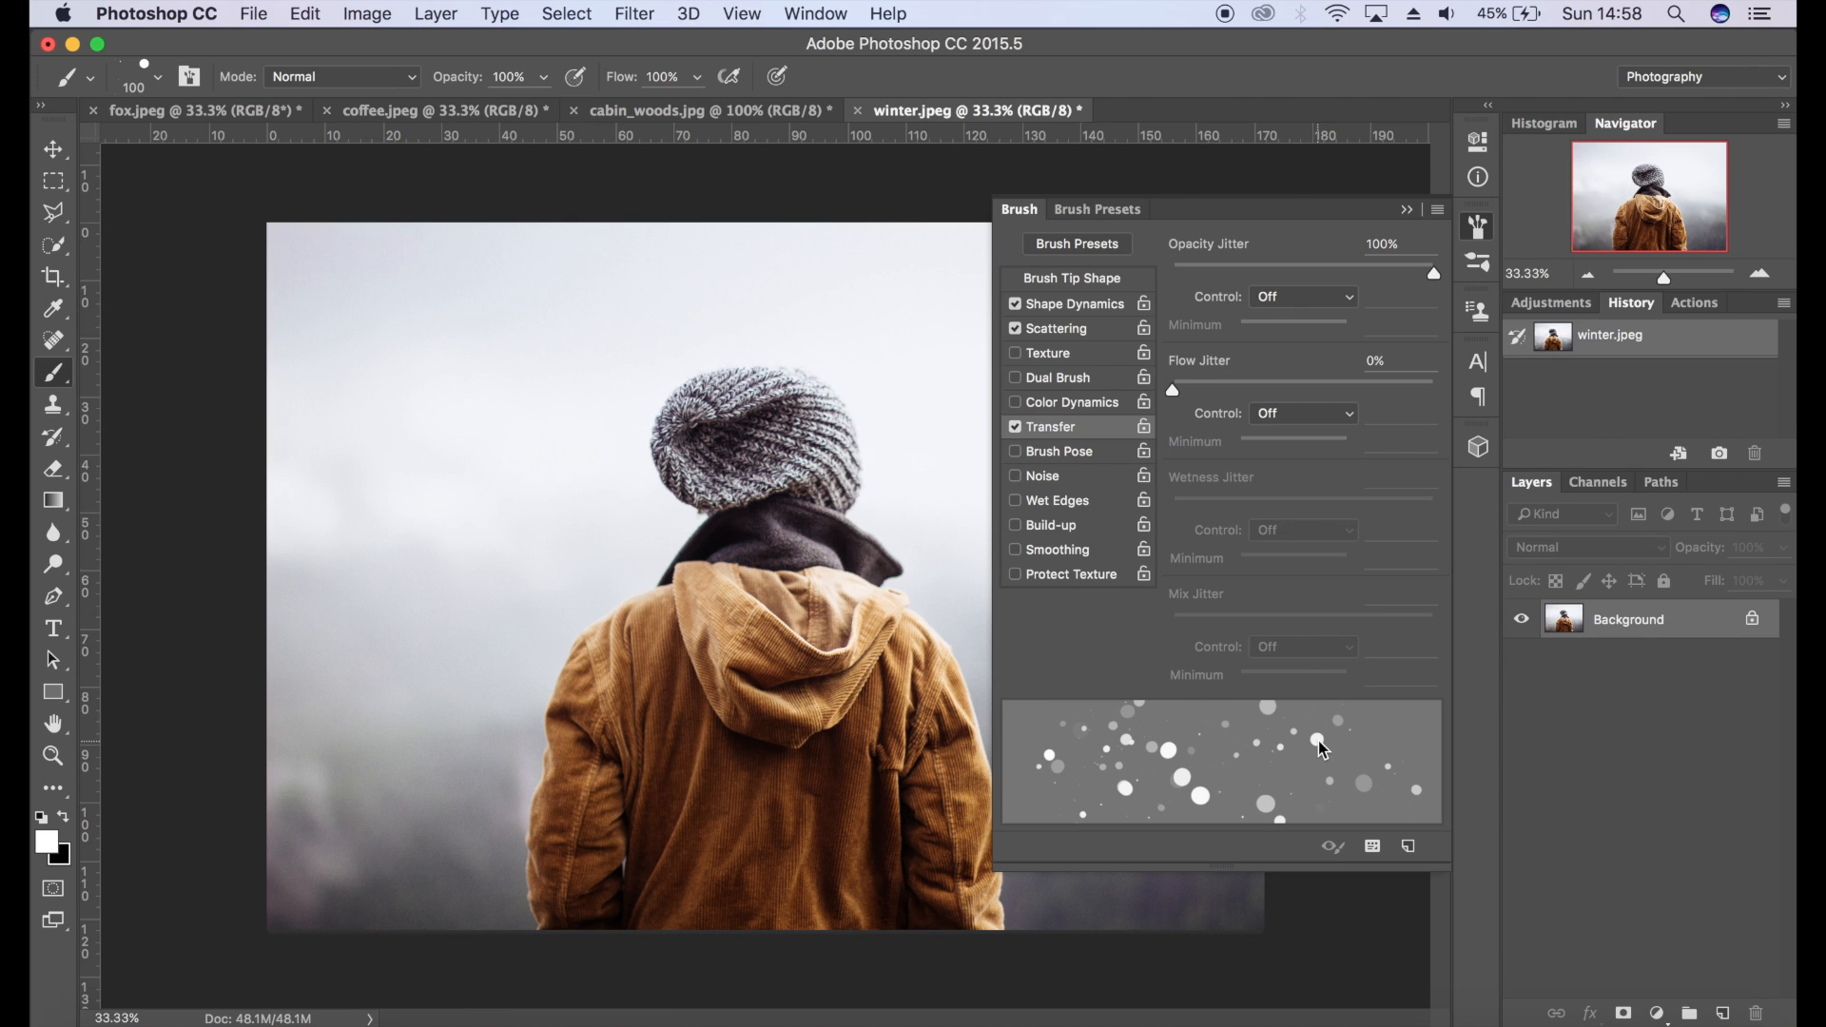
{"action": "mouse_move", "coordinate": [1337, 786]}
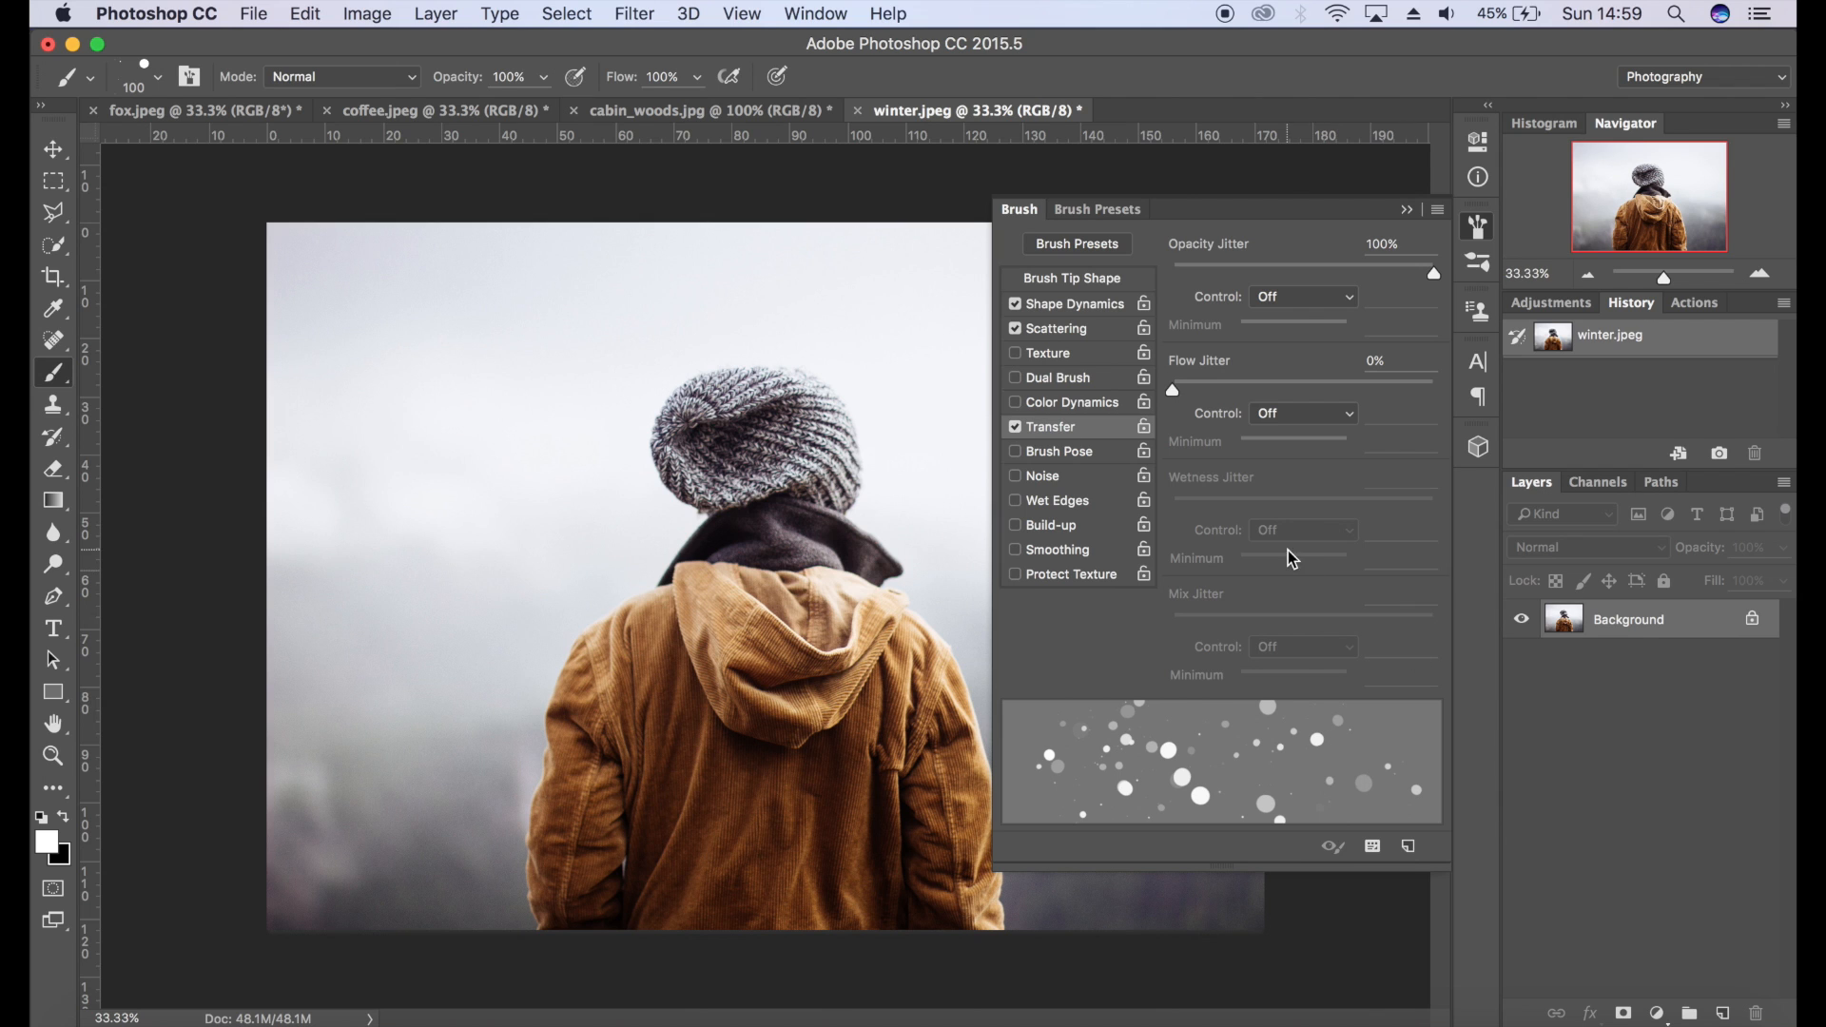
{"action": "left_click_drag", "start_coordinate": [1172, 388], "coordinate": [1398, 388]}
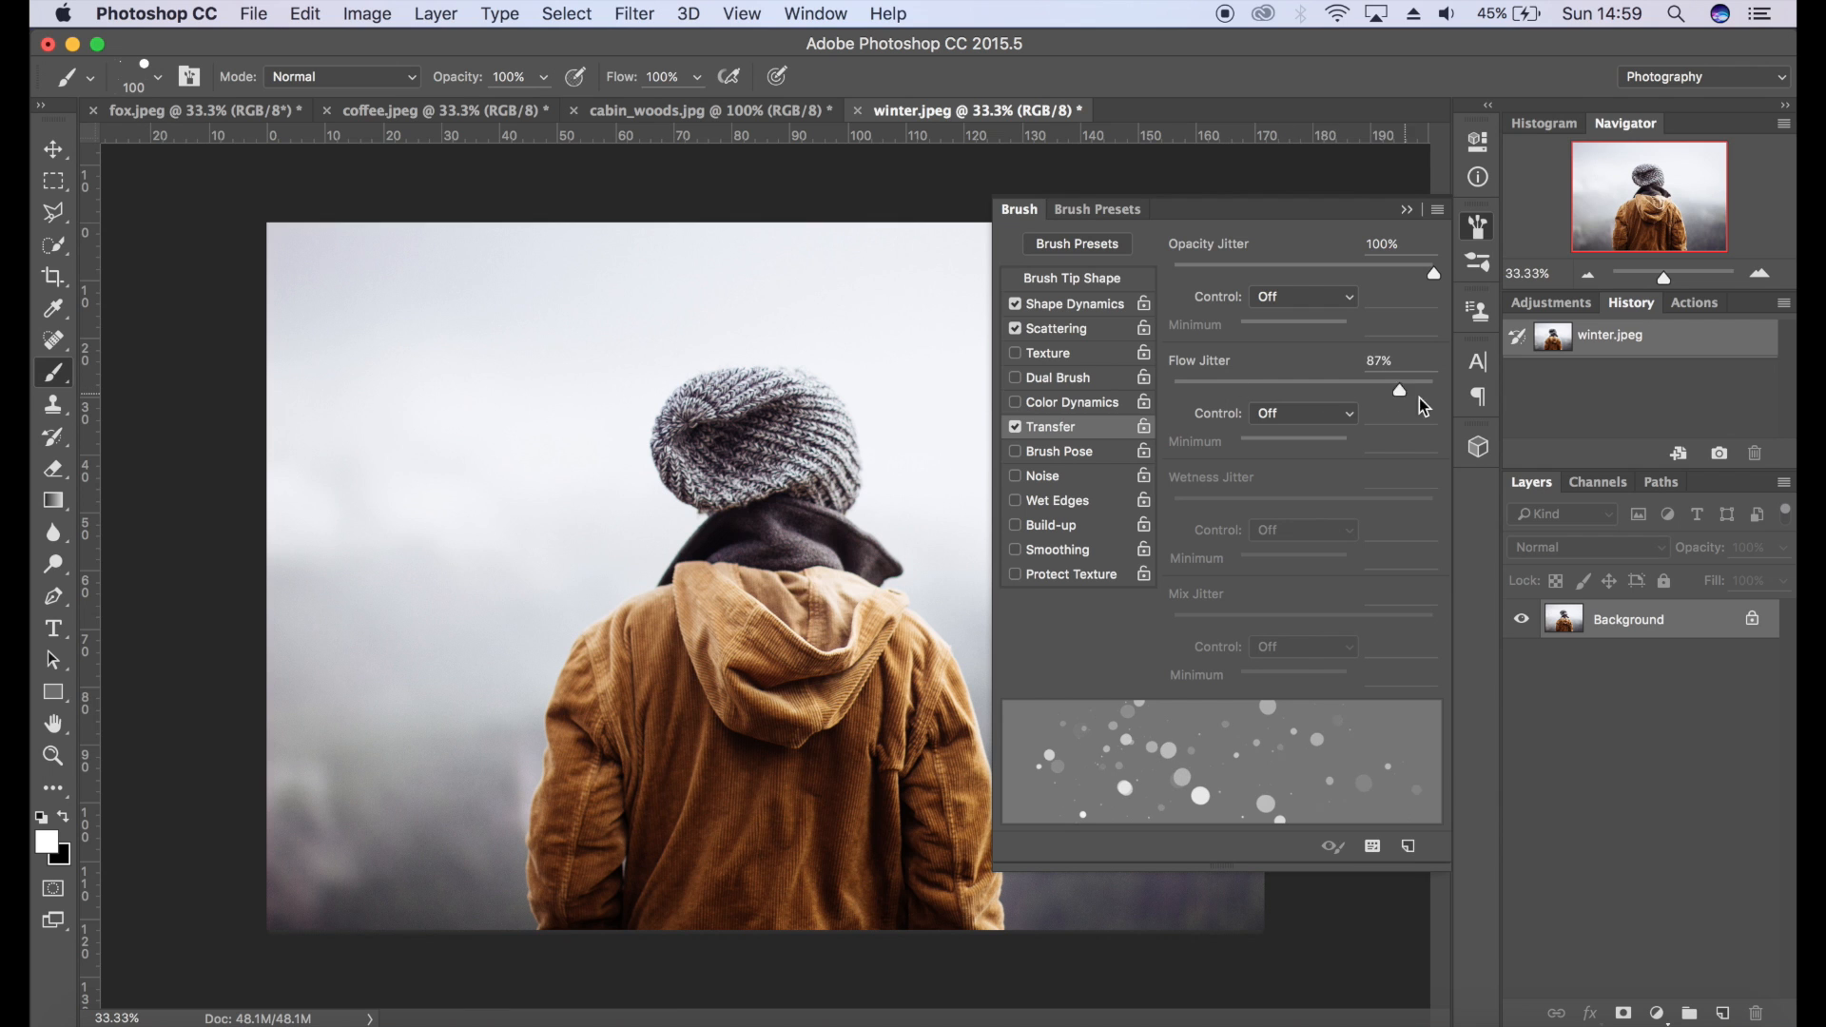
{"action": "left_click_drag", "start_coordinate": [1398, 390], "coordinate": [1435, 390]}
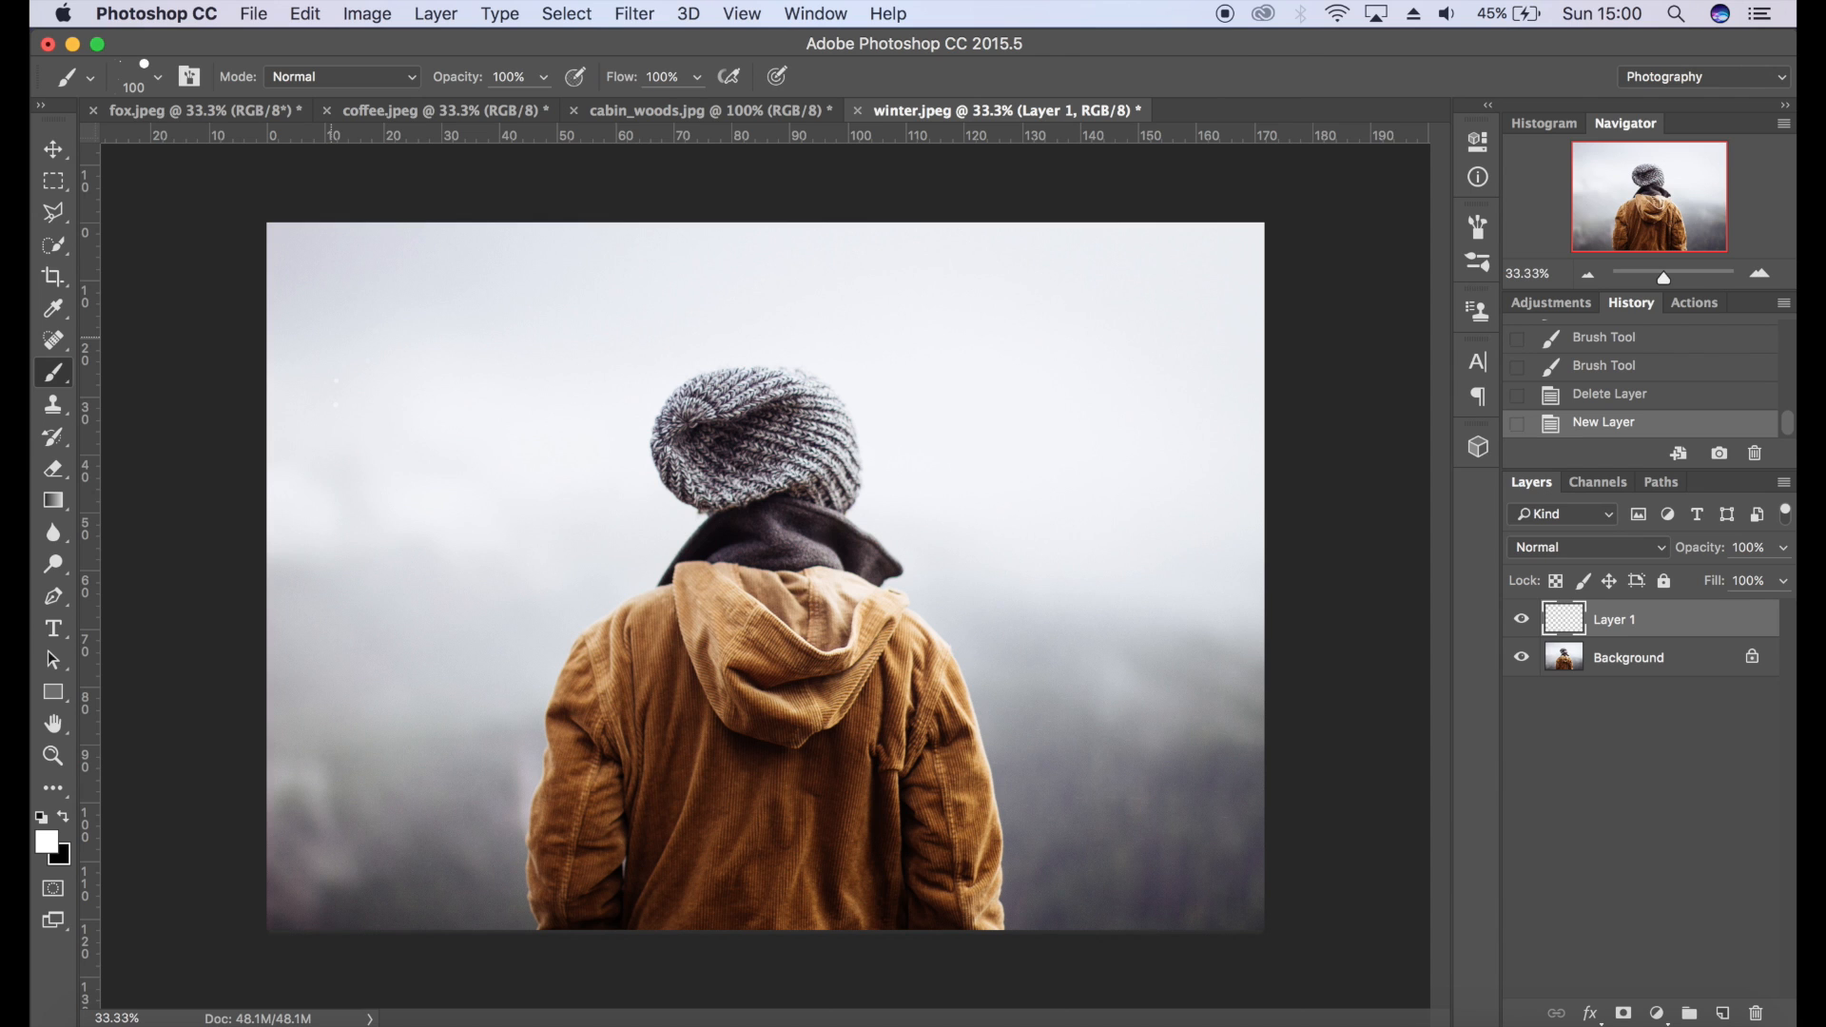
- Discard Layer 1 with the large painted snow circles, keeping the original photo
{"action": "left_click", "coordinate": [1023, 626]}
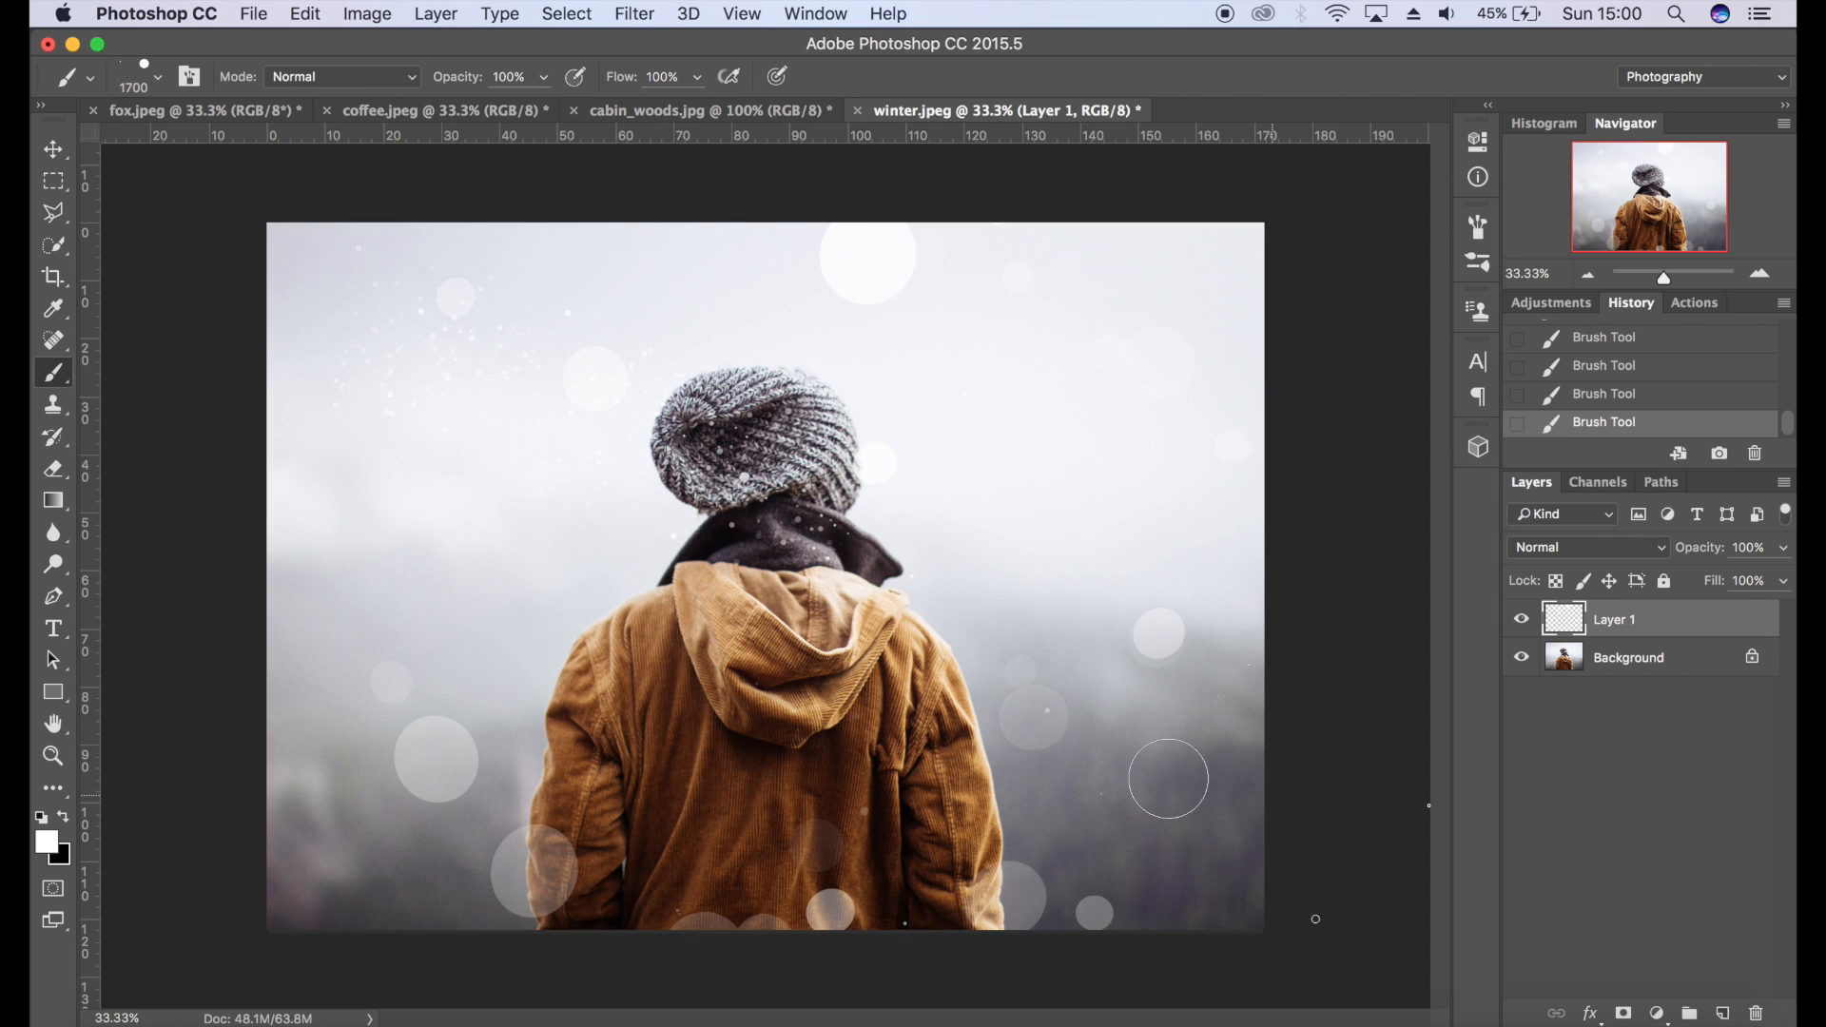
{"action": "mouse_move", "coordinate": [411, 618]}
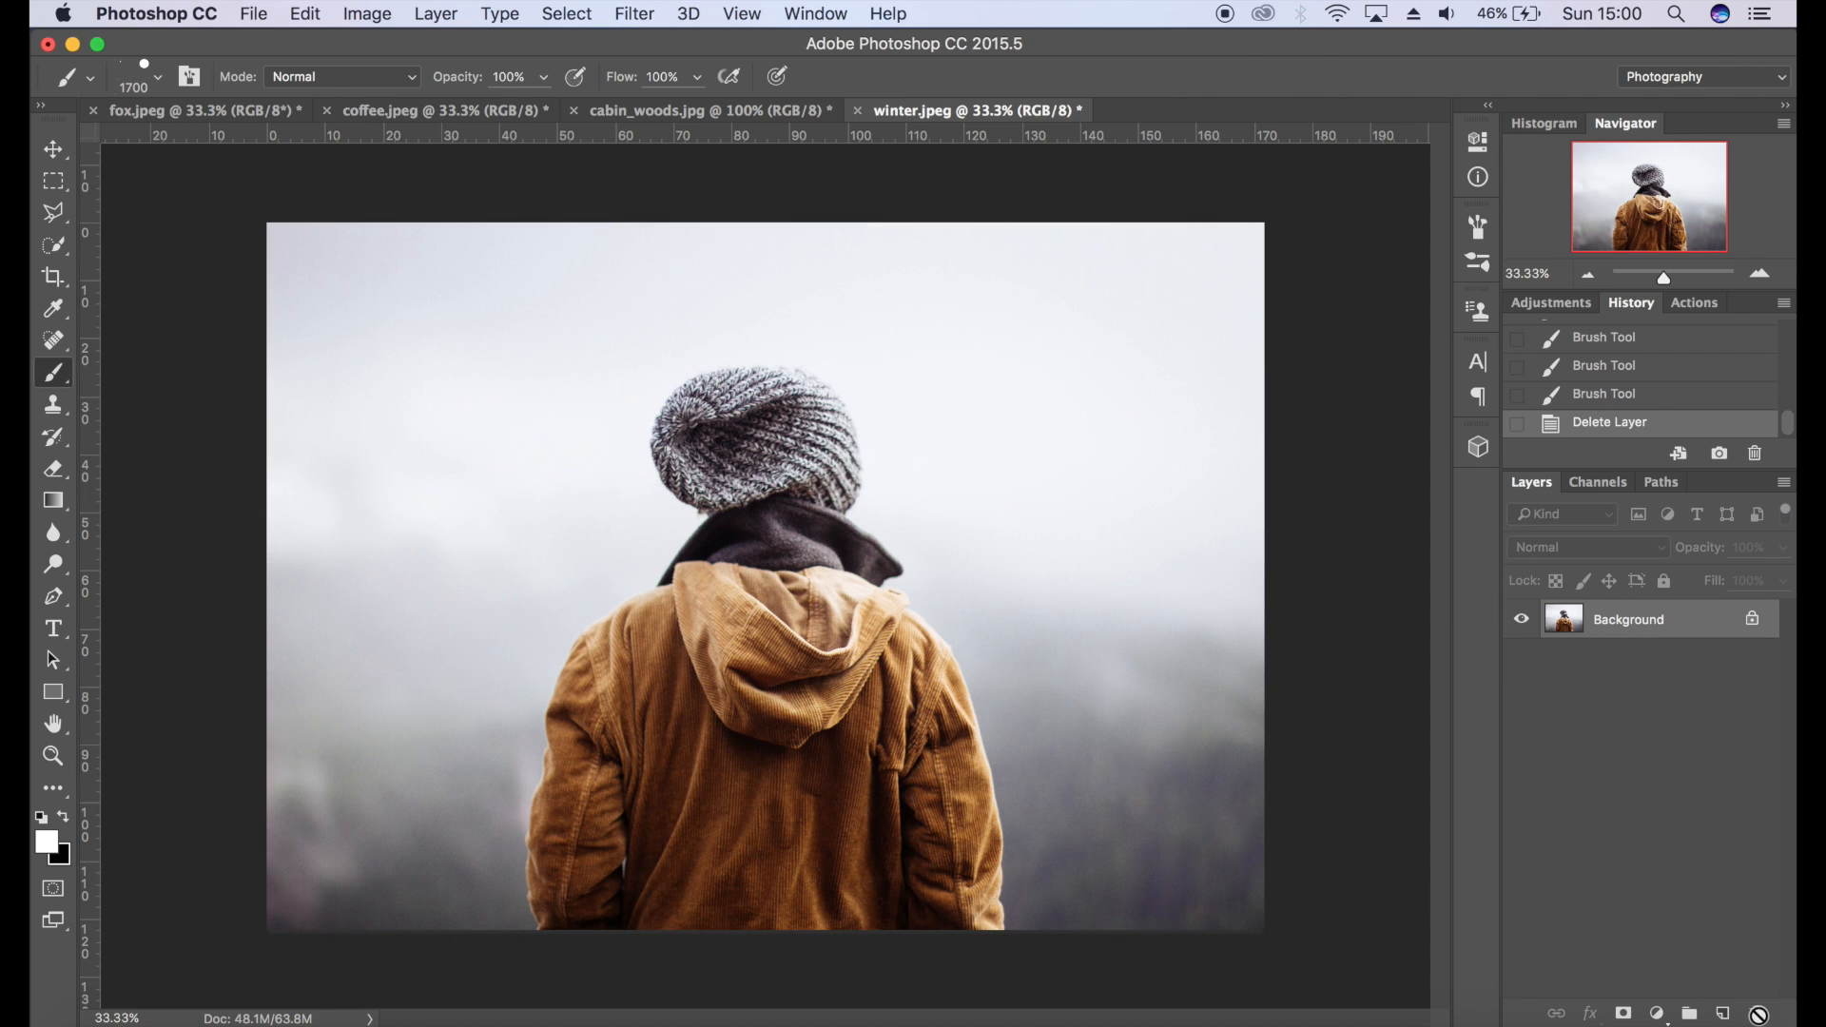
- Add a new layer and dab small white snowflakes across the winter photo
{"action": "left_click", "coordinate": [1726, 1014]}
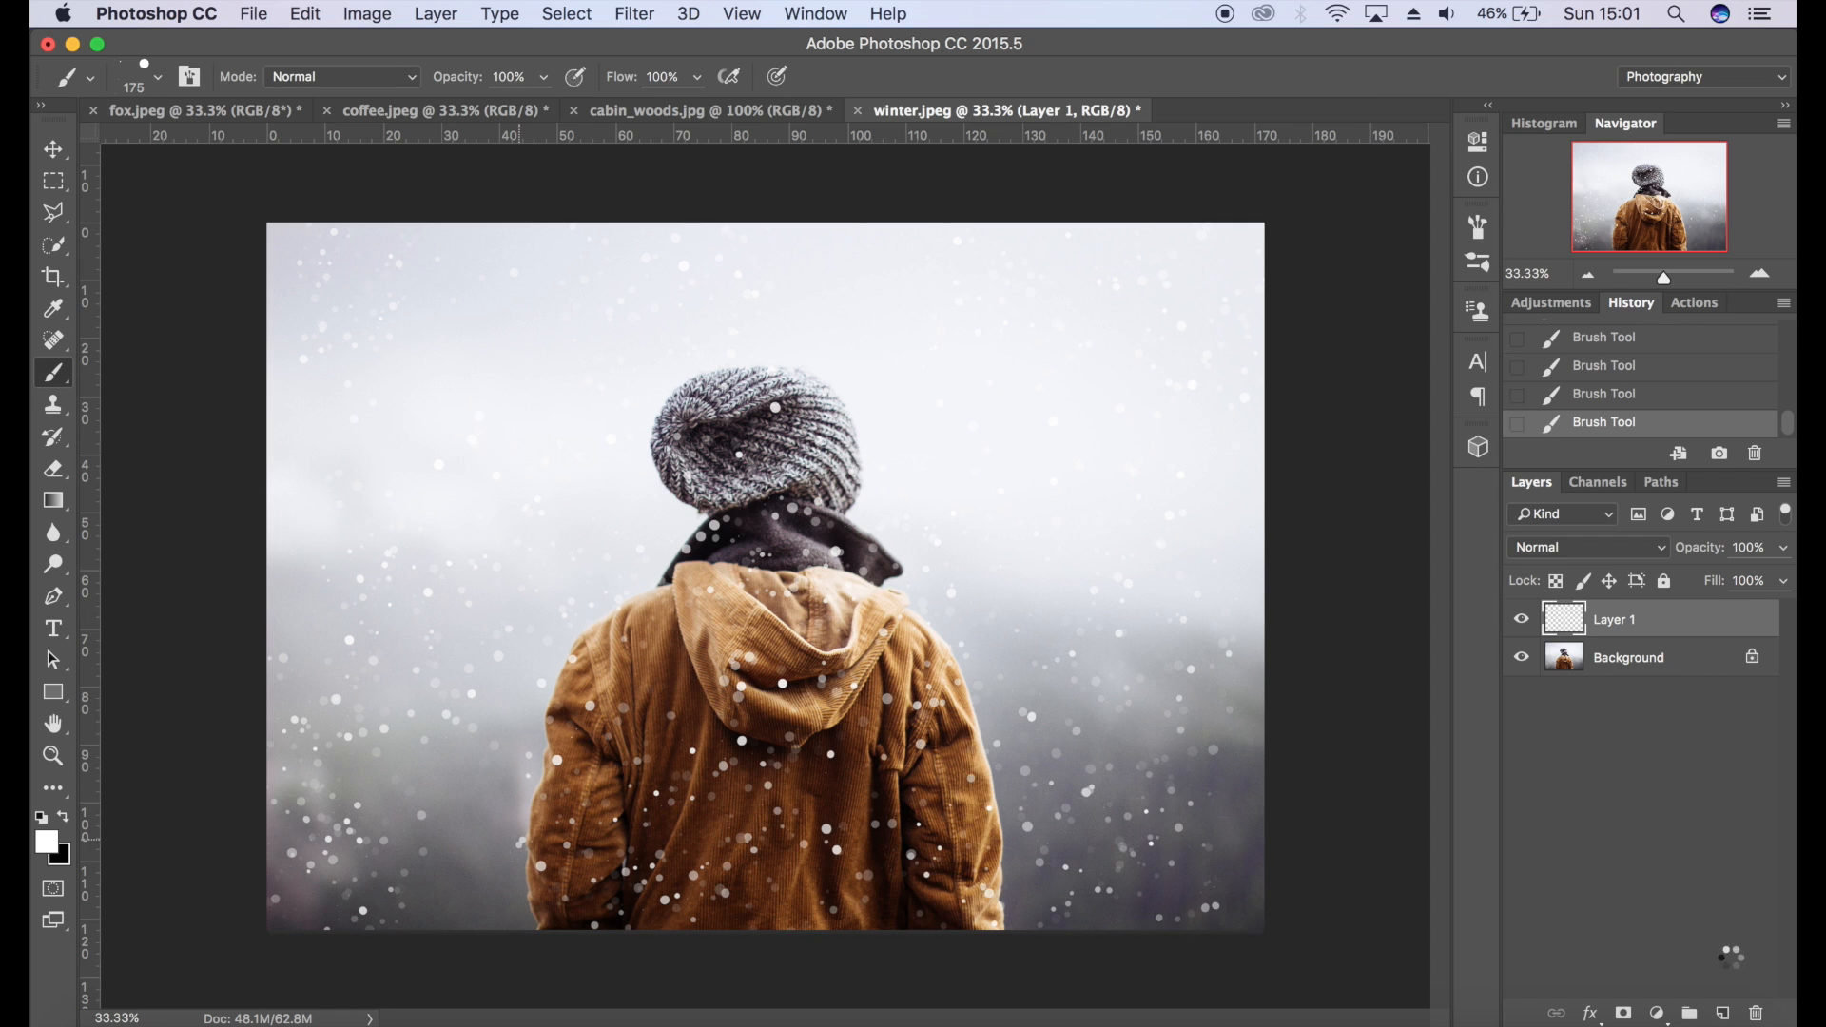
{"action": "left_click", "coordinate": [1066, 483]}
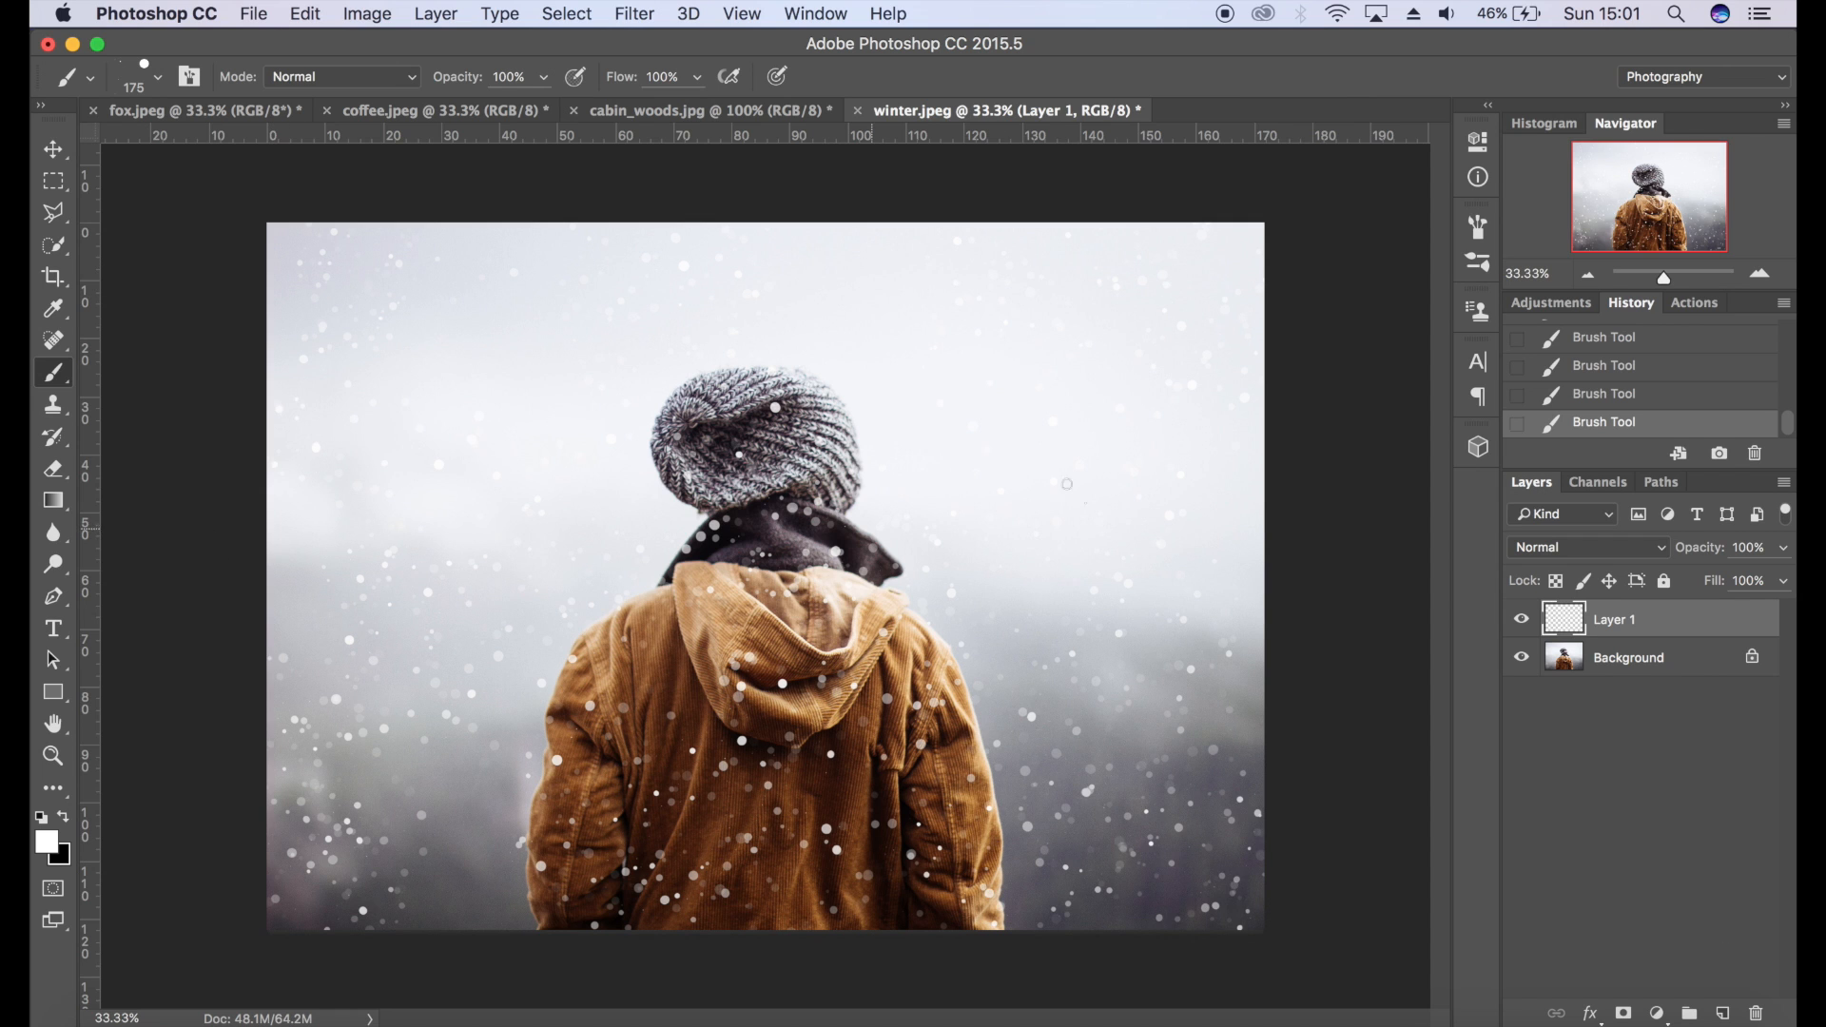
{"action": "mouse_move", "coordinate": [854, 274]}
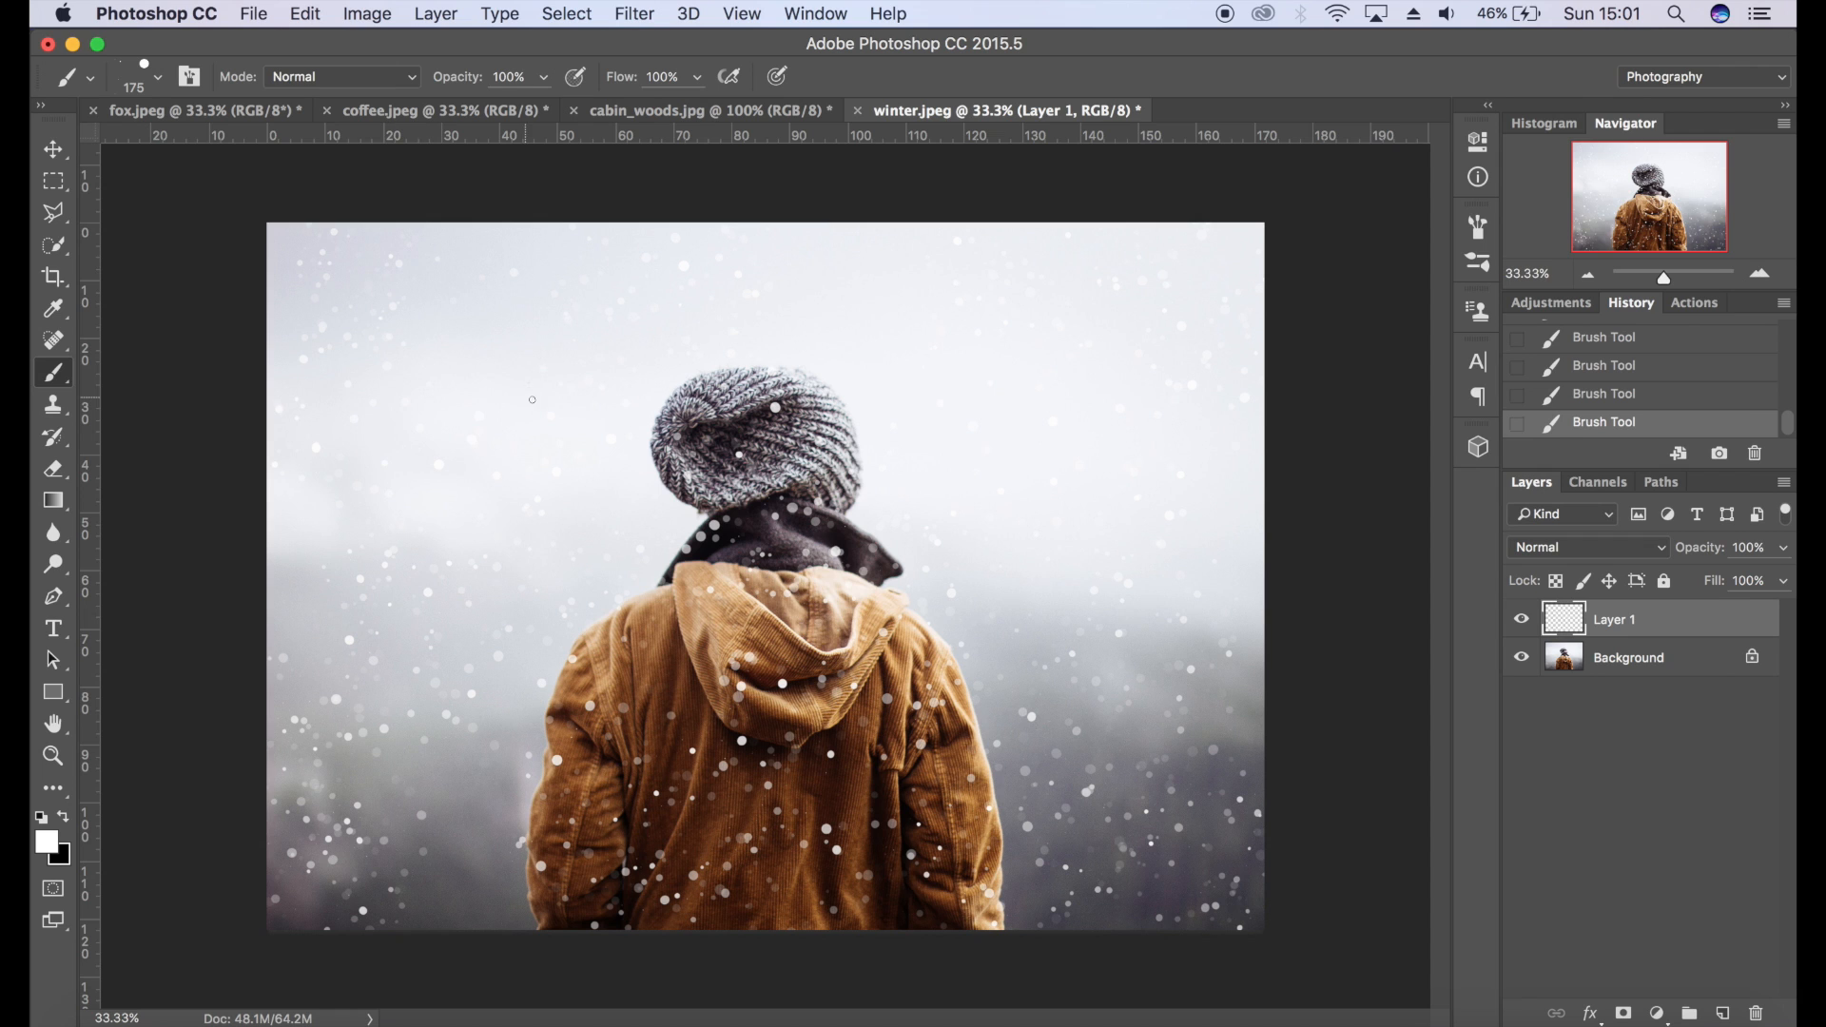
{"action": "mouse_move", "coordinate": [1706, 580]}
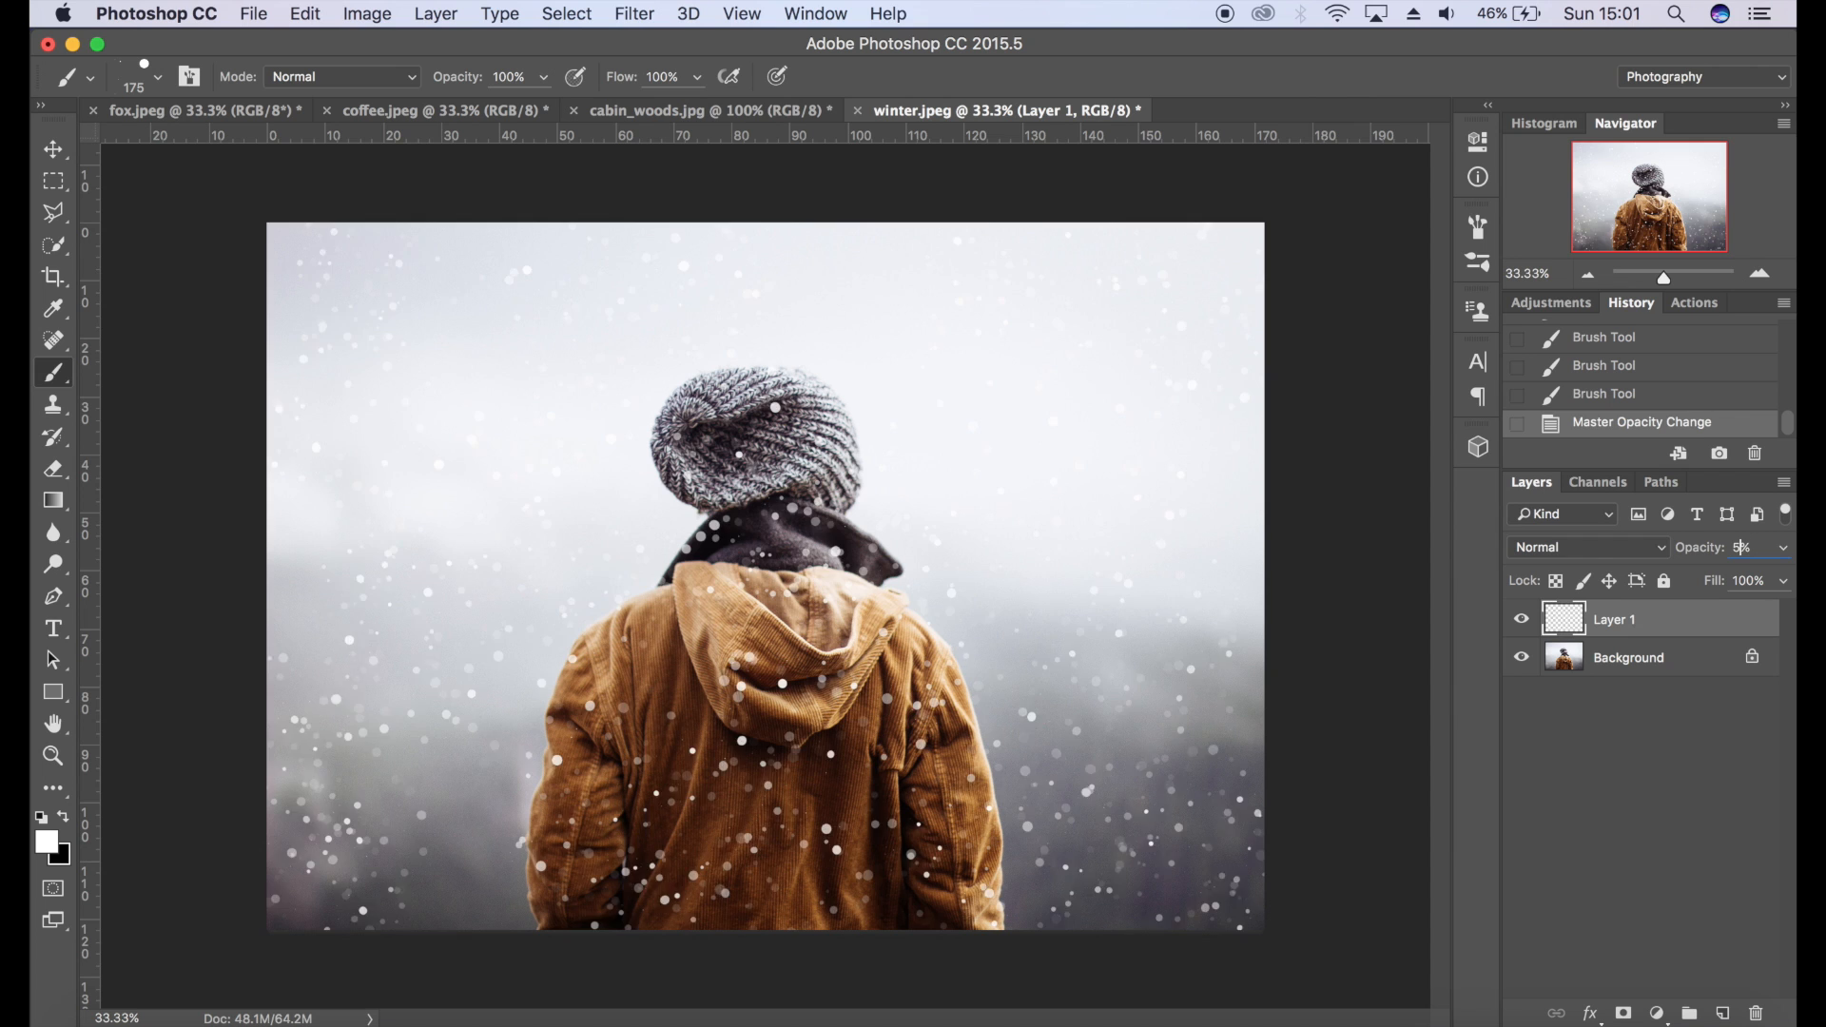
- Lower the snowflake layer to 50% opacity and convert it for Smart Filters
{"action": "type", "text": "50"}
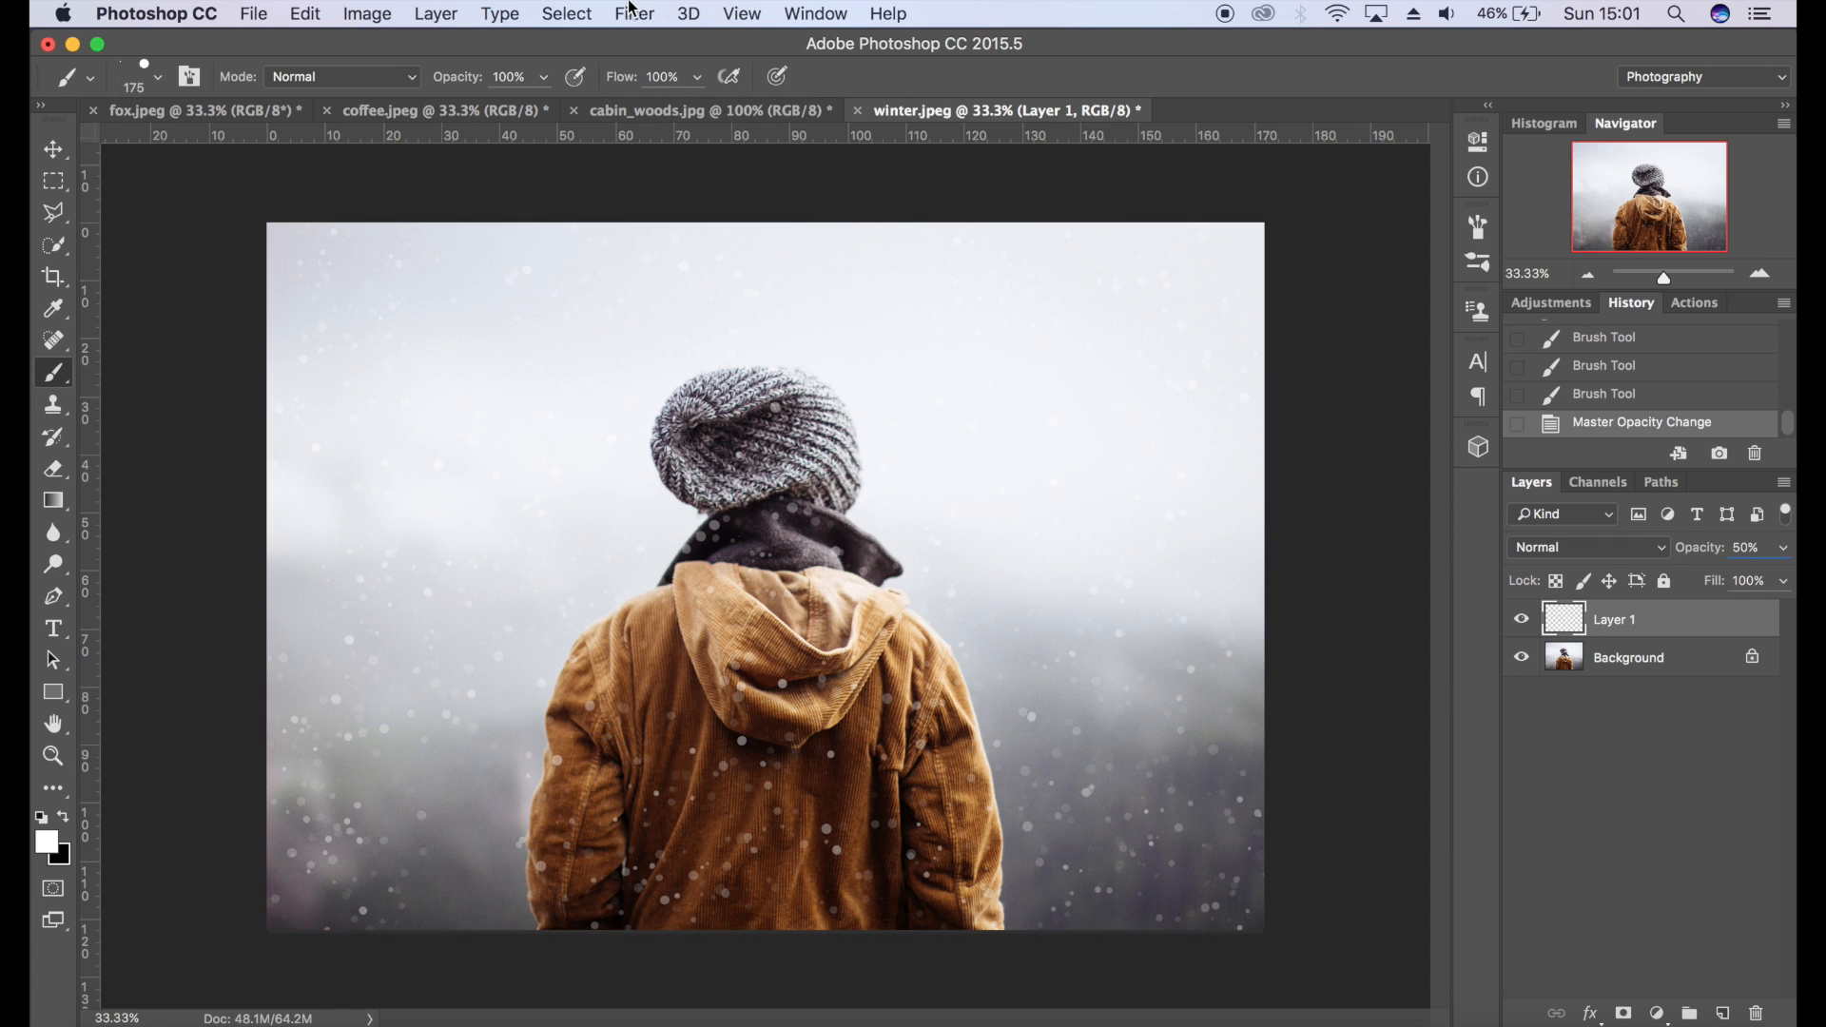
{"action": "left_click", "coordinate": [633, 14]}
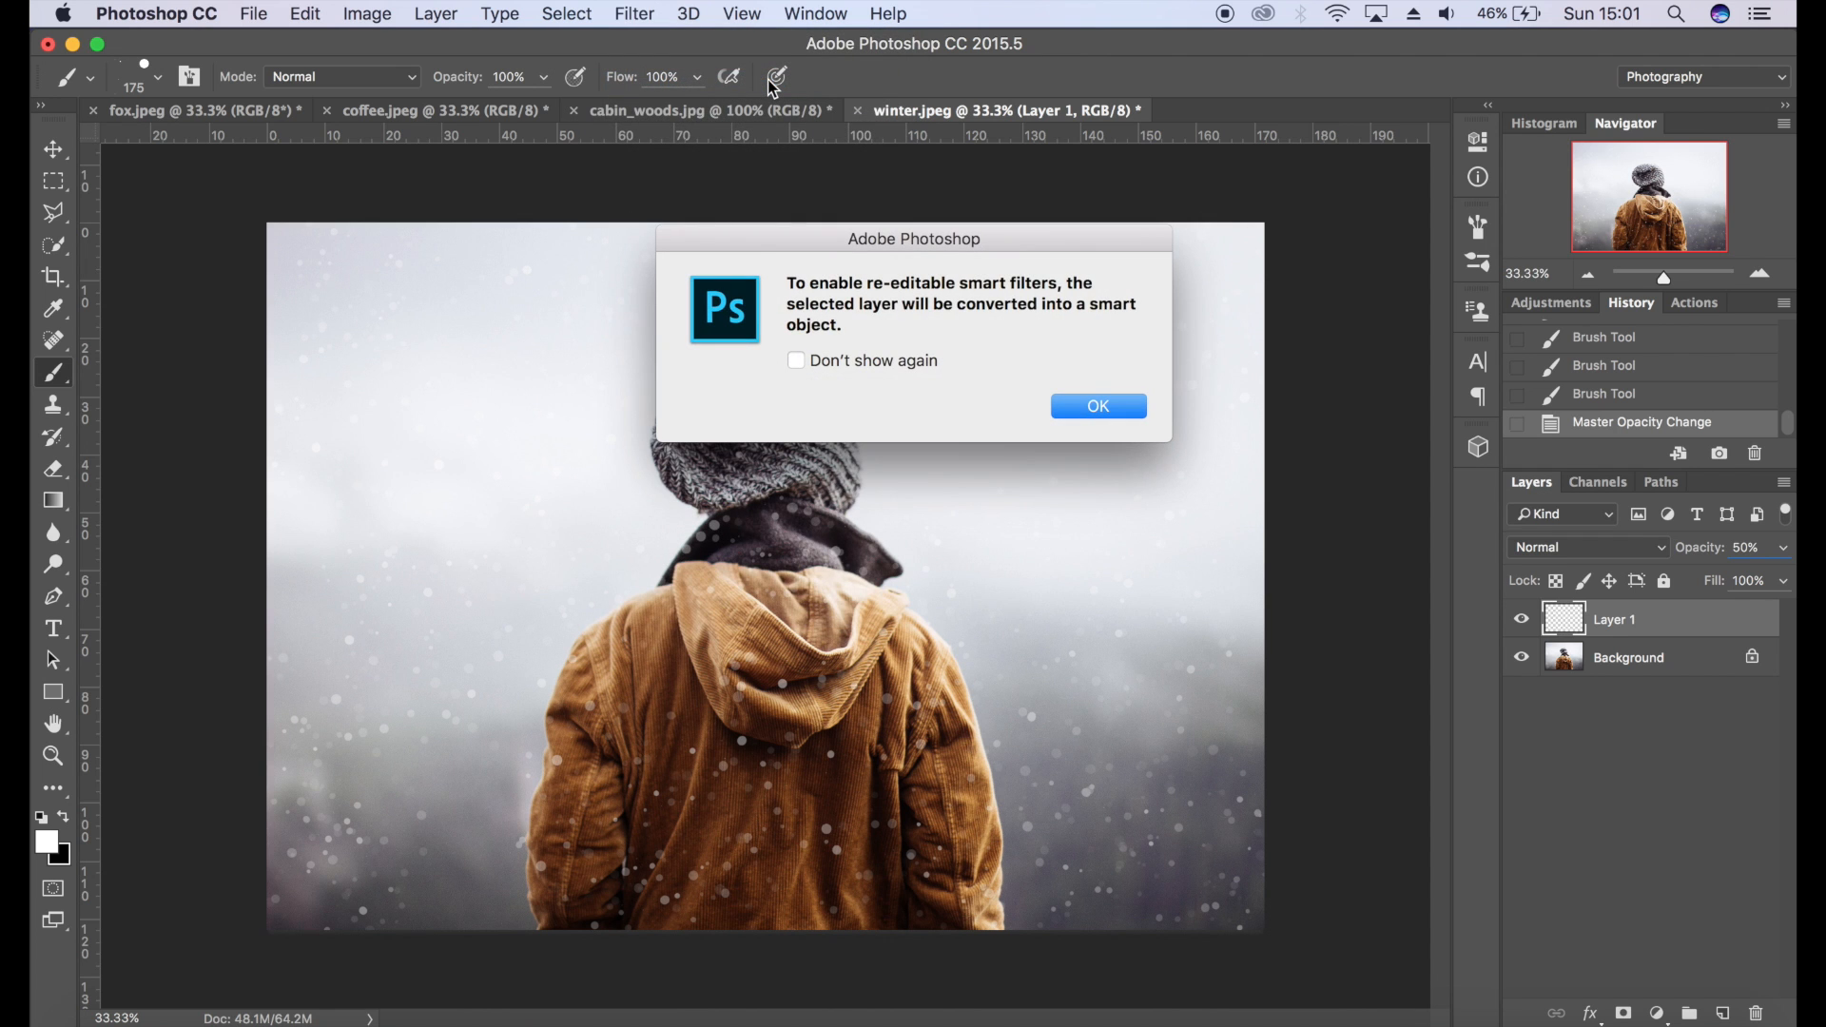
{"action": "left_click", "coordinate": [1095, 407]}
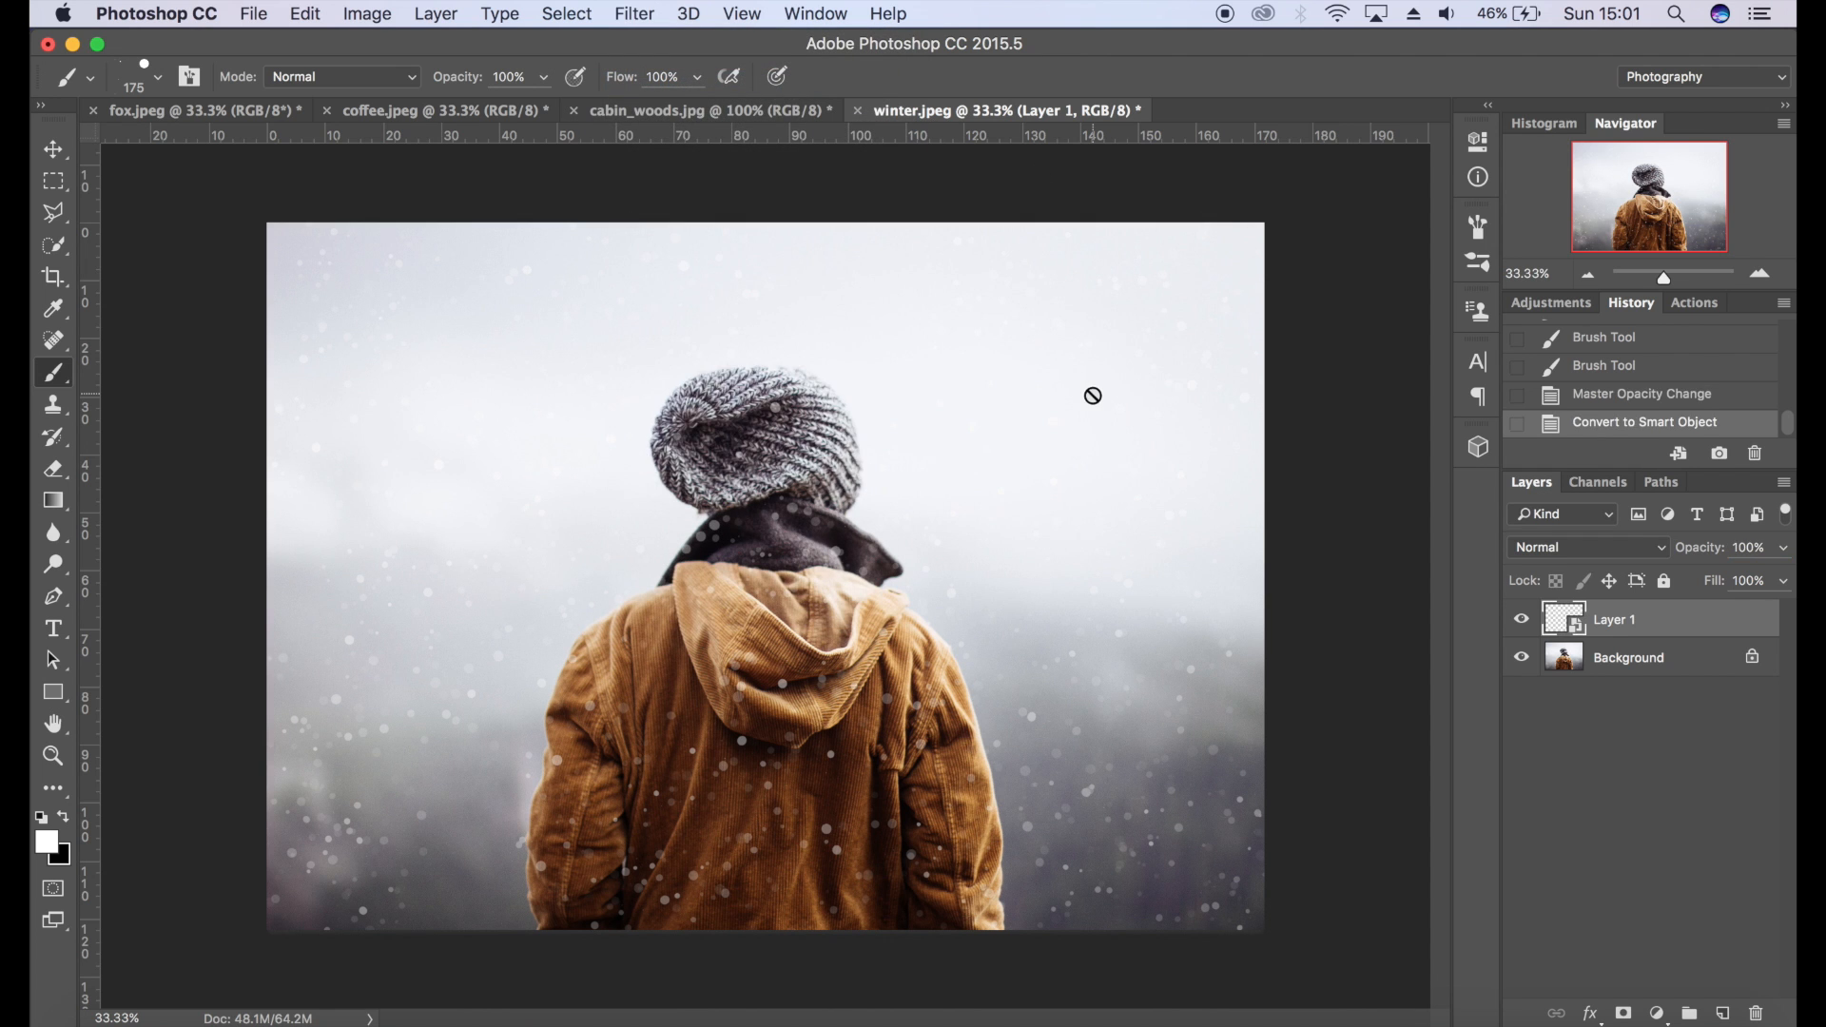
- Apply a 5-pixel Gaussian Blur smart filter, reopening it to confirm the radius
{"action": "left_click", "coordinate": [634, 13]}
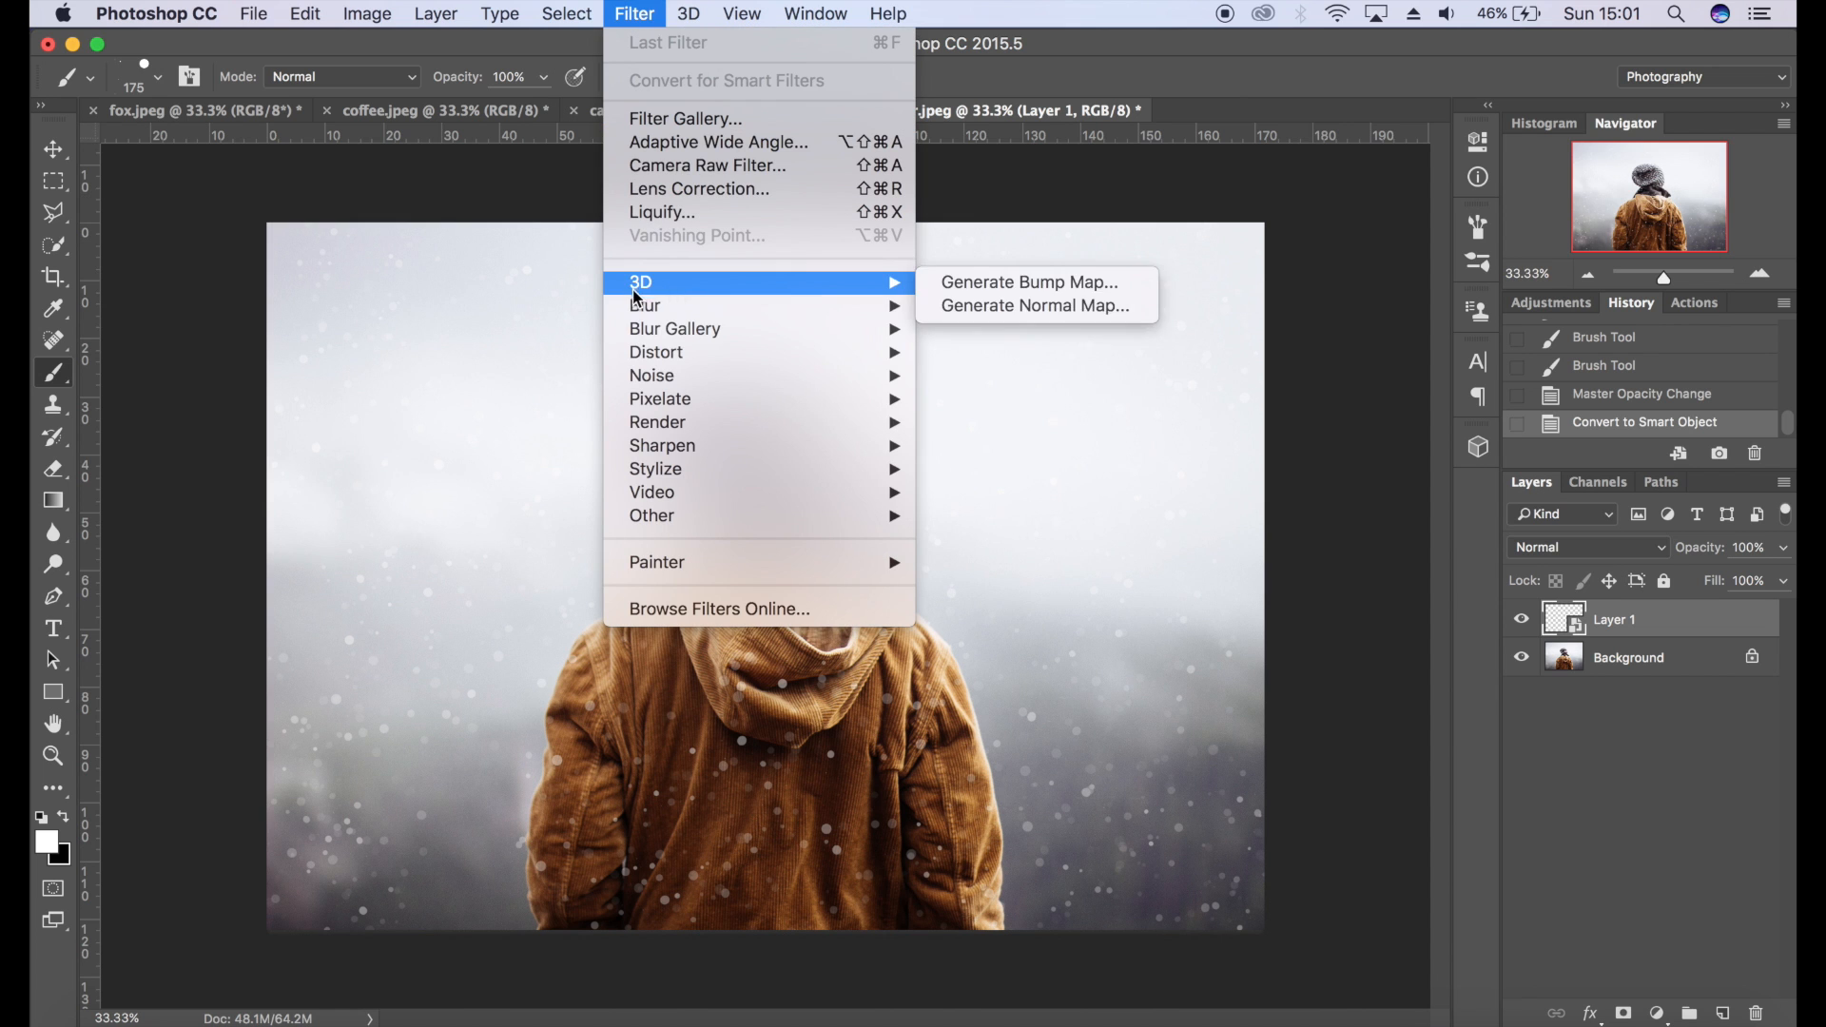
{"action": "mouse_move", "coordinate": [645, 305]}
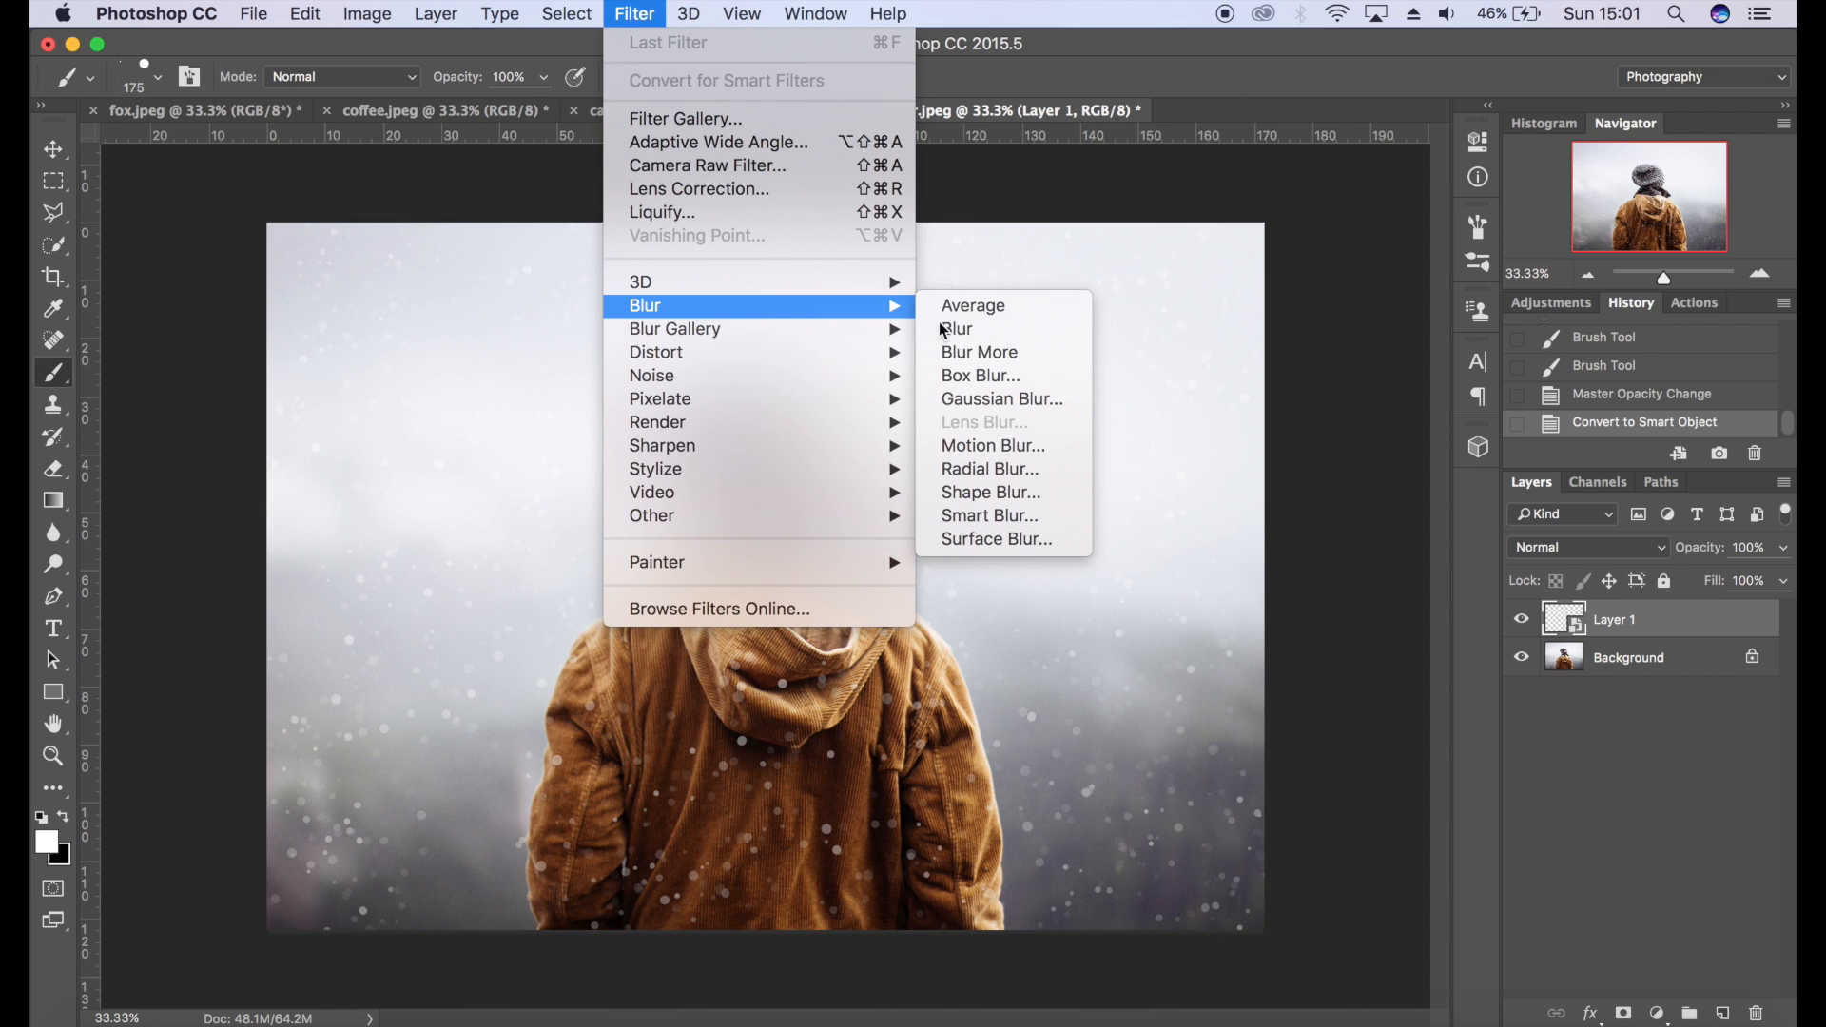
{"action": "left_click", "coordinate": [999, 398]}
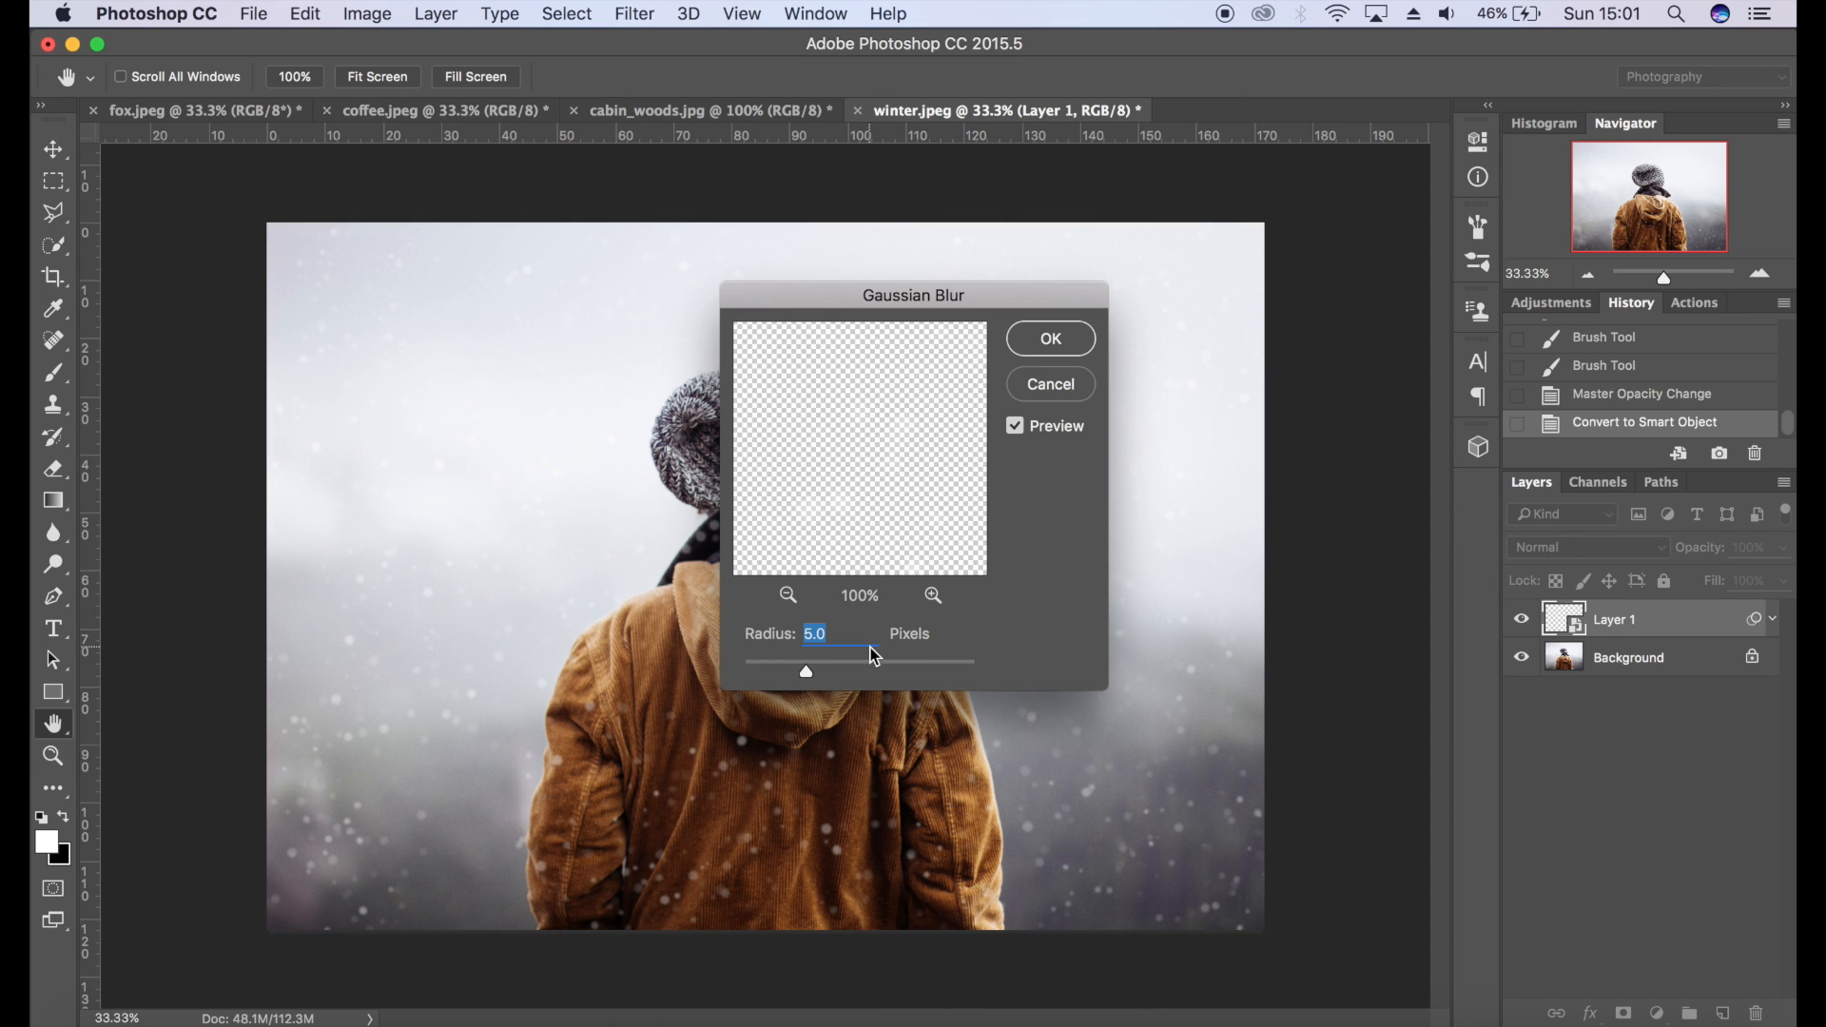
{"action": "mouse_move", "coordinate": [833, 664]}
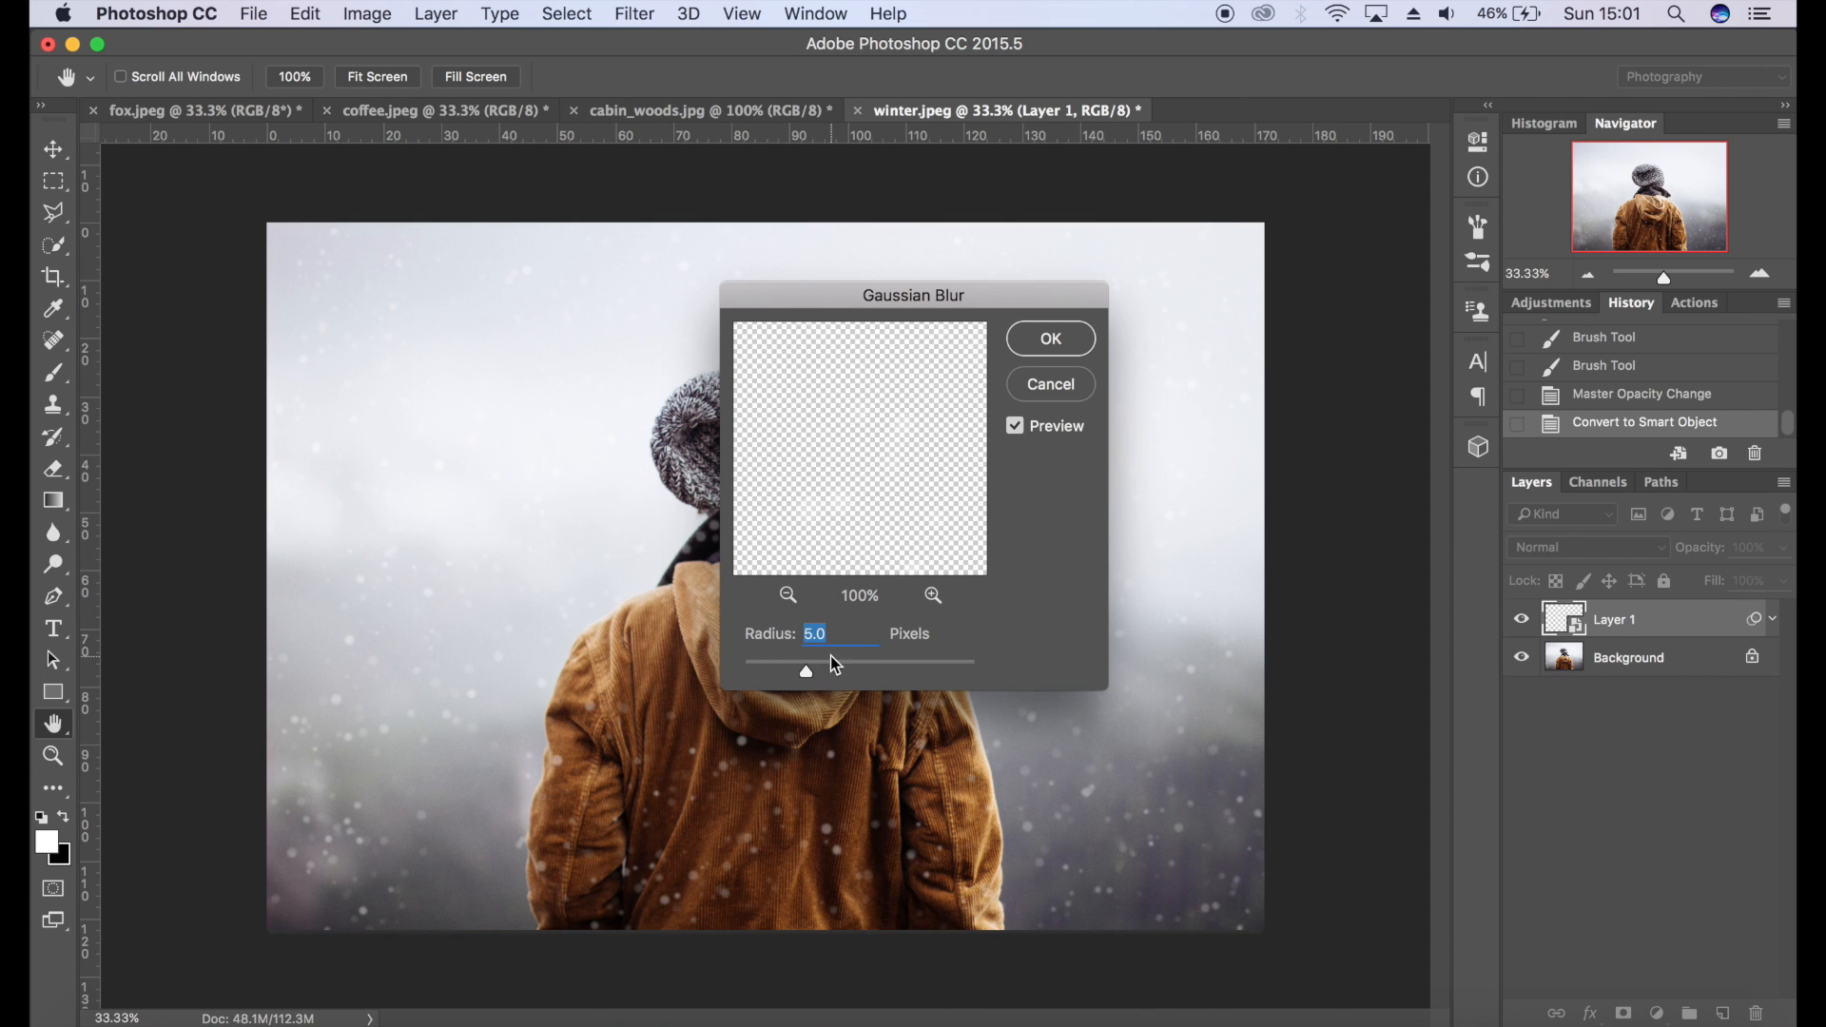
{"action": "left_click", "coordinate": [1048, 338]}
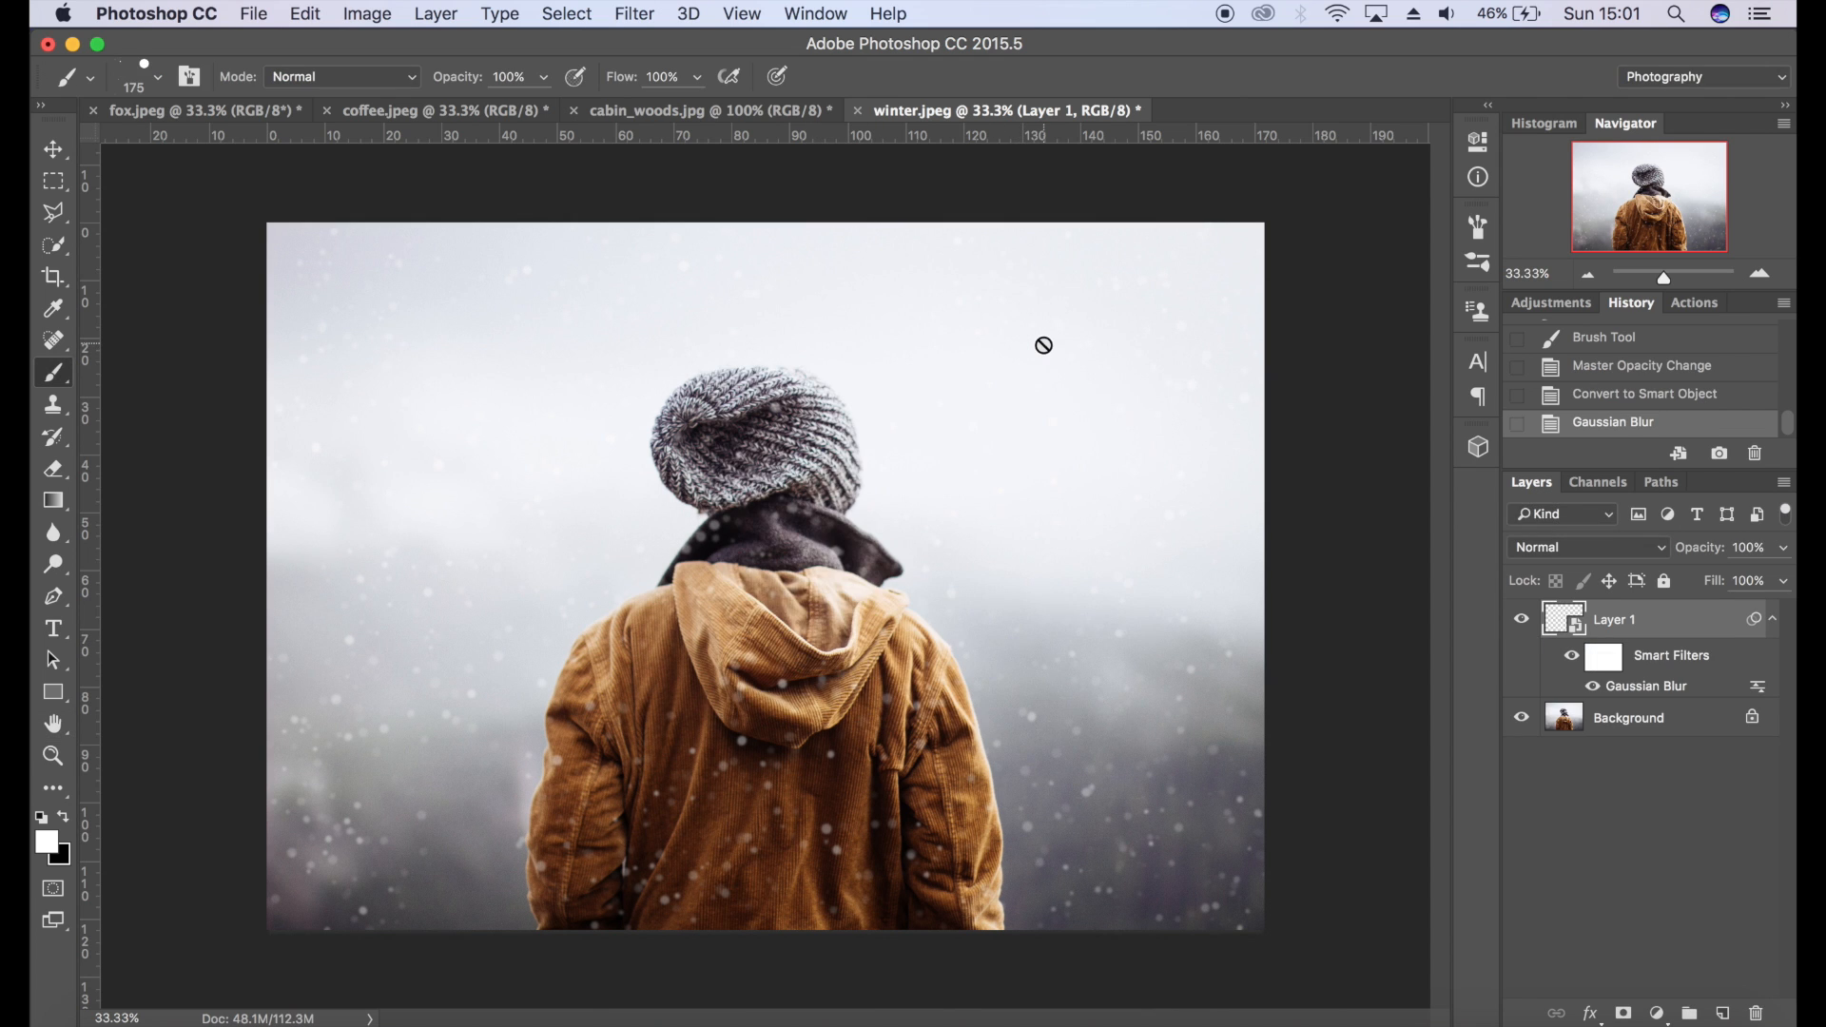
{"action": "mouse_move", "coordinate": [1688, 677]}
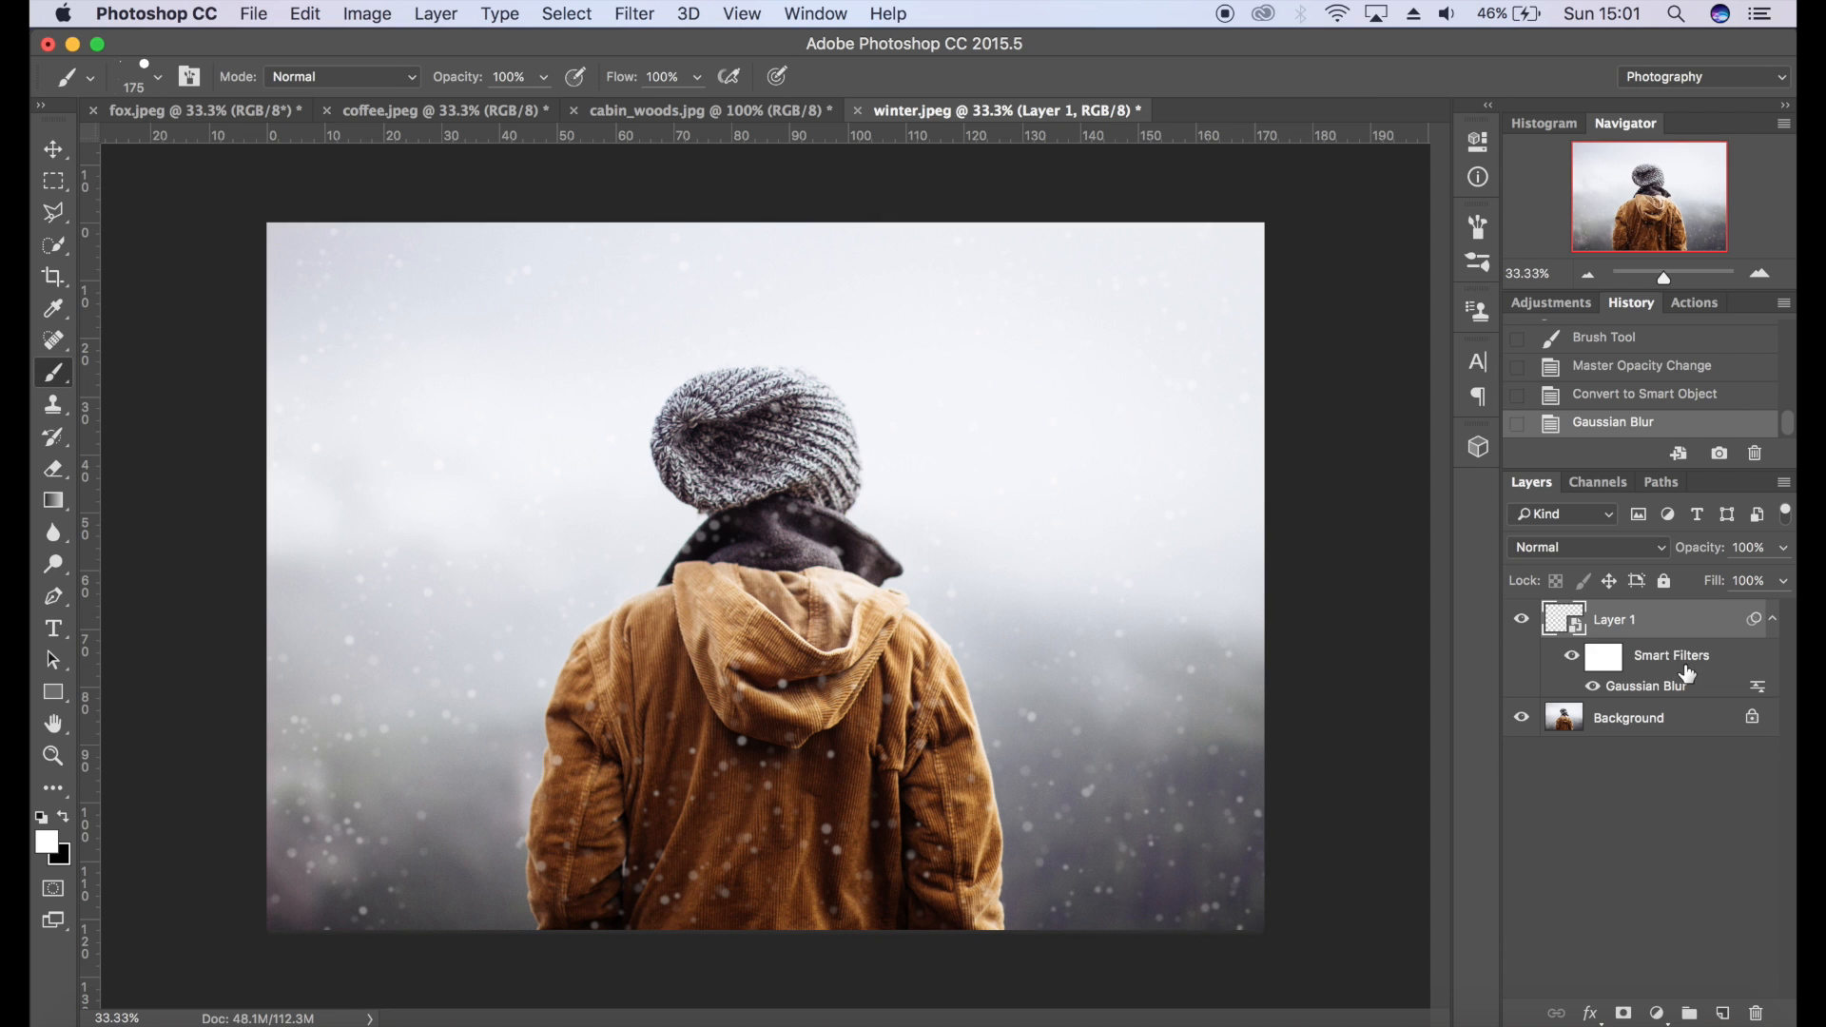
{"action": "mouse_move", "coordinate": [1685, 676]}
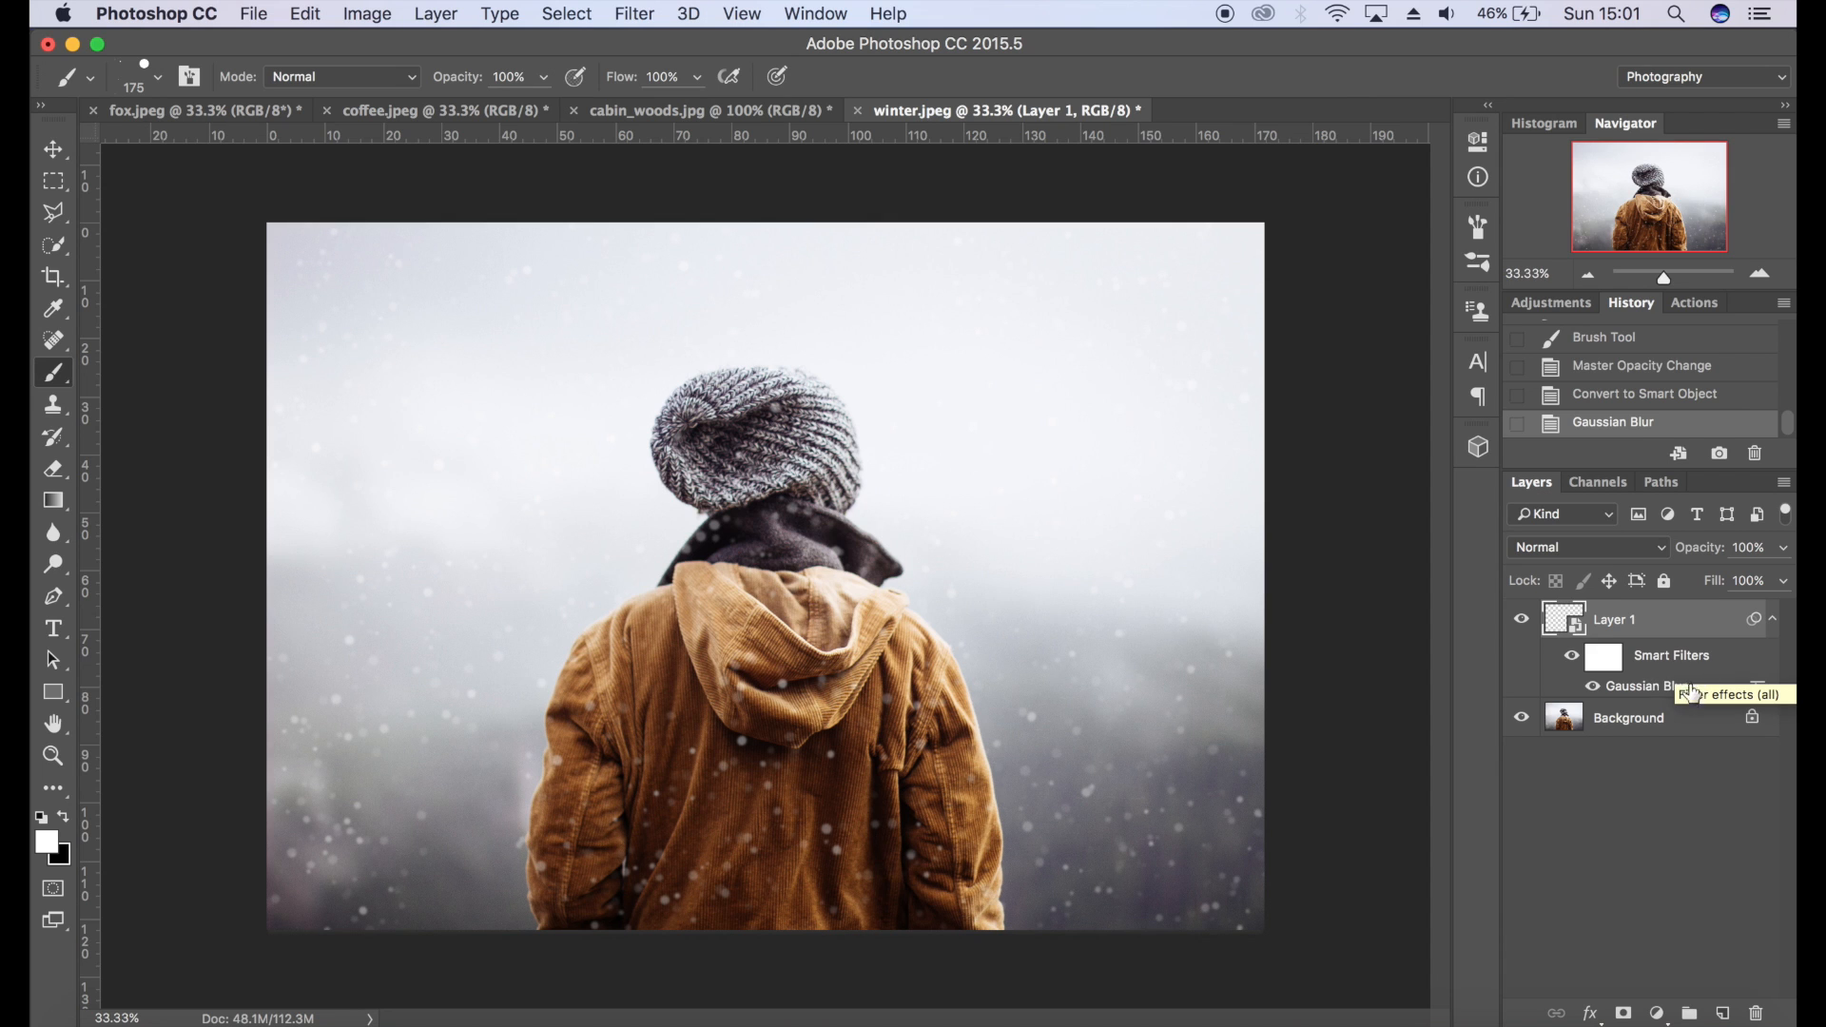
{"action": "double_click", "coordinate": [1647, 686]}
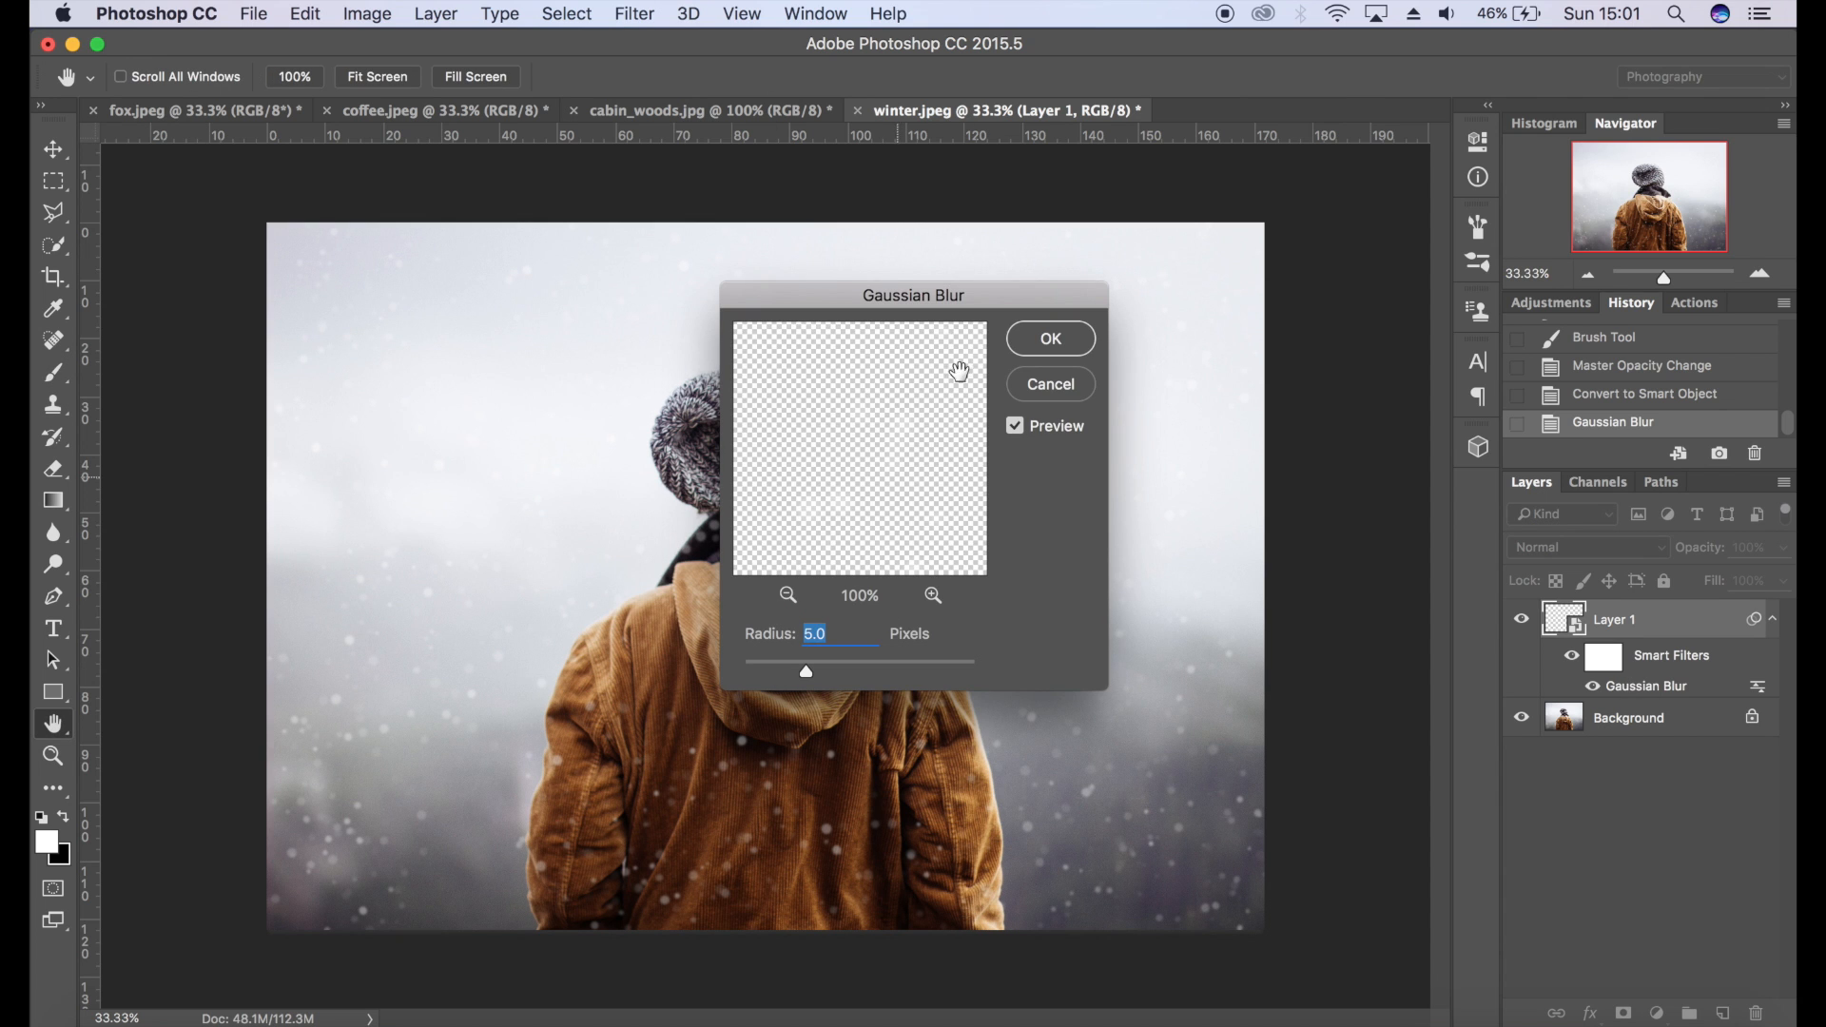
{"action": "left_click", "coordinate": [1048, 339]}
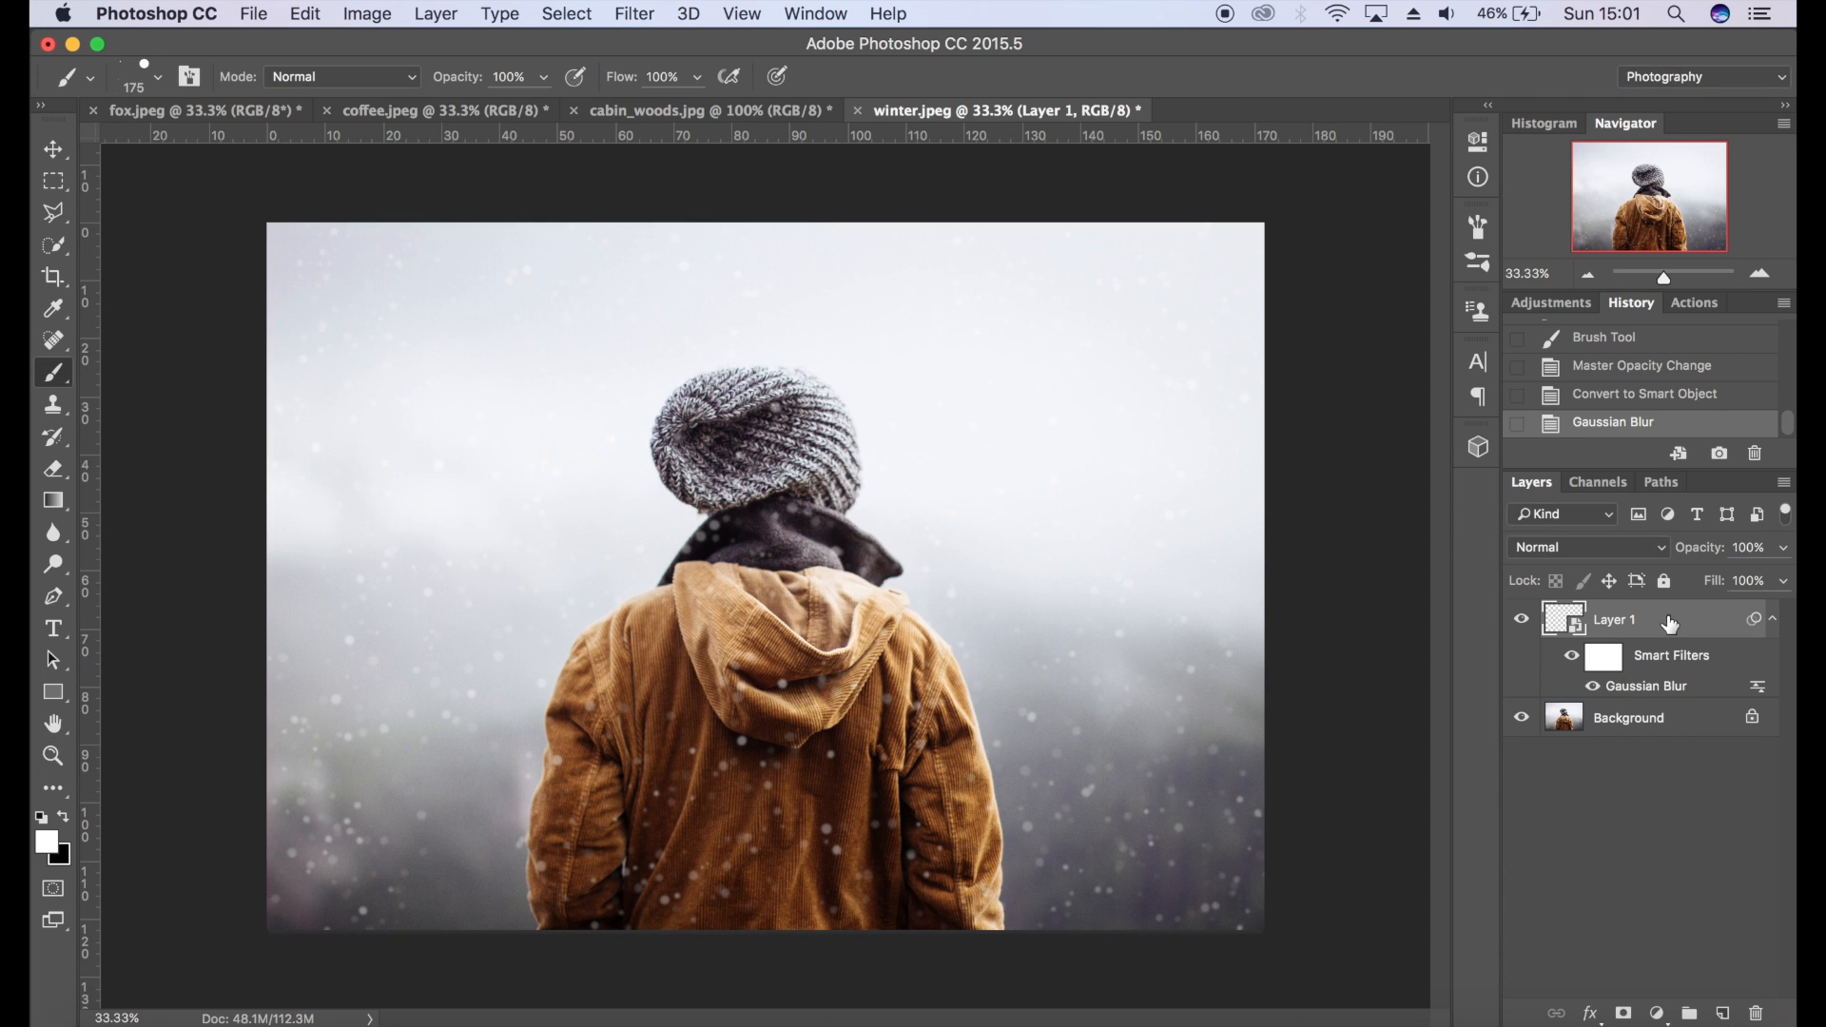
{"action": "mouse_move", "coordinate": [1722, 1011]}
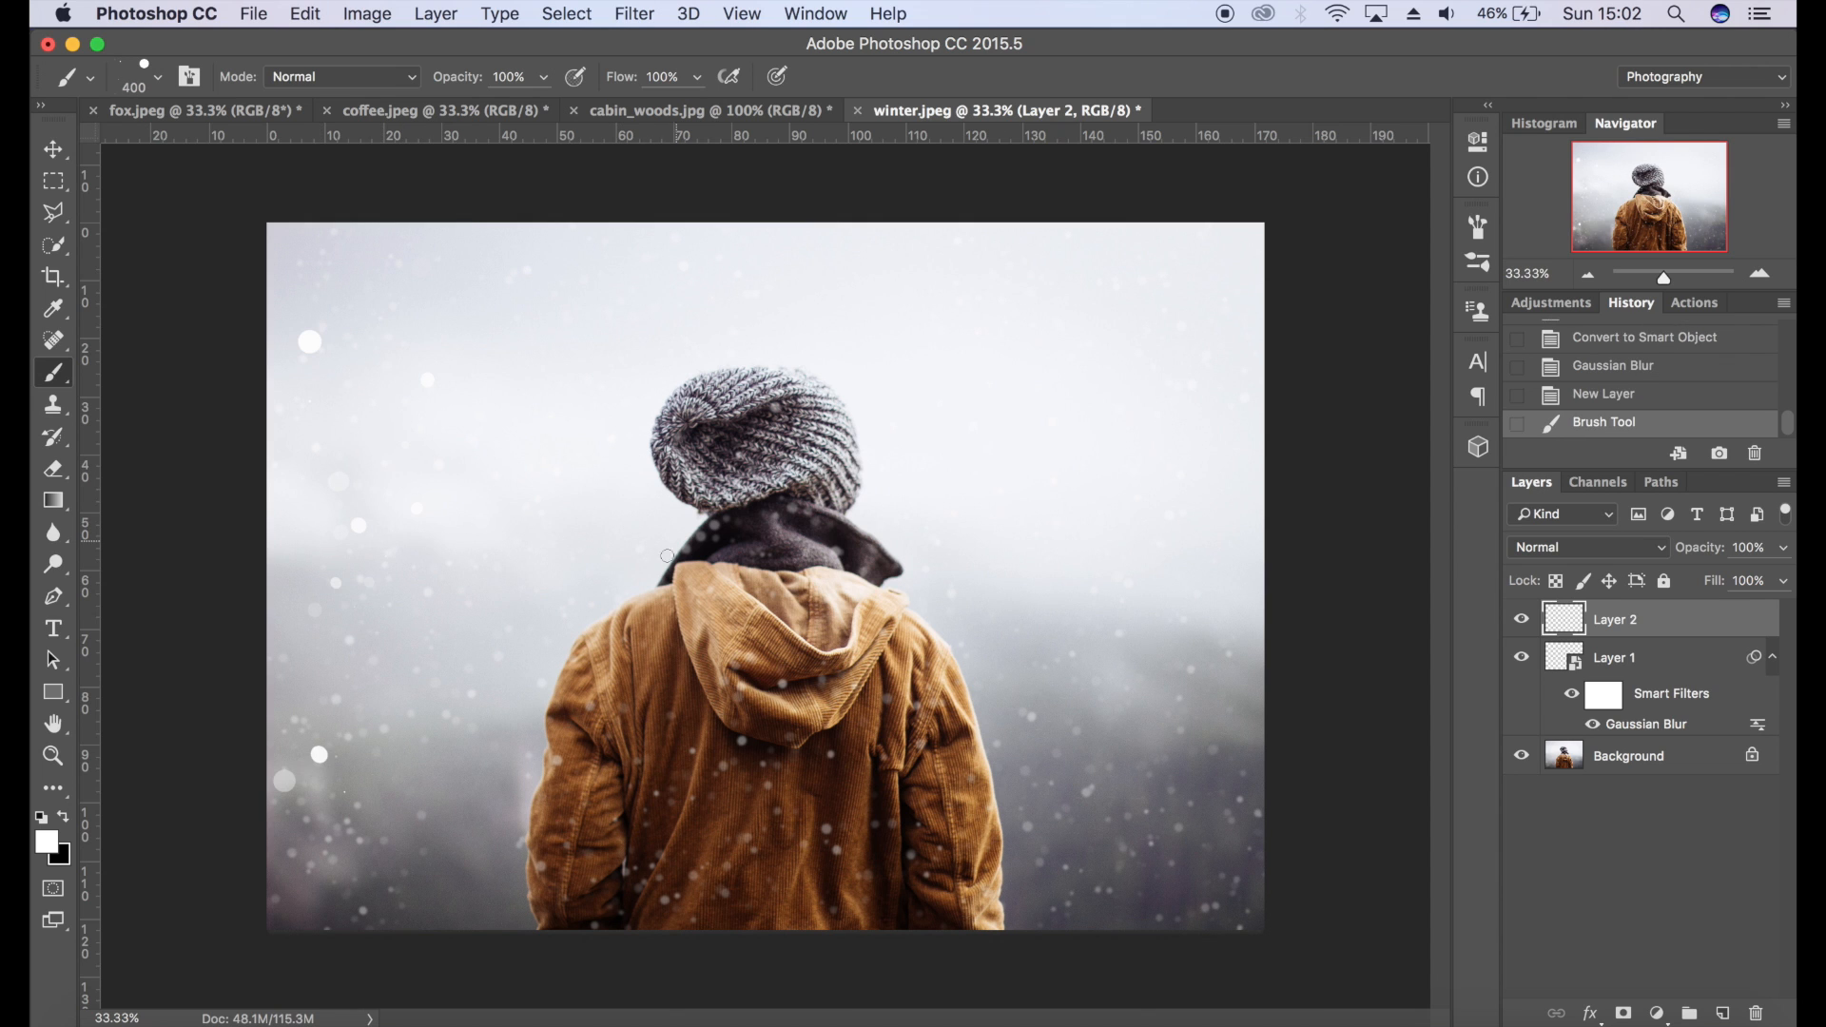
- Paint larger, sparser white snowflakes on a second layer over the photo
{"action": "left_click", "coordinate": [991, 371]}
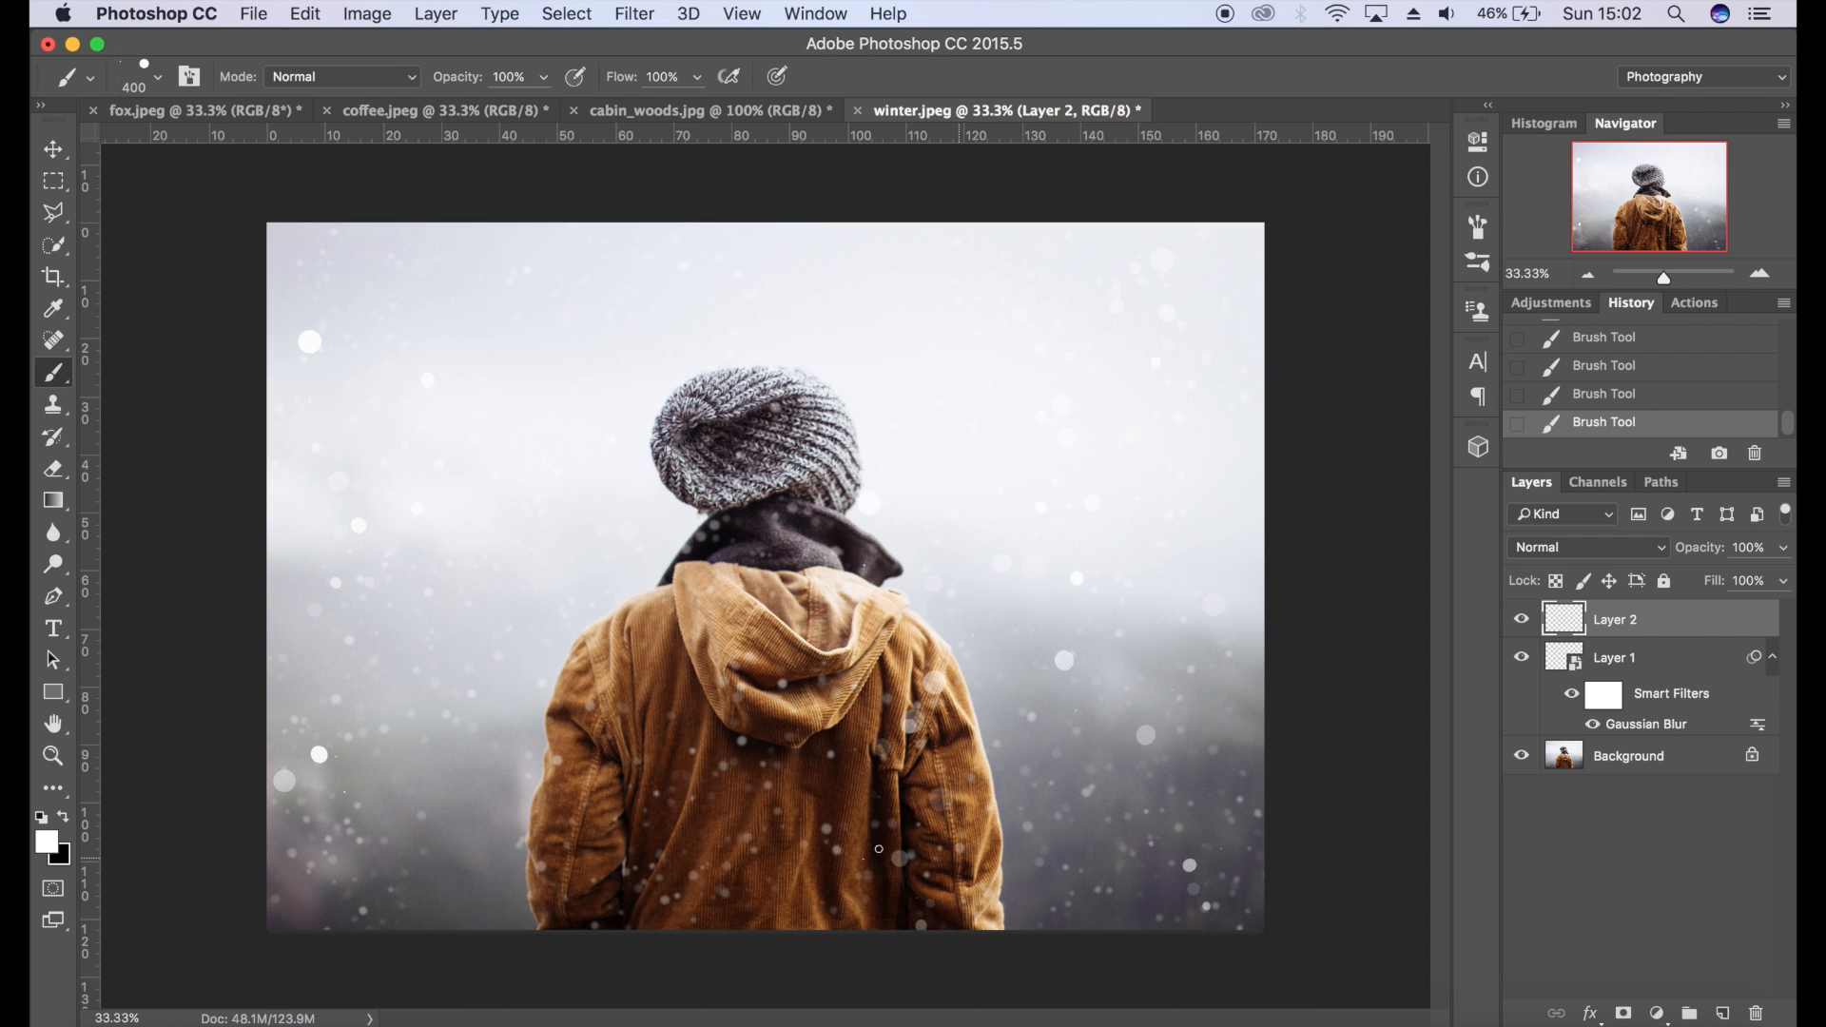
{"action": "left_click", "coordinate": [489, 851]}
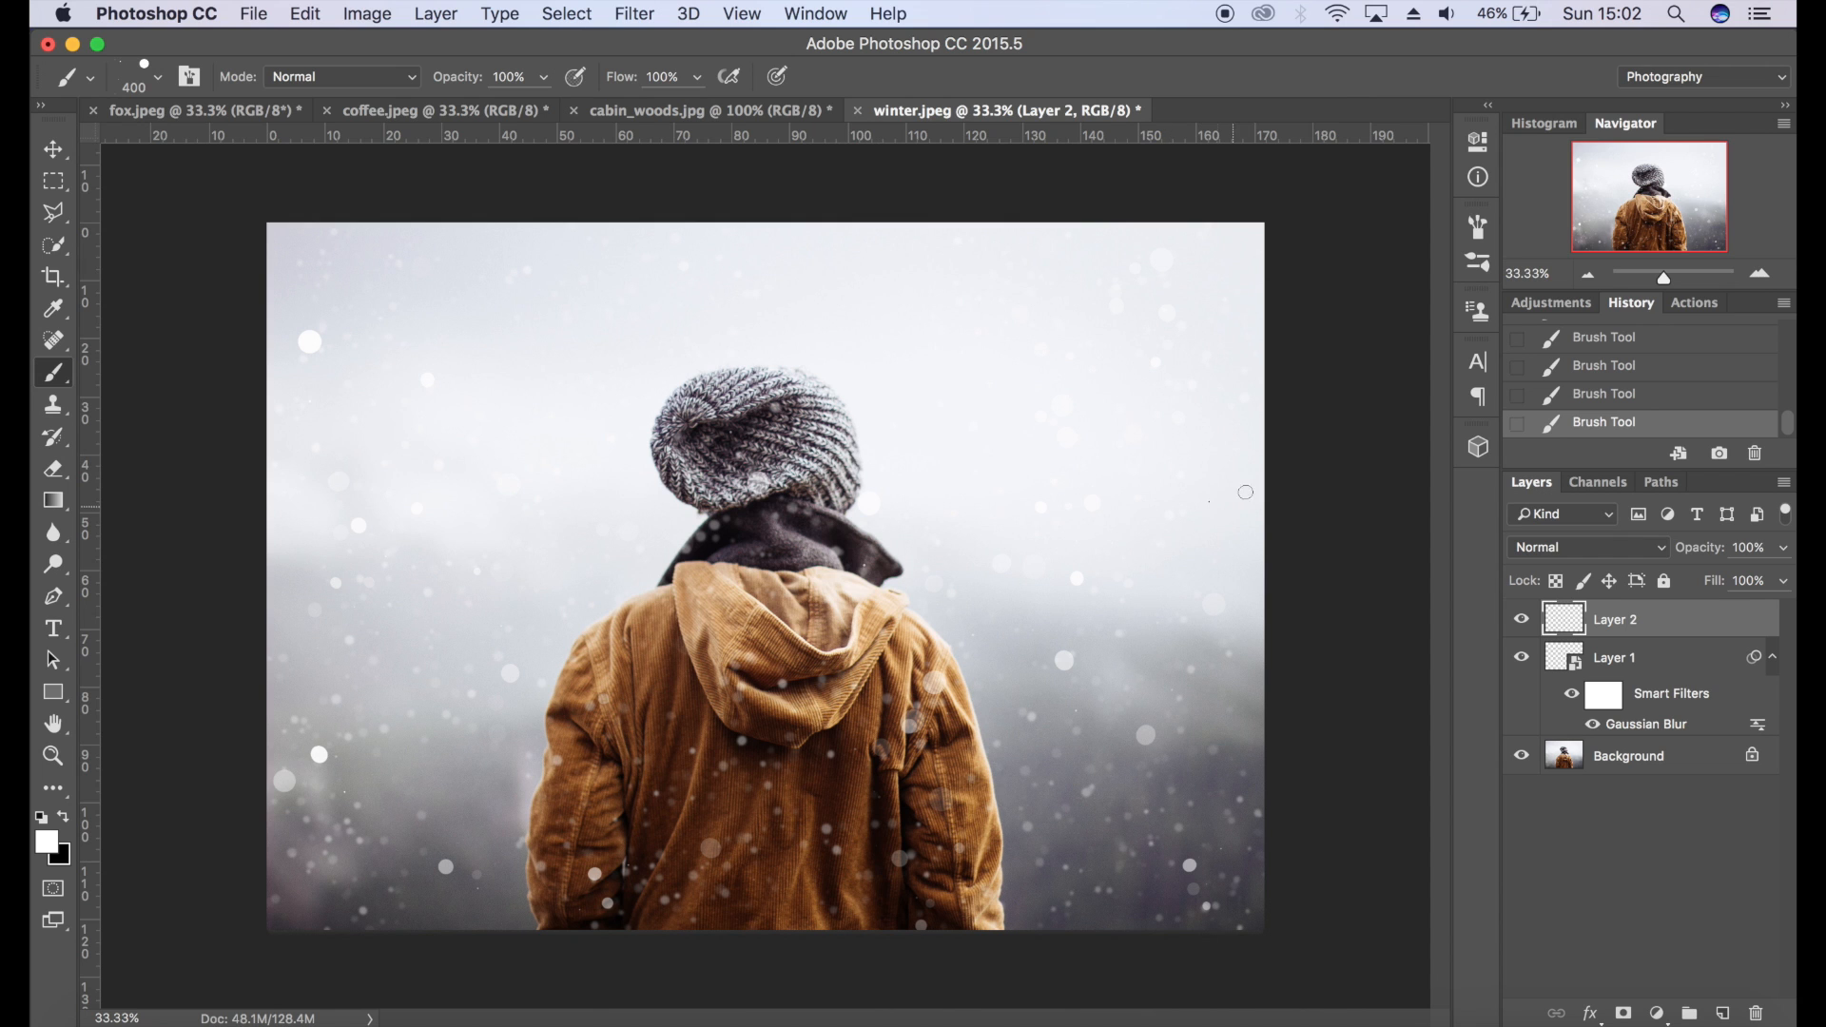
- Convert the second snow layer to a smart object with a 4-pixel Gaussian Blur, then add a new layer
{"action": "left_click", "coordinate": [633, 13]}
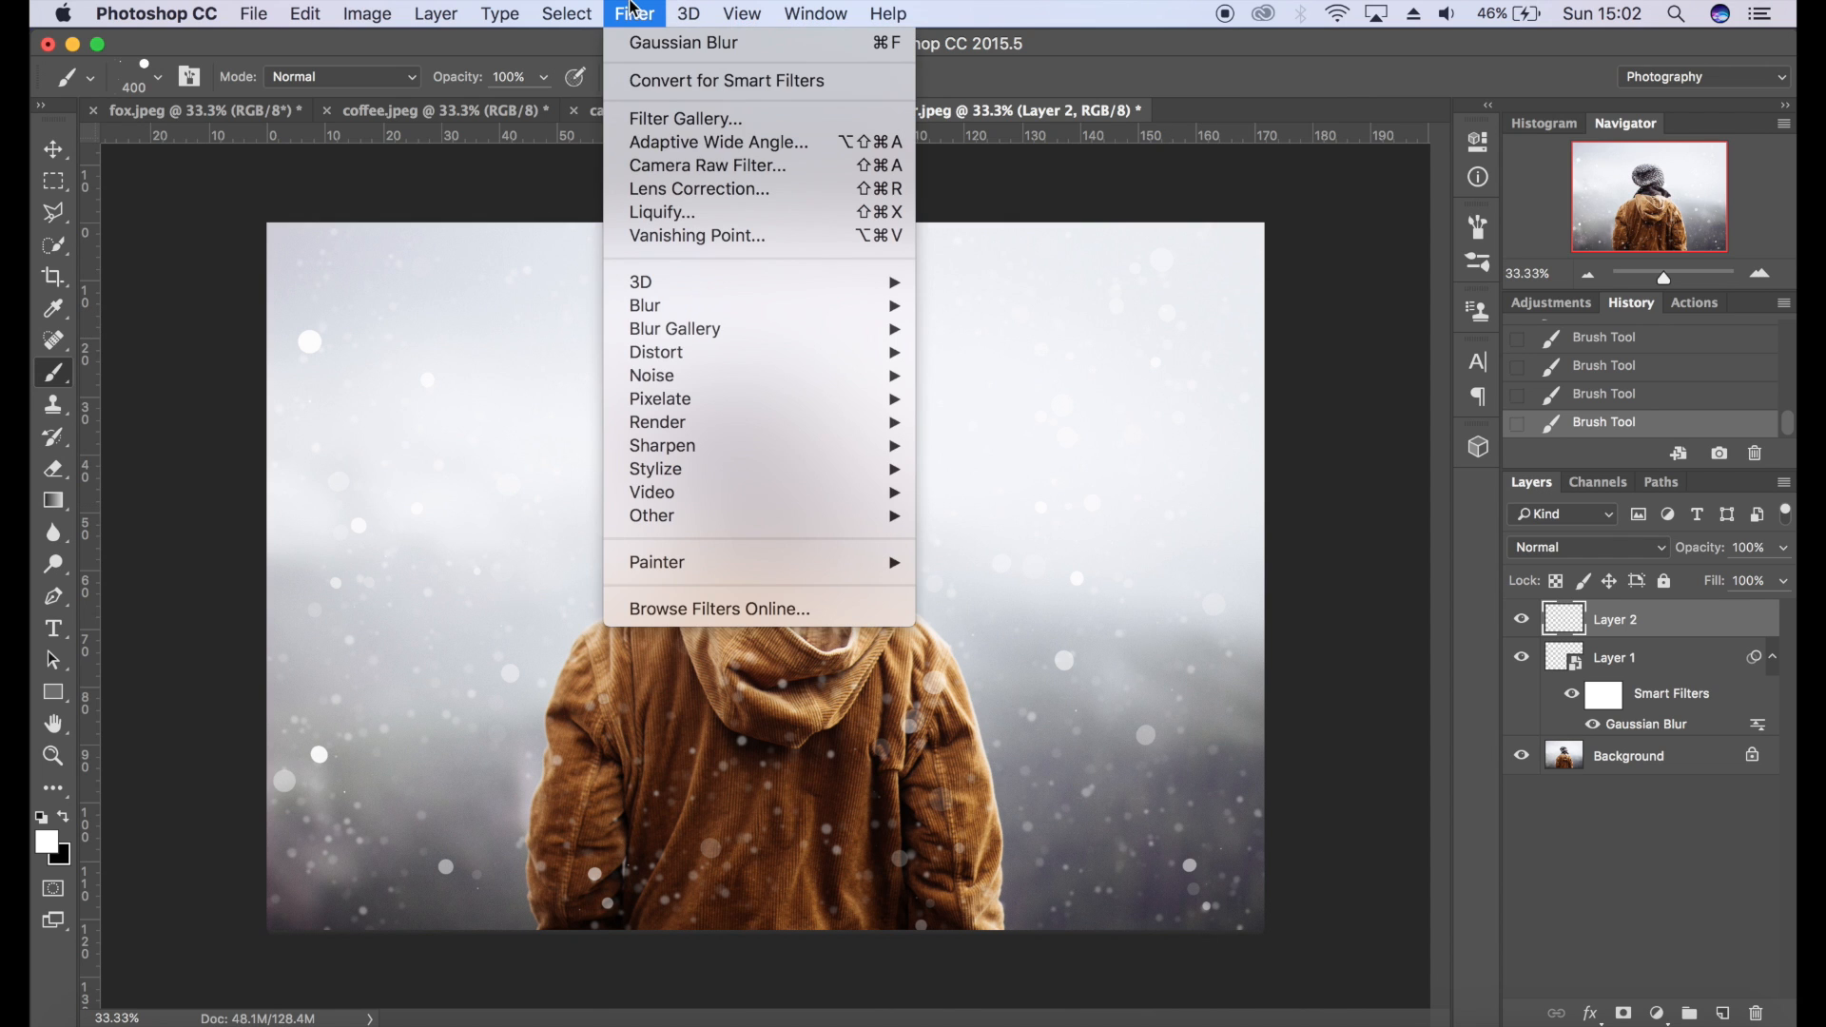
{"action": "mouse_move", "coordinate": [795, 76]}
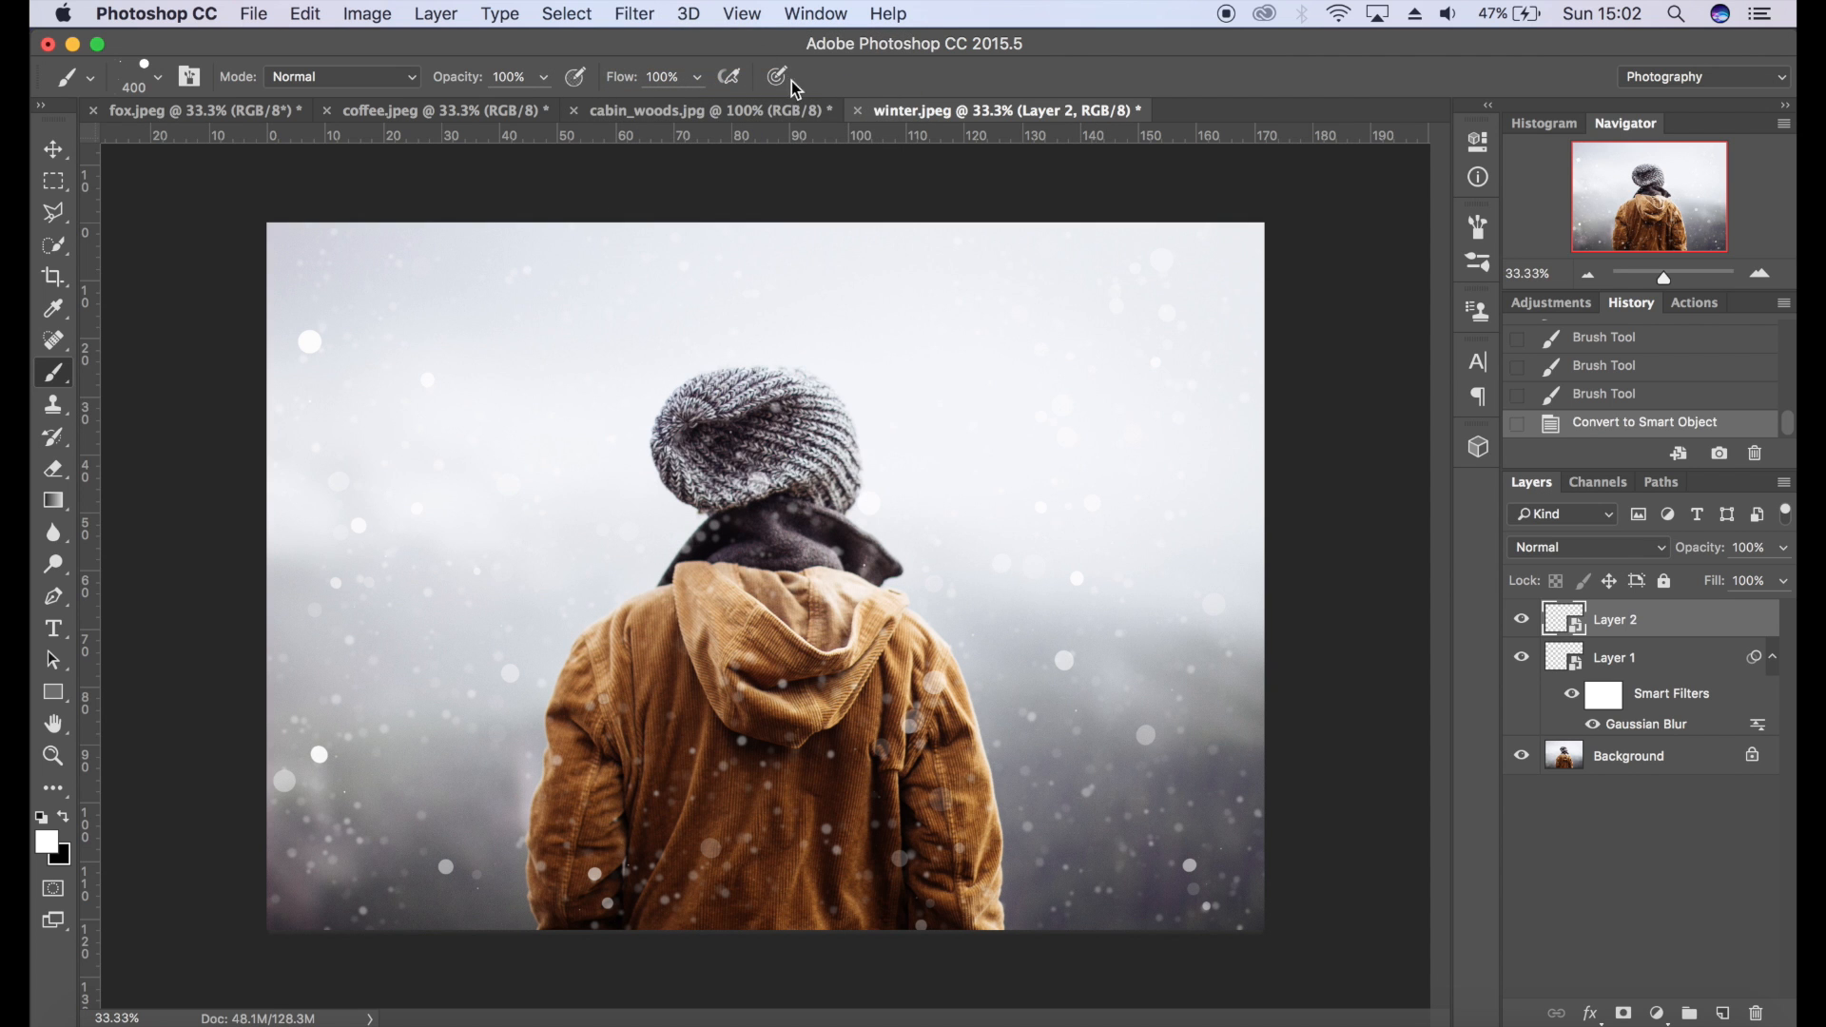
{"action": "left_click", "coordinate": [634, 13]}
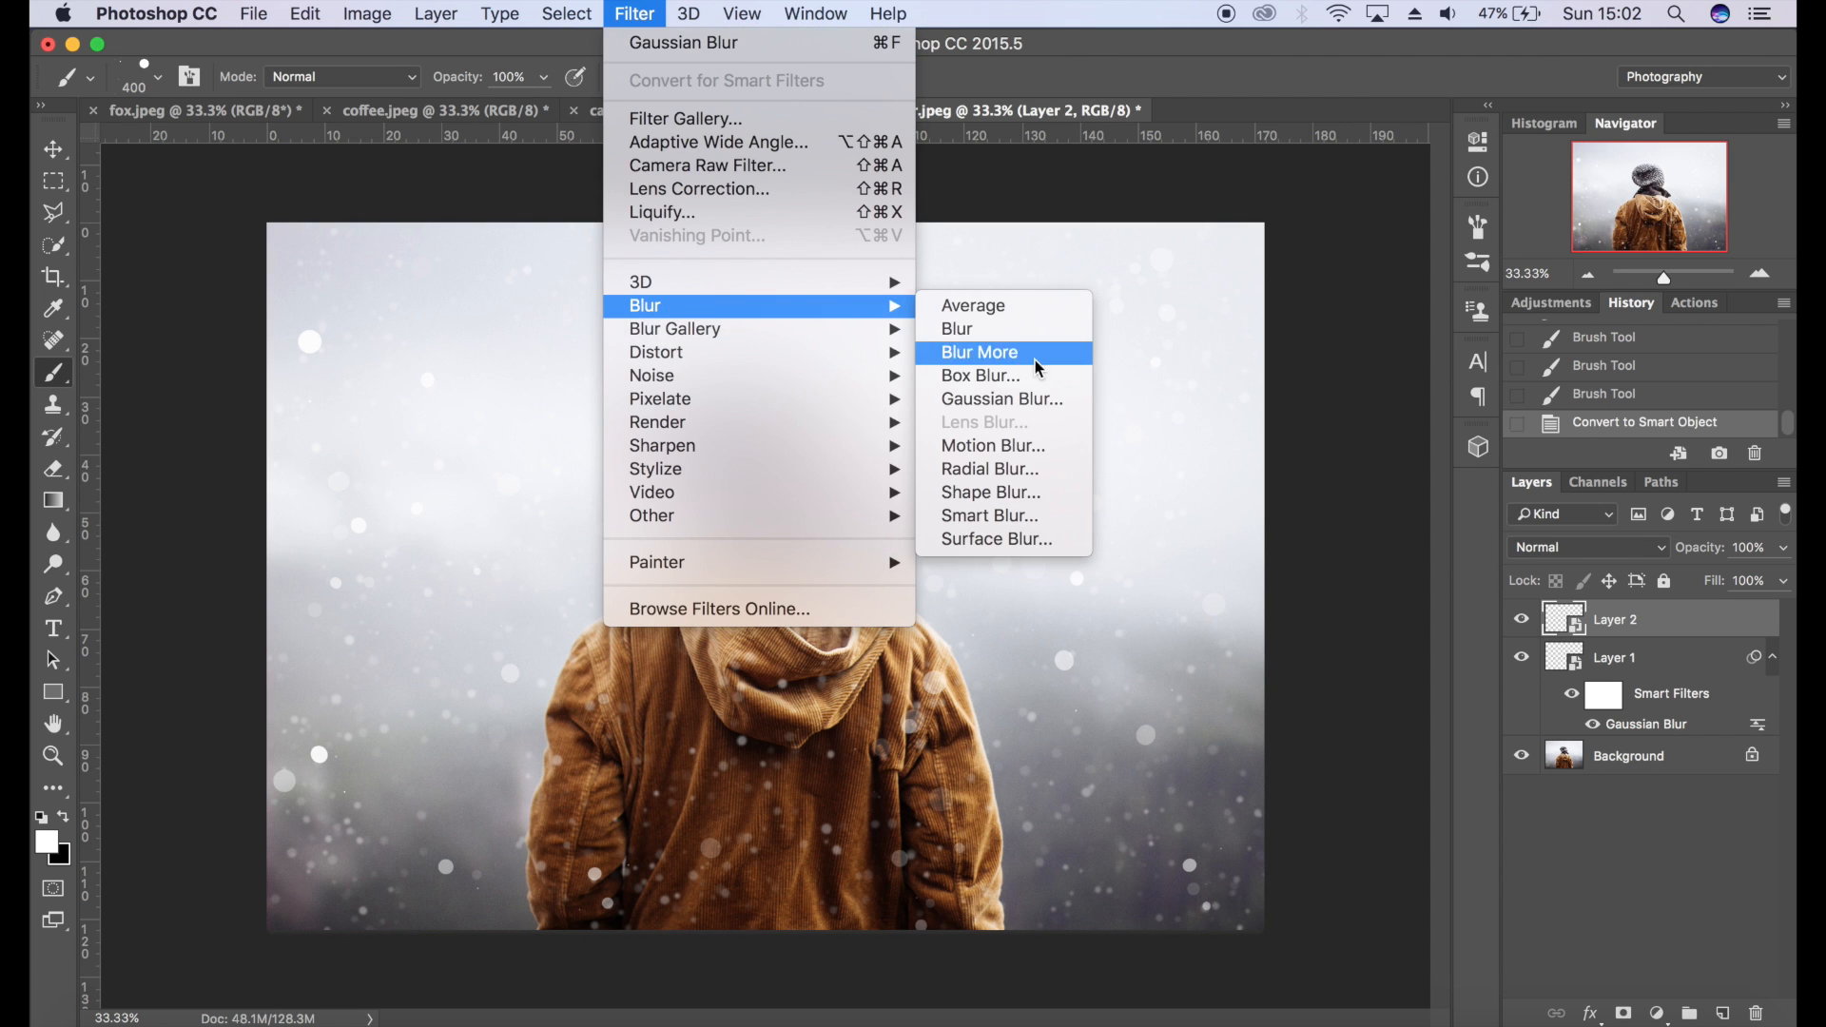
{"action": "left_click", "coordinate": [998, 398]}
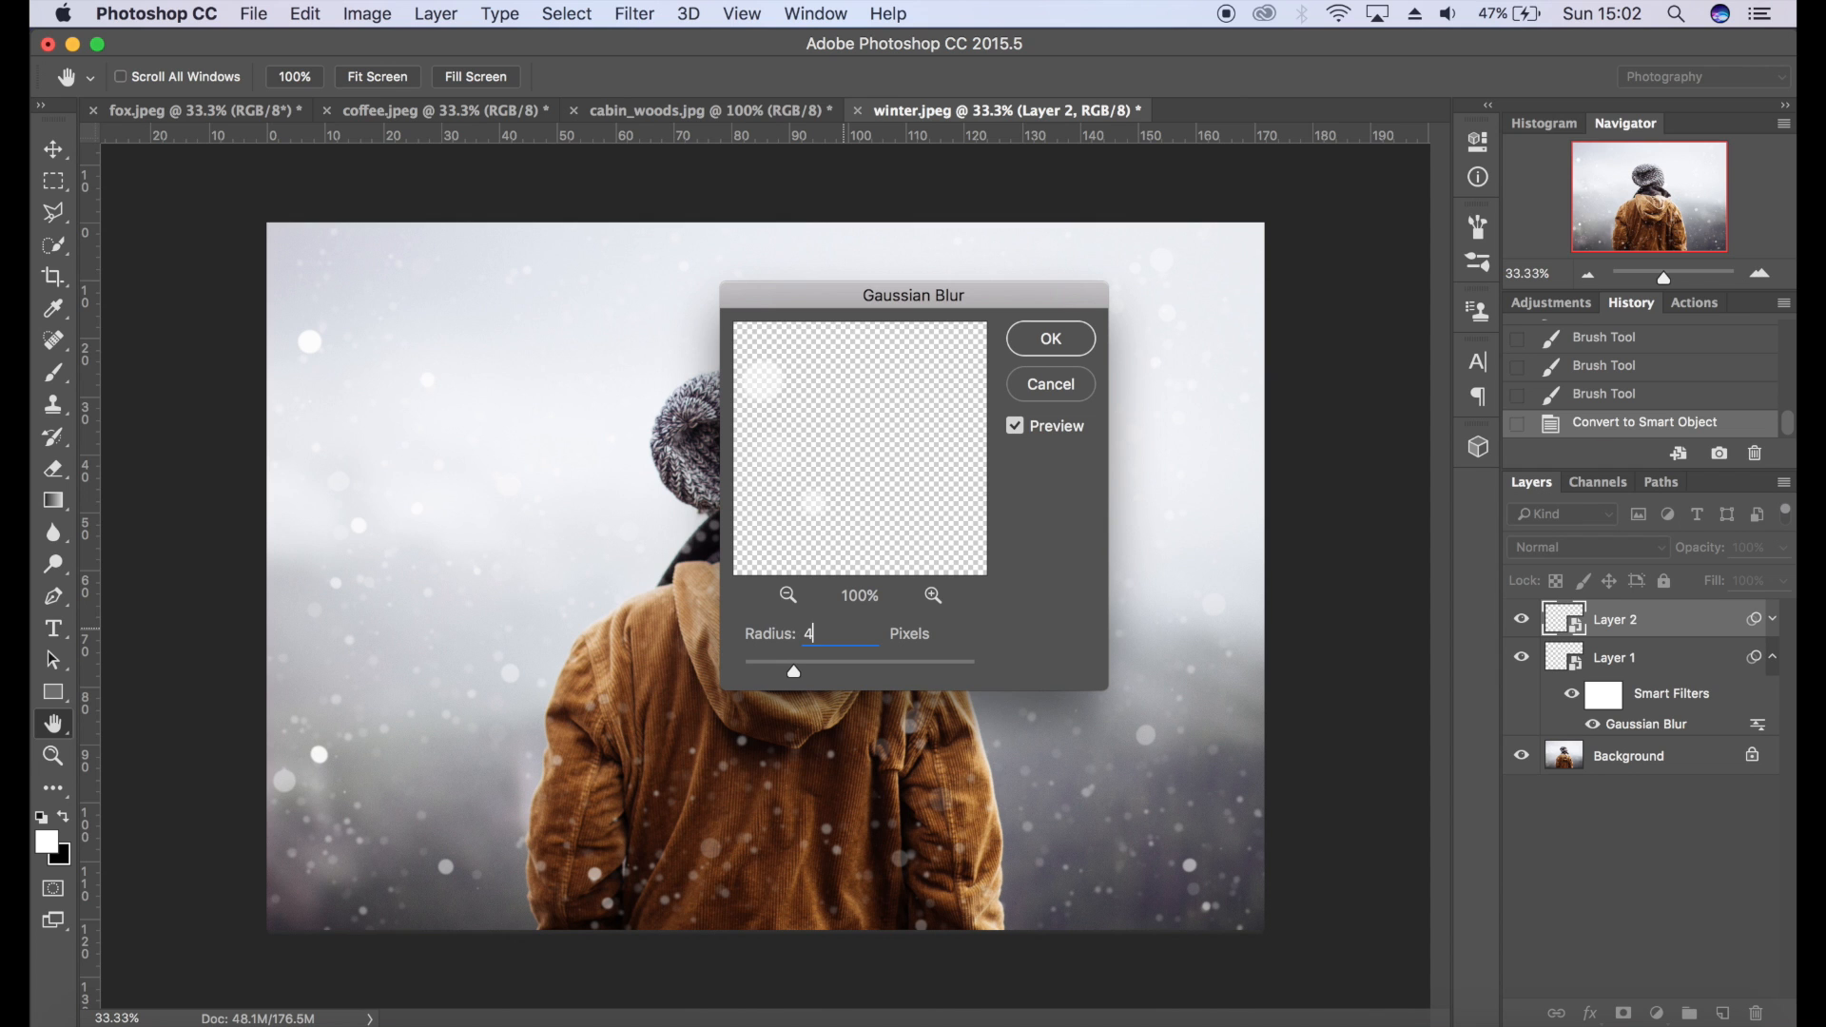
{"action": "left_click", "coordinate": [1046, 338]}
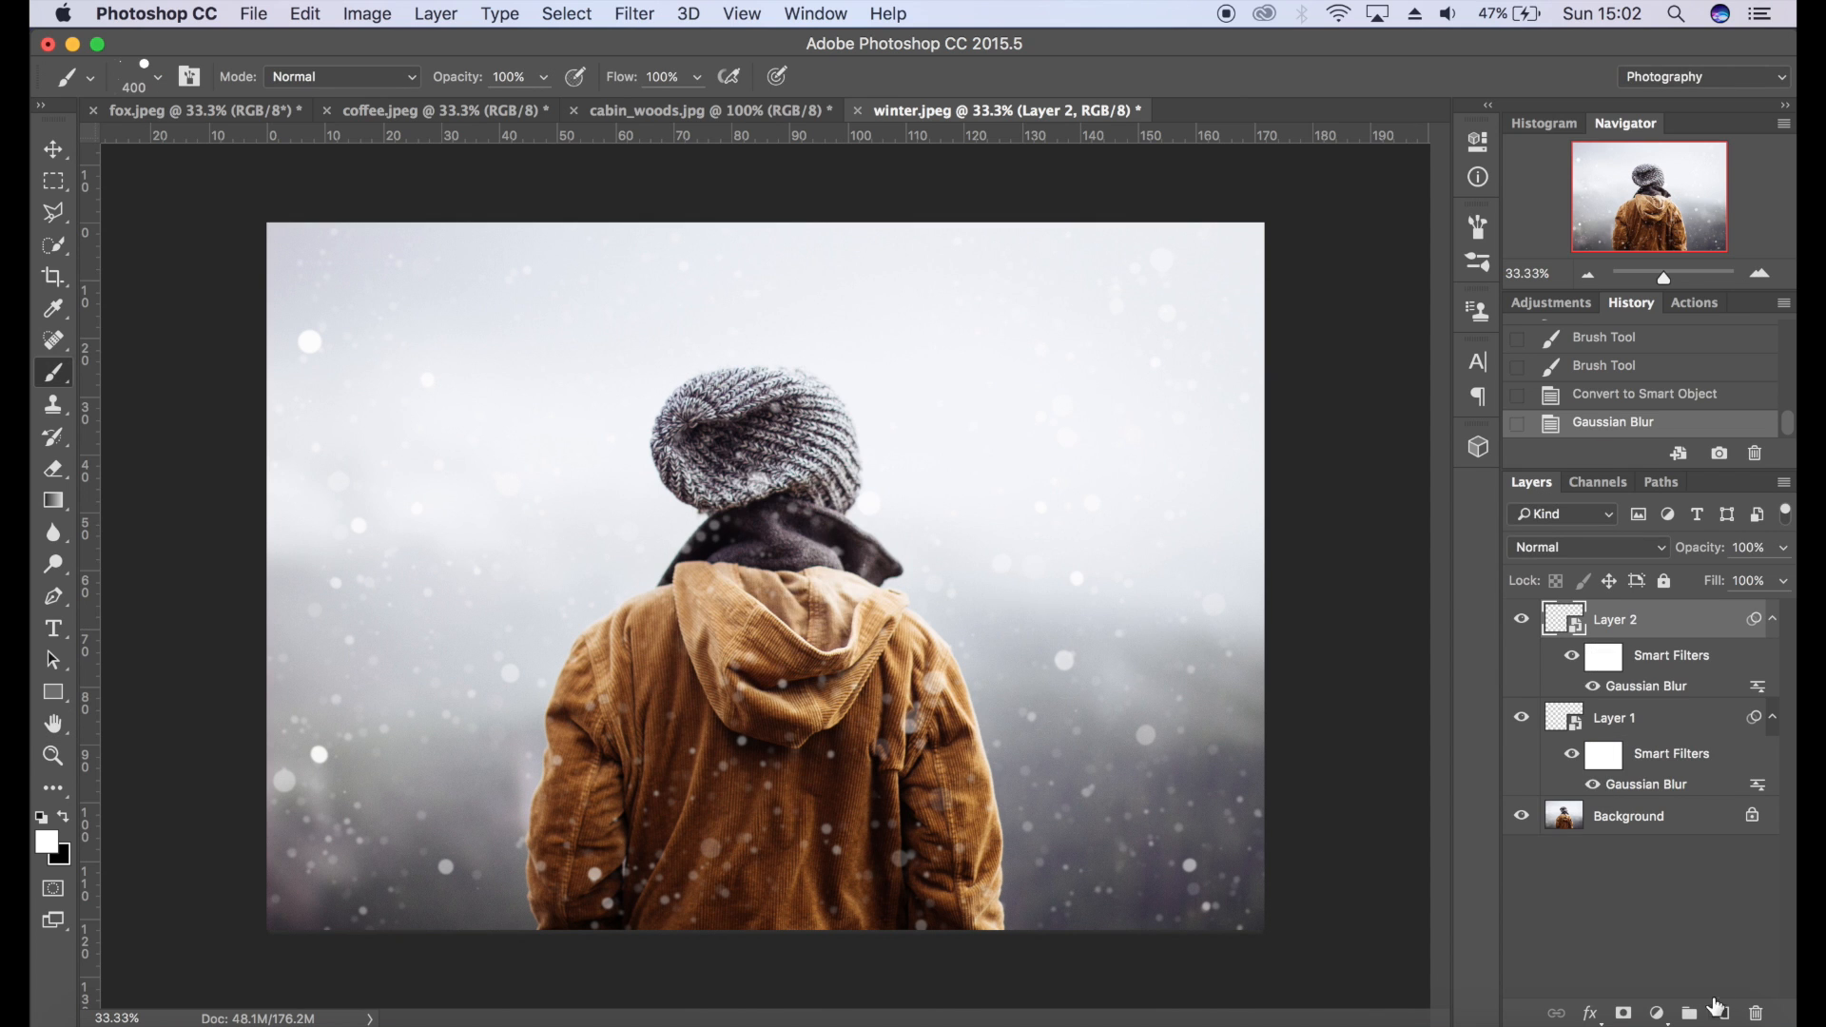
{"action": "left_click", "coordinate": [1723, 1012]}
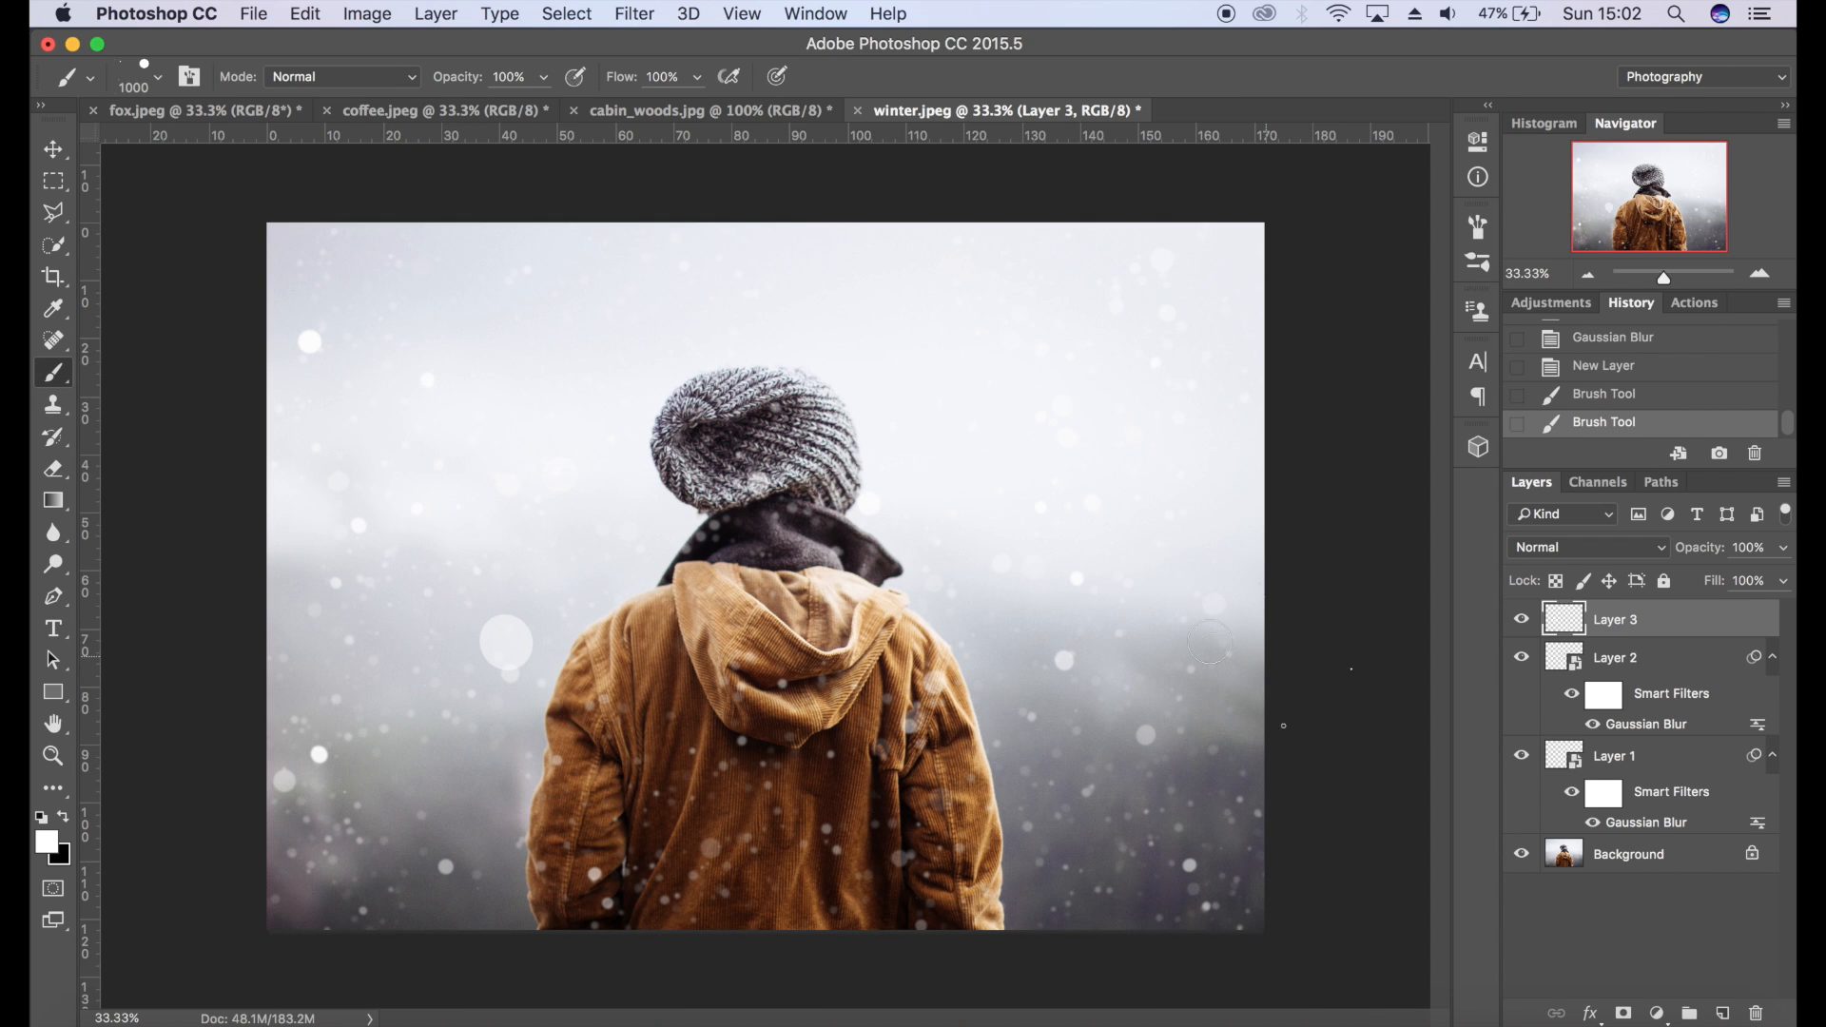
- Paint large soft white snowflake circles on Layer 3 across the photo
{"action": "left_click", "coordinate": [828, 795]}
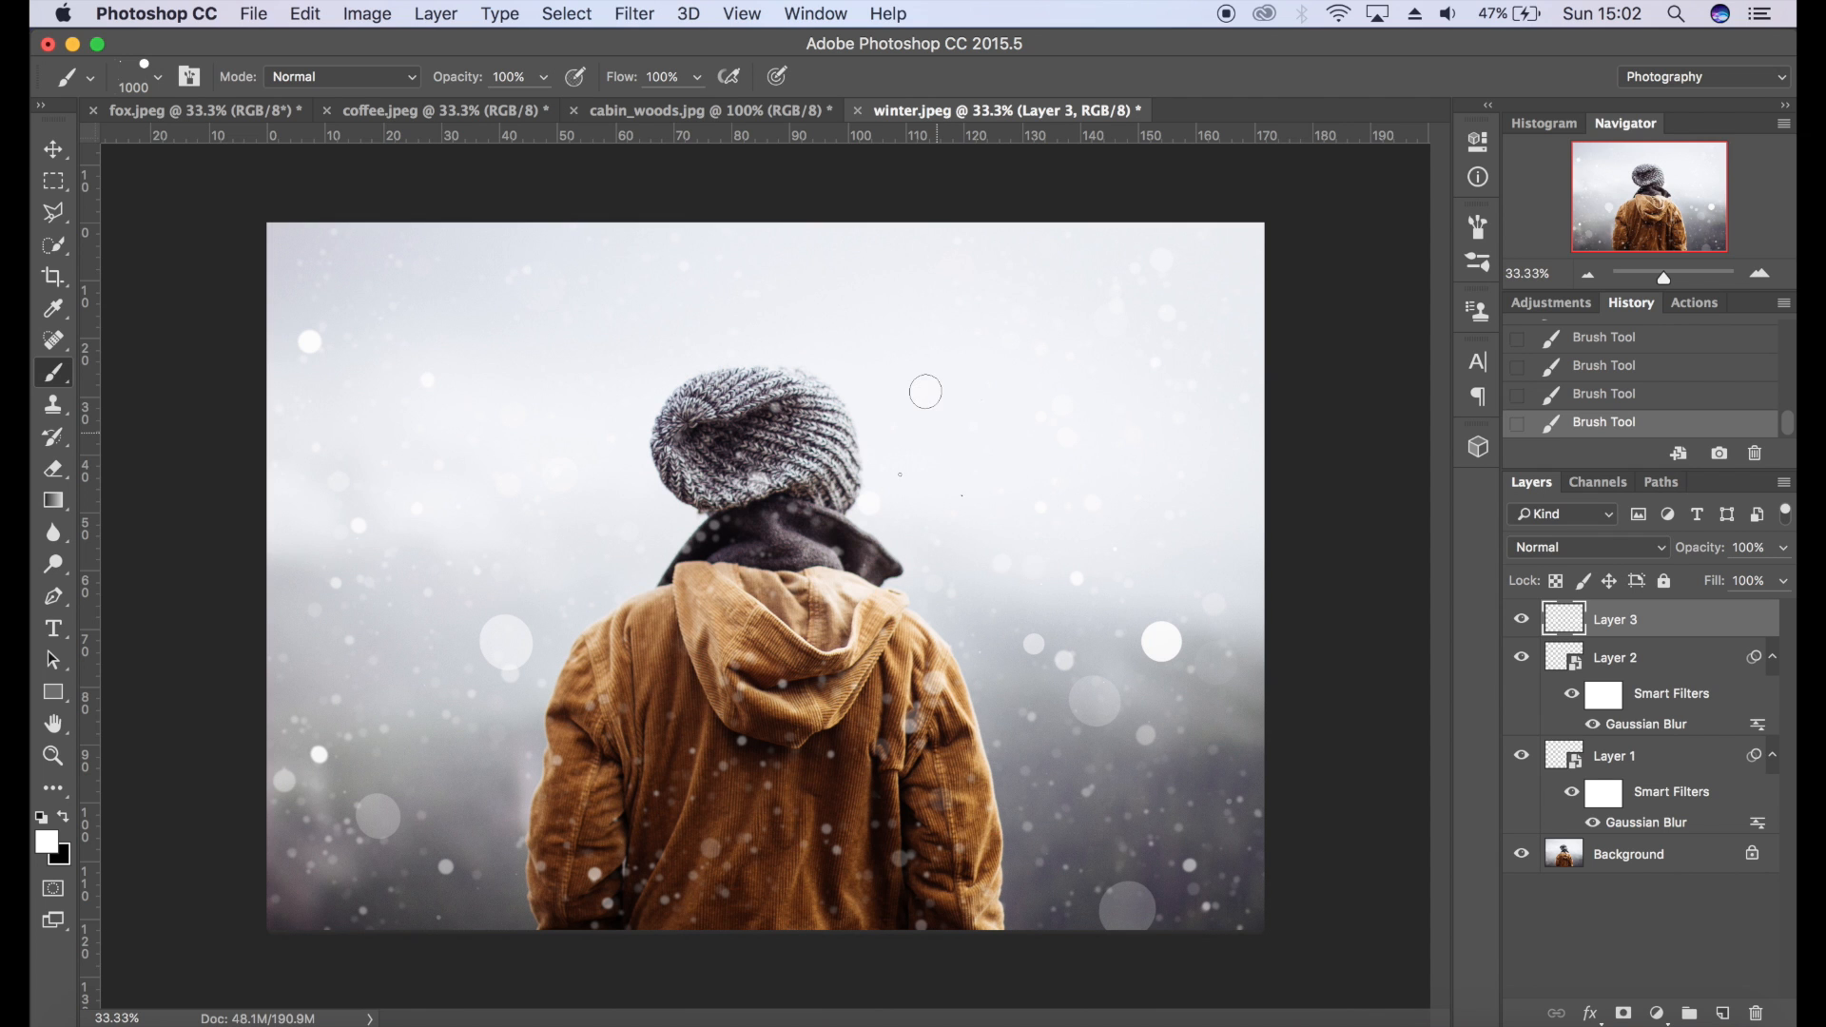
{"action": "left_click", "coordinate": [634, 14]}
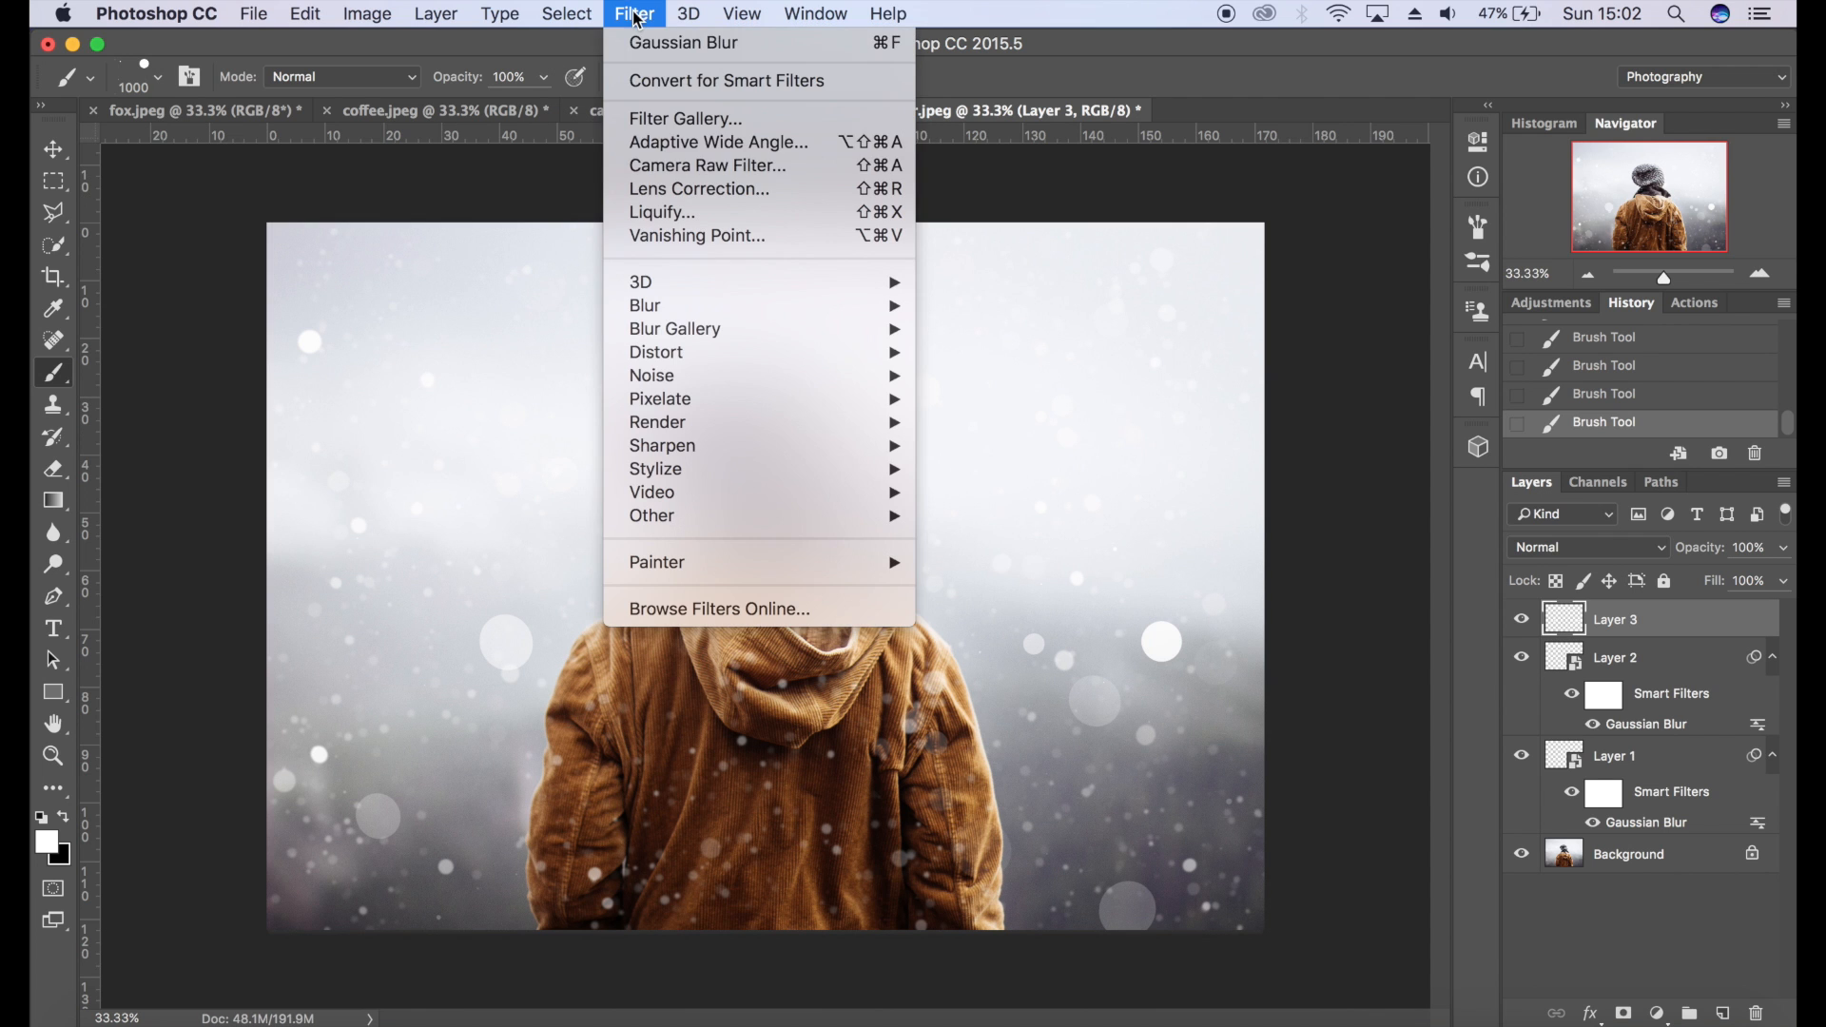
{"action": "mouse_move", "coordinate": [759, 80]}
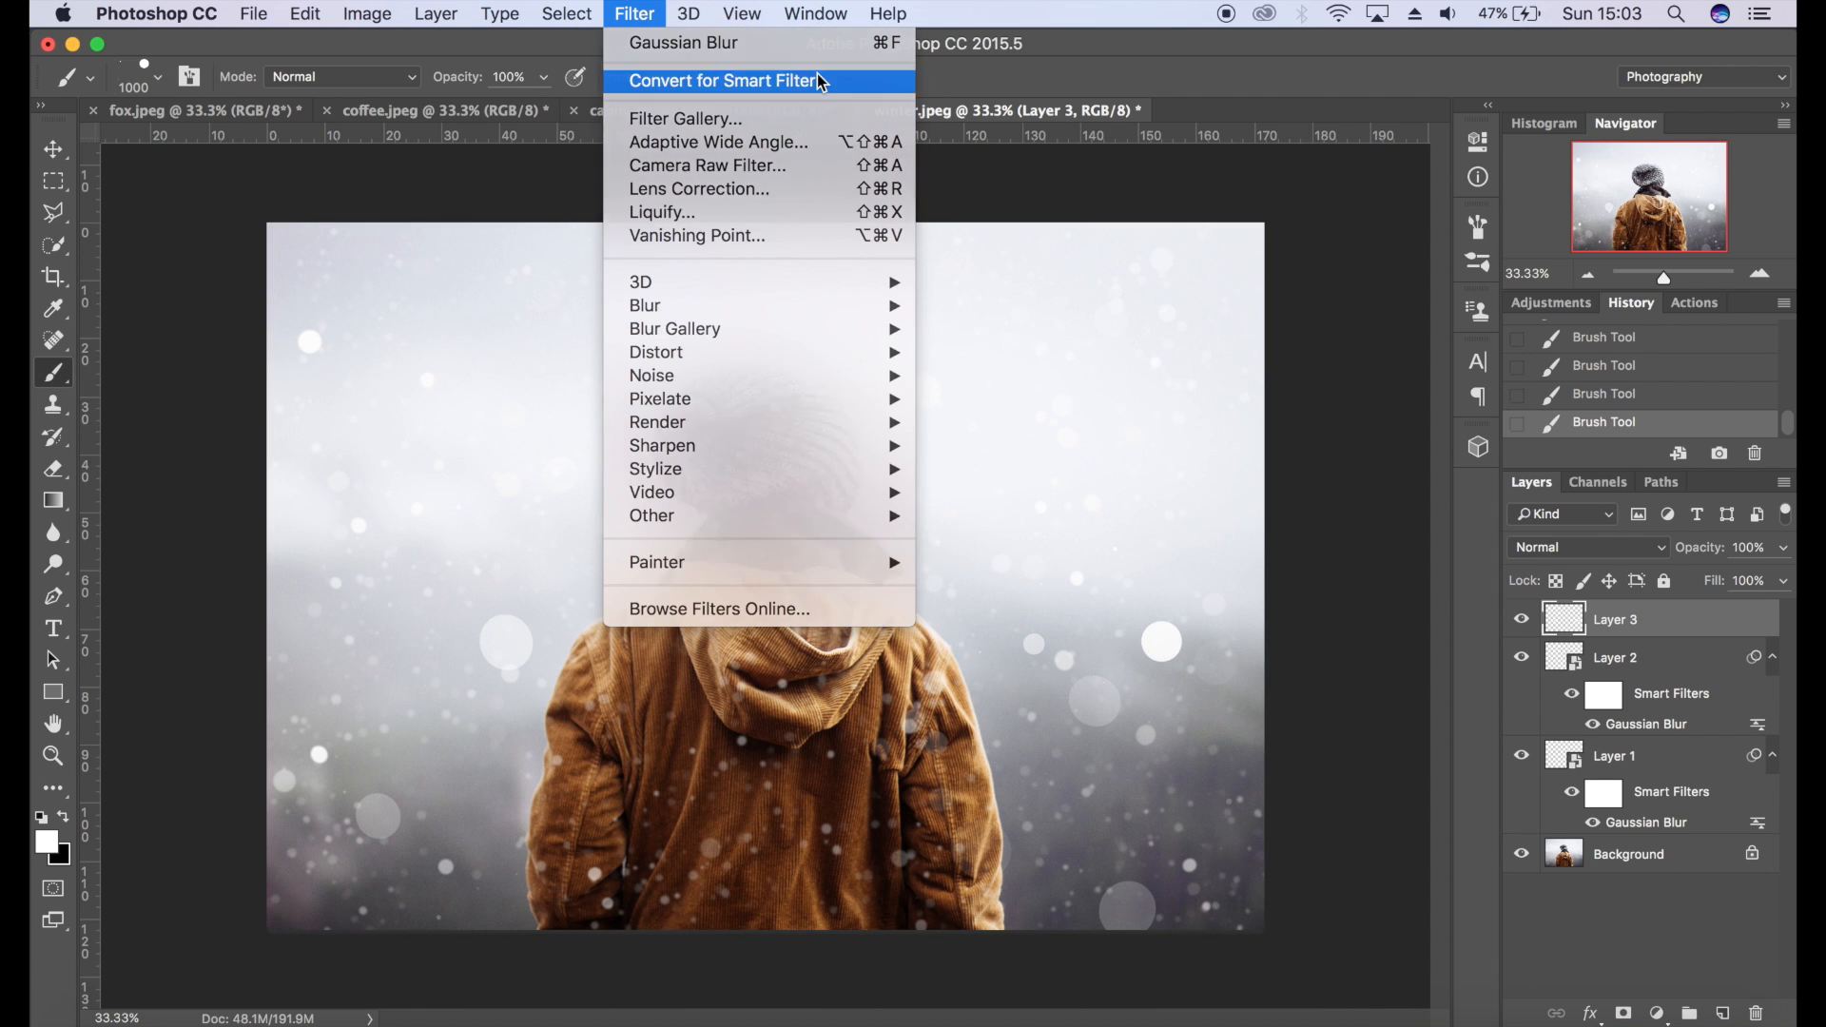
- Convert Layer 3 to a smart object and apply a 3-pixel Gaussian Blur smart filter
{"action": "left_click", "coordinate": [725, 80]}
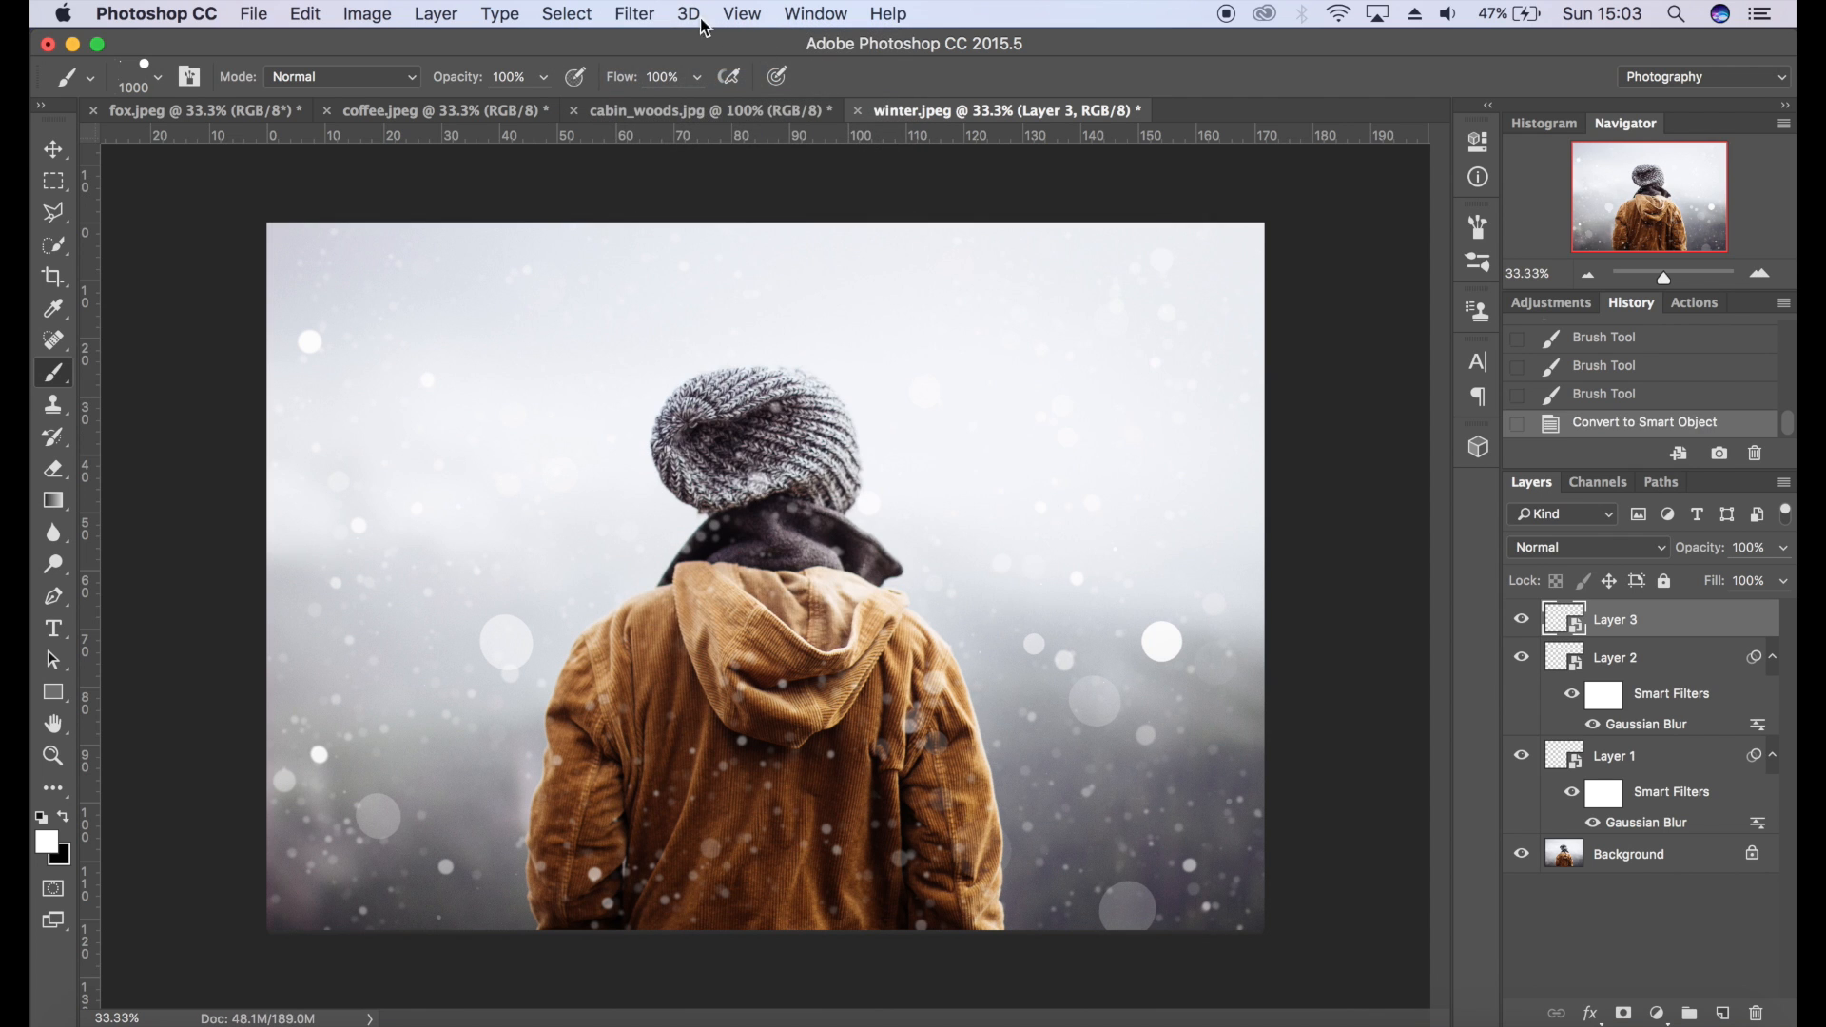
{"action": "left_click", "coordinate": [634, 14]}
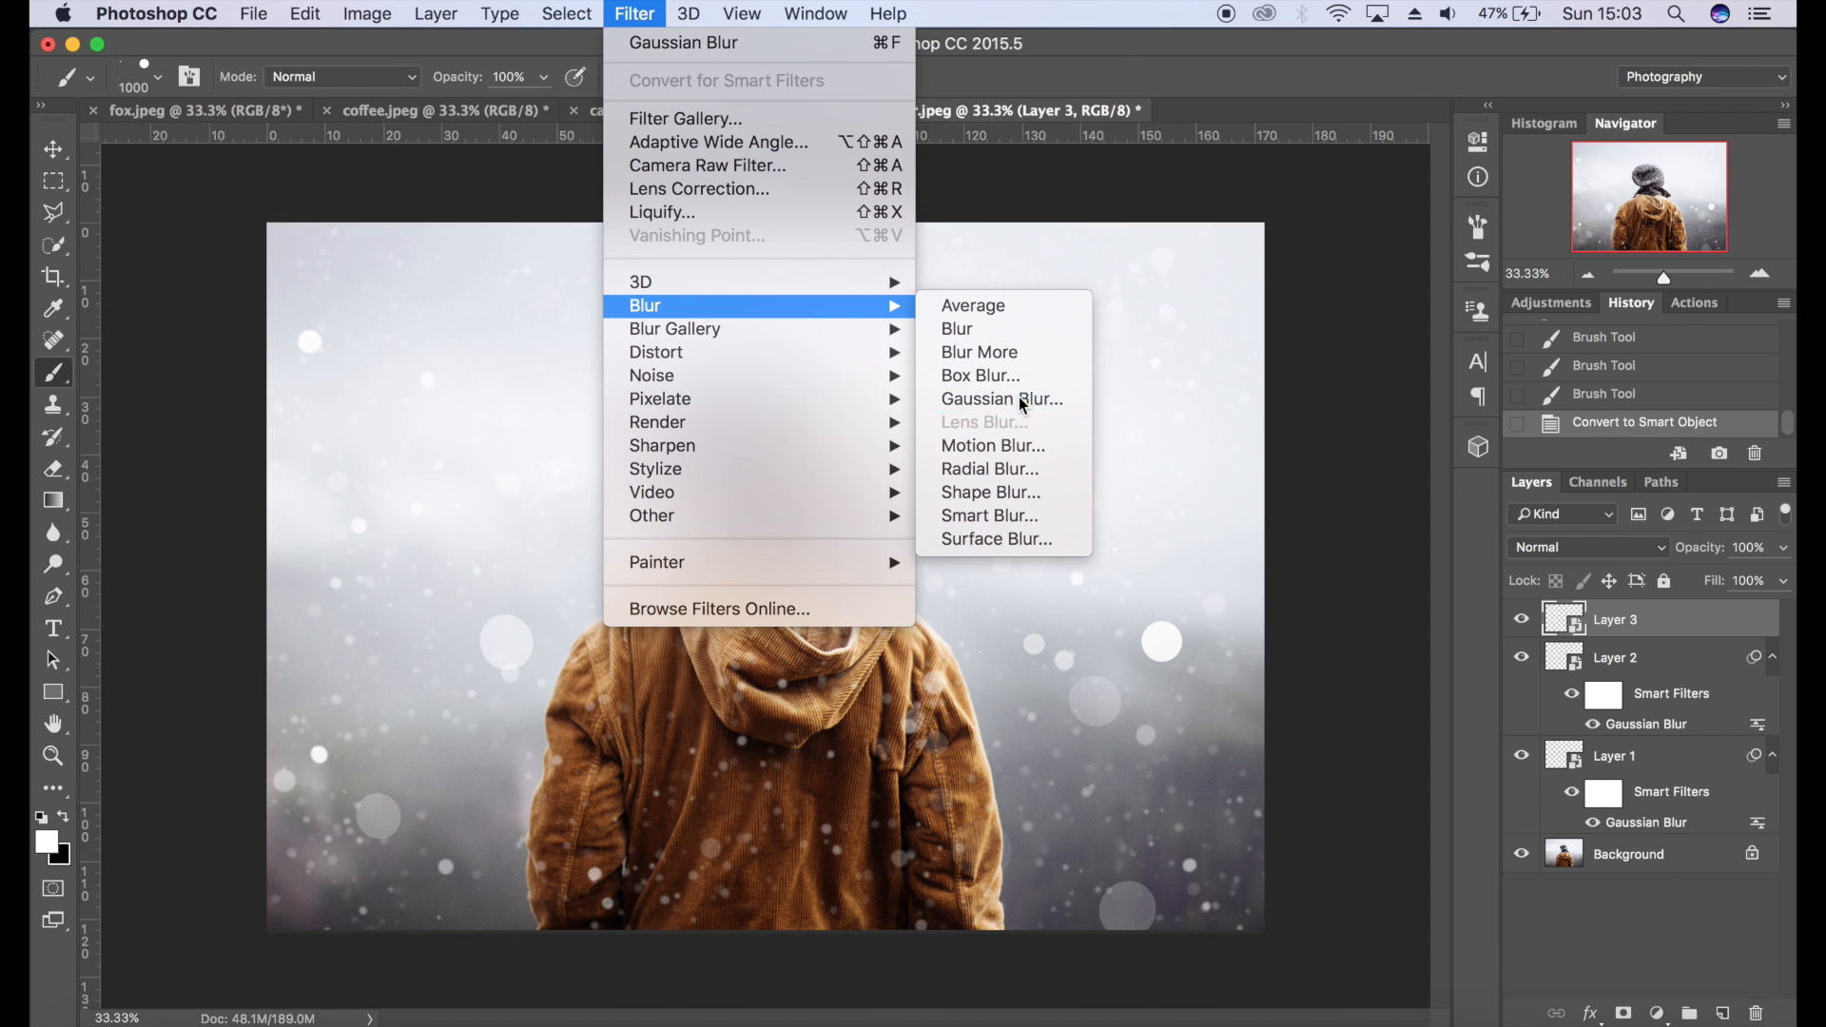
{"action": "left_click", "coordinate": [1002, 397]}
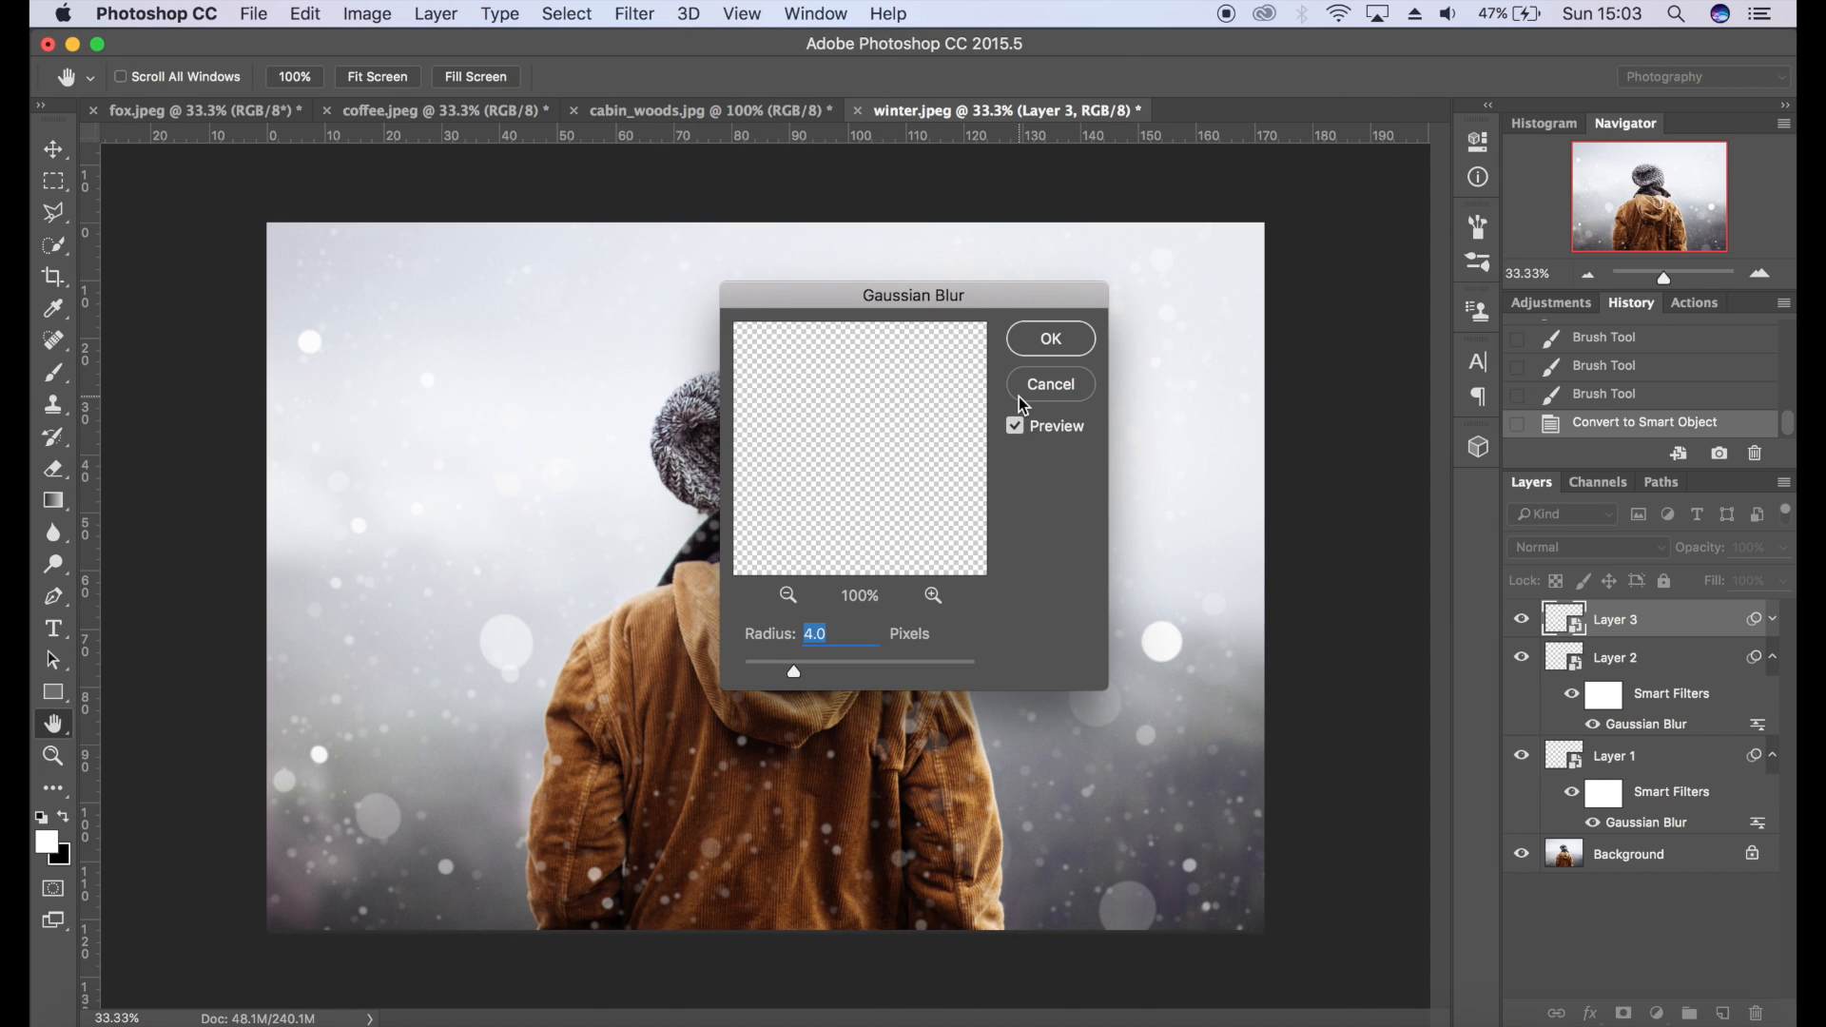
{"action": "type", "text": "3"}
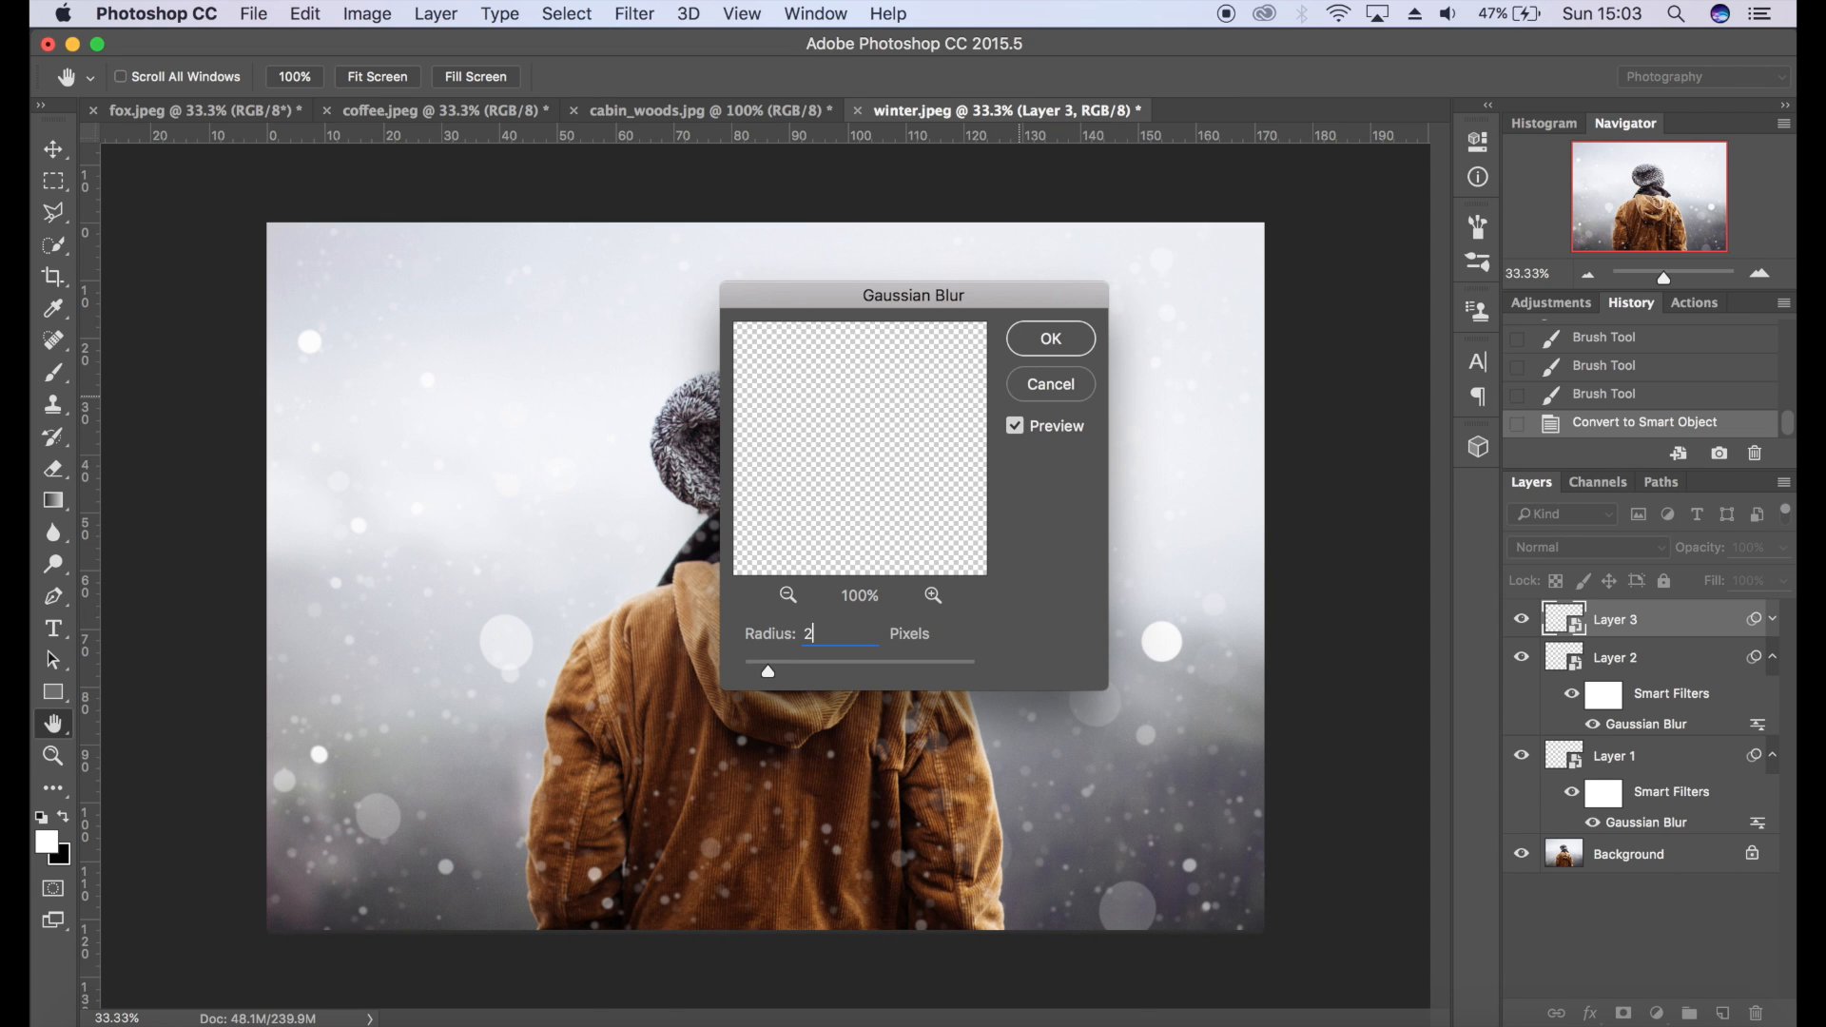
{"action": "left_click", "coordinate": [1047, 339]}
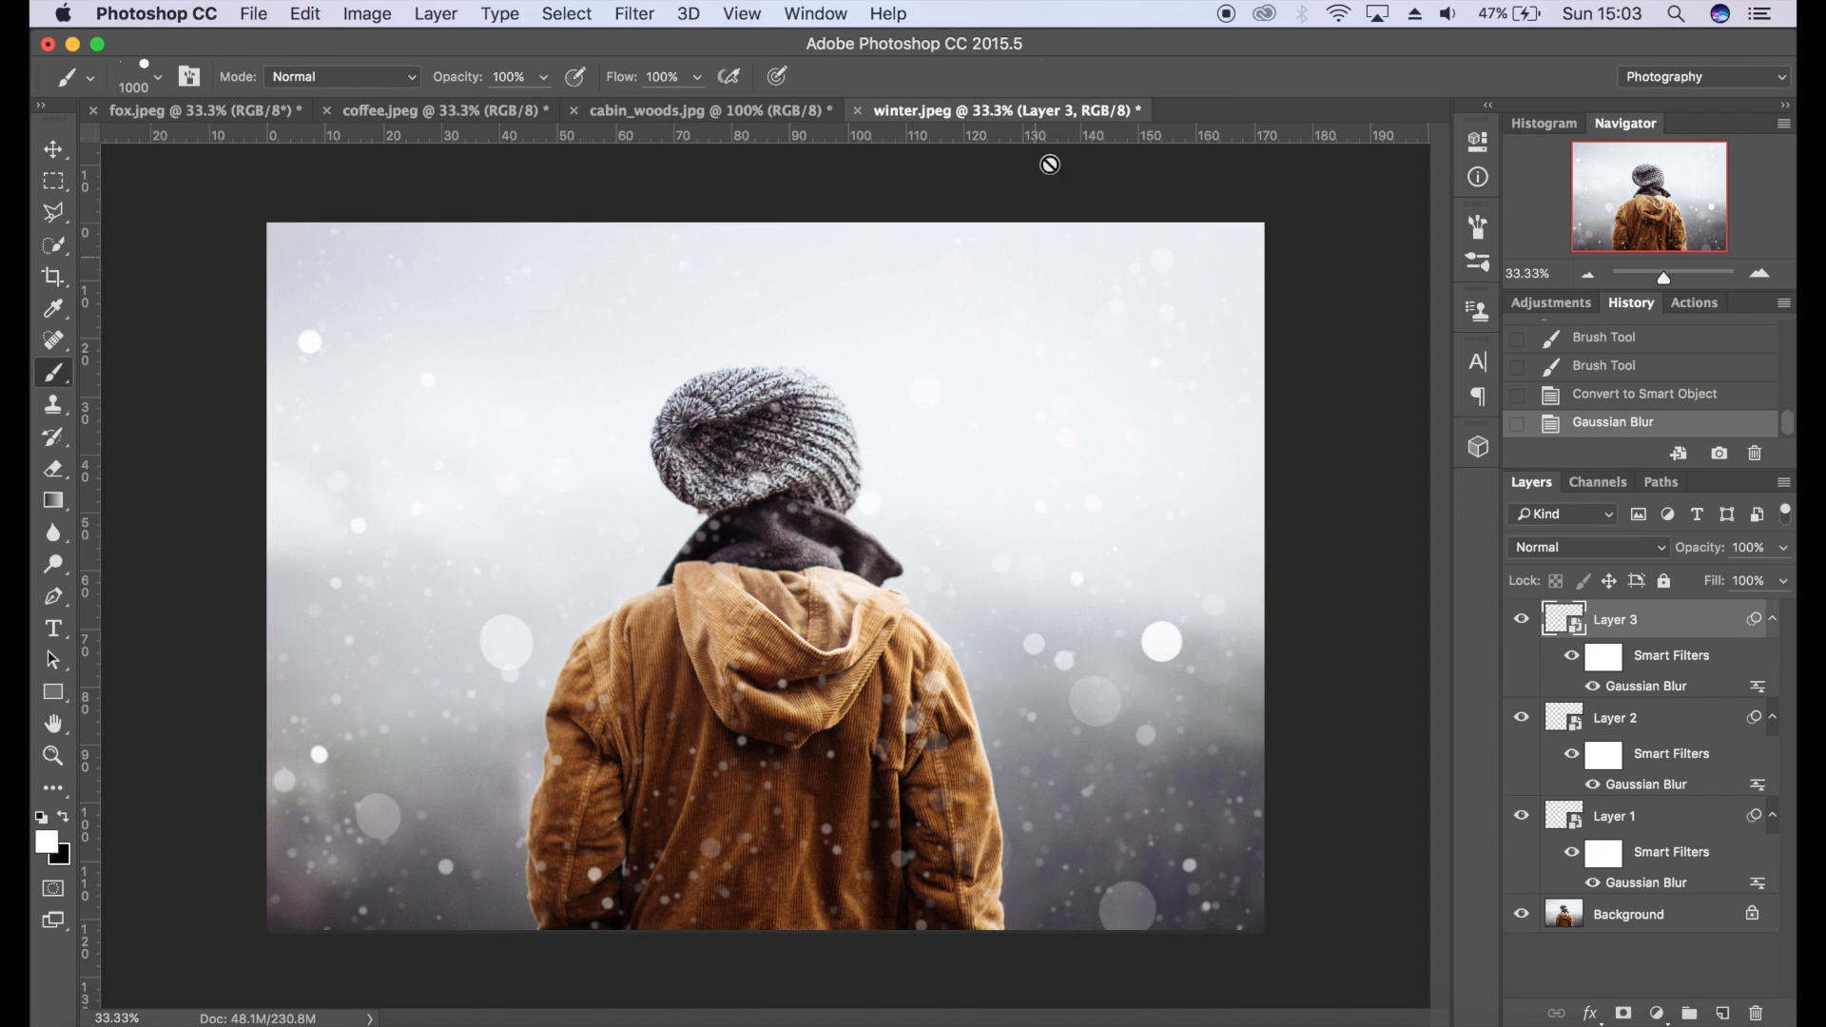
{"action": "left_click", "coordinate": [634, 14]}
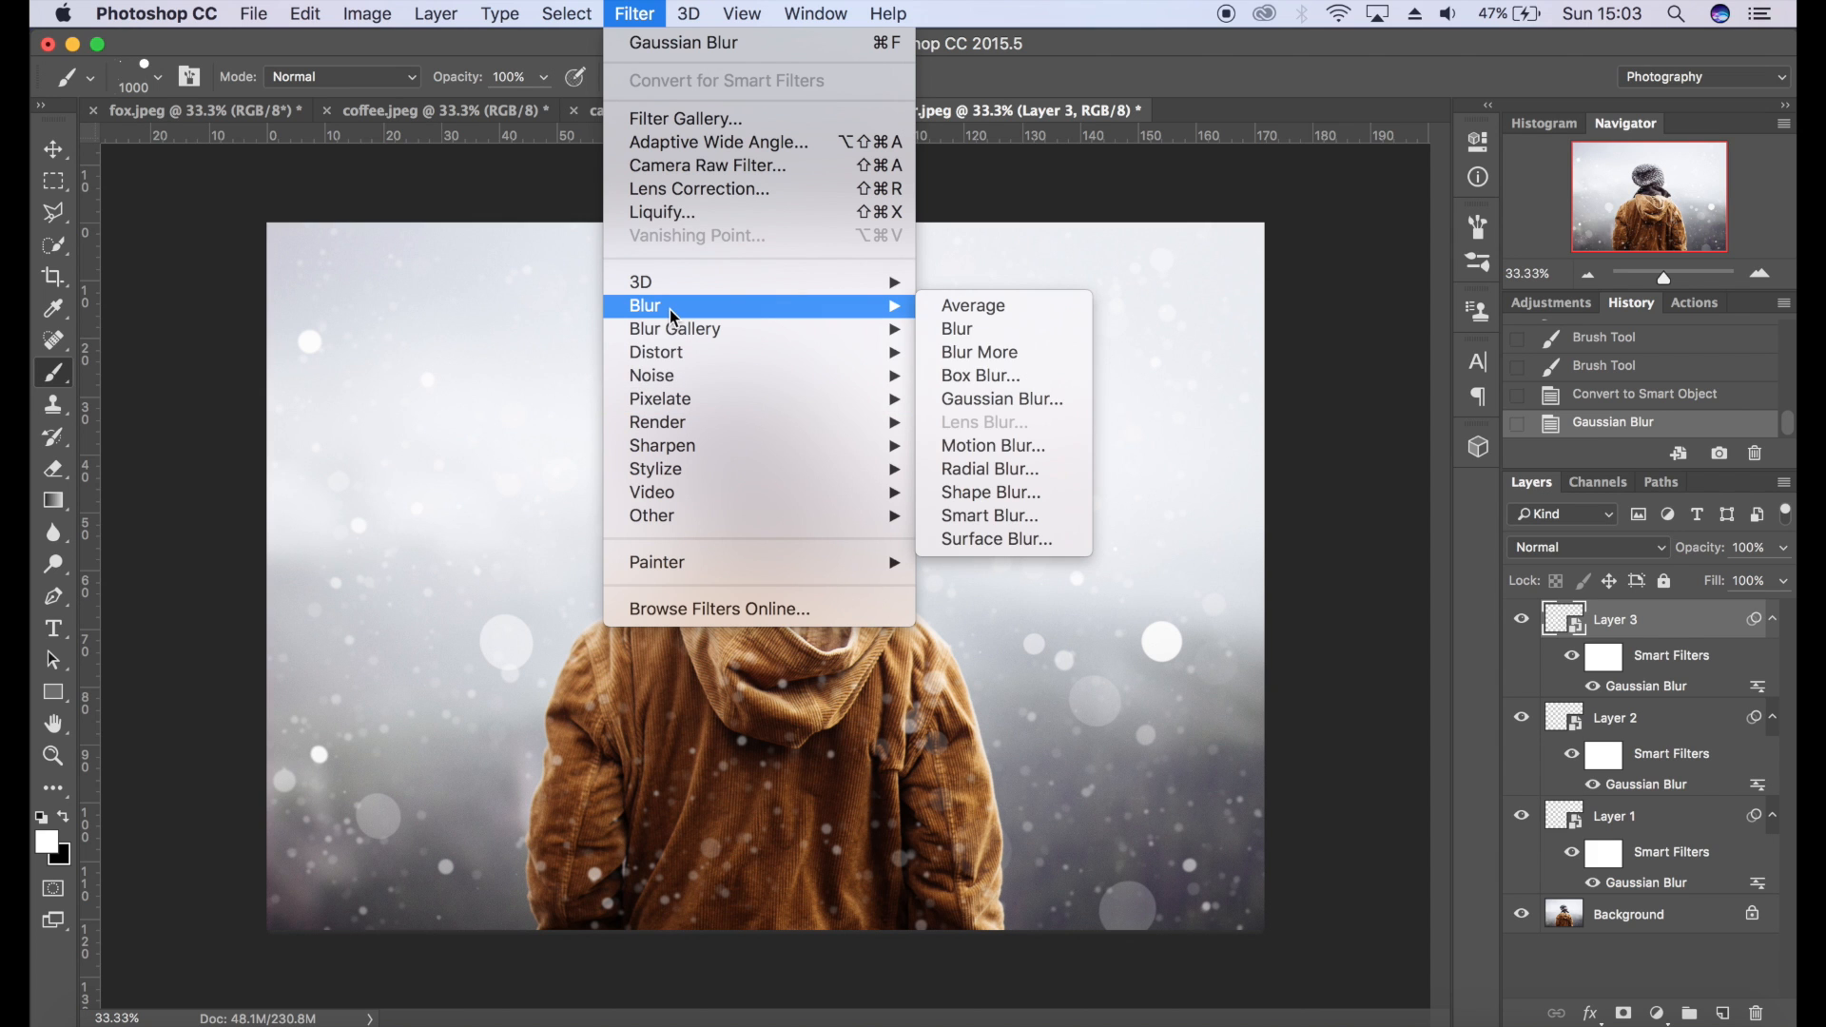
- Apply a Motion Blur to Layer 3 at 54 degrees with a 90-pixel distance, then select Layer 2
{"action": "left_click", "coordinate": [993, 446]}
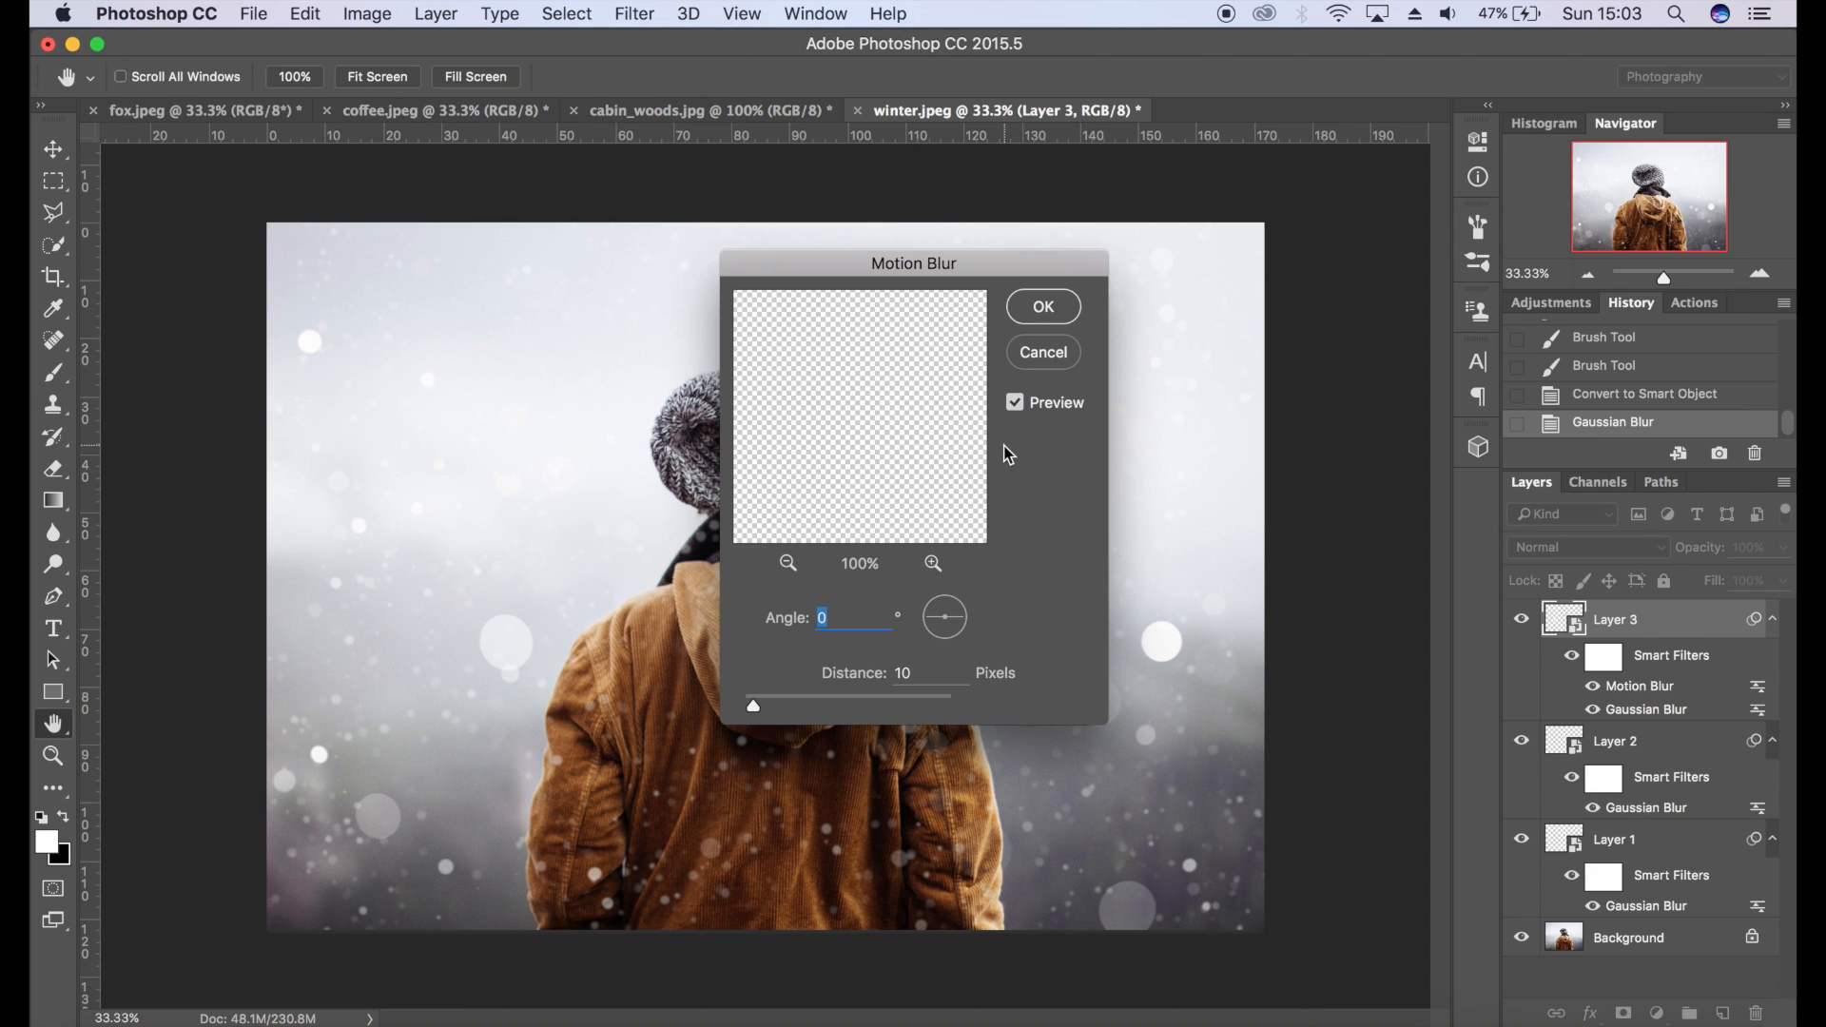
{"action": "left_click_drag", "start_coordinate": [944, 617], "coordinate": [959, 603]}
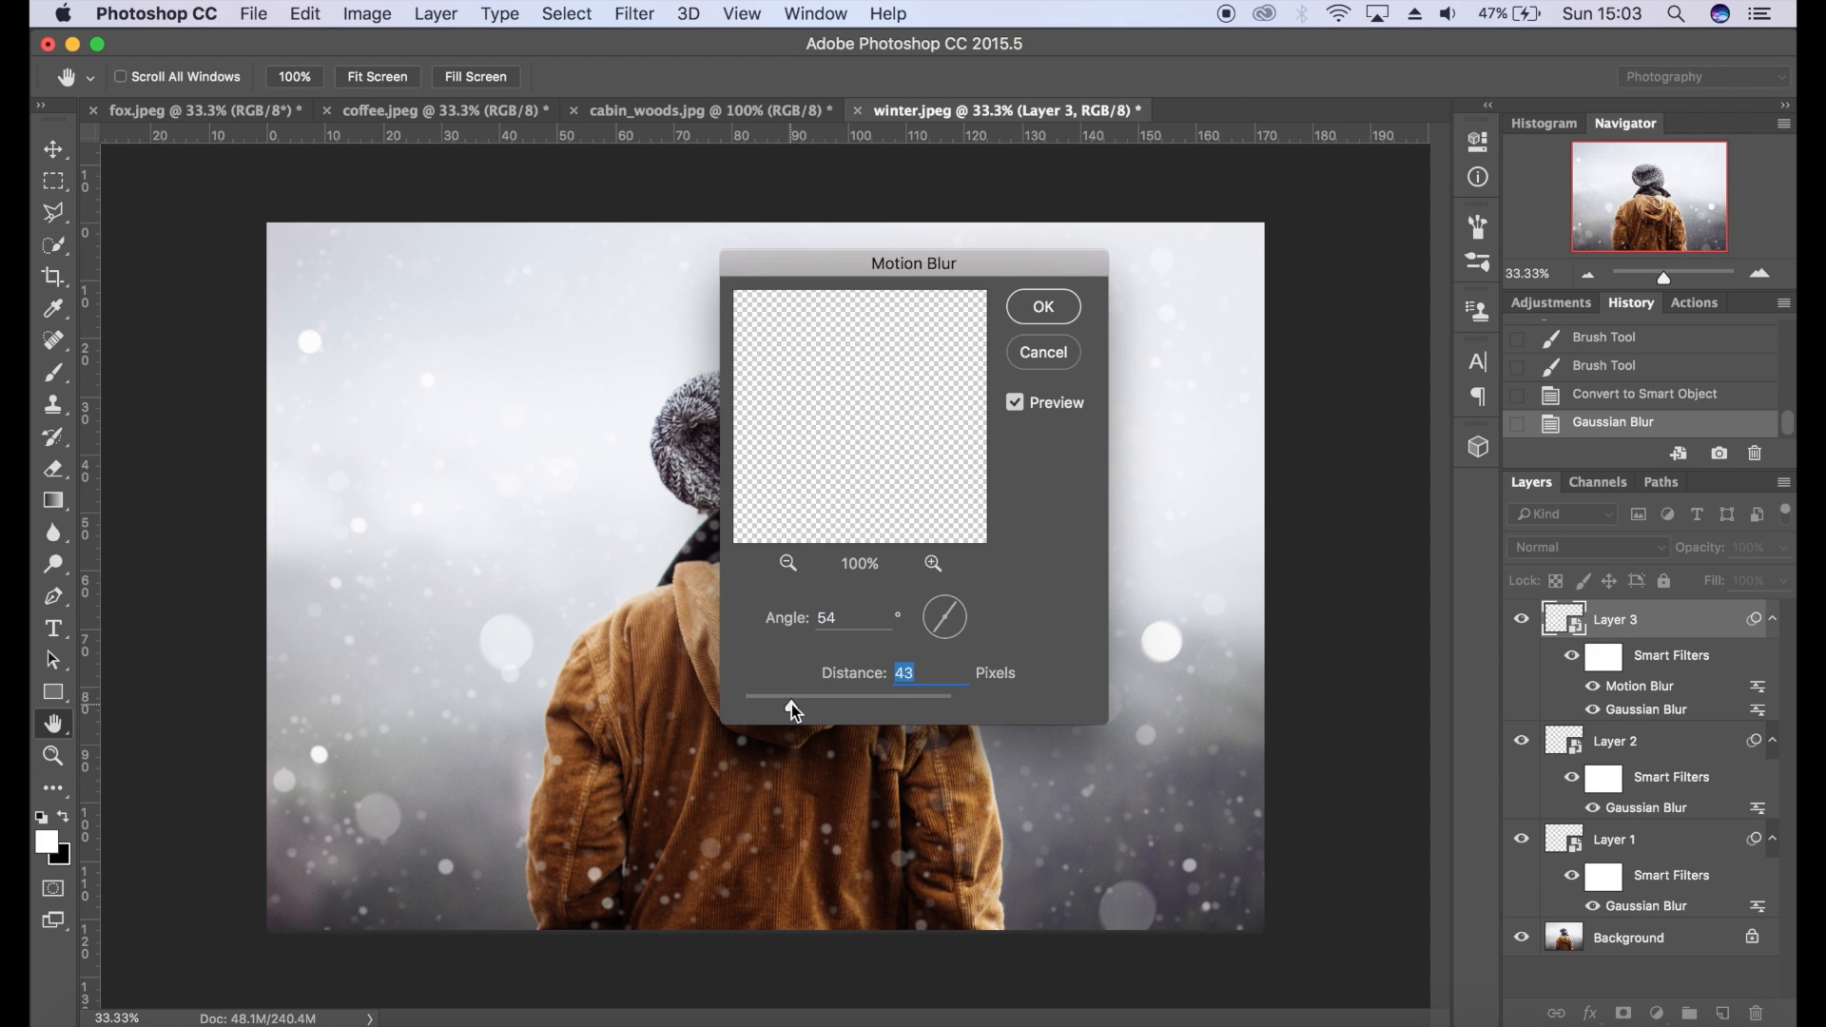
{"action": "left_click_drag", "start_coordinate": [792, 696], "coordinate": [873, 697]}
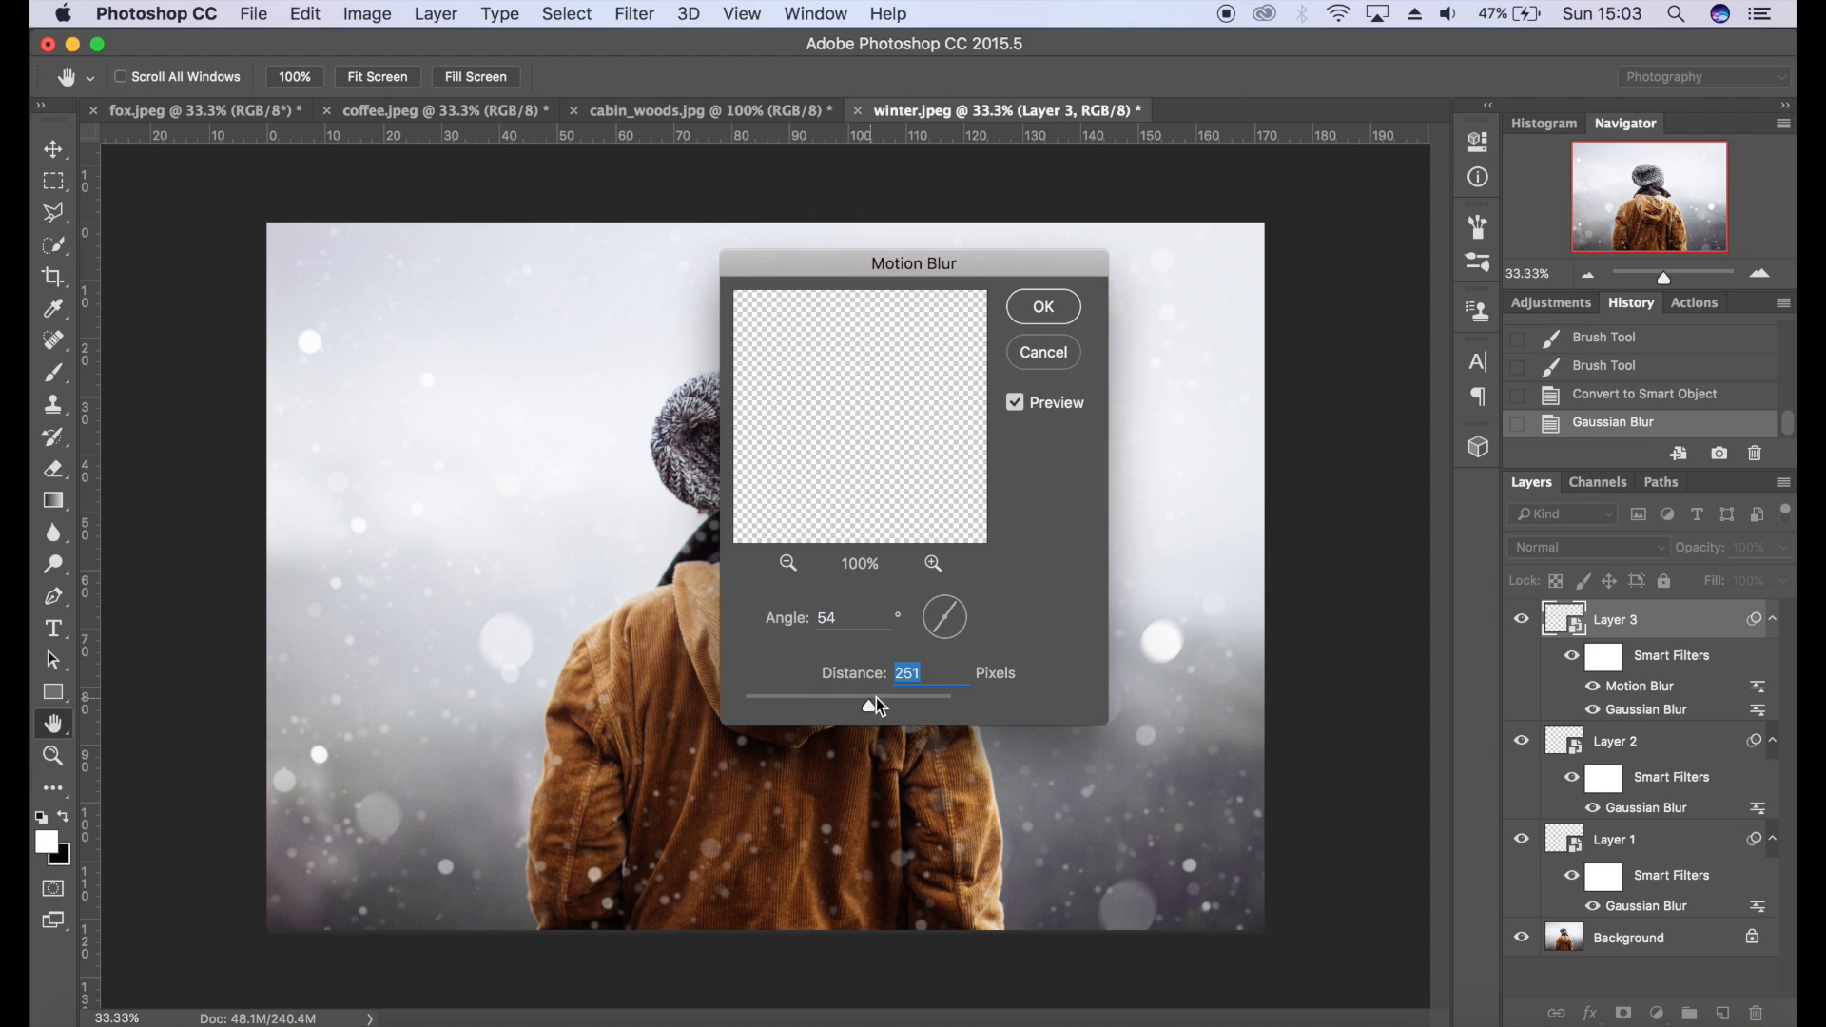
{"action": "left_click_drag", "start_coordinate": [867, 706], "coordinate": [906, 706]}
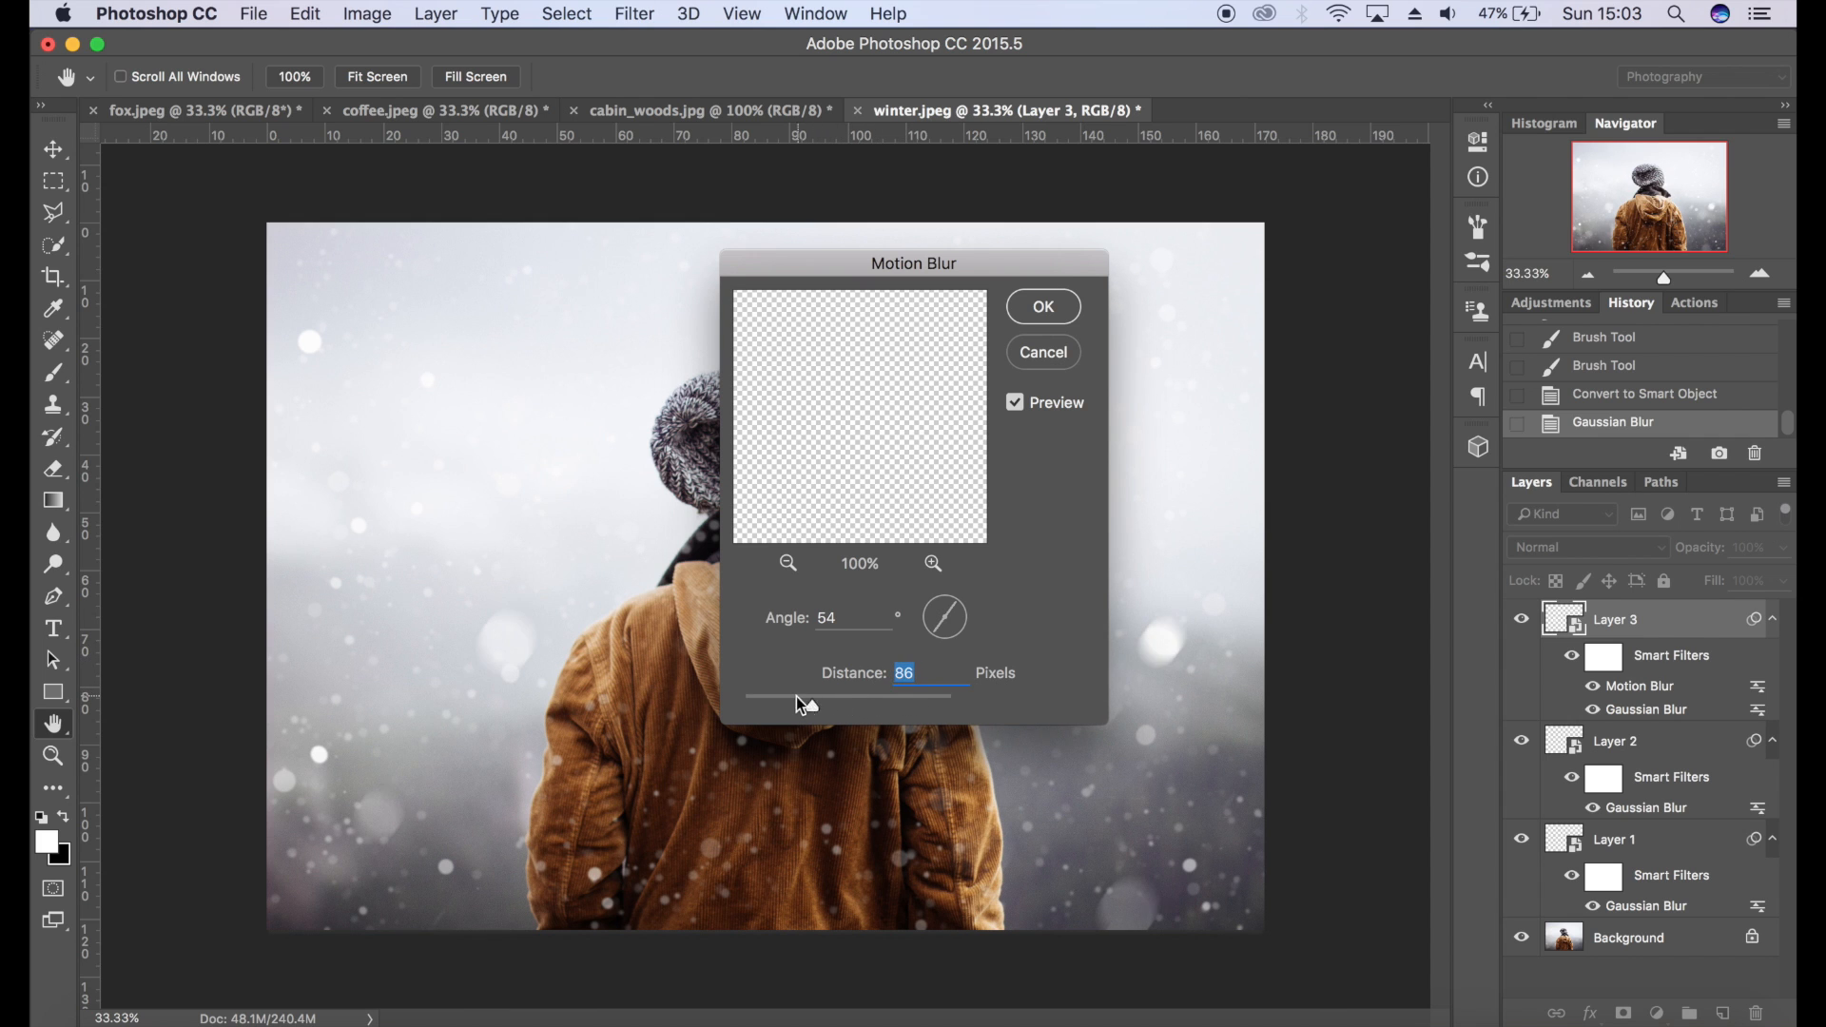
{"action": "left_click_drag", "start_coordinate": [797, 696], "coordinate": [816, 696]}
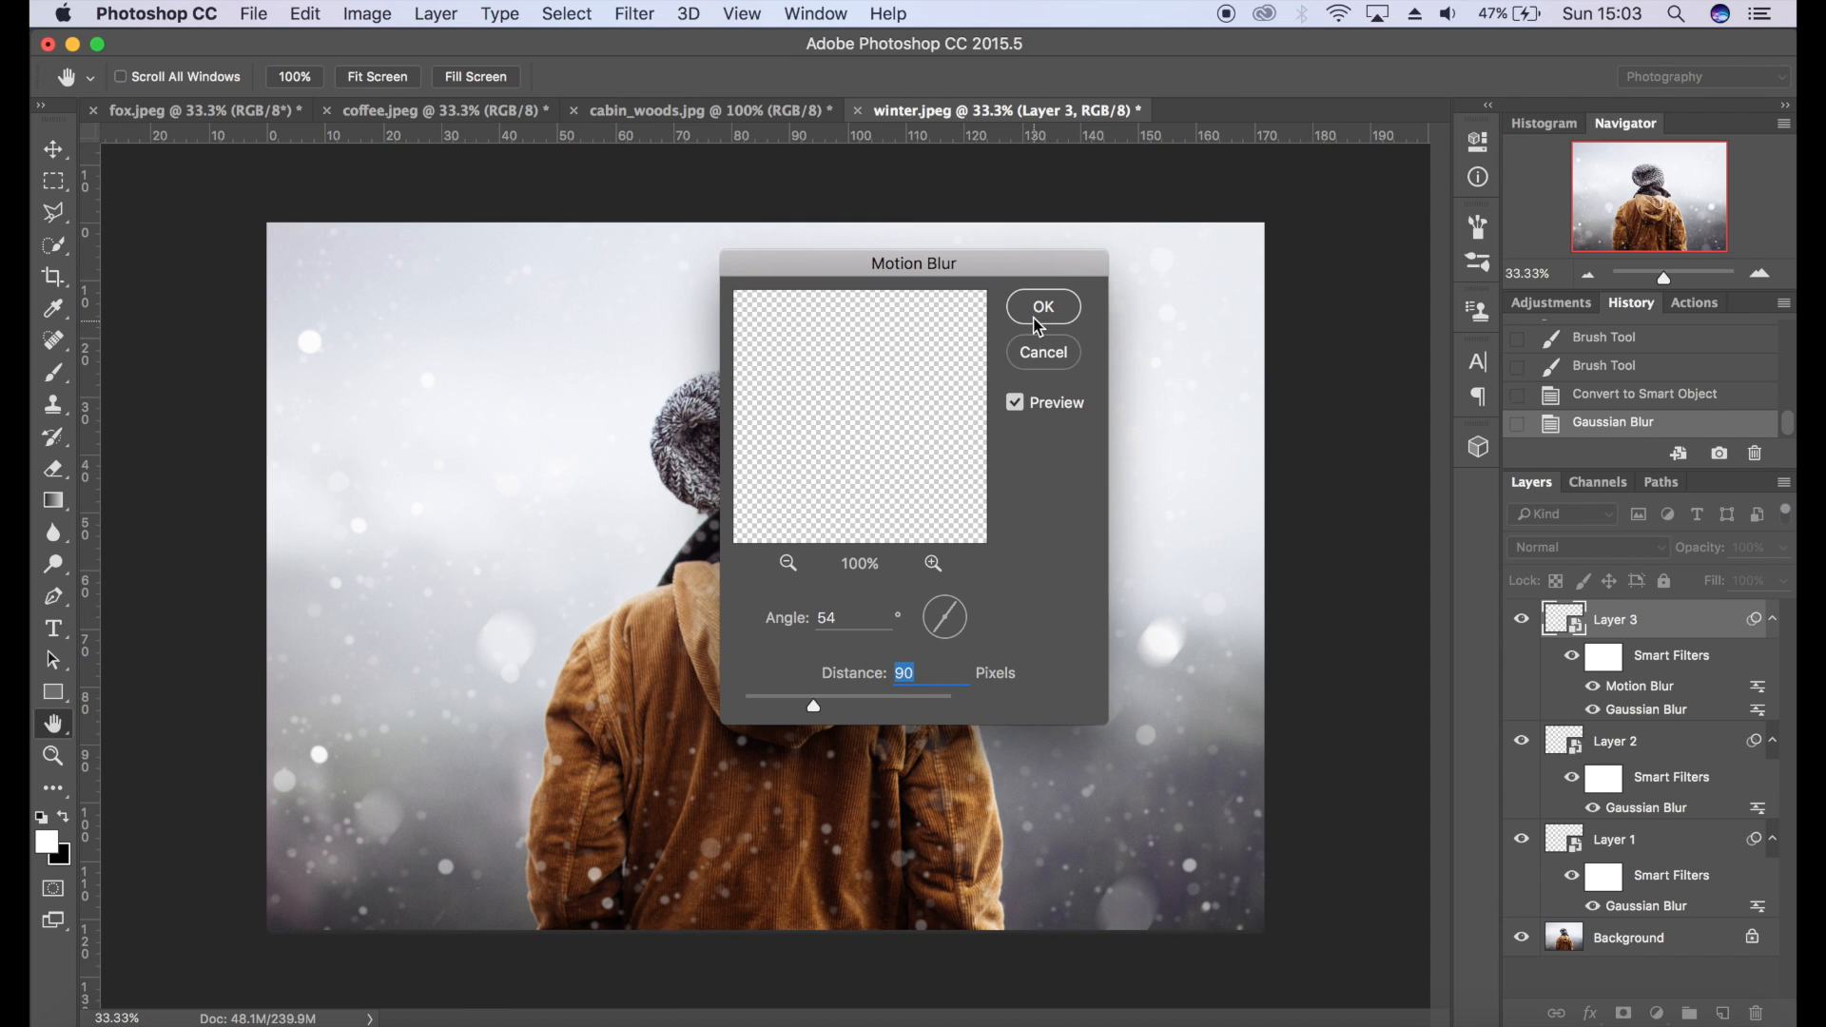
{"action": "left_click", "coordinate": [1041, 307]}
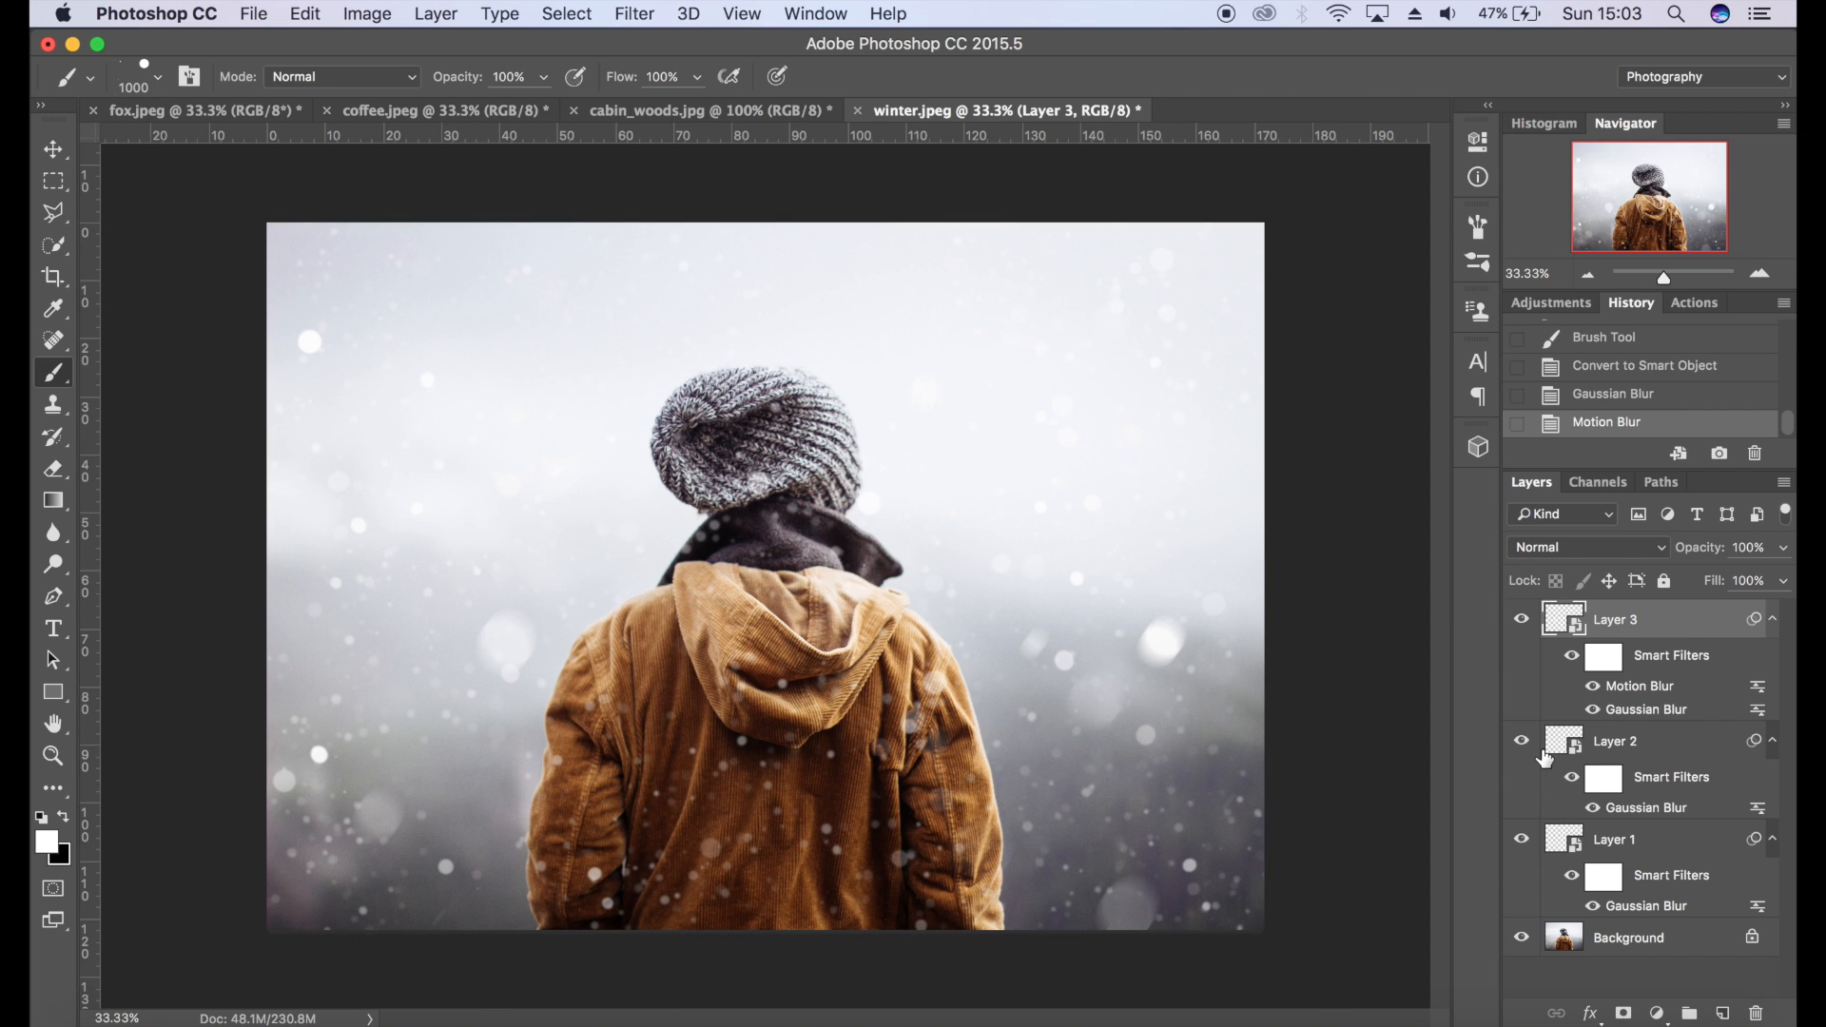
{"action": "double_click", "coordinate": [1615, 740]}
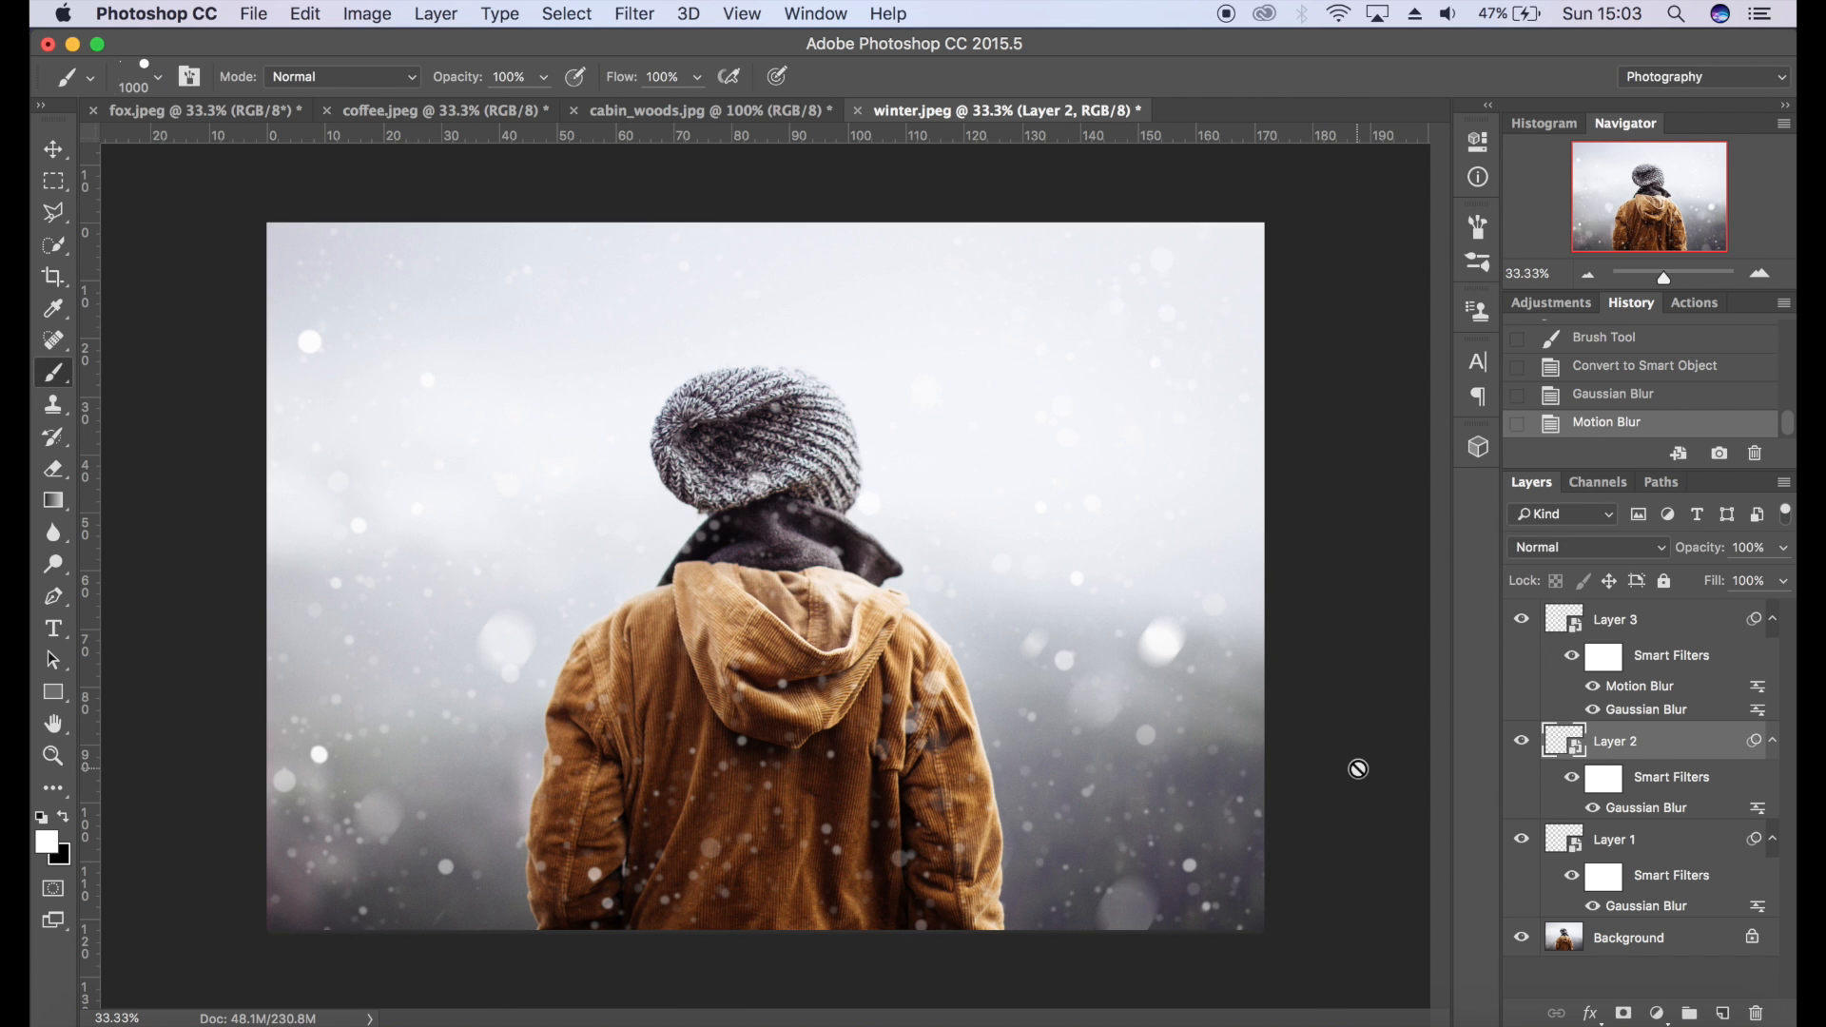
{"action": "mouse_move", "coordinate": [641, 11]}
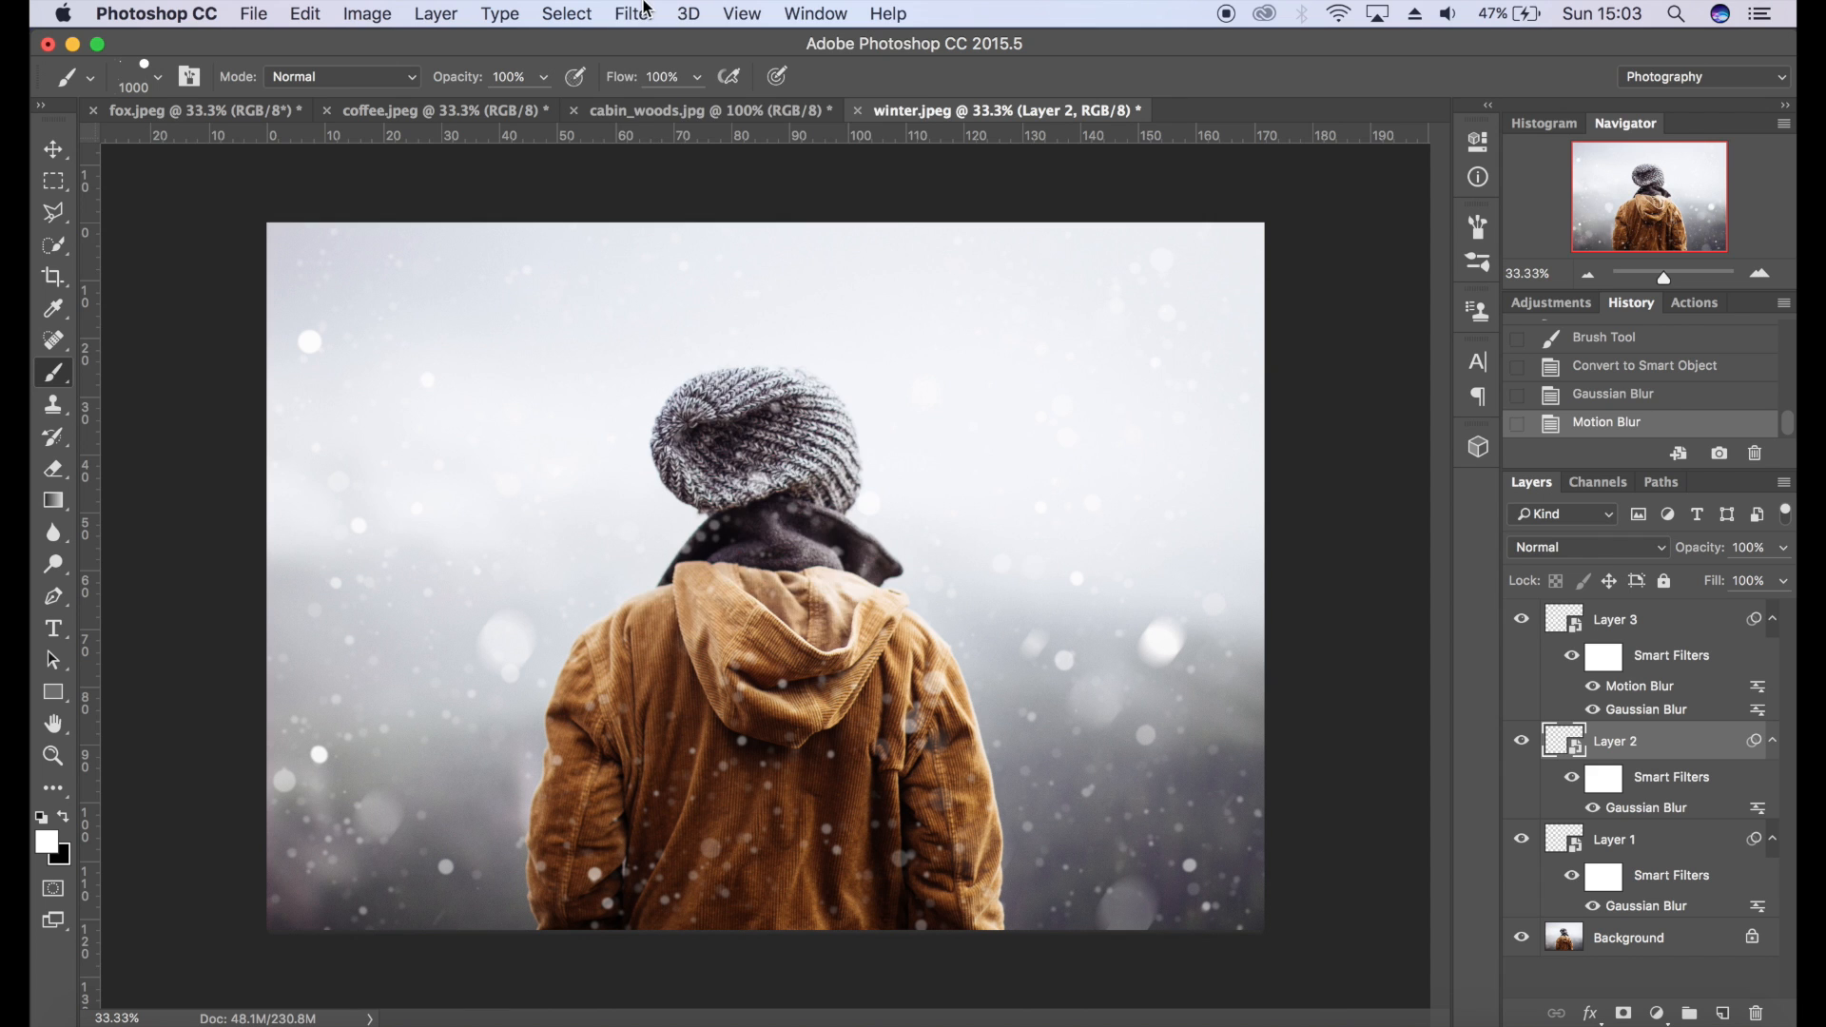
- Edit Layer 2's copied Motion Blur to a 65-pixel distance, then select Layer 3
{"action": "left_click", "coordinate": [634, 13]}
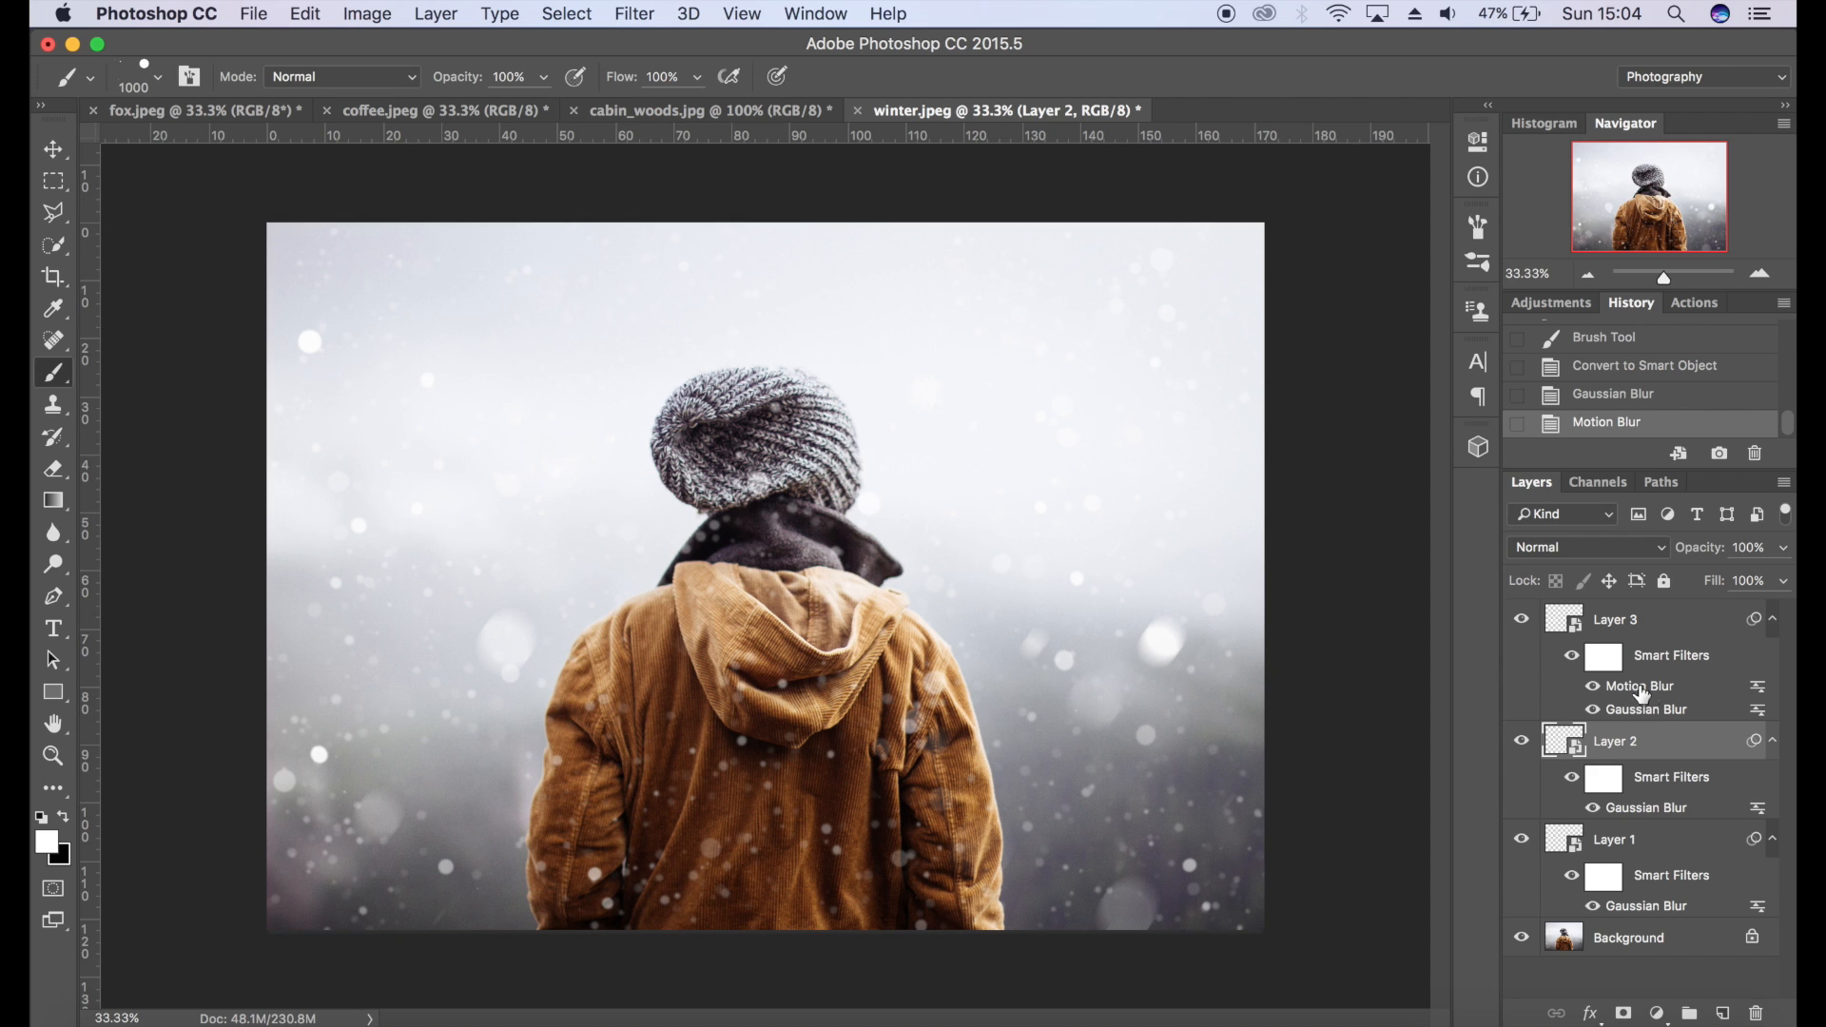
{"action": "mouse_move", "coordinate": [1640, 687]}
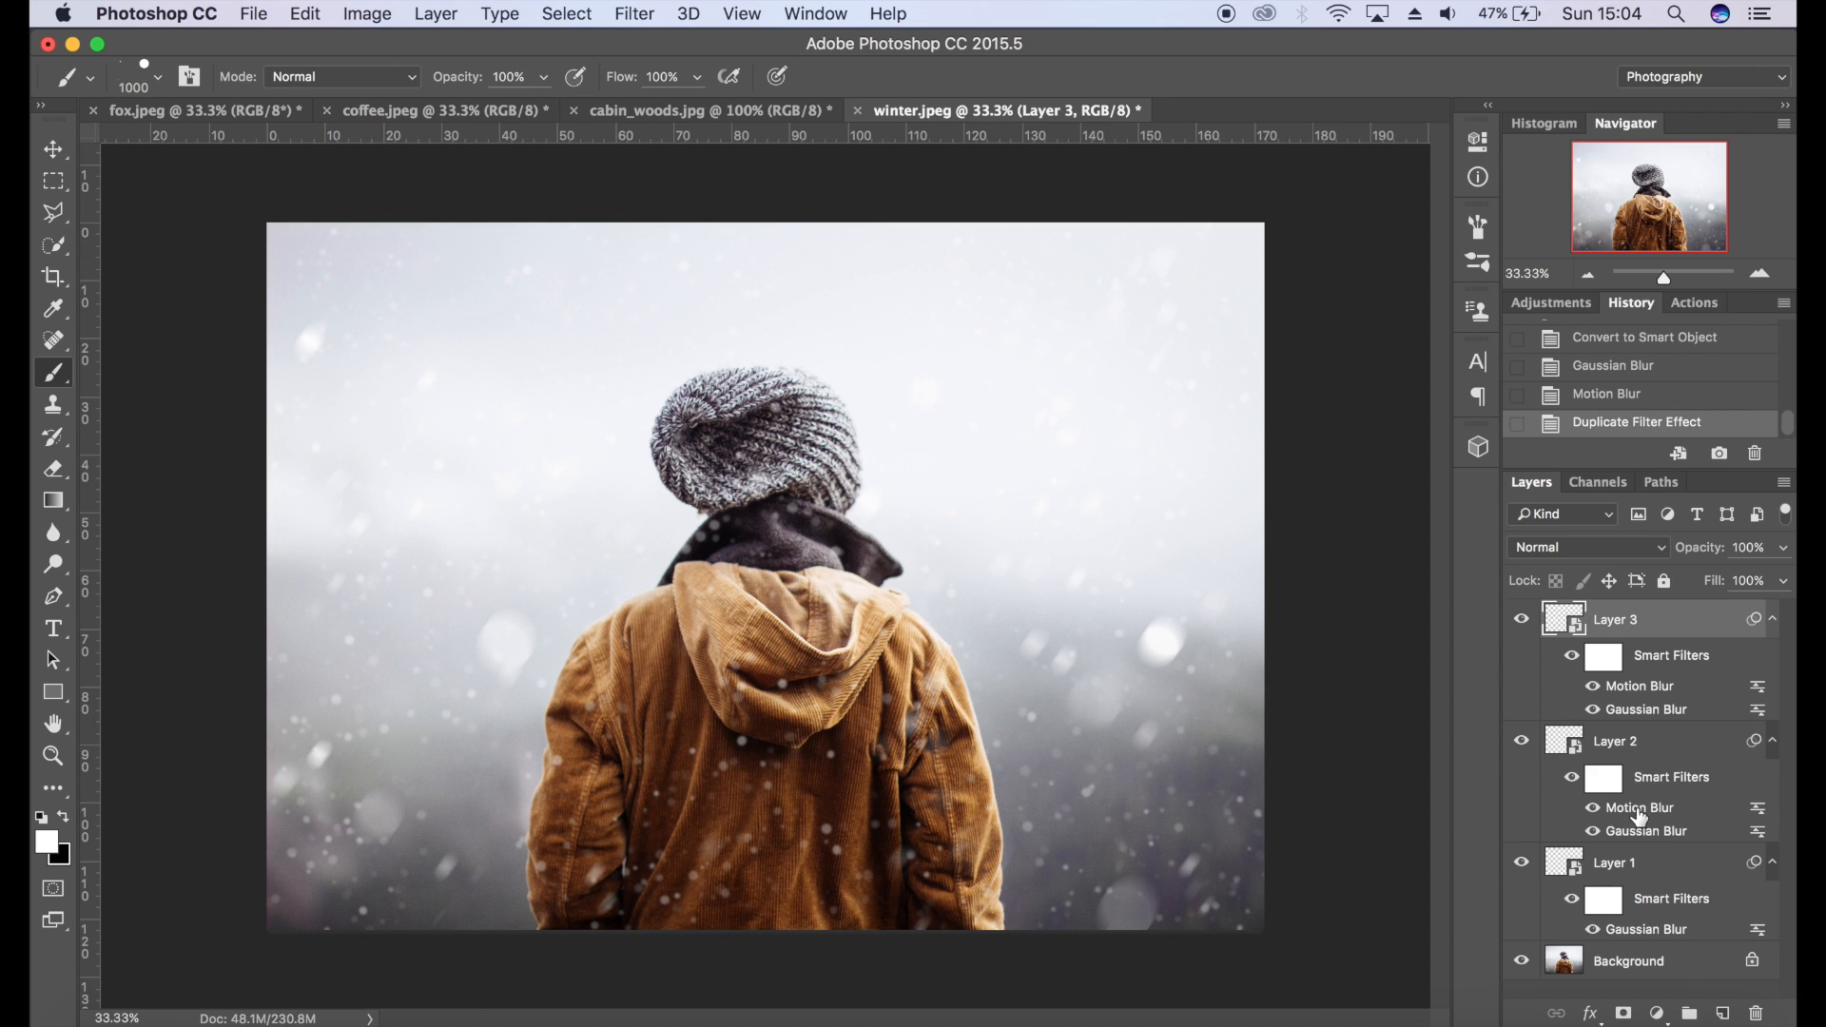
{"action": "mouse_move", "coordinate": [1638, 819]}
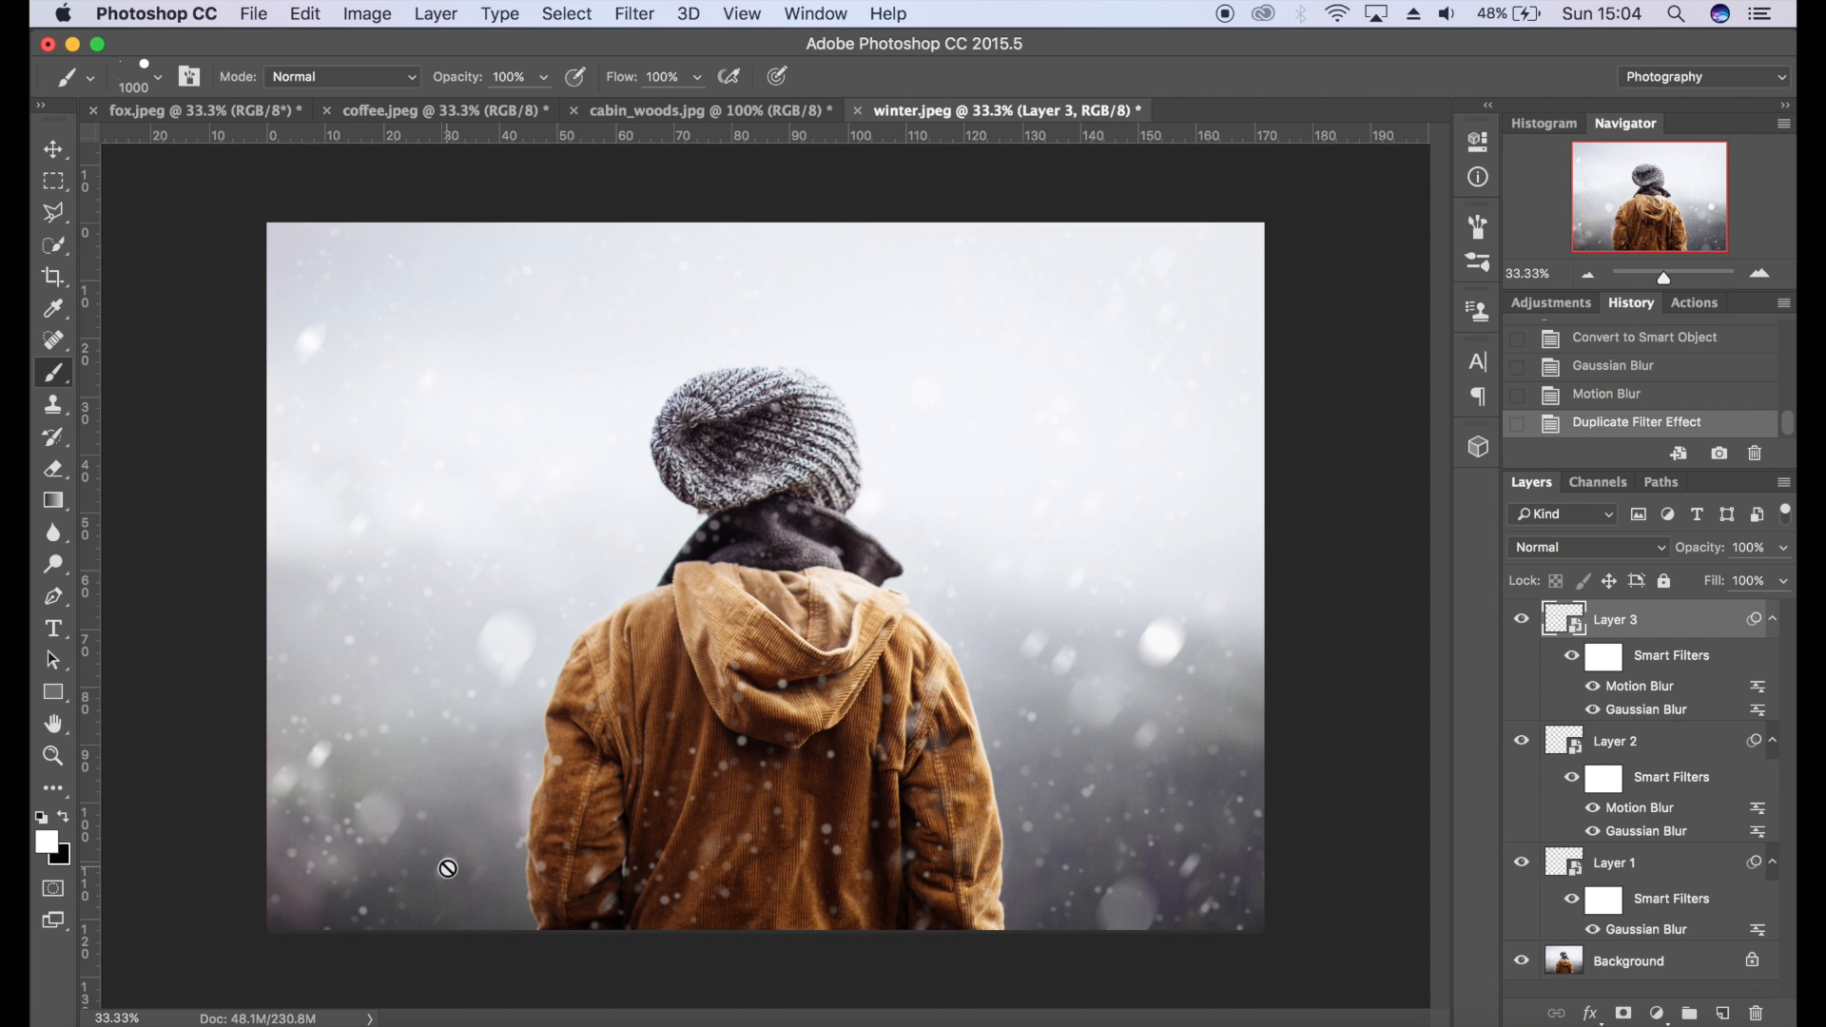
{"action": "left_click", "coordinate": [1615, 740]}
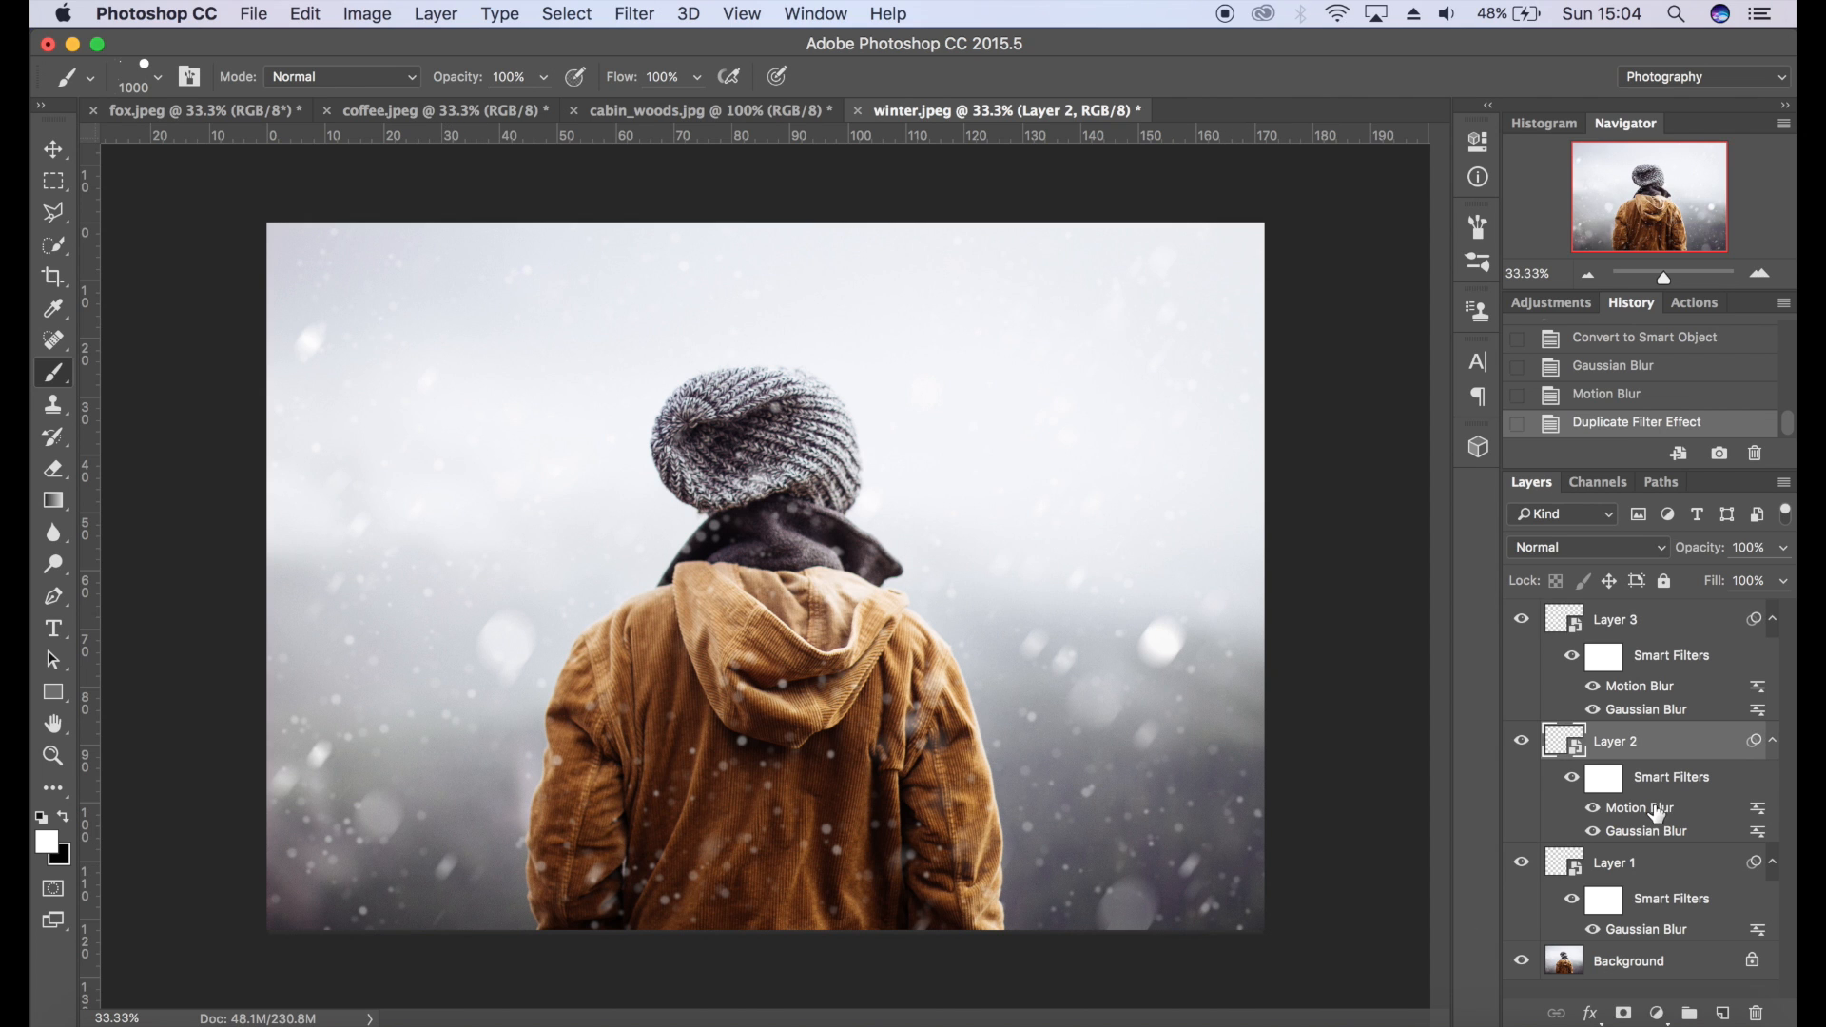
{"action": "double_click", "coordinate": [1638, 807]}
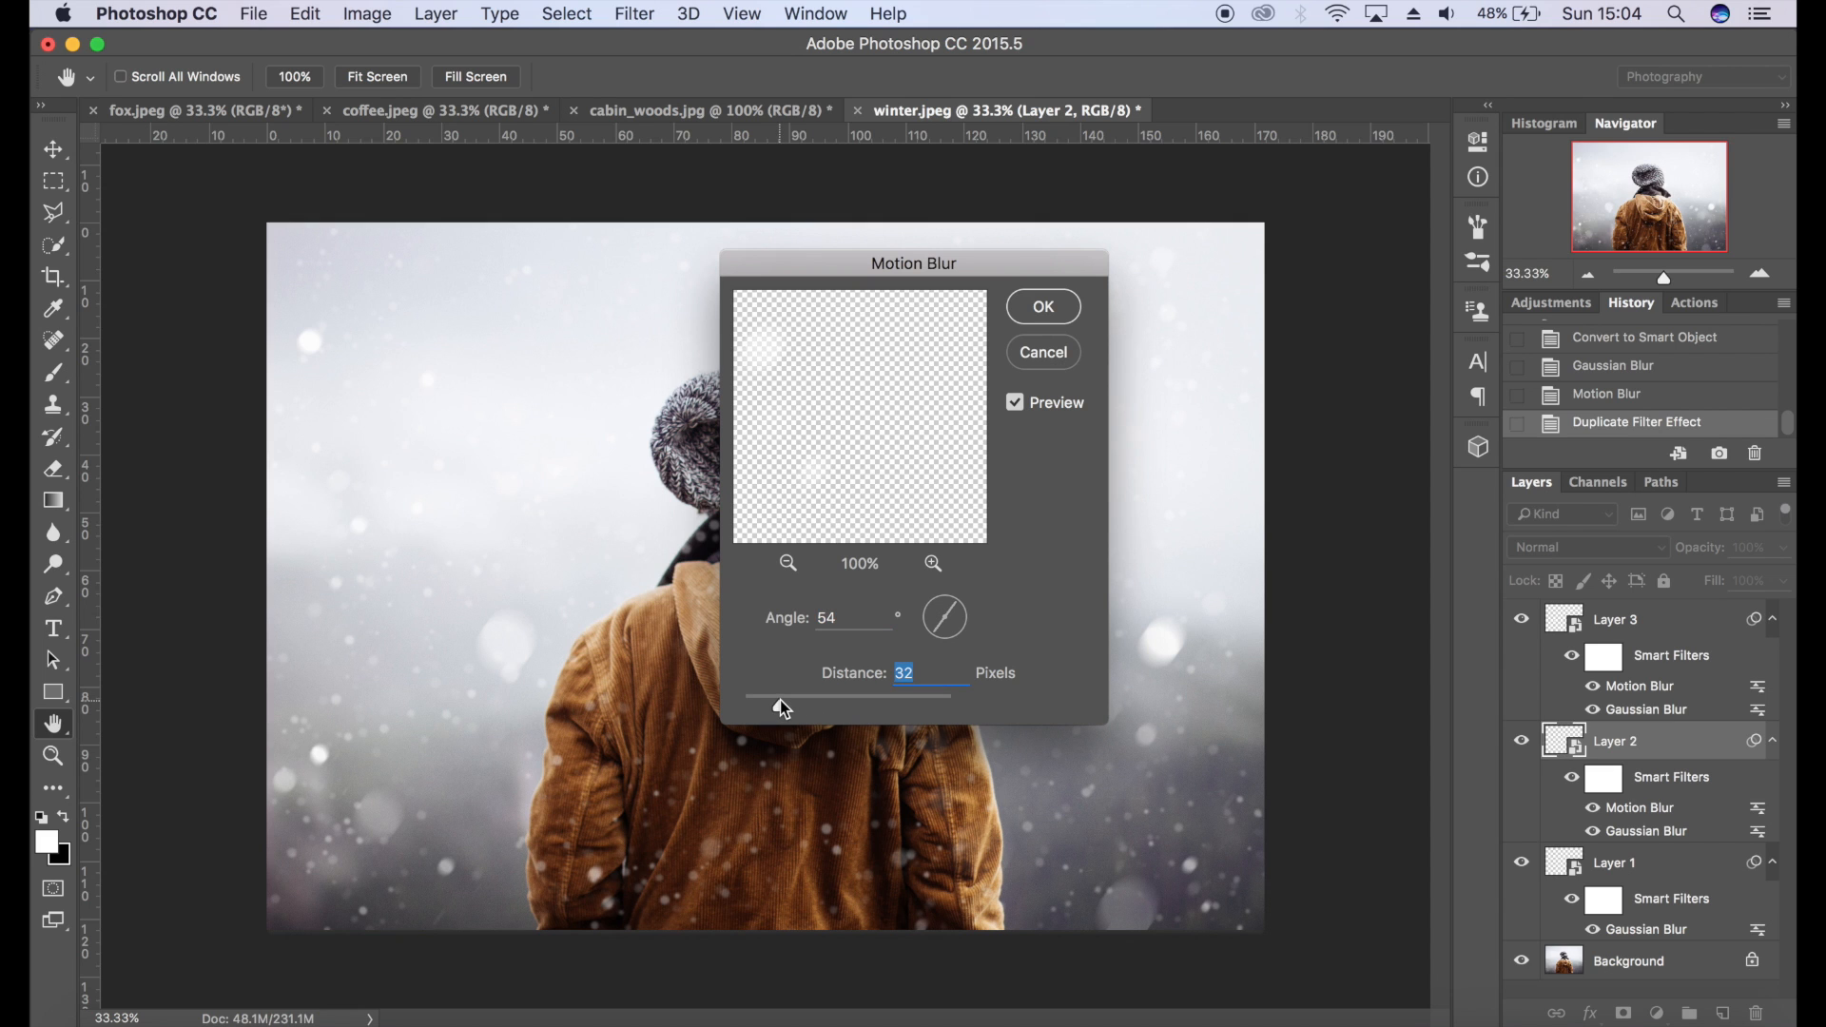
{"action": "left_click_drag", "start_coordinate": [784, 697], "coordinate": [801, 697]}
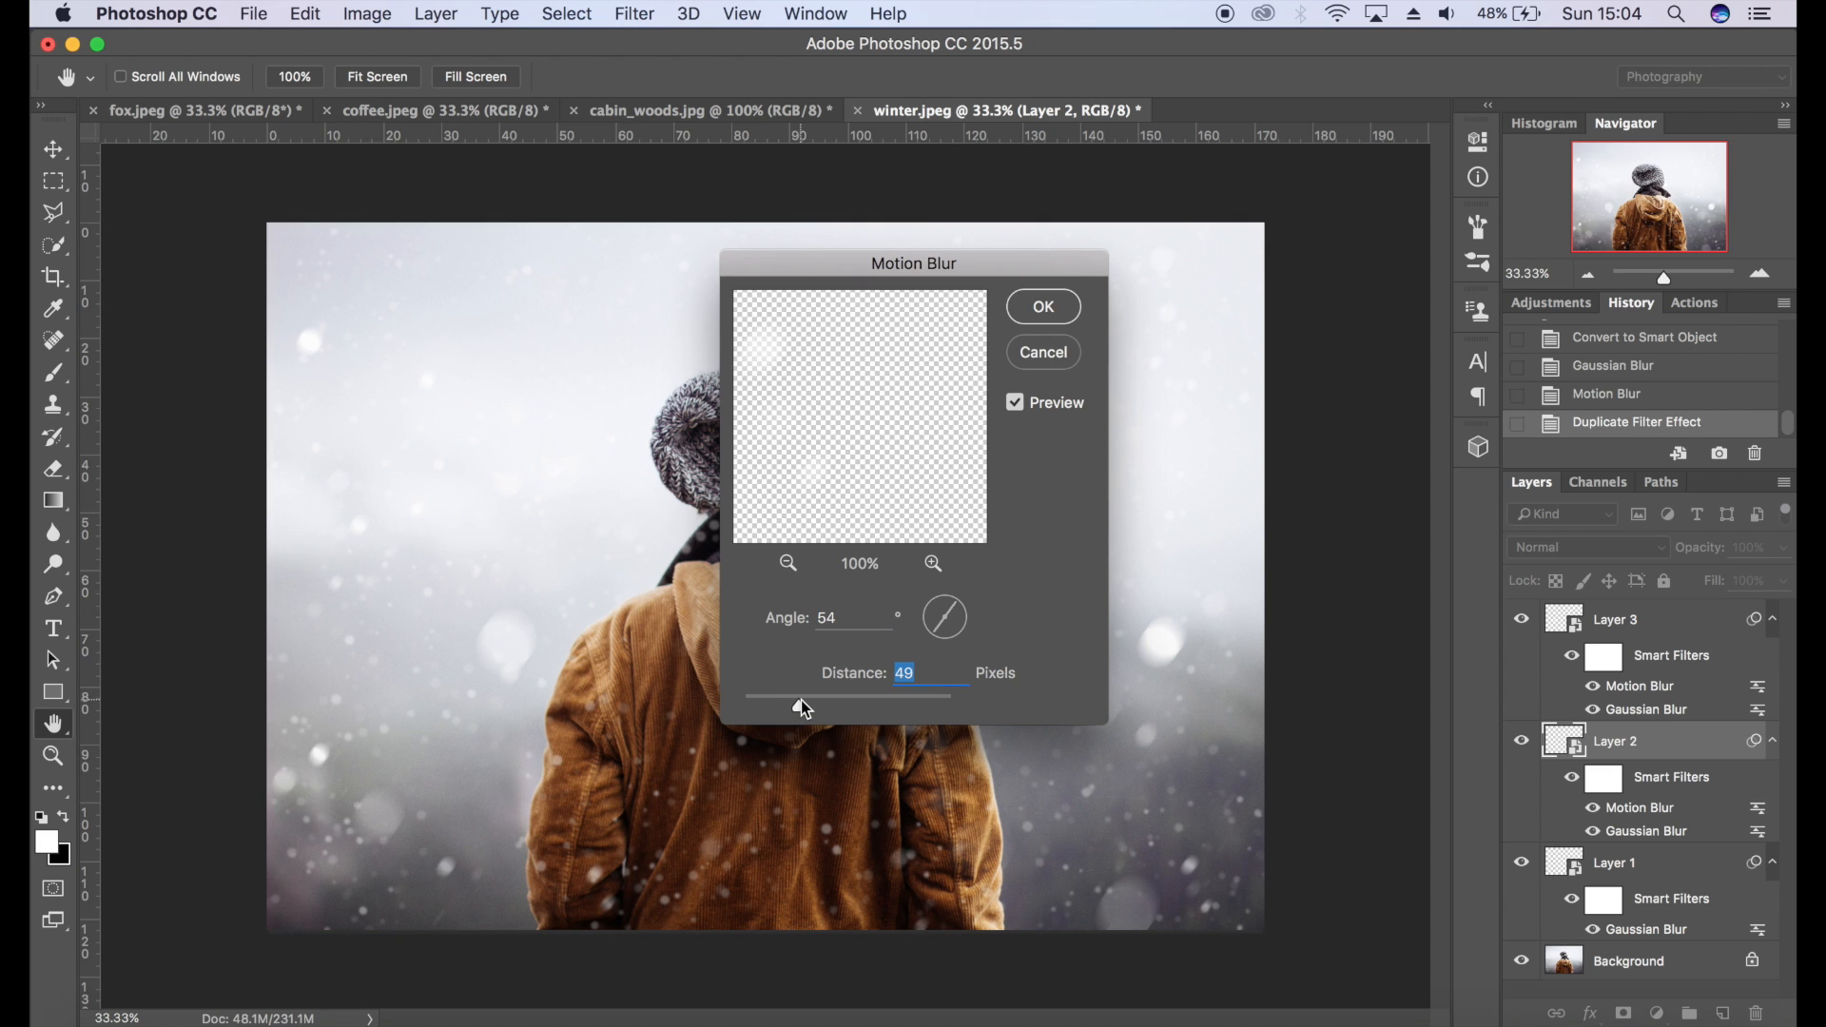
{"action": "left_click_drag", "start_coordinate": [791, 694], "coordinate": [856, 695]}
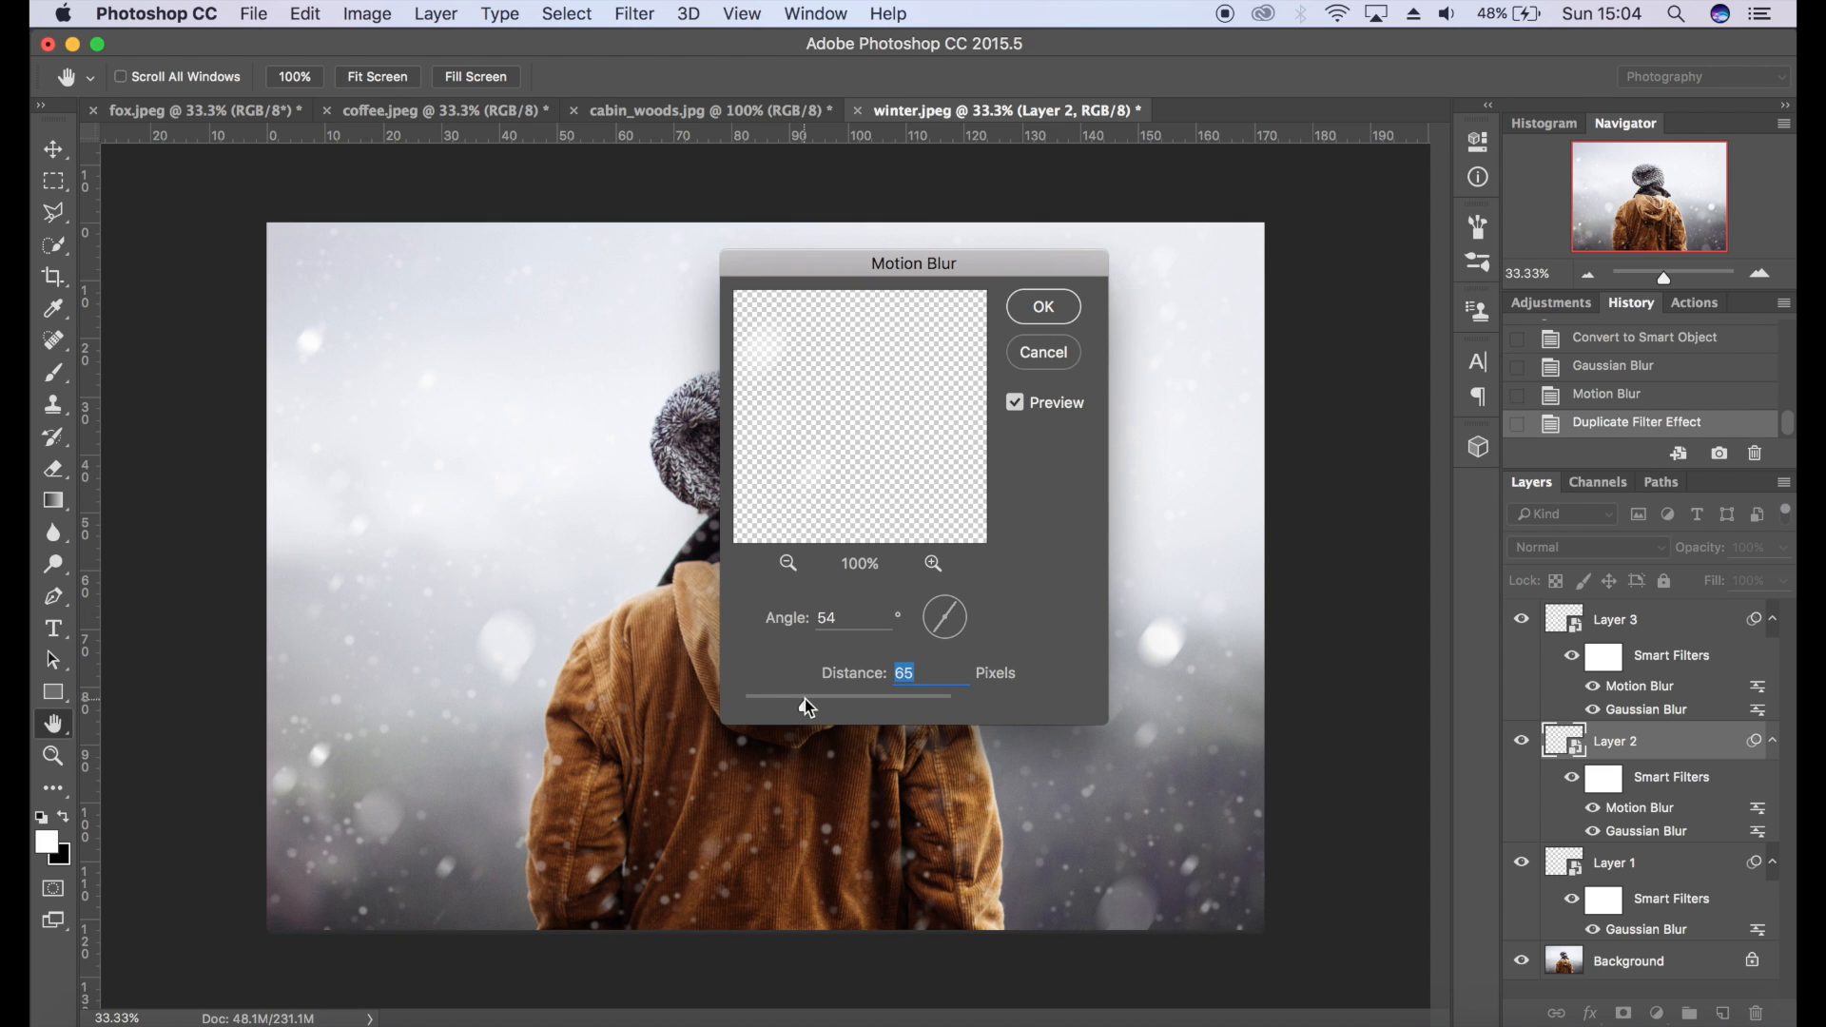
{"action": "left_click", "coordinate": [1041, 306]}
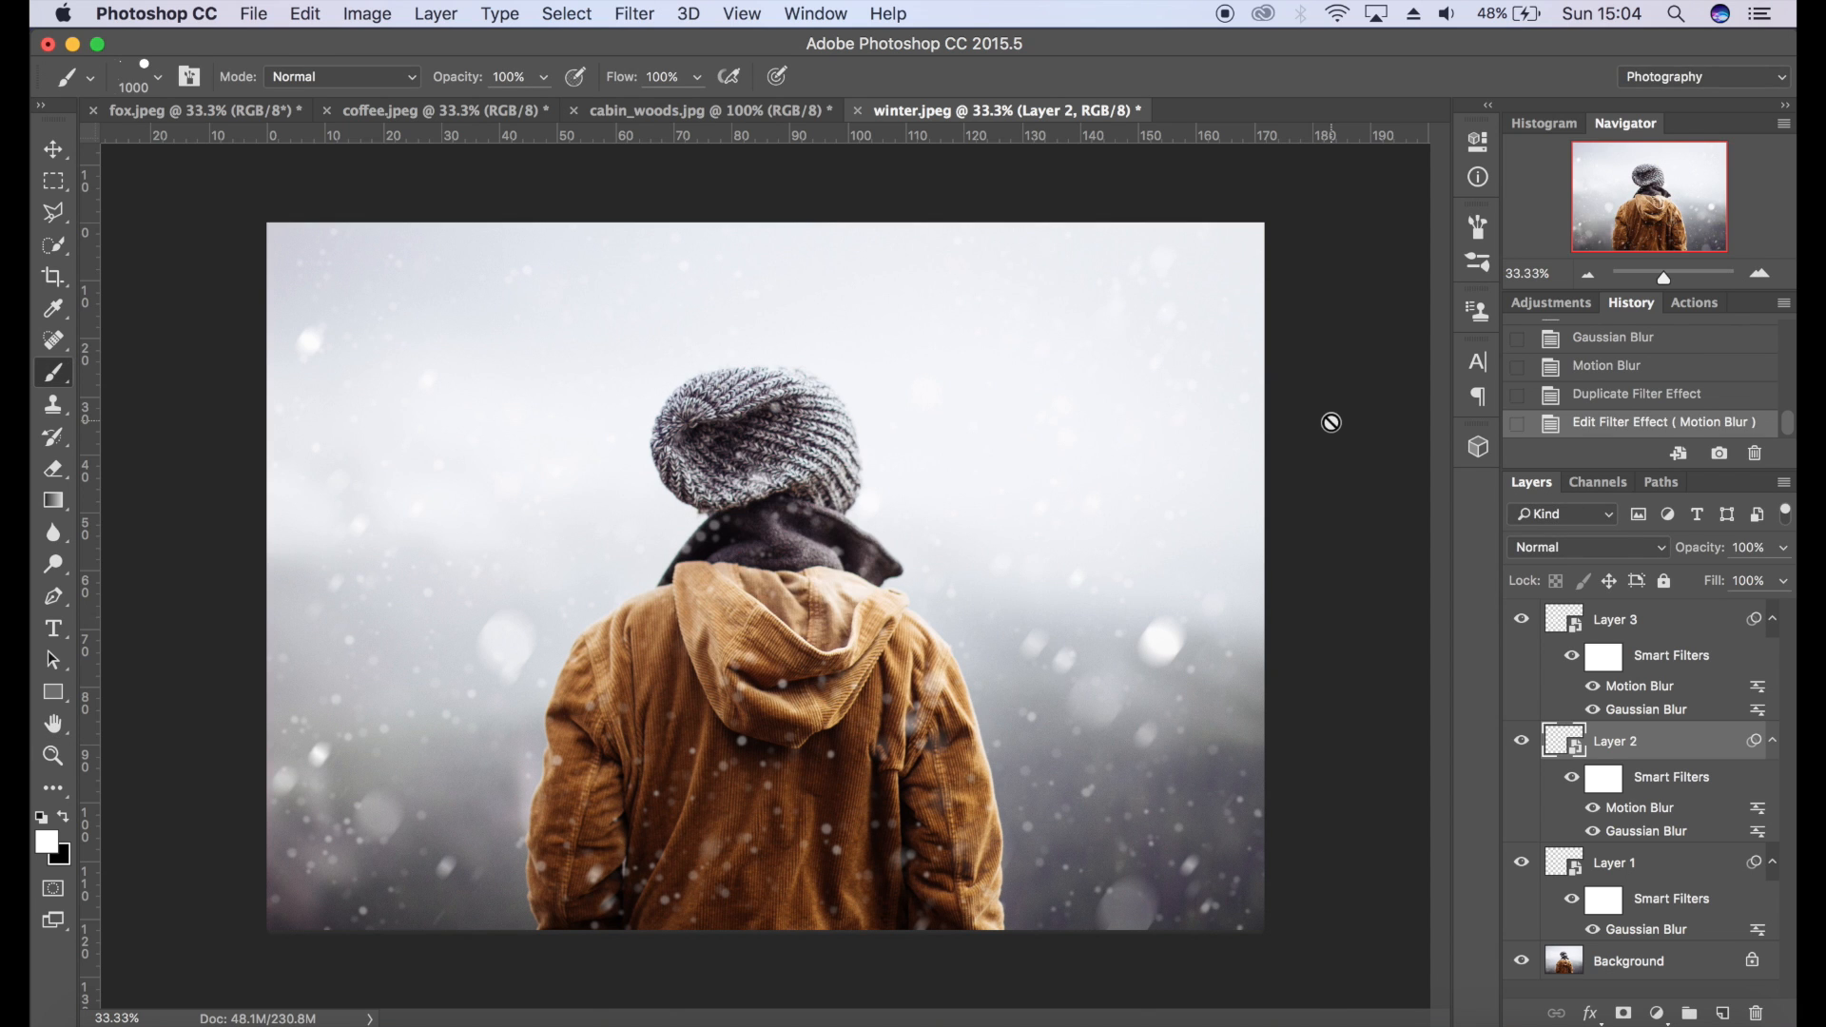
{"action": "left_click", "coordinate": [1615, 618]}
{"action": "type", "text": "75"}
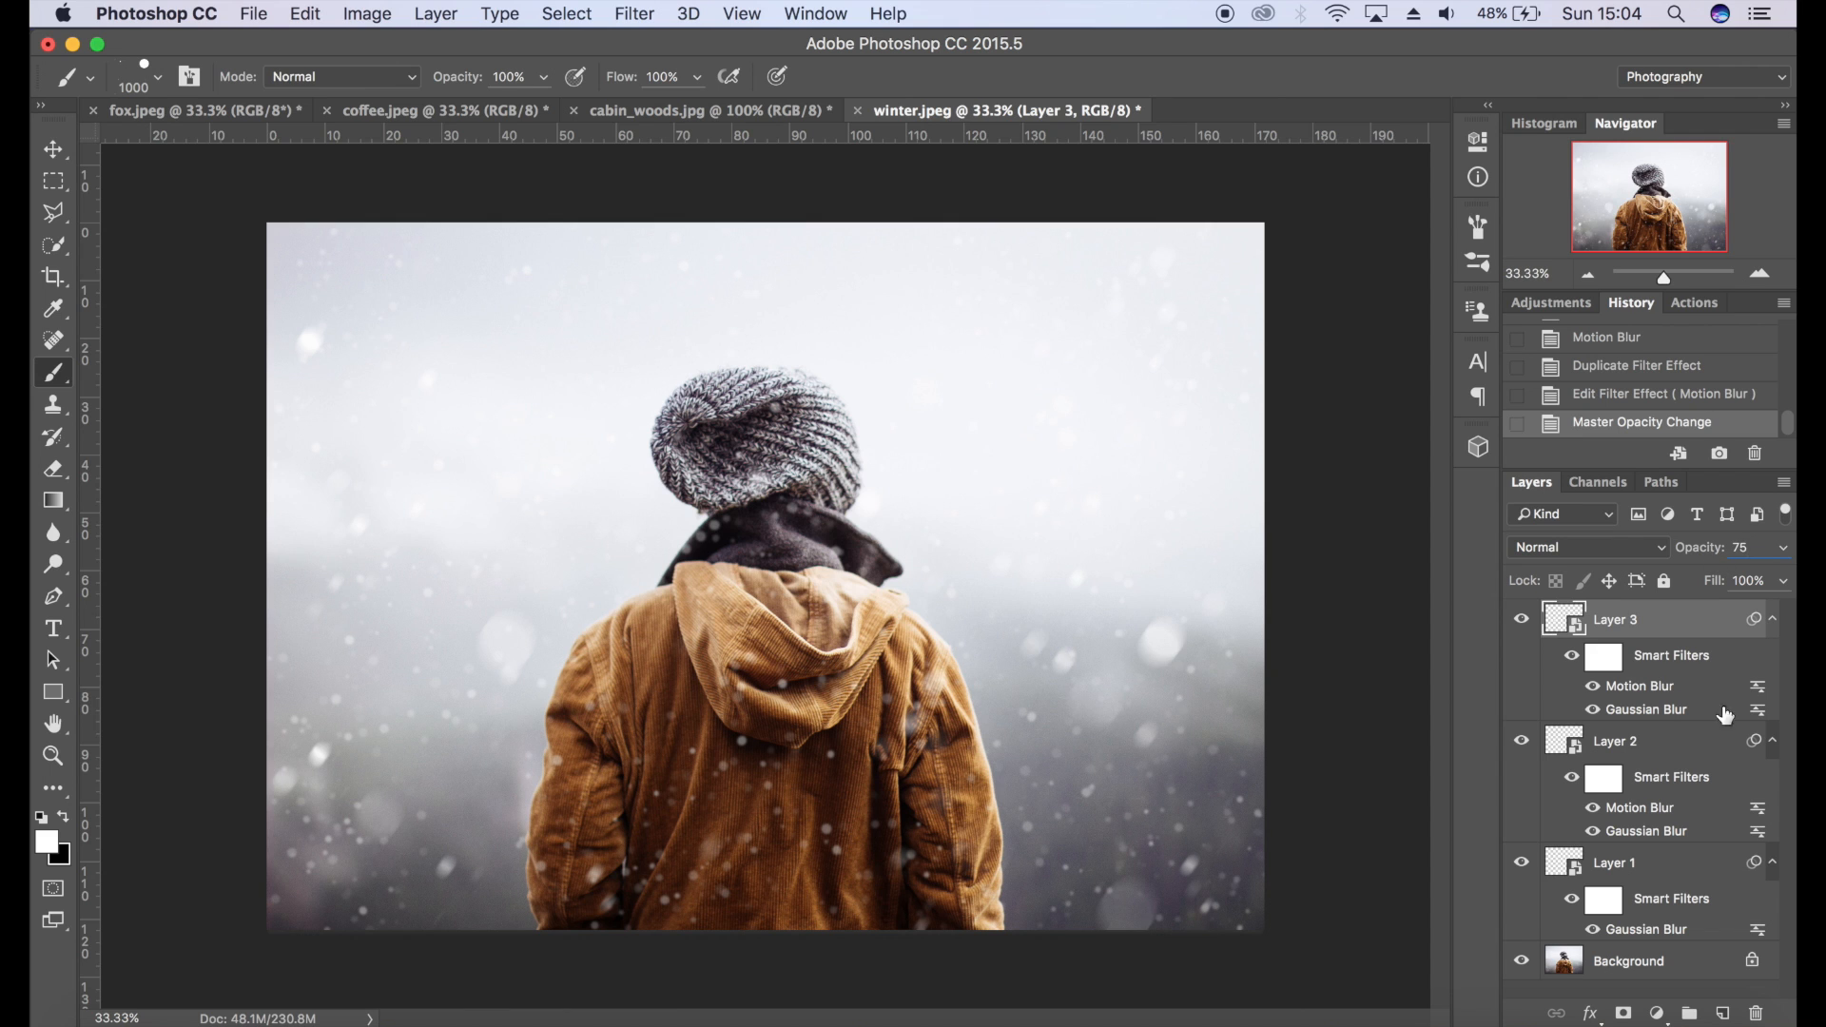
- Lower Layer 3's opacity to 75%
{"action": "left_click", "coordinate": [1616, 742]}
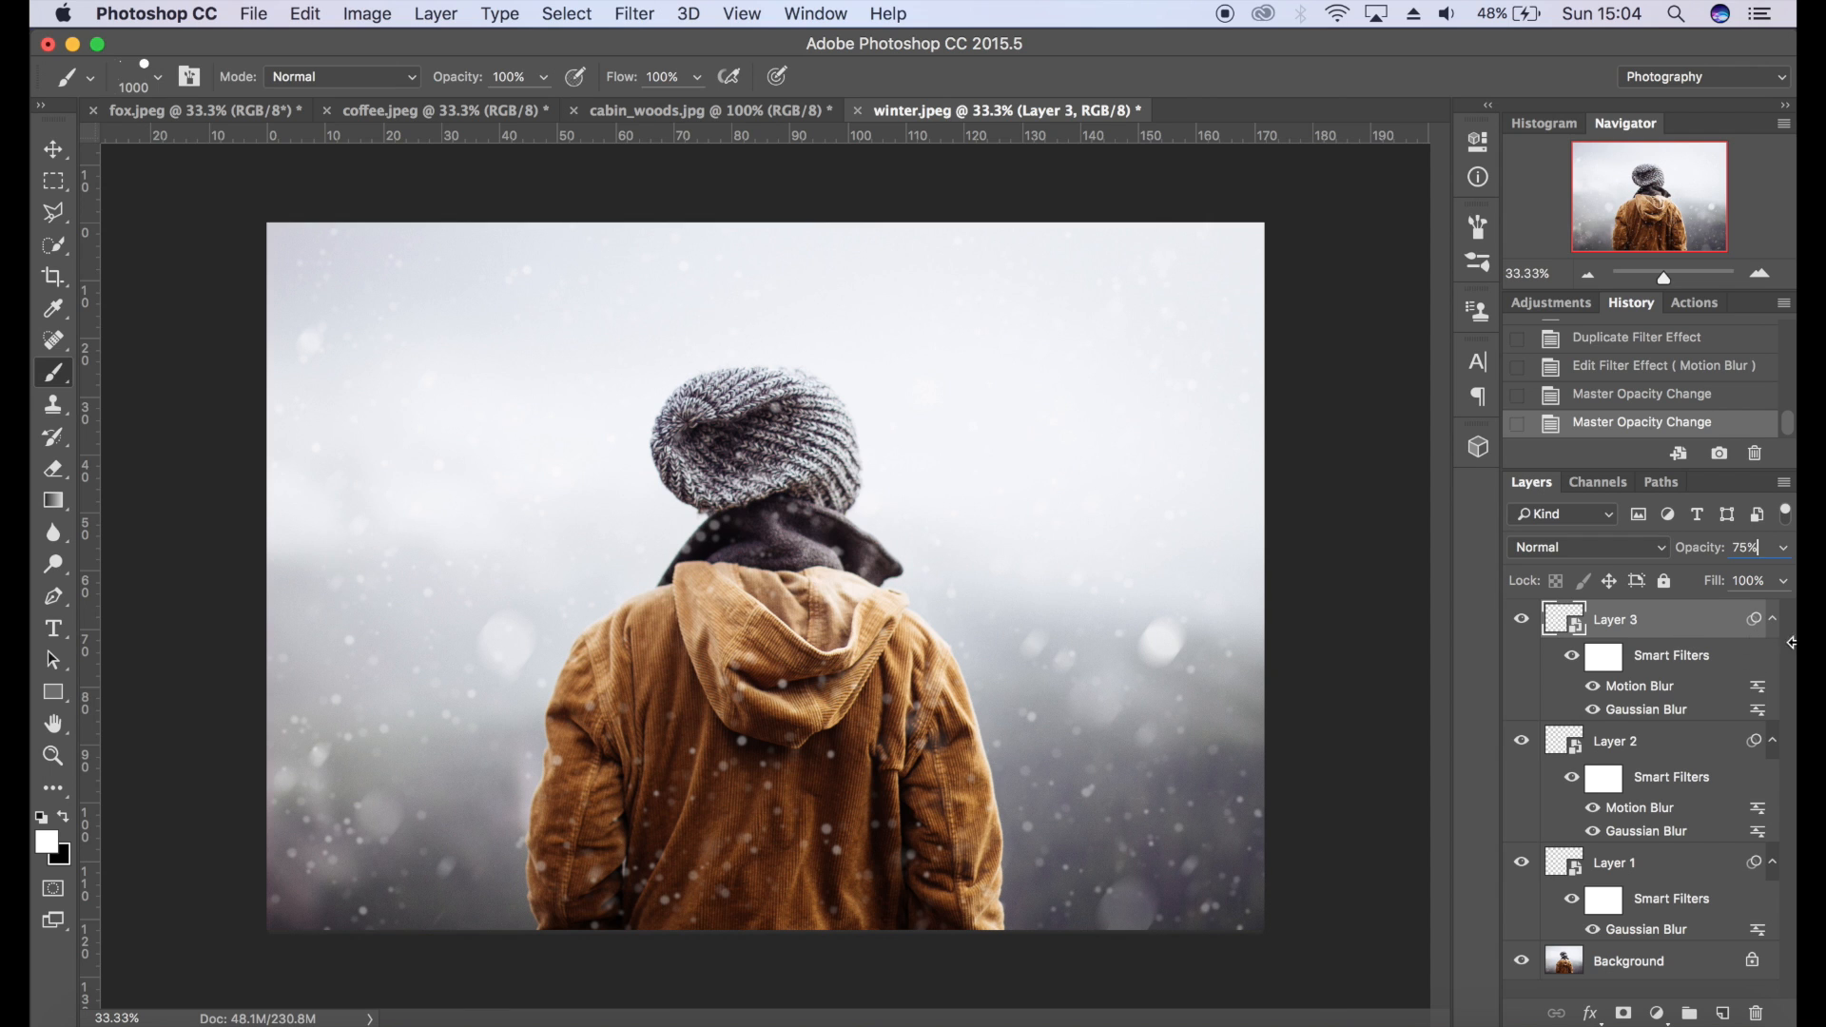
{"action": "mouse_move", "coordinate": [1731, 675]}
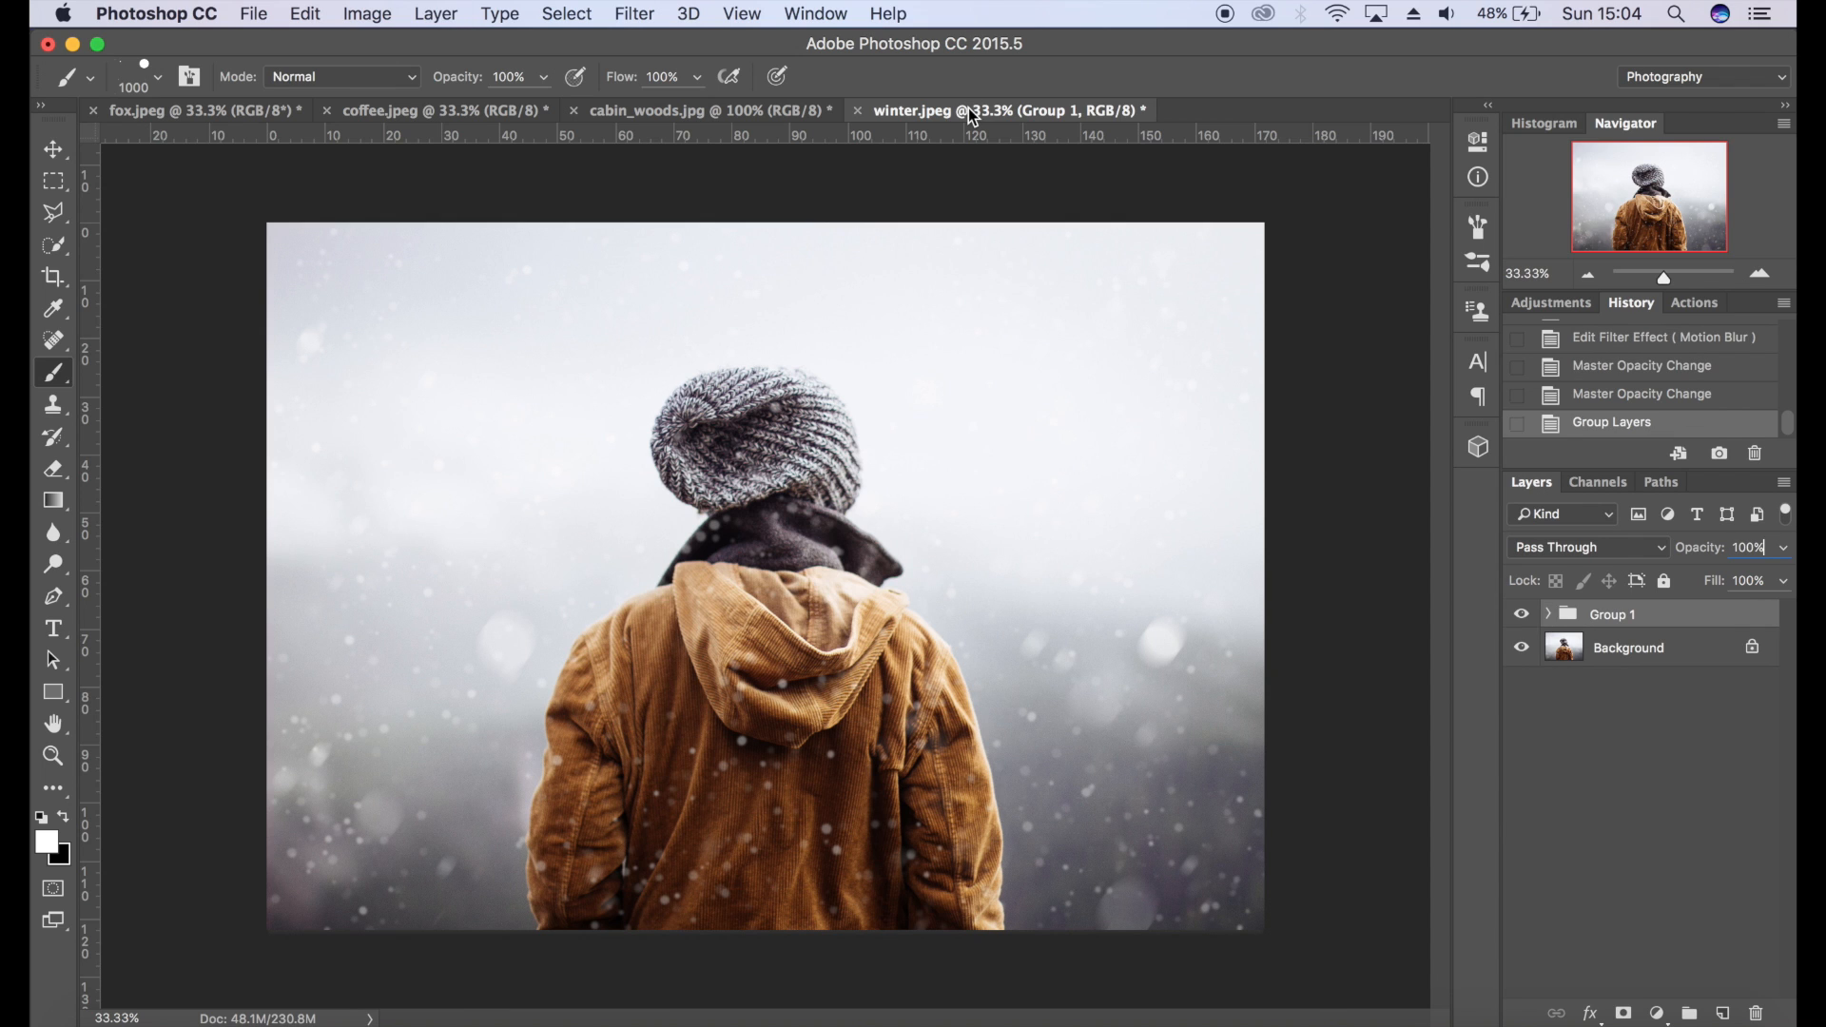
{"action": "mouse_move", "coordinate": [1638, 624]}
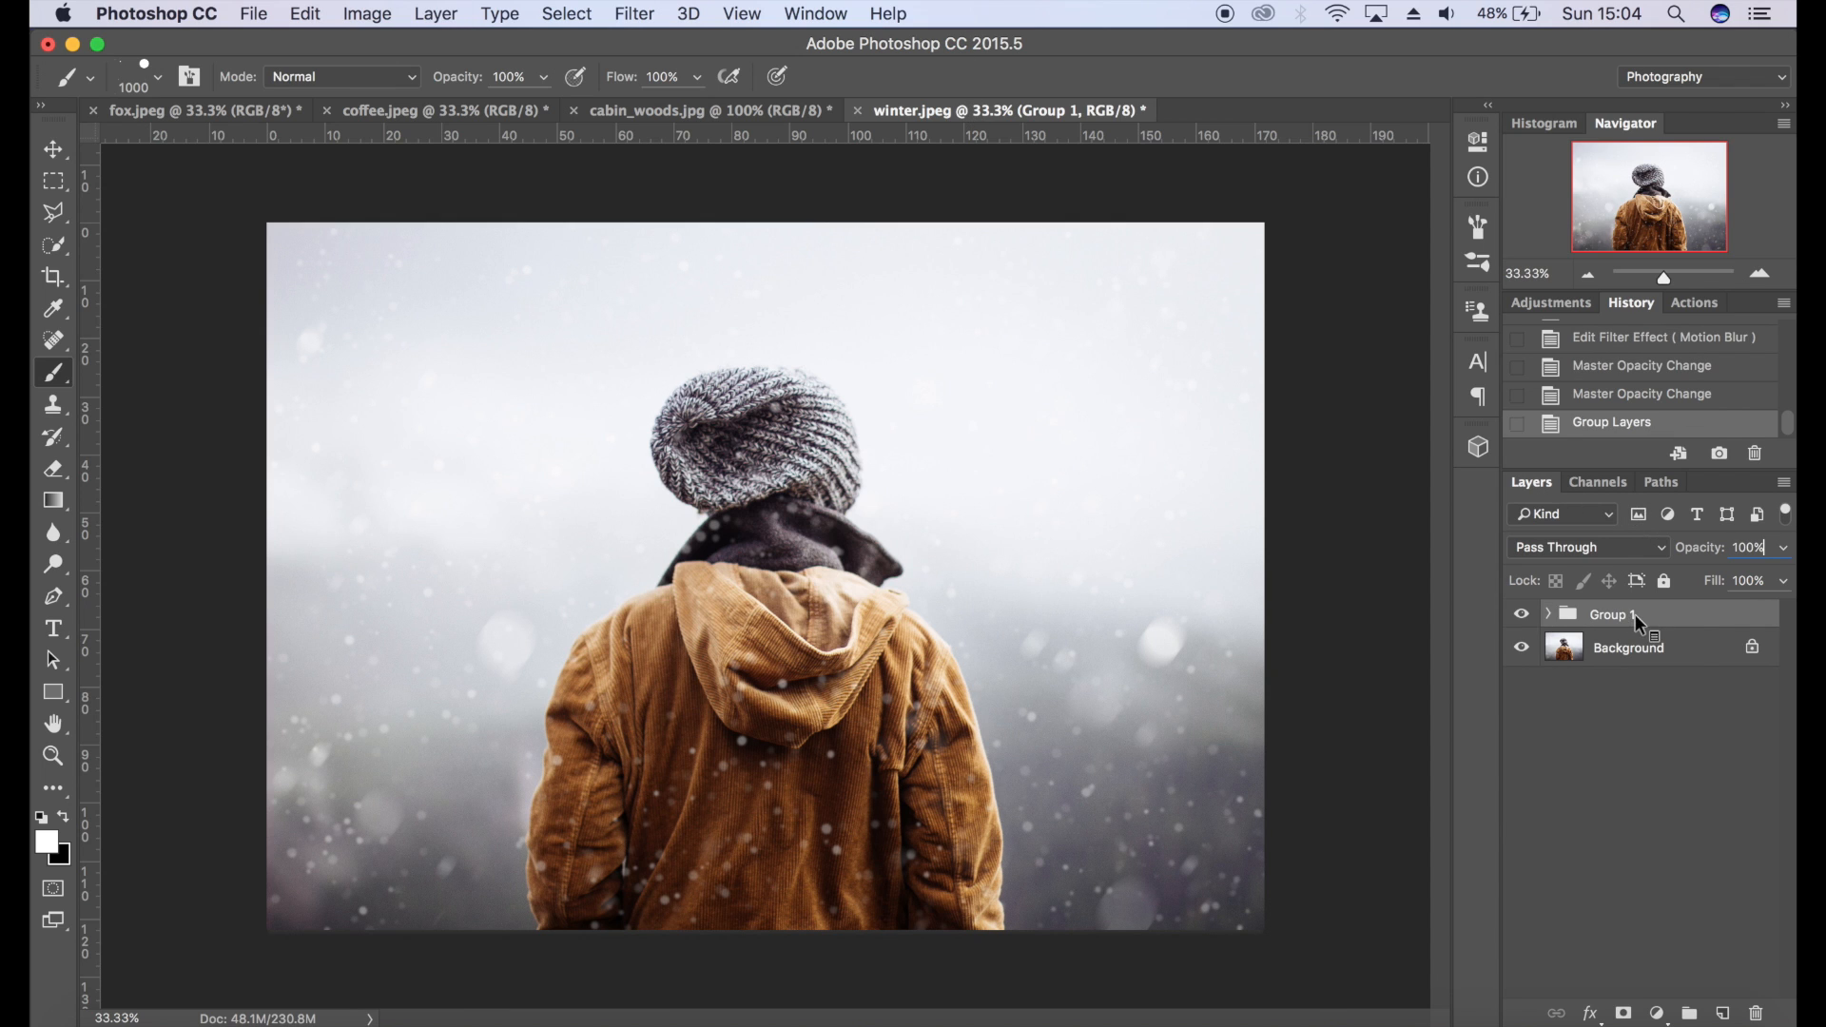
{"action": "mouse_move", "coordinate": [1659, 624]}
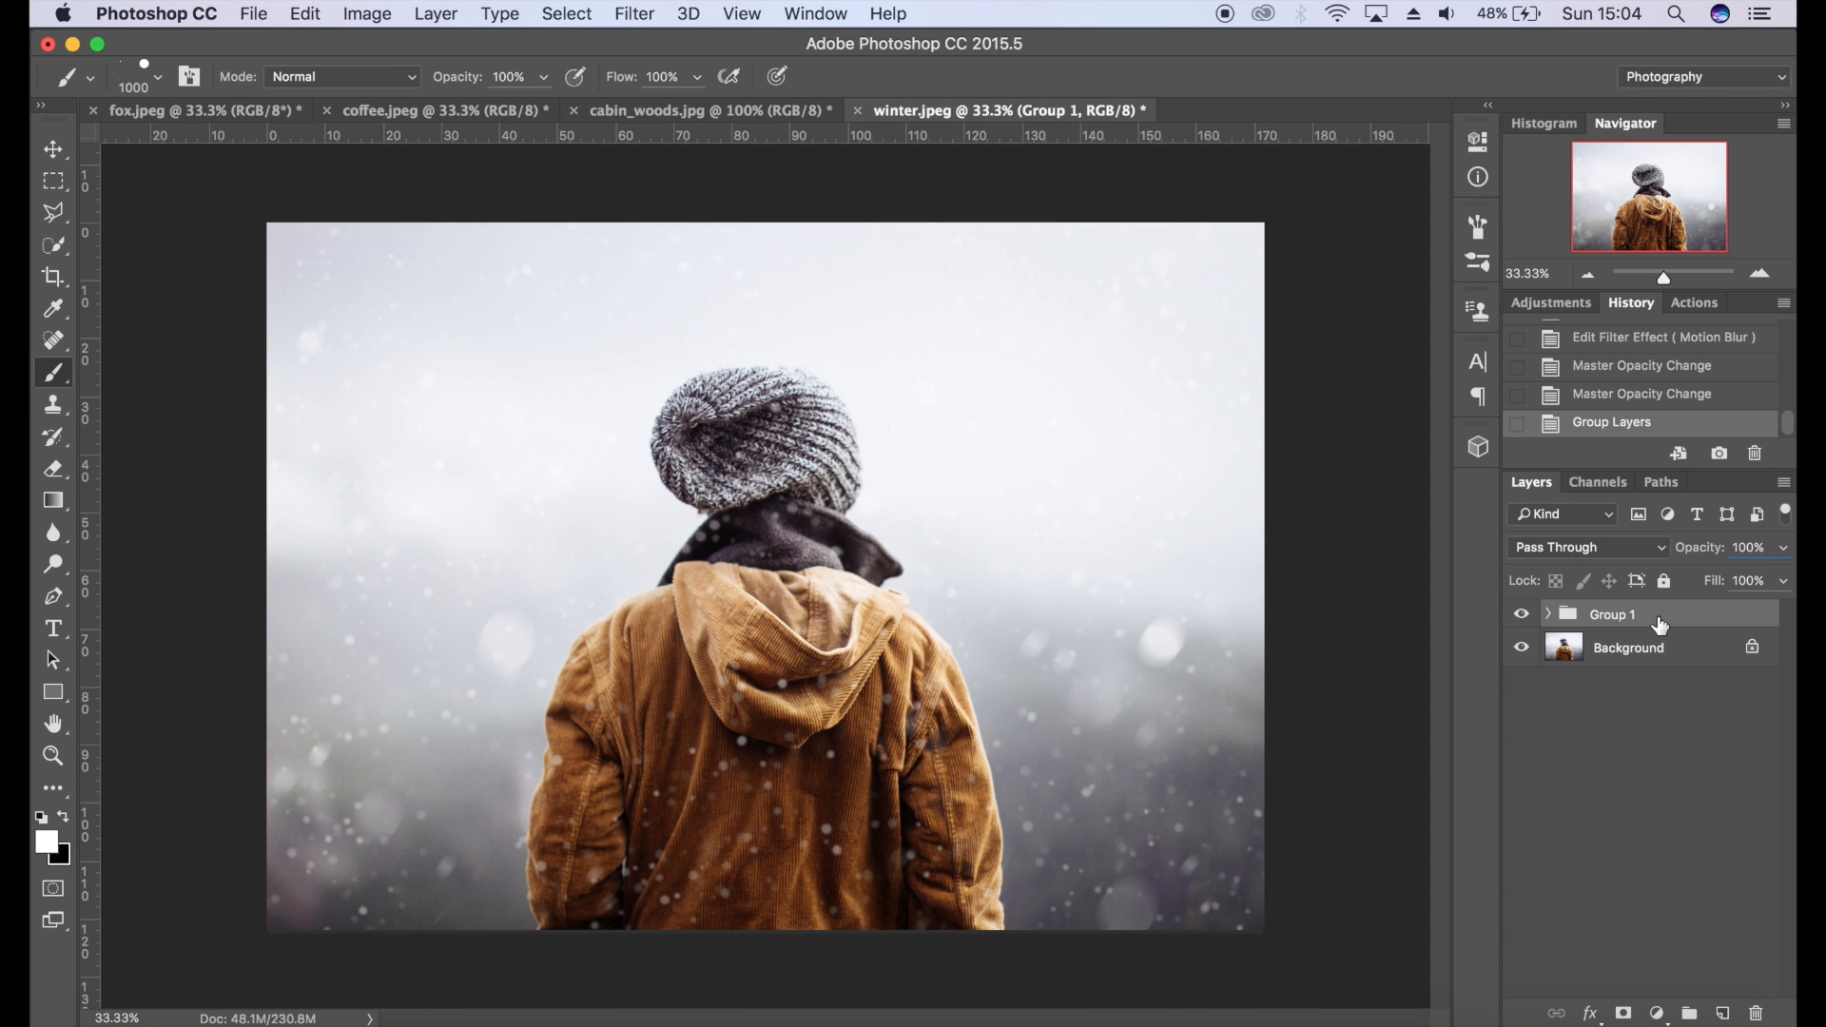
- Duplicate Group 1 into fox.jpeg, accepting the colour profile conversion
{"action": "right_click", "coordinate": [1613, 614]}
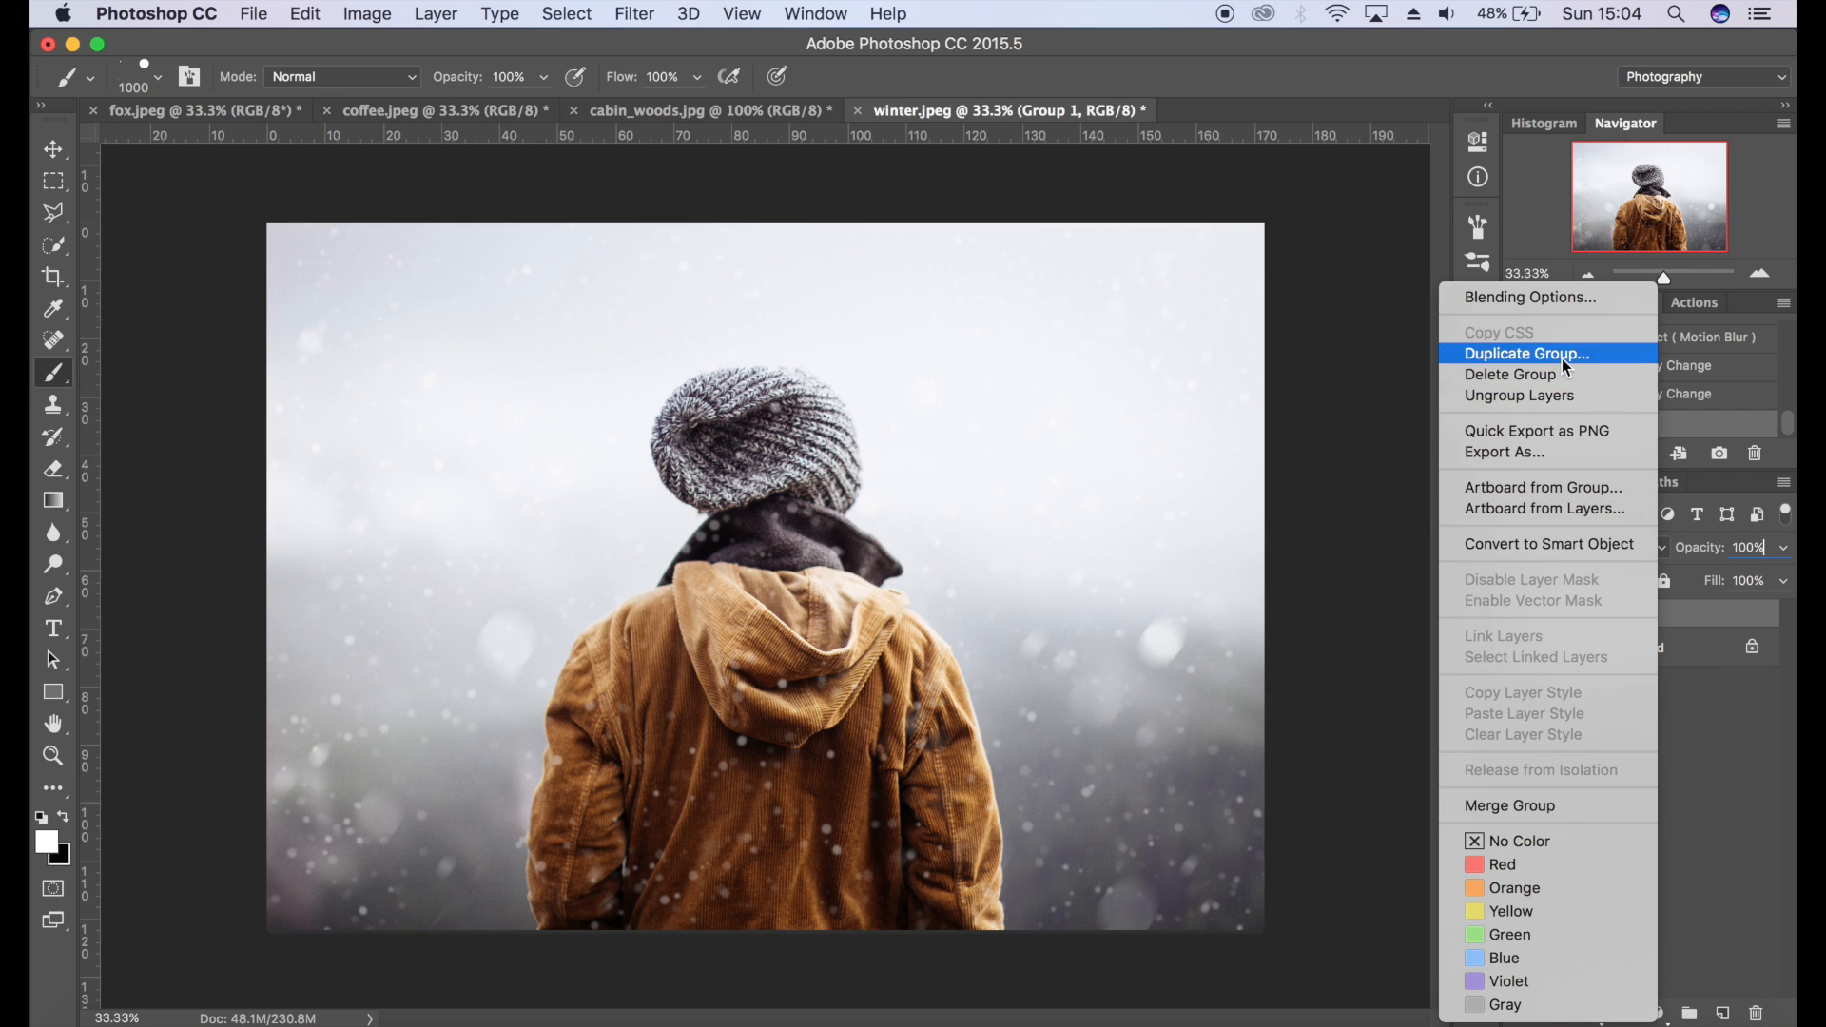
{"action": "left_click", "coordinate": [1528, 354]}
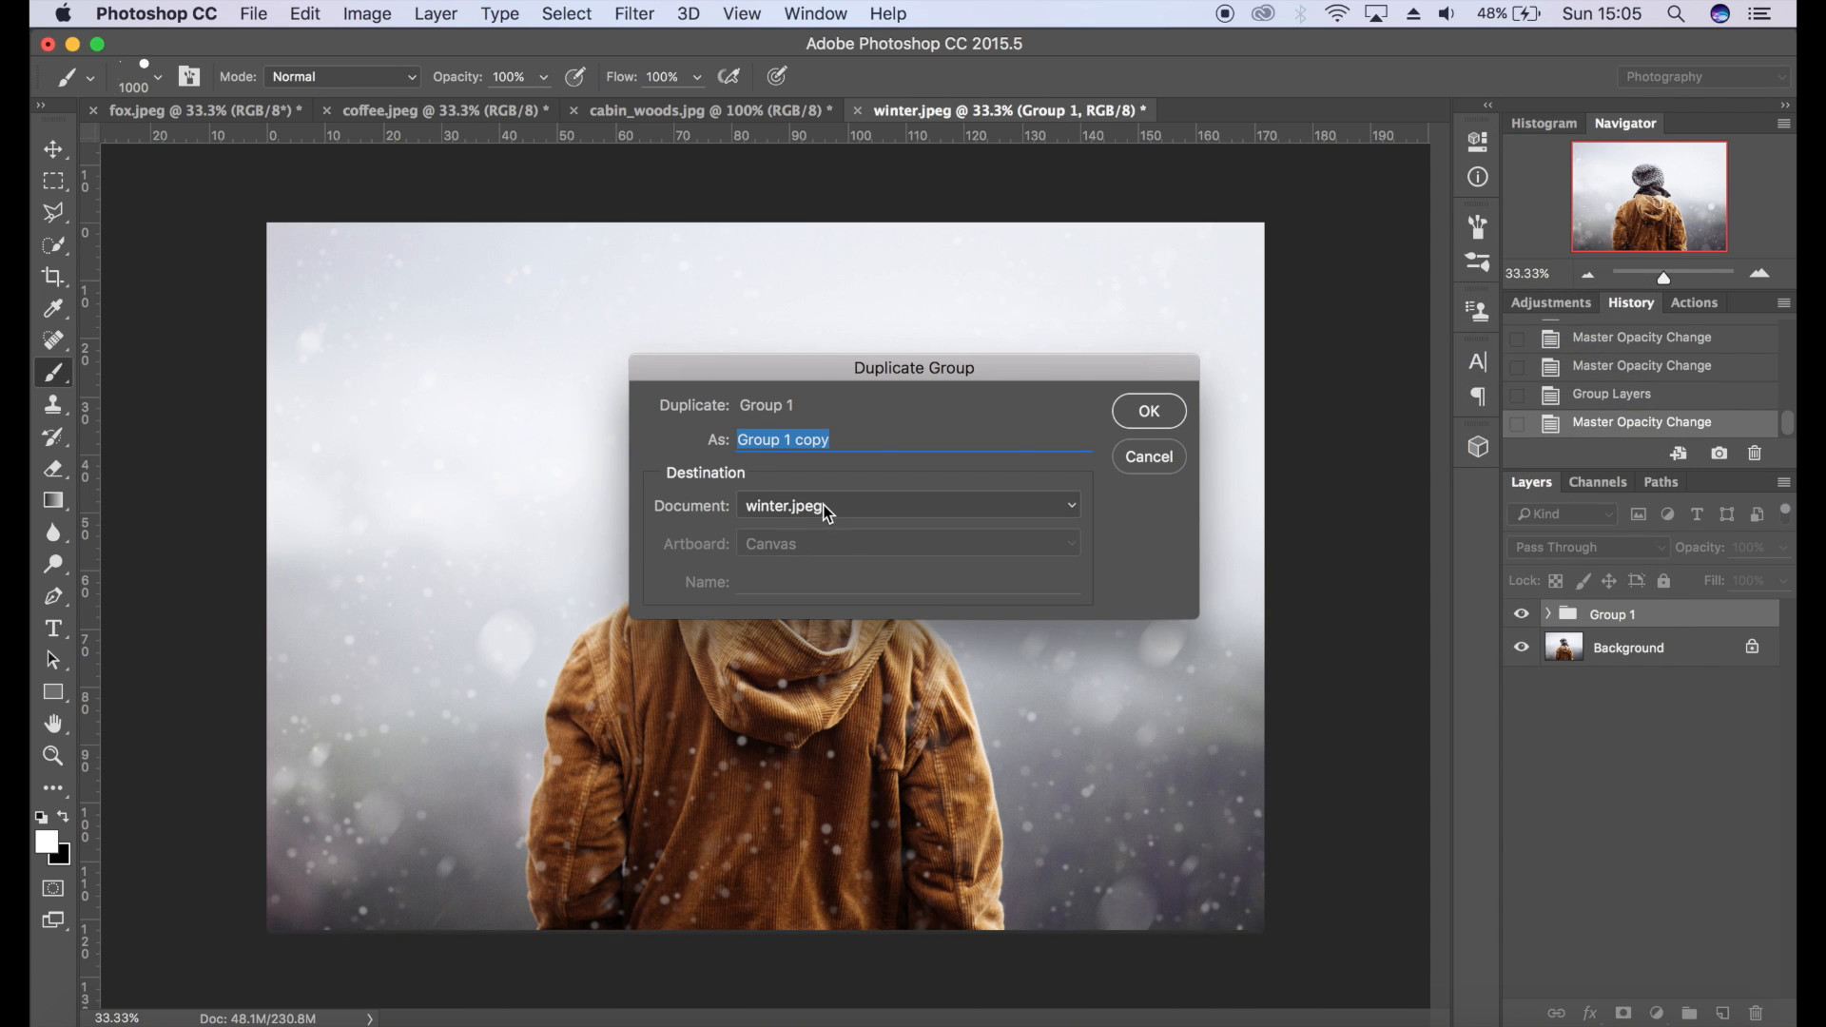
{"action": "mouse_move", "coordinate": [701, 183]}
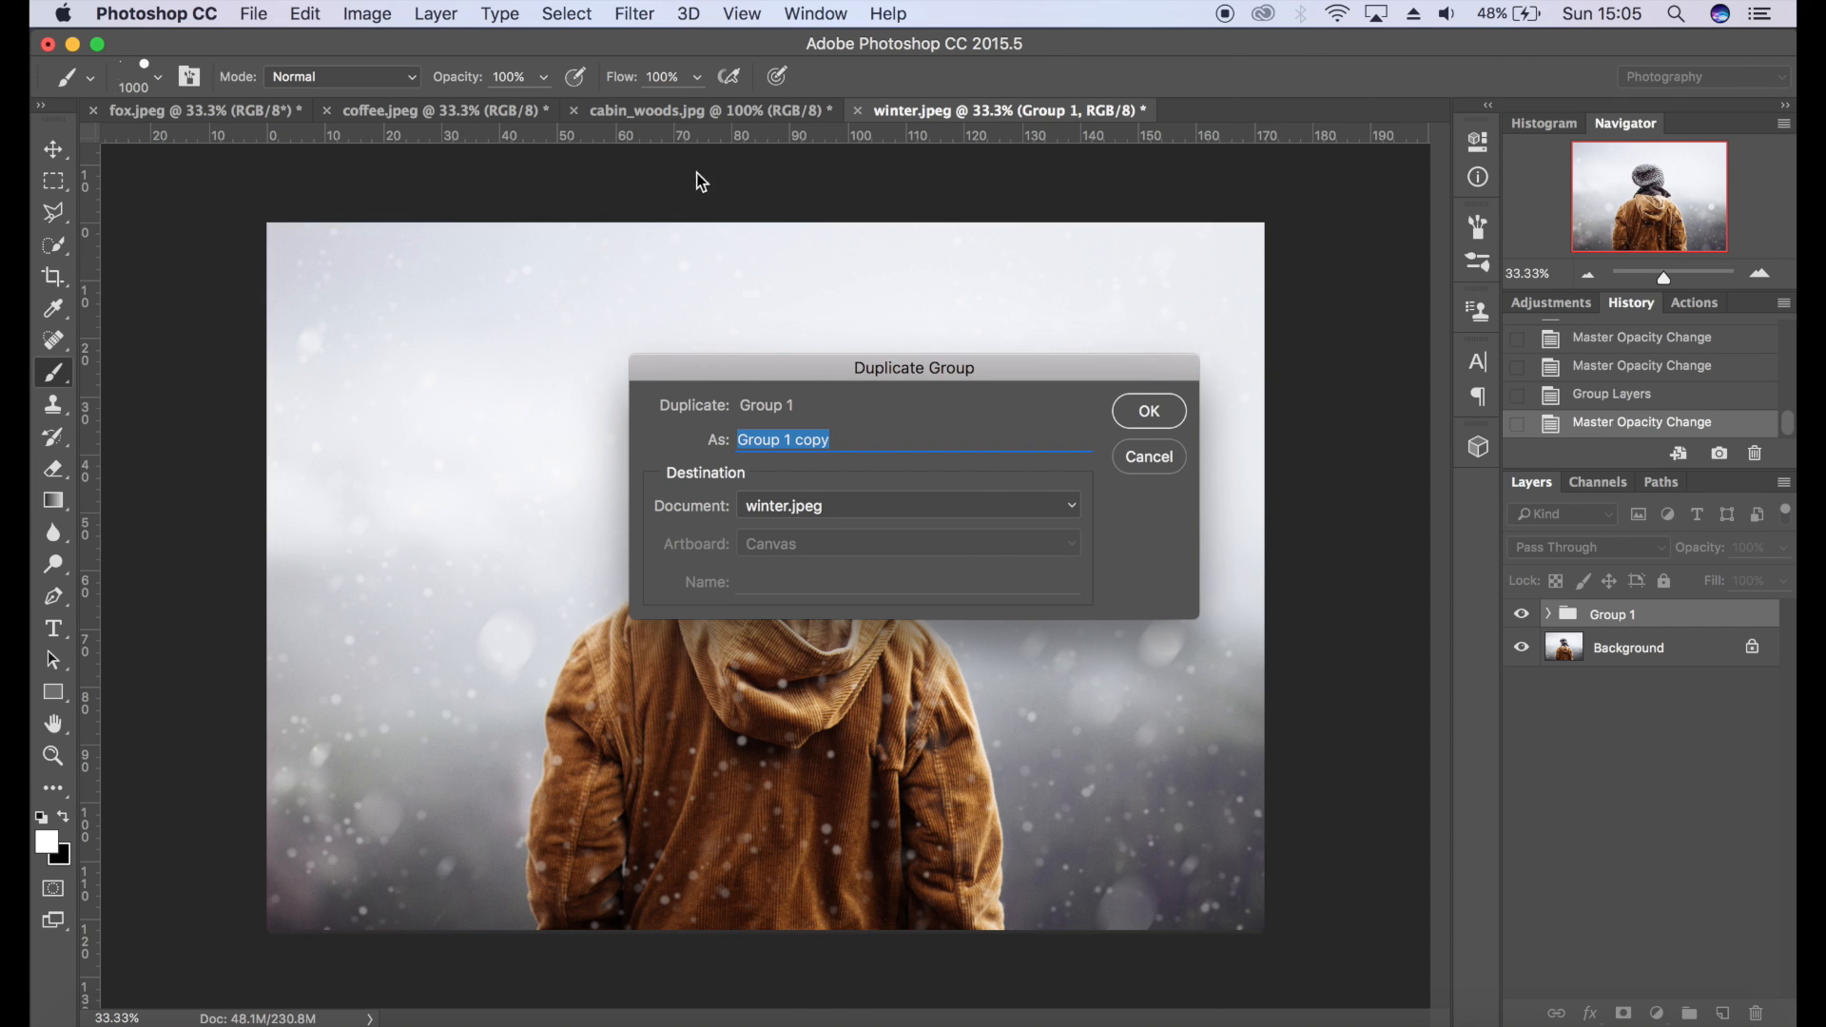
{"action": "mouse_move", "coordinate": [276, 137]}
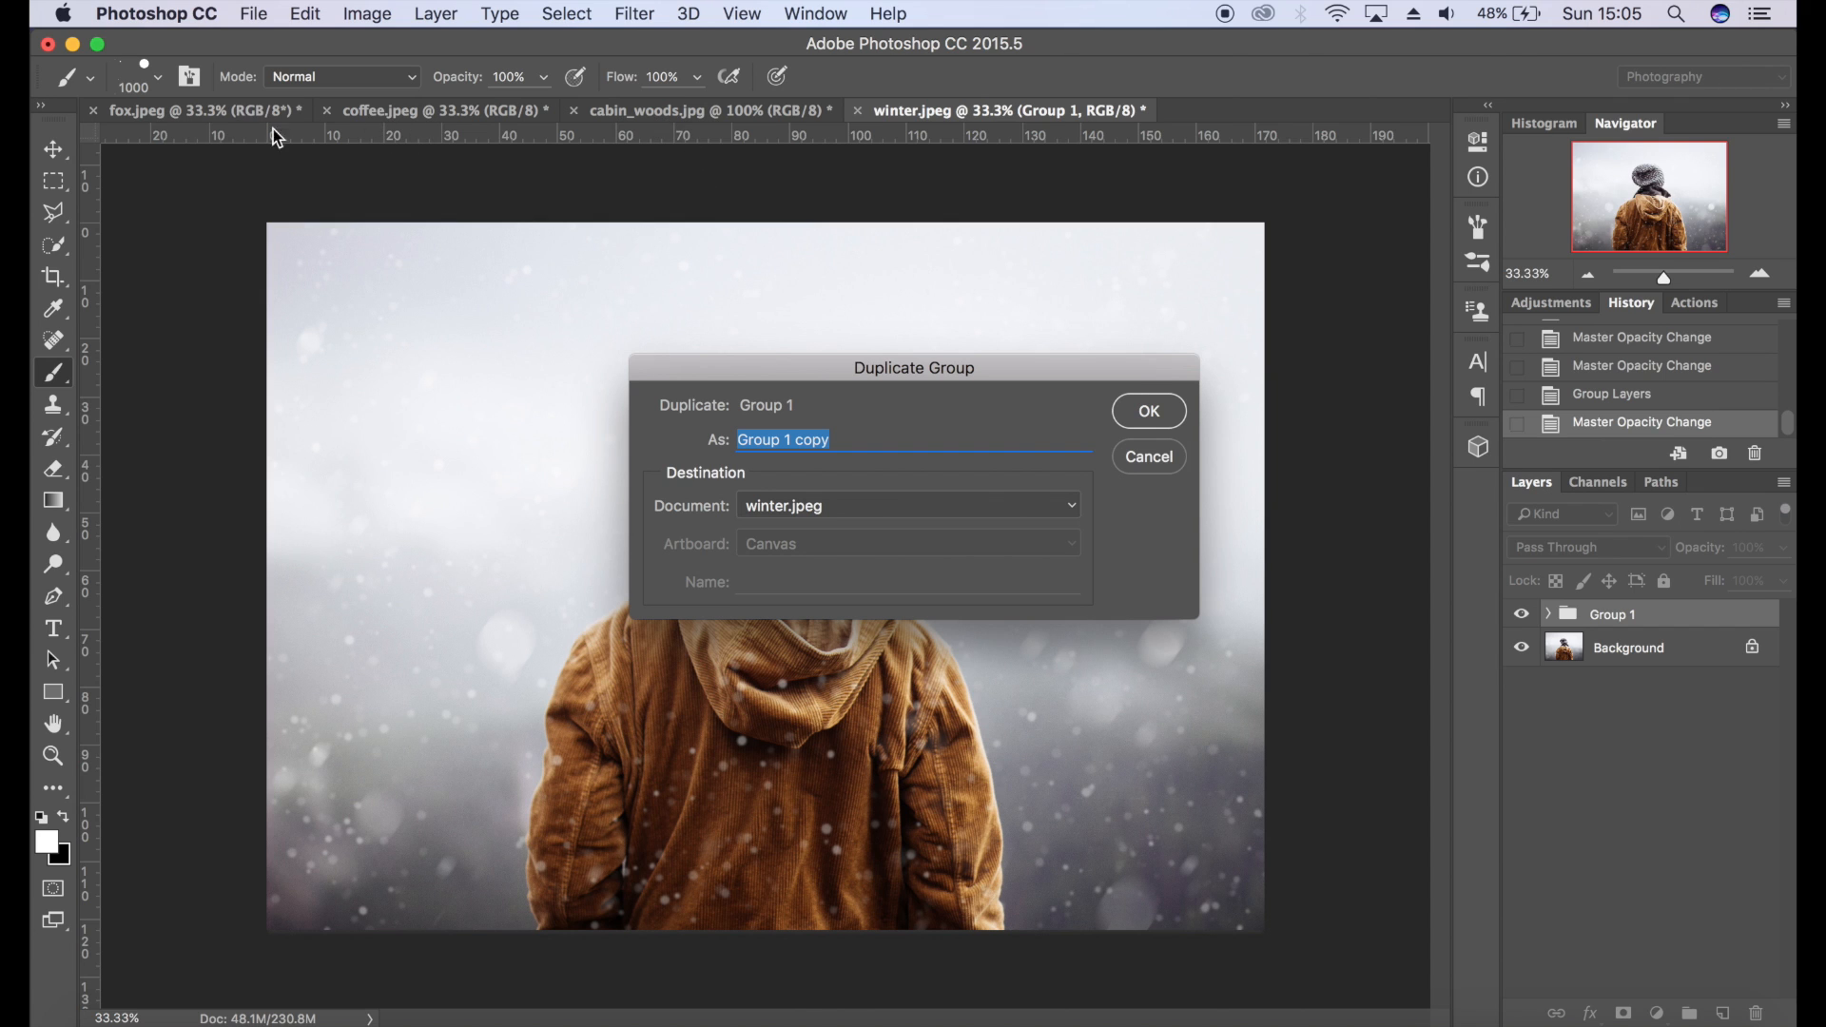
{"action": "left_click", "coordinate": [905, 506]}
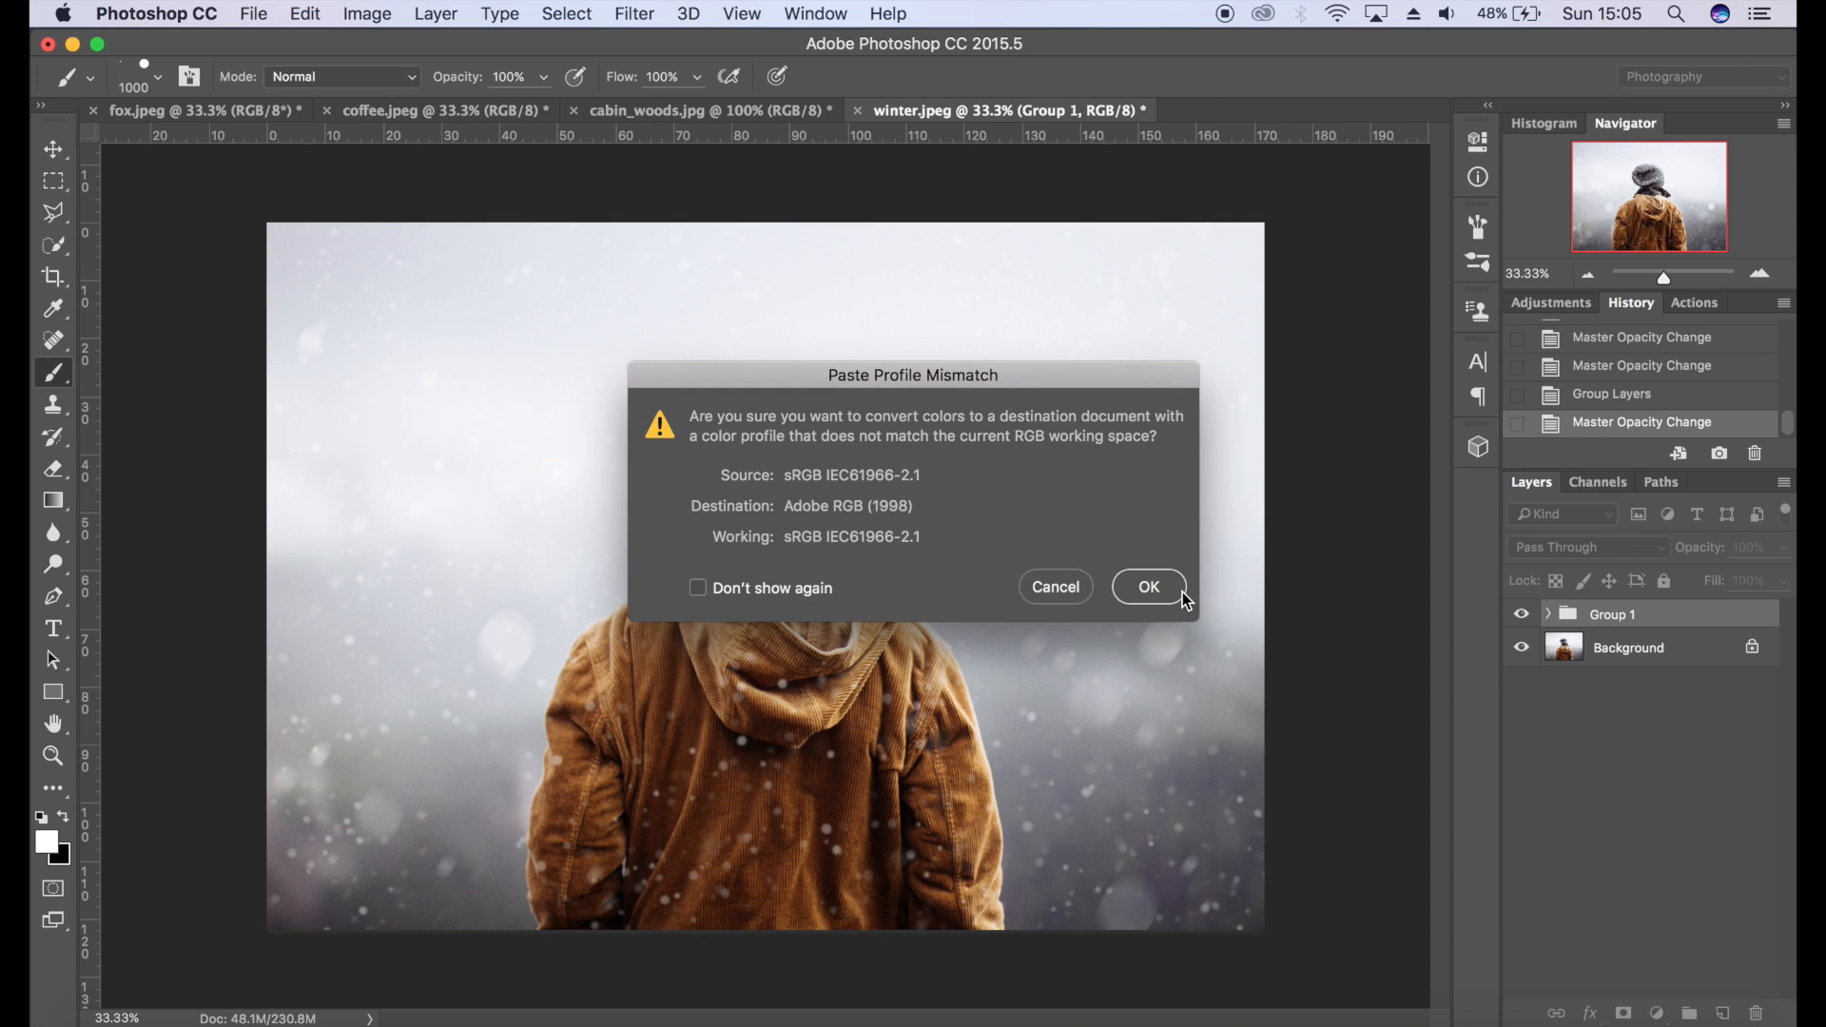
{"action": "left_click", "coordinate": [1147, 586]}
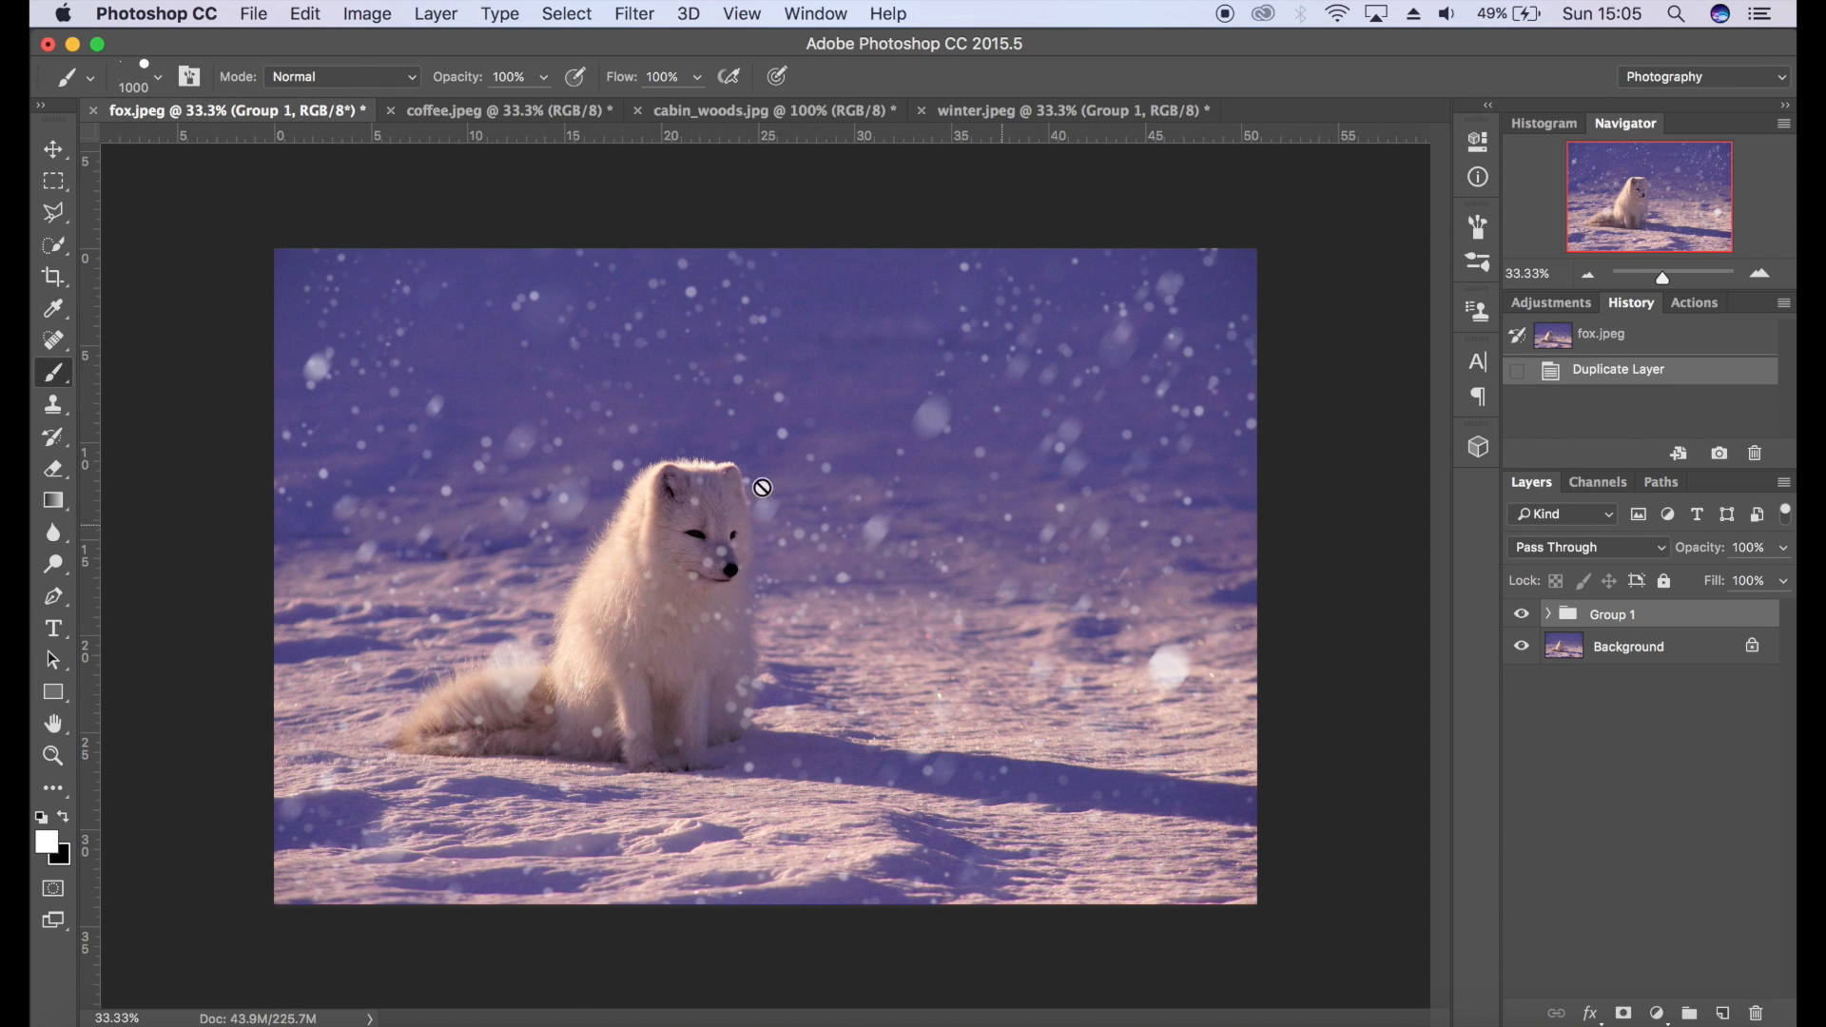
- Add a layer mask to the copied snow group and ready a black brush to paint out the fox's face
{"action": "left_click", "coordinate": [1629, 647]}
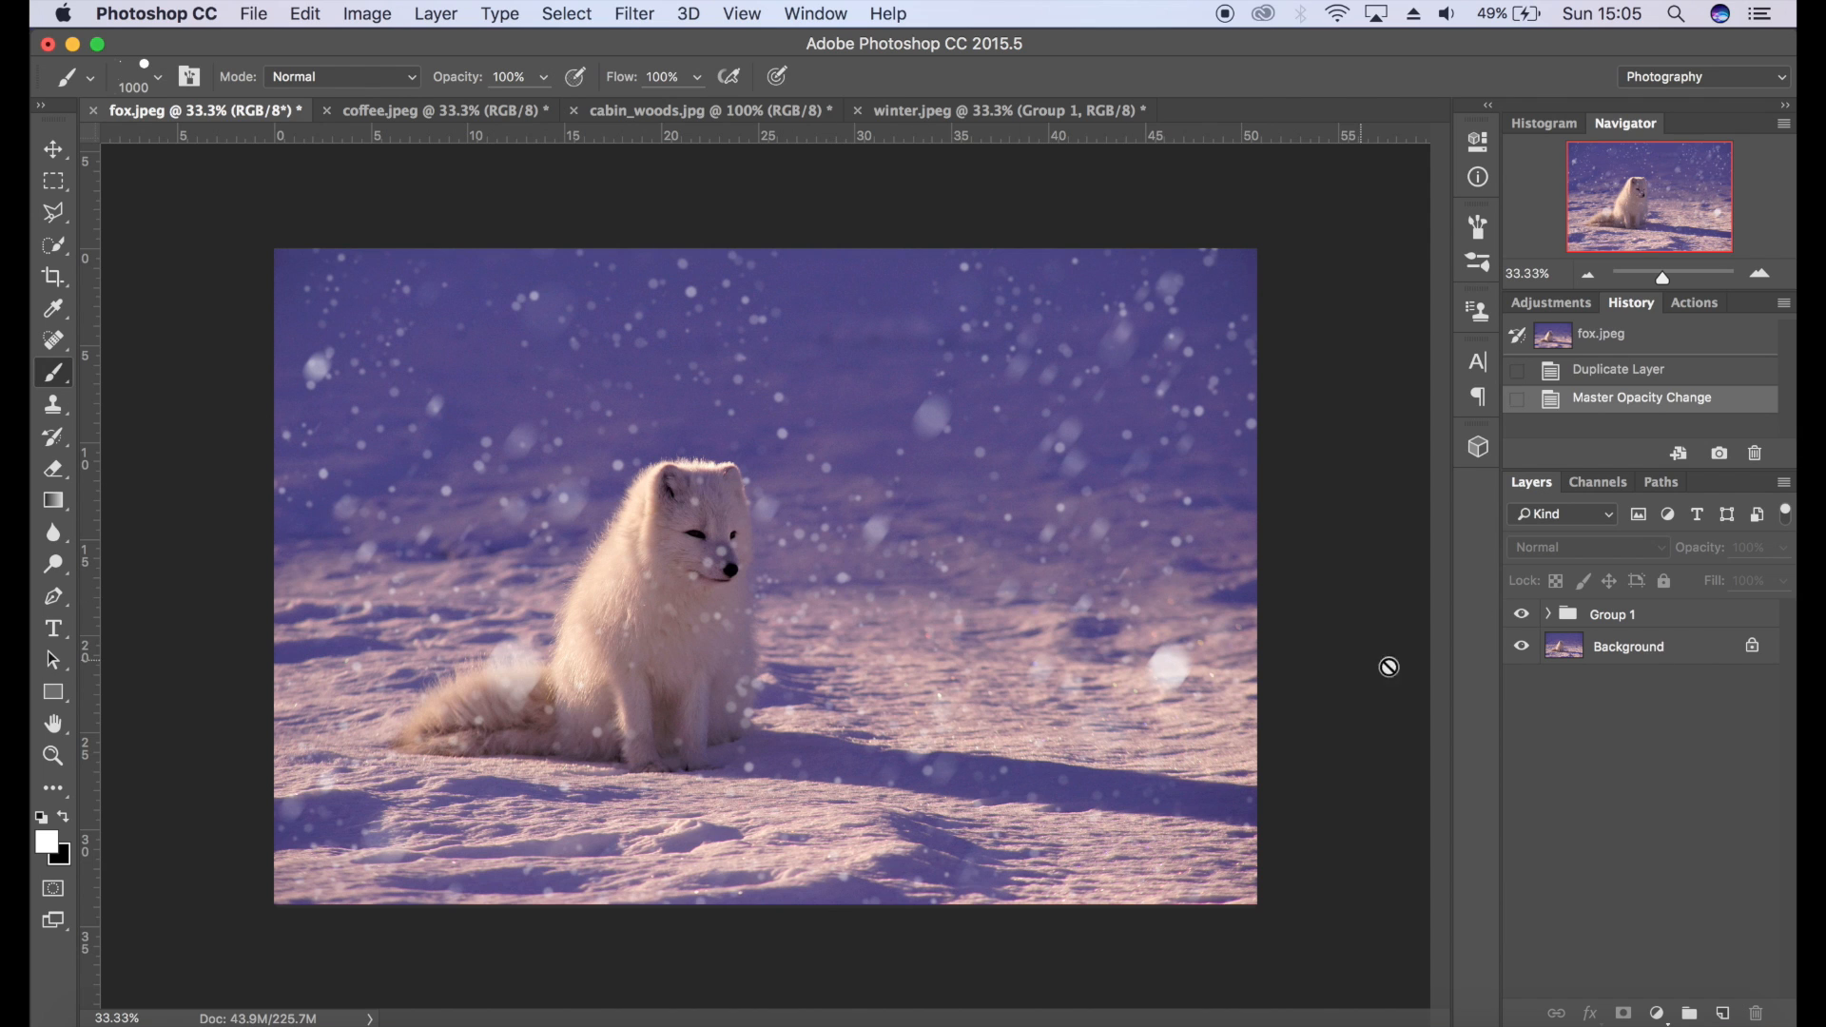
{"action": "left_click", "coordinate": [1613, 615]}
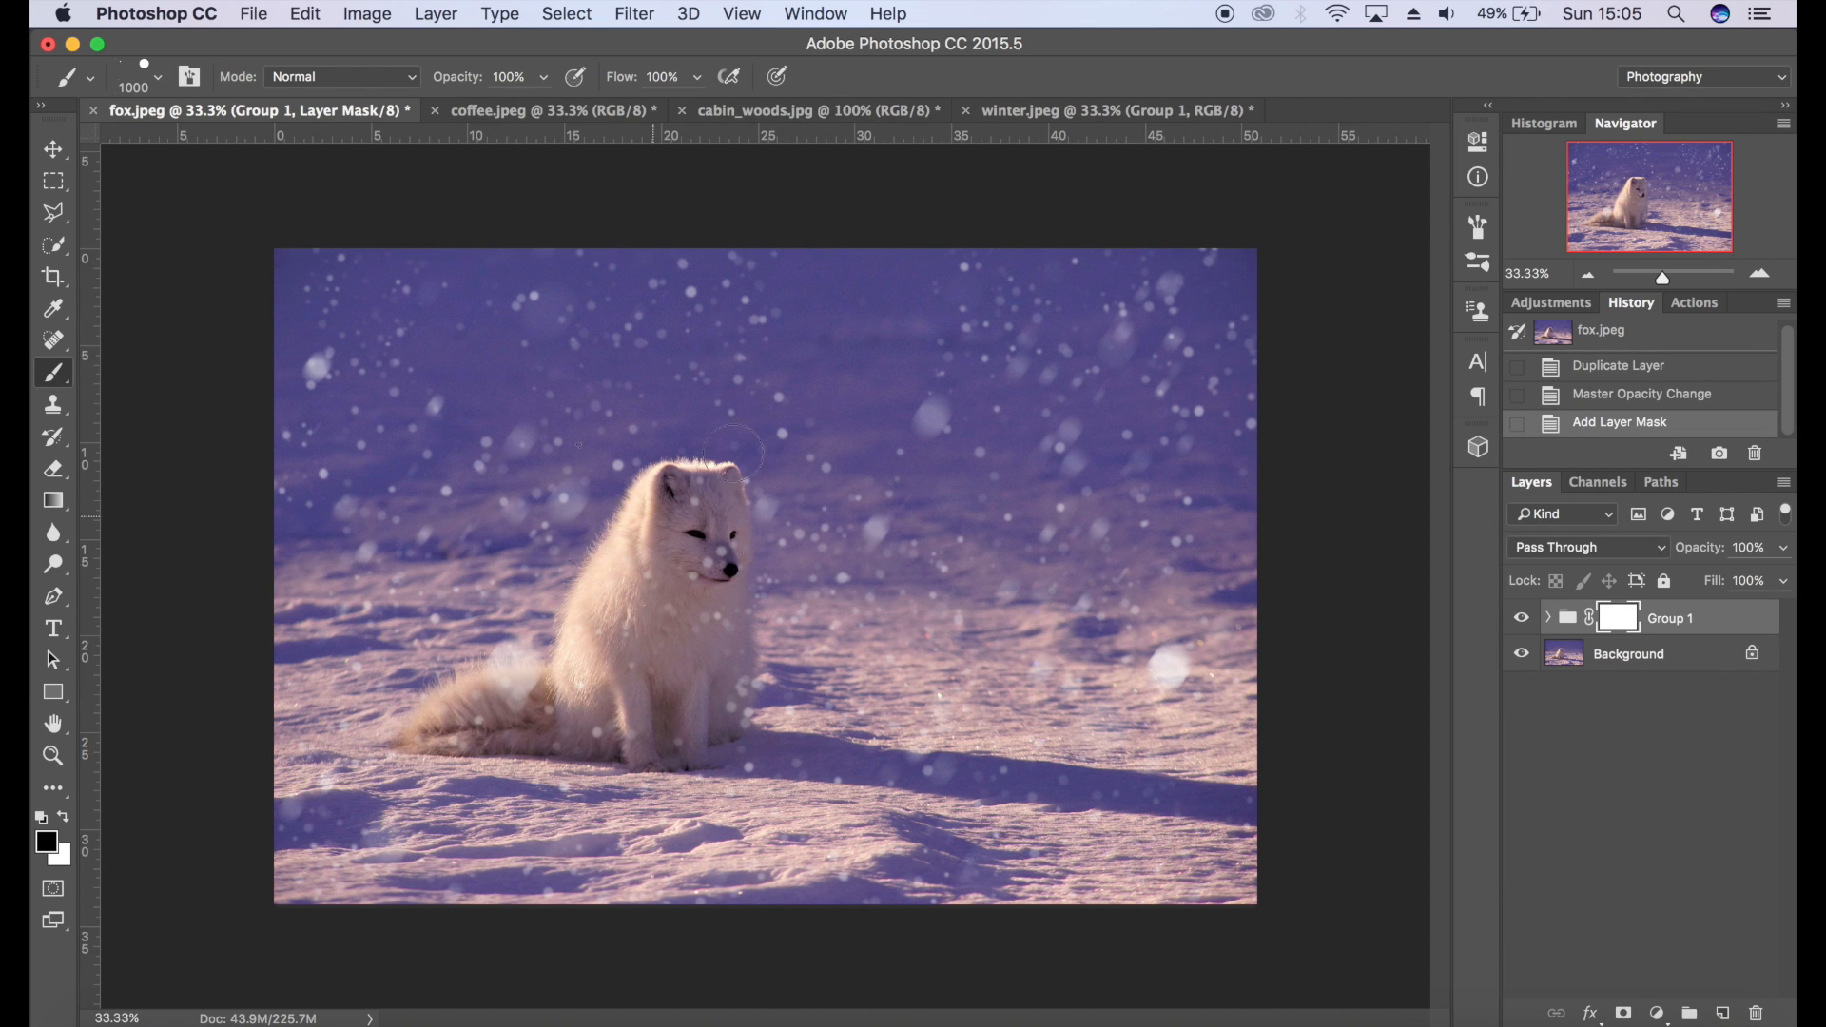
{"action": "left_click", "coordinate": [68, 76]}
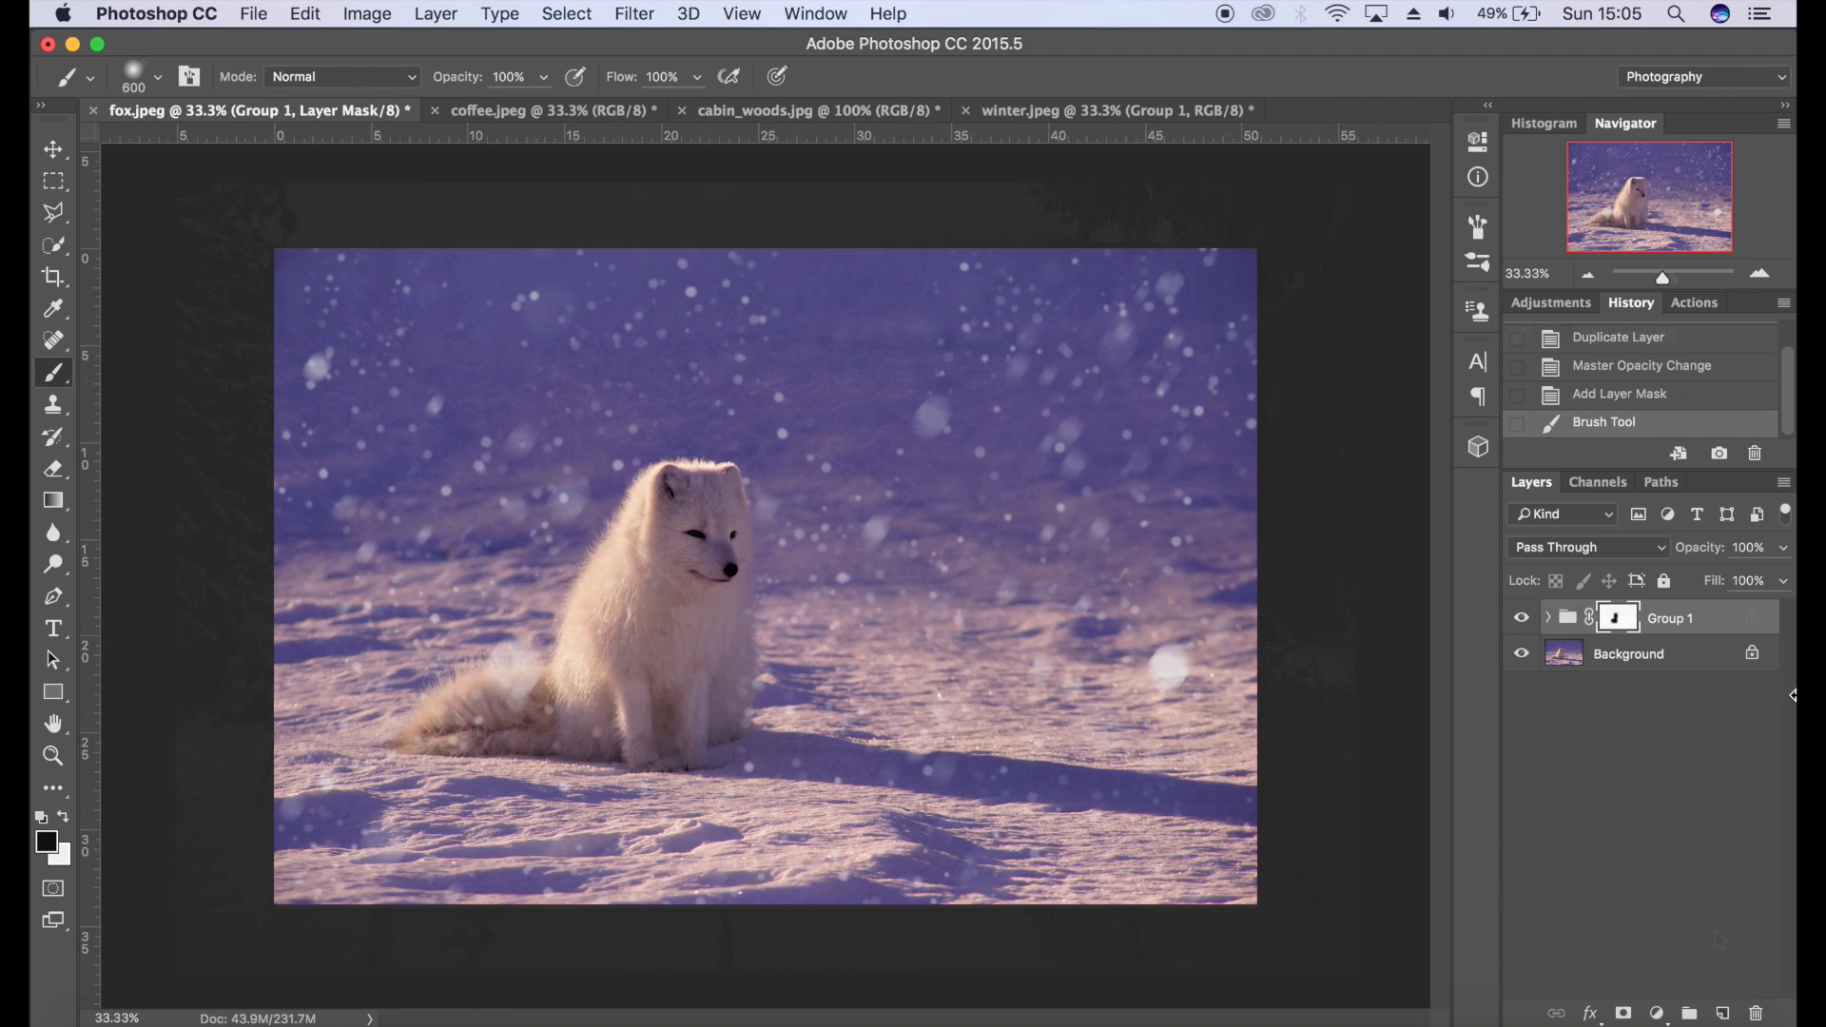
{"action": "left_click", "coordinate": [816, 110]}
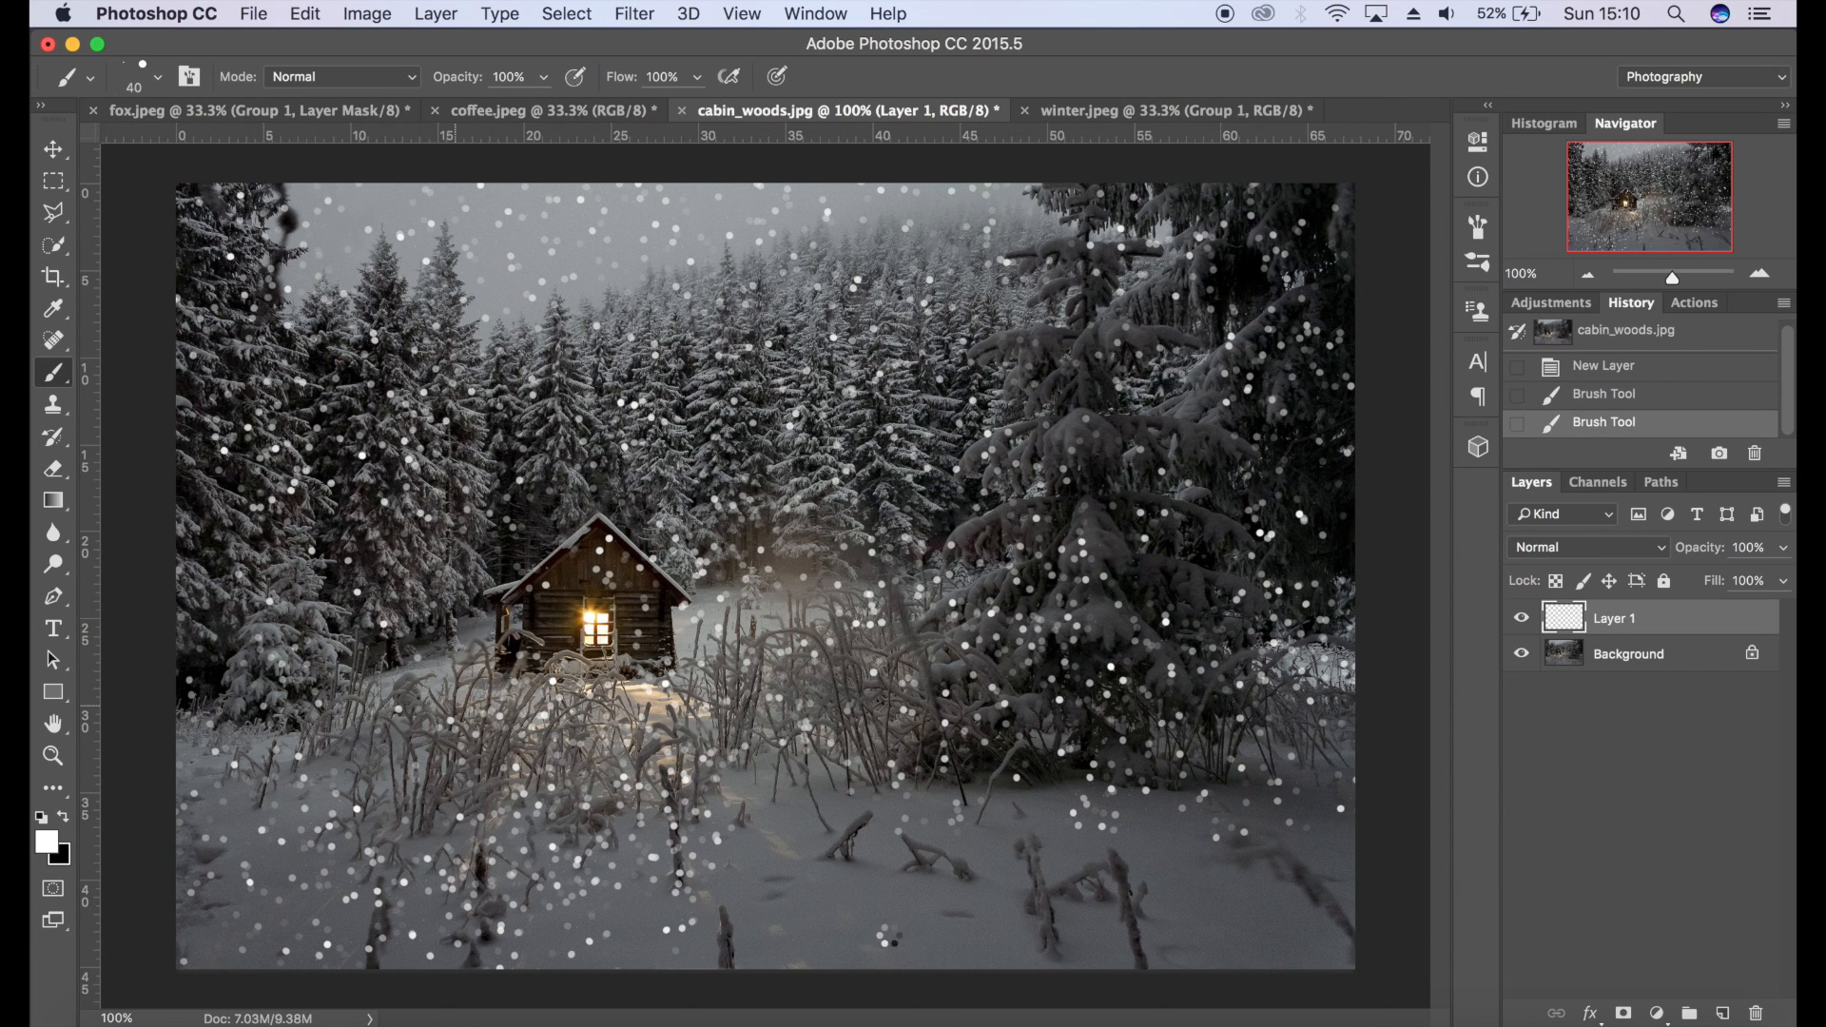
- Reduce the brush to size 15 and paint fine snowflakes along the bottom of the cabin photo
{"action": "left_click", "coordinate": [1005, 860]}
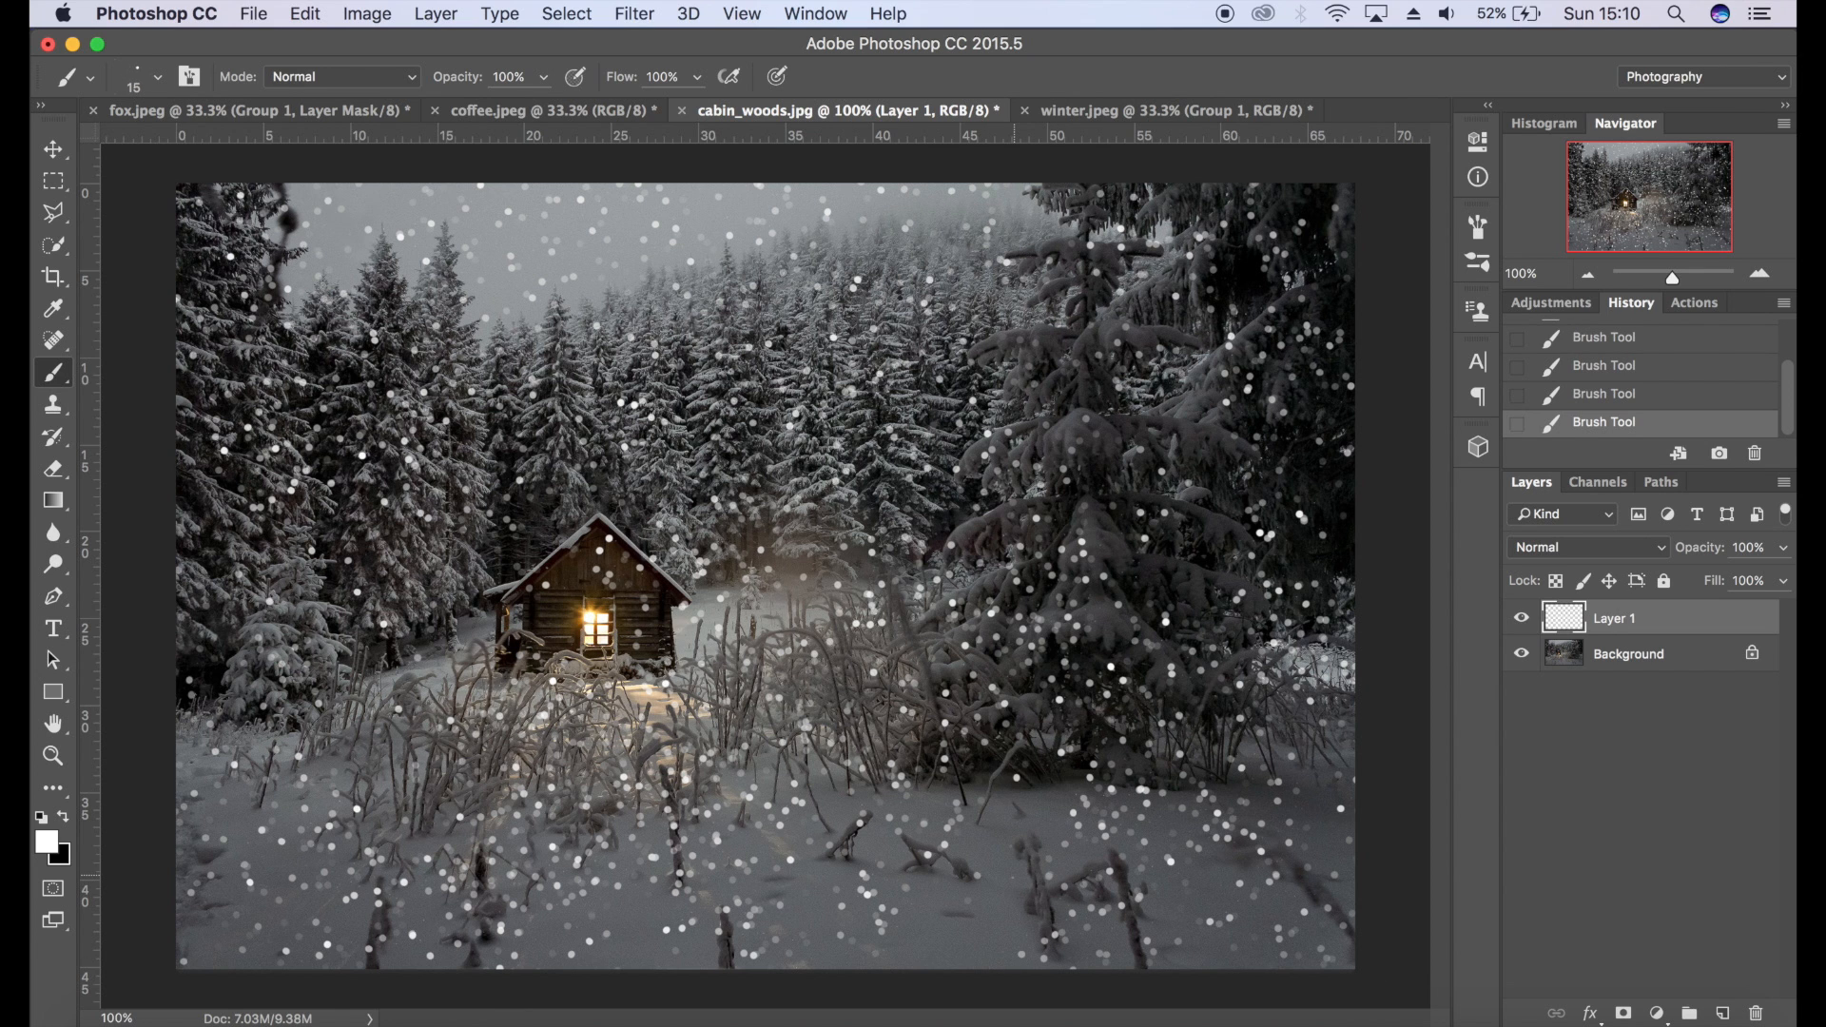
{"action": "left_click", "coordinate": [955, 896]}
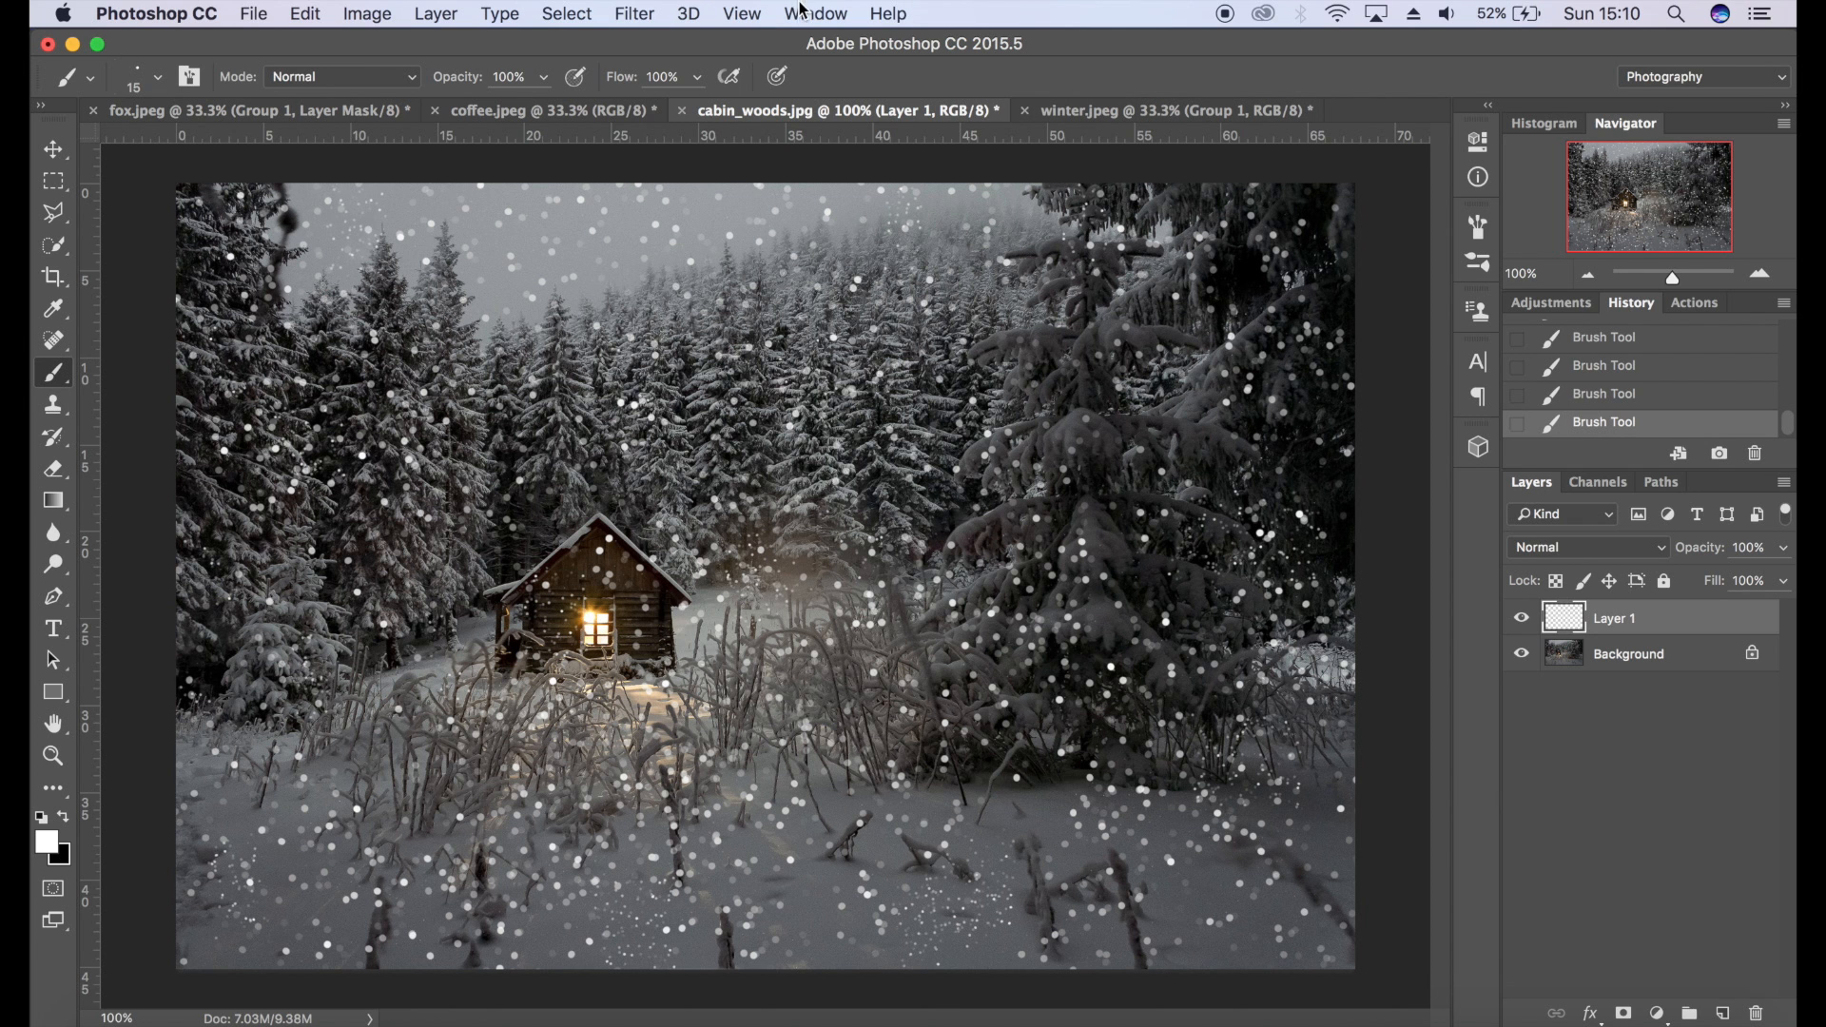
{"action": "left_click", "coordinate": [634, 14]}
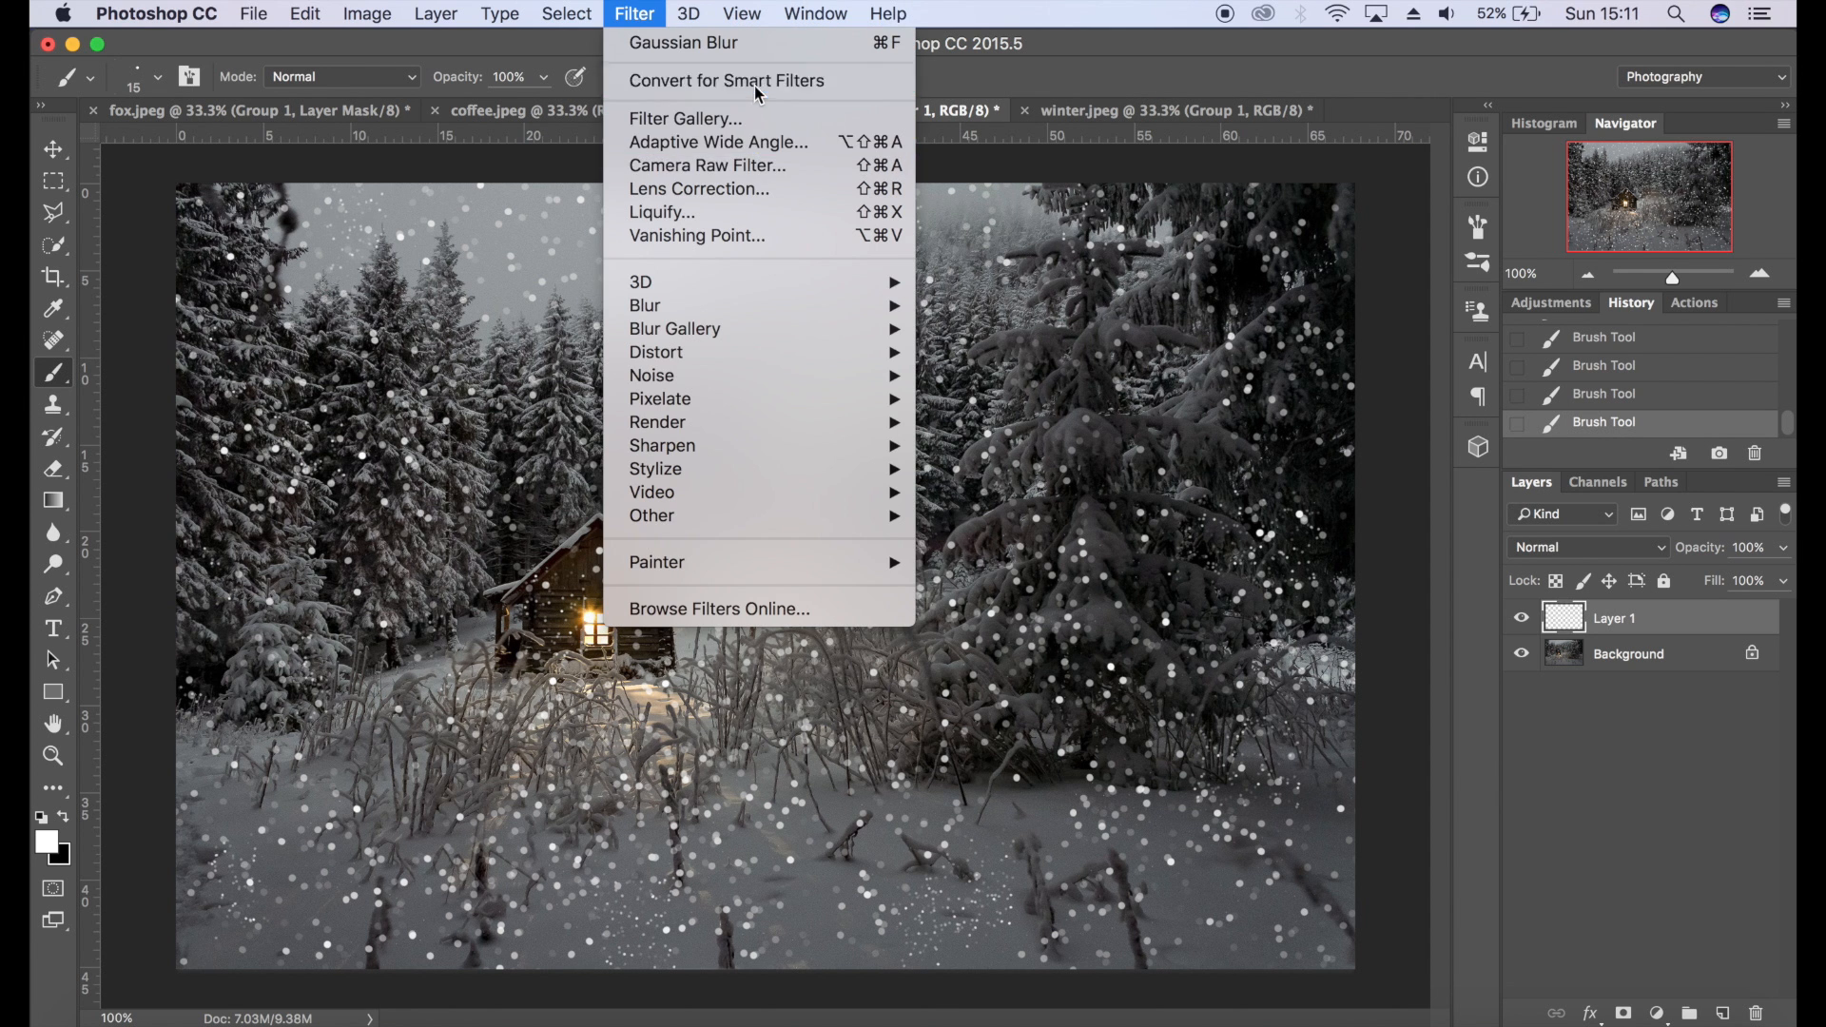
- Convert the snow layer for smart filters and apply a 172-pixel Motion Blur
{"action": "left_click", "coordinate": [725, 80]}
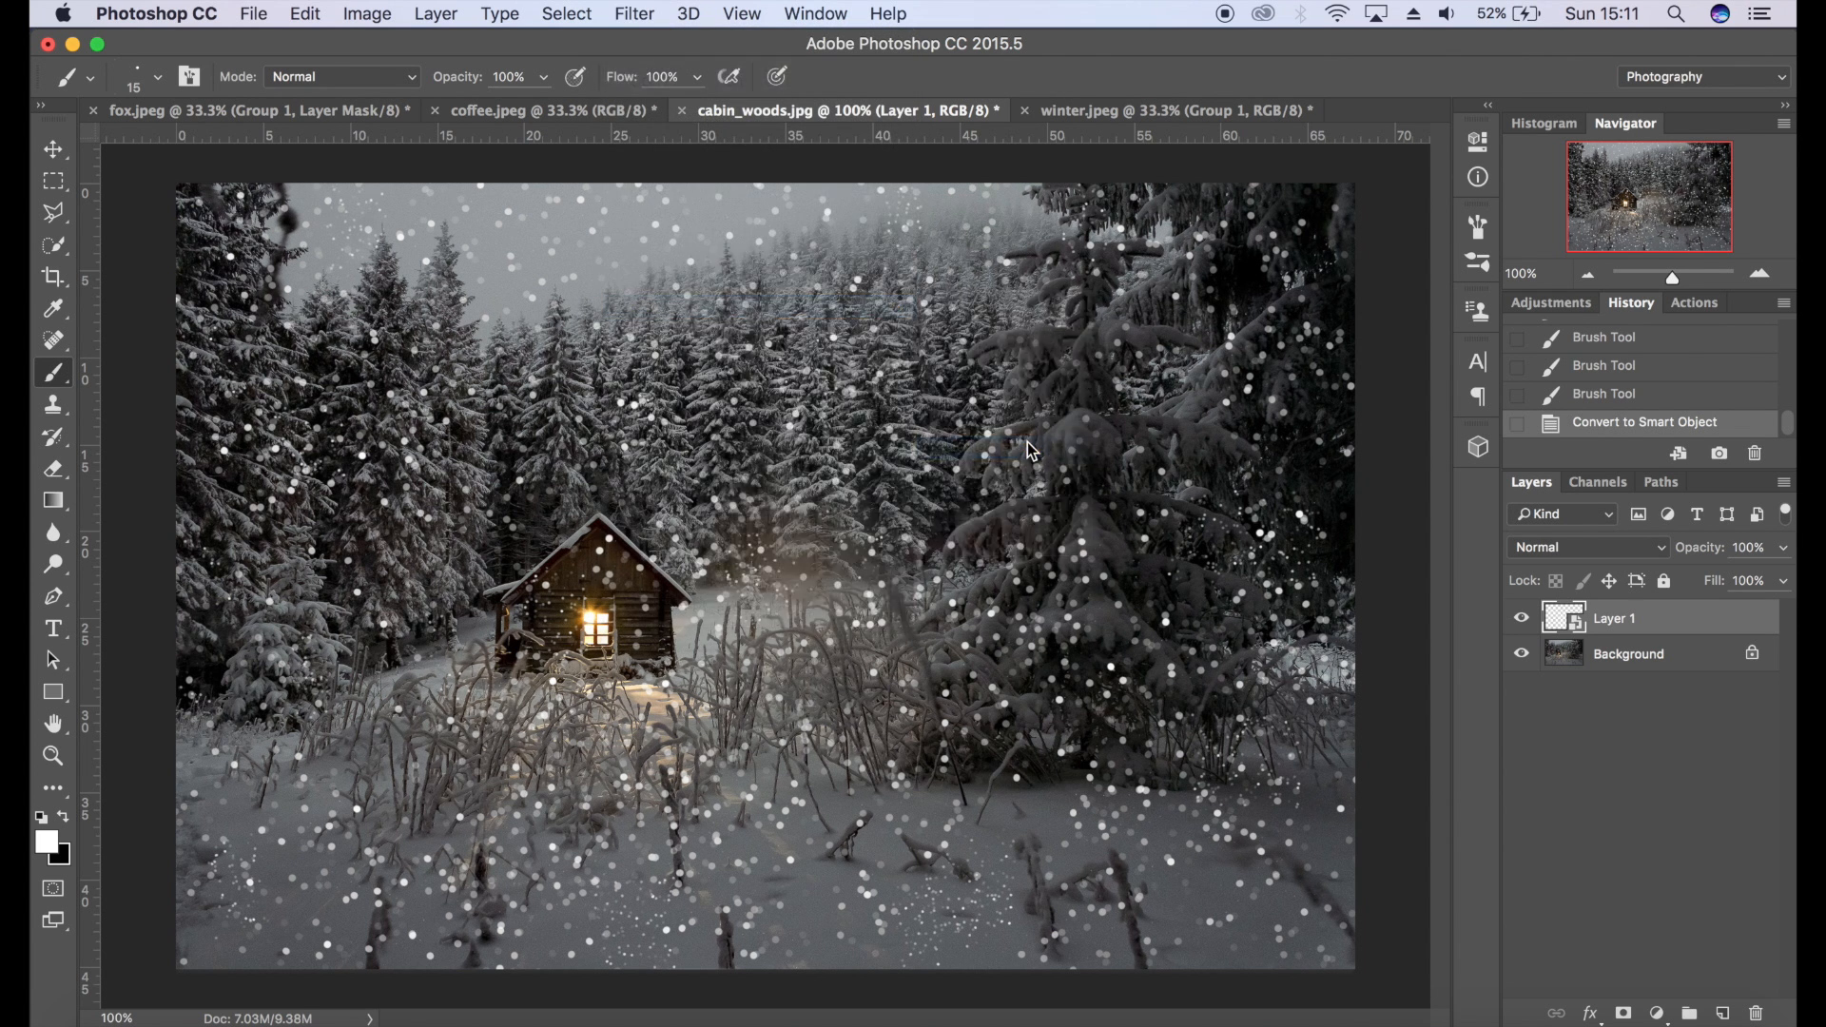
{"action": "left_click", "coordinate": [631, 13]}
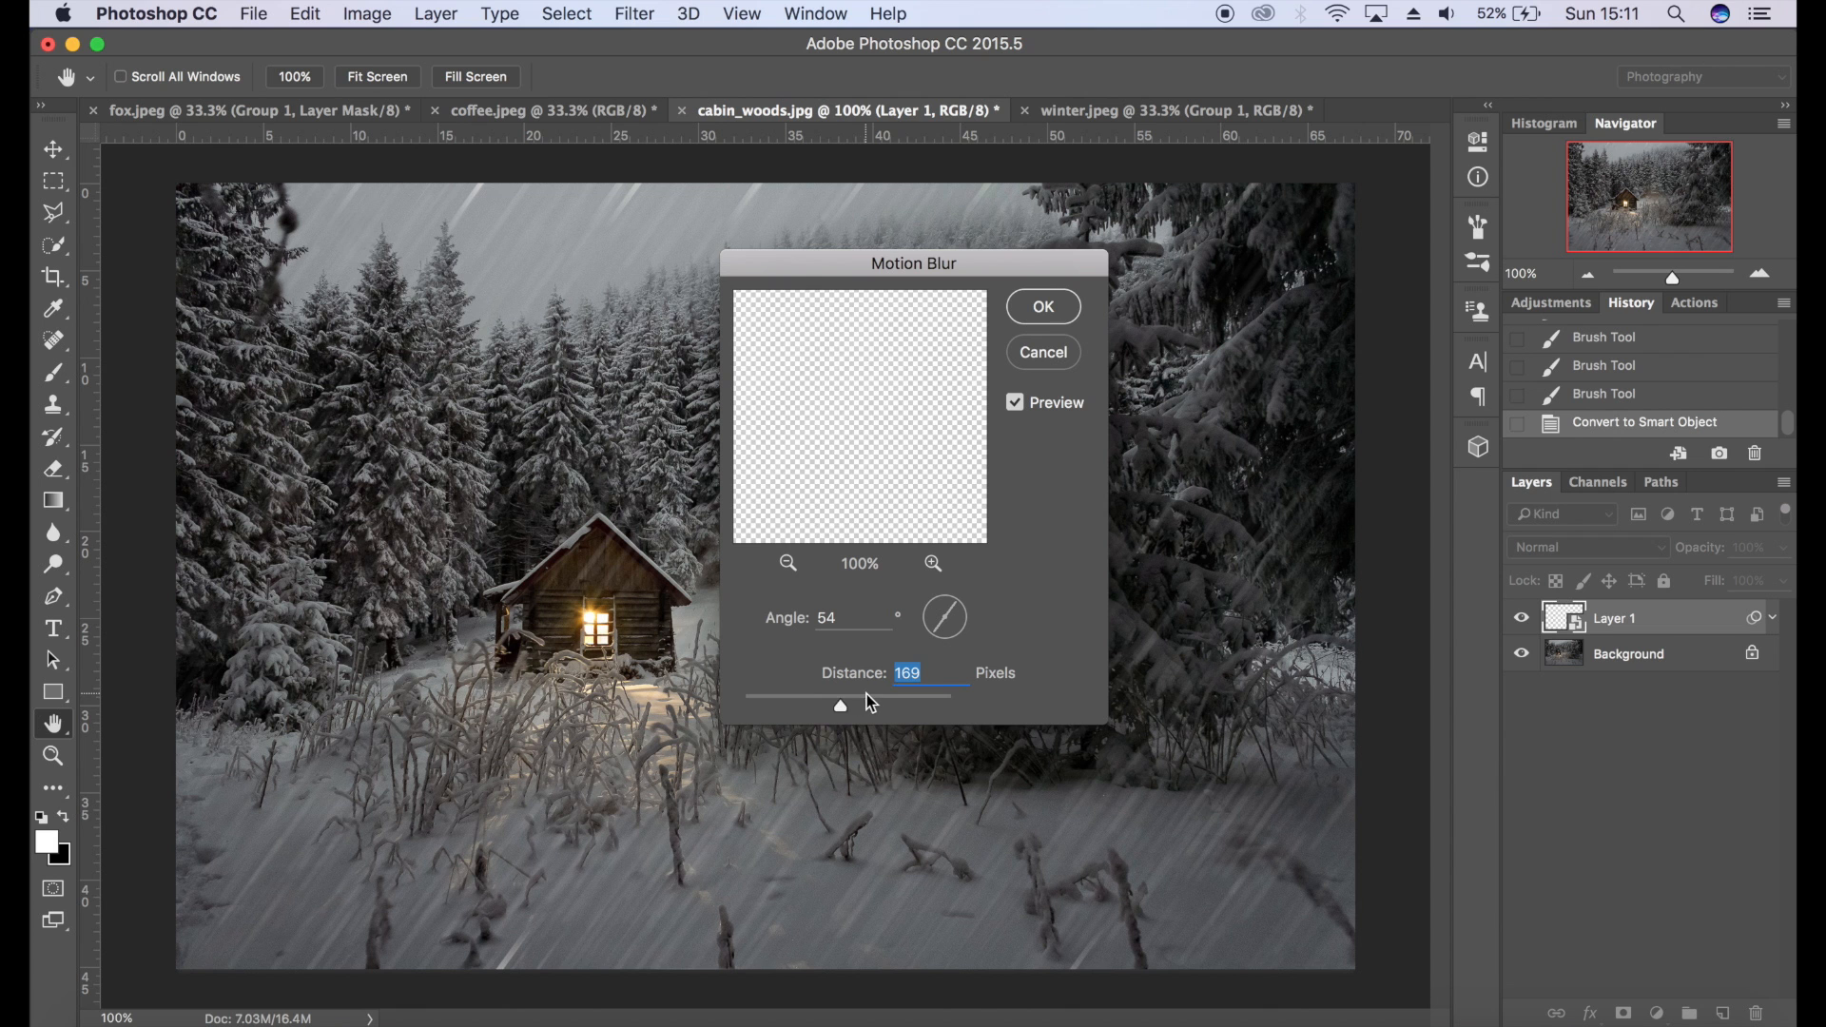
{"action": "left_click_drag", "start_coordinate": [837, 704], "coordinate": [864, 704]}
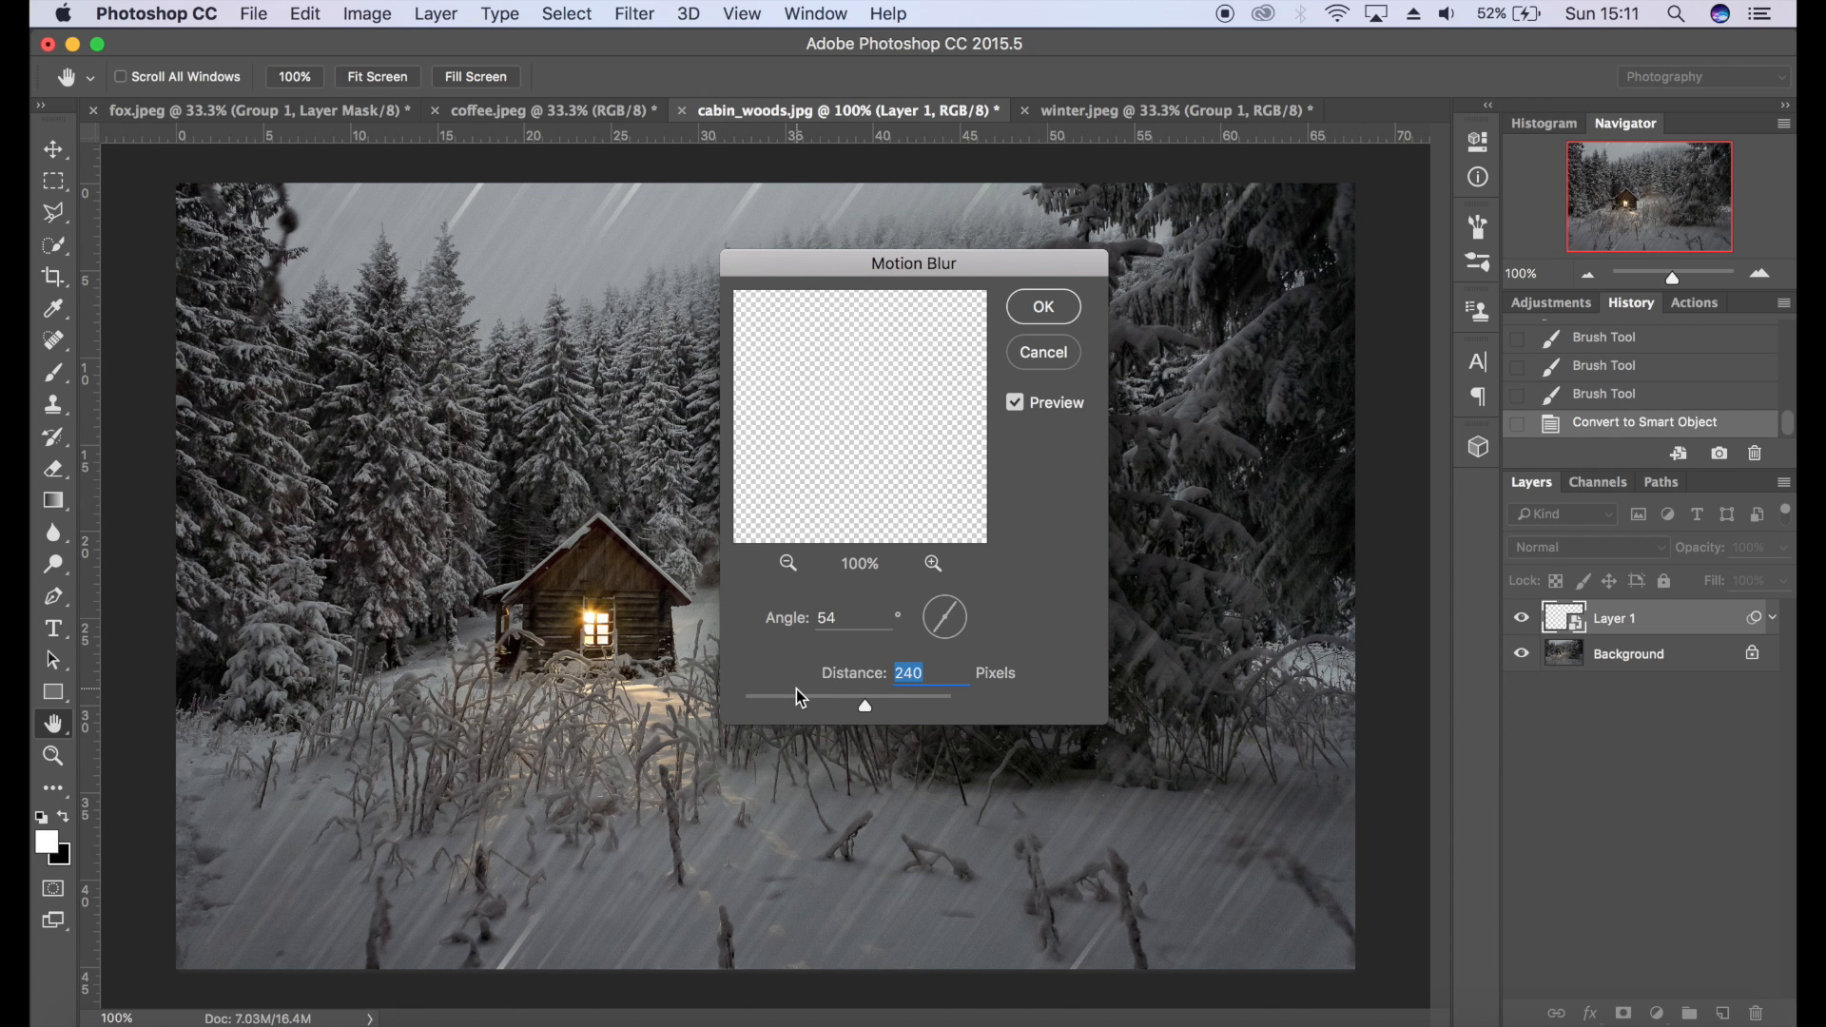
{"action": "left_click_drag", "start_coordinate": [864, 707], "coordinate": [837, 708]}
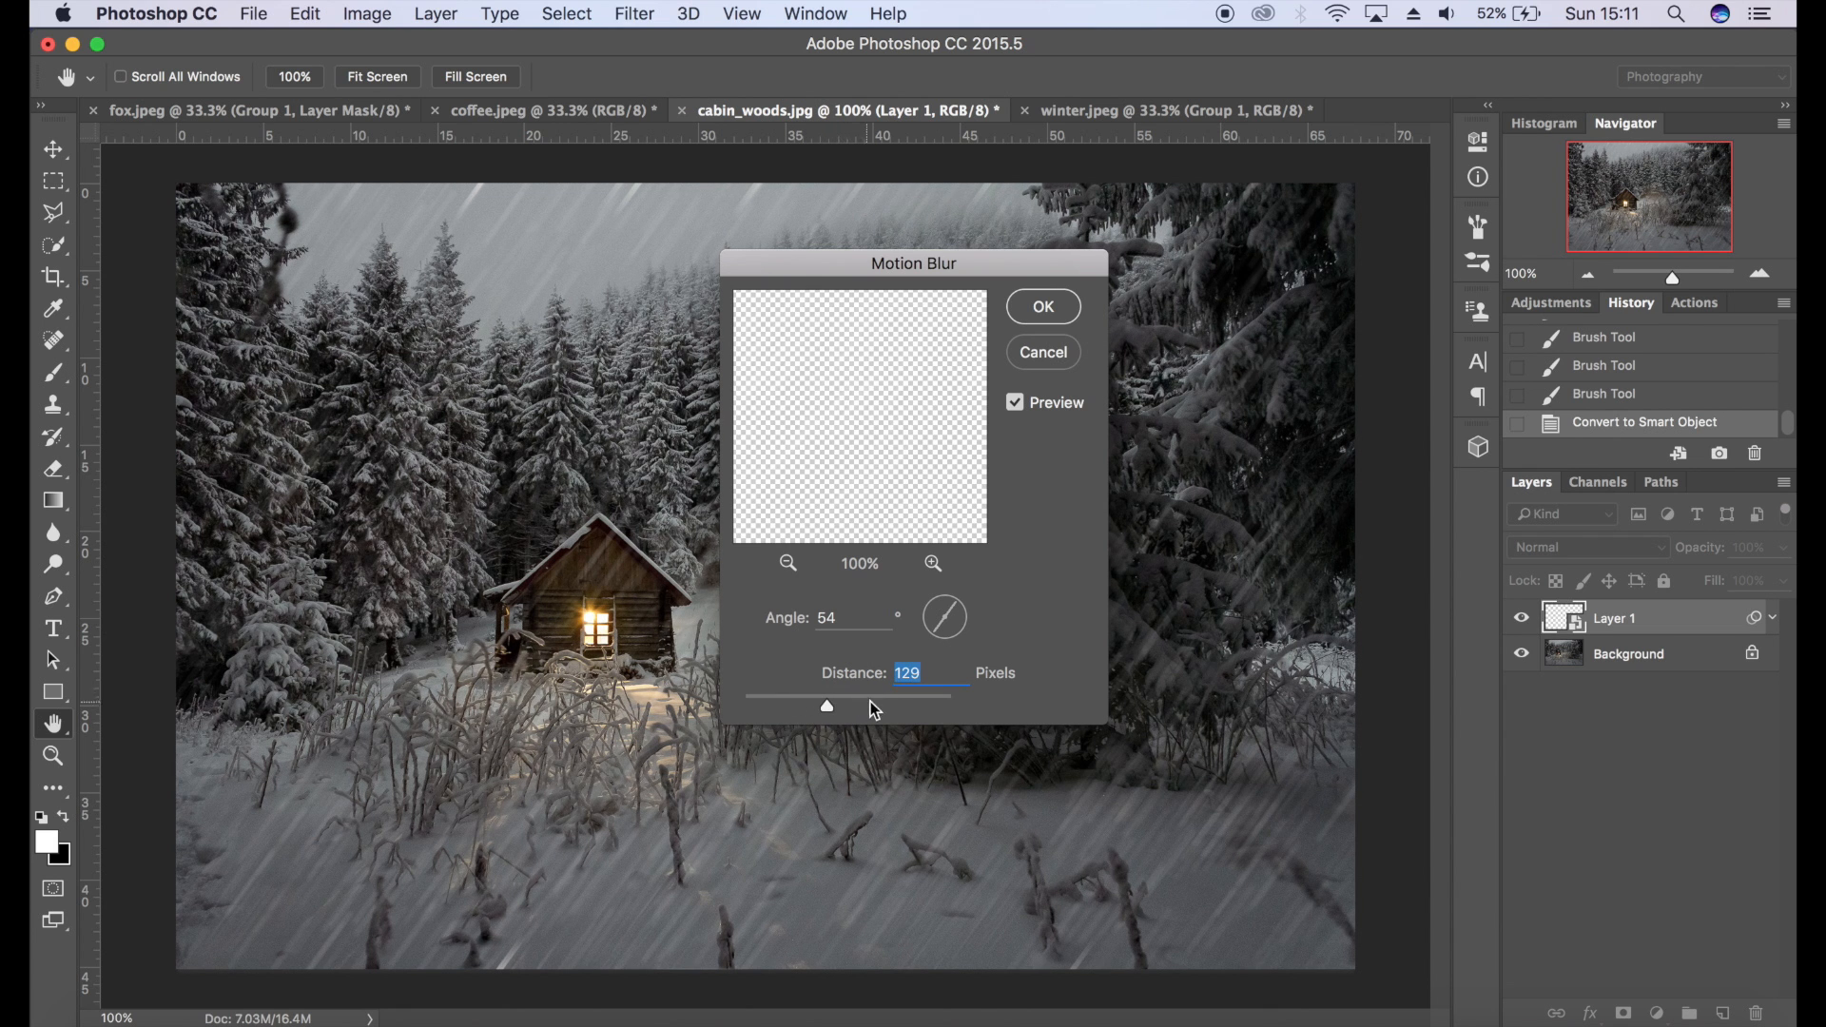
{"action": "left_click_drag", "start_coordinate": [828, 705], "coordinate": [905, 706]}
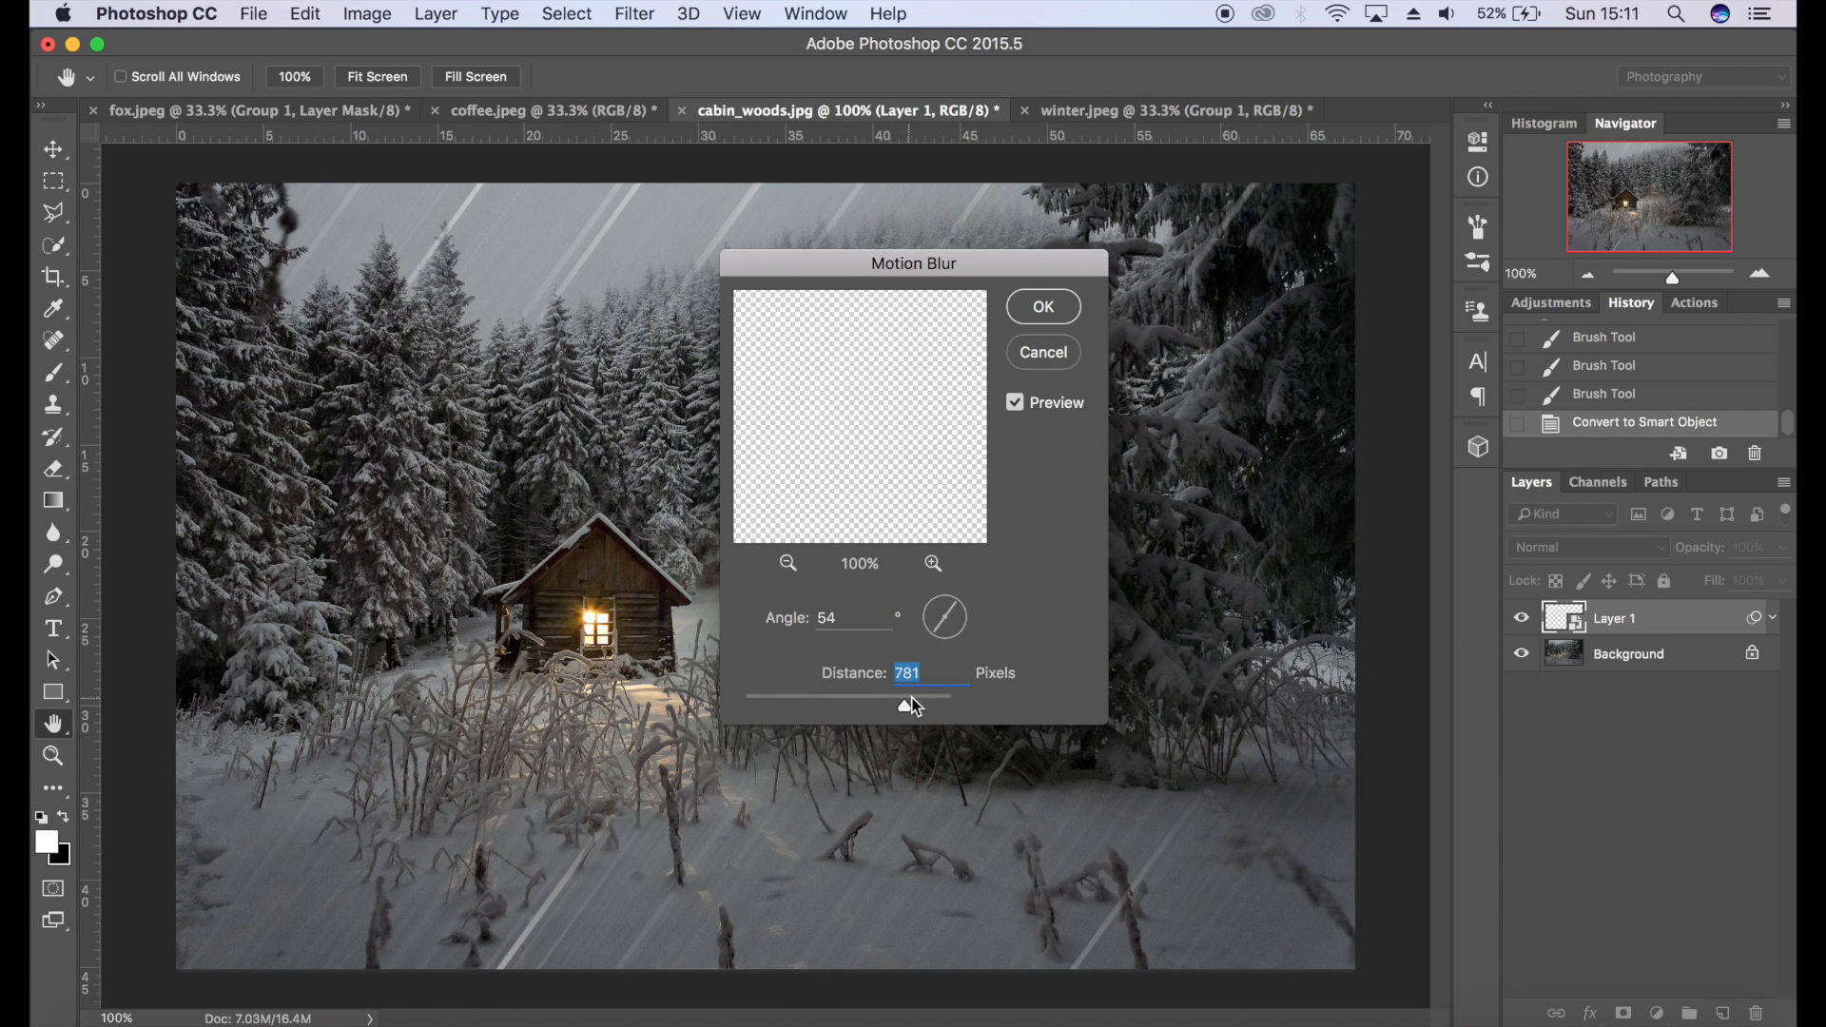
{"action": "left_click_drag", "start_coordinate": [915, 697], "coordinate": [775, 696]}
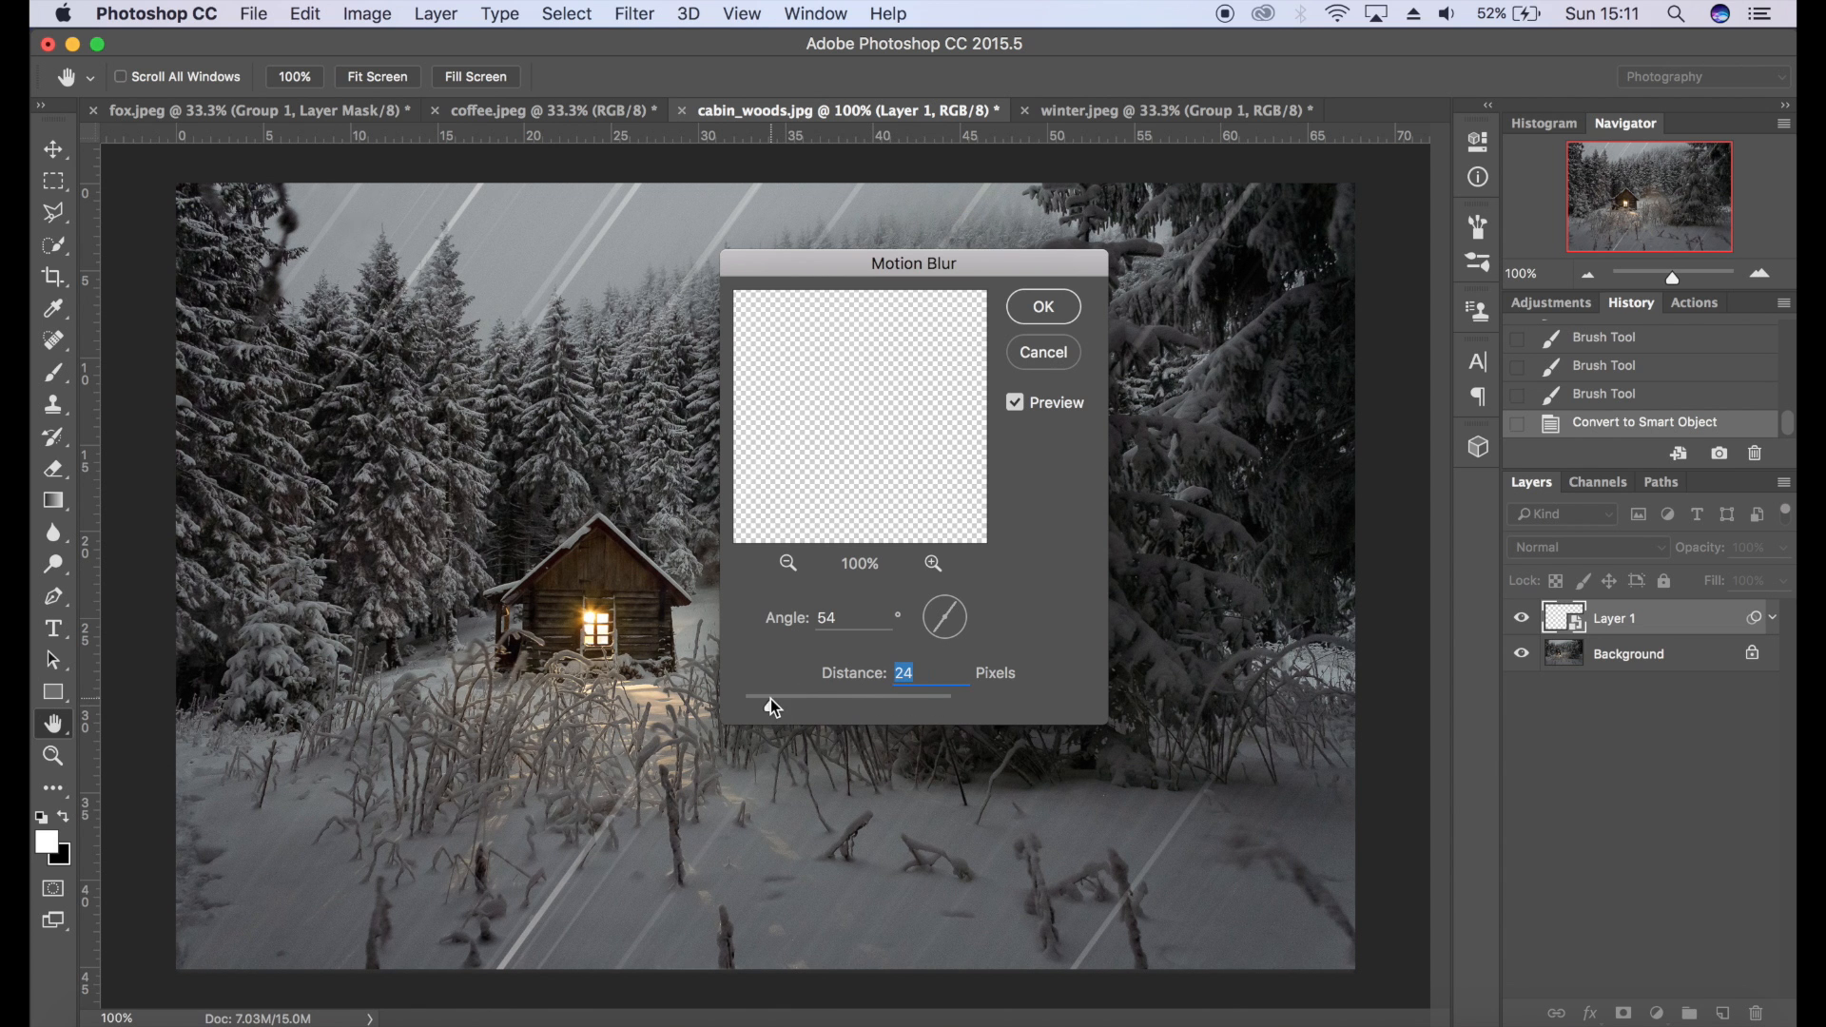
{"action": "left_click_drag", "start_coordinate": [770, 697], "coordinate": [816, 697]}
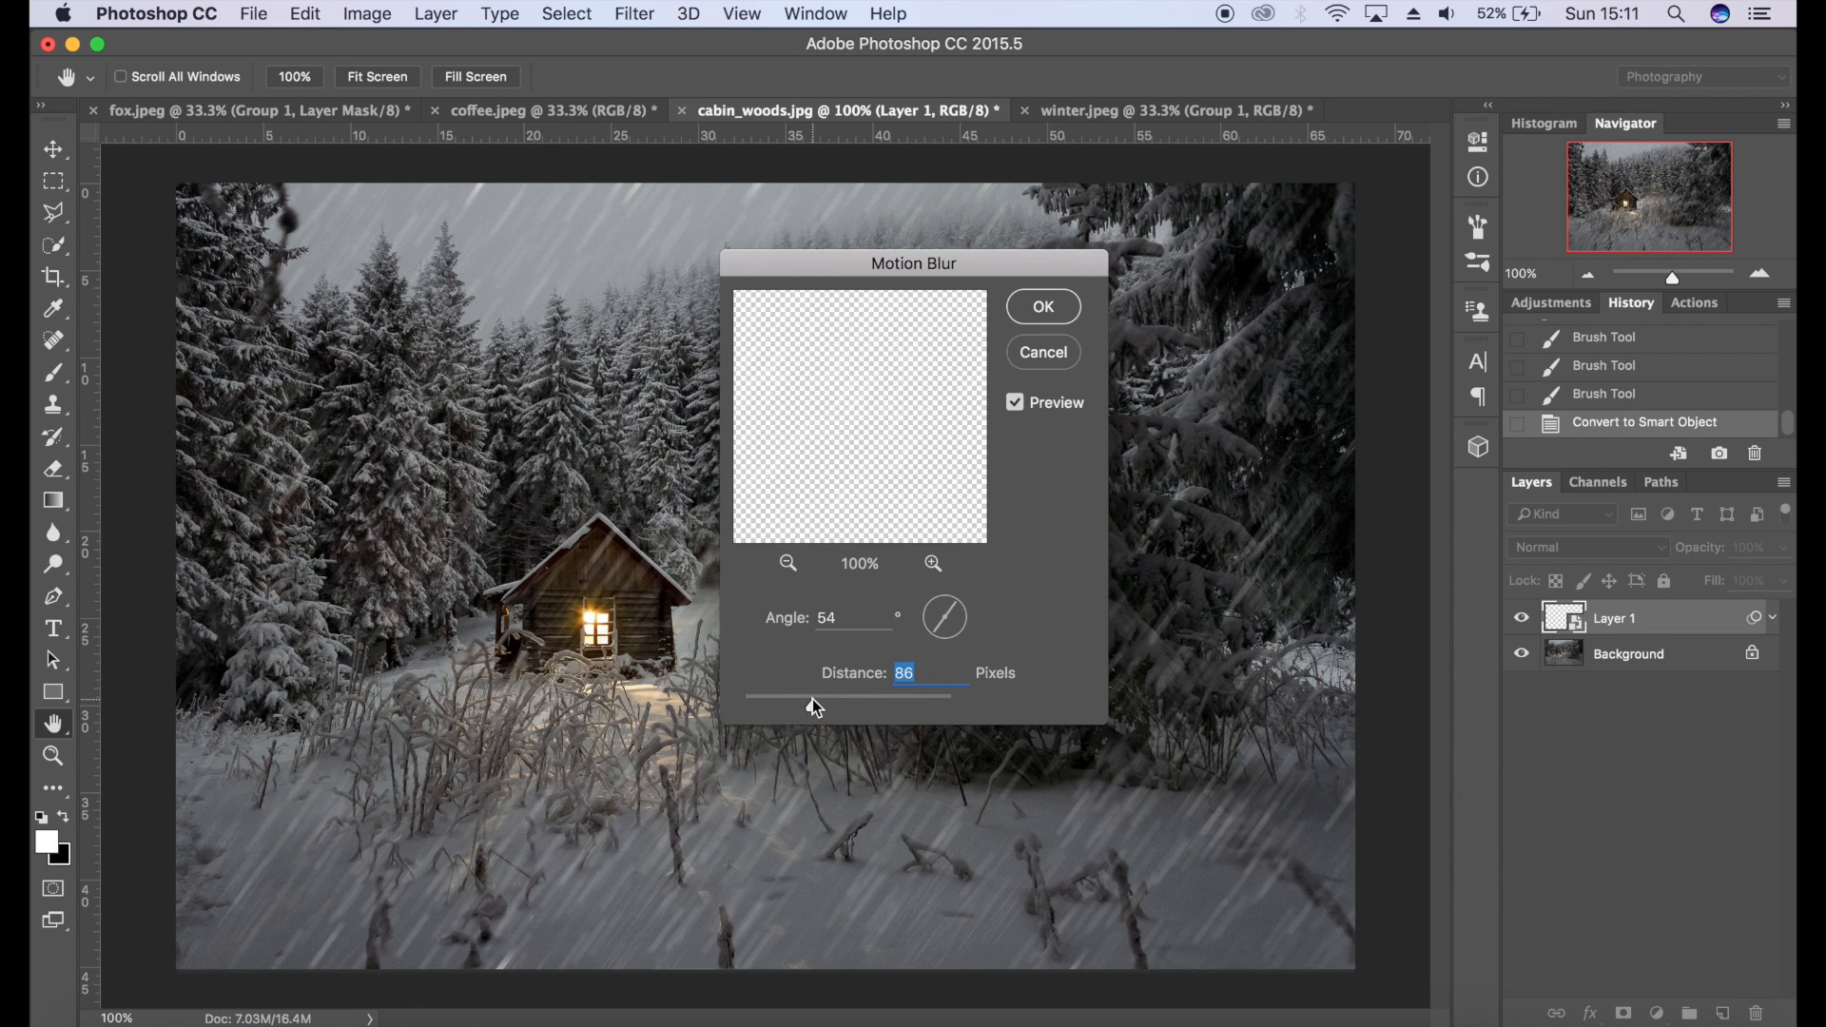
{"action": "left_click_drag", "start_coordinate": [767, 696], "coordinate": [824, 696]}
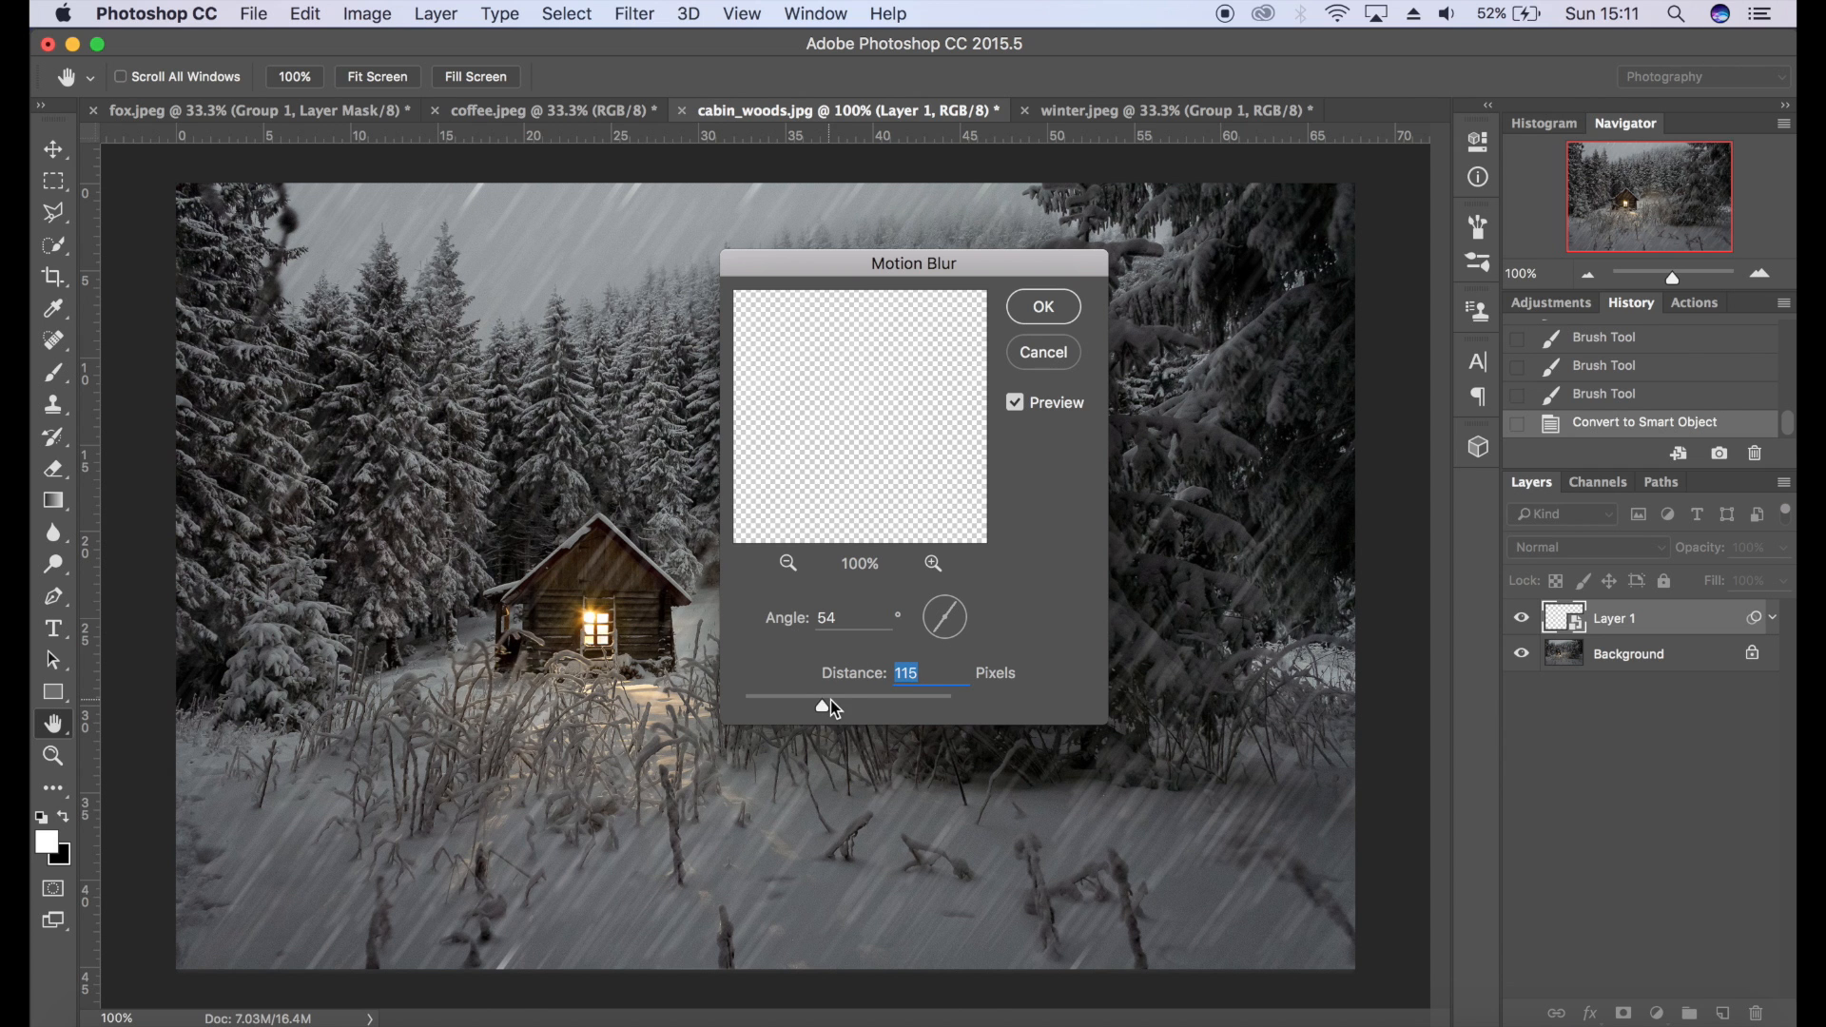
{"action": "left_click_drag", "start_coordinate": [822, 706], "coordinate": [841, 706]}
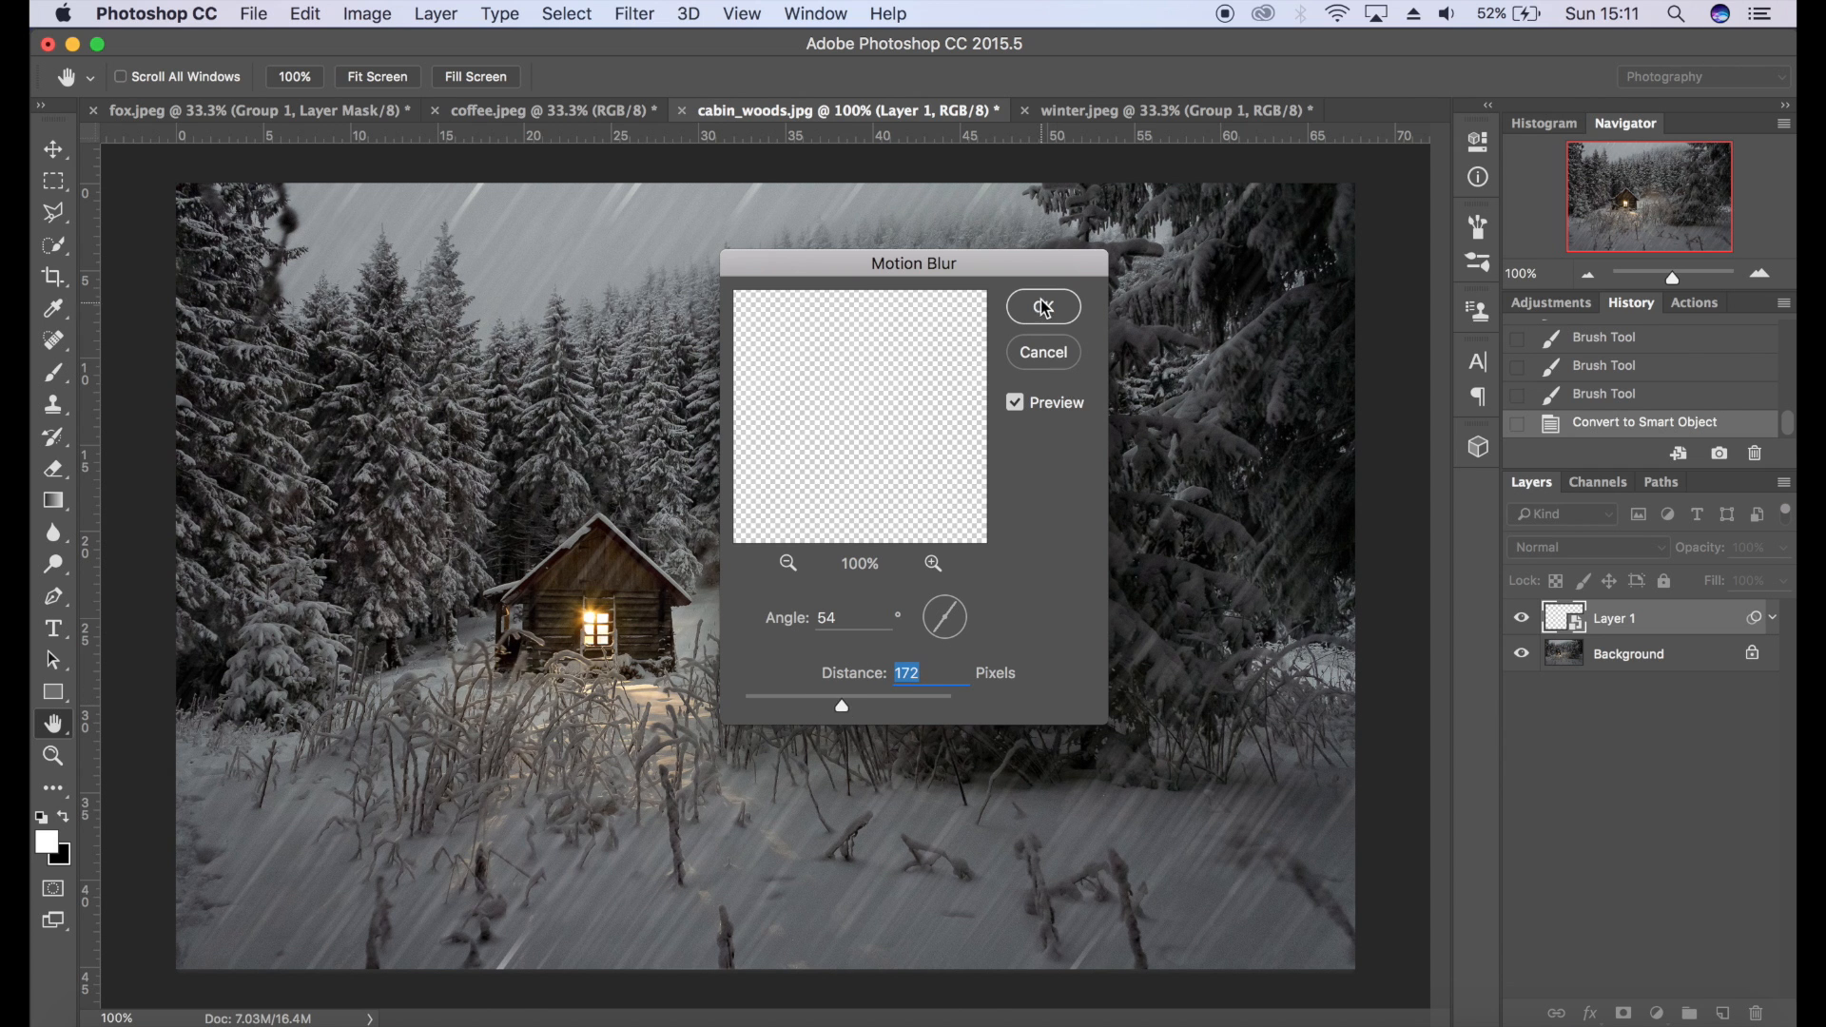
{"action": "left_click", "coordinate": [633, 13]}
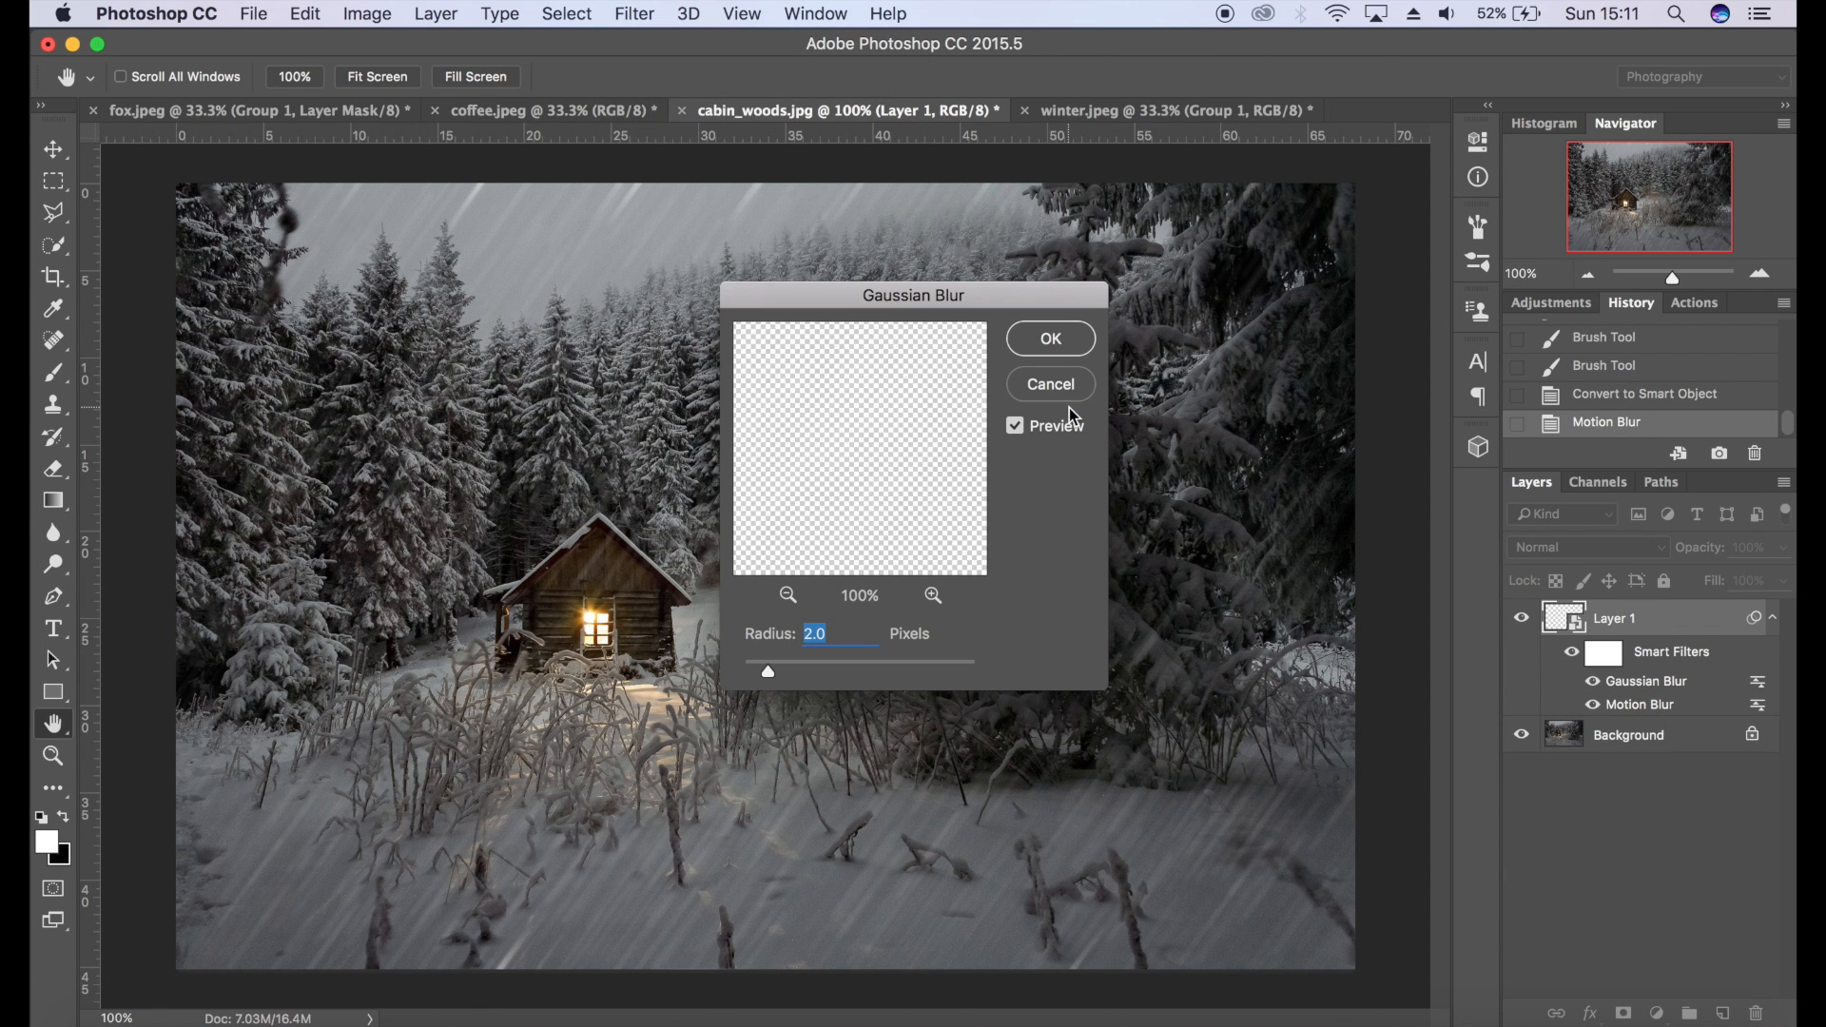
- Apply a slight 2.0-pixel Gaussian Blur over the streaked snow
{"action": "left_click", "coordinate": [1046, 339]}
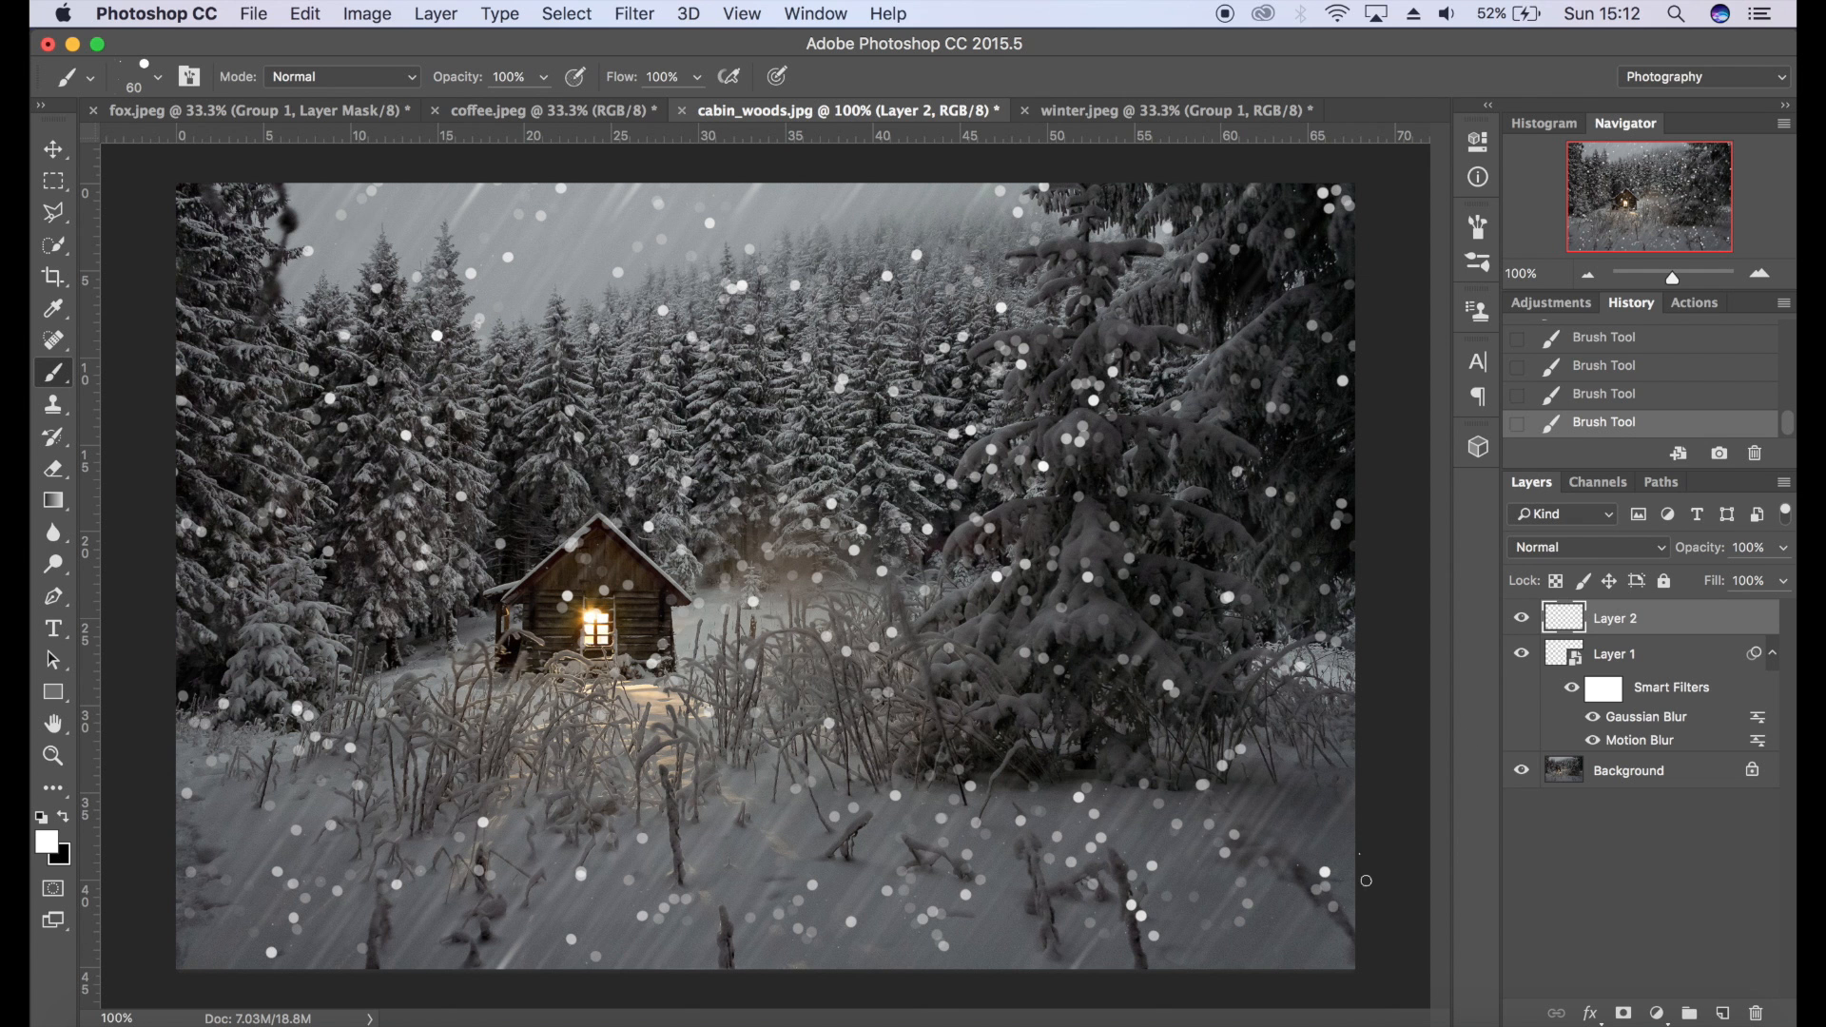
- Paint Layer 2's larger white snowflakes and begin converting it for smart filters
{"action": "left_click", "coordinate": [633, 13]}
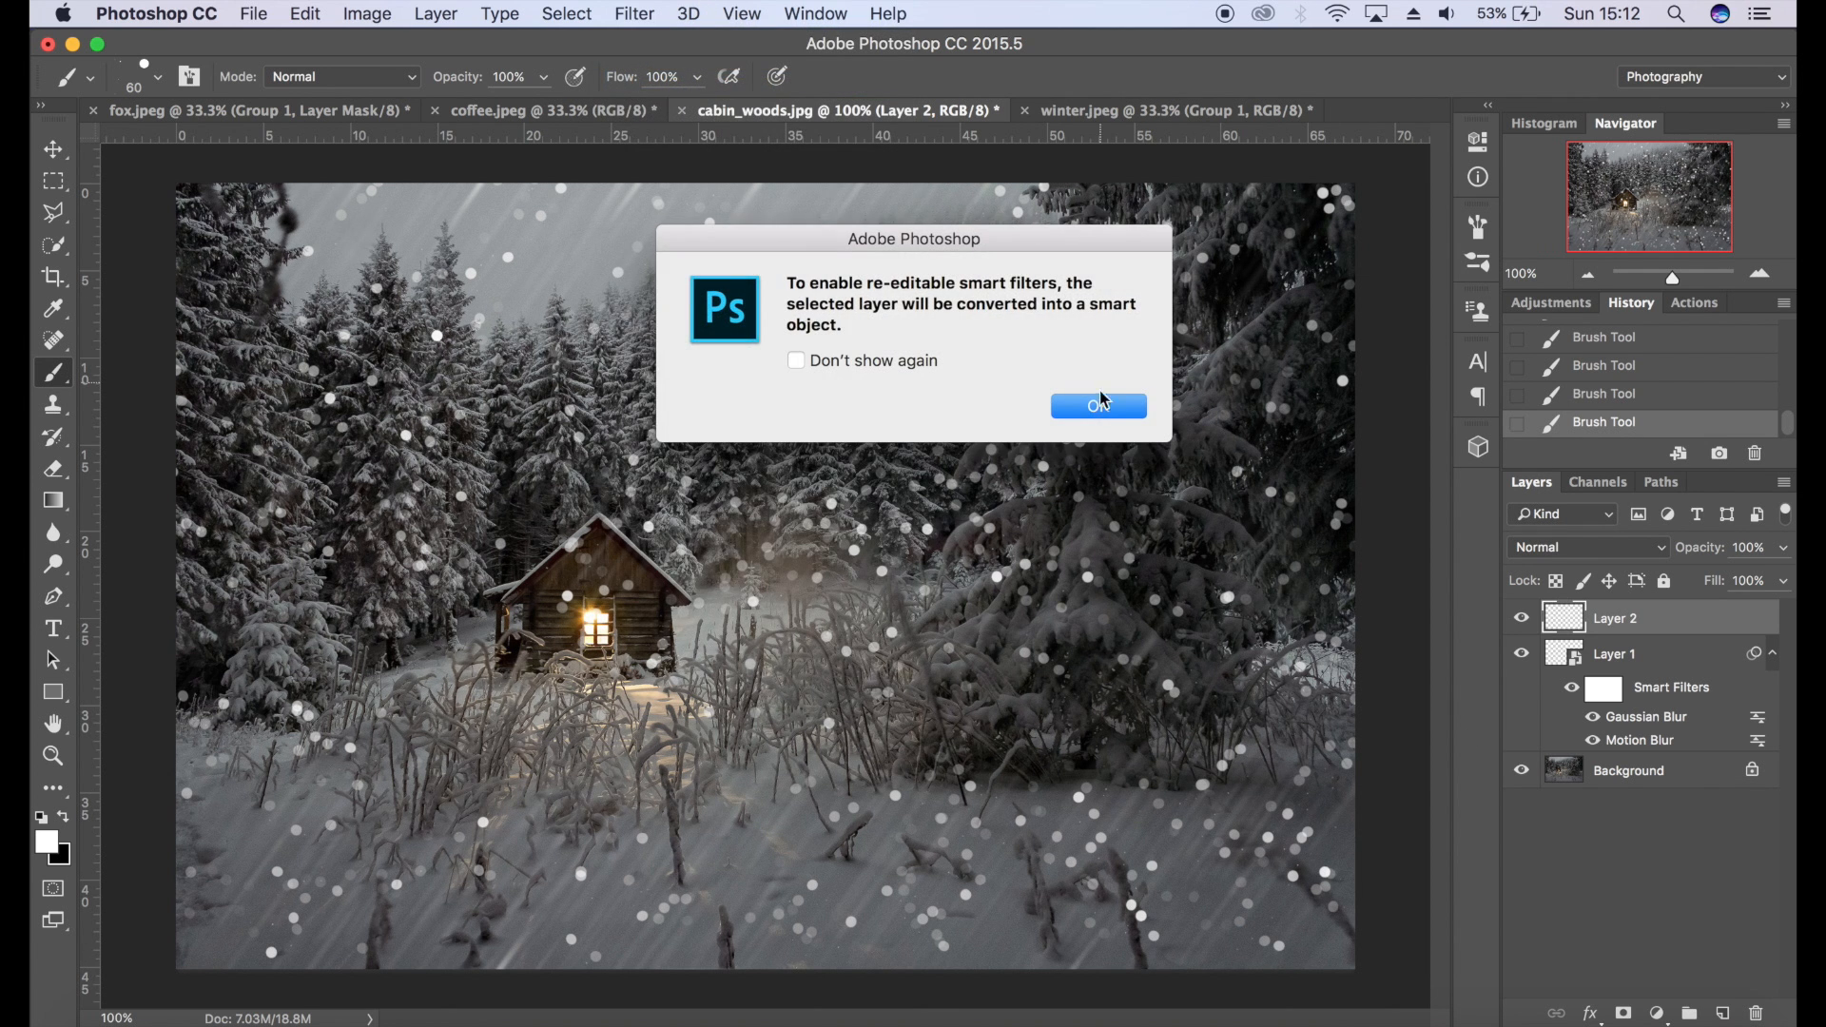
- Convert Layer 2 to a smart object and apply a Motion Blur of about 35 px at angle 54
{"action": "left_click", "coordinate": [1098, 403]}
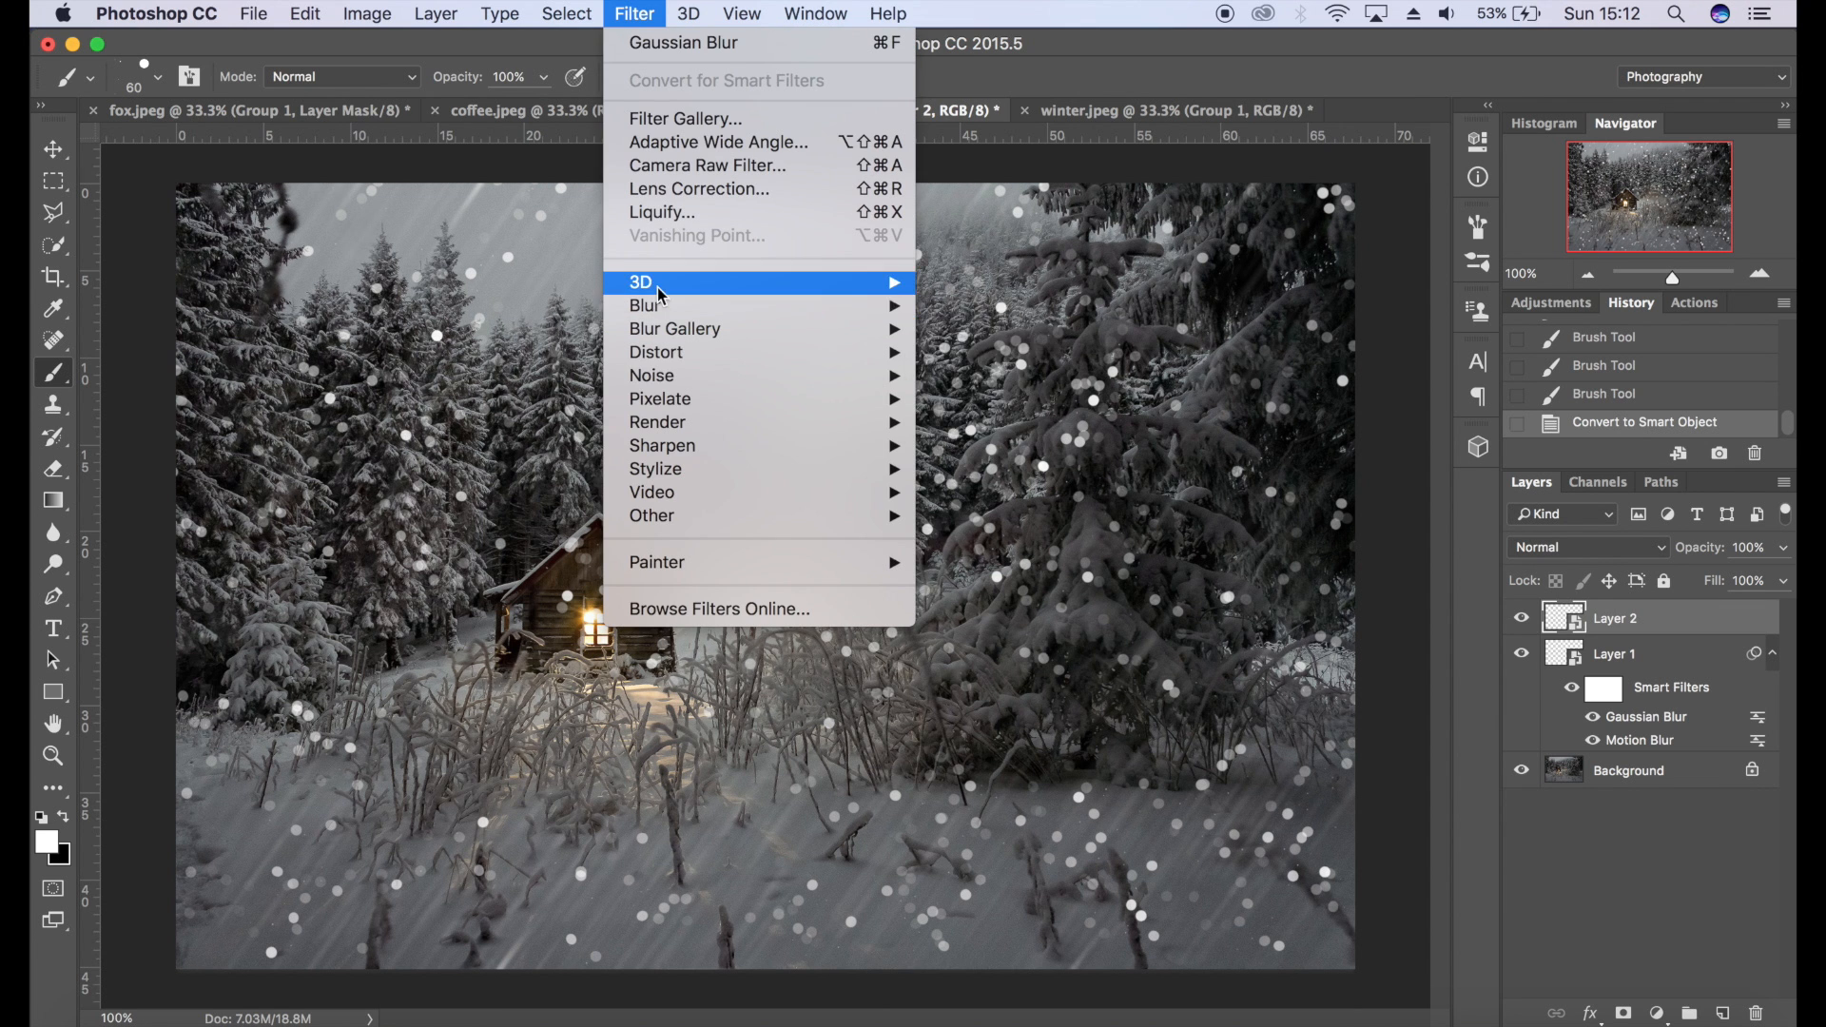
{"action": "double_click", "coordinate": [1642, 740]}
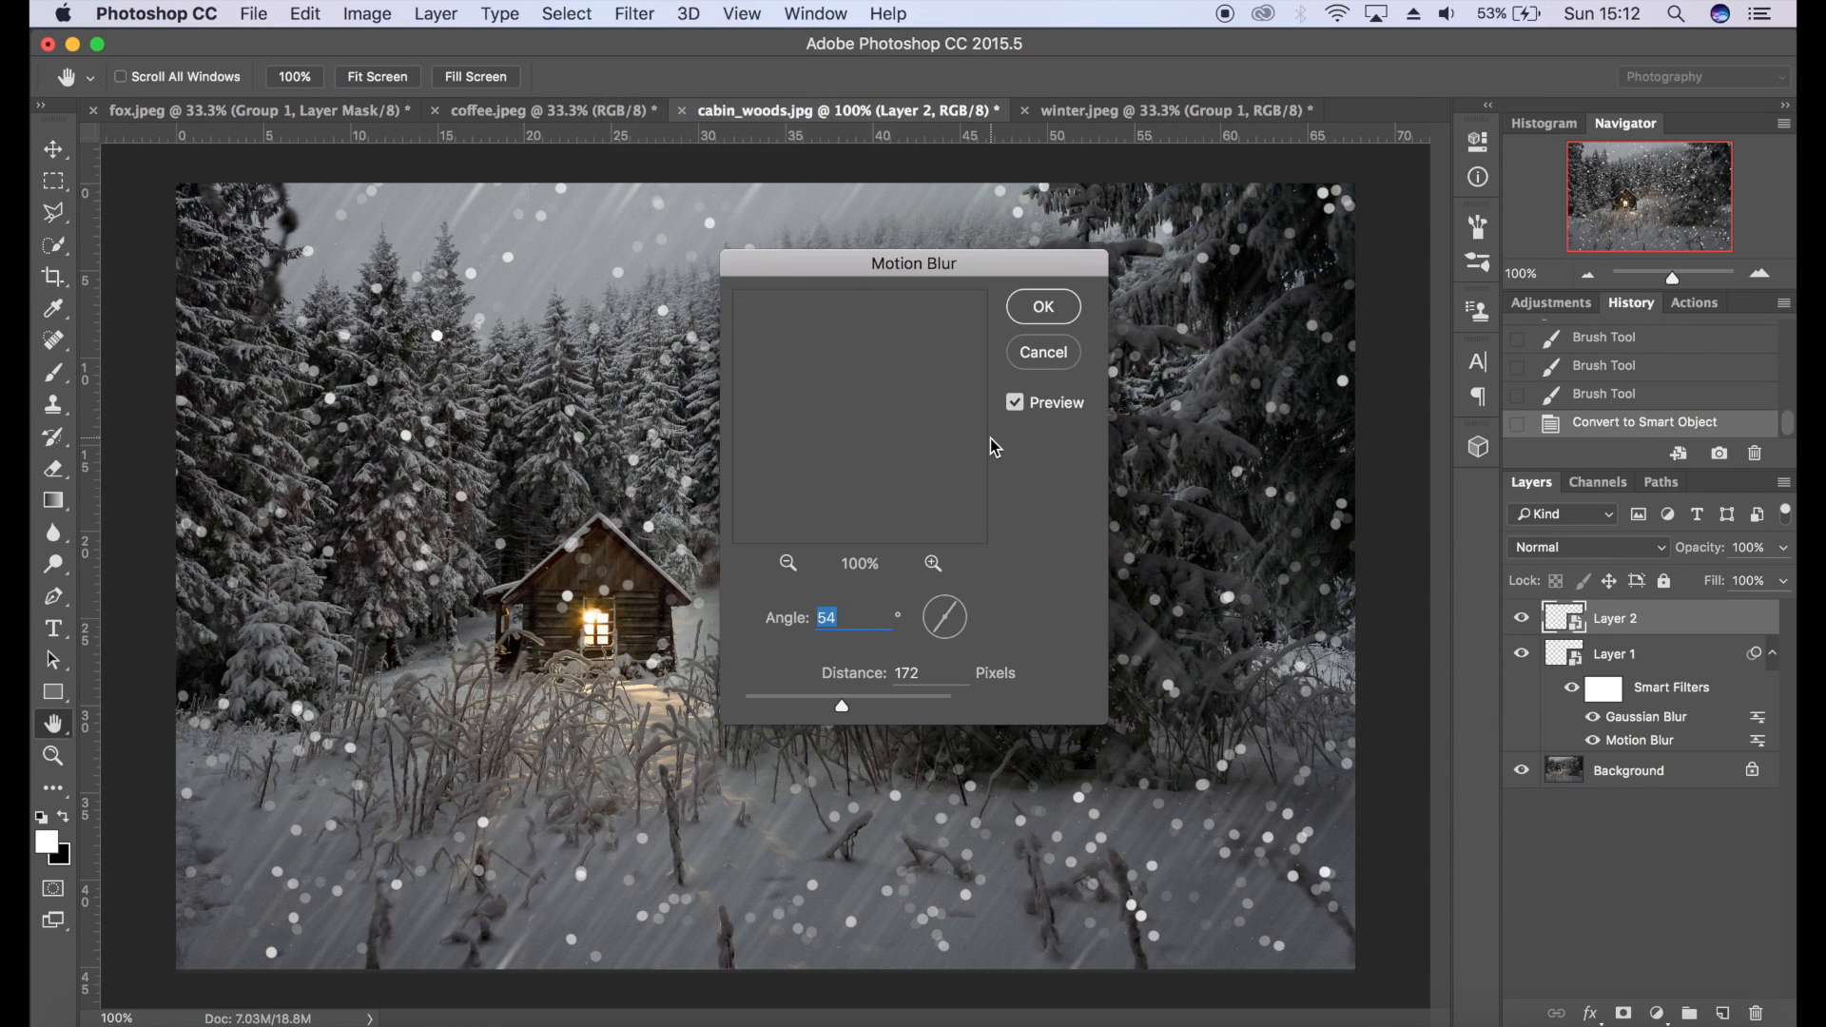
{"action": "left_click_drag", "start_coordinate": [841, 696], "coordinate": [792, 696]}
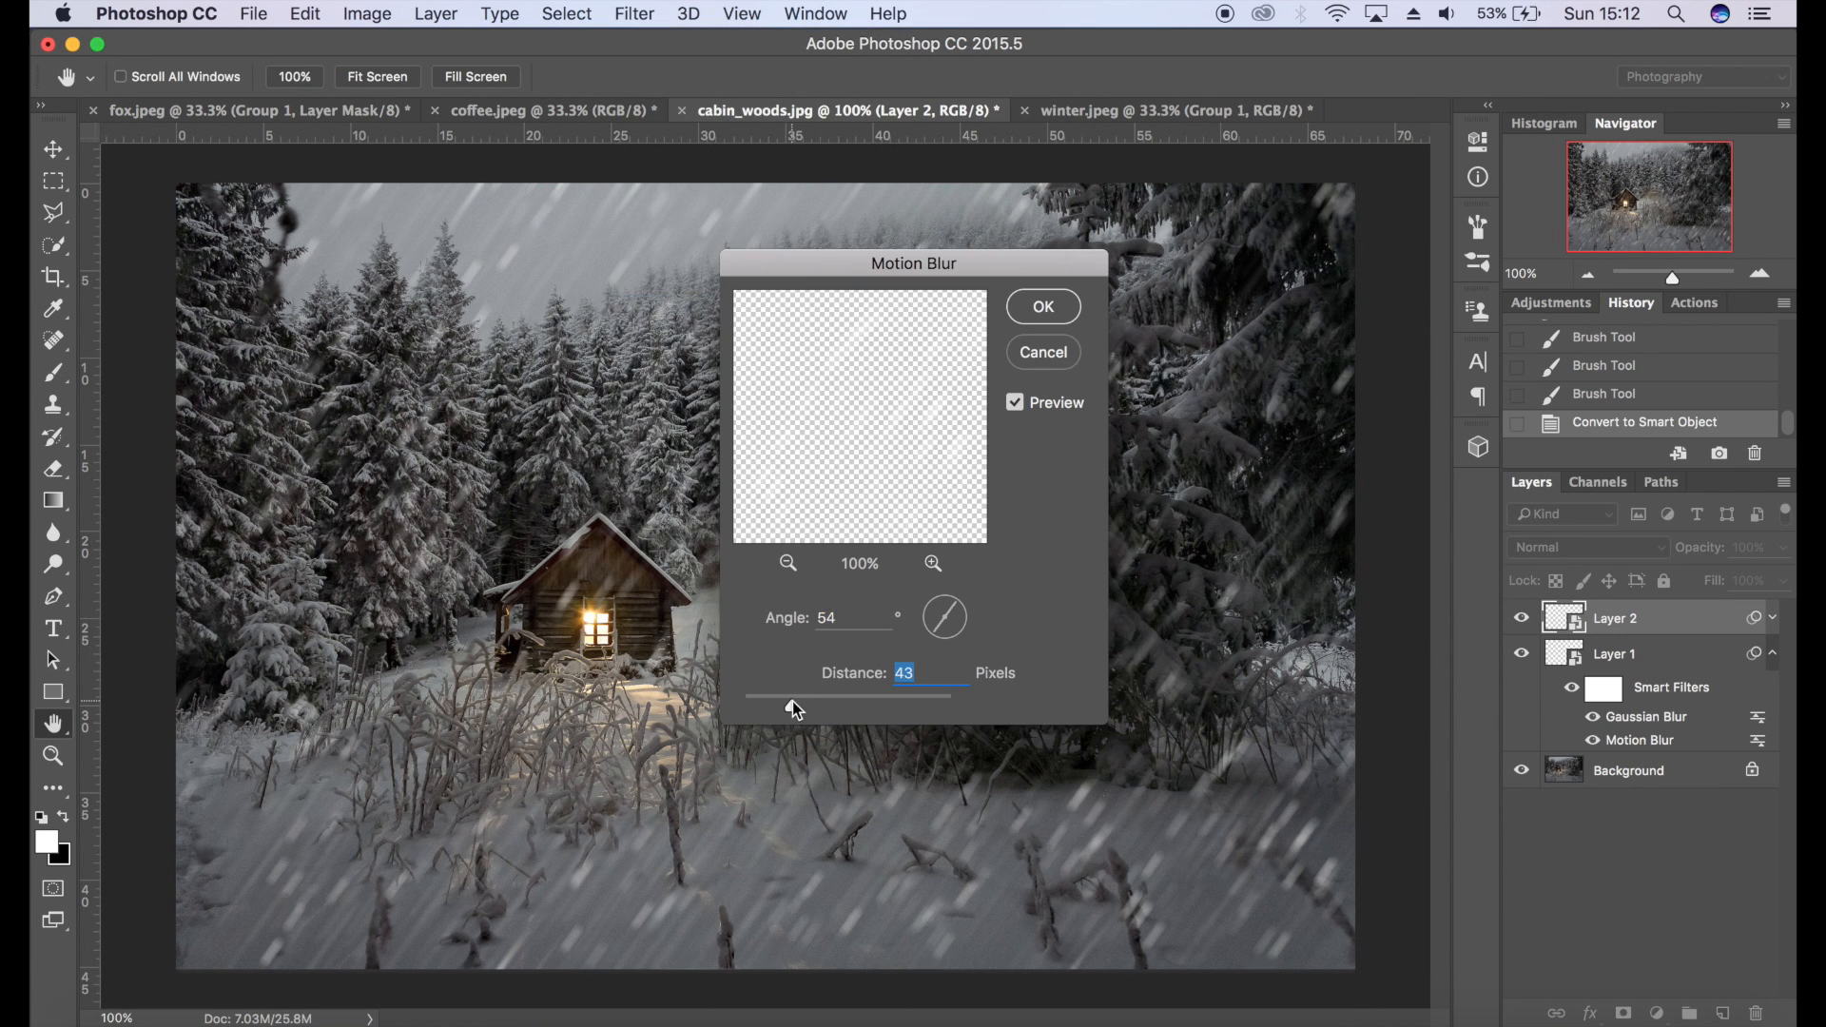
{"action": "left_click_drag", "start_coordinate": [846, 696], "coordinate": [778, 696]}
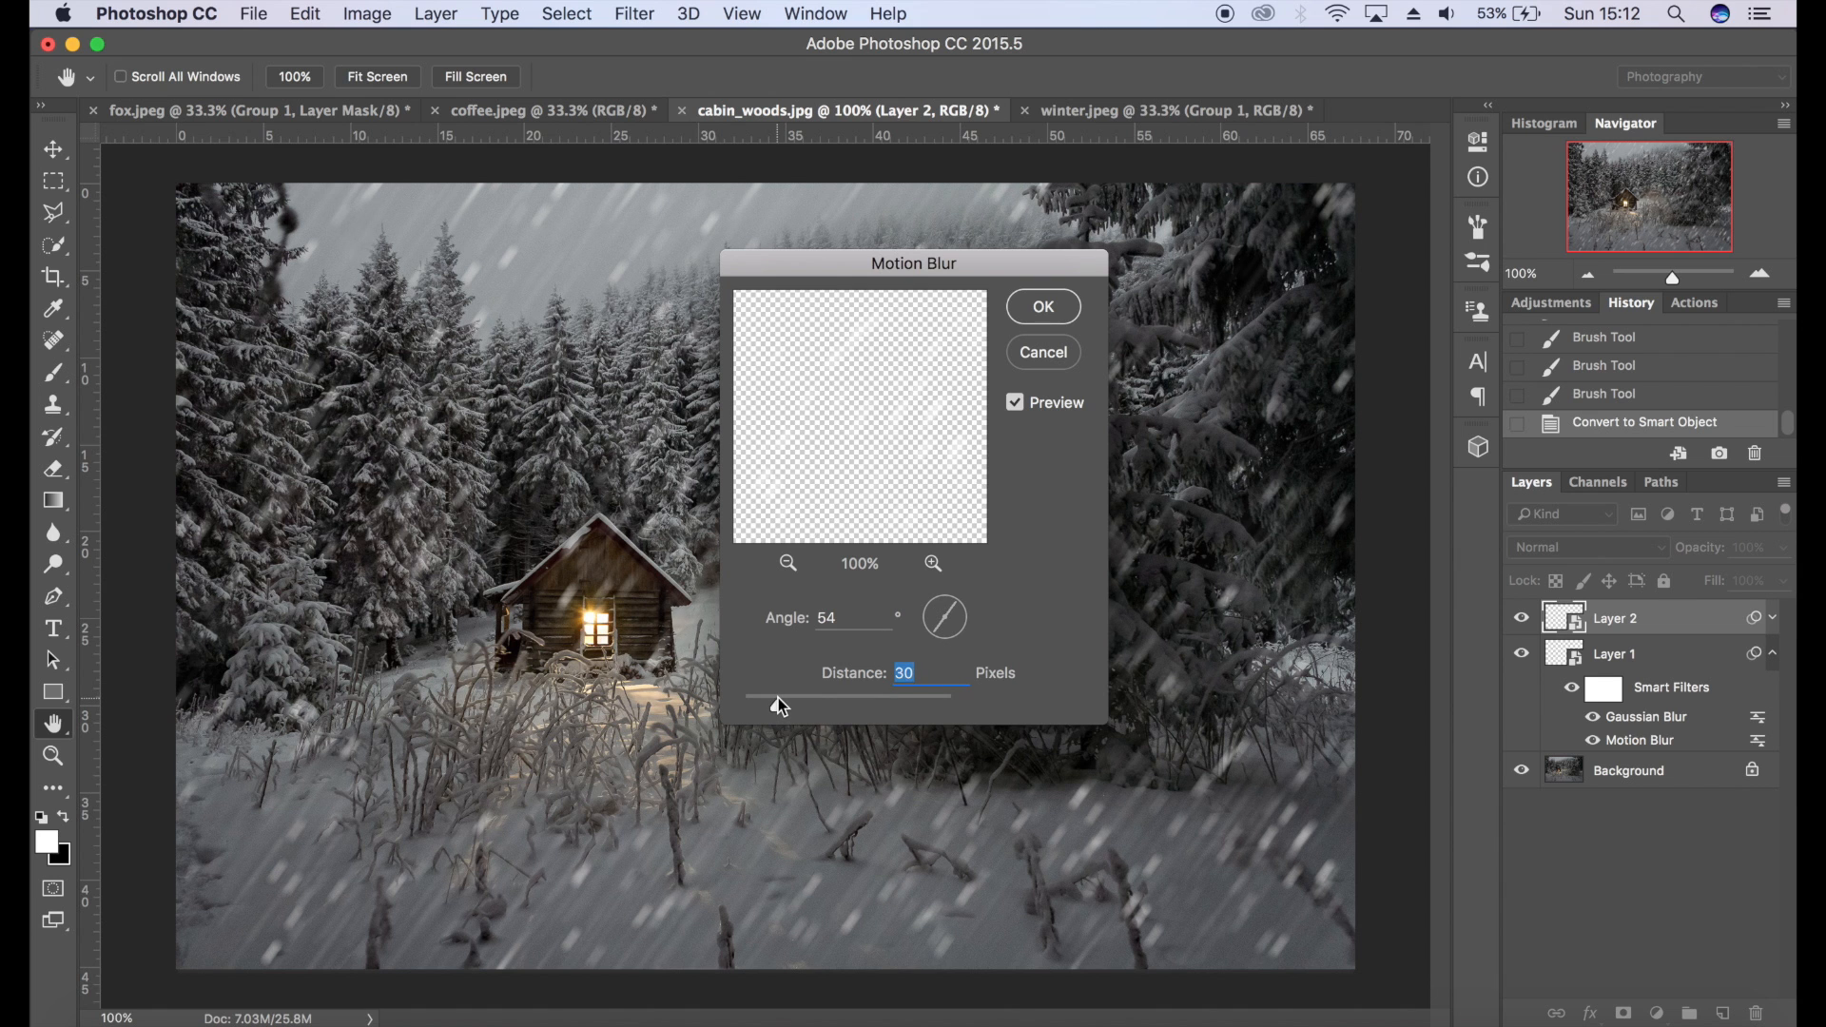
{"action": "left_click_drag", "start_coordinate": [778, 697], "coordinate": [797, 696]}
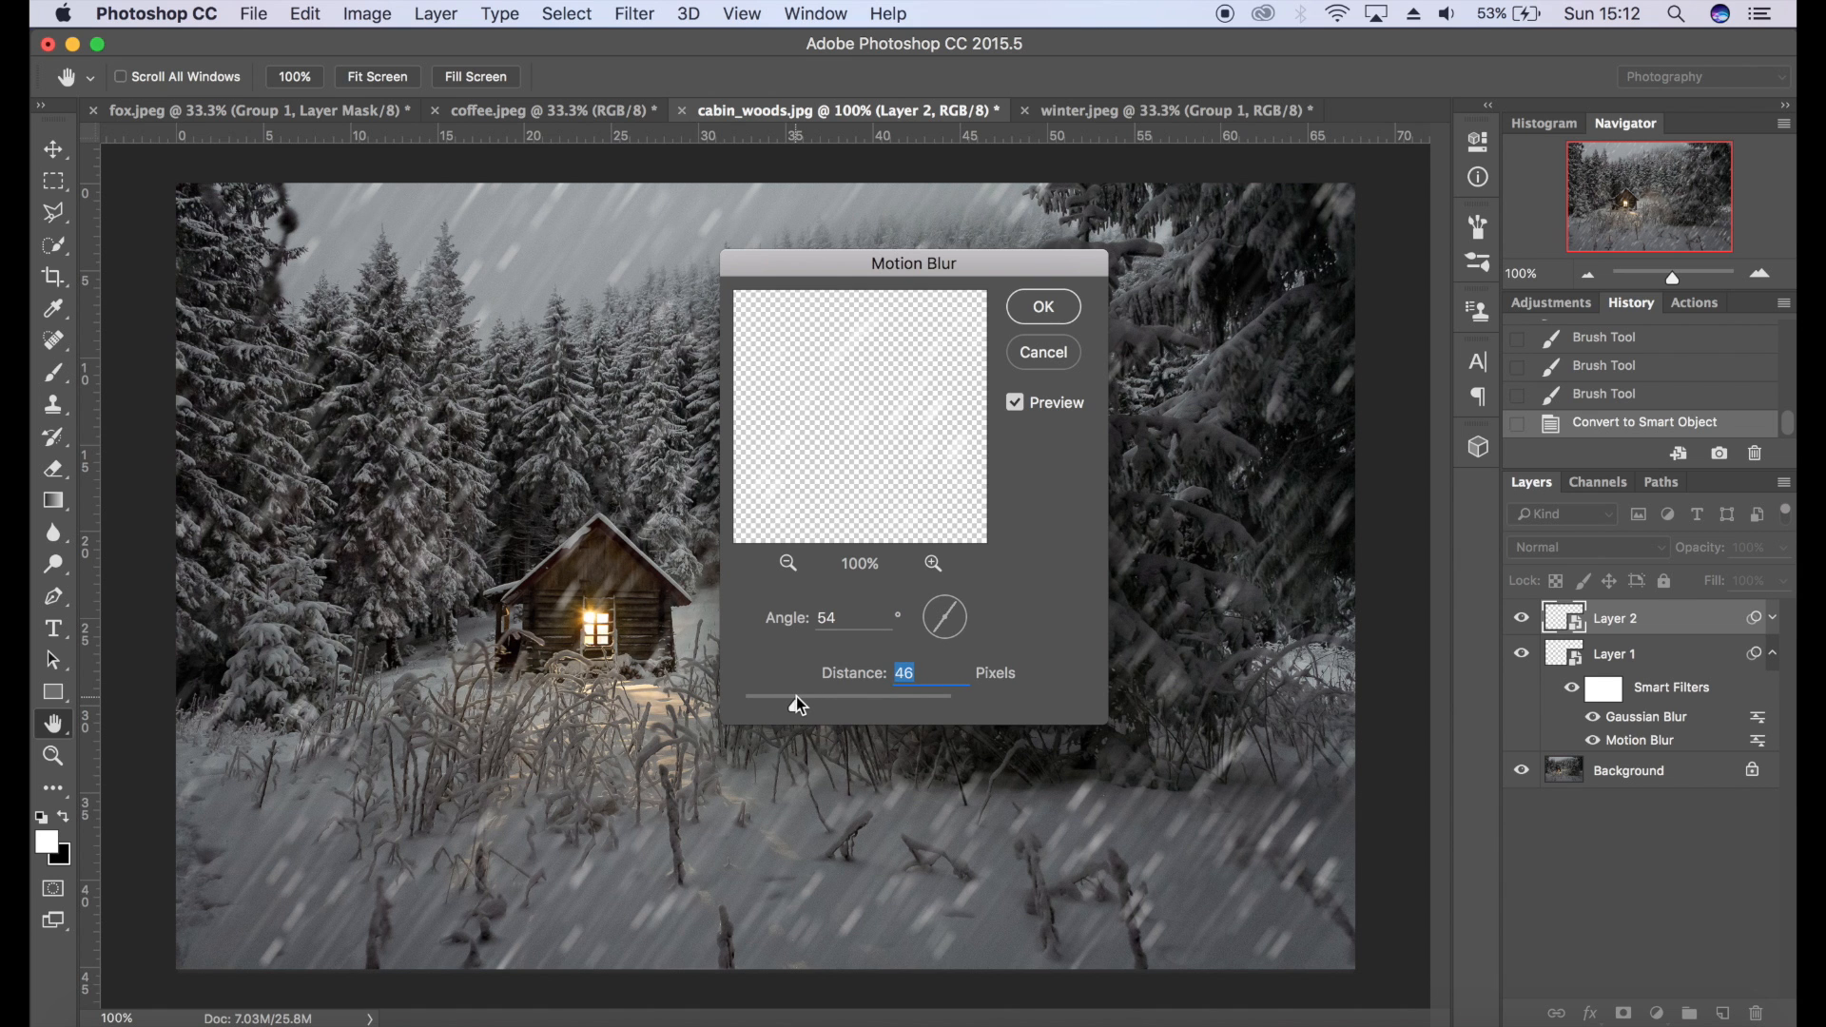
{"action": "left_click_drag", "start_coordinate": [828, 695], "coordinate": [790, 694]}
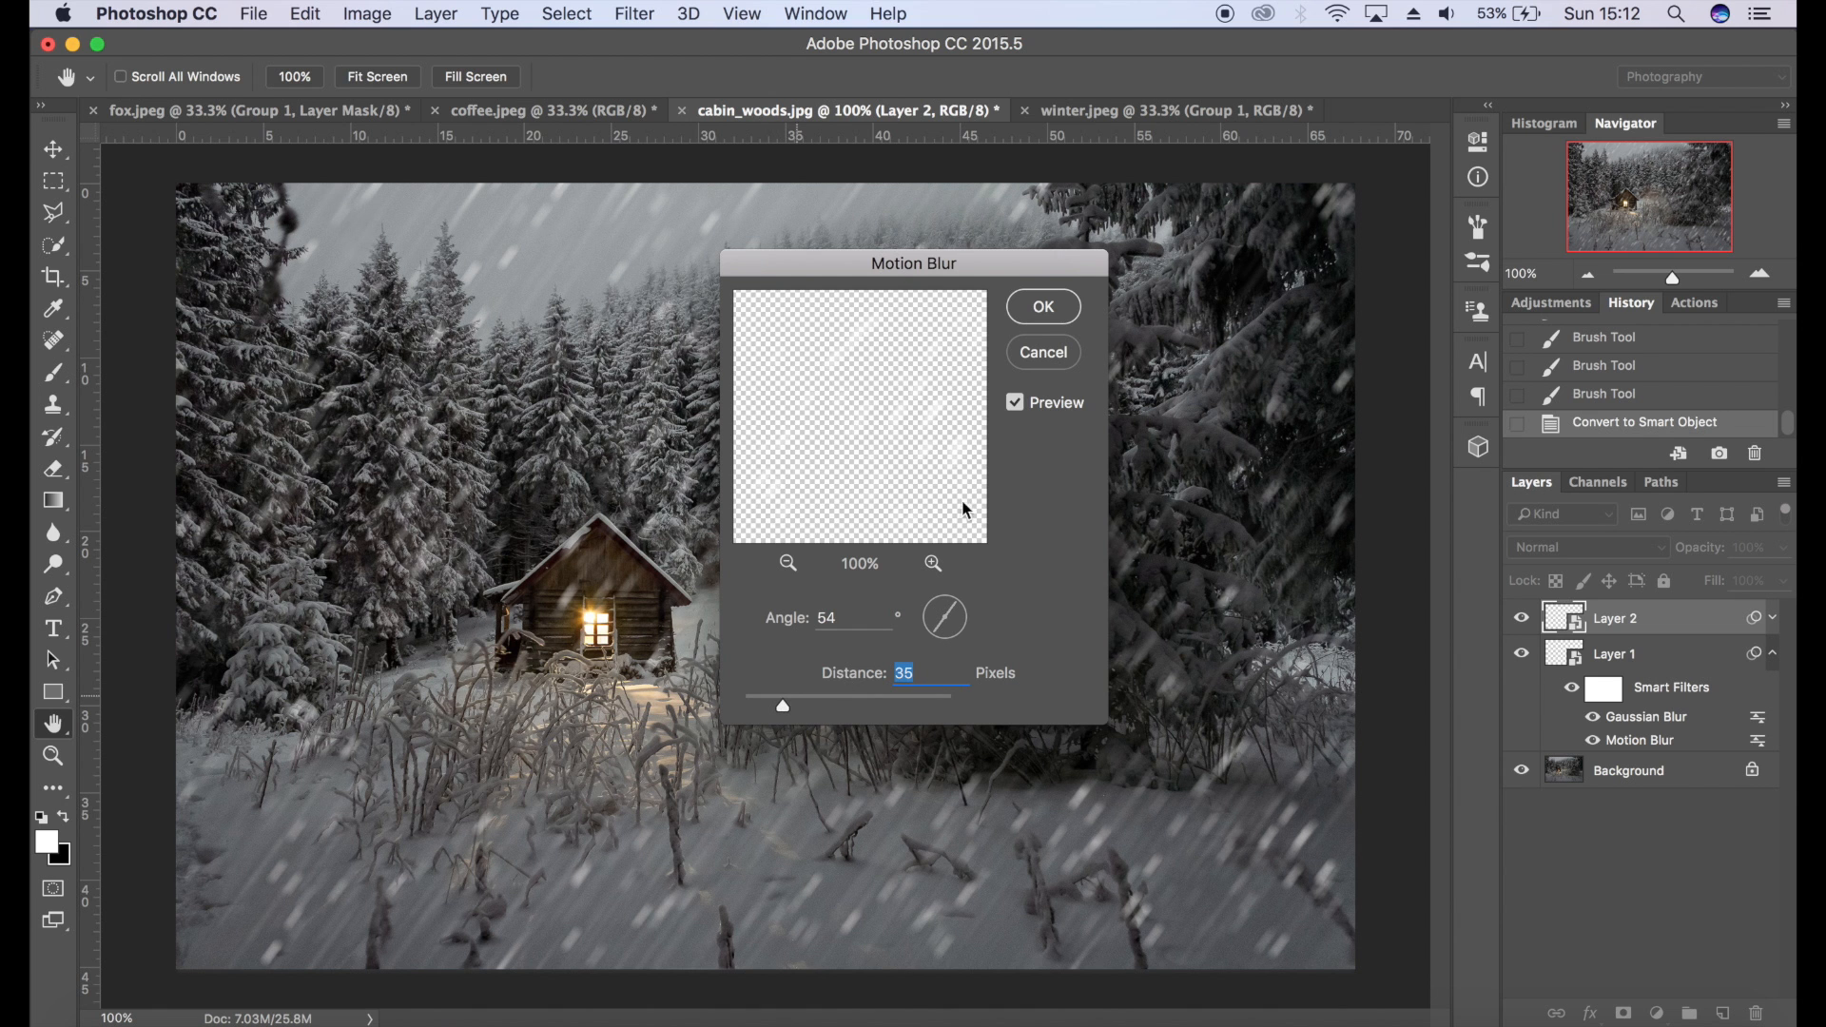
{"action": "left_click", "coordinate": [1041, 306]}
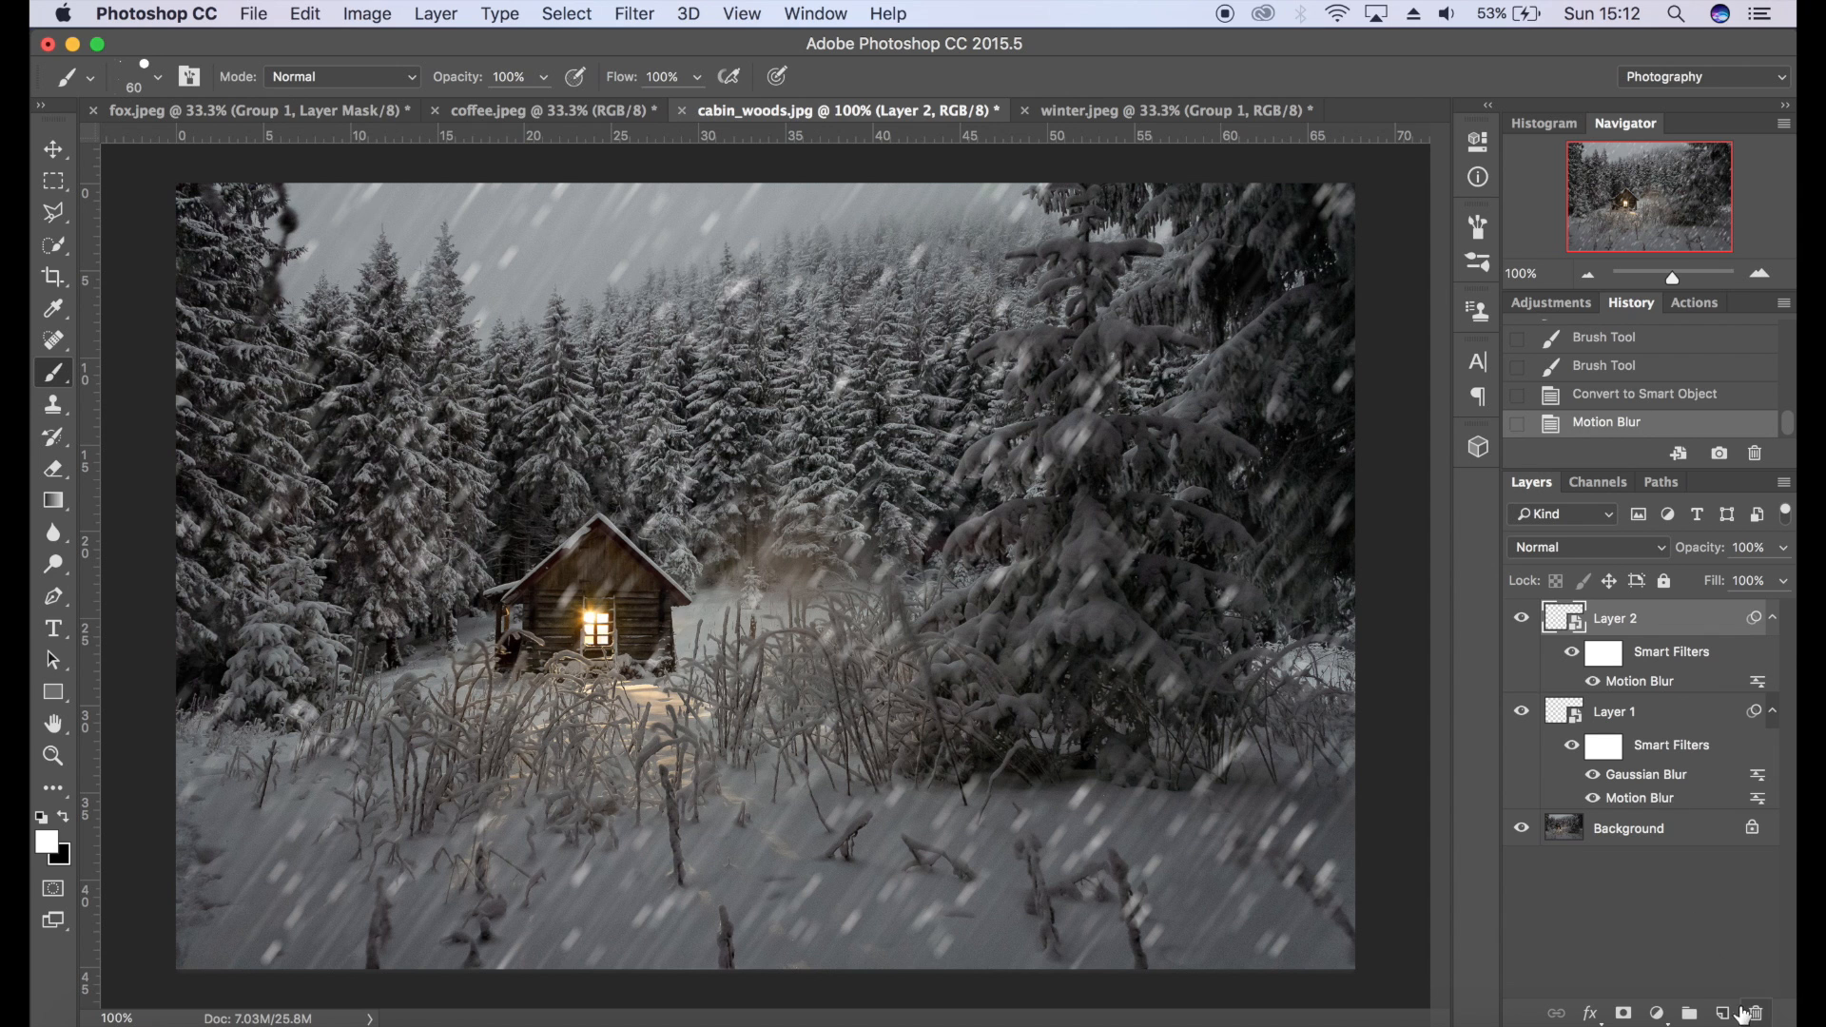
- Add Layer 3 and paint large white flakes across the canvas with a 125 px brush
{"action": "left_click", "coordinate": [1720, 1012]}
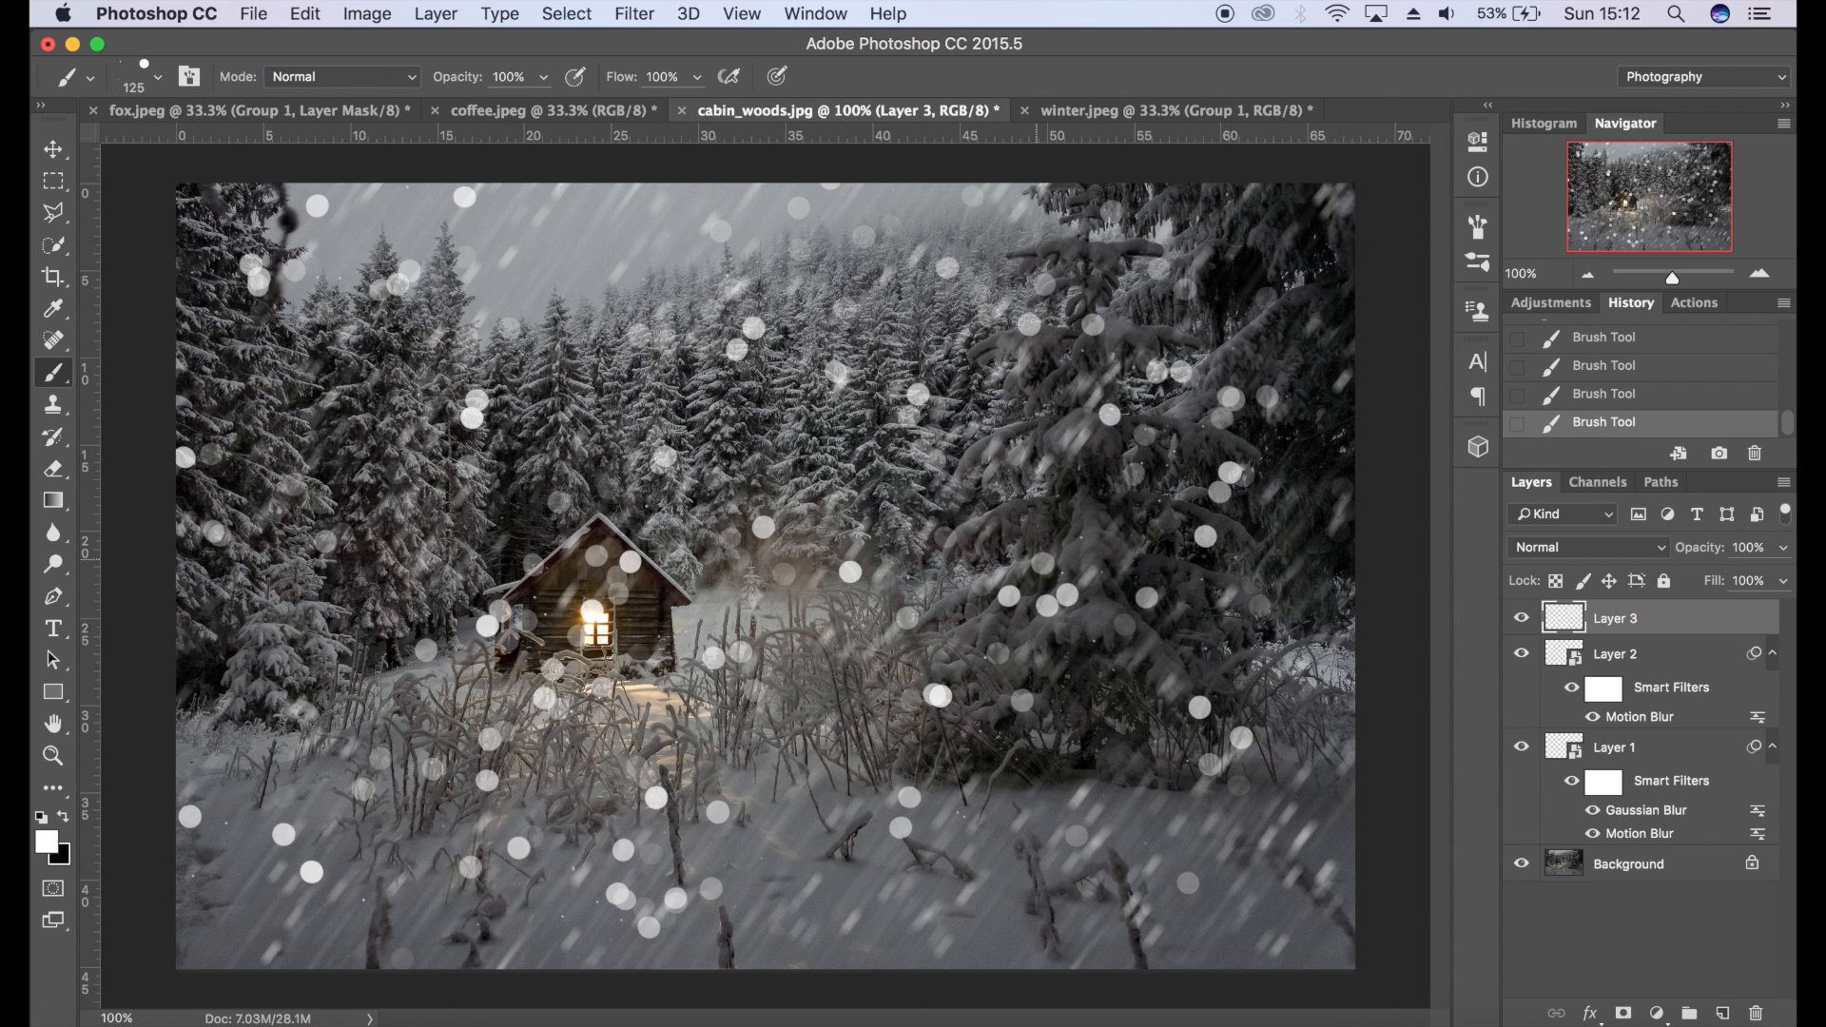
{"action": "left_click", "coordinate": [634, 13]}
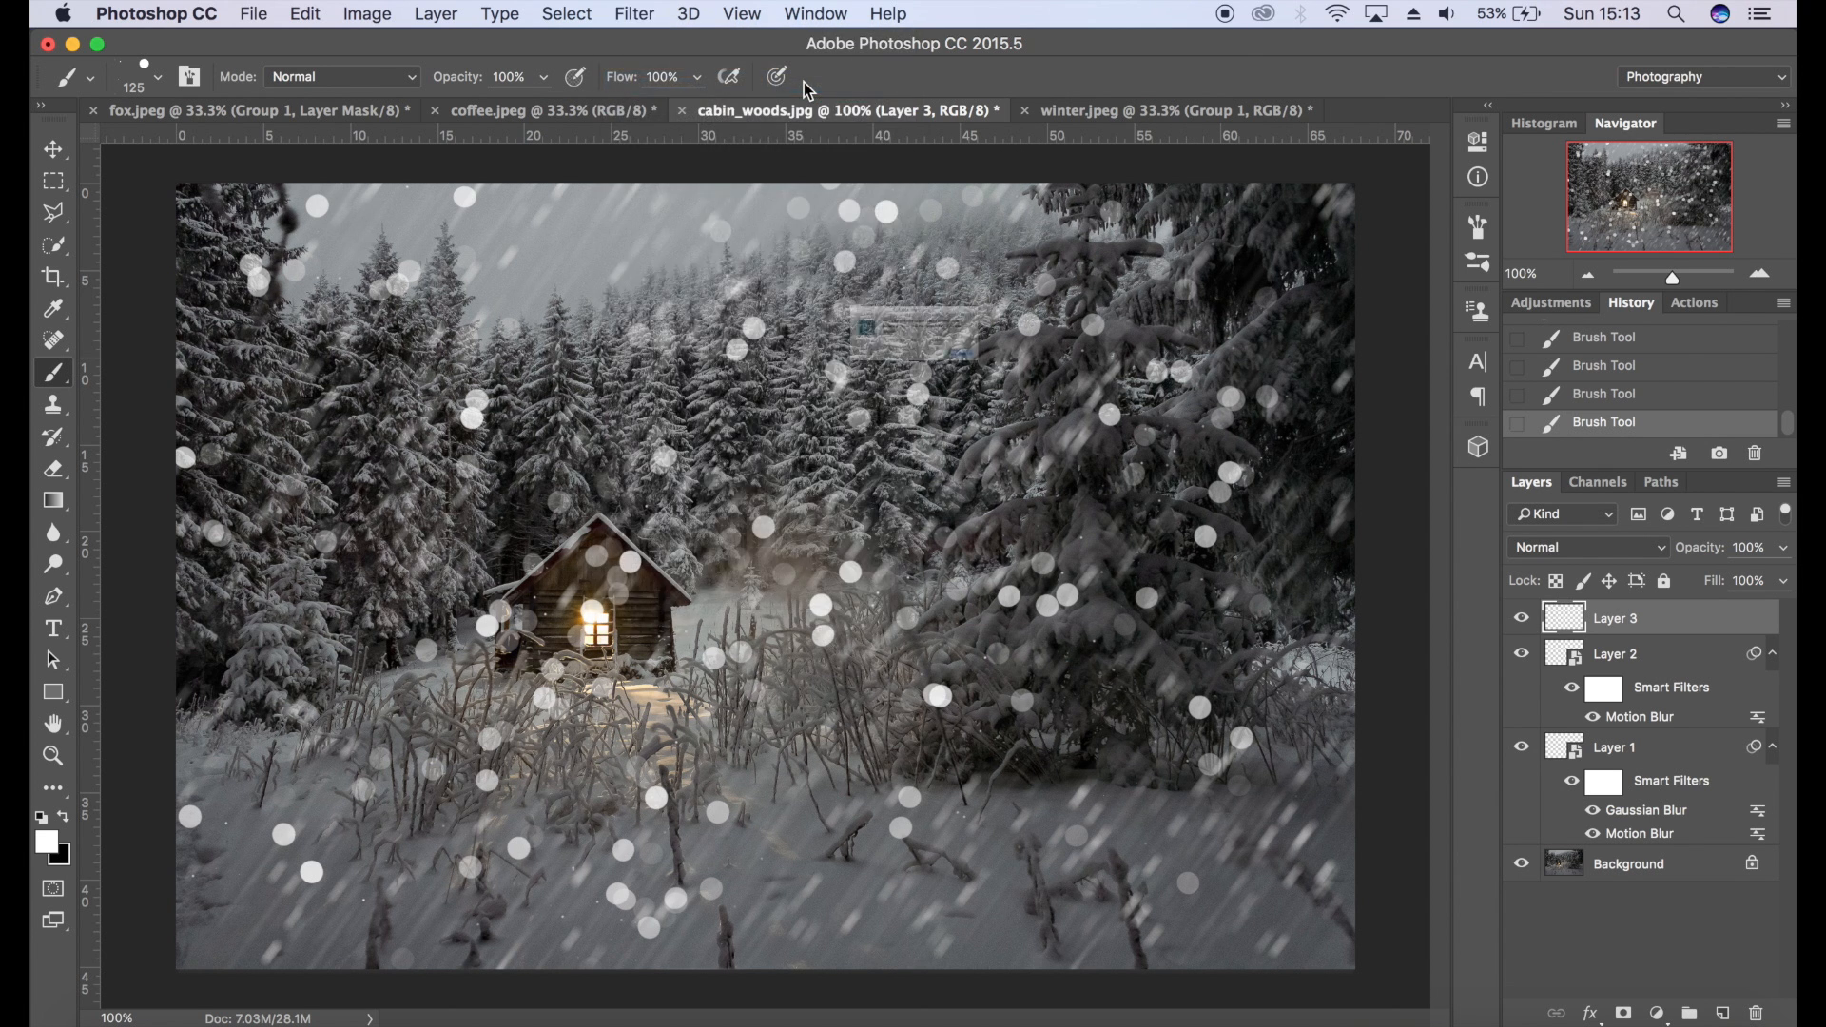
- Apply the Motion Blur smart filter to Layer 3's snowflakes
{"action": "left_click", "coordinate": [634, 13]}
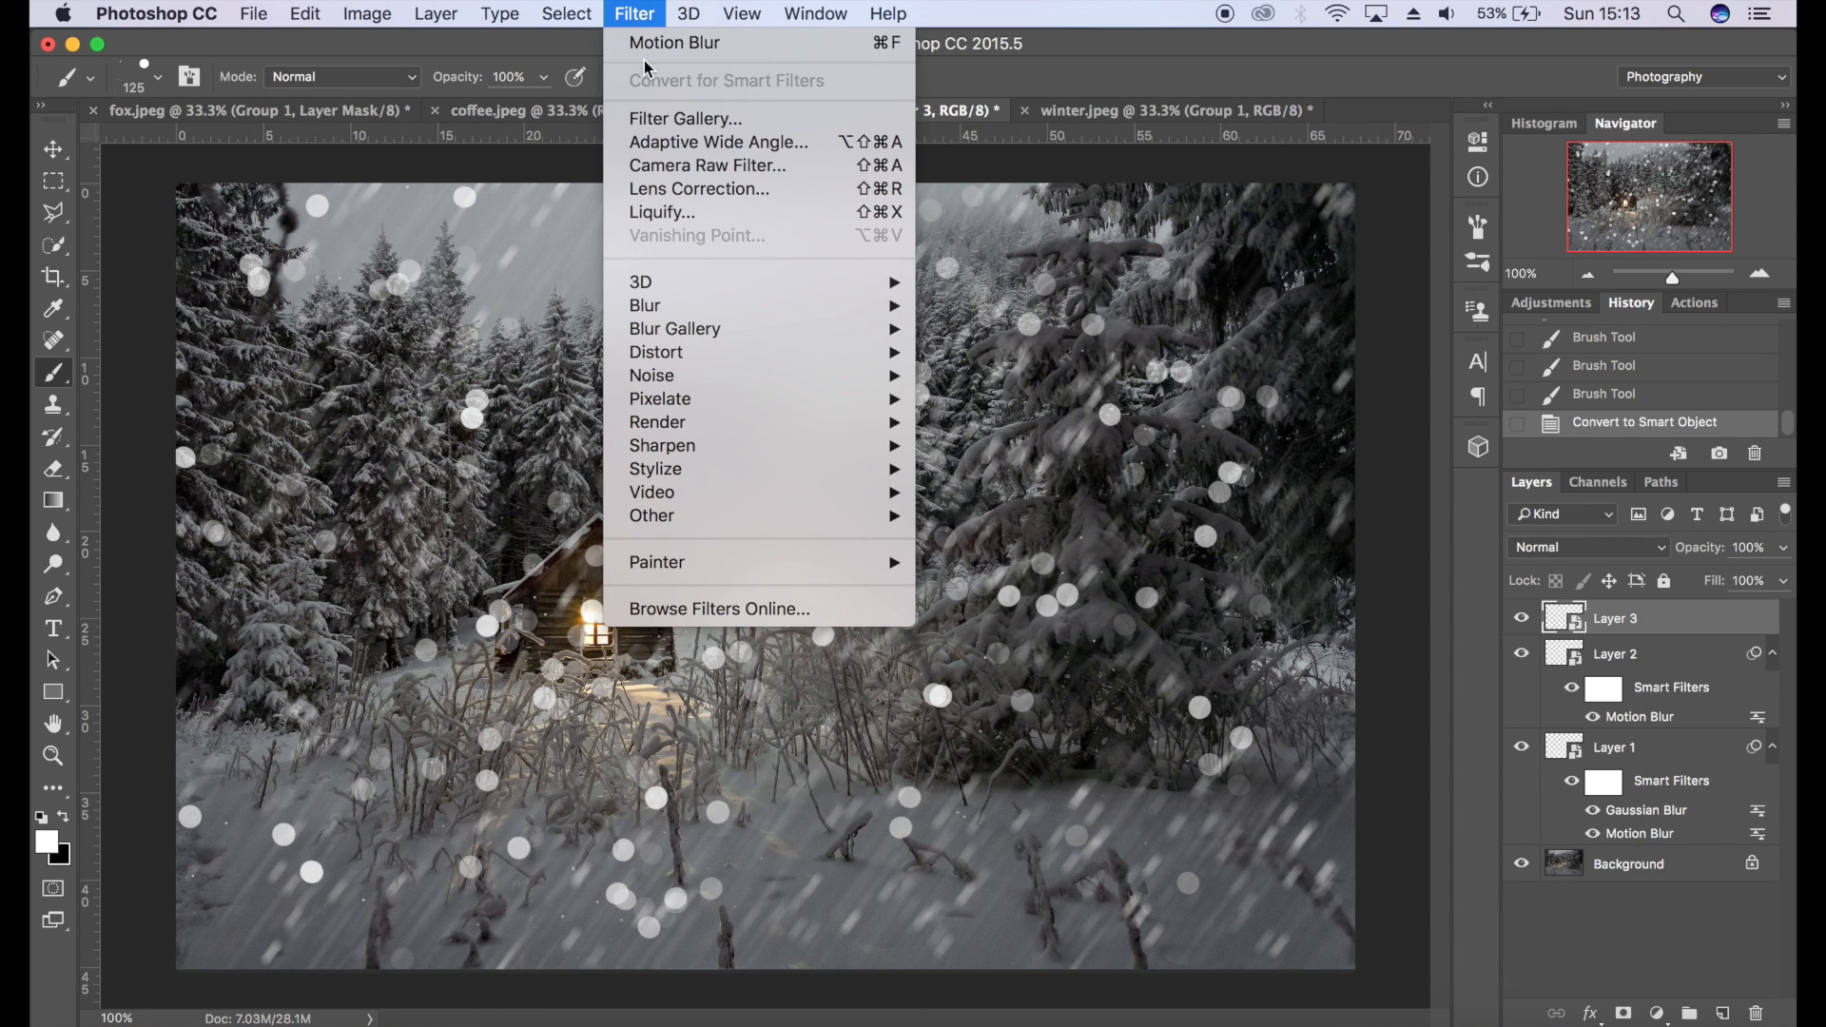
{"action": "left_click", "coordinate": [673, 42]}
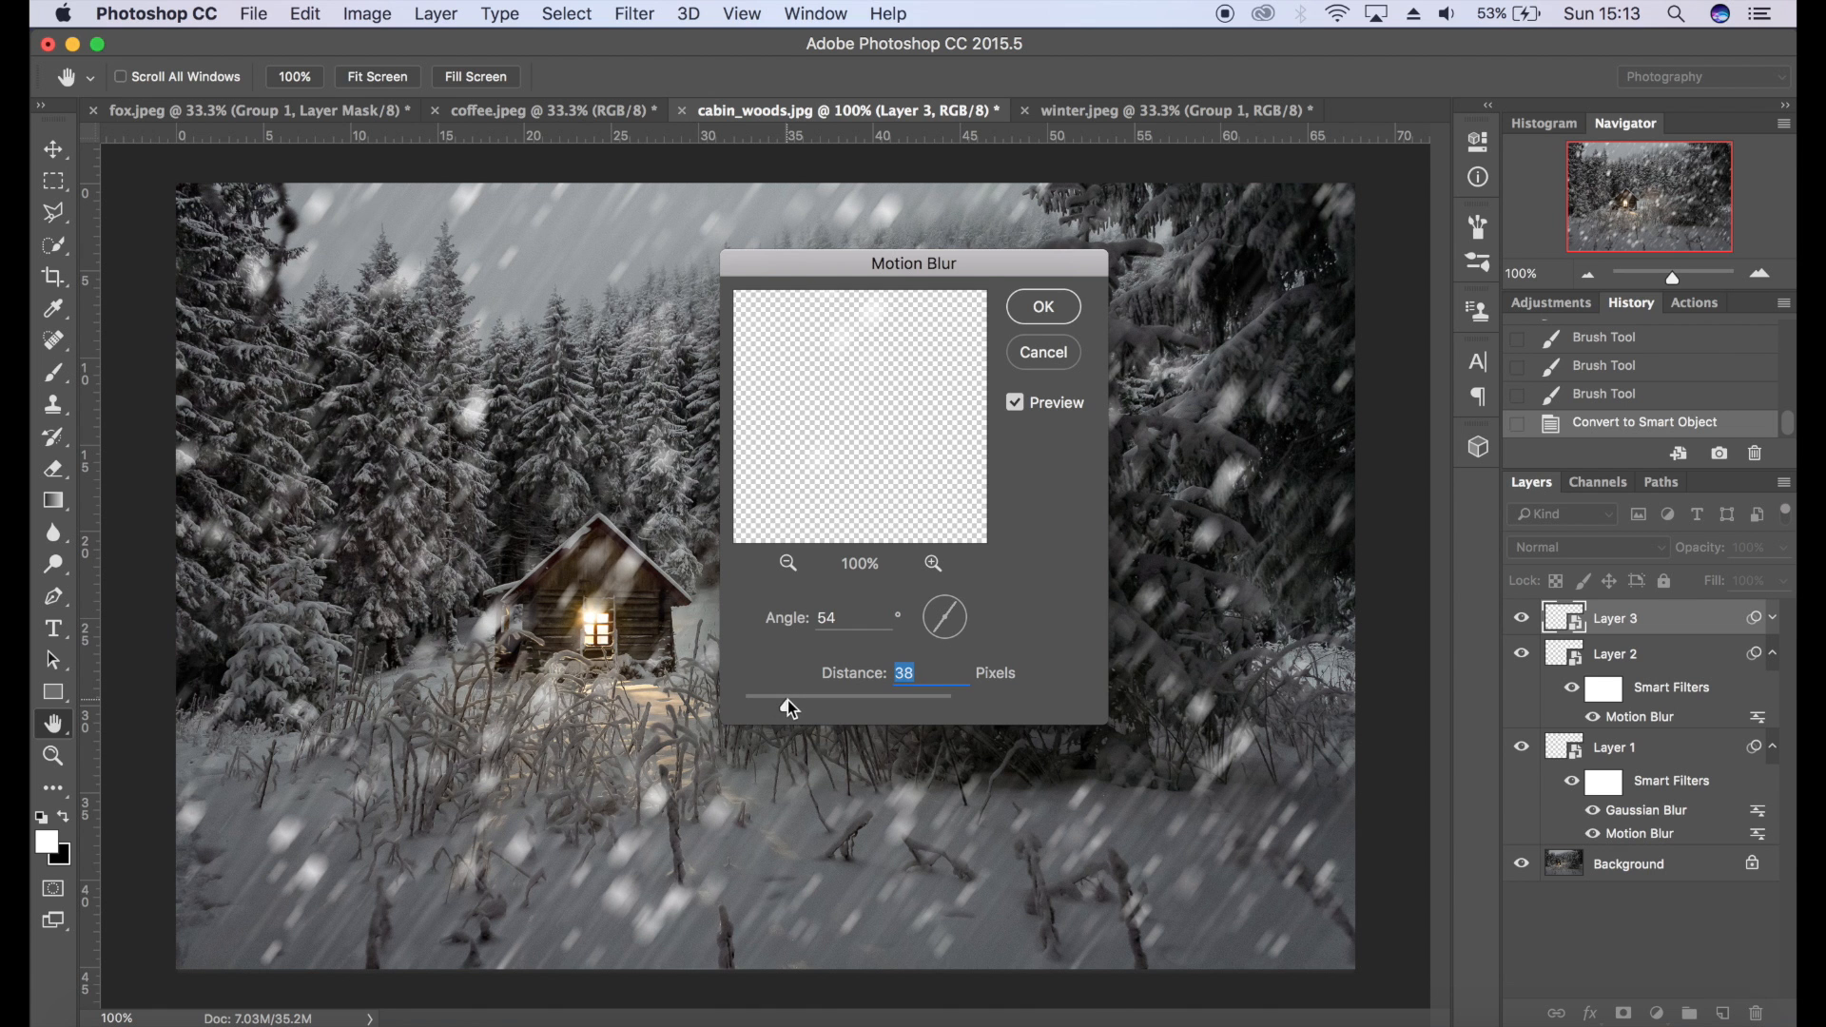
{"action": "left_click", "coordinate": [1040, 306]}
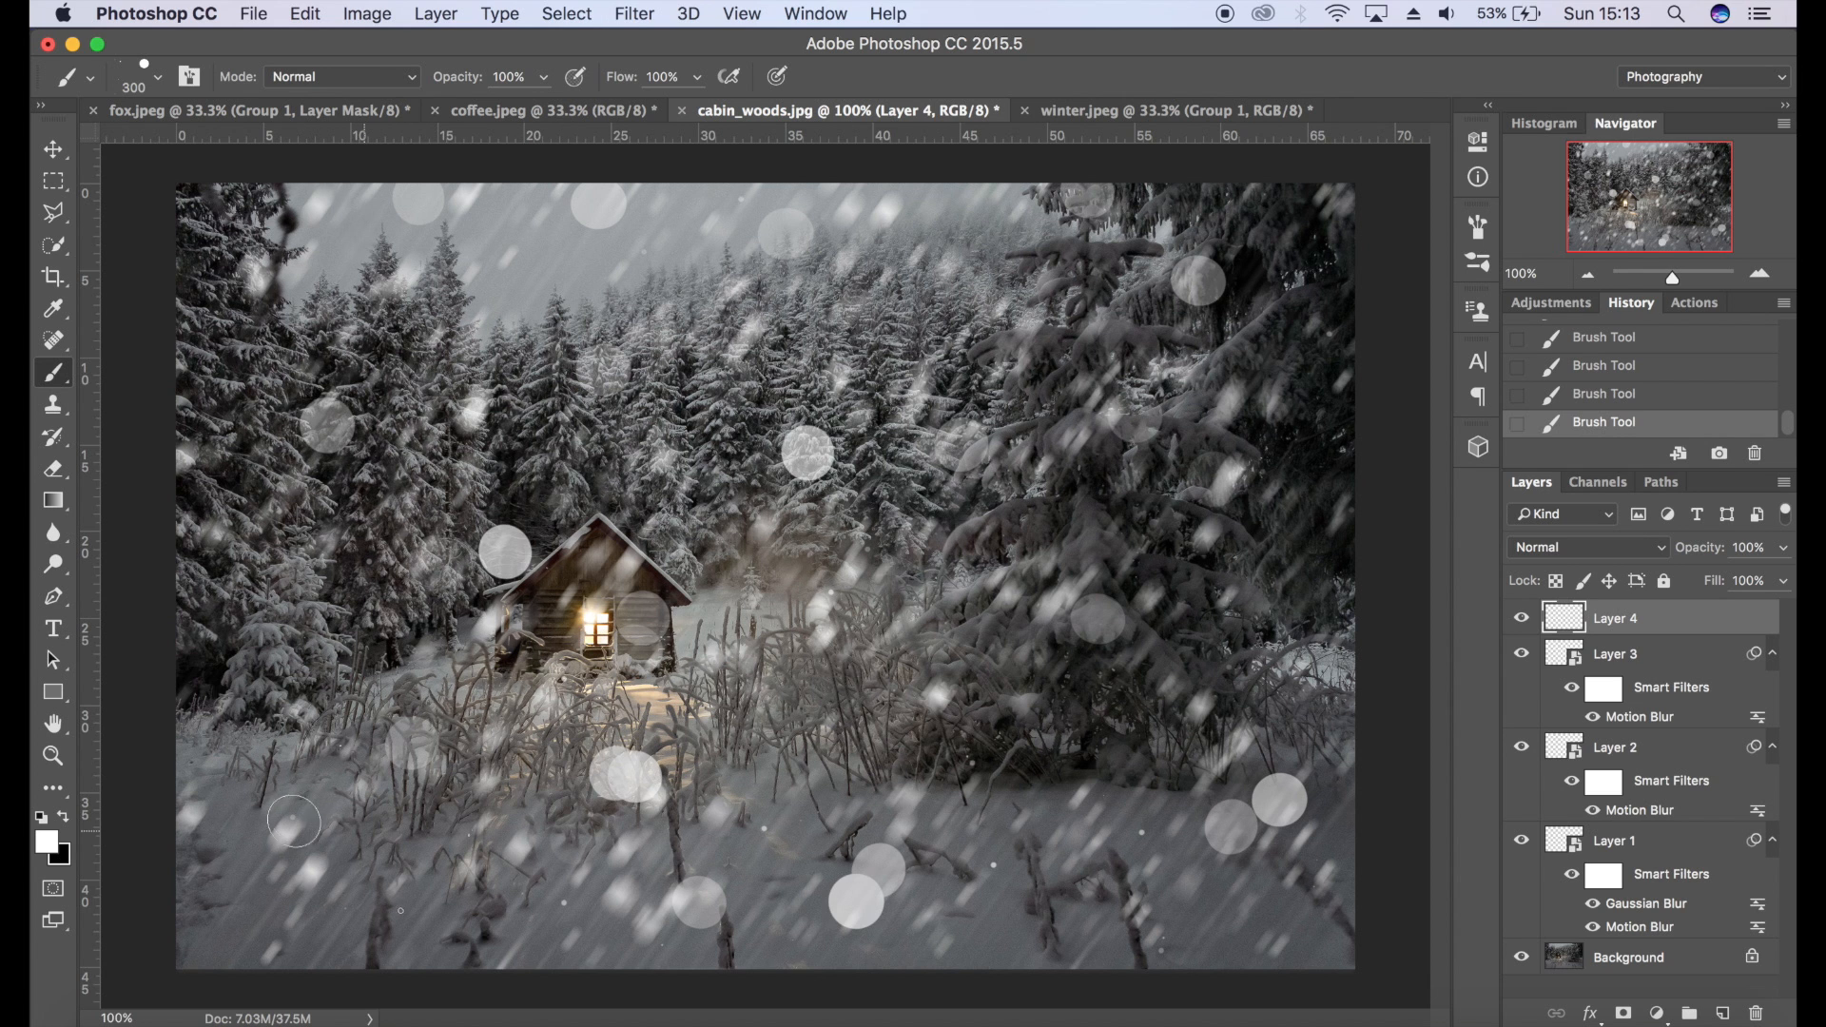
- Convert Layer 4 for smart filters, motion-blur it 20 px and add a 2.0 px Gaussian Blur
{"action": "left_click", "coordinate": [634, 13]}
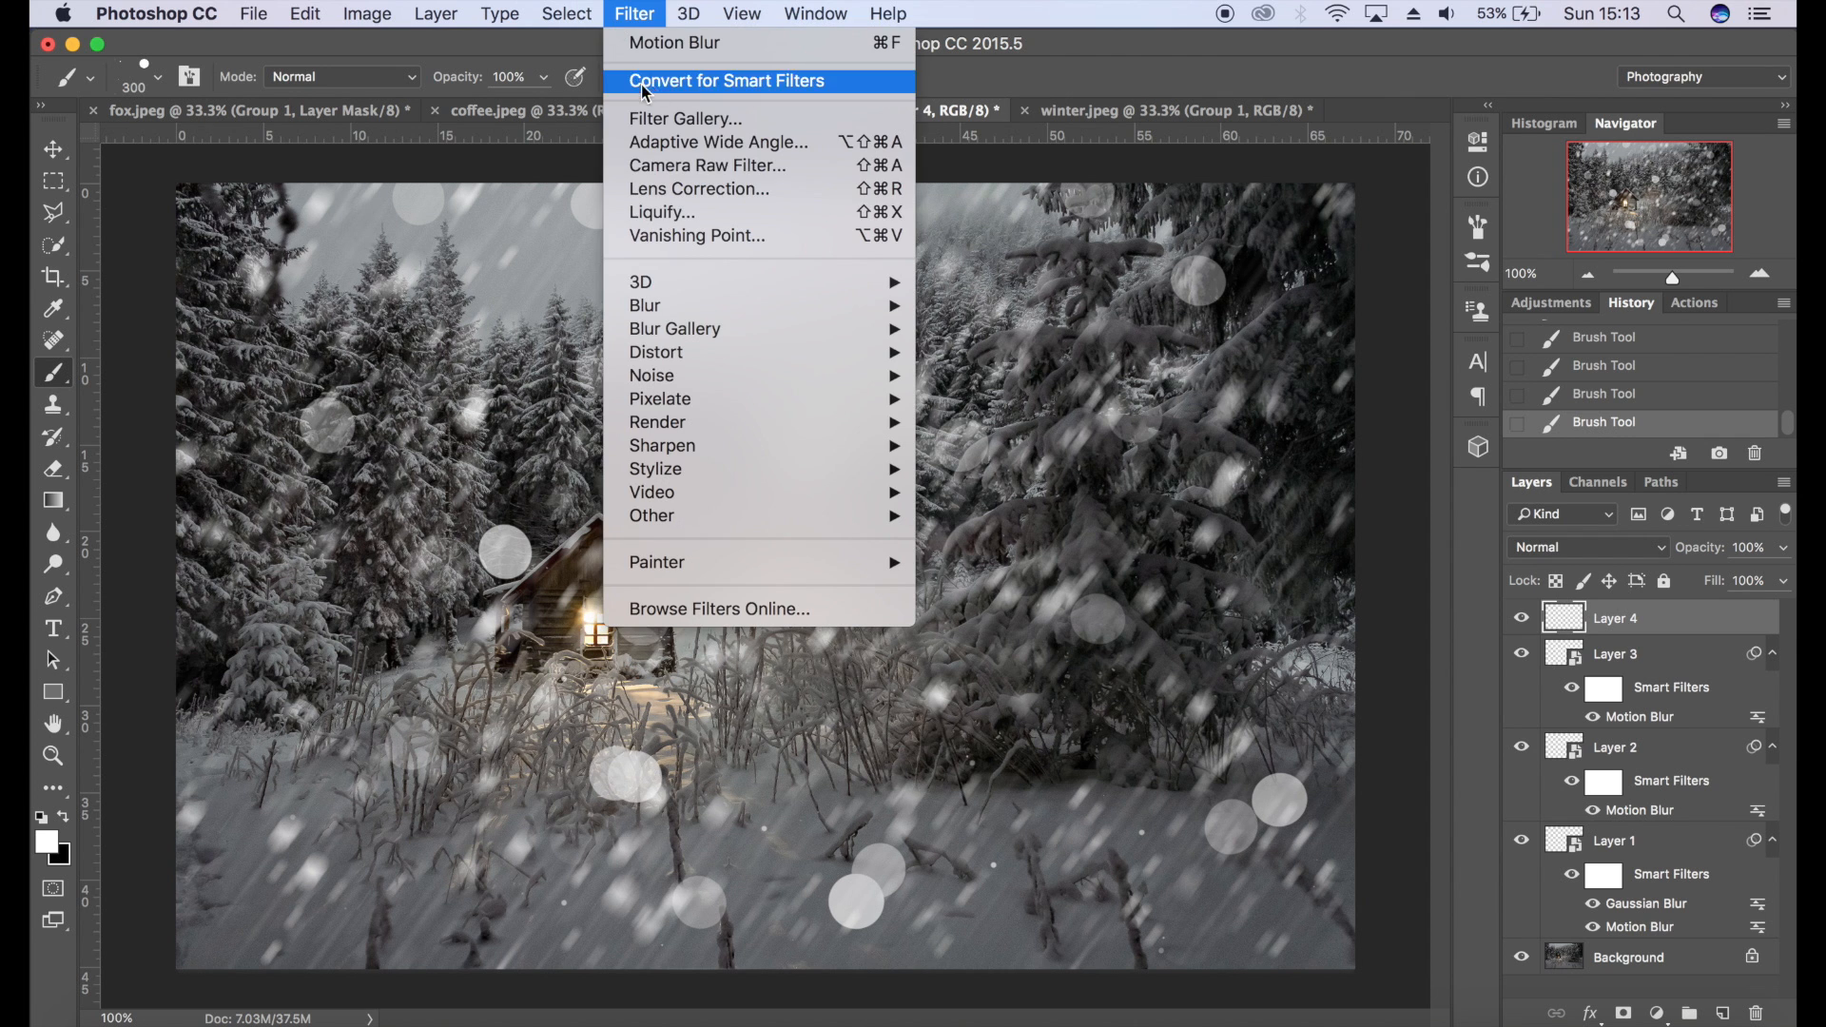
{"action": "left_click", "coordinate": [725, 80]}
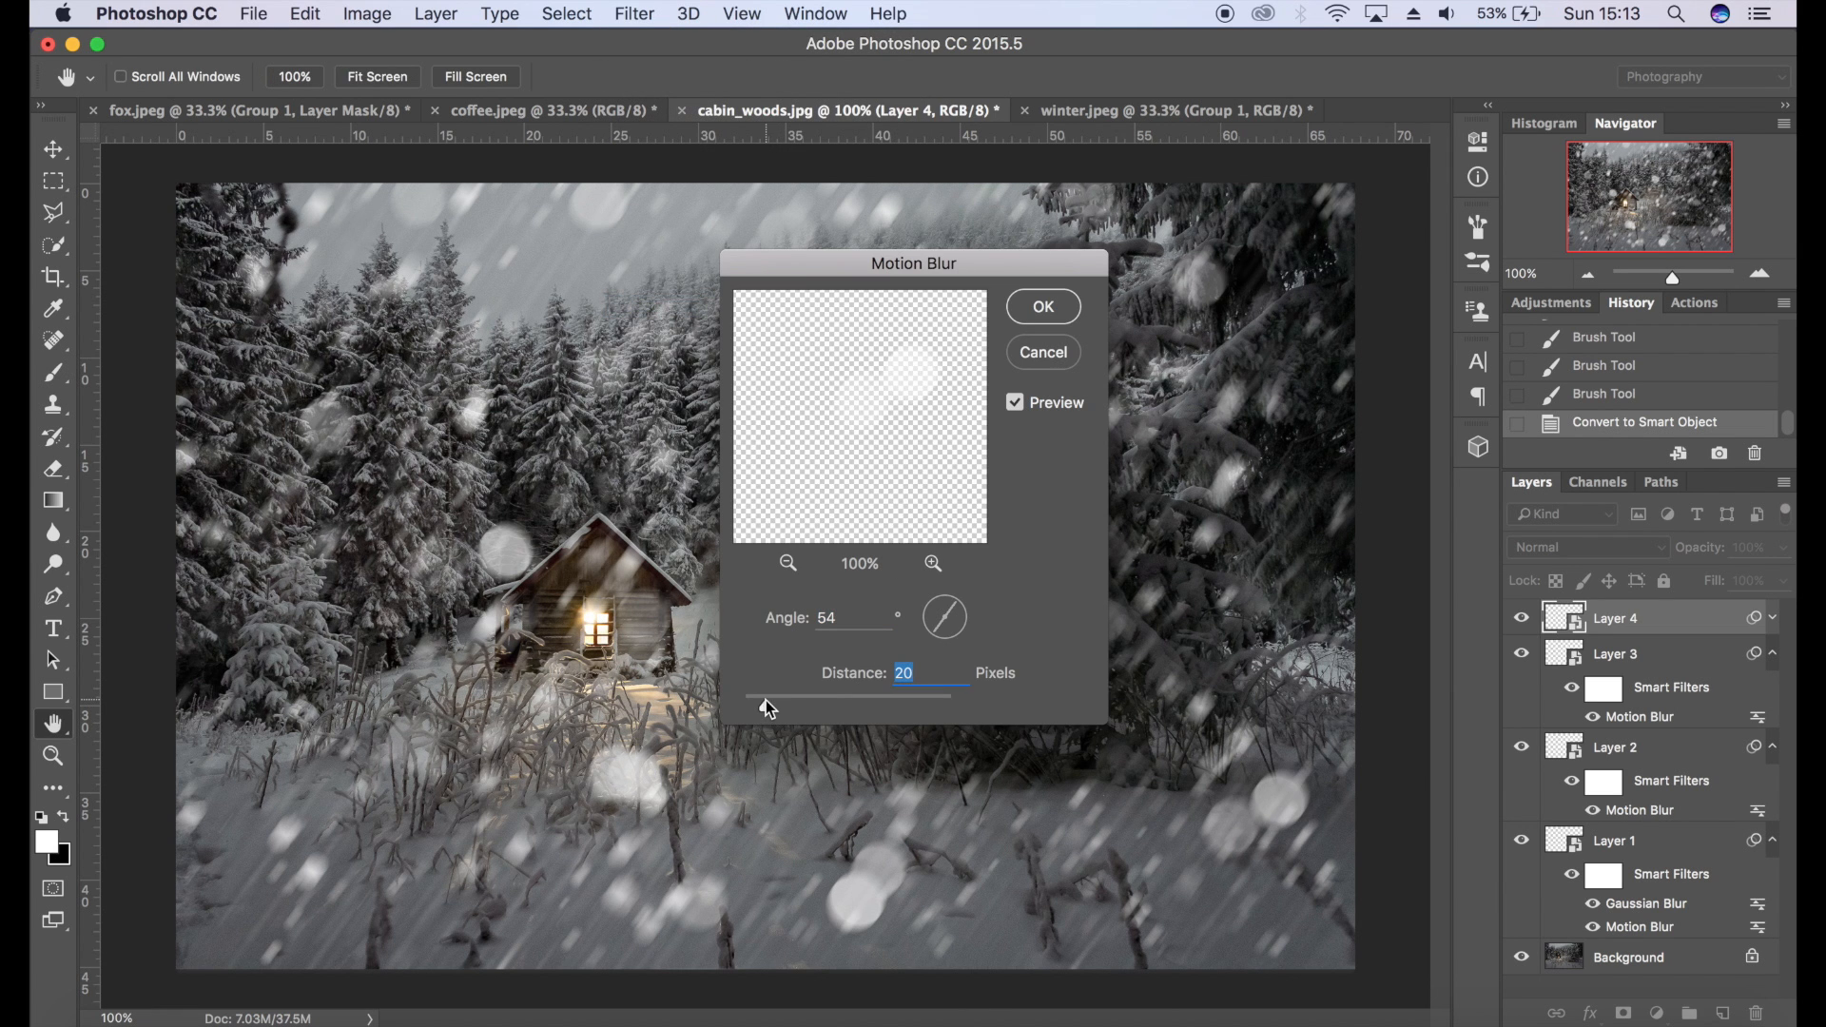
{"action": "left_click", "coordinate": [1040, 306]}
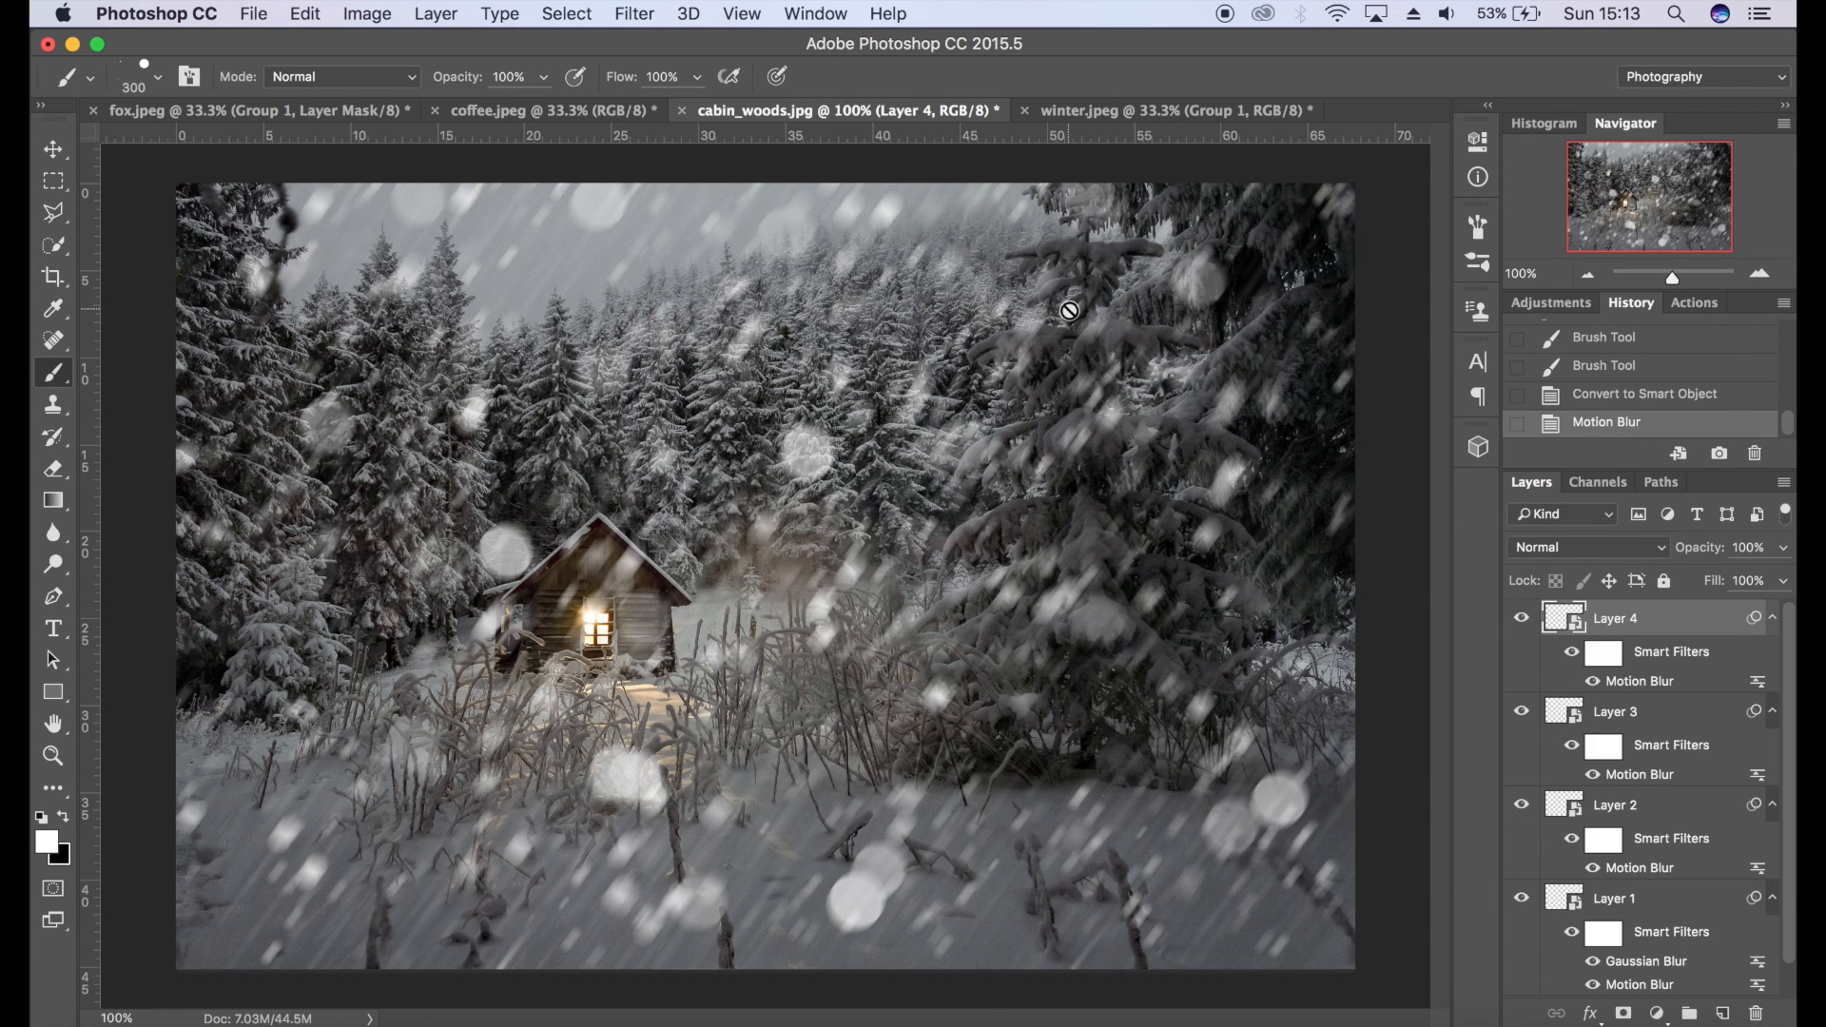
{"action": "left_click", "coordinate": [635, 13]}
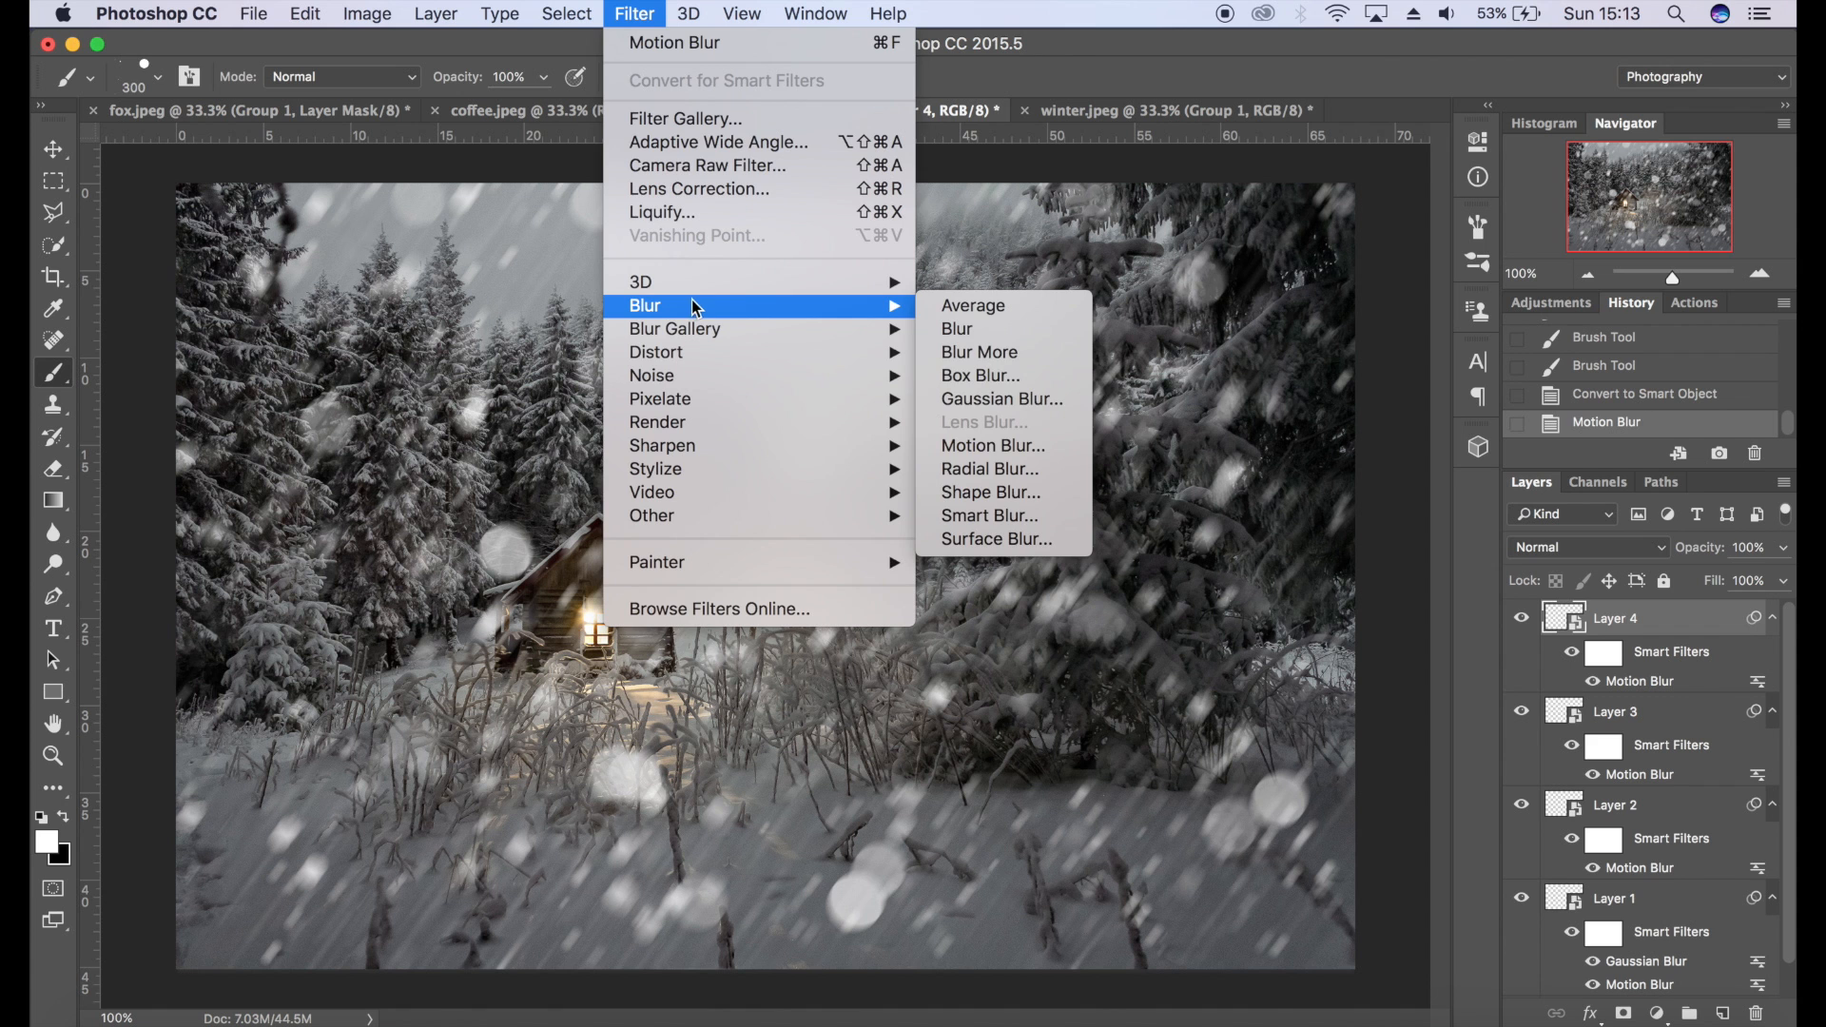
{"action": "left_click", "coordinate": [1000, 397]}
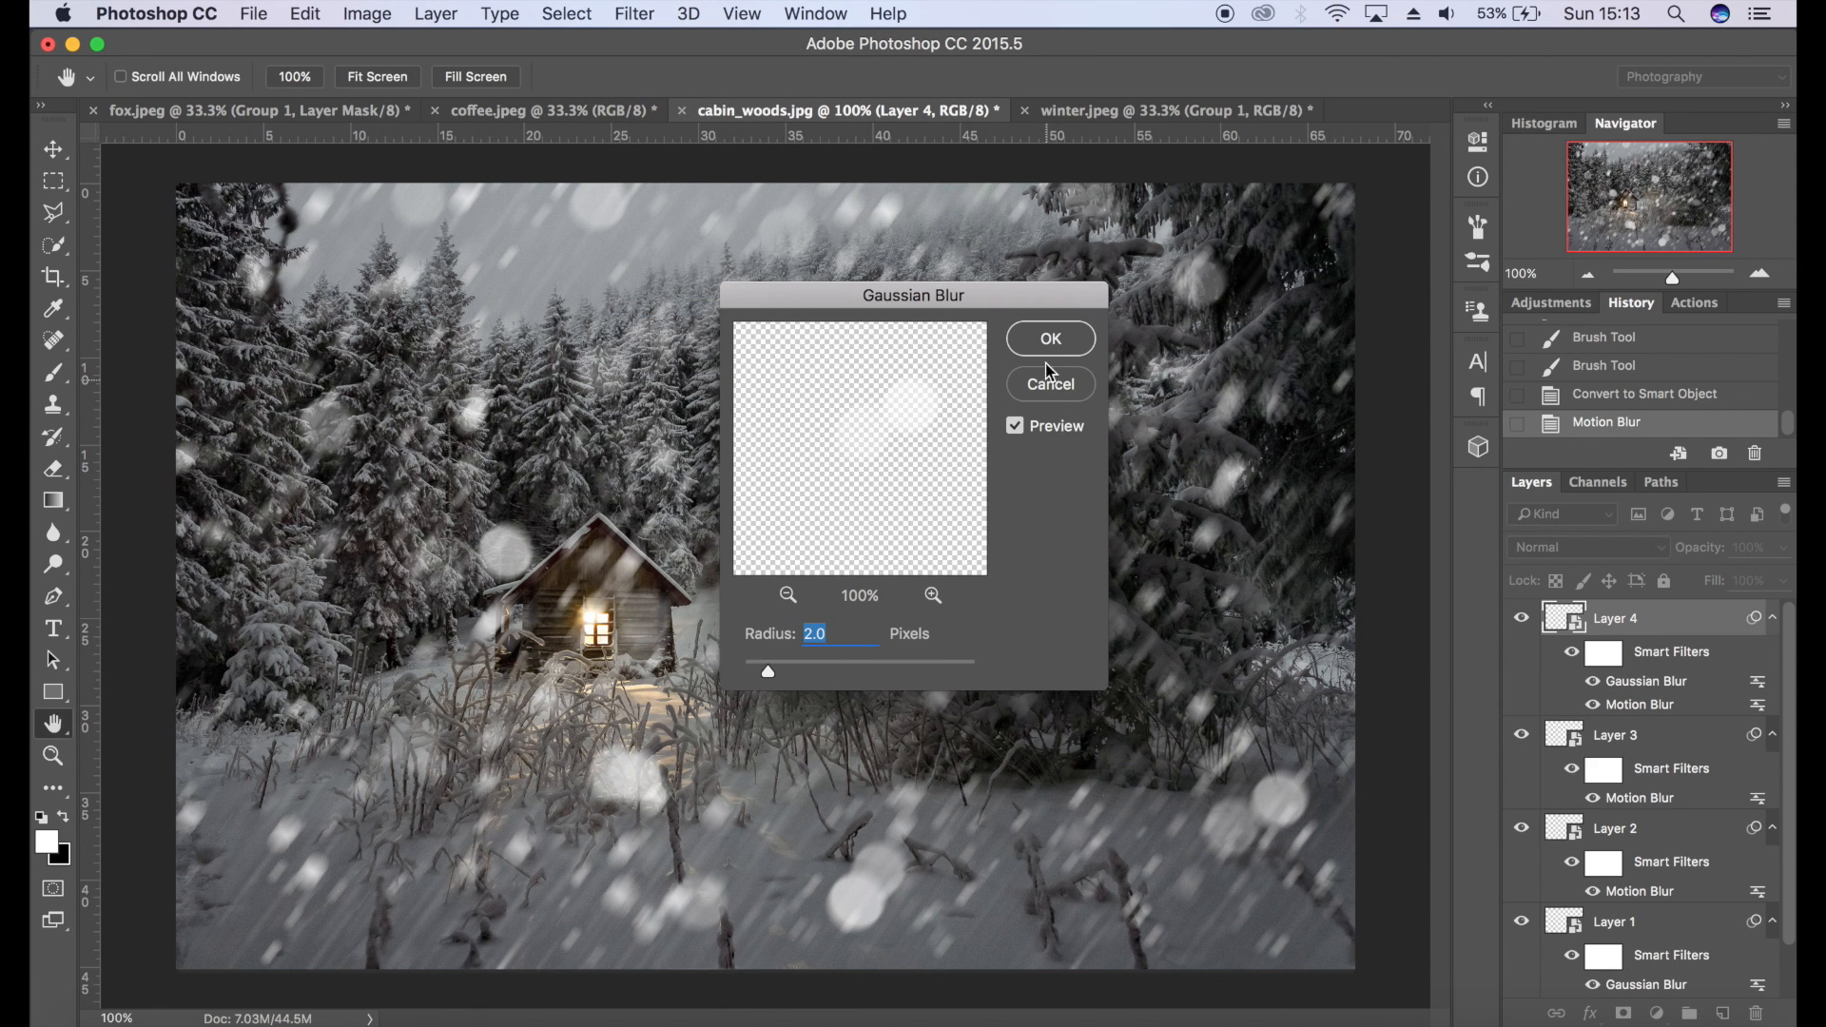
{"action": "left_click", "coordinate": [1050, 339]}
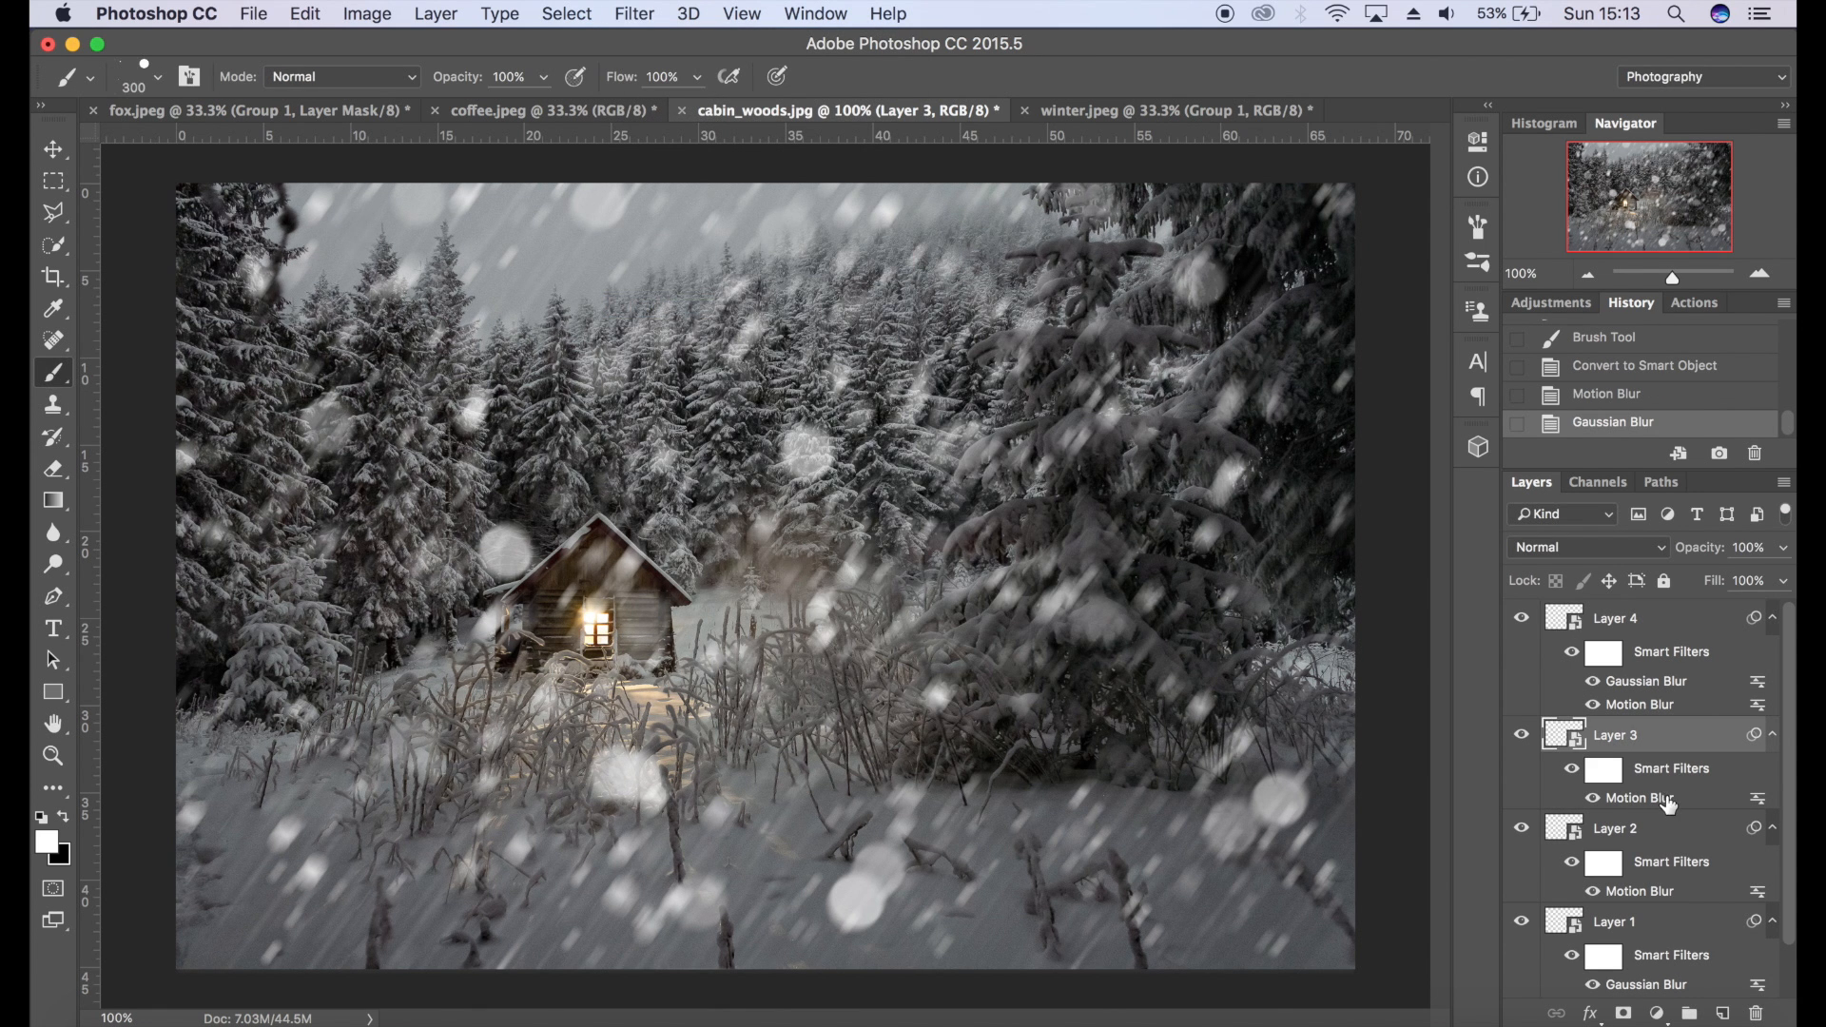
- Reapply the 2.0 px Gaussian Blur to Layer 3 and Layer 2
{"action": "left_click", "coordinate": [633, 13]}
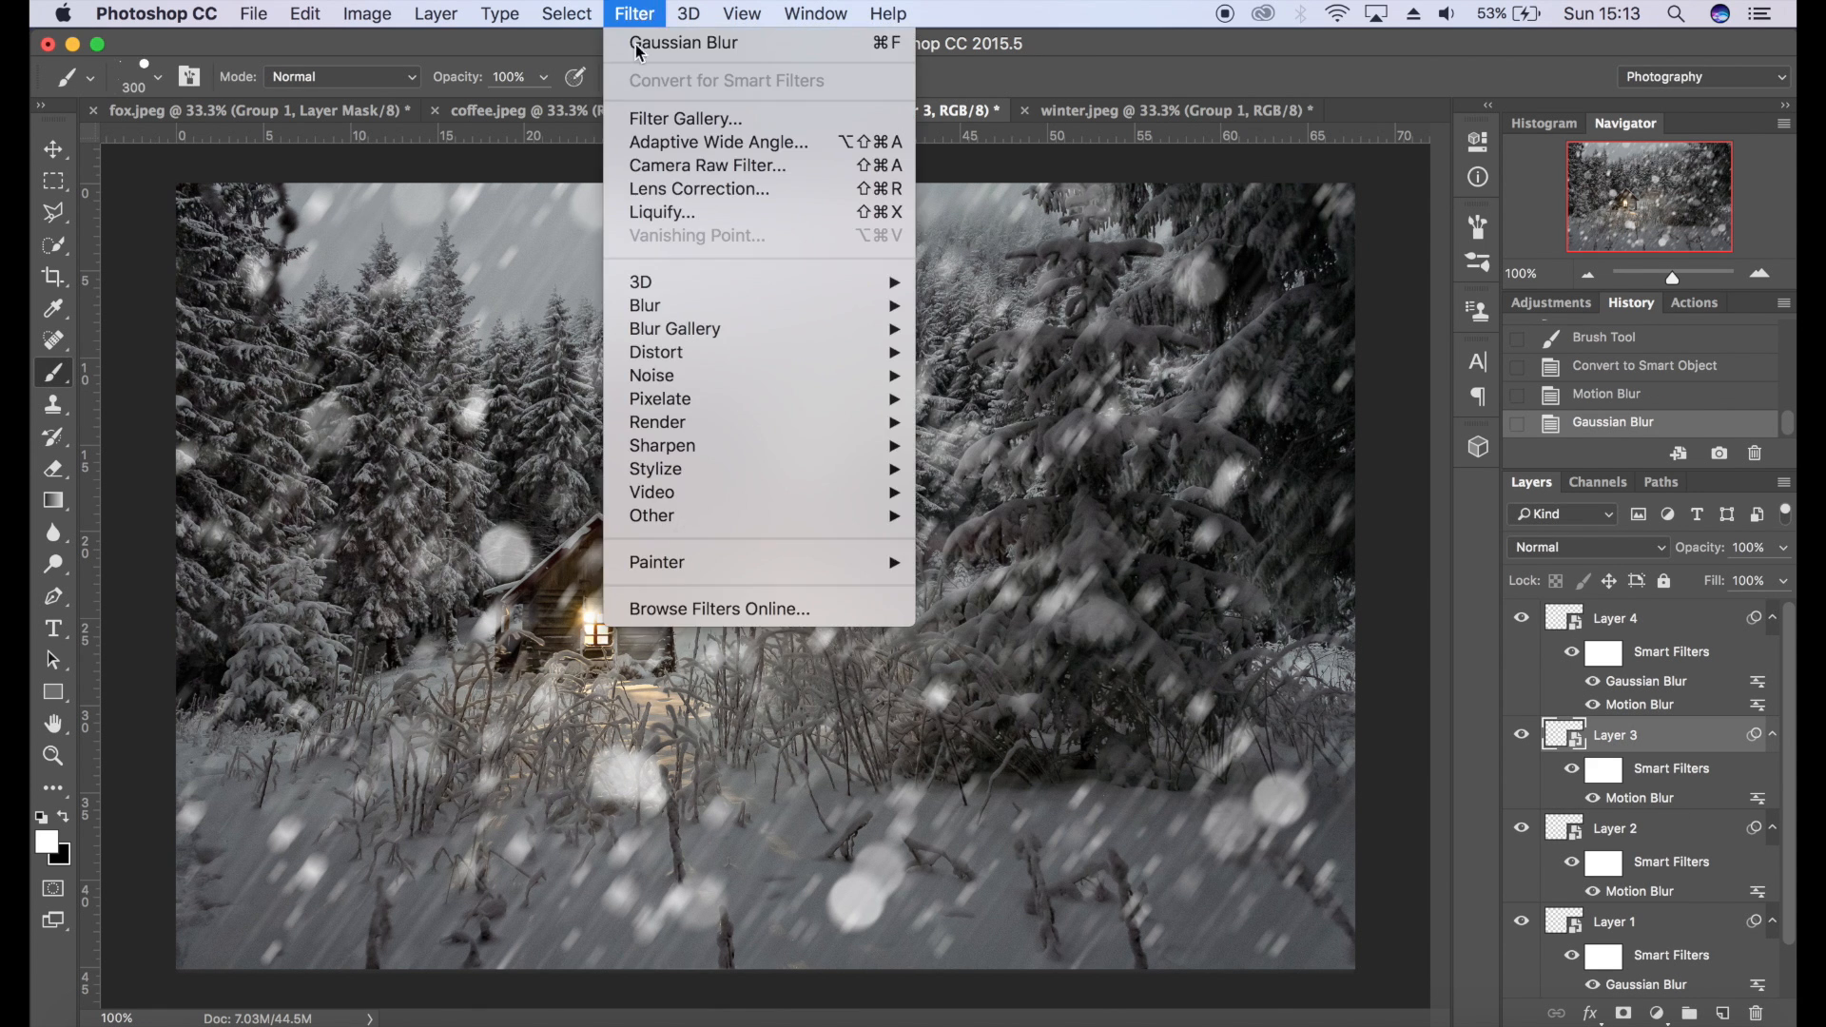
{"action": "mouse_move", "coordinate": [645, 305]}
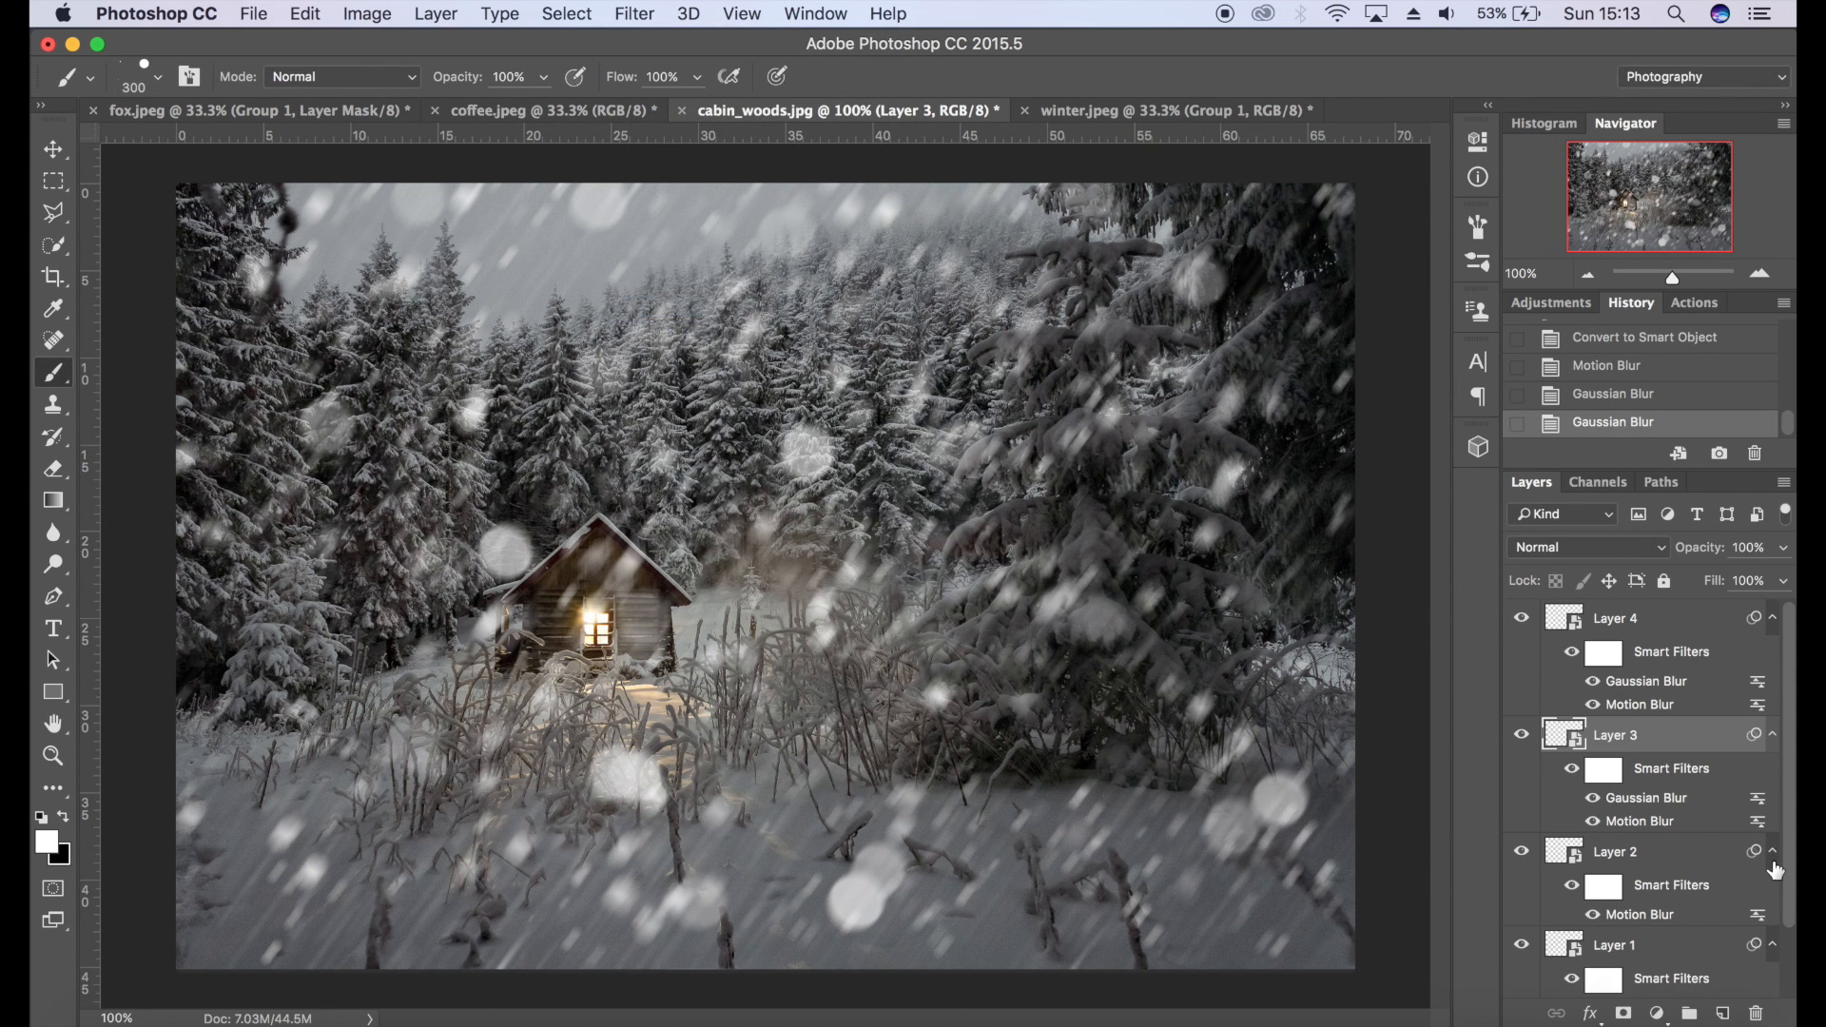
{"action": "left_click", "coordinate": [634, 14]}
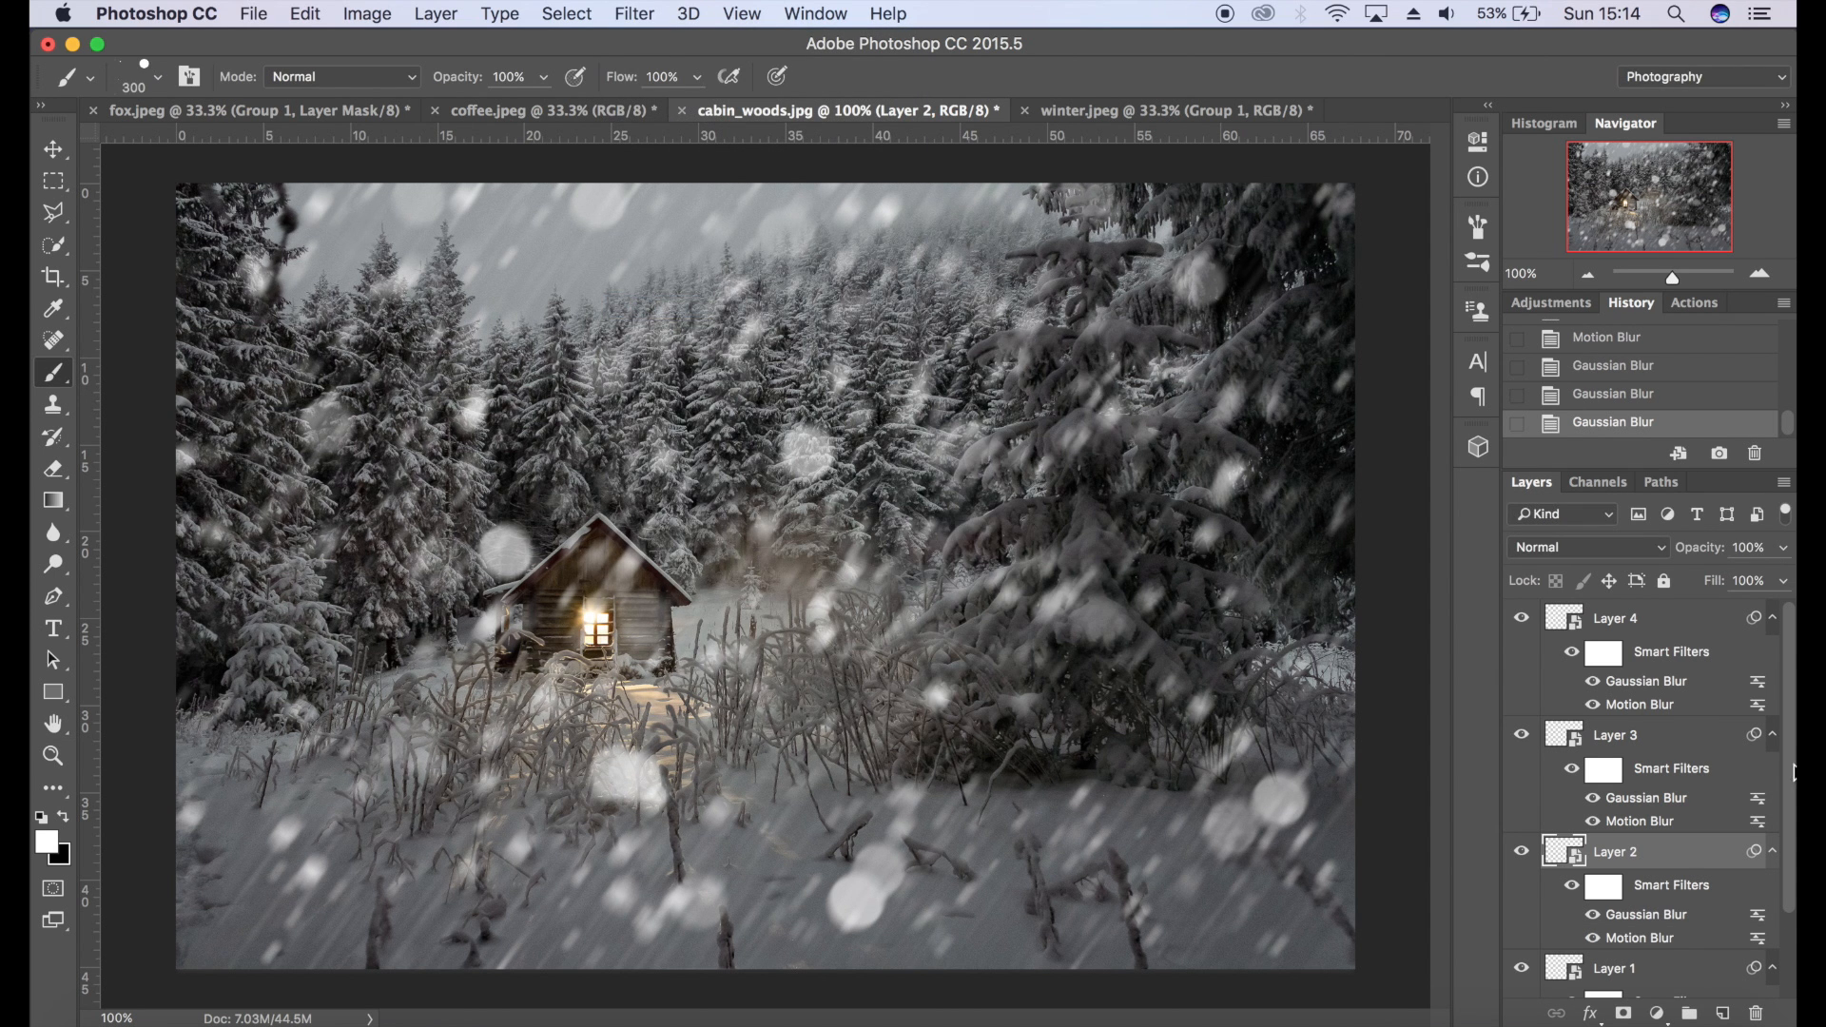
{"action": "scroll", "scroll_direction": "down", "scroll_amount": 3}
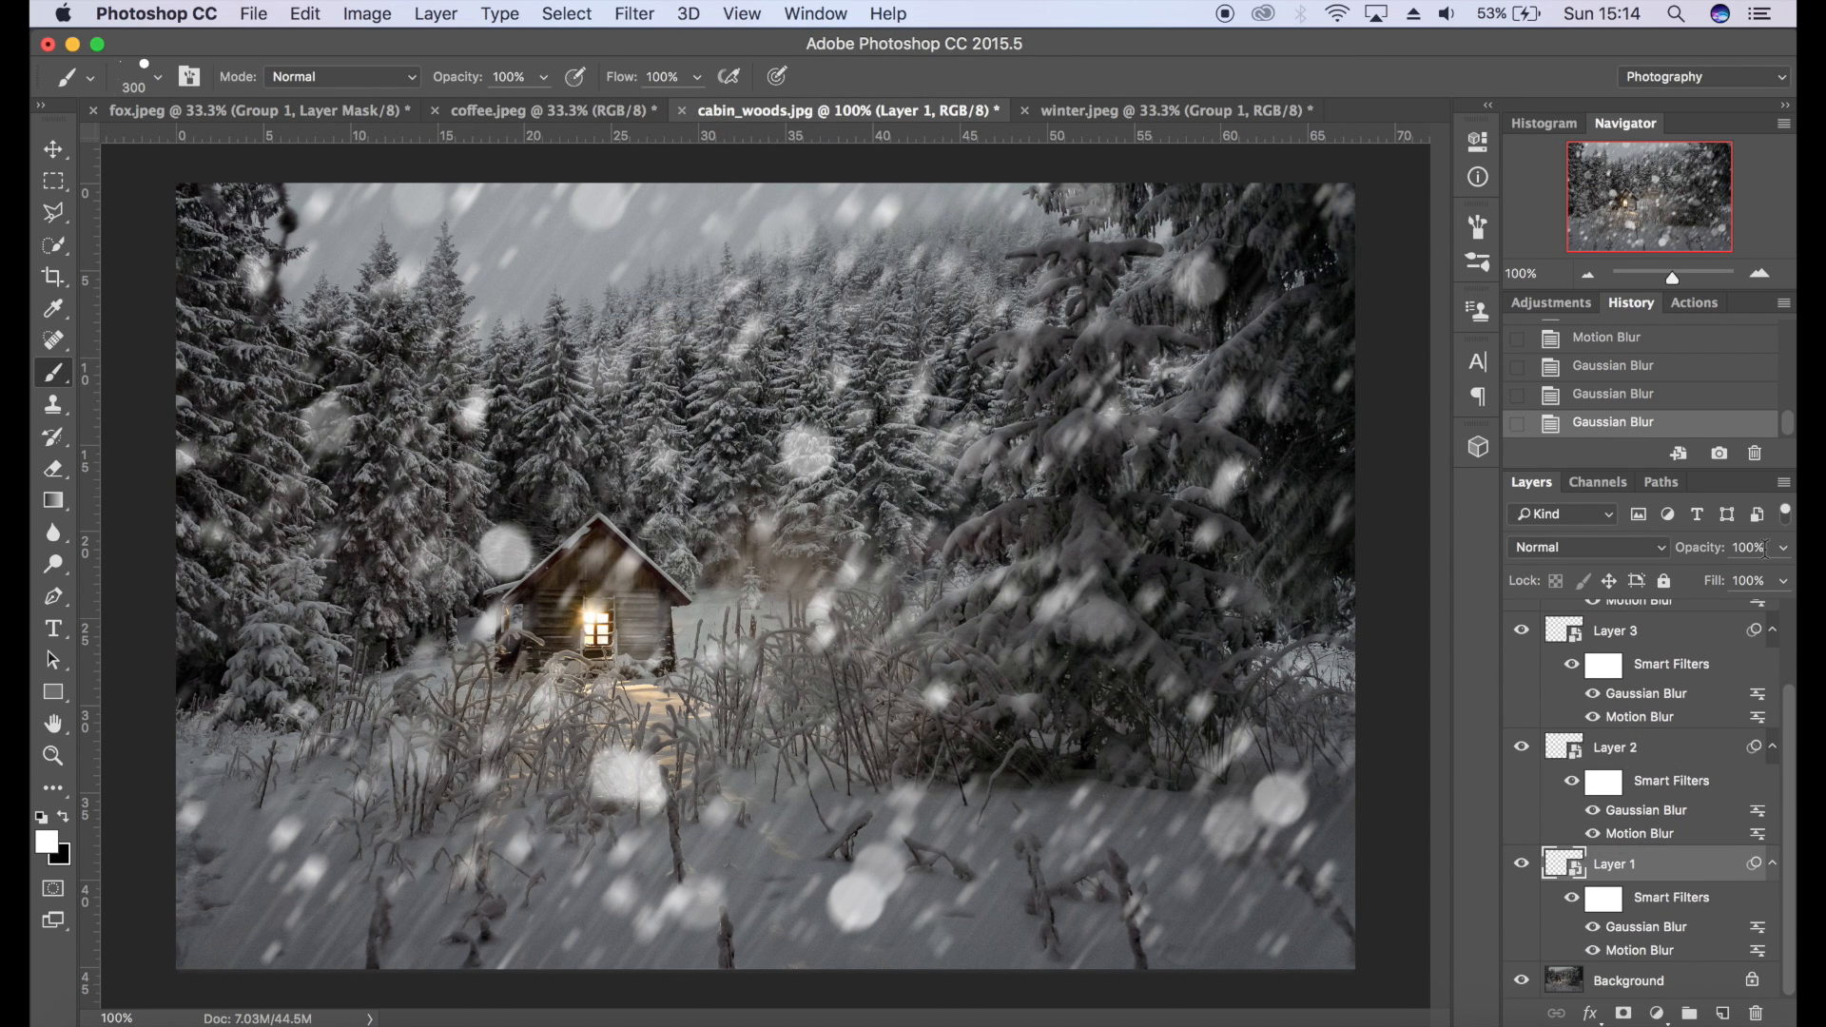
- Set the top snow layer's opacity to 50%, then bring up the tutorial channel webpage
{"action": "type", "text": "50"}
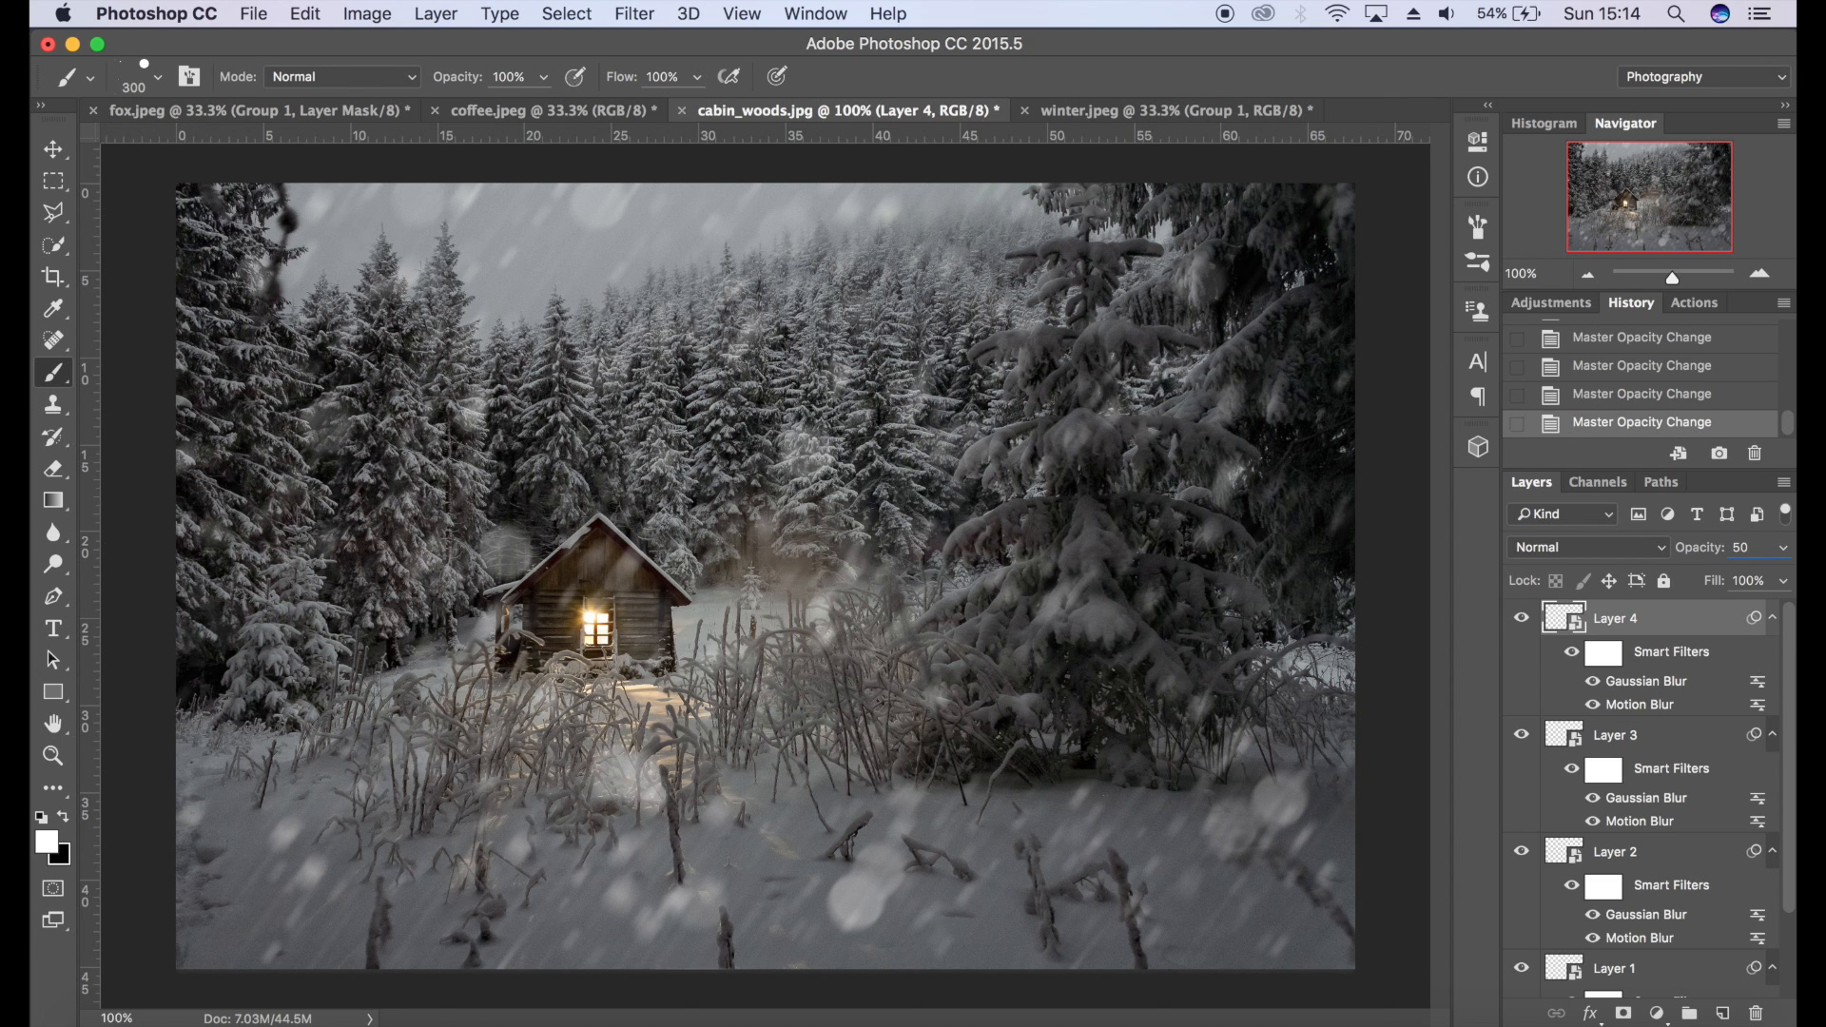
{"action": "left_click", "coordinate": [1744, 548]}
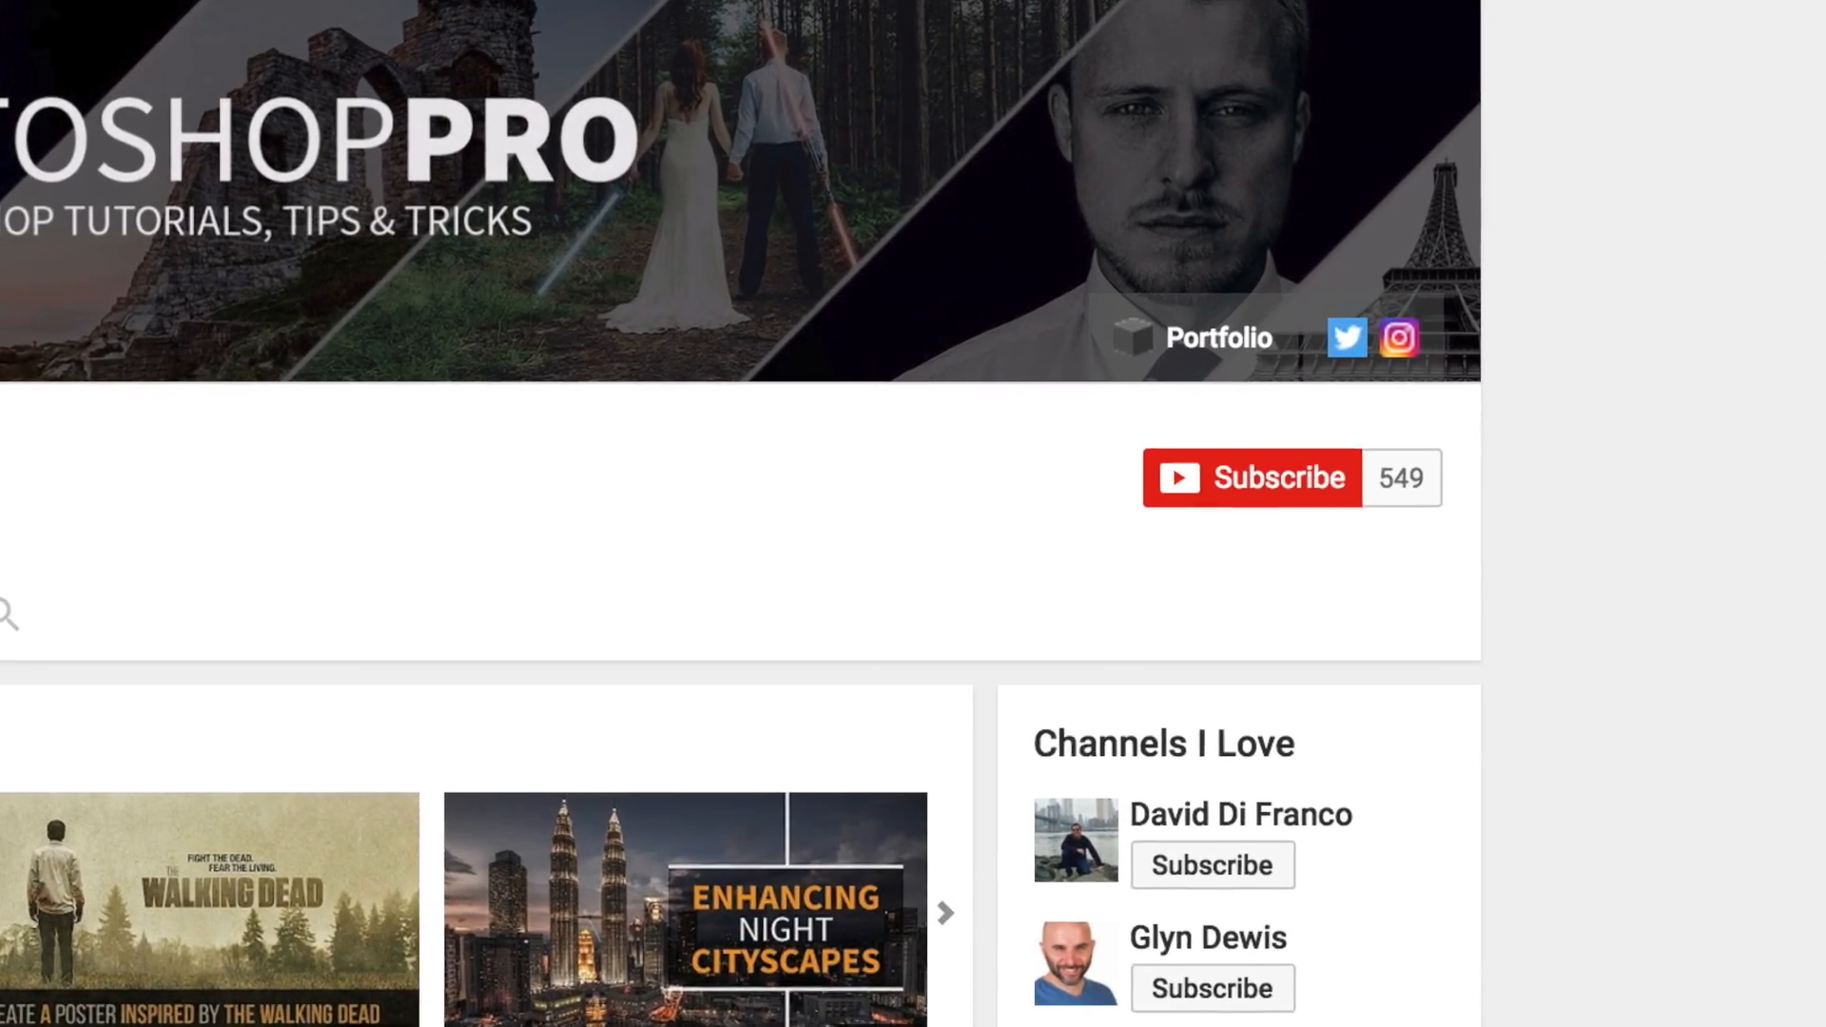
- Go to the photoshopfran Instagram profile and scroll down its photo grid
{"action": "left_click", "coordinate": [1399, 339]}
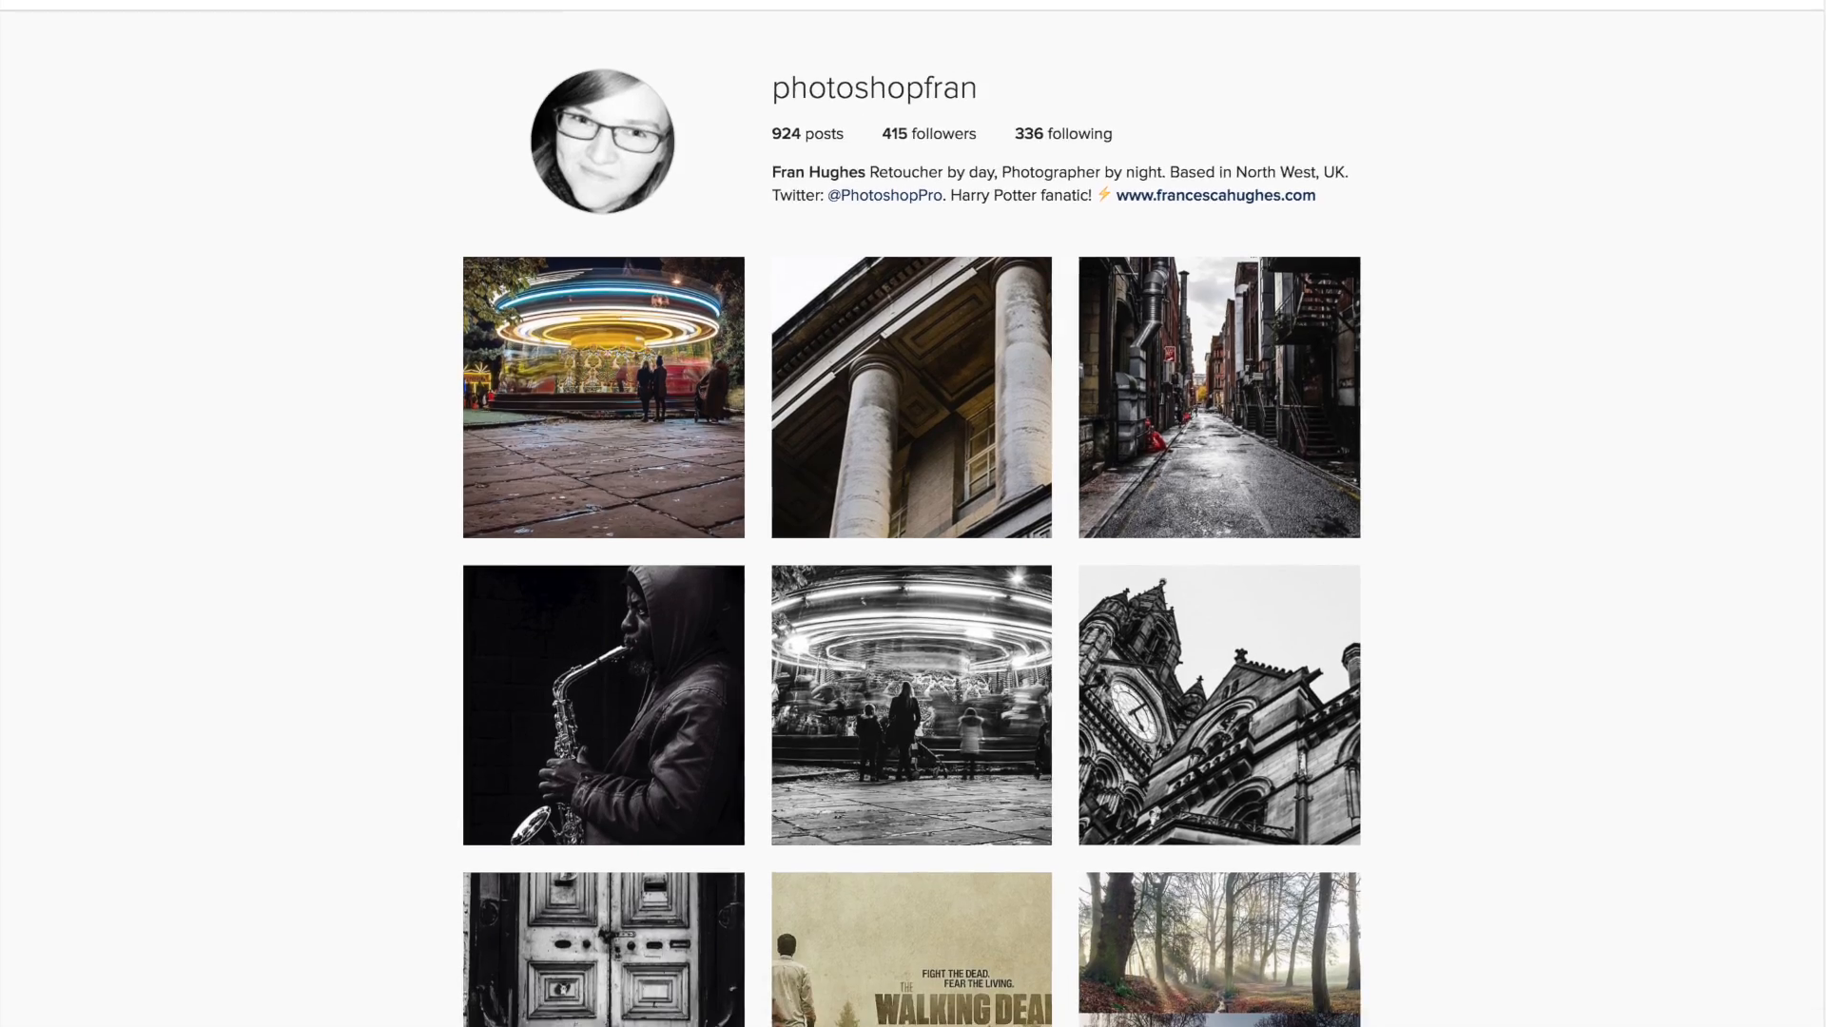
{"action": "scroll", "scroll_direction": "down", "scroll_amount": 3}
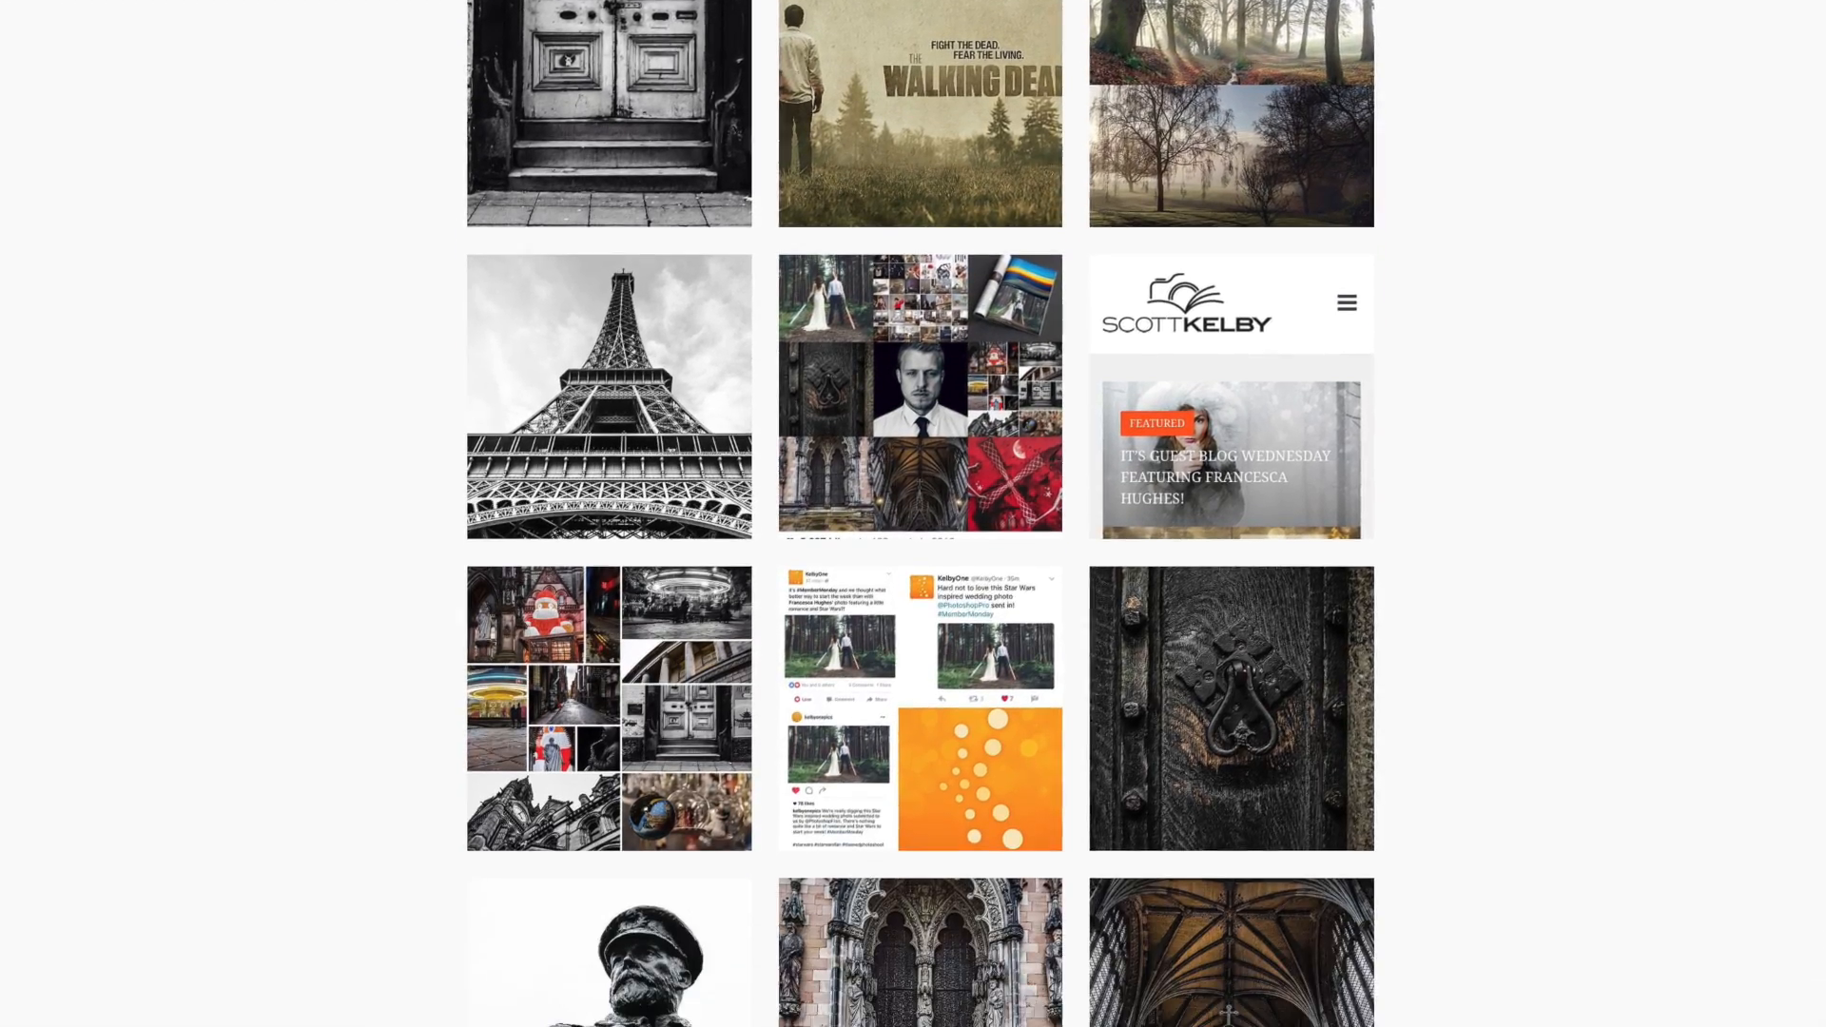